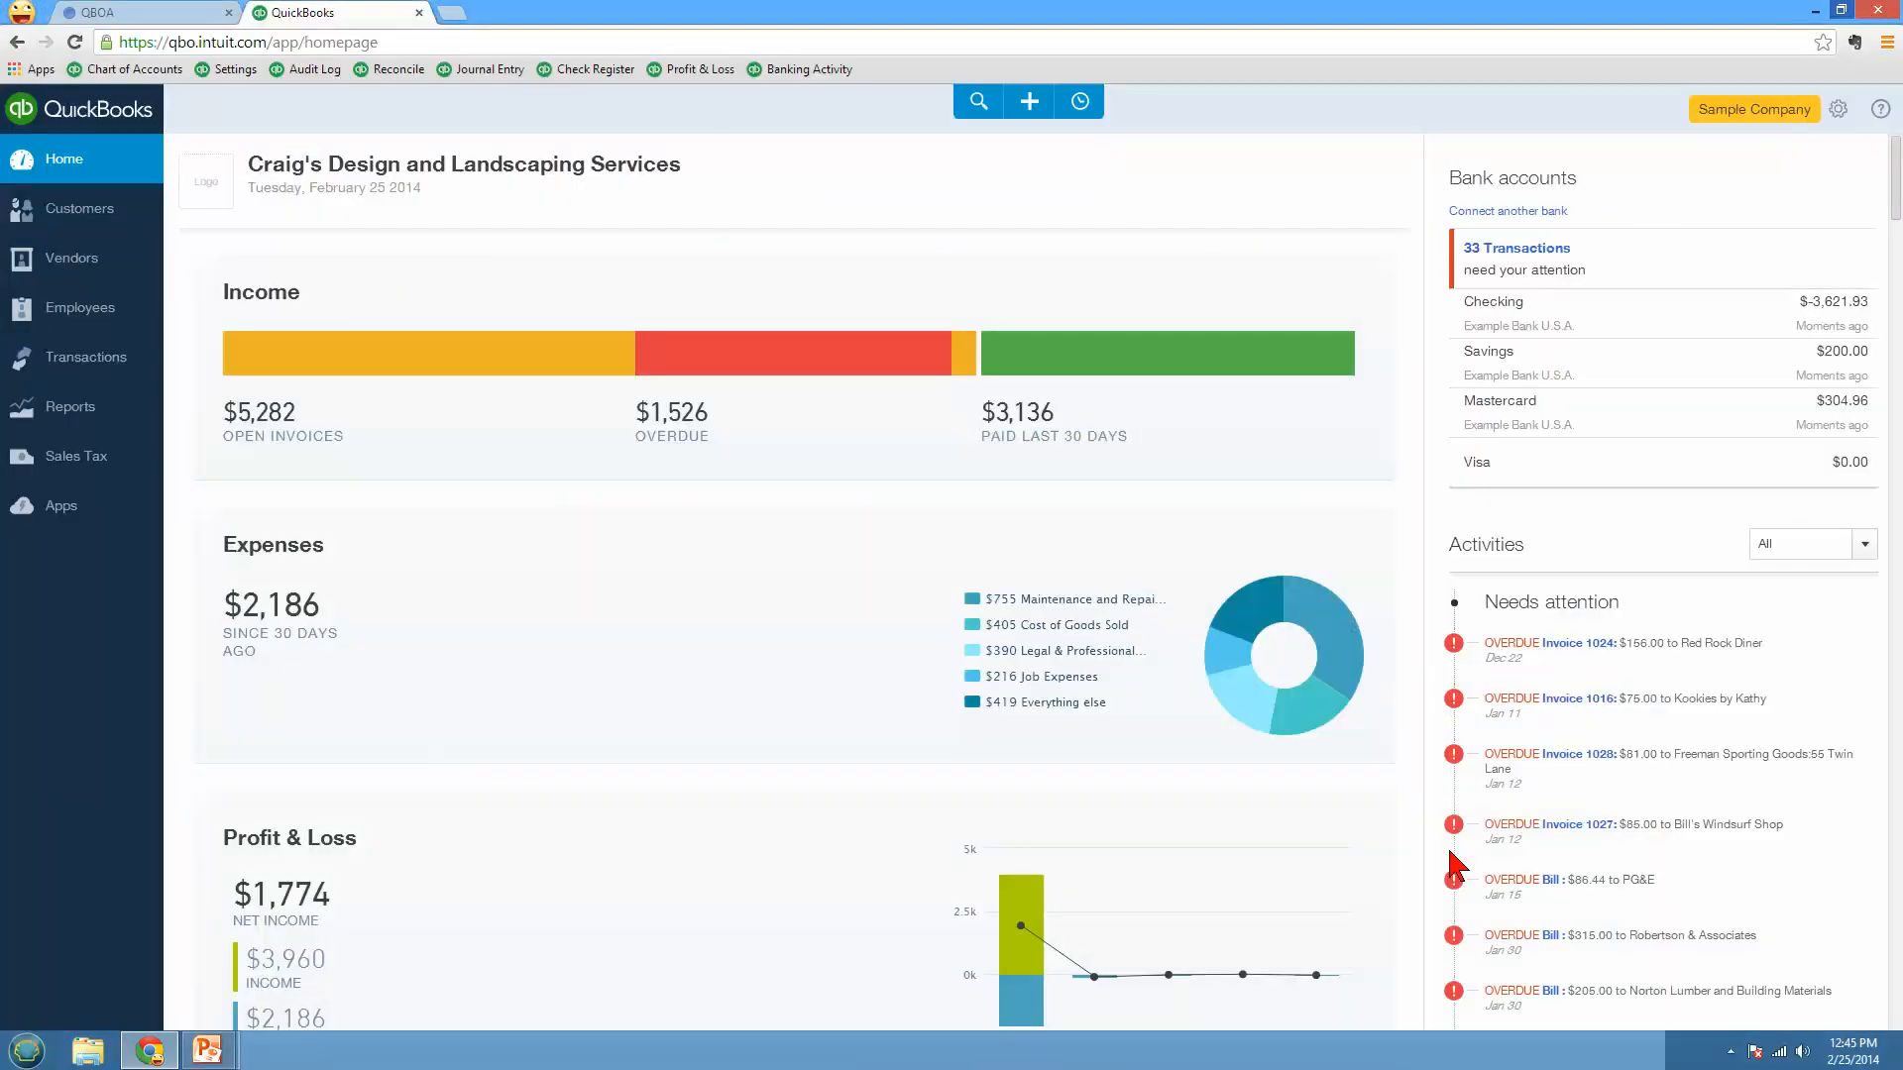
mouse_move(733, 728)
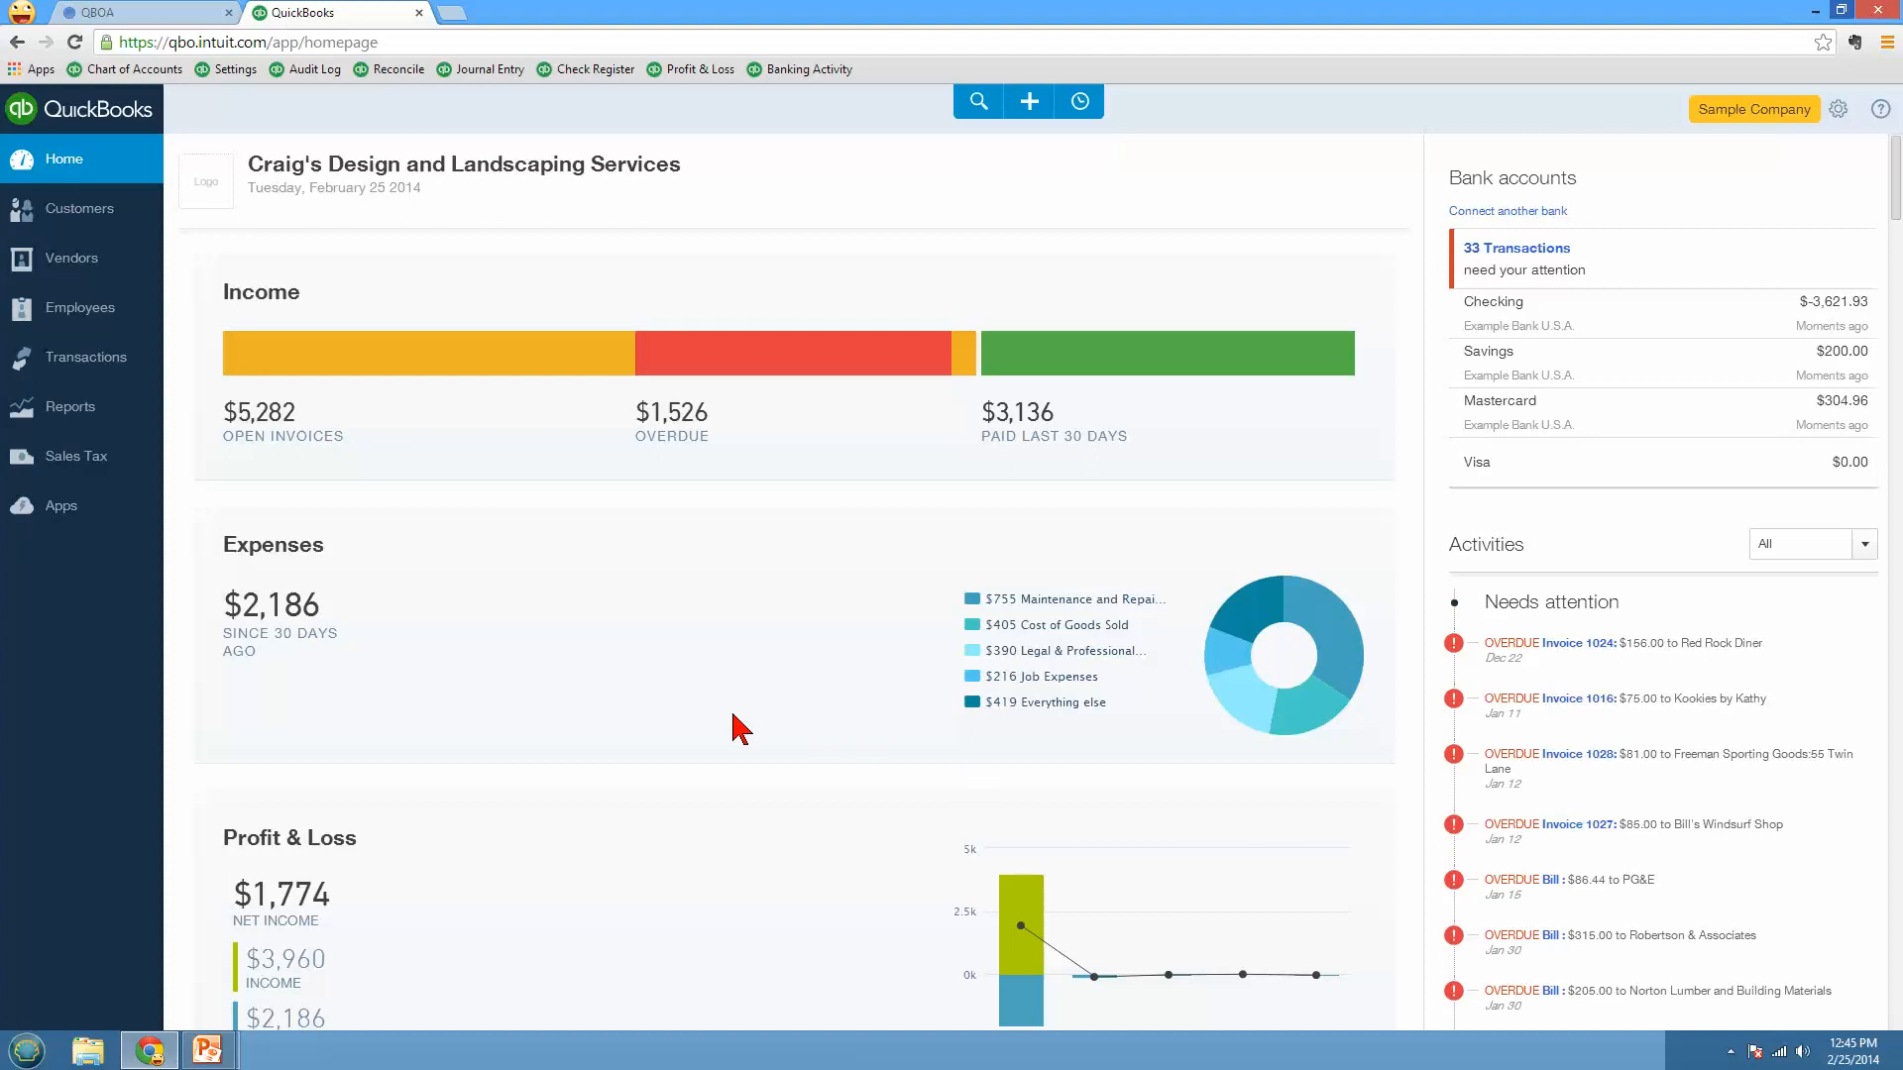
mouse_move(401, 416)
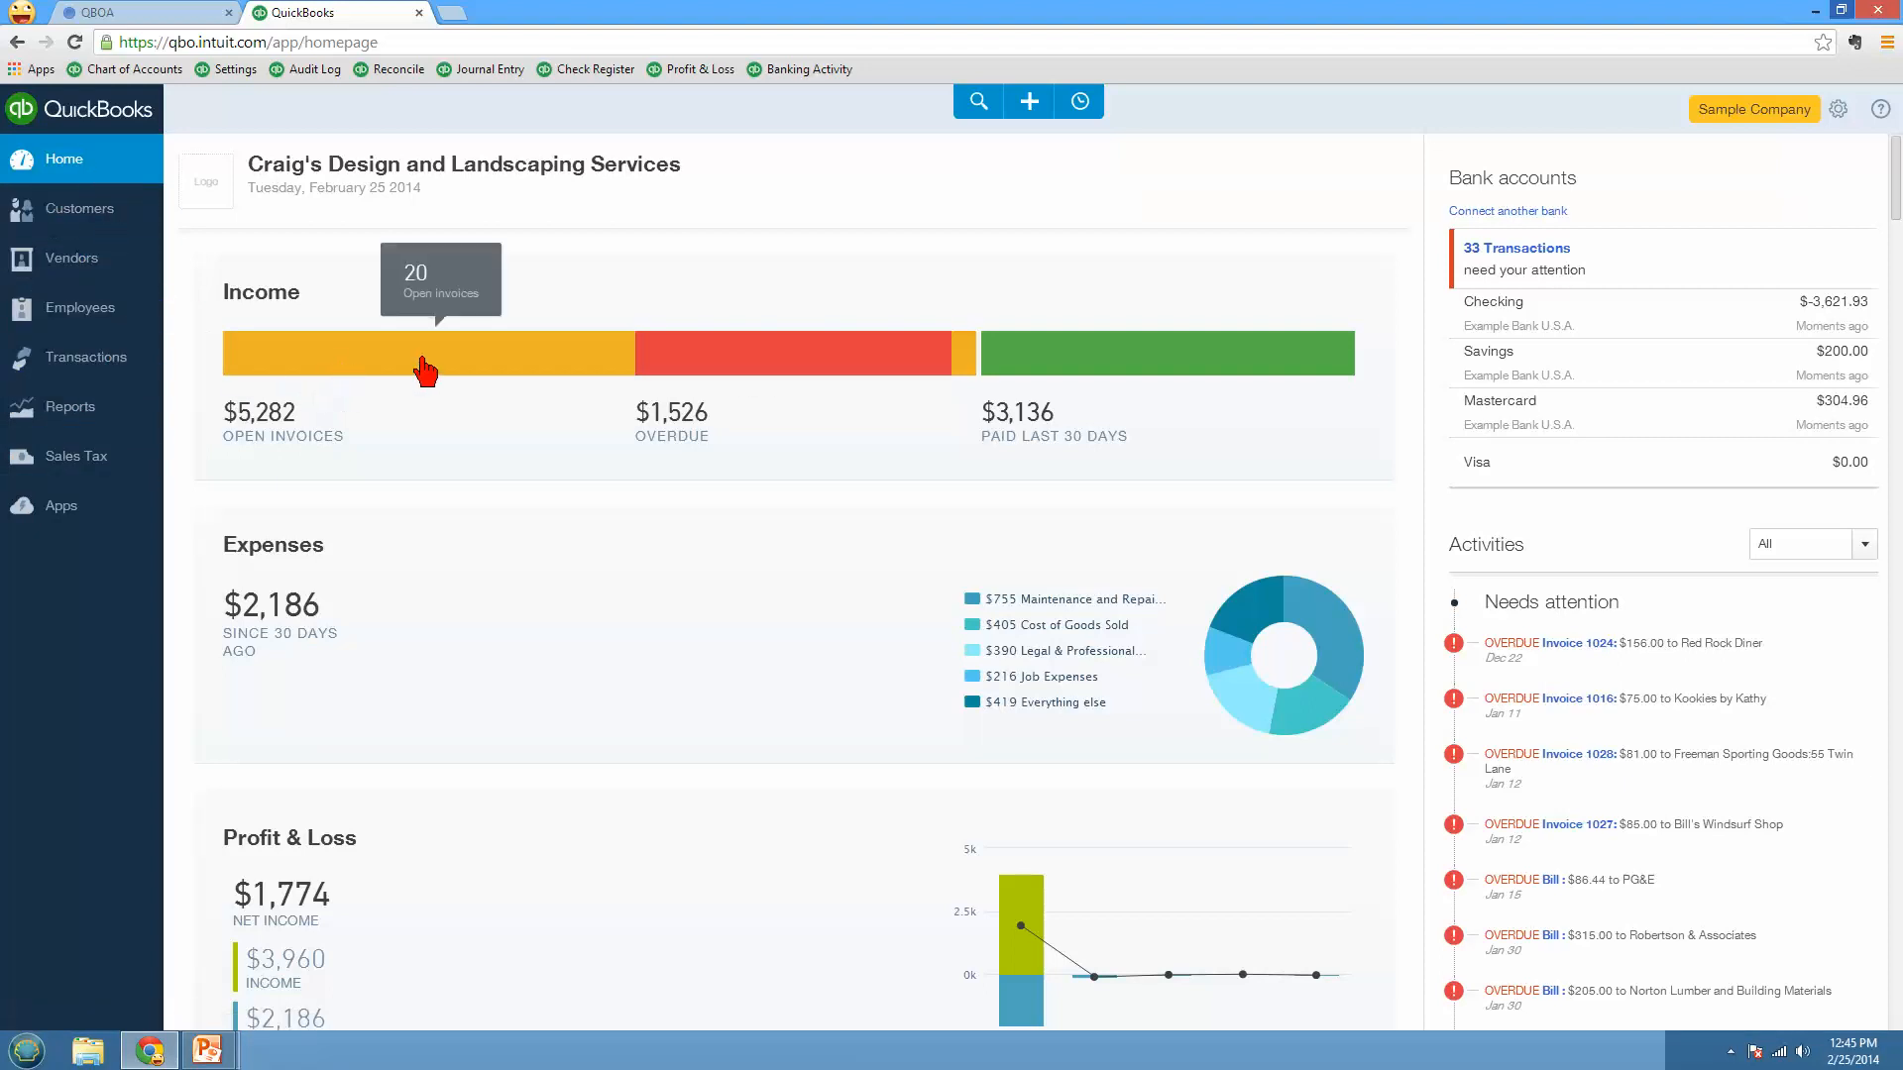
mouse_move(961, 369)
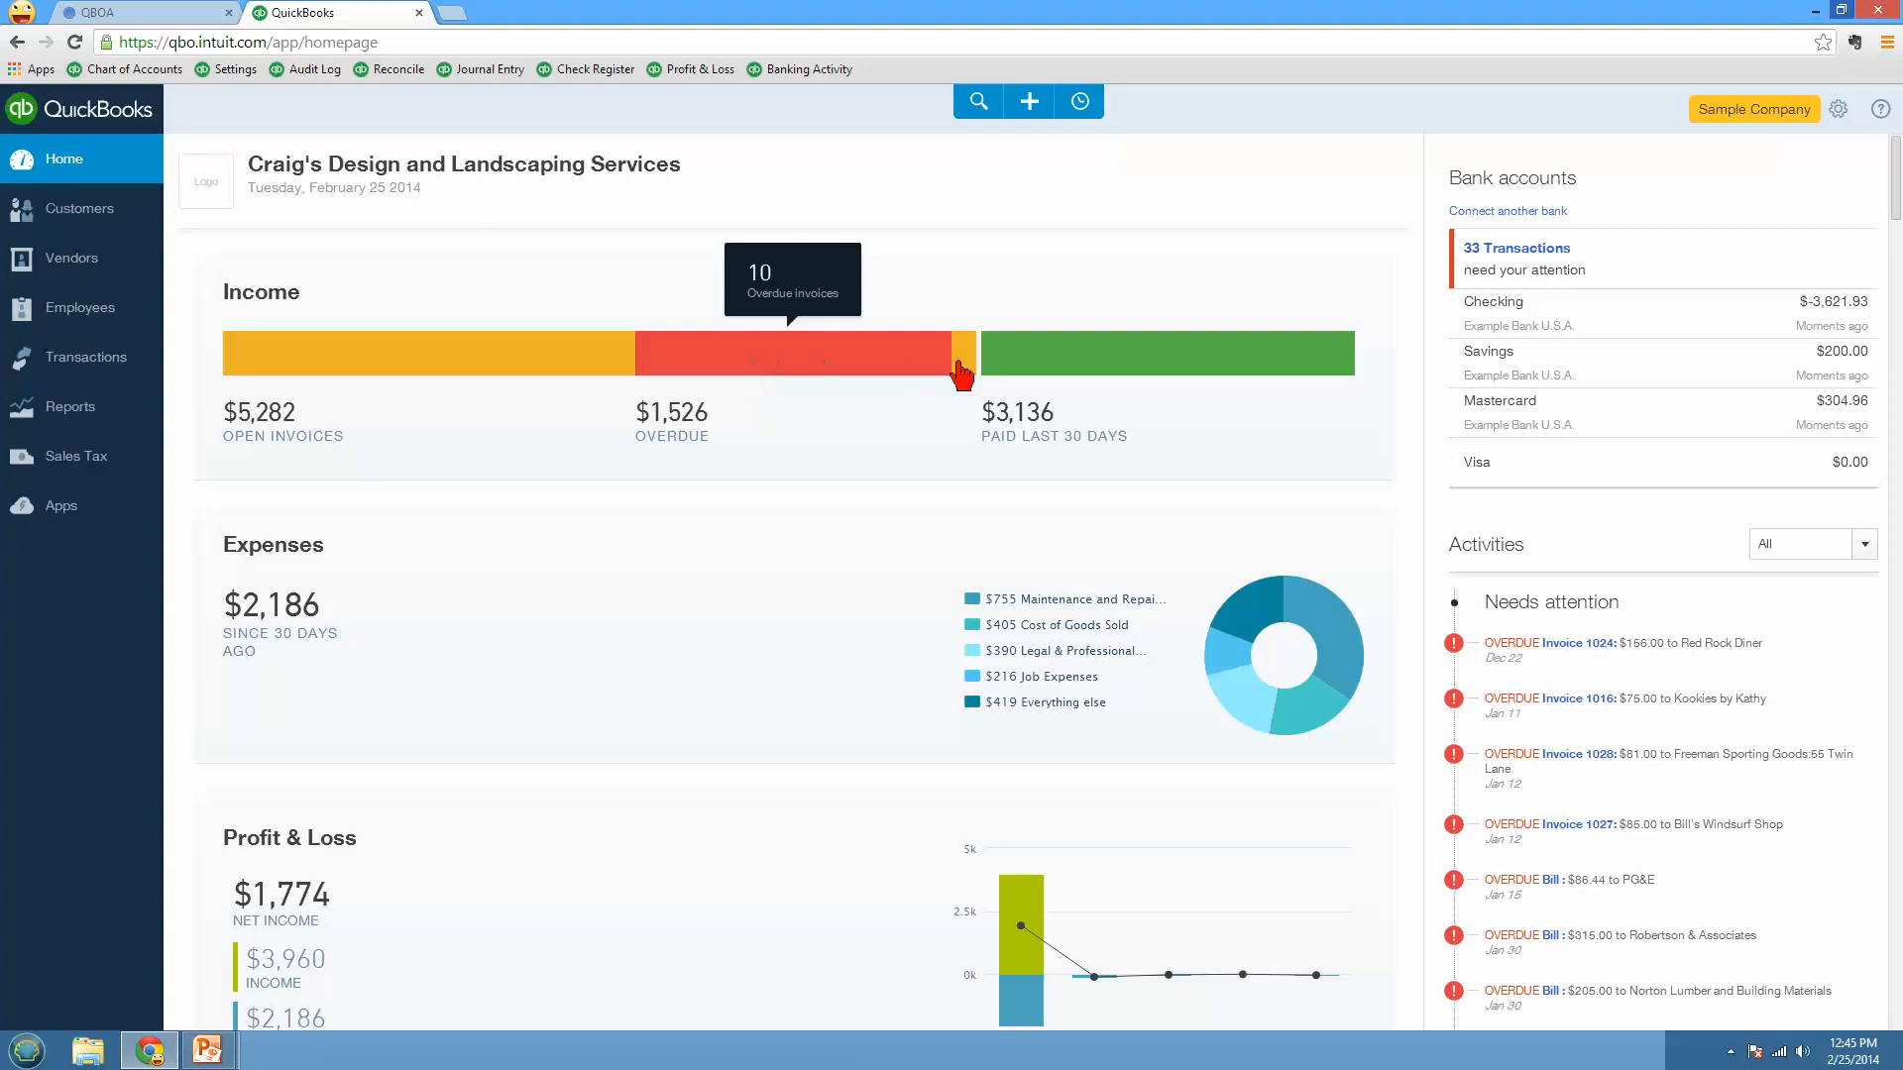
mouse_move(1054, 369)
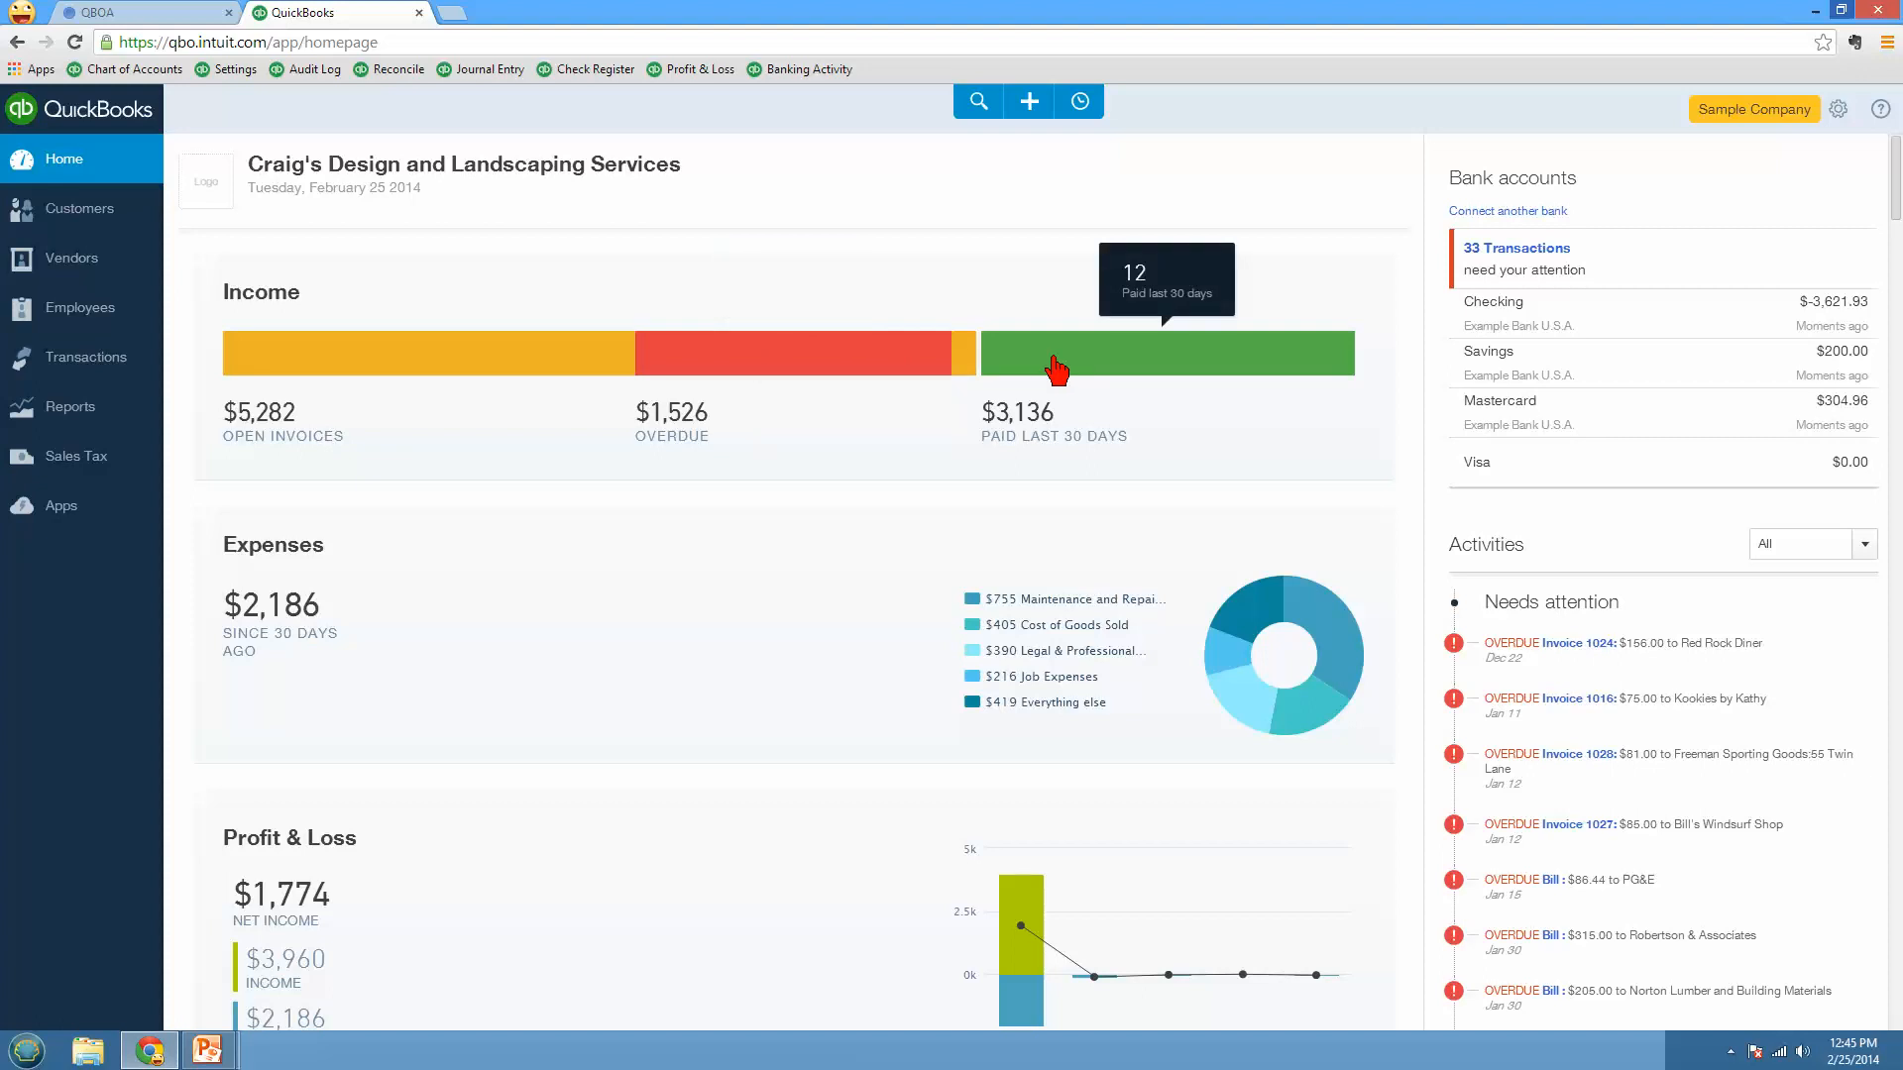
mouse_move(814, 373)
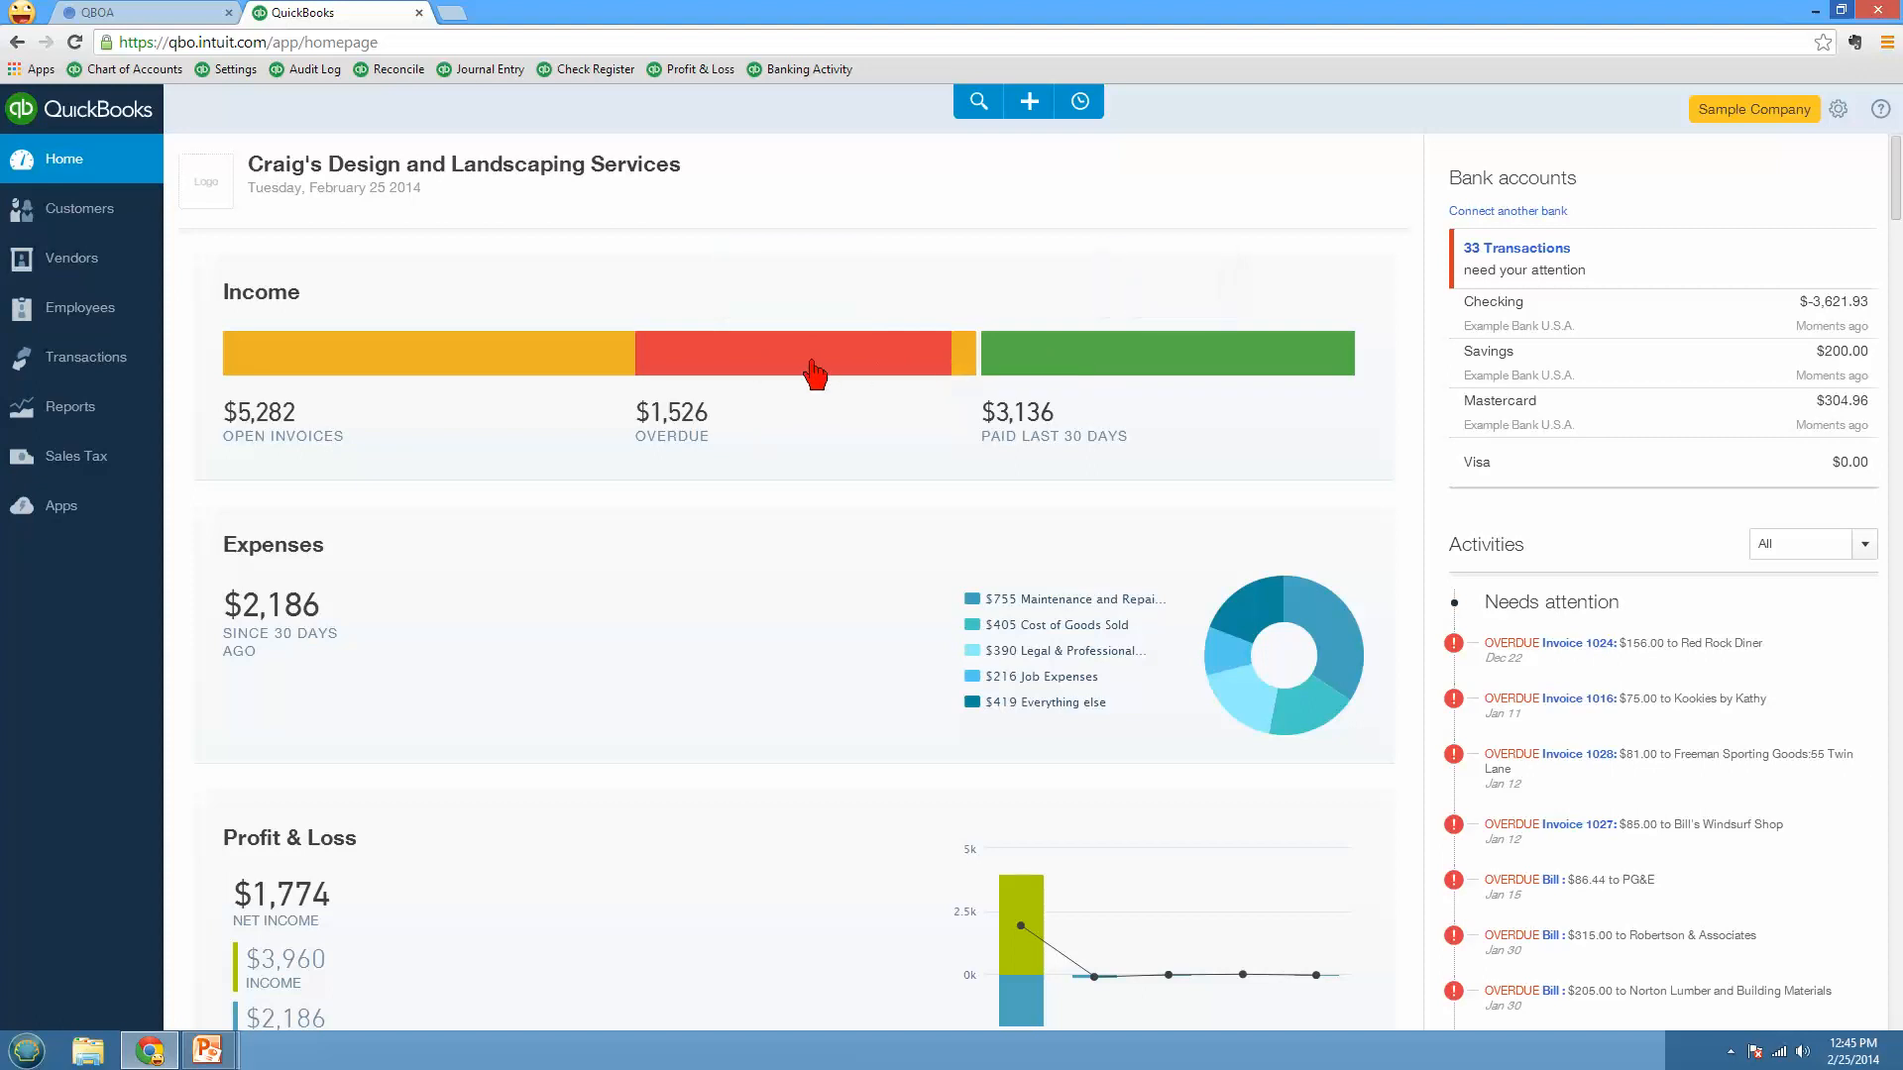
Step: Review the filterable activity types on the current page
scroll(down, 3)
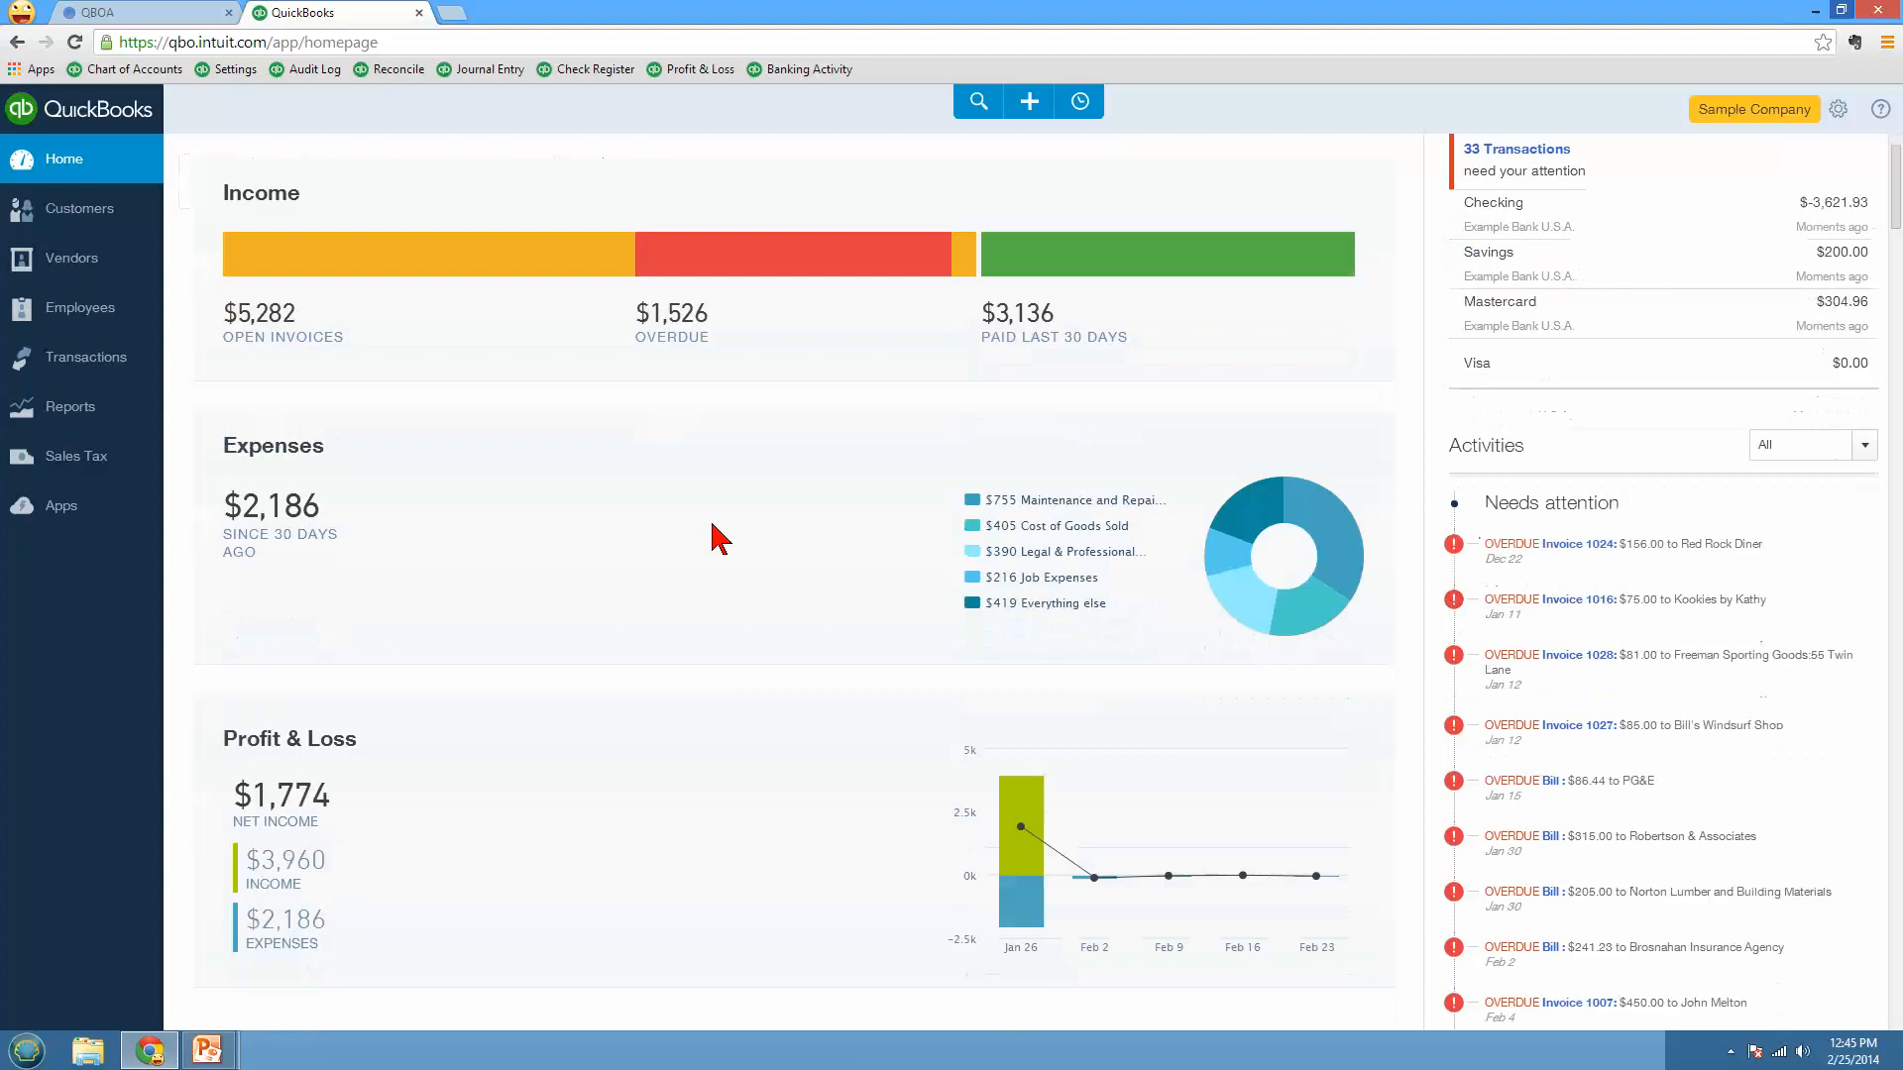
mouse_move(1161, 523)
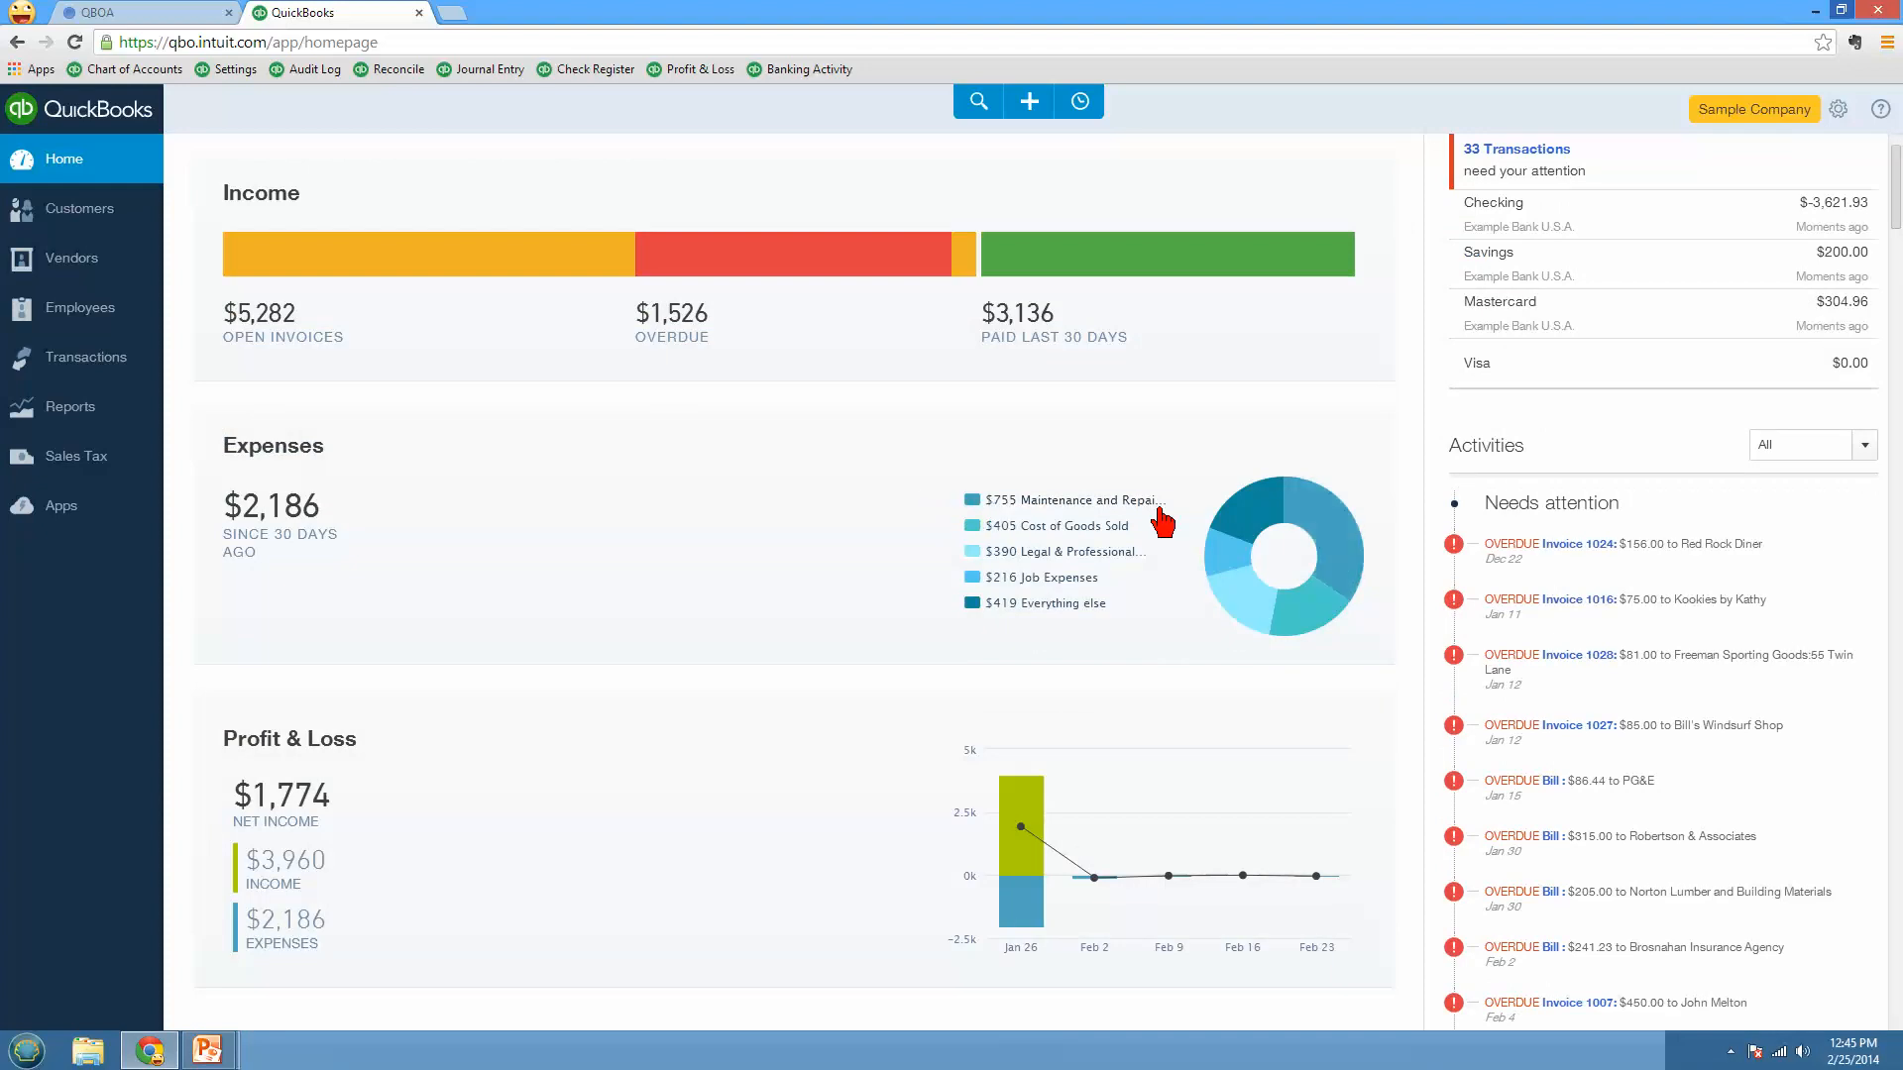
mouse_move(1272, 619)
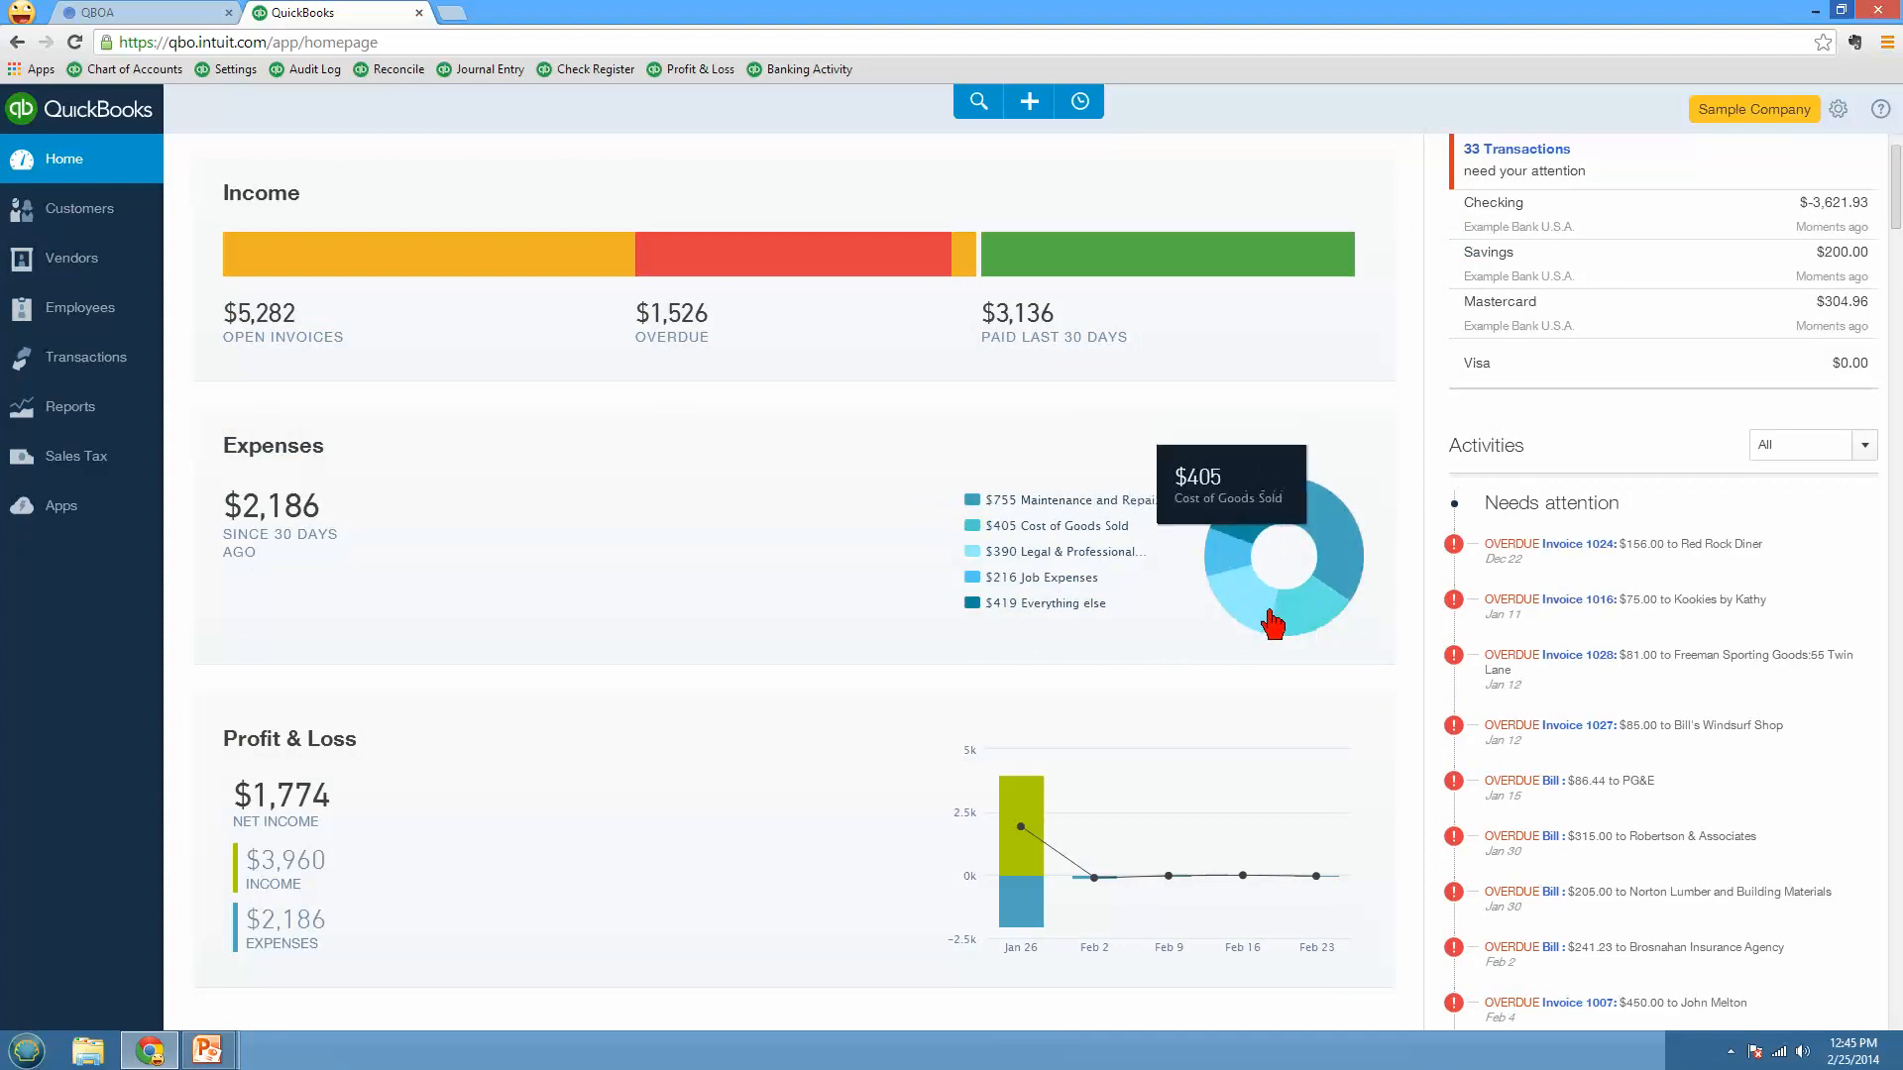
mouse_move(1034, 860)
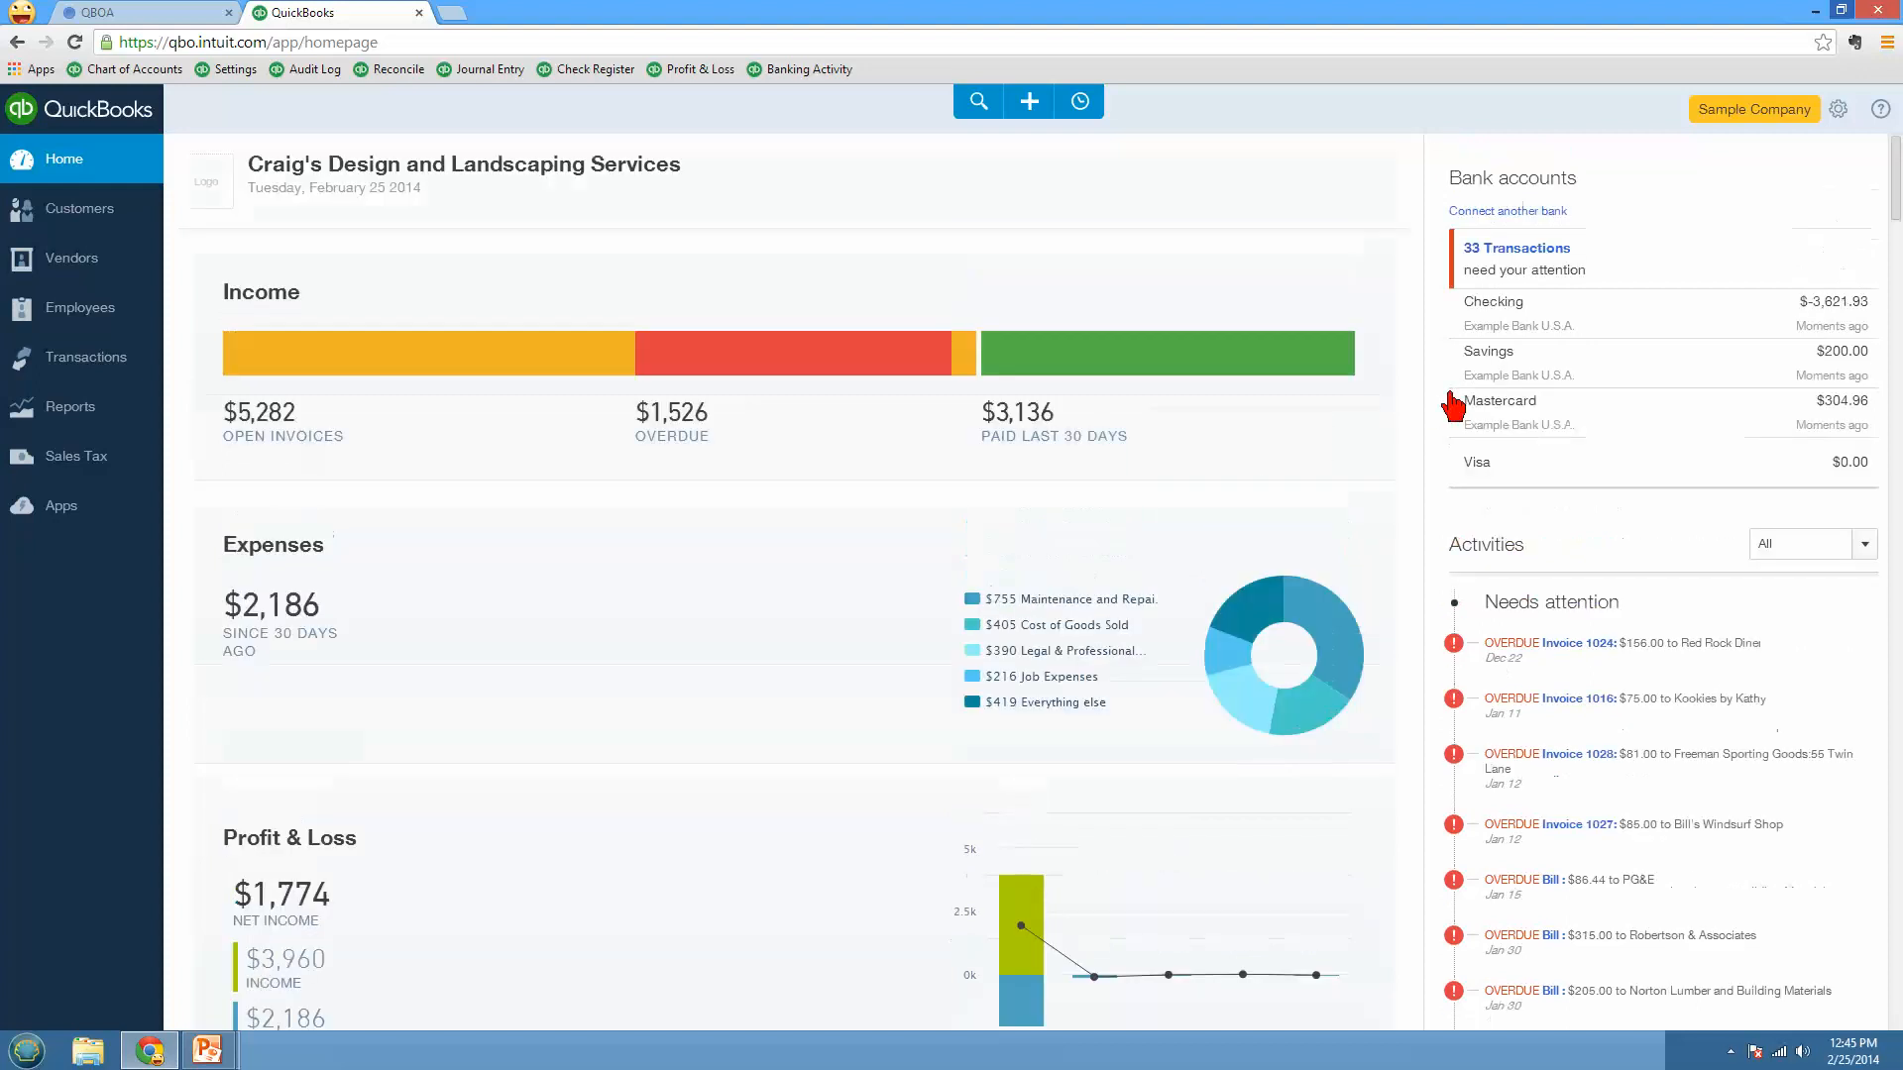
mouse_move(1502, 261)
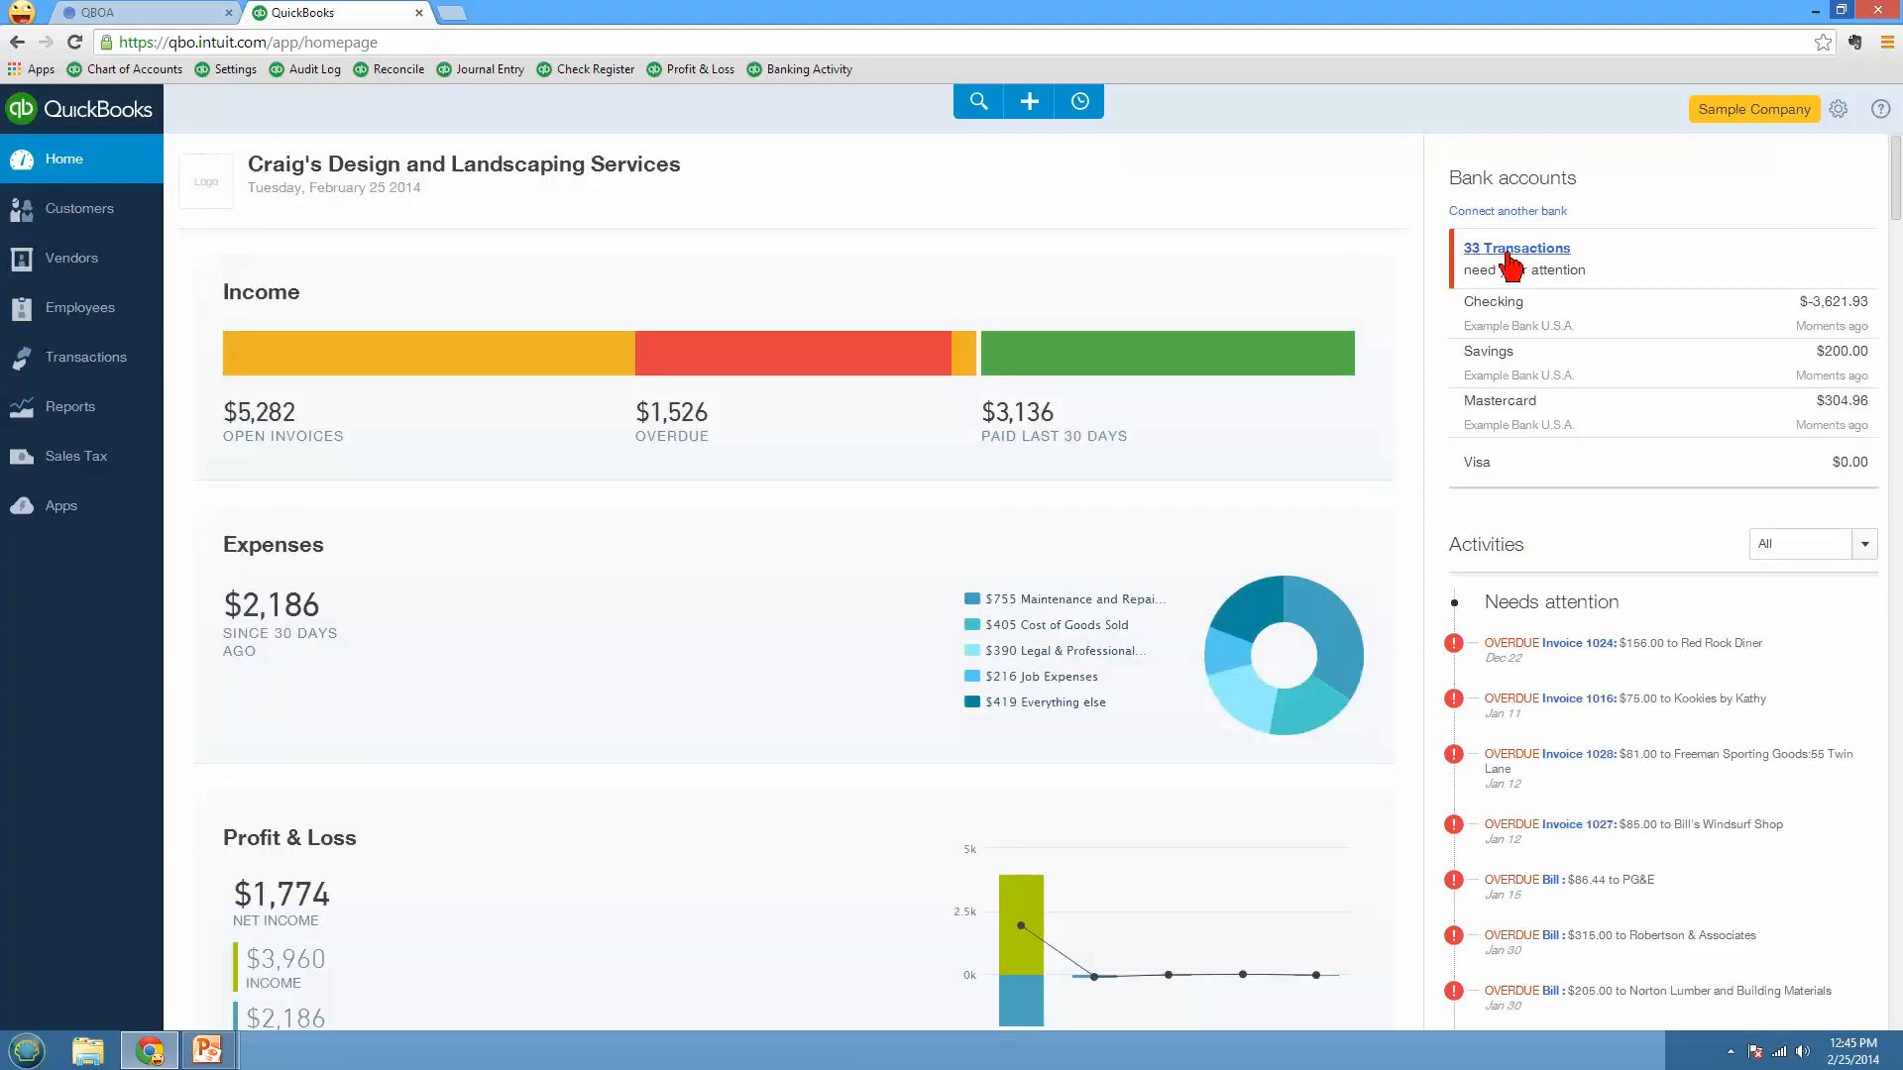
mouse_move(1530, 268)
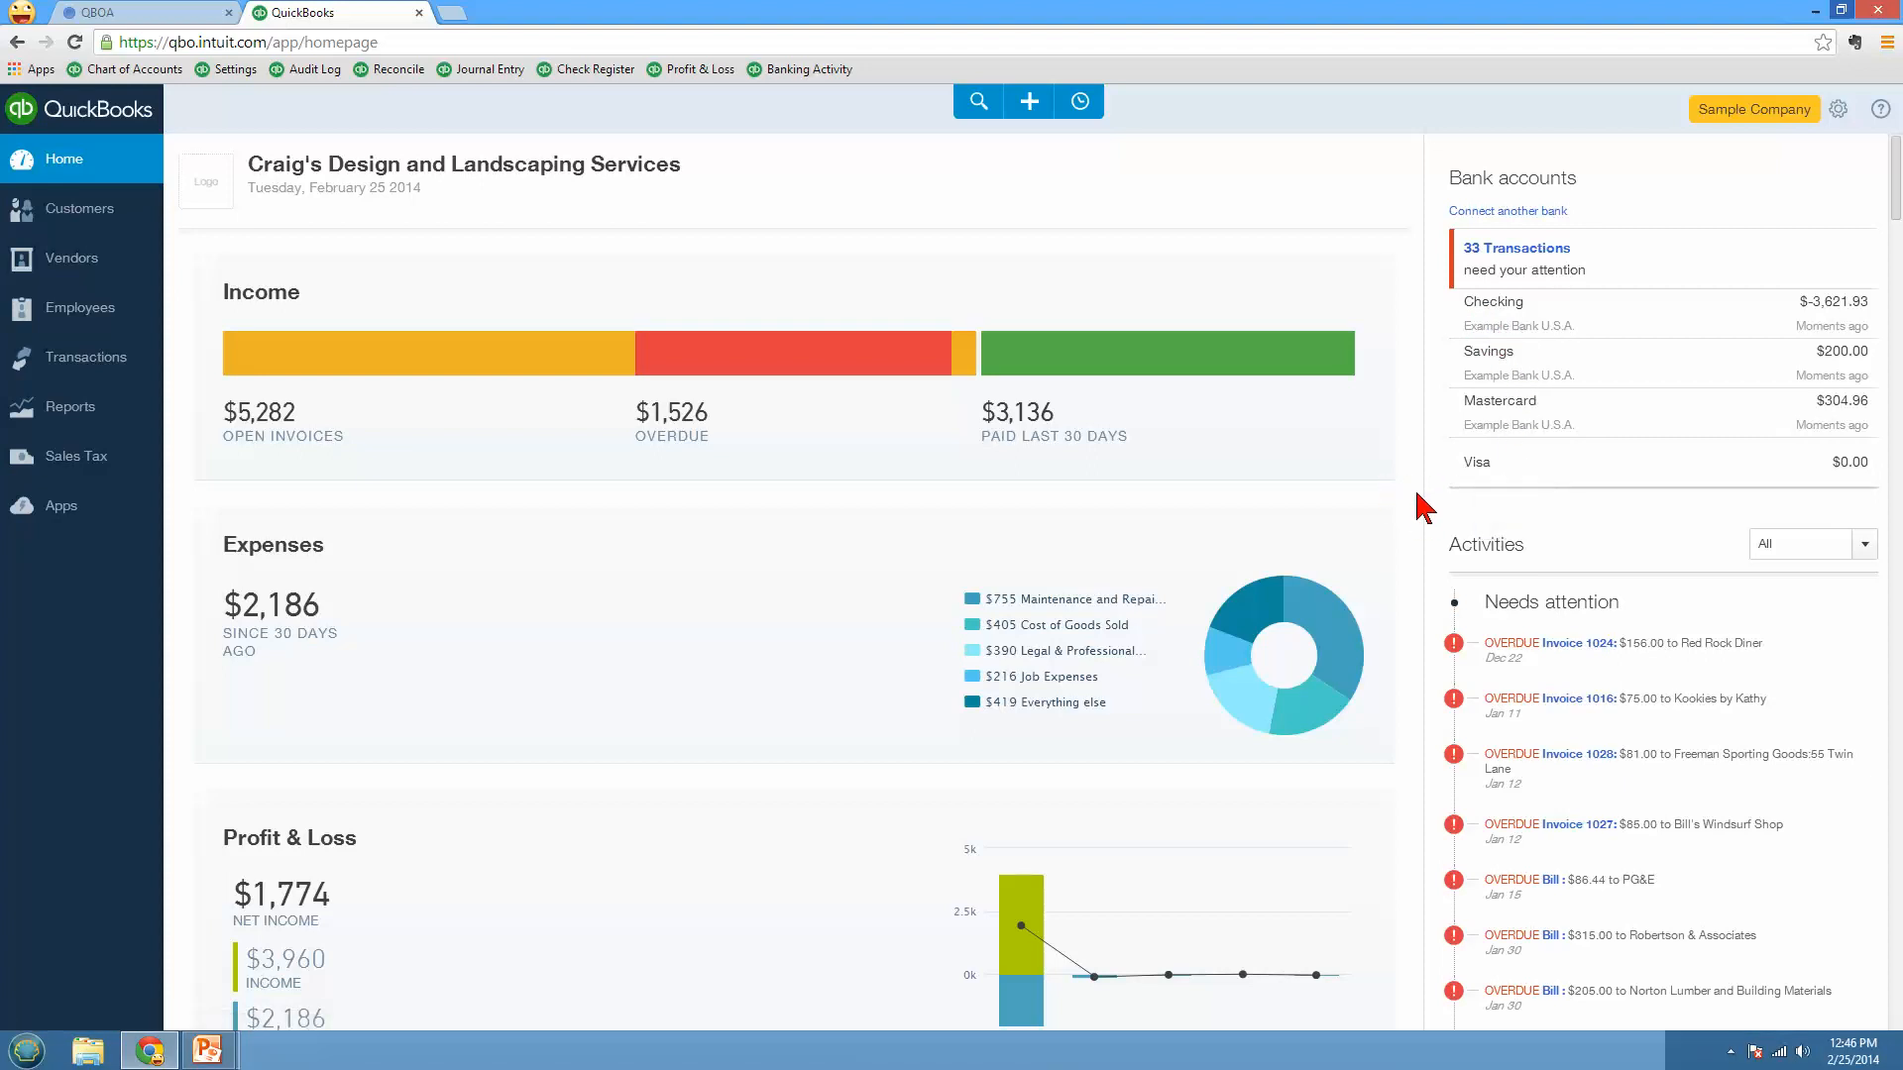
mouse_move(1538, 571)
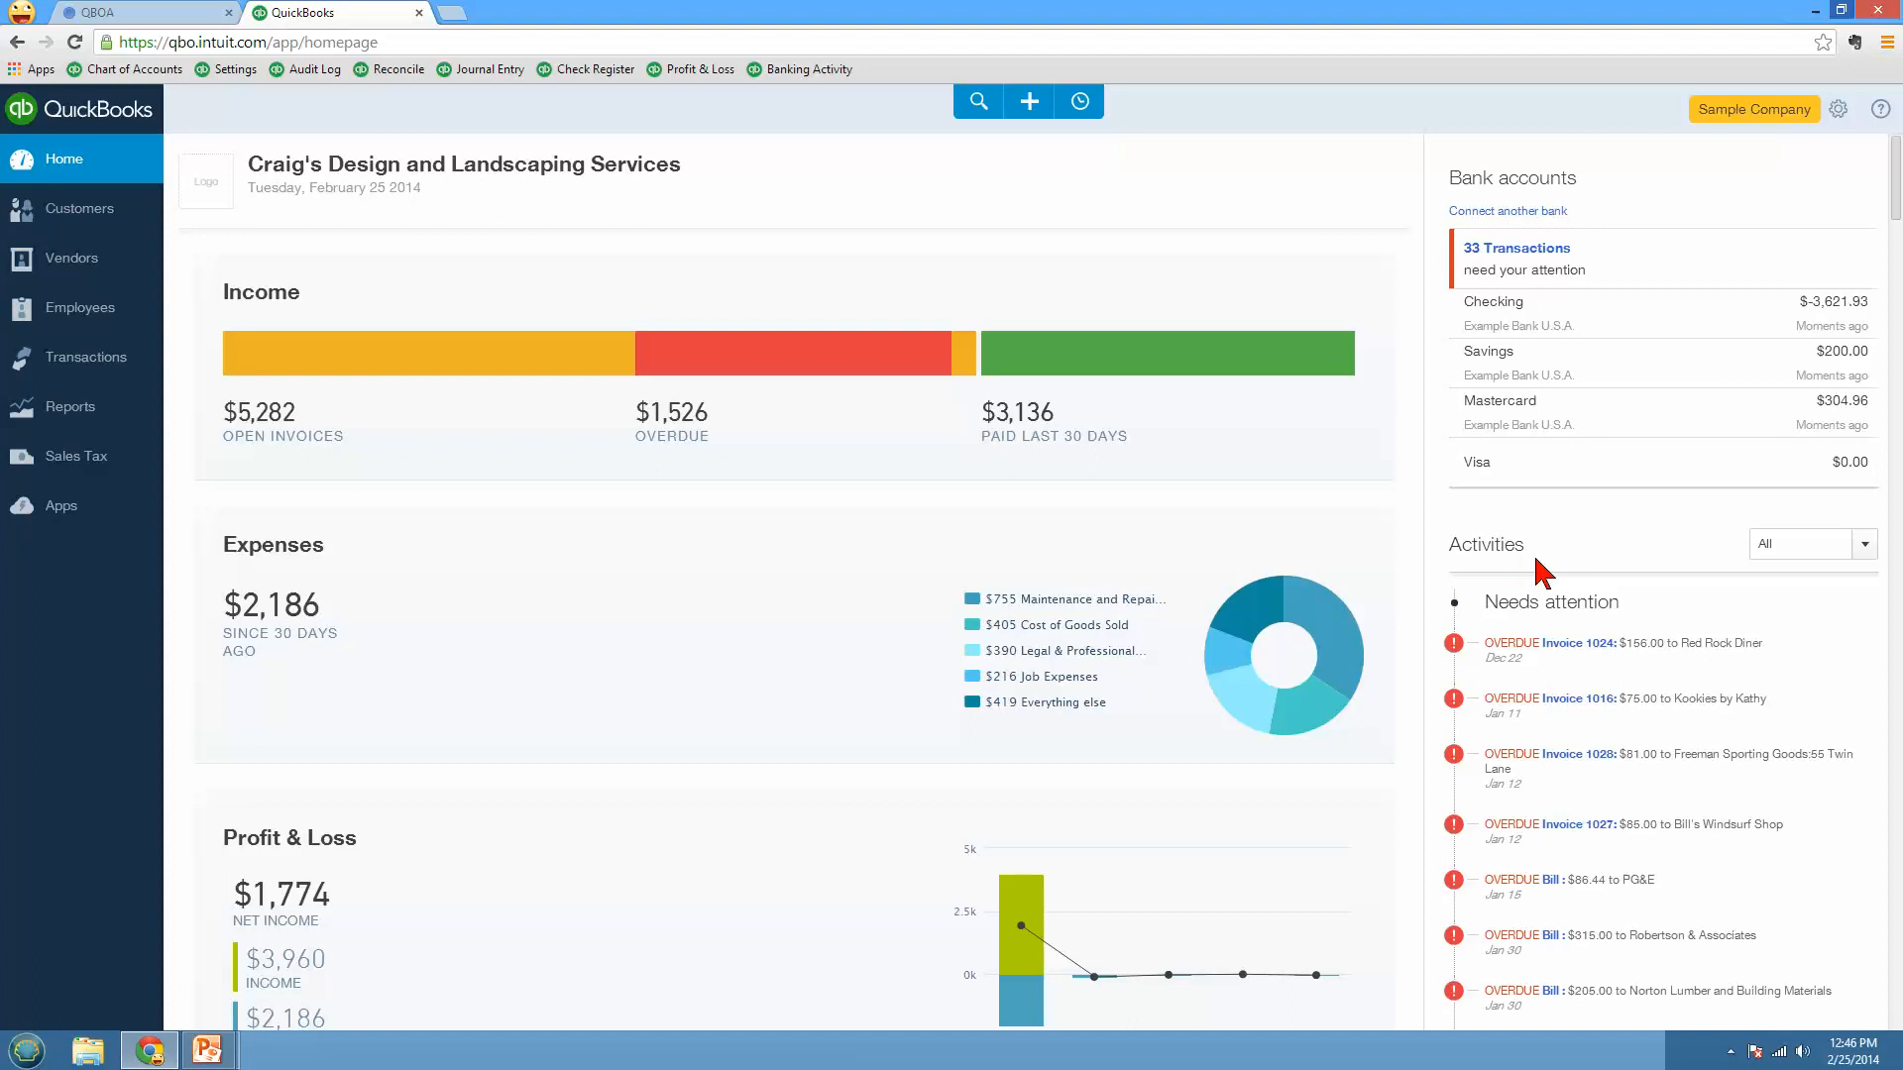
mouse_move(1780, 559)
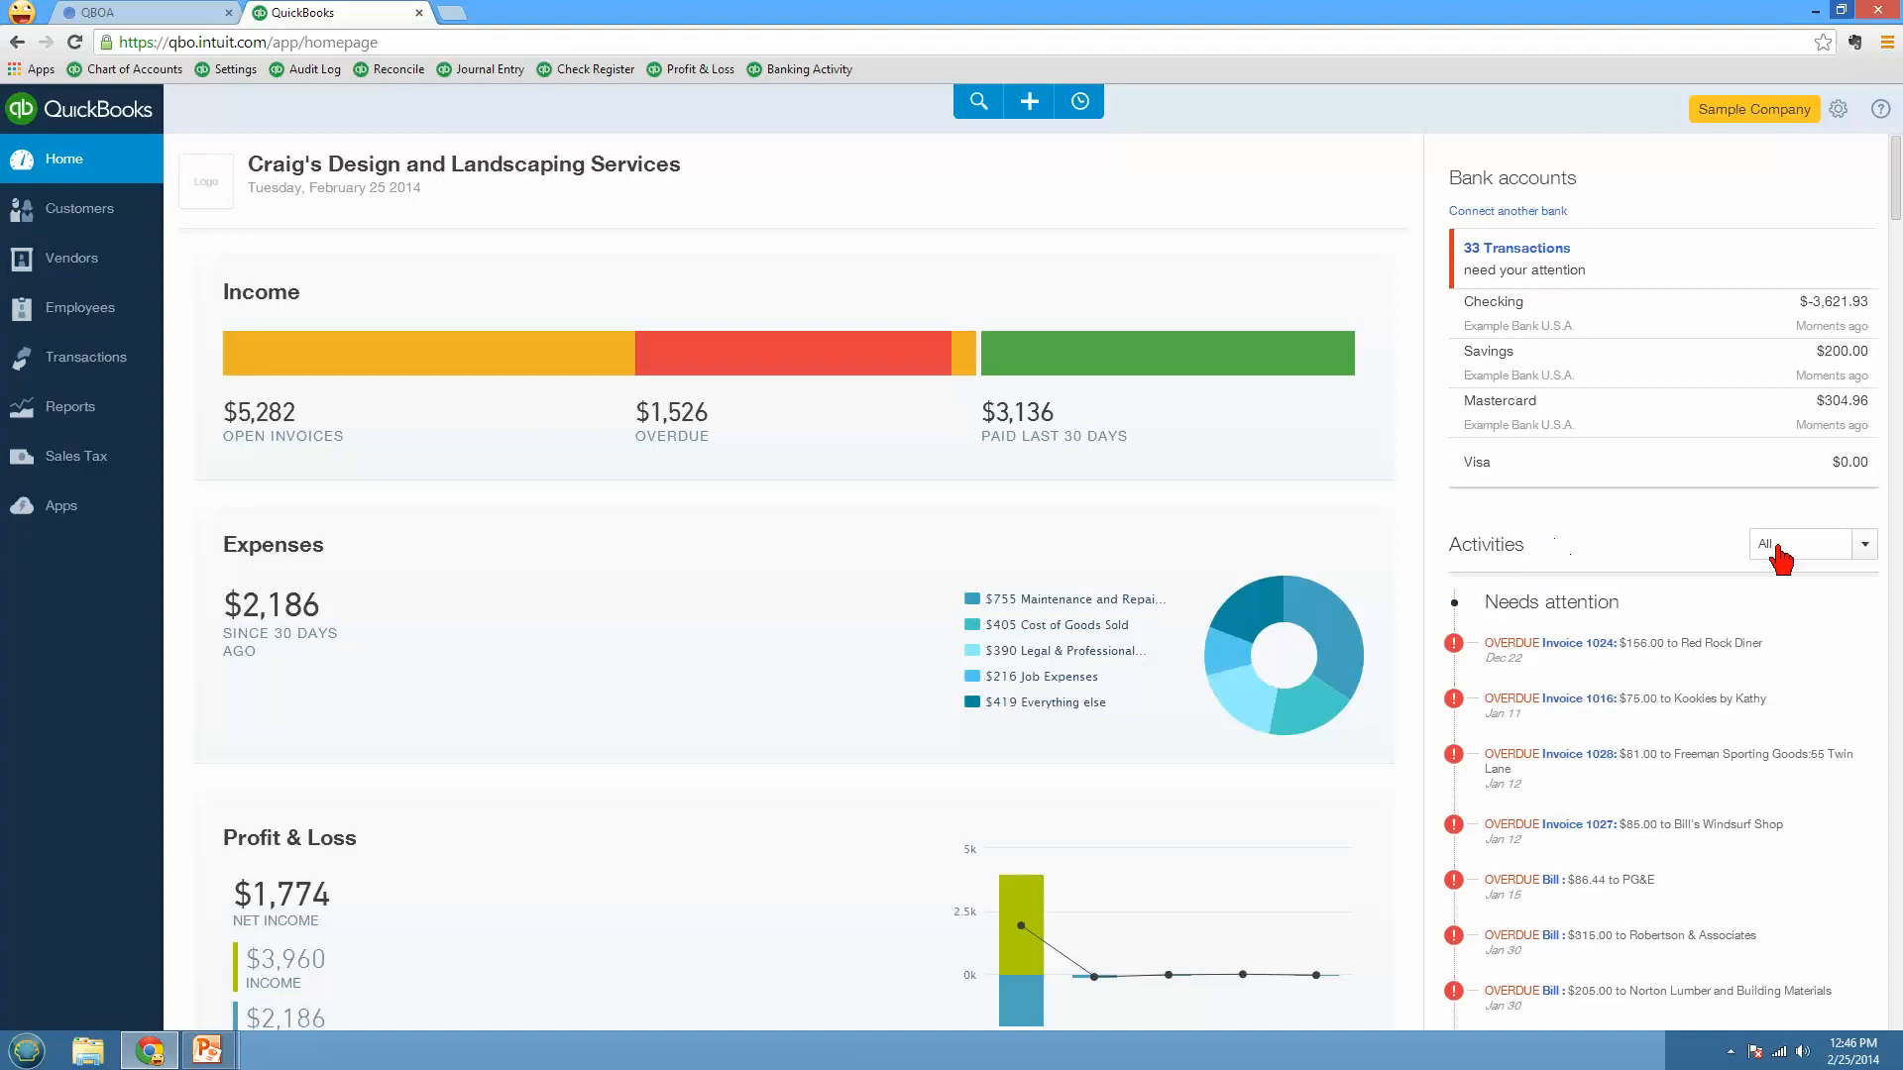
click(1863, 543)
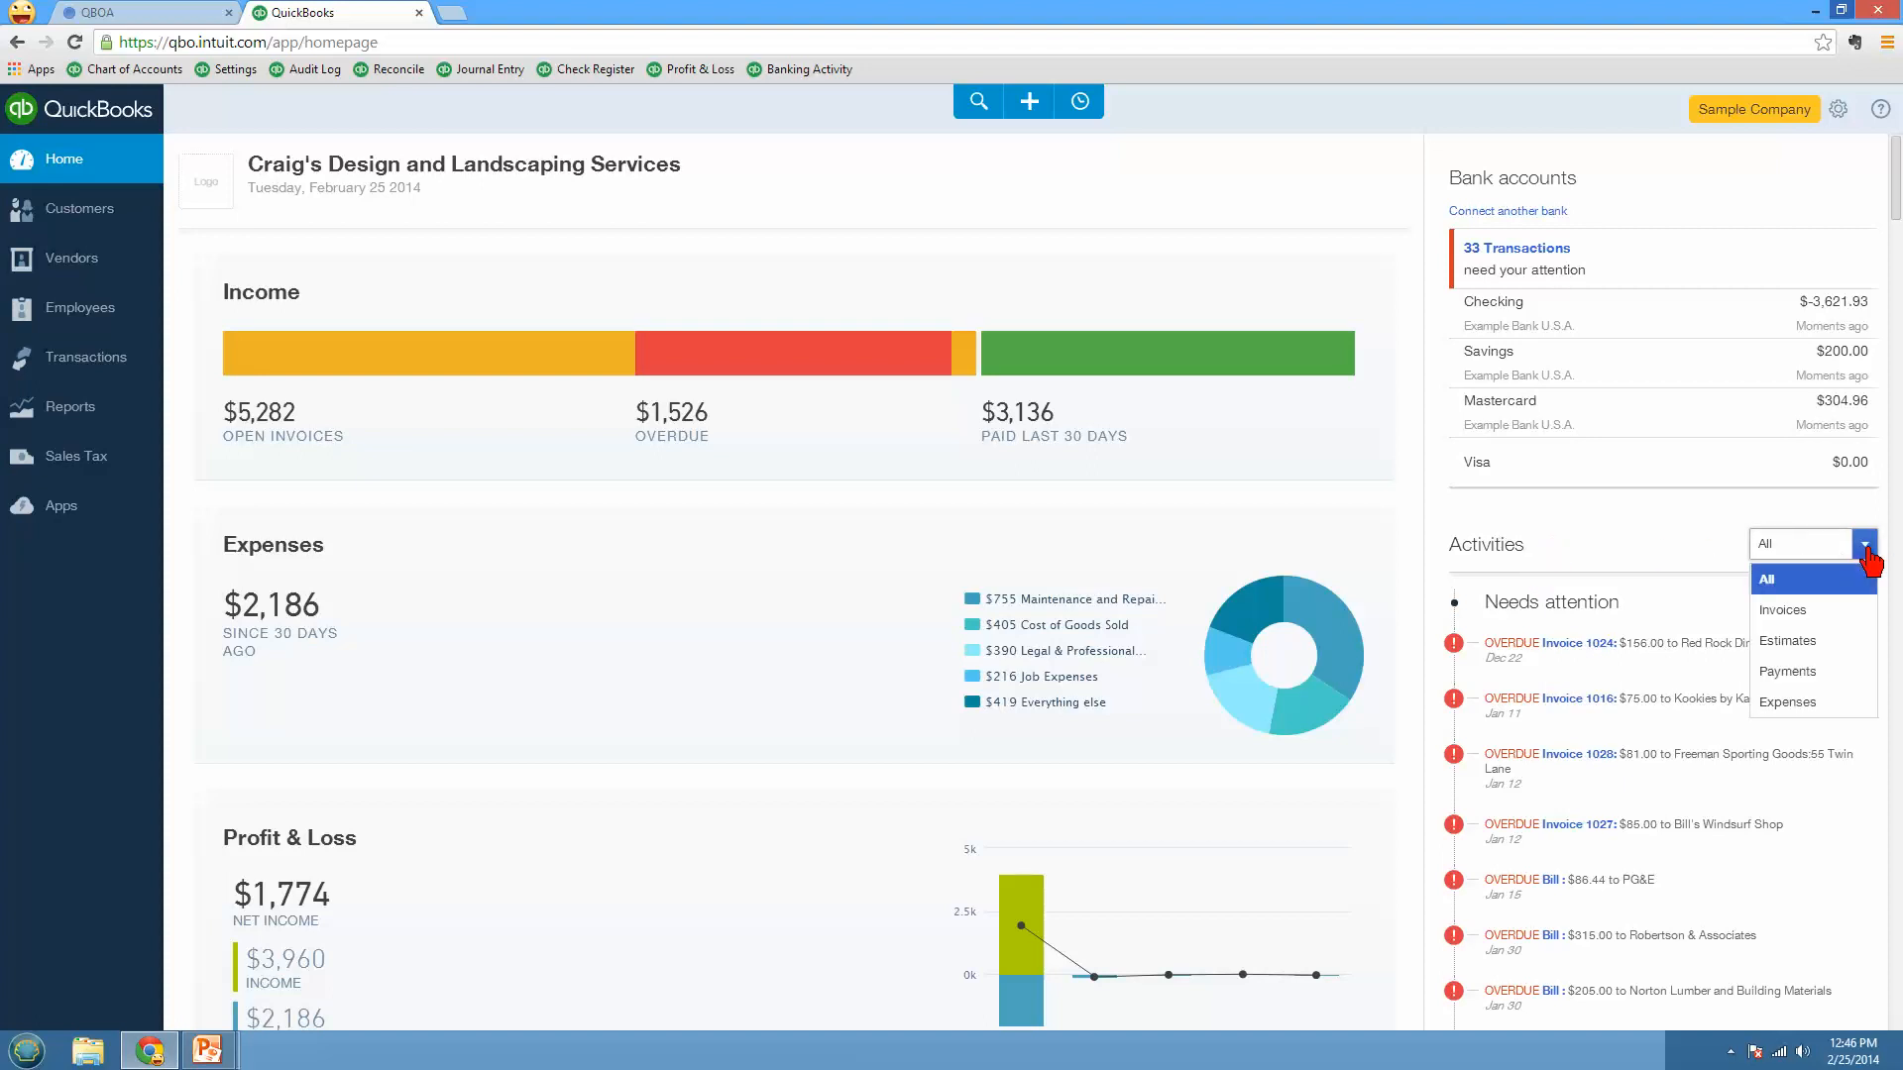
mouse_move(1784, 611)
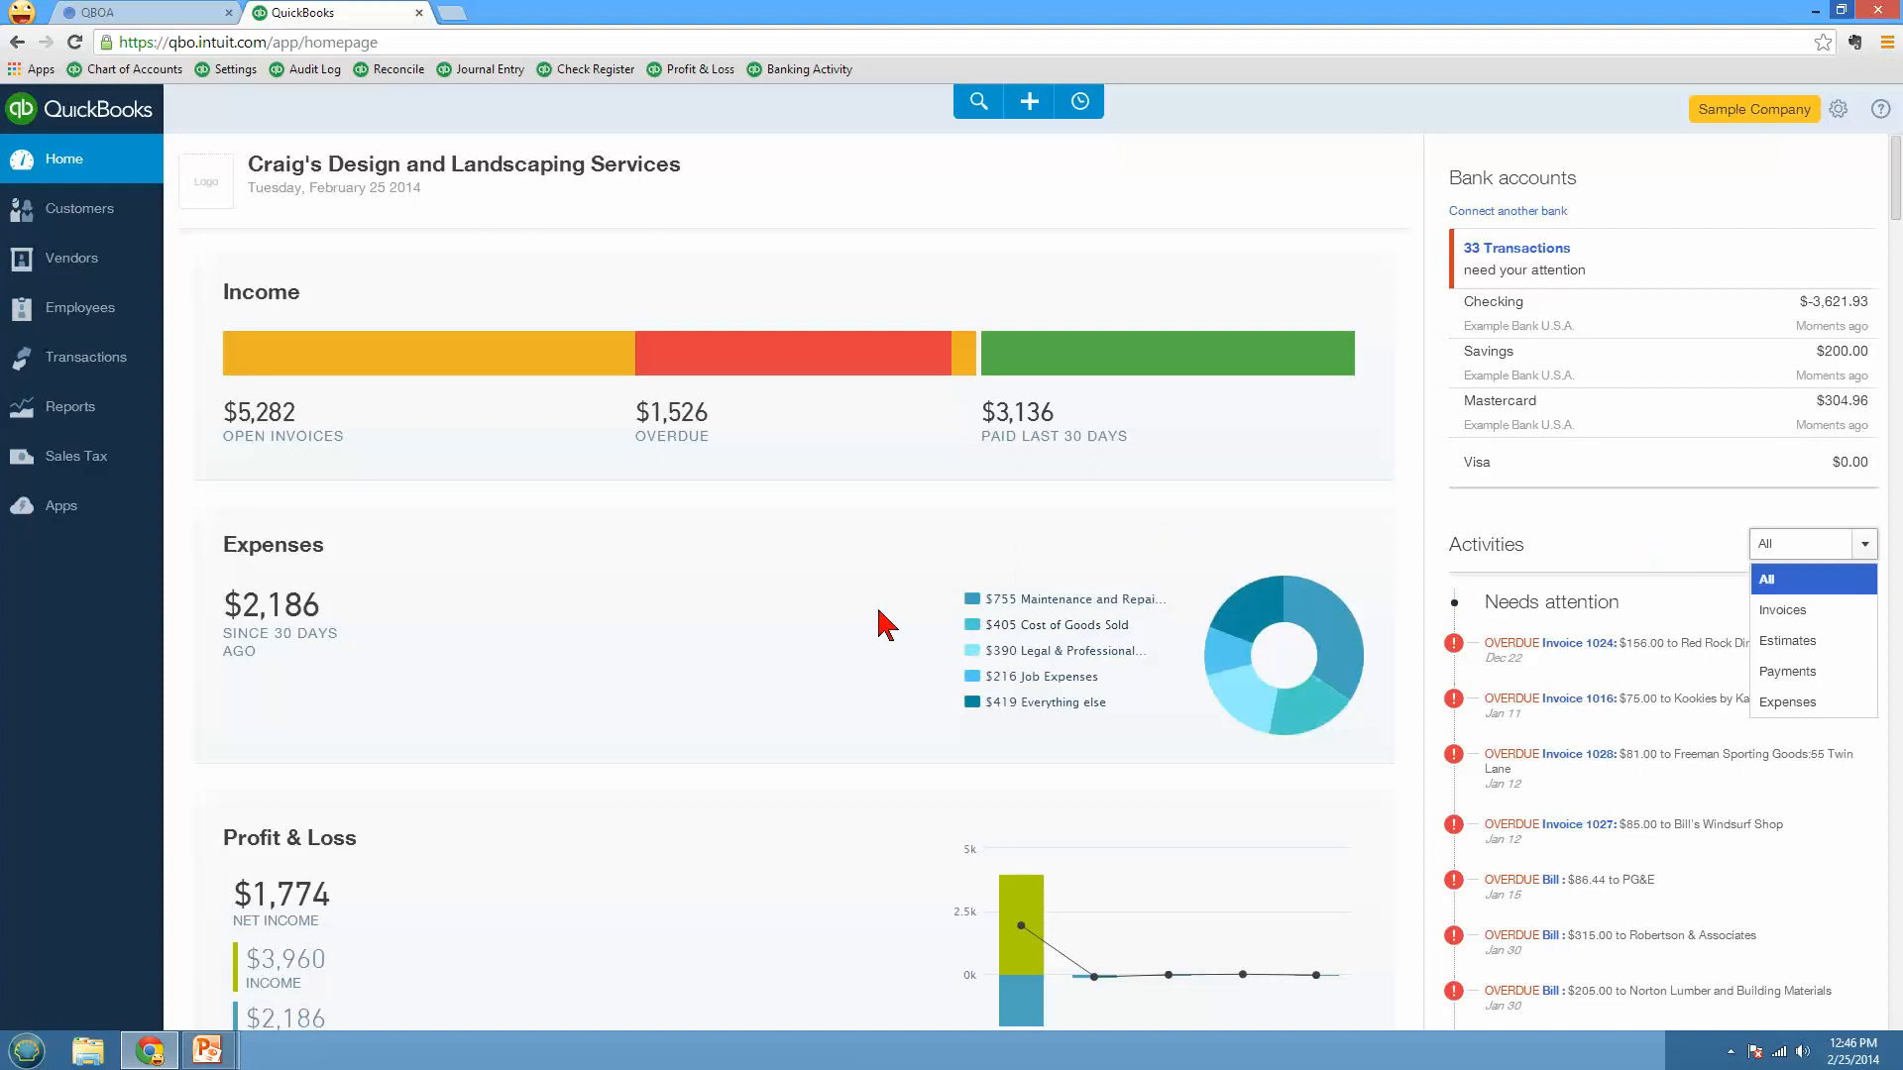
mouse_move(107, 222)
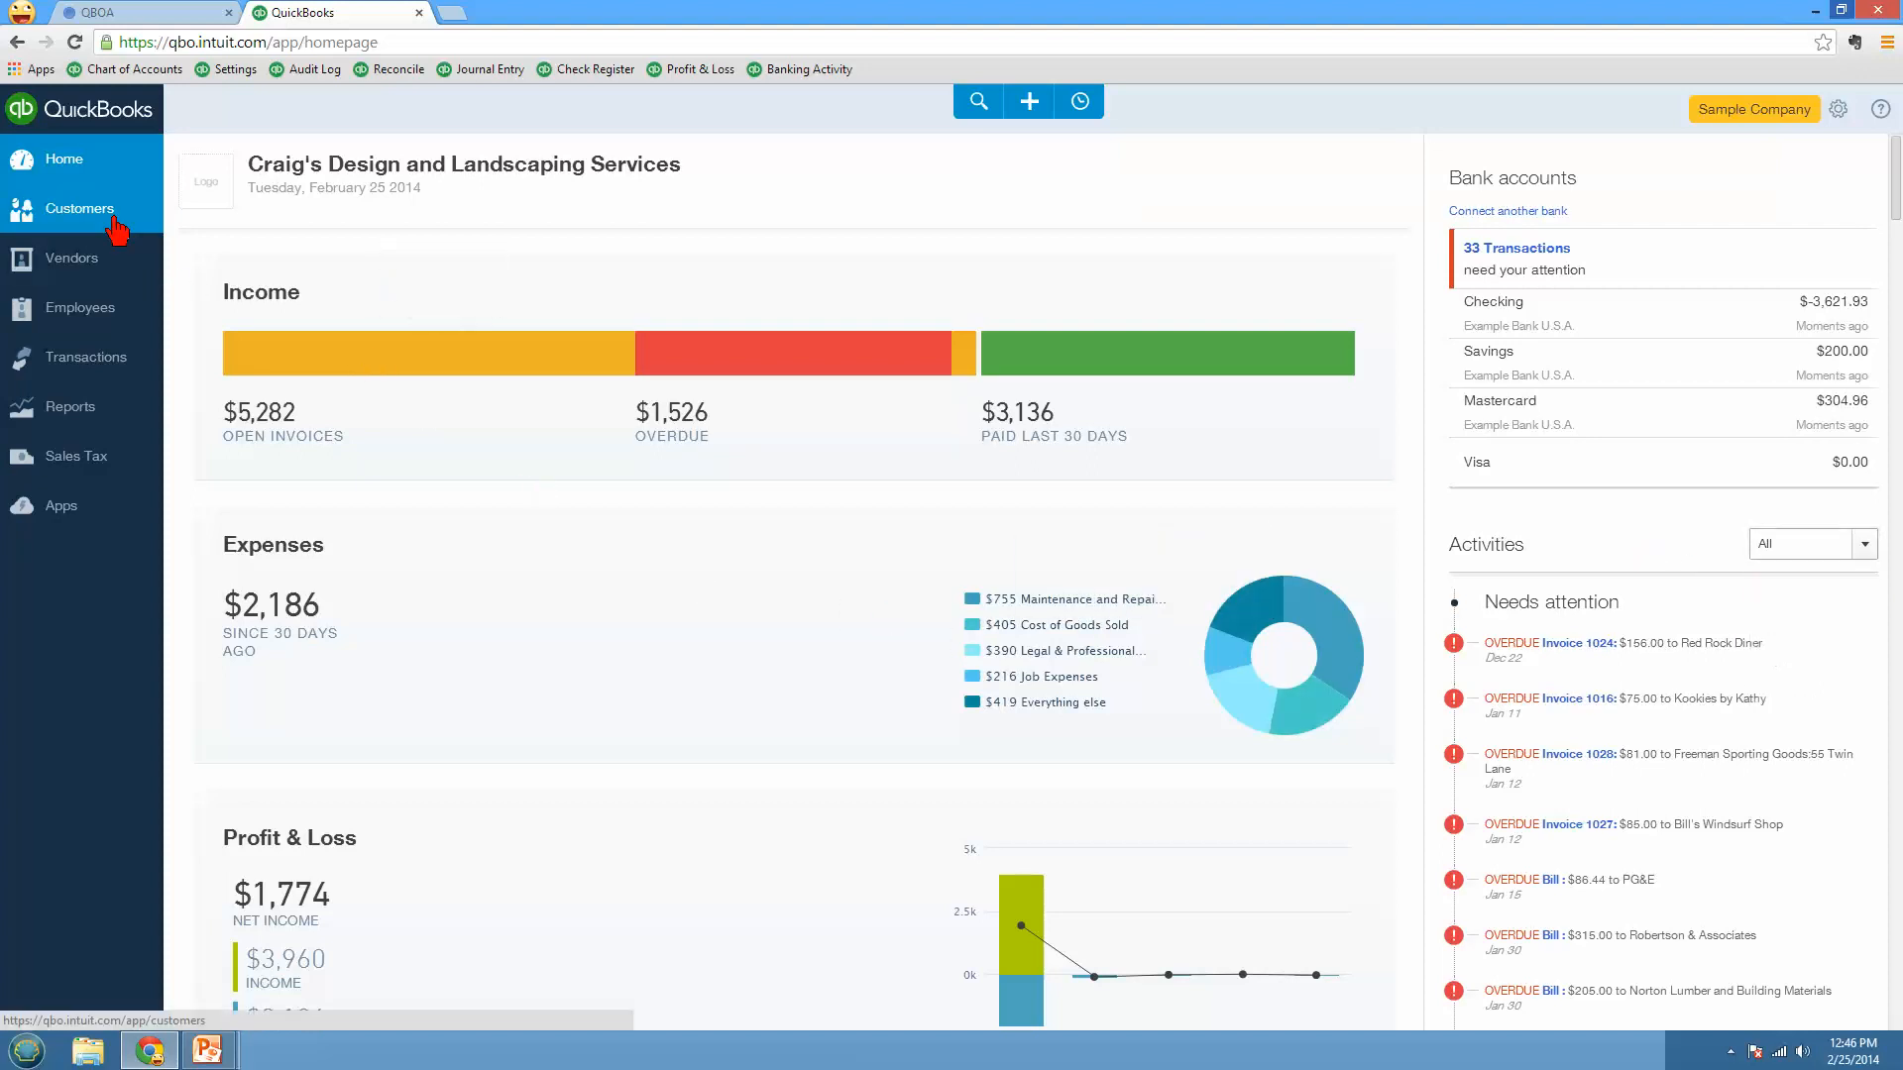
Step: Show the customer list, switch to vendors, then return to customers with their money-bar totals
click(79, 208)
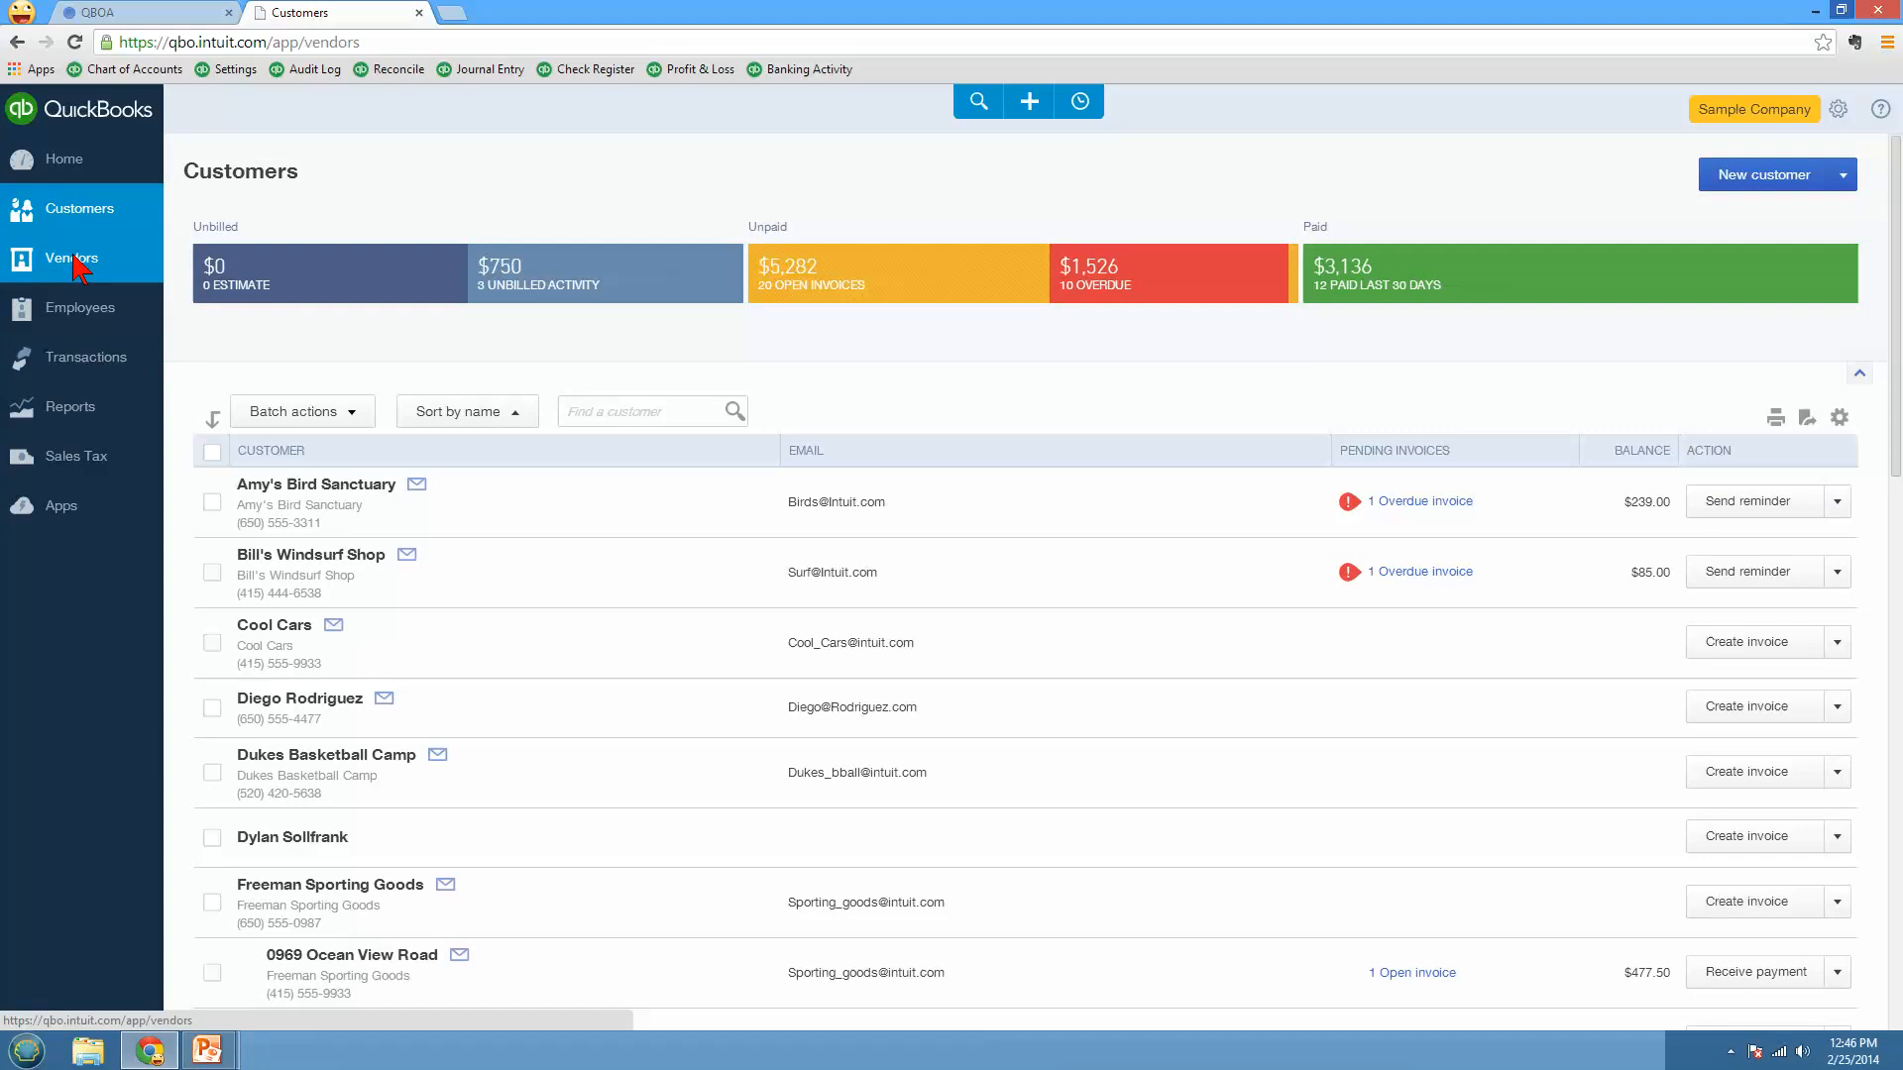
click(65, 257)
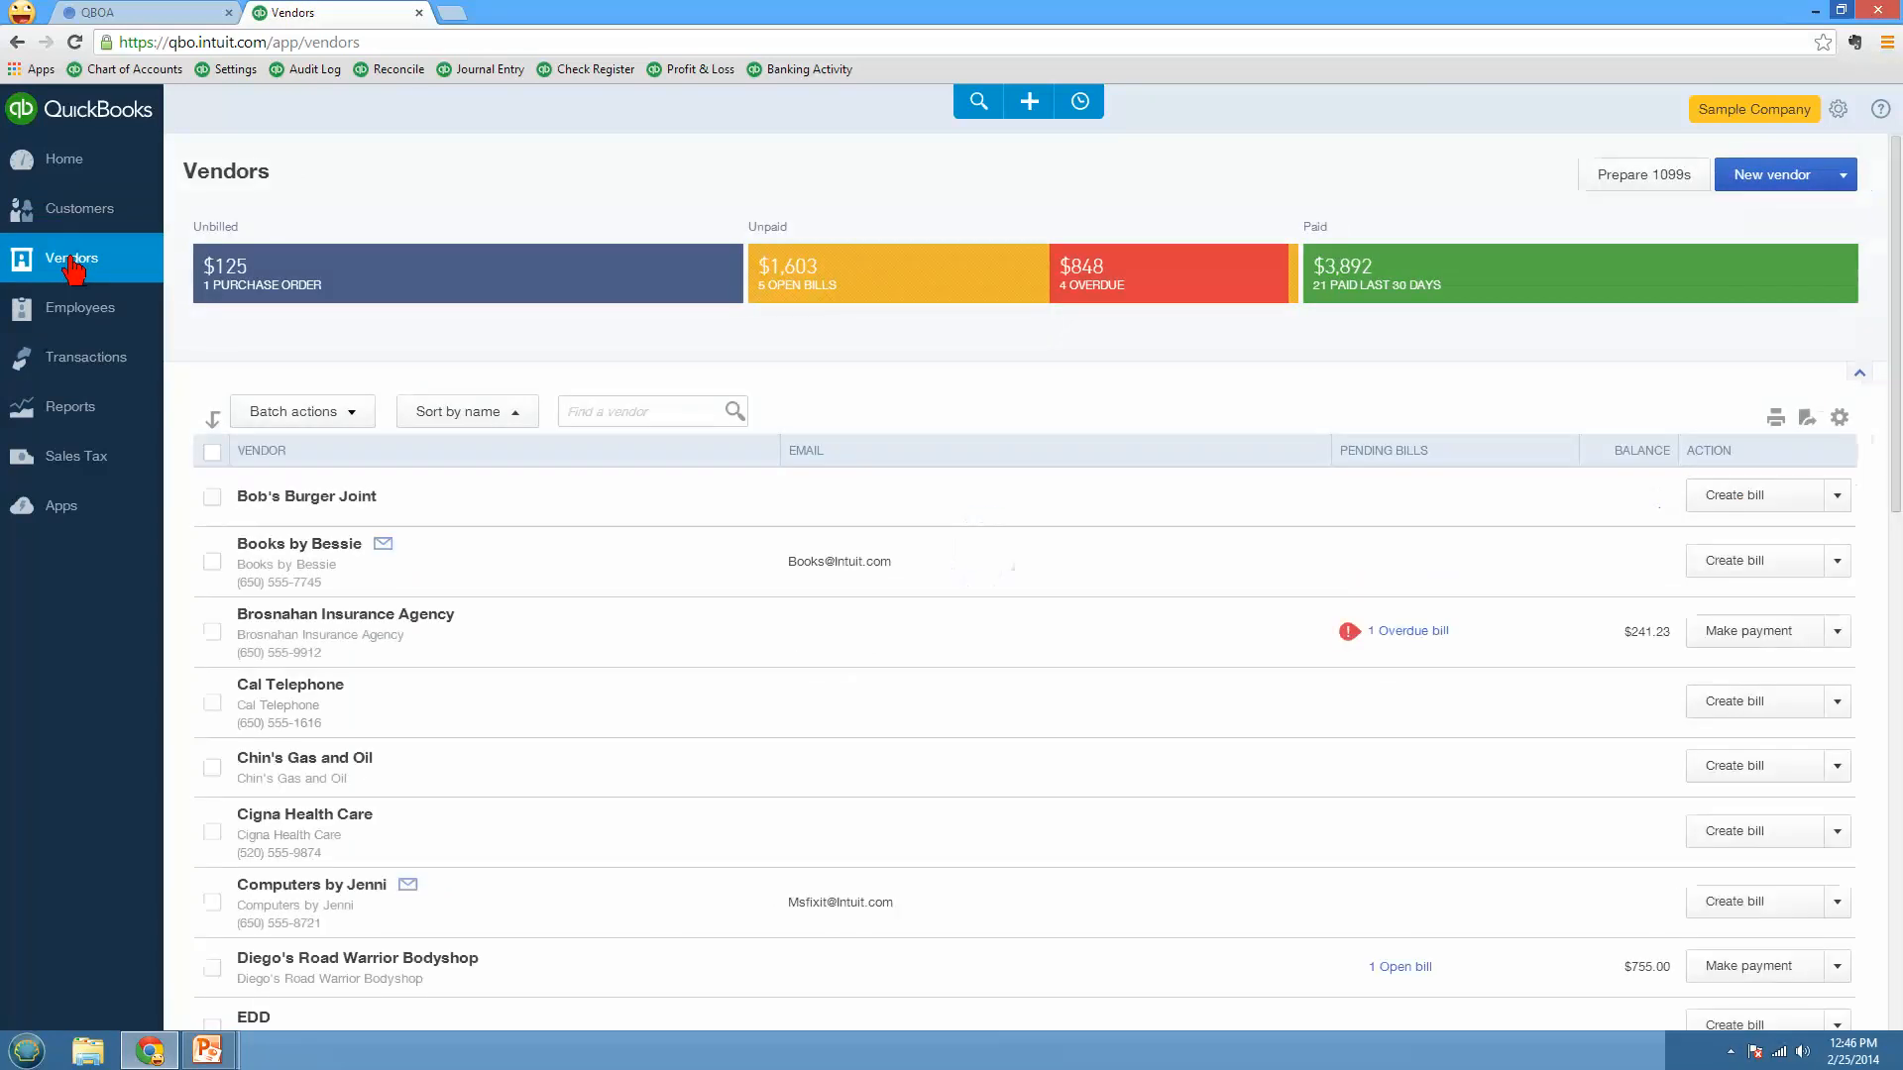
click(79, 208)
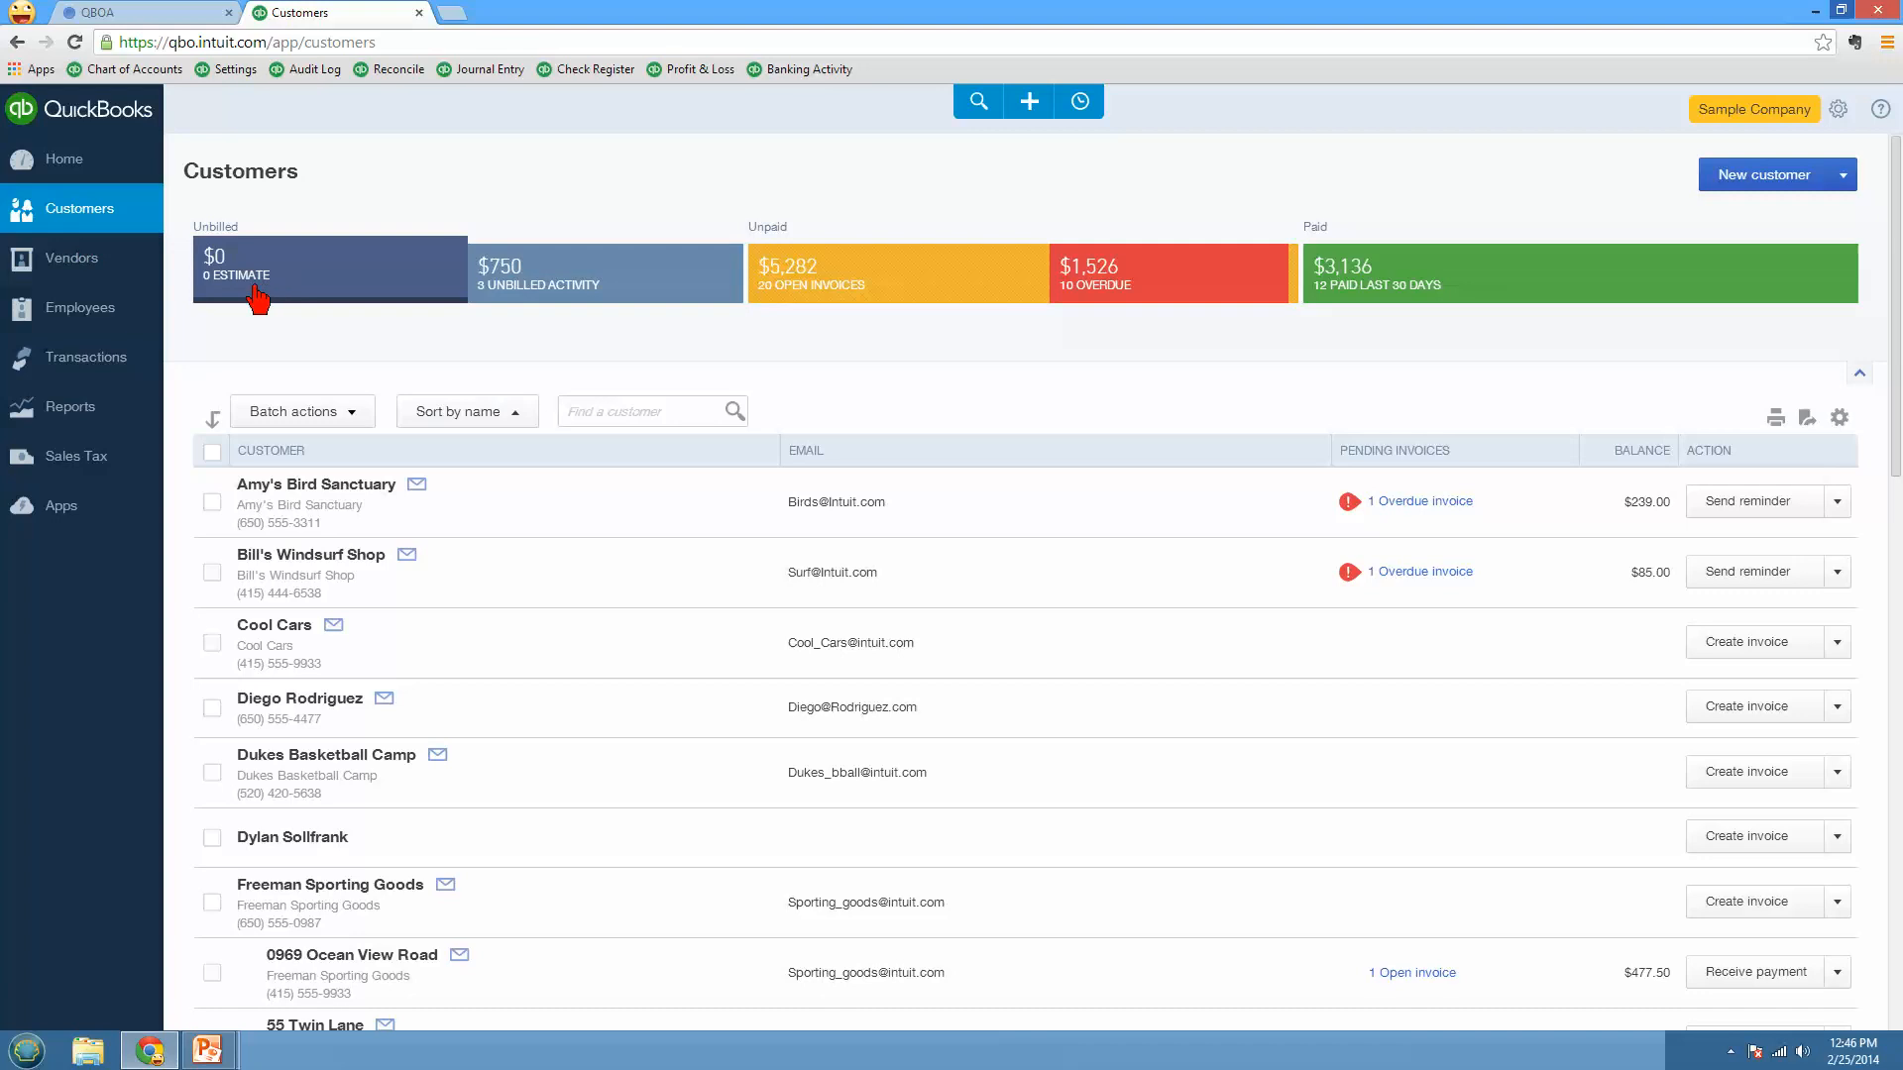
mouse_move(611, 281)
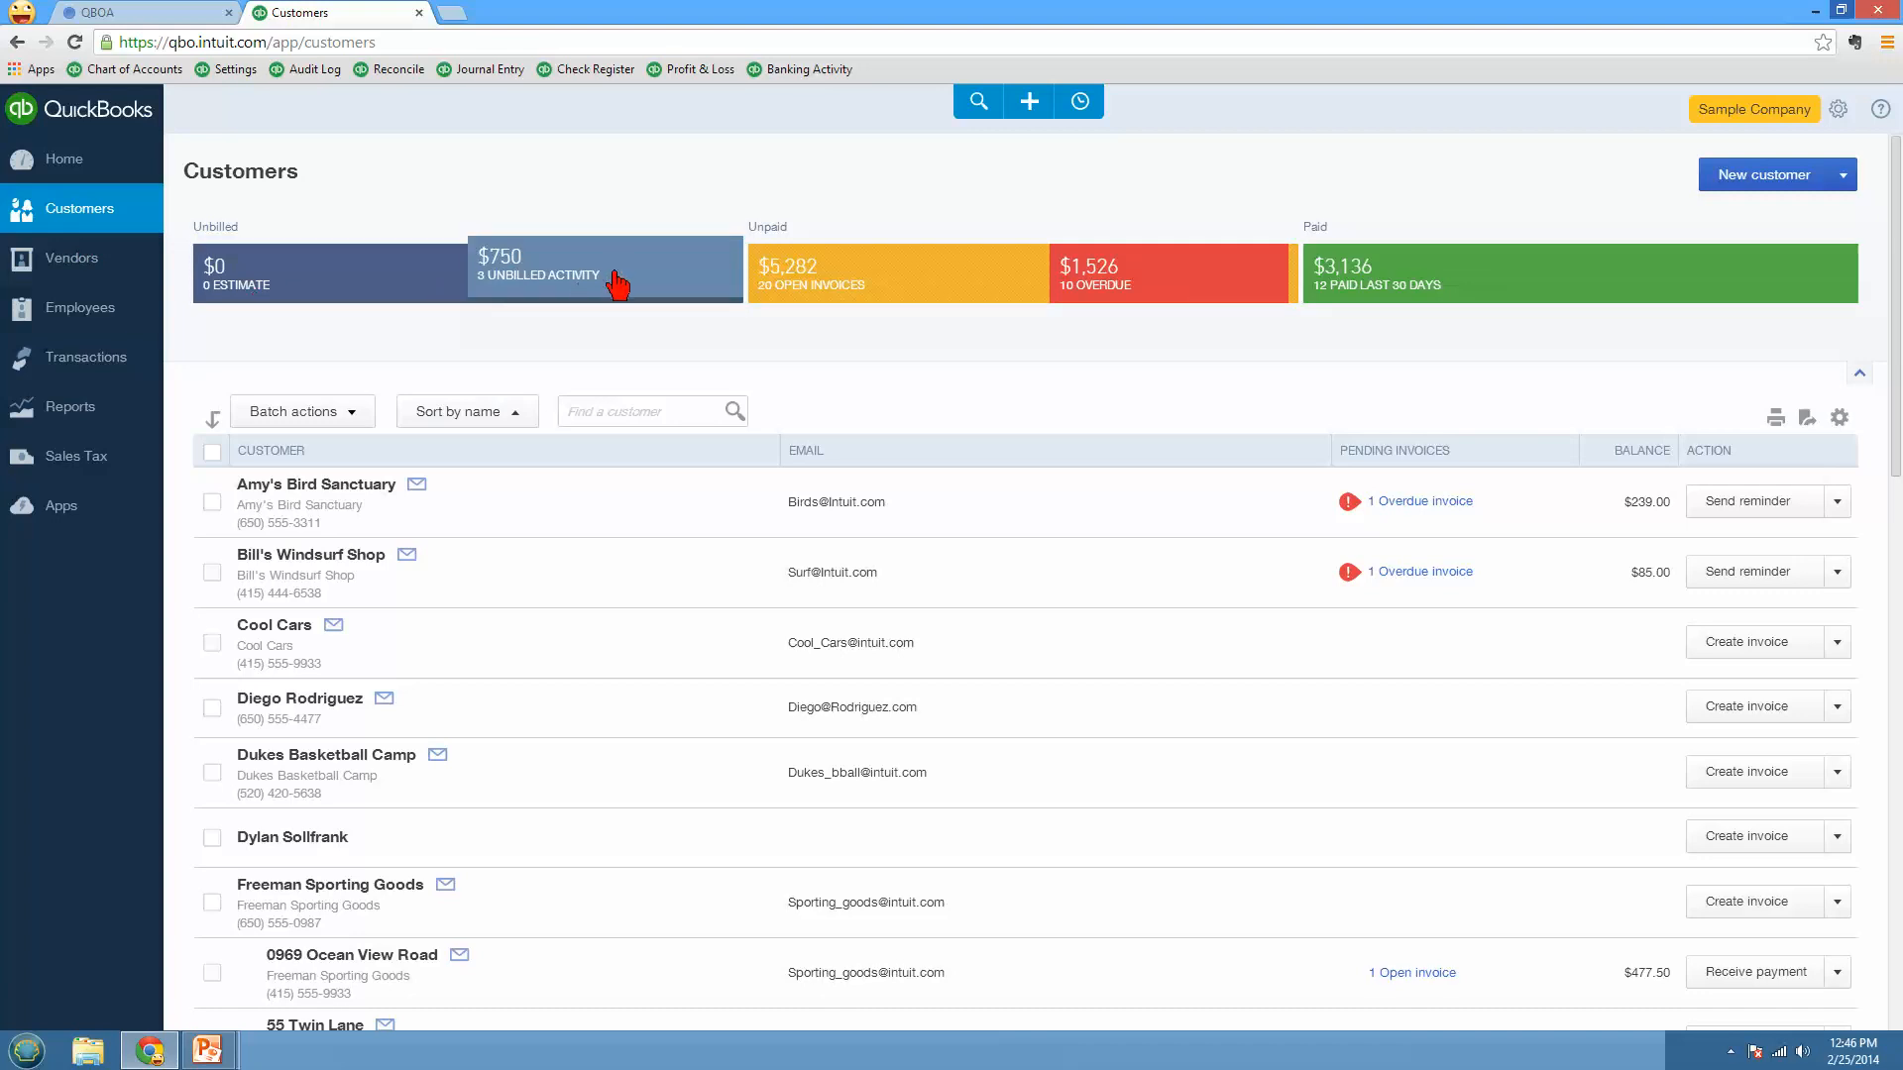
mouse_move(616, 277)
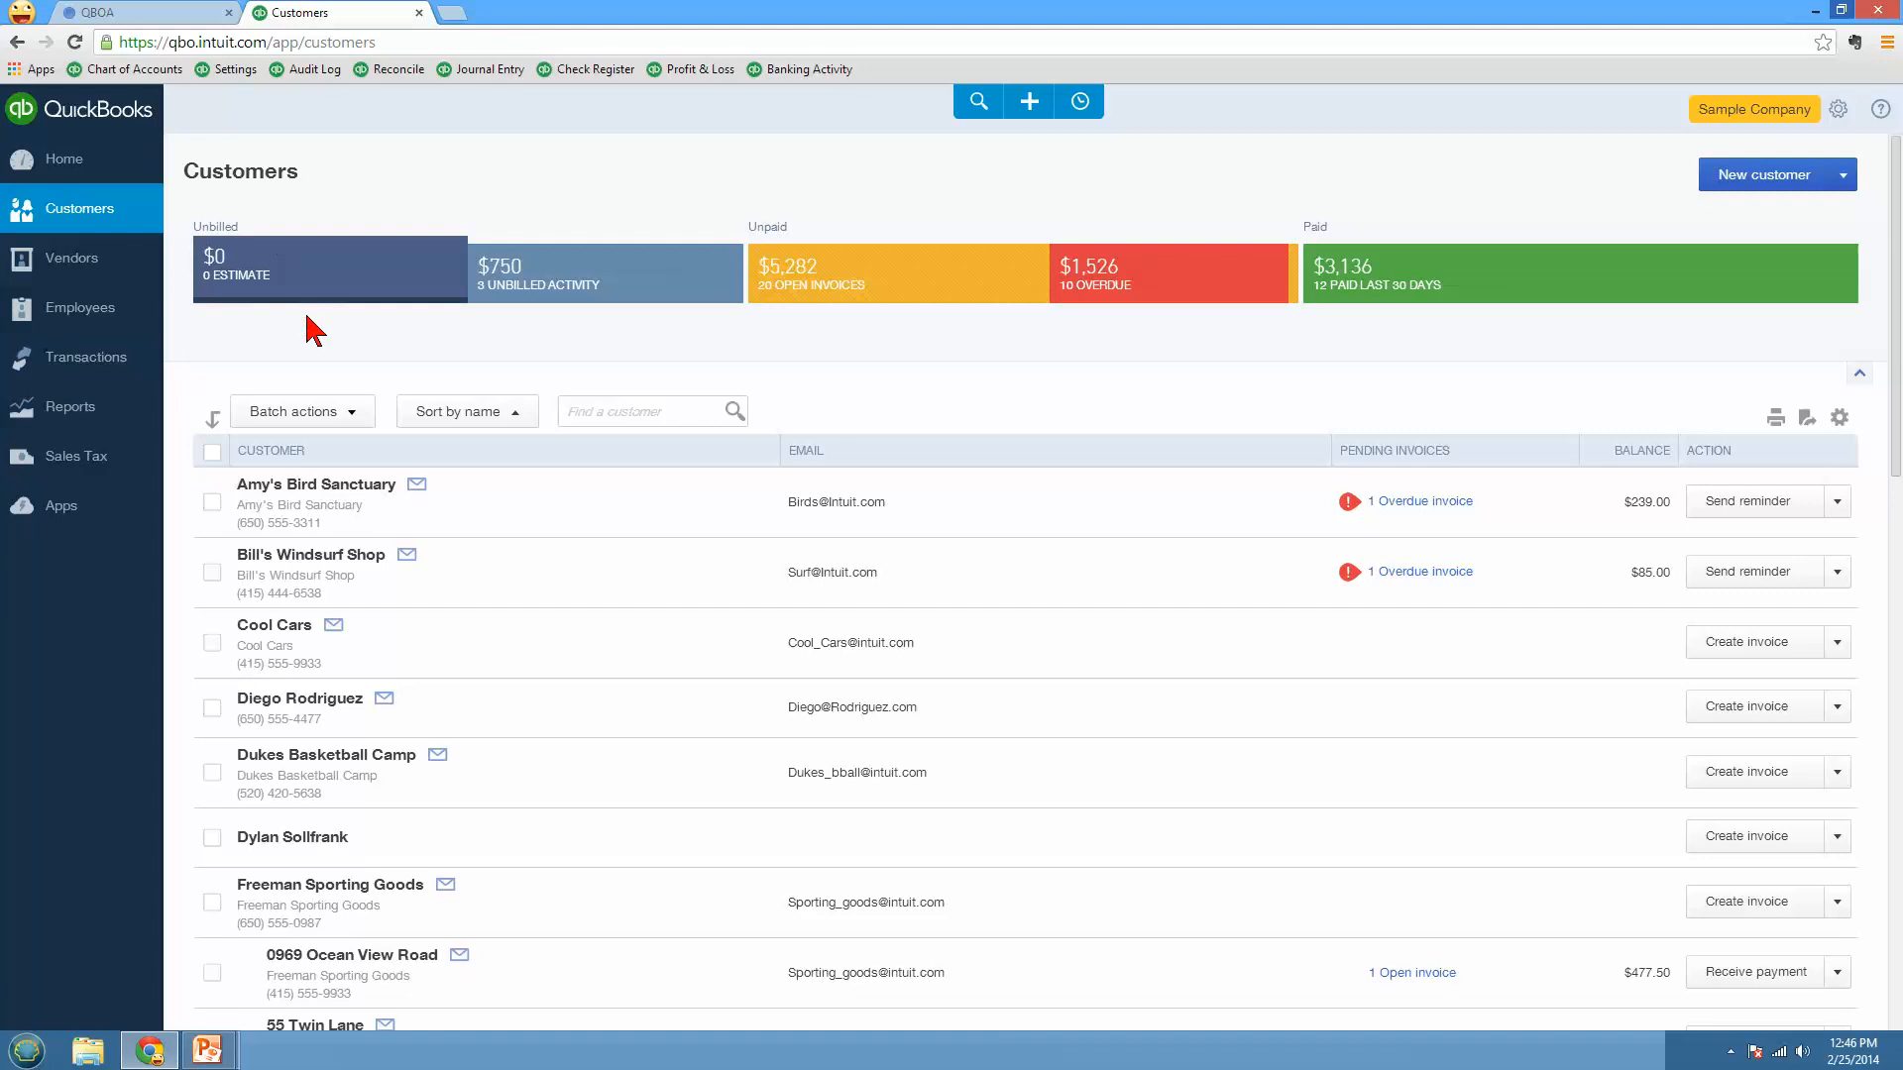
mouse_move(611, 325)
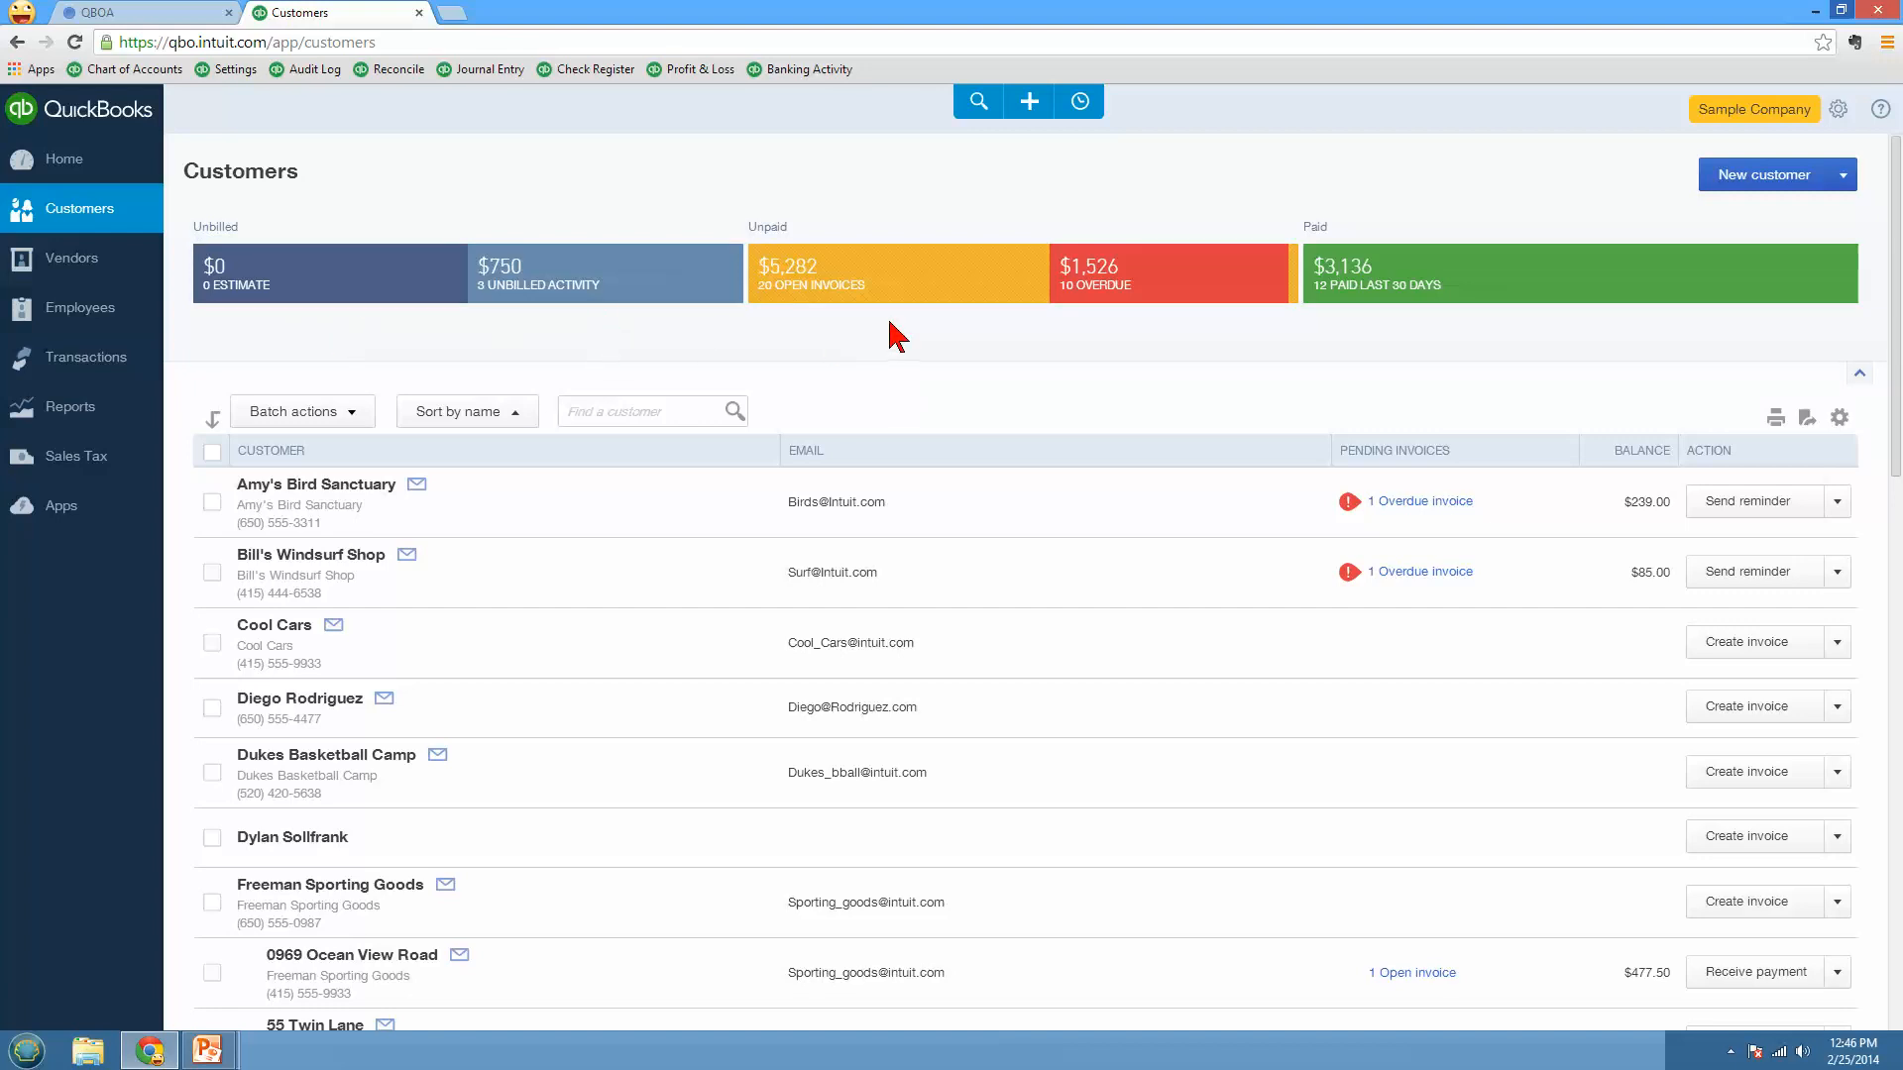
mouse_move(1161, 323)
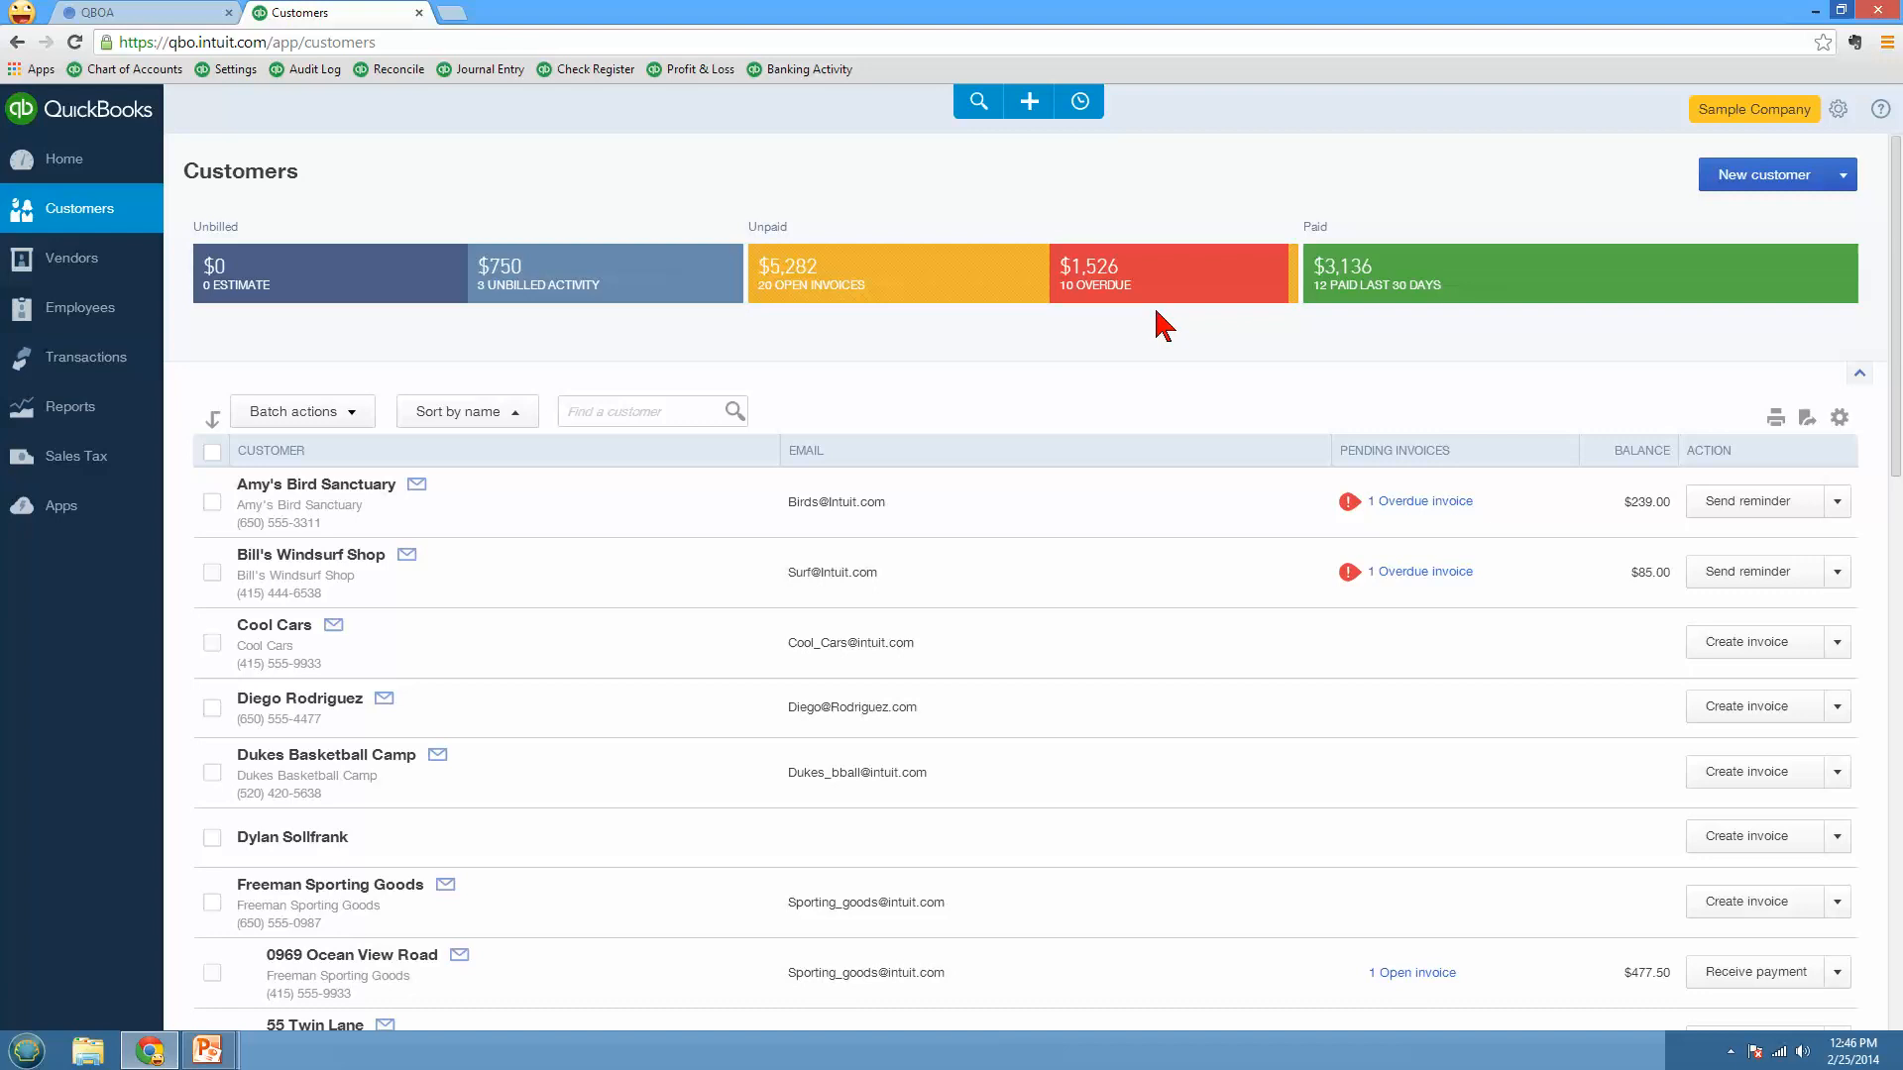
mouse_move(1389, 336)
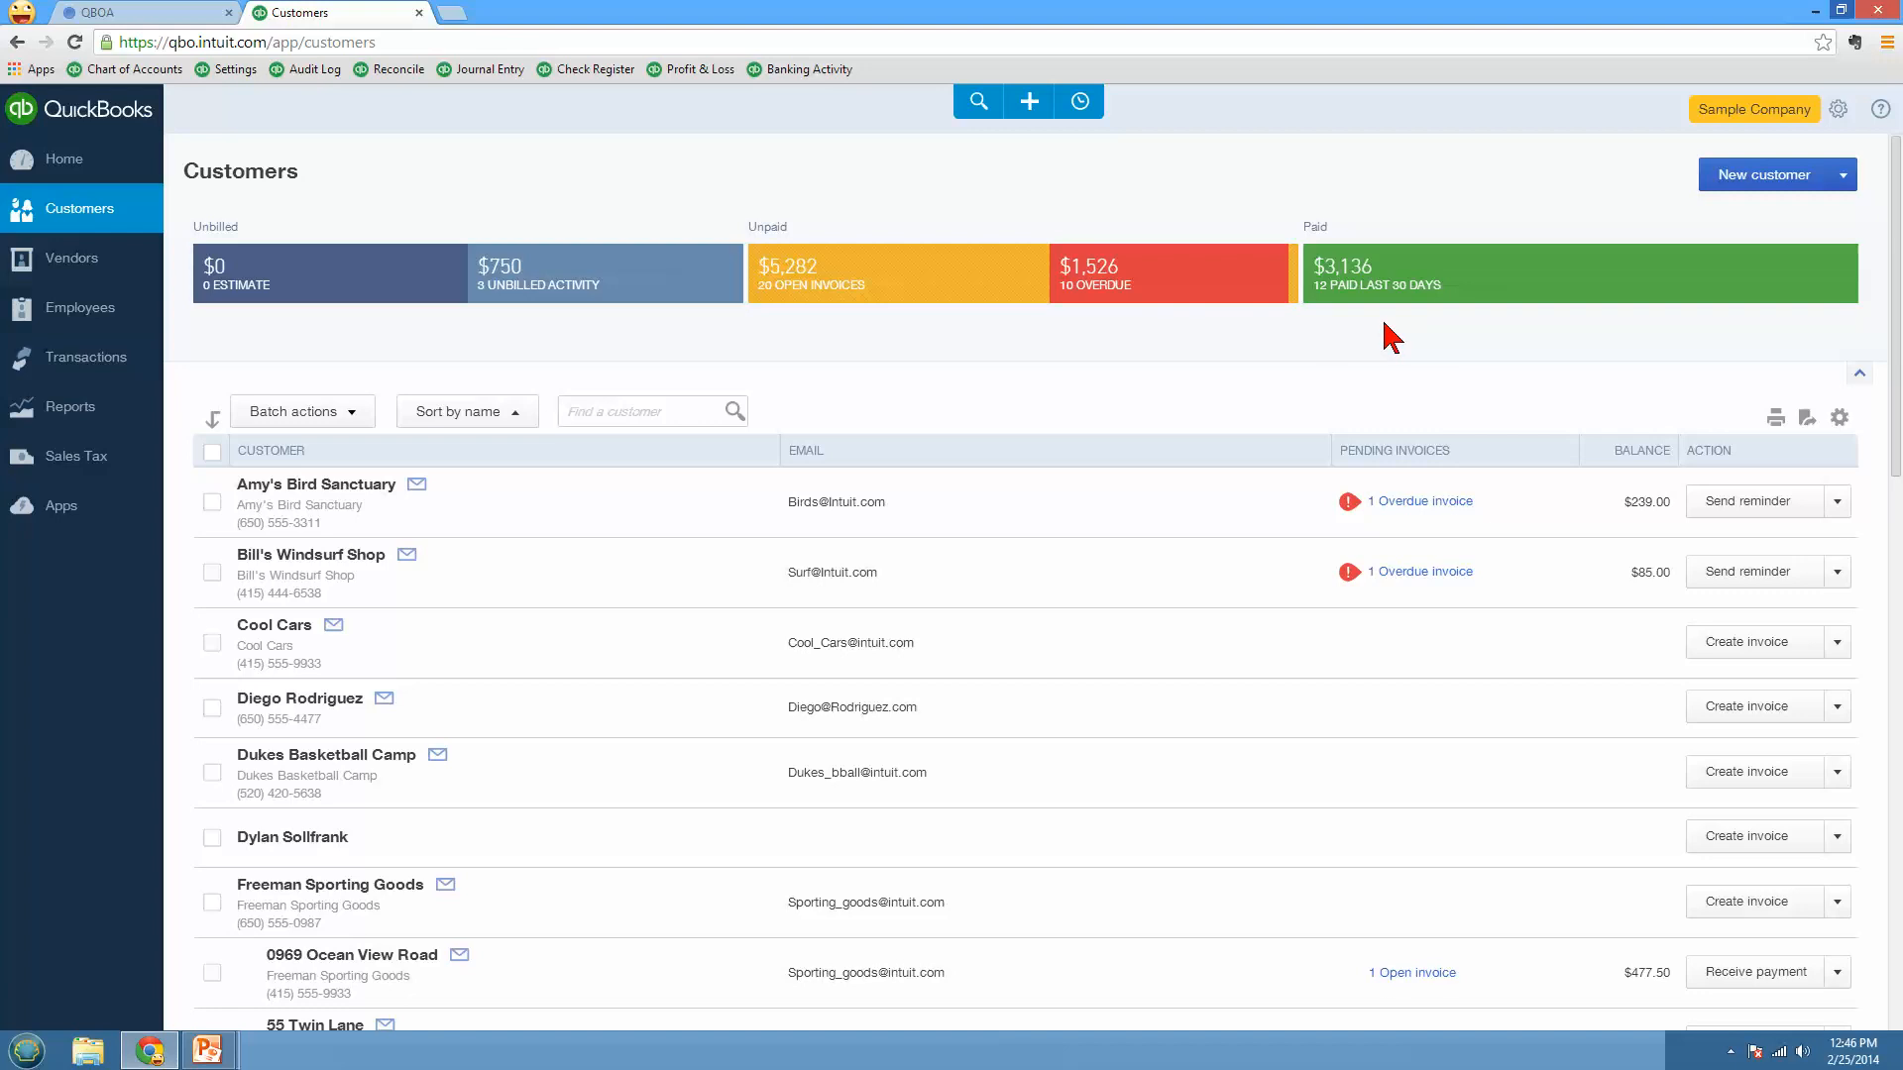
mouse_move(1128, 362)
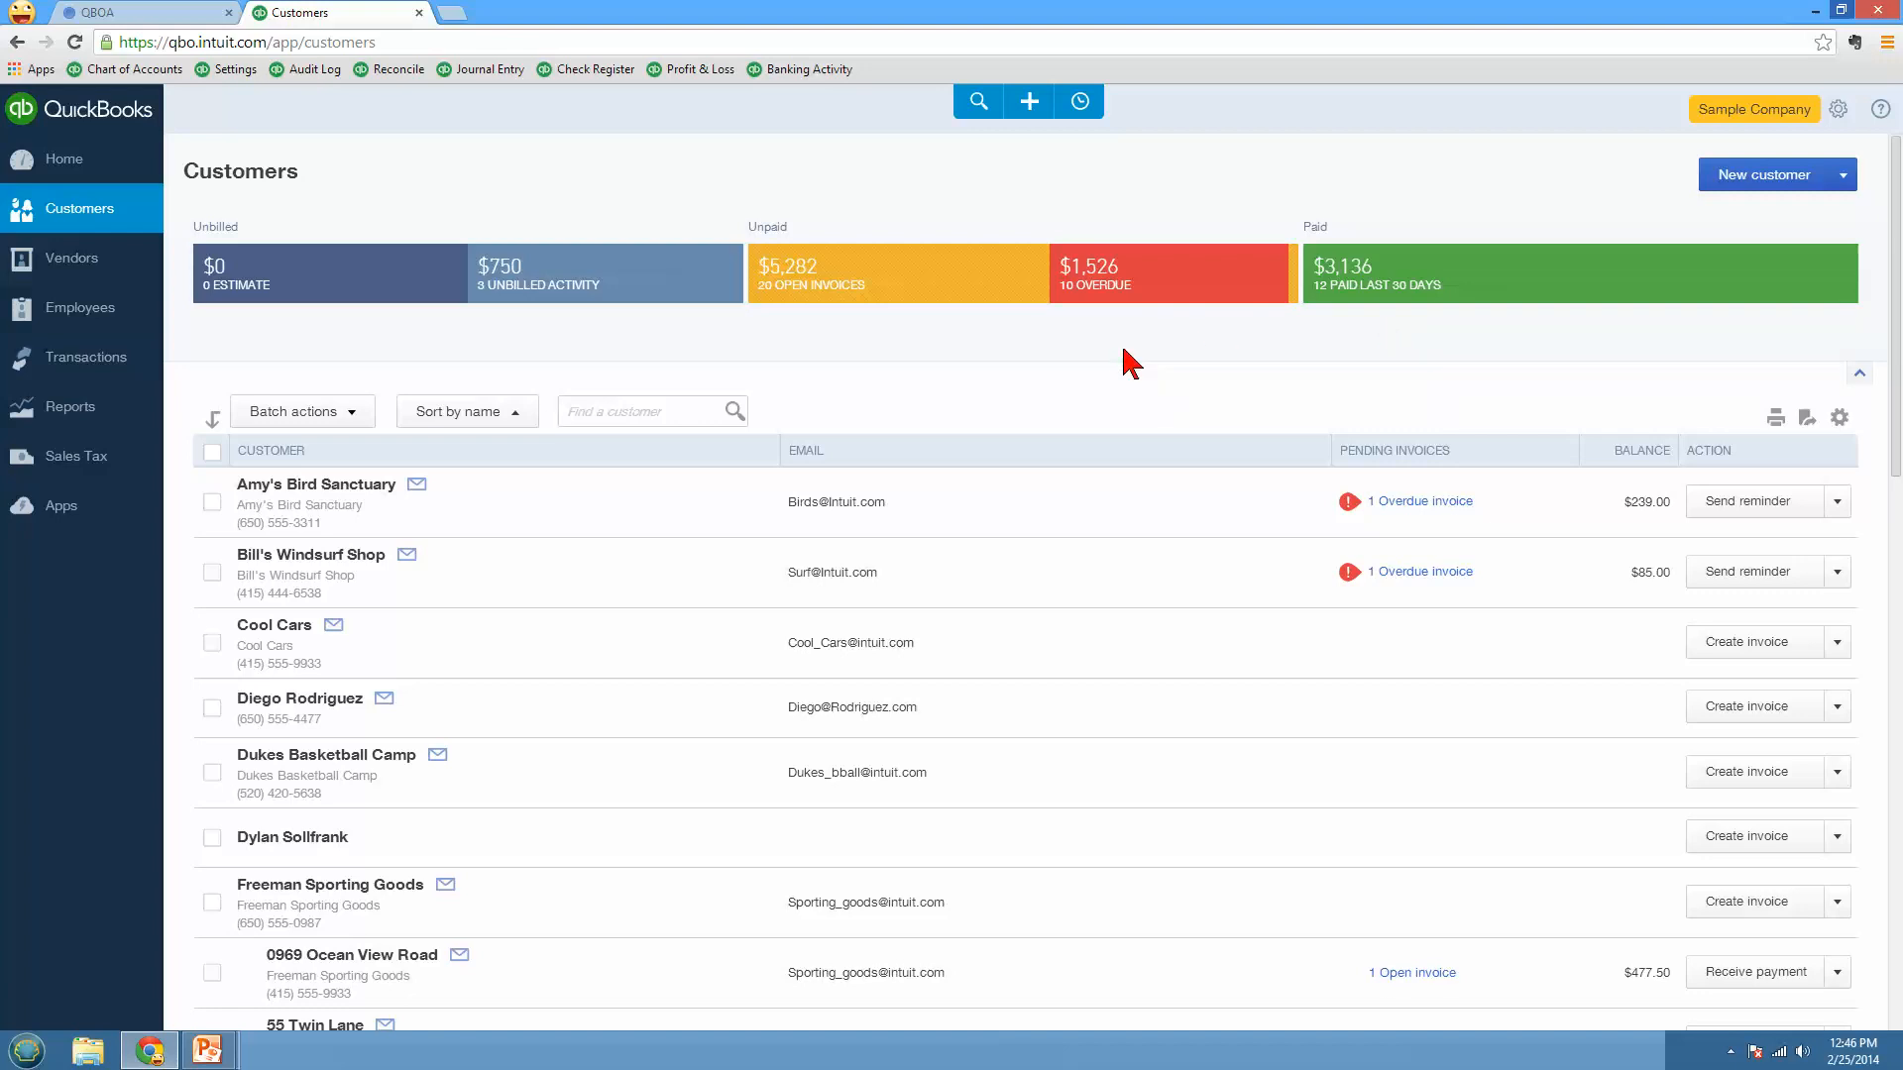
mouse_move(1036, 825)
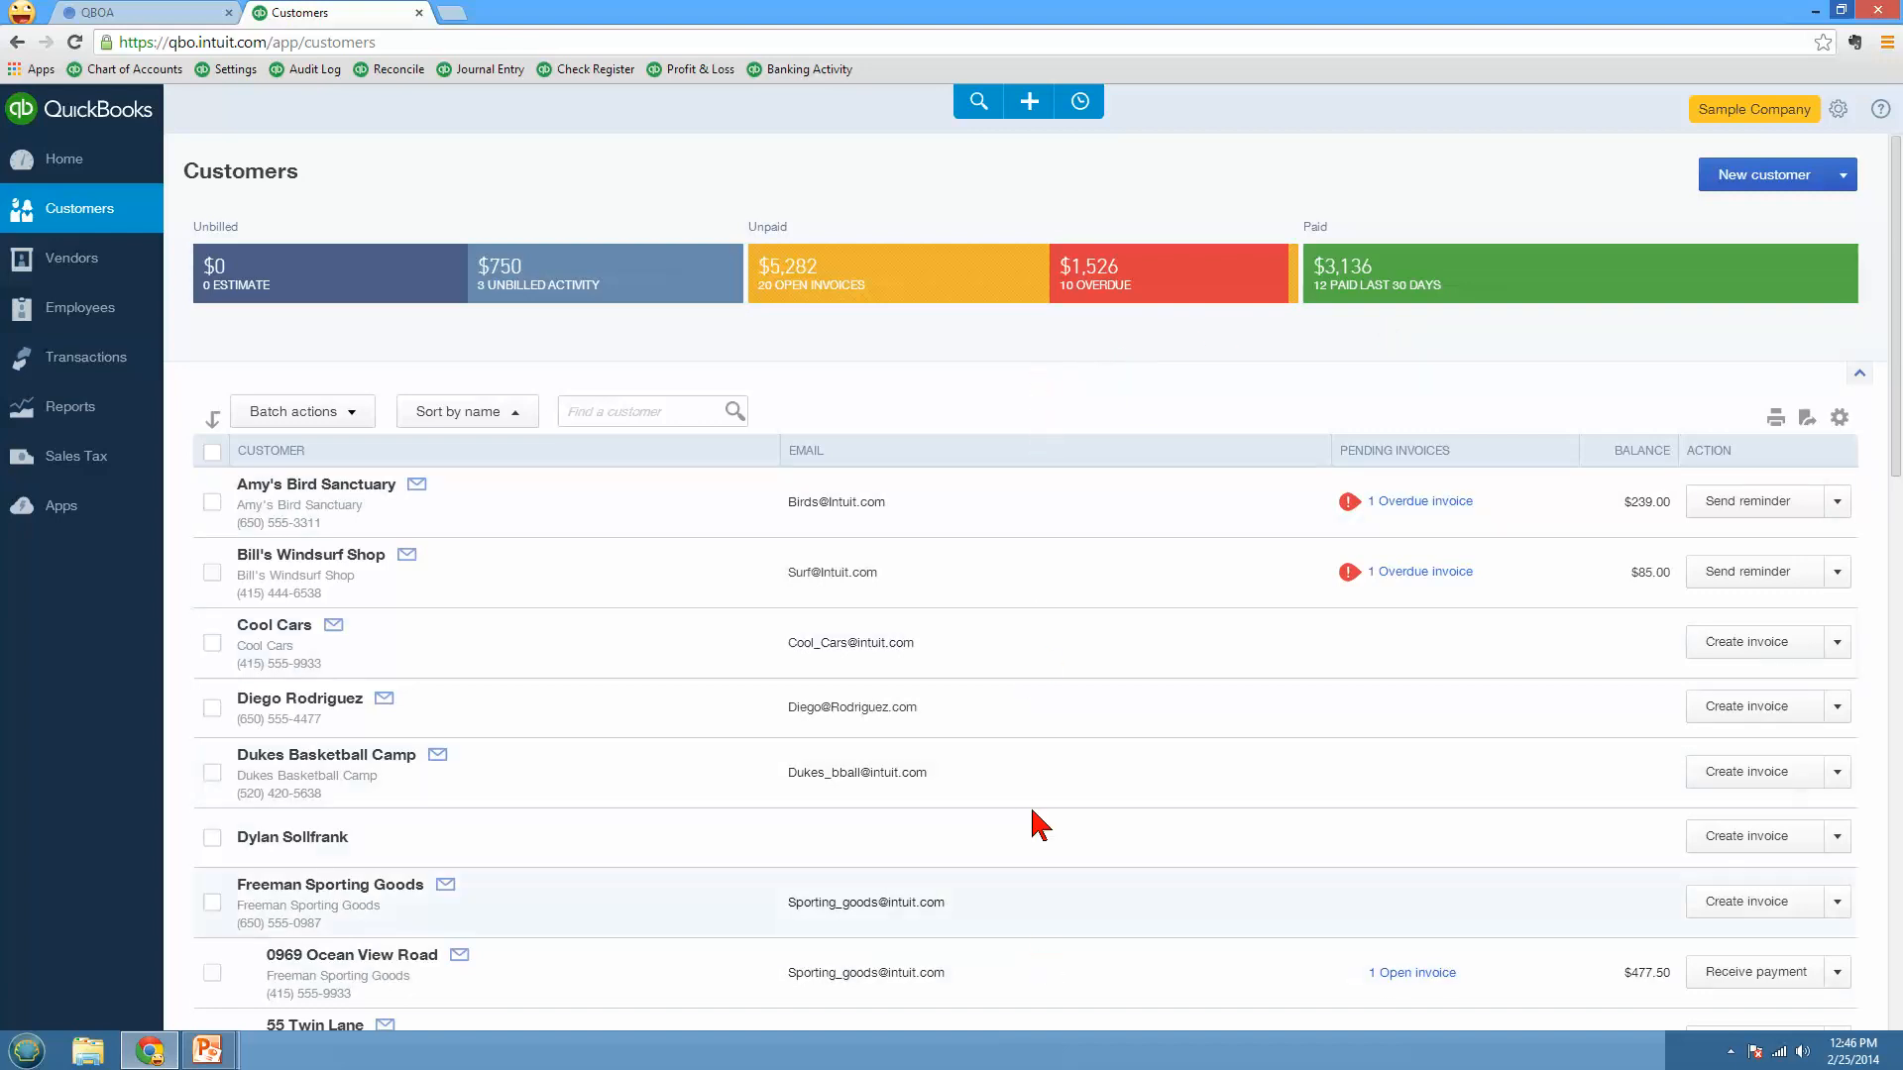
mouse_move(1042, 710)
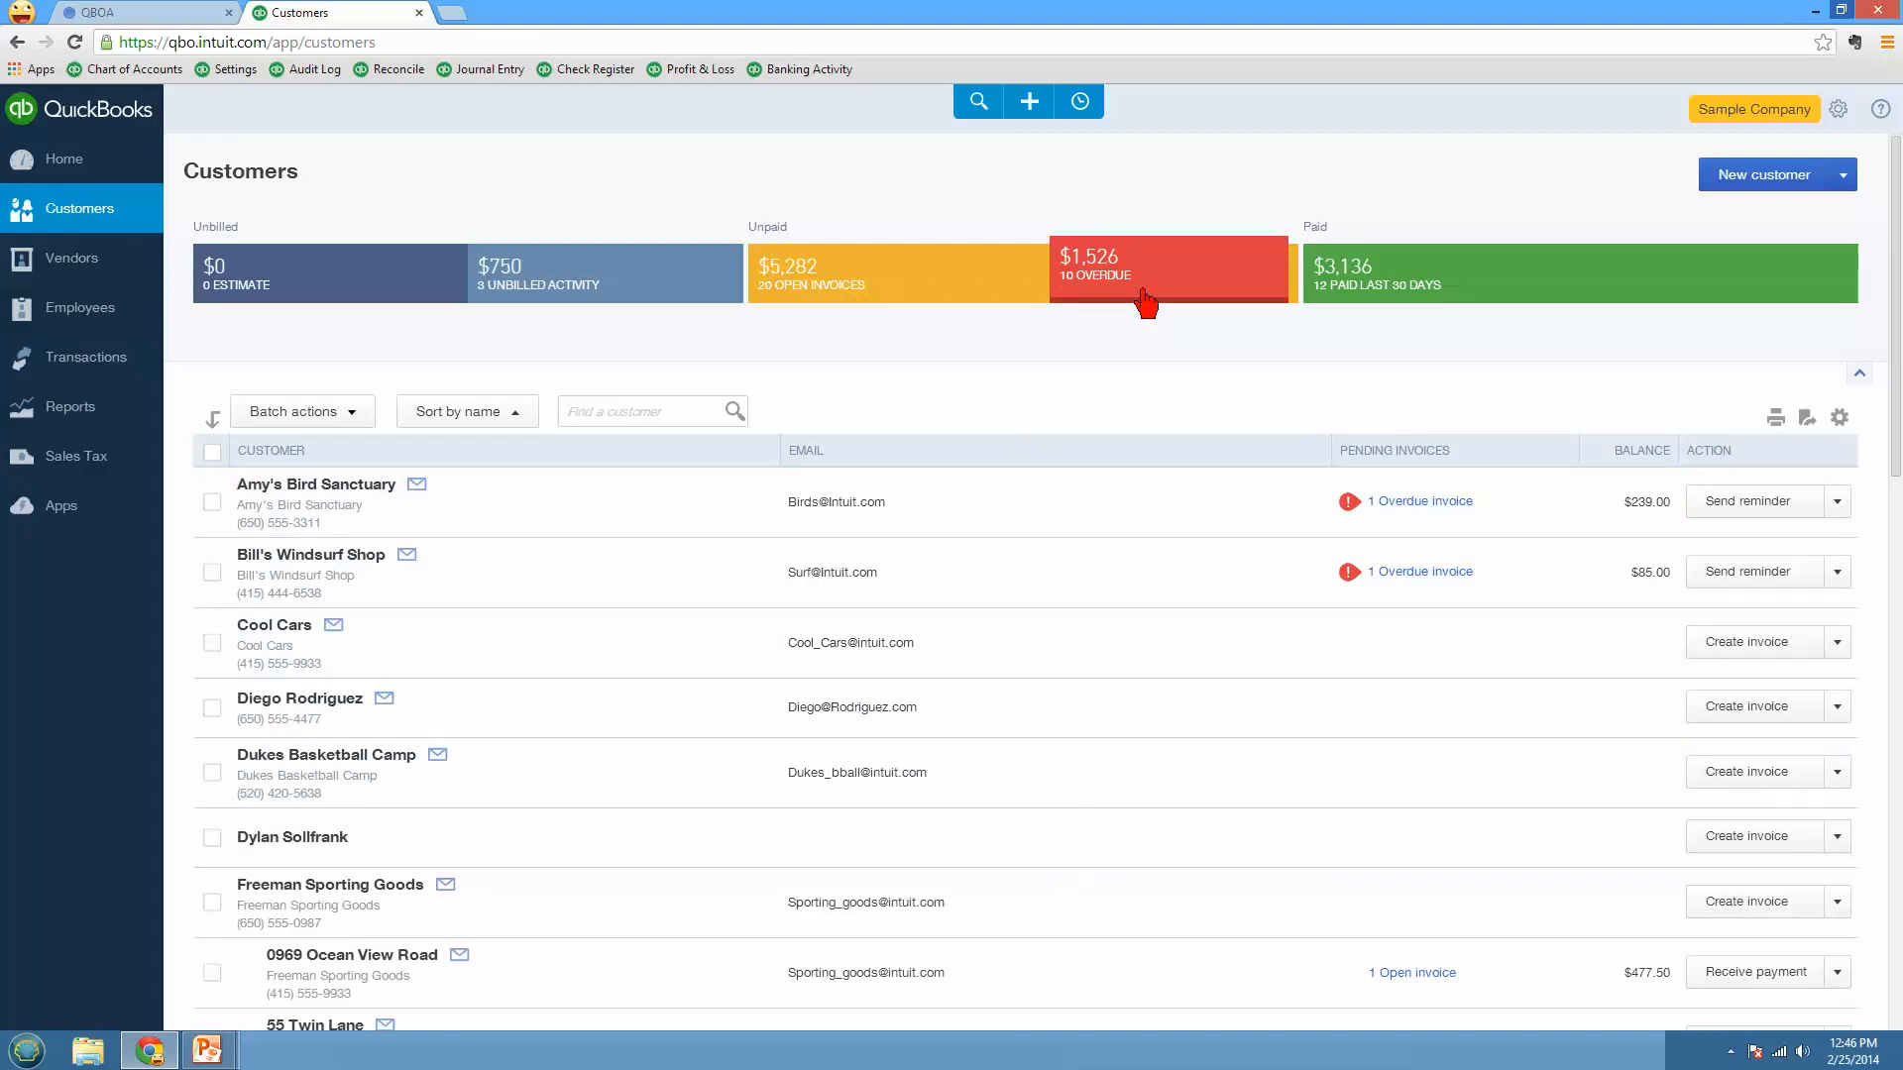
click(1146, 269)
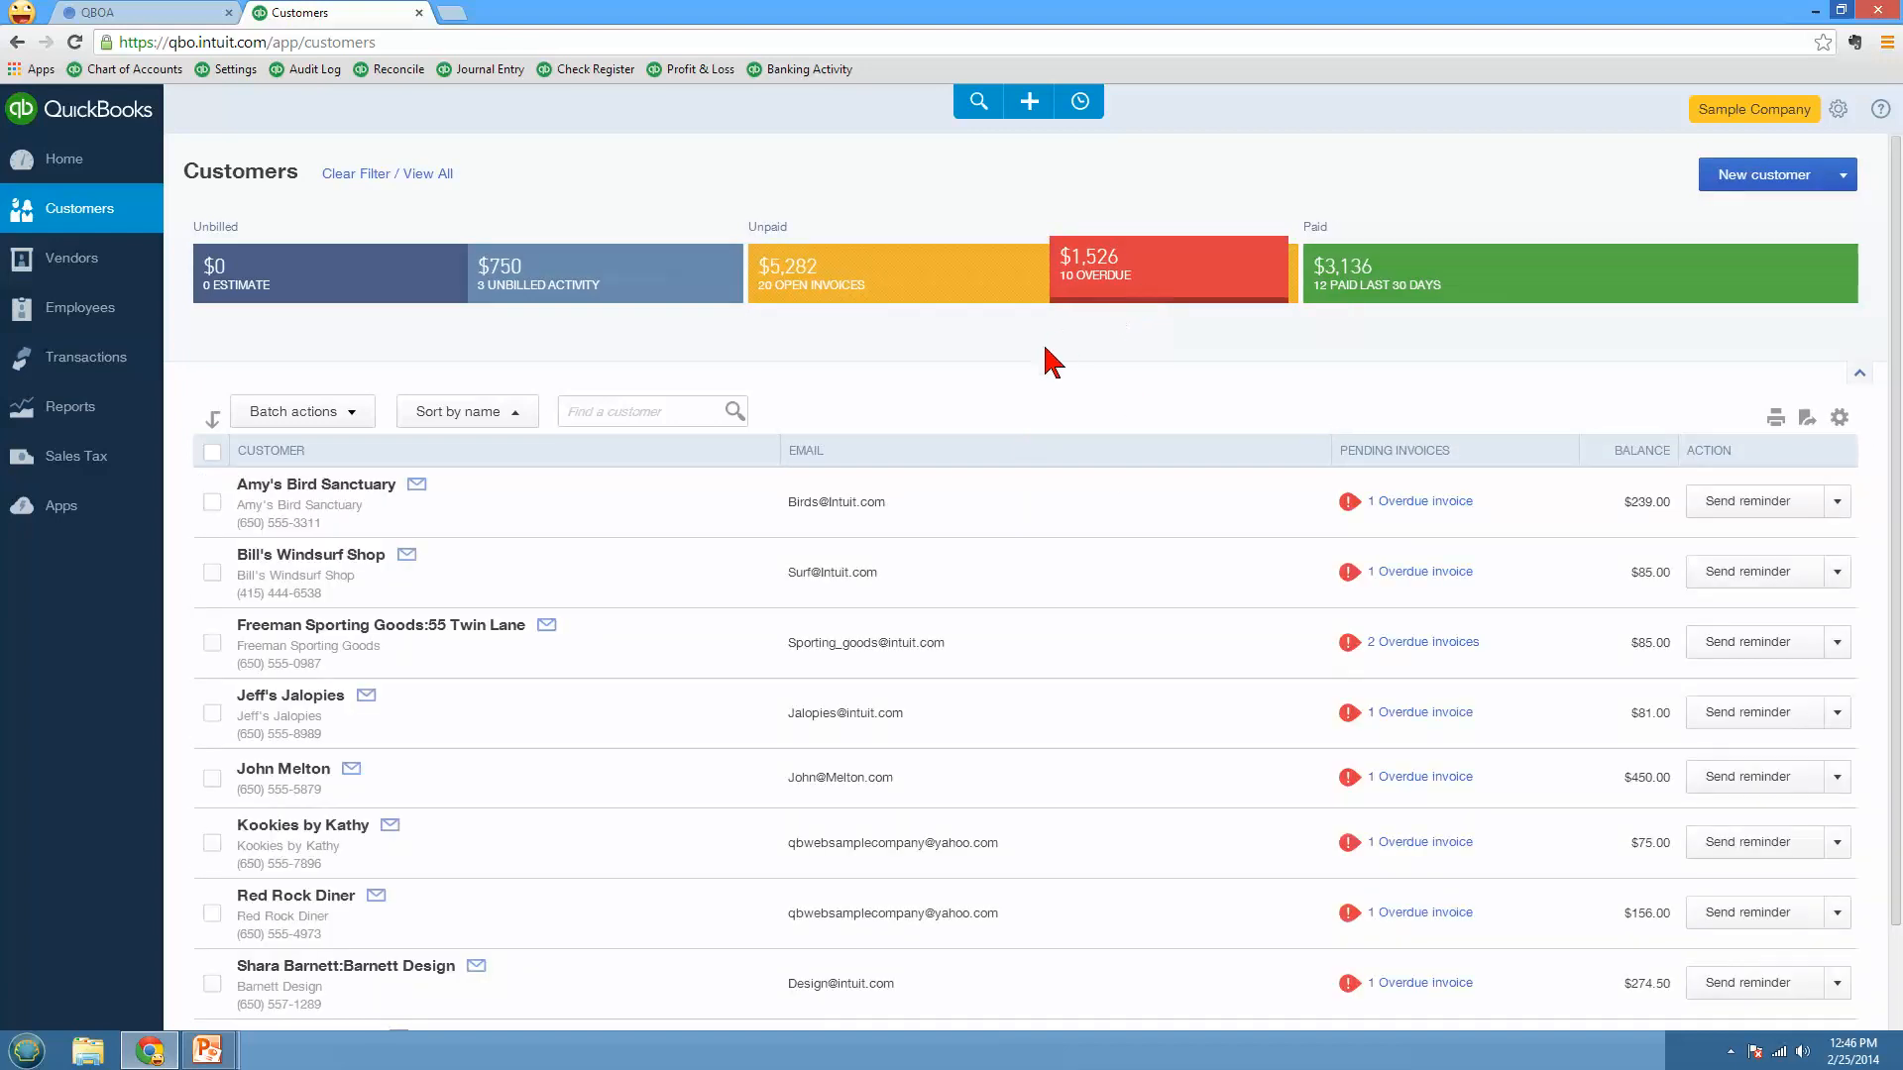
scroll(down, 3)
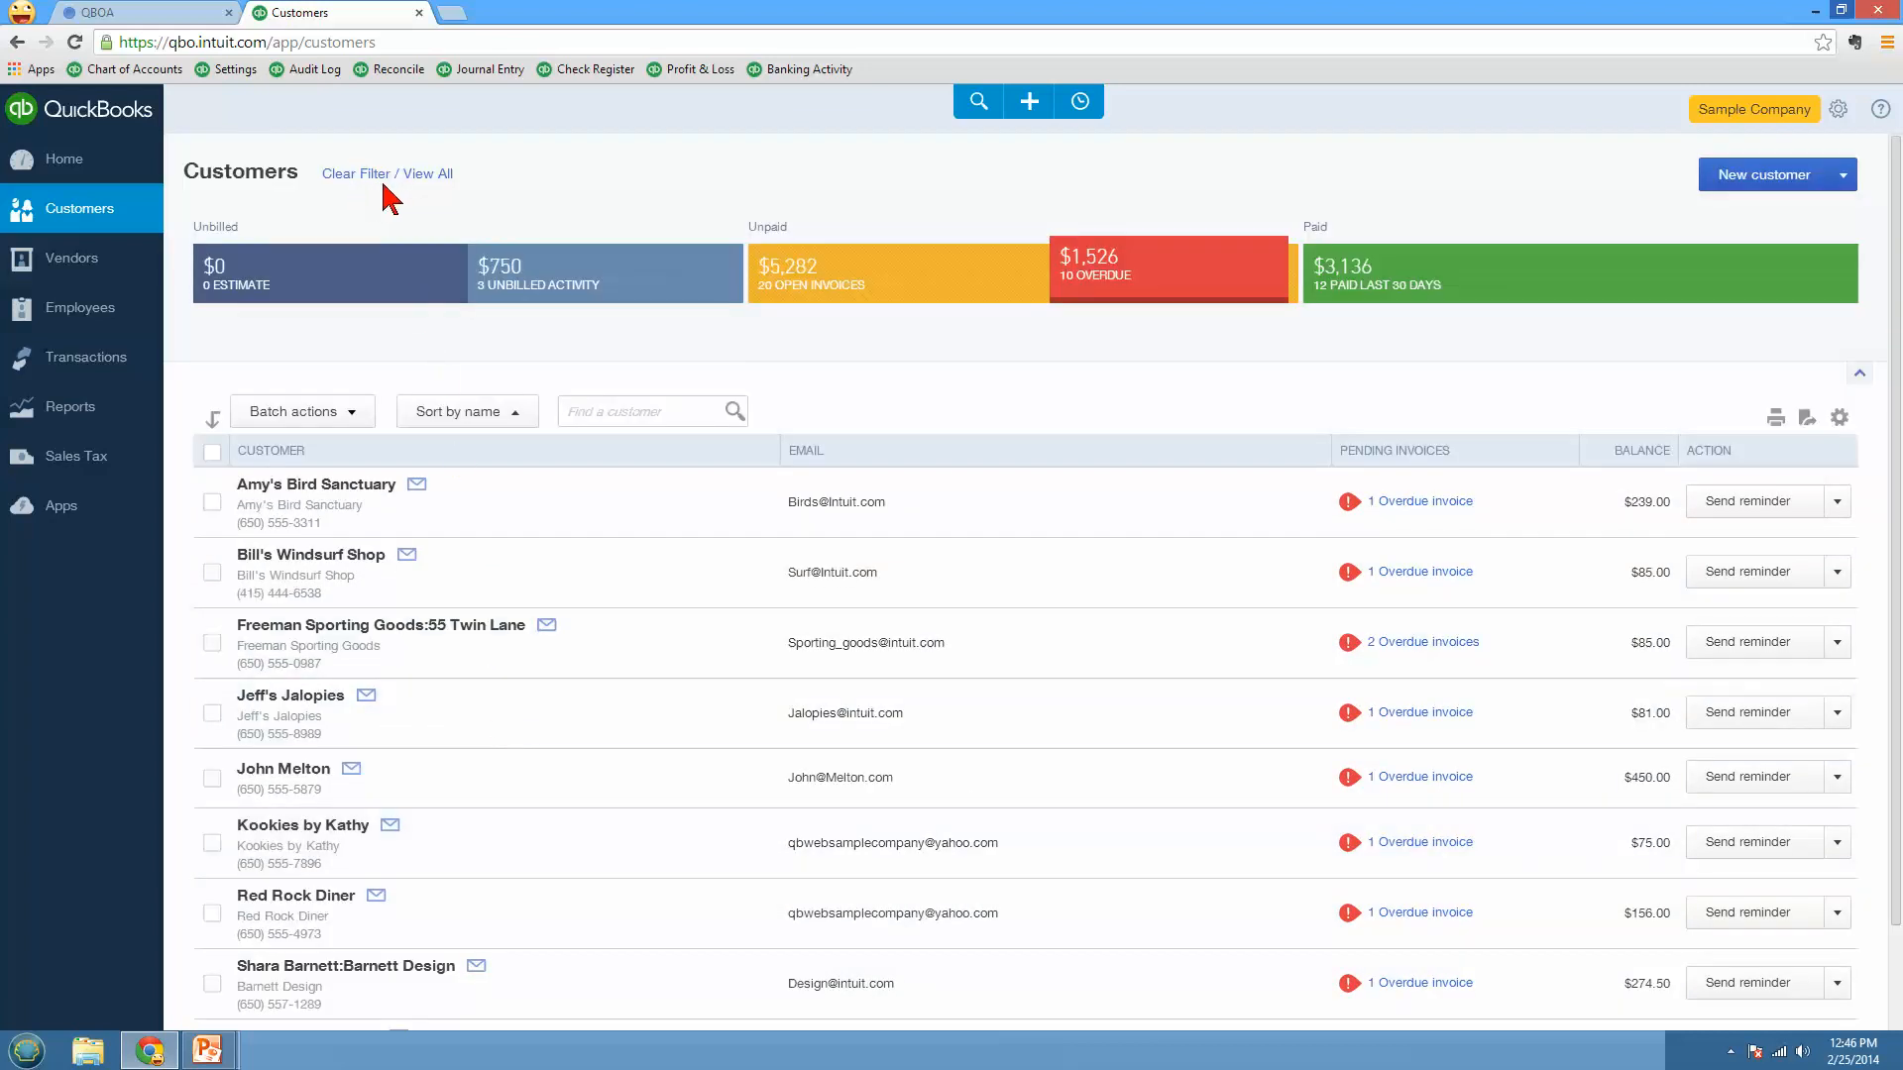
click(386, 174)
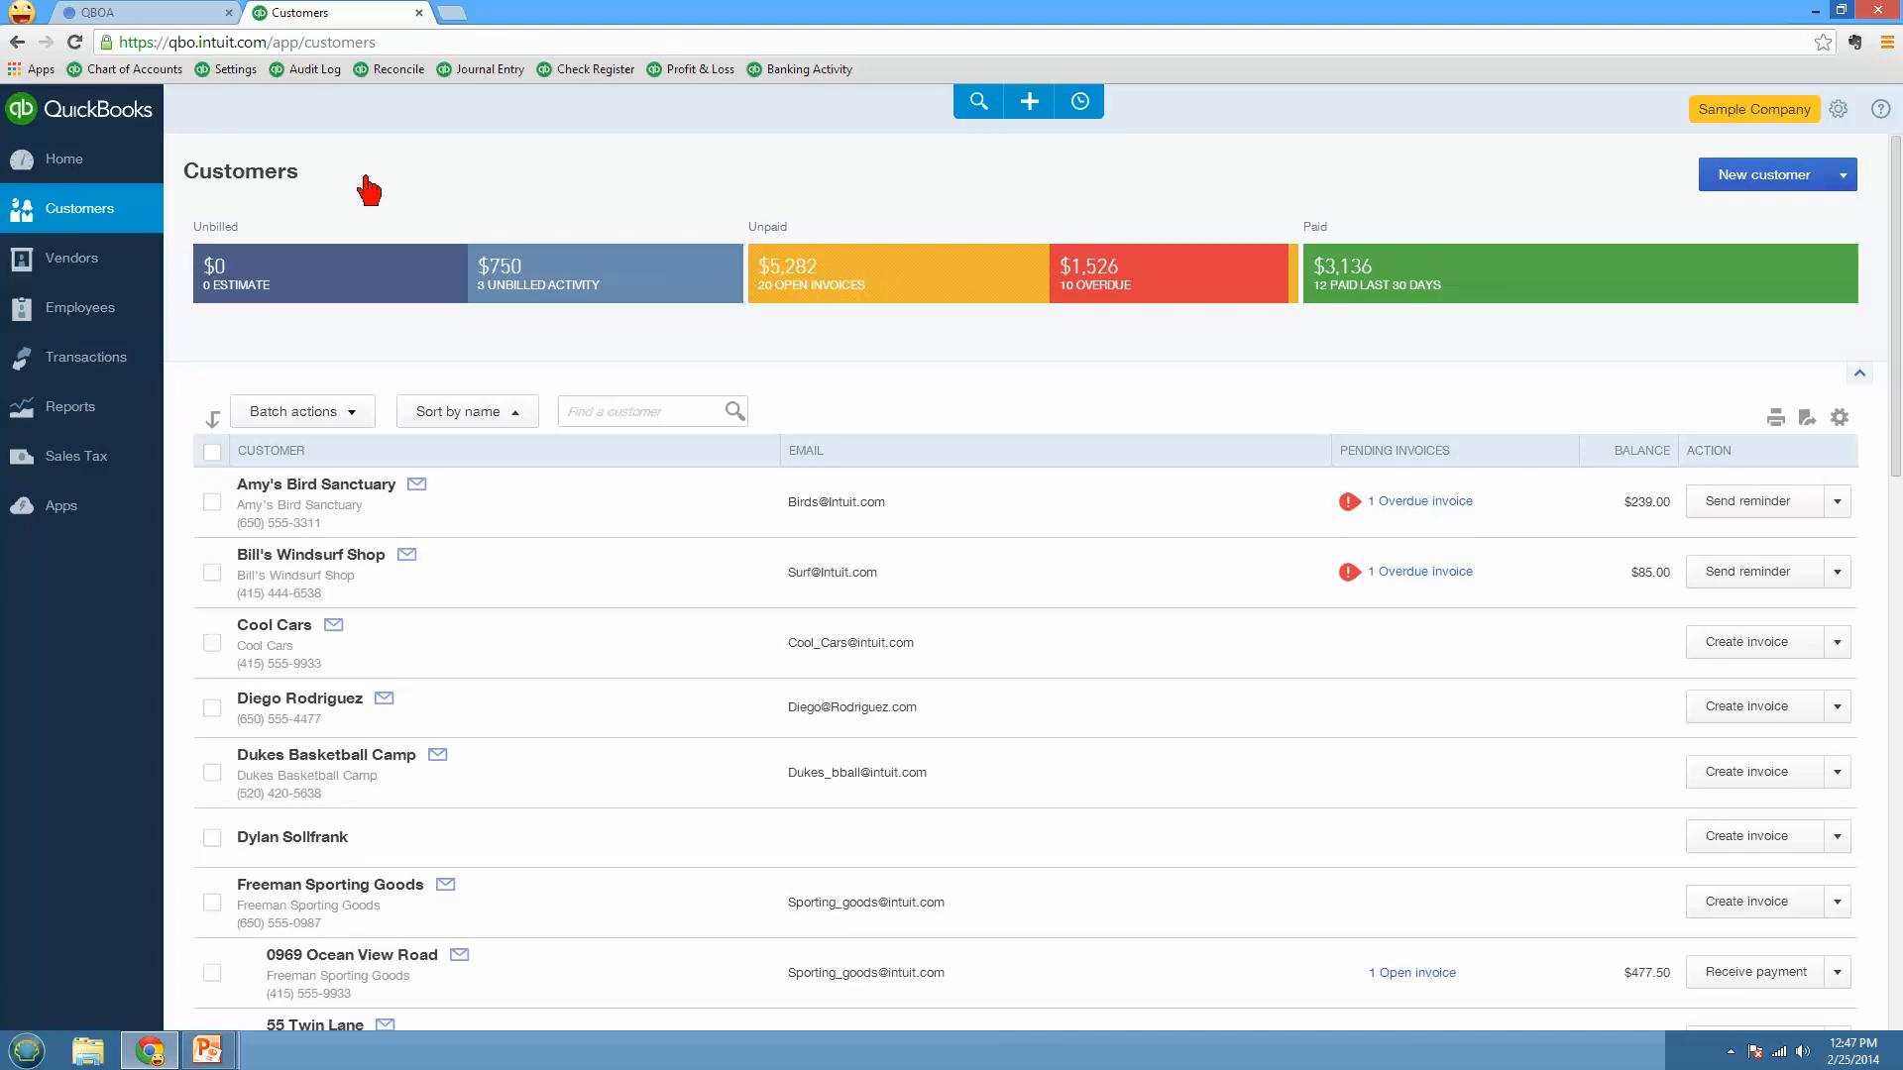
mouse_move(1104, 285)
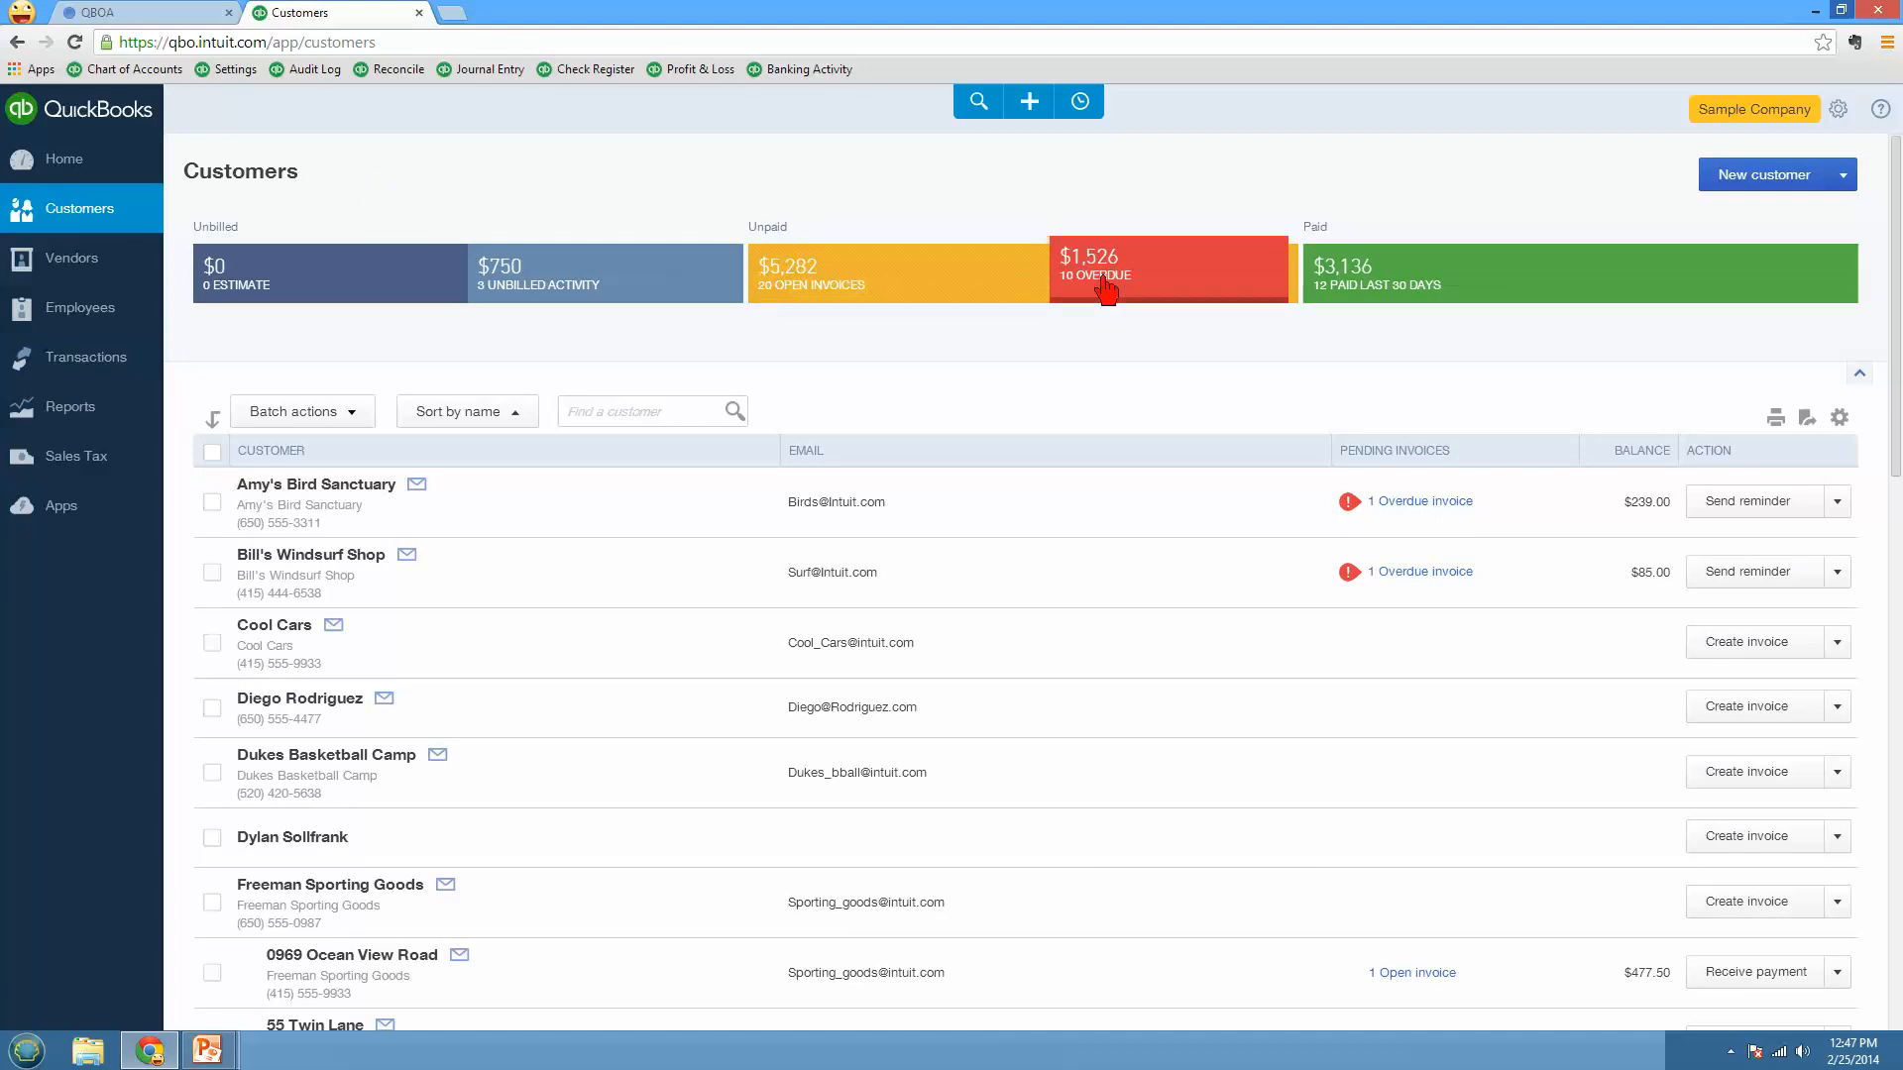
click(1114, 282)
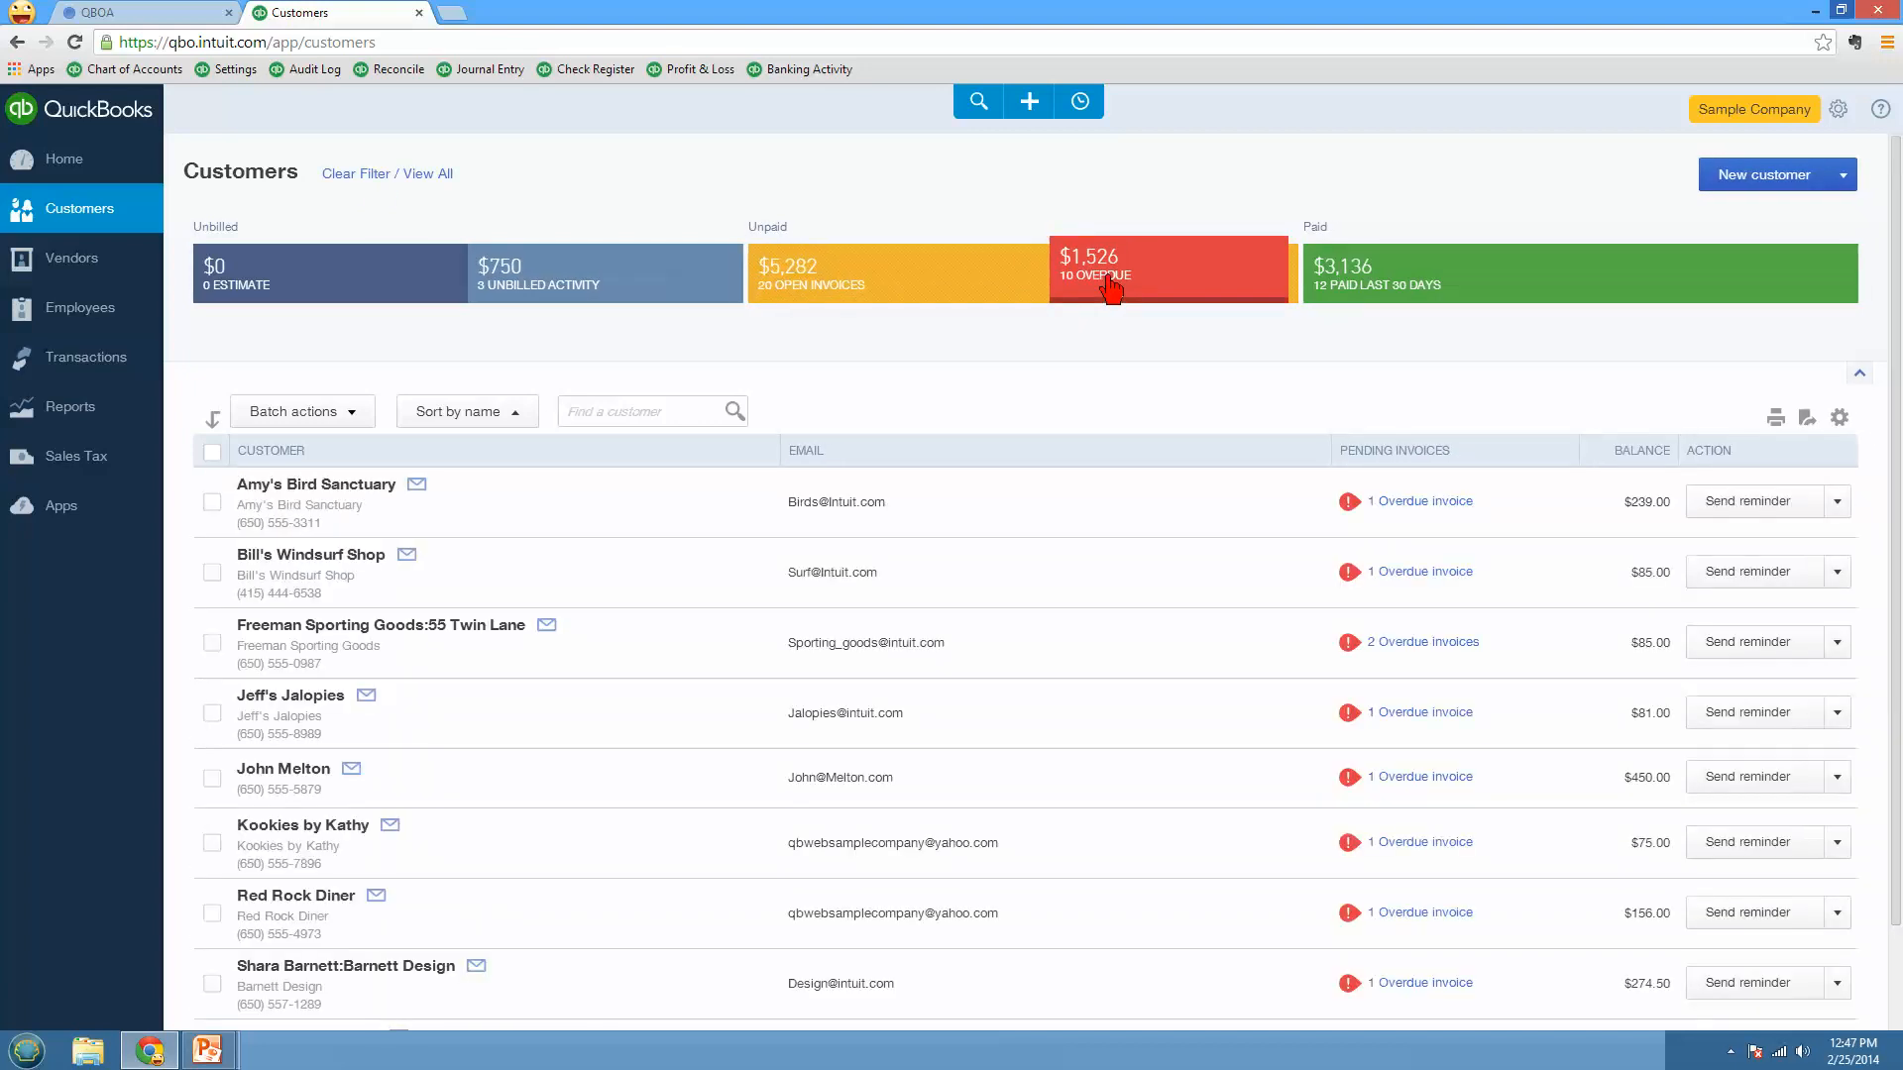
mouse_move(495, 368)
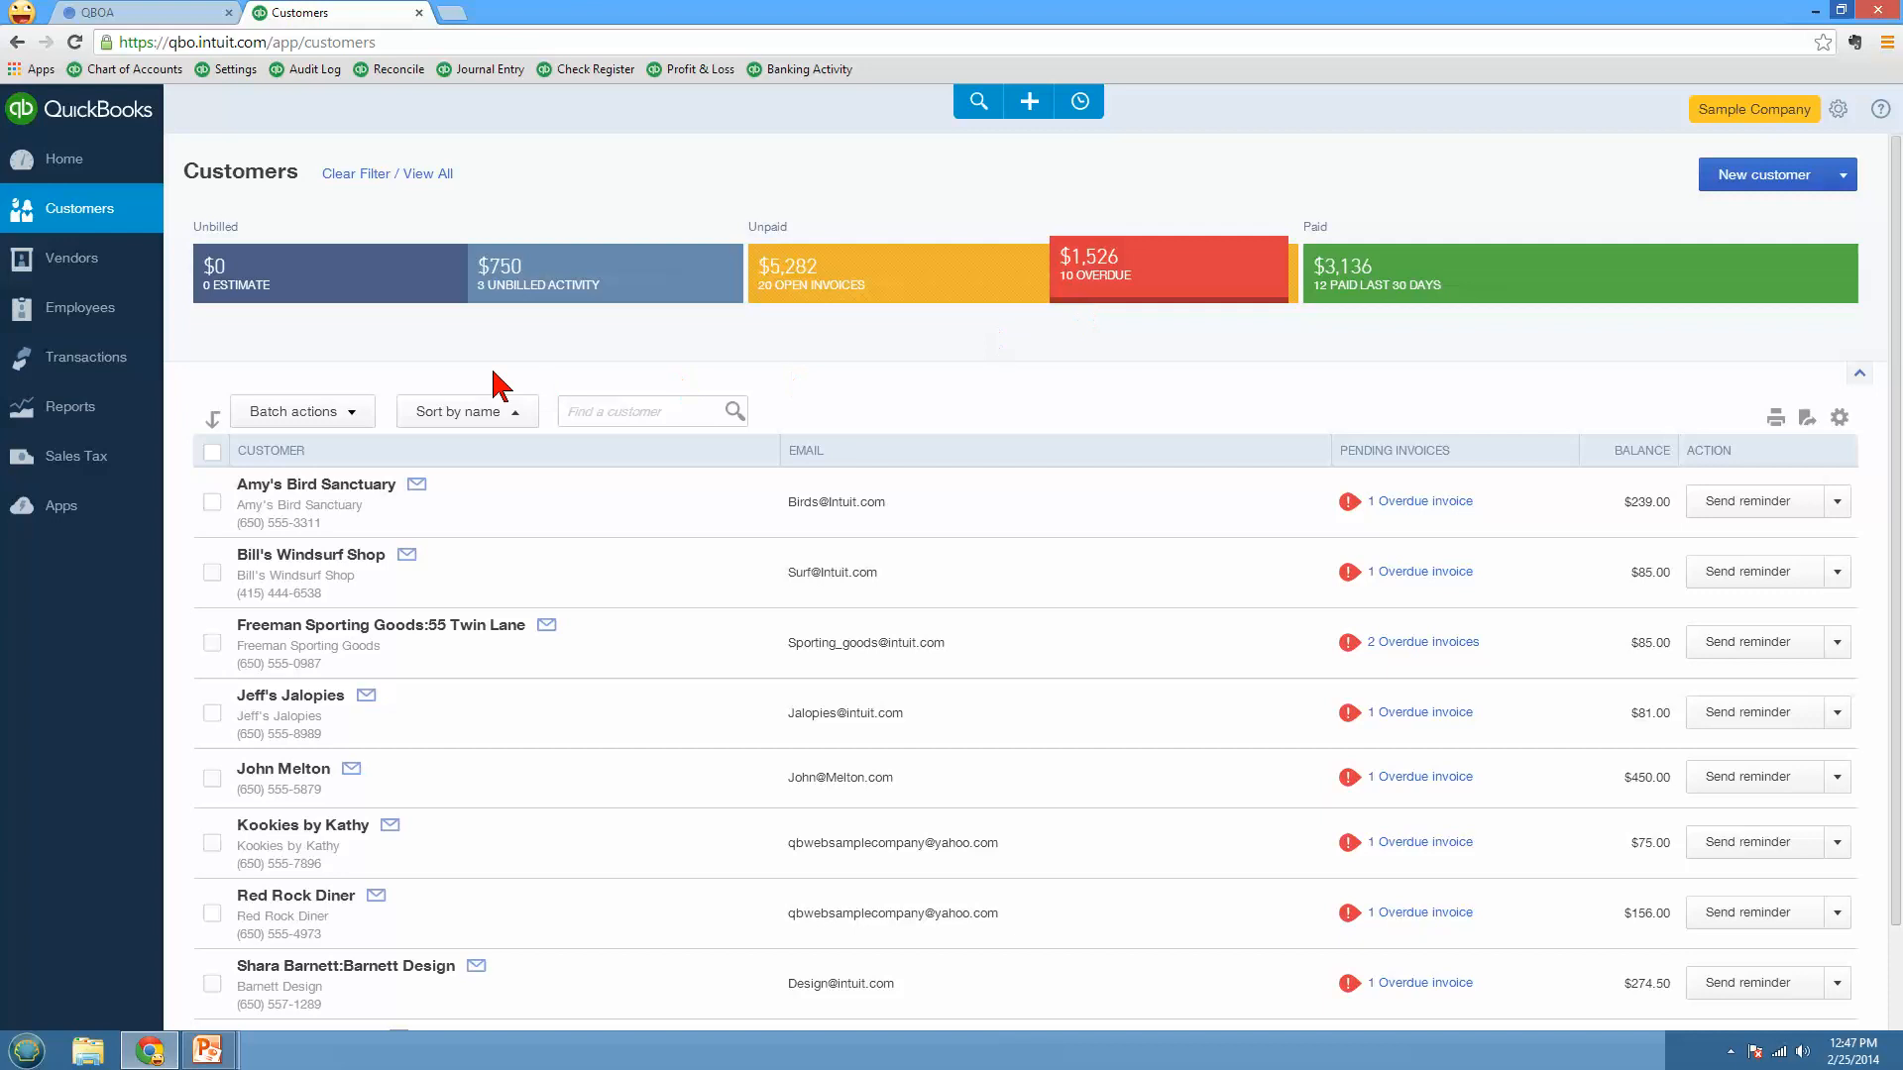
mouse_move(210, 420)
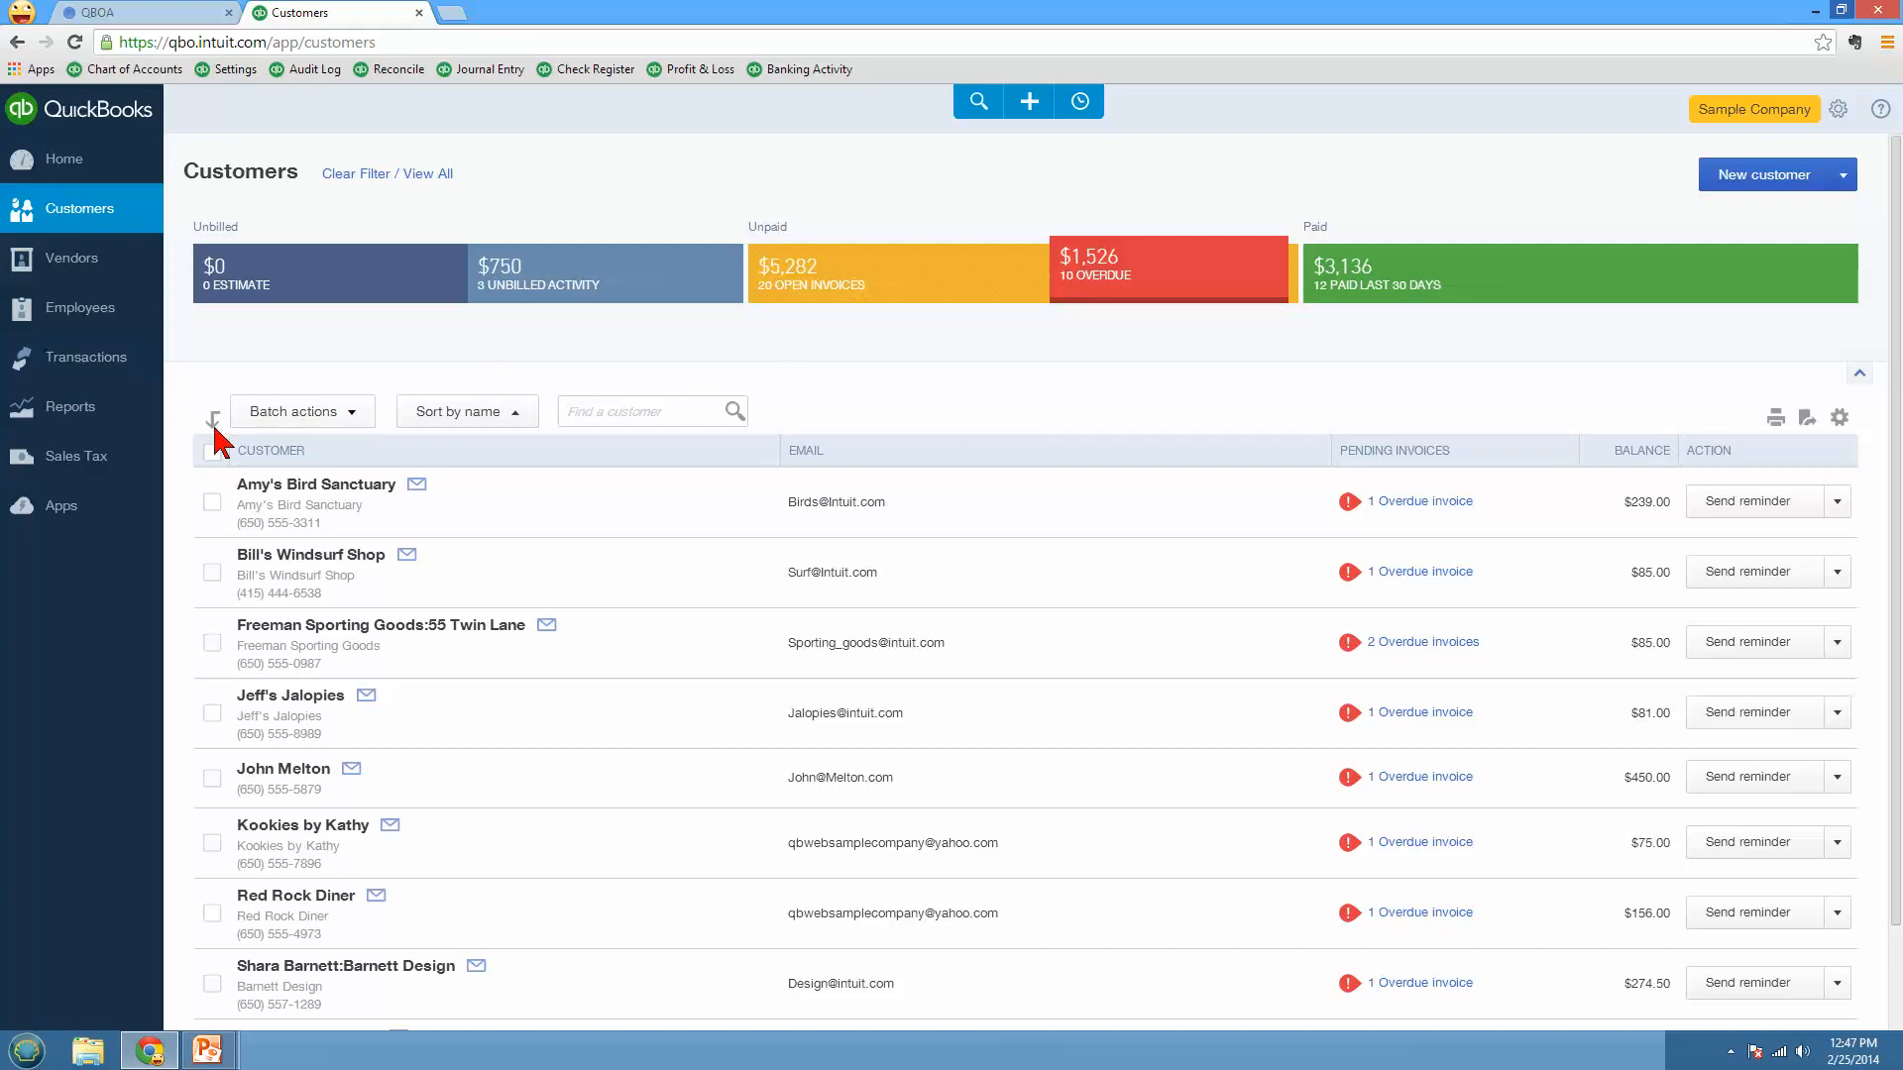
click(211, 452)
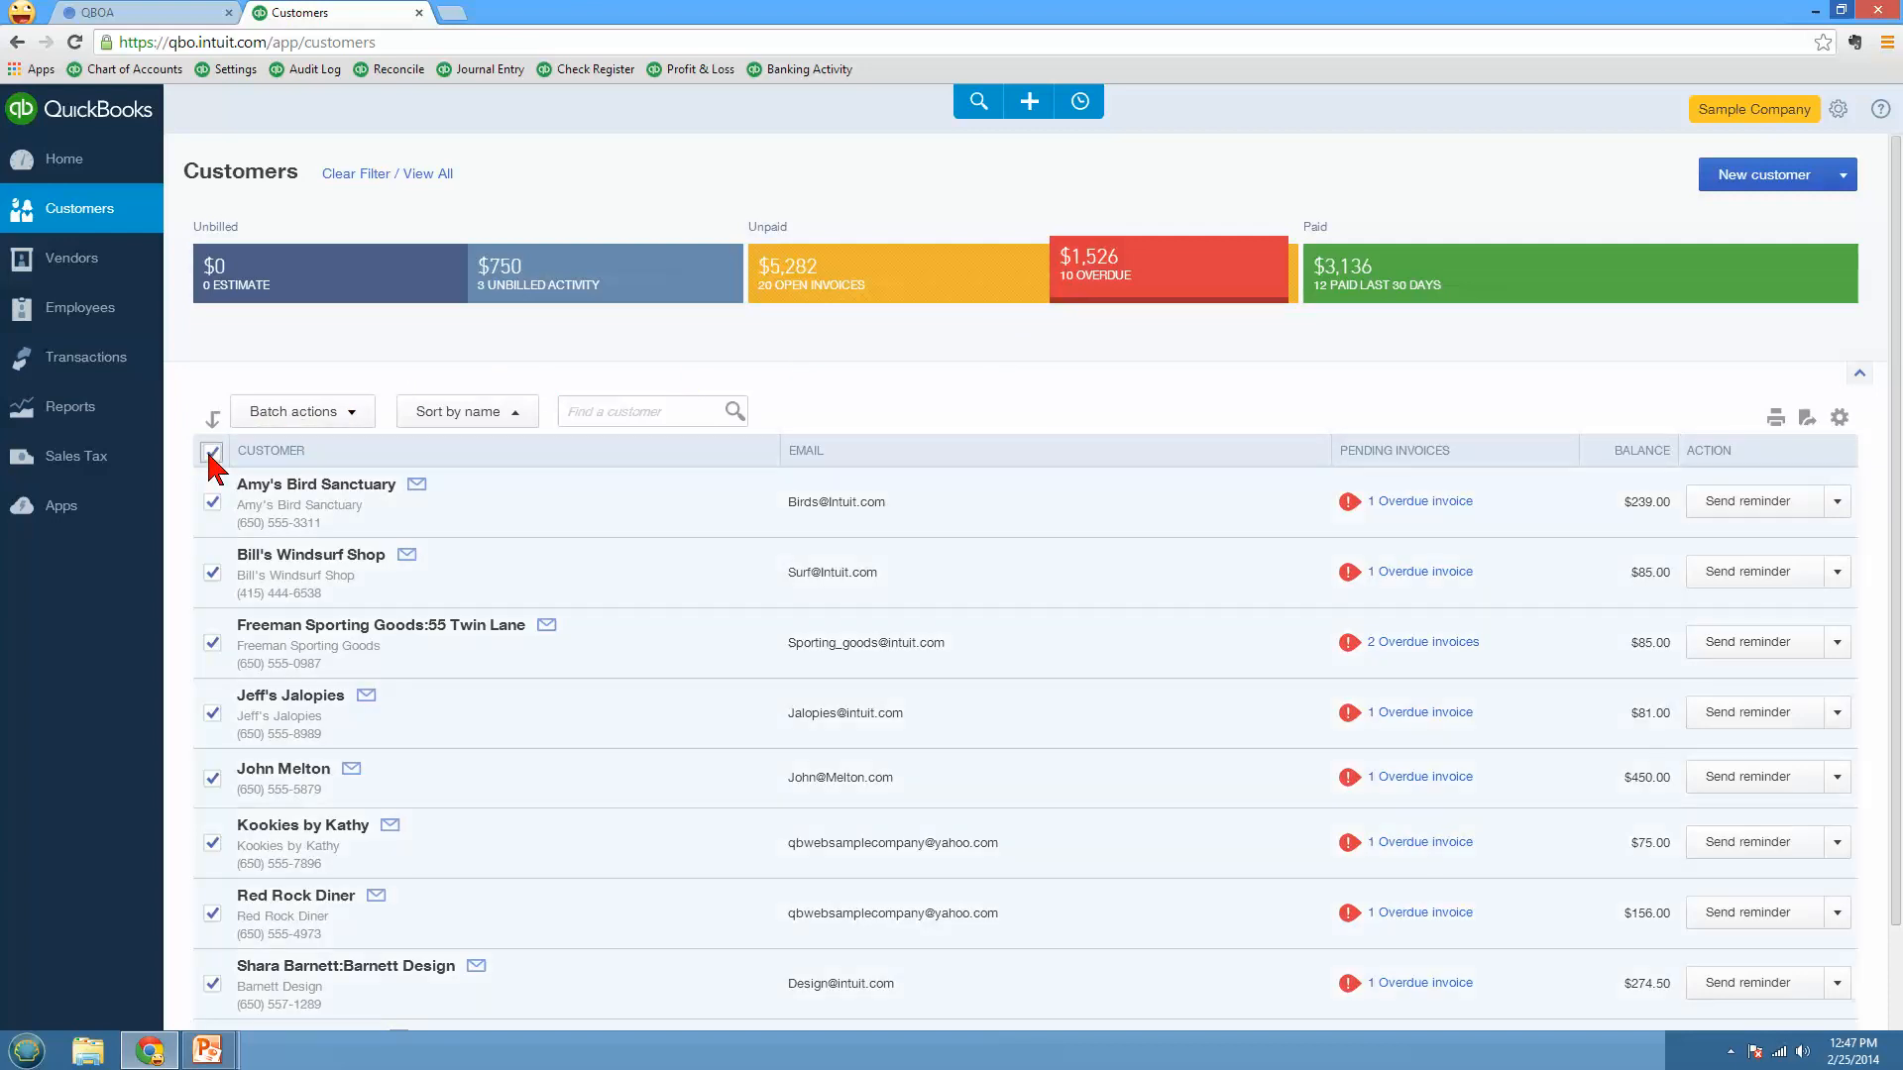
mouse_move(341, 440)
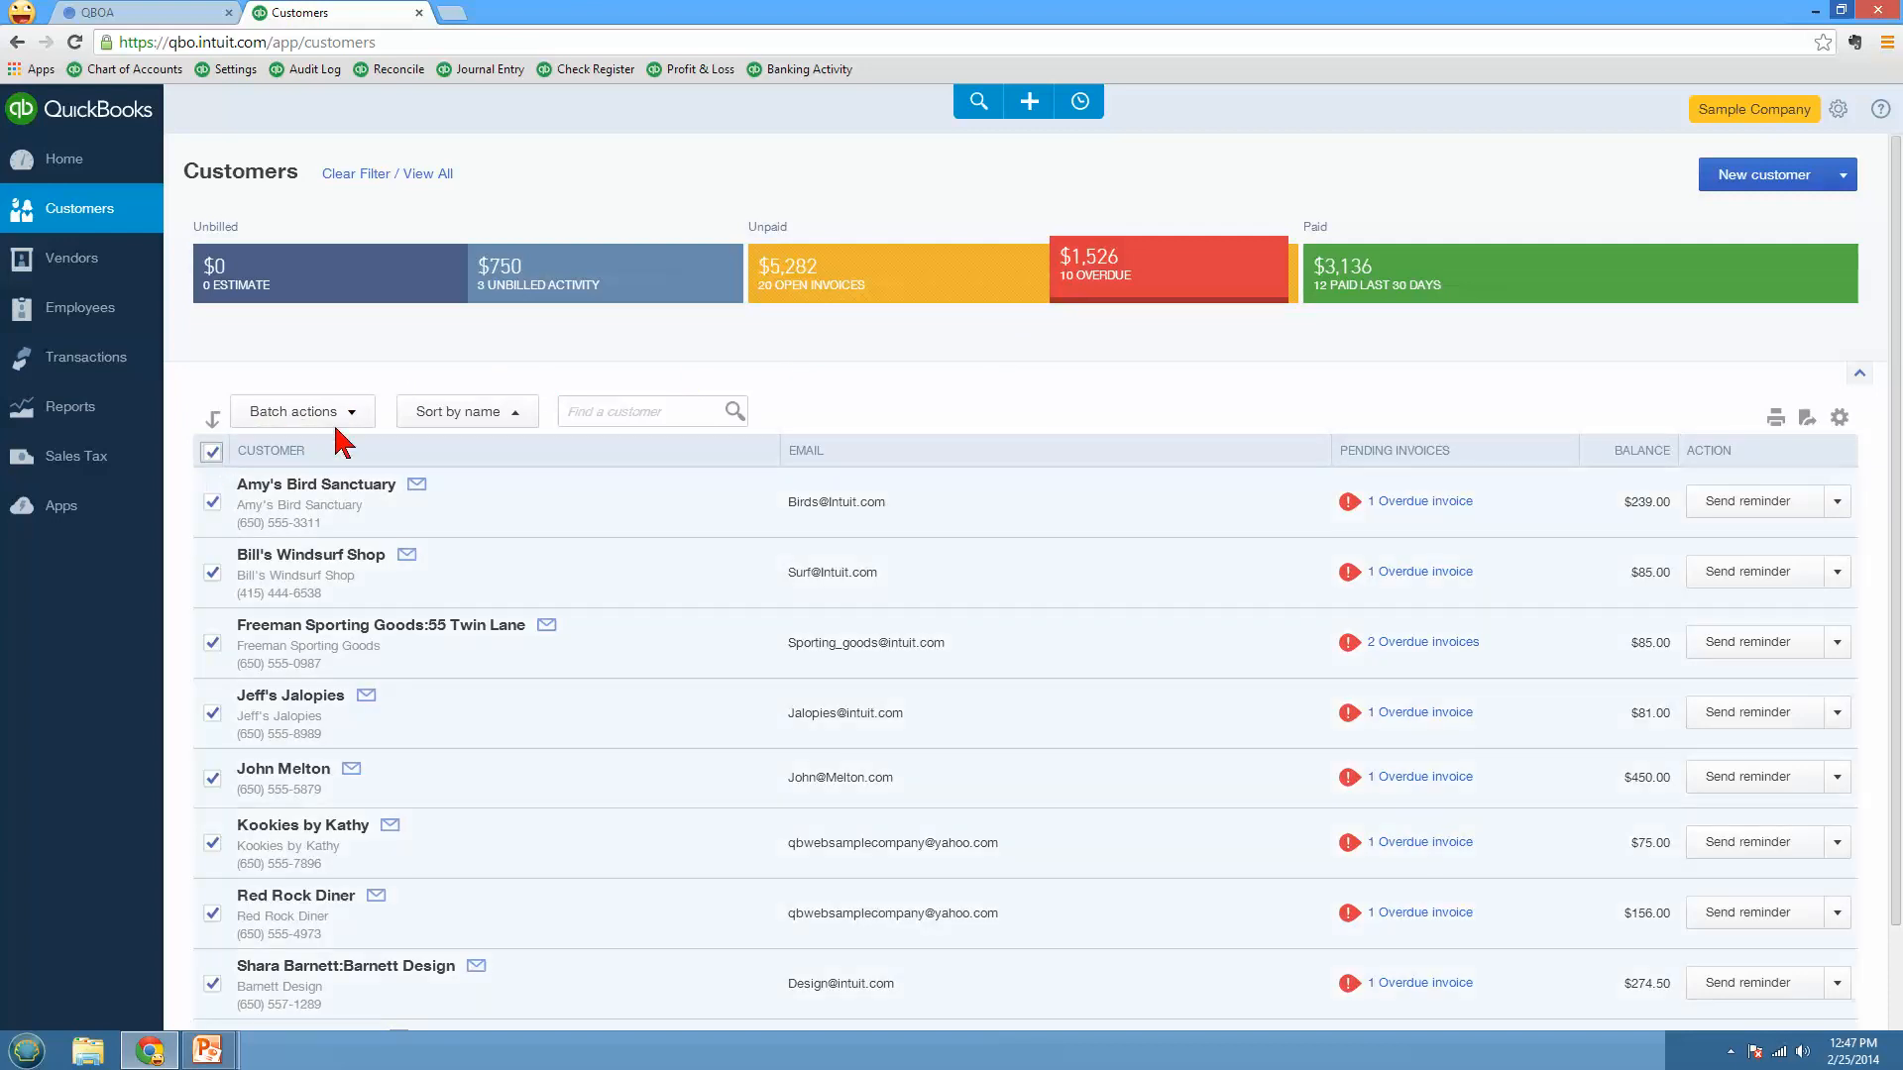
click(301, 412)
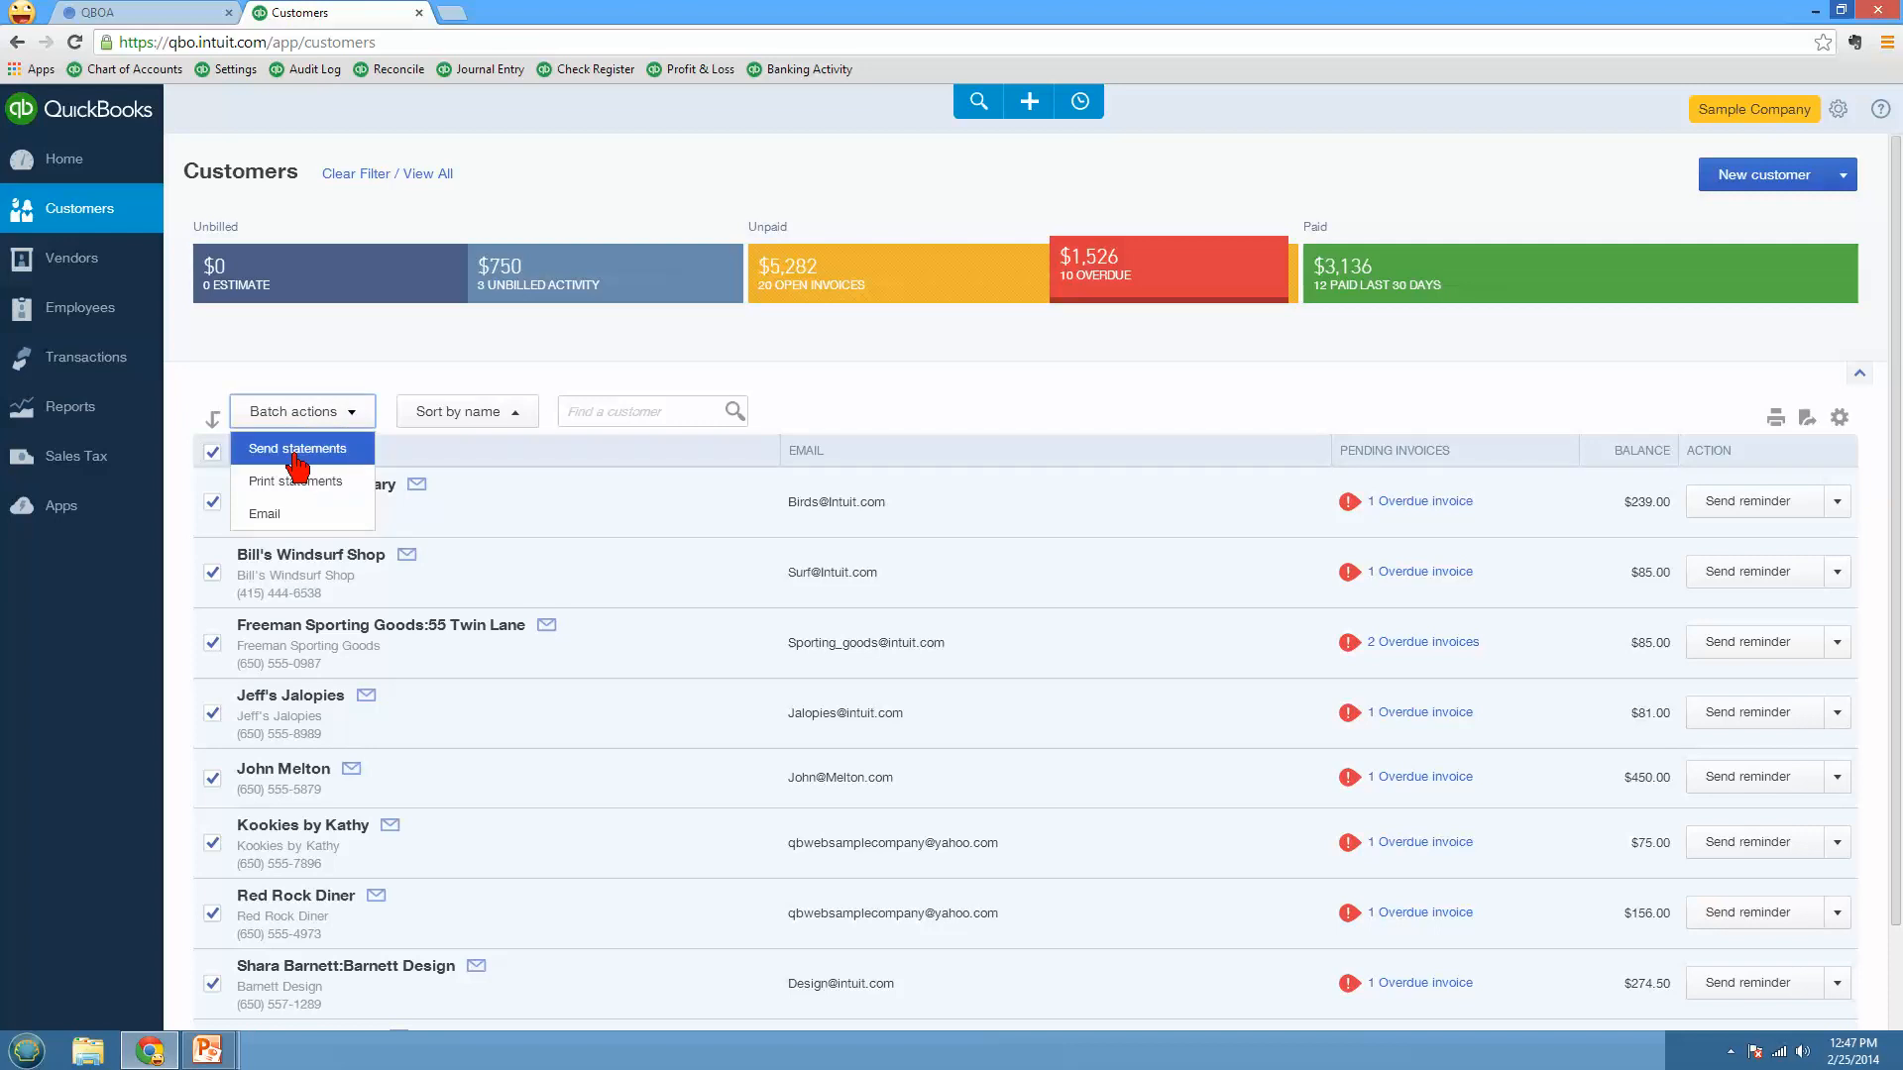
mouse_move(277, 517)
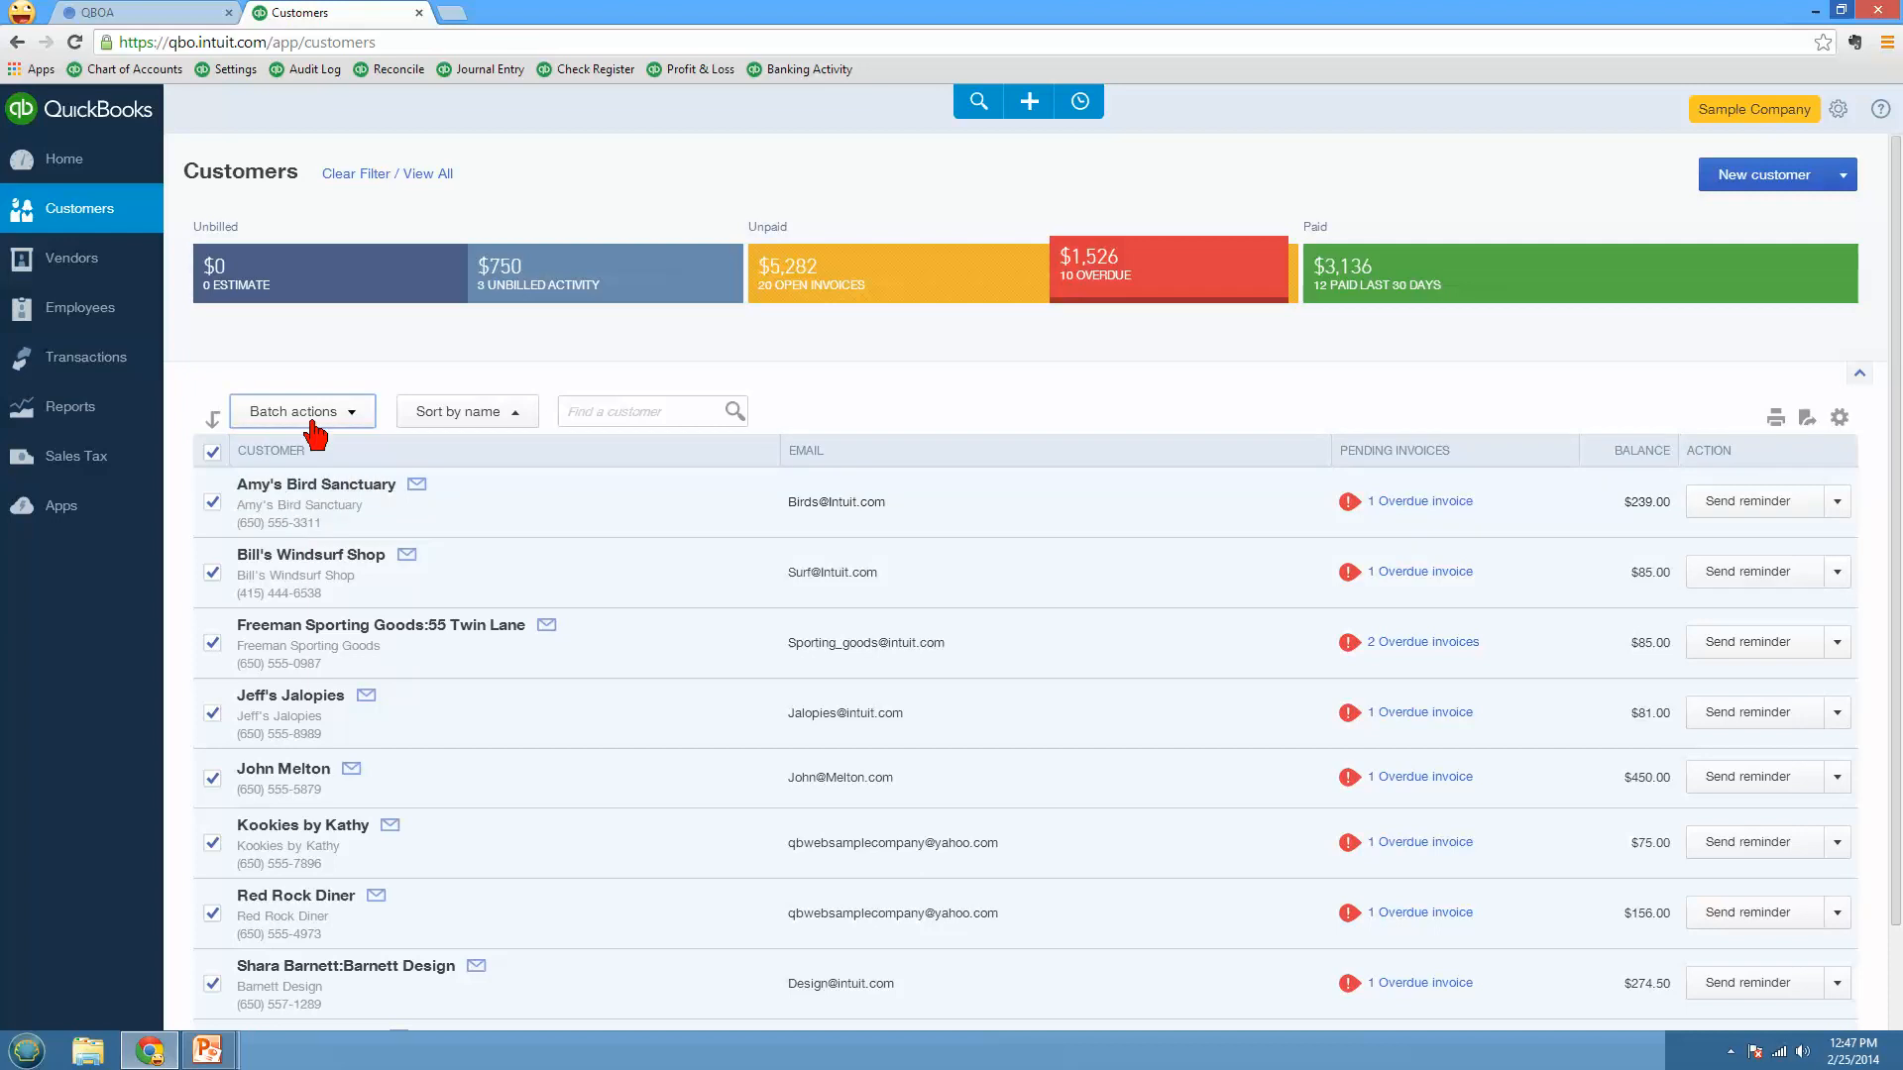
click(210, 451)
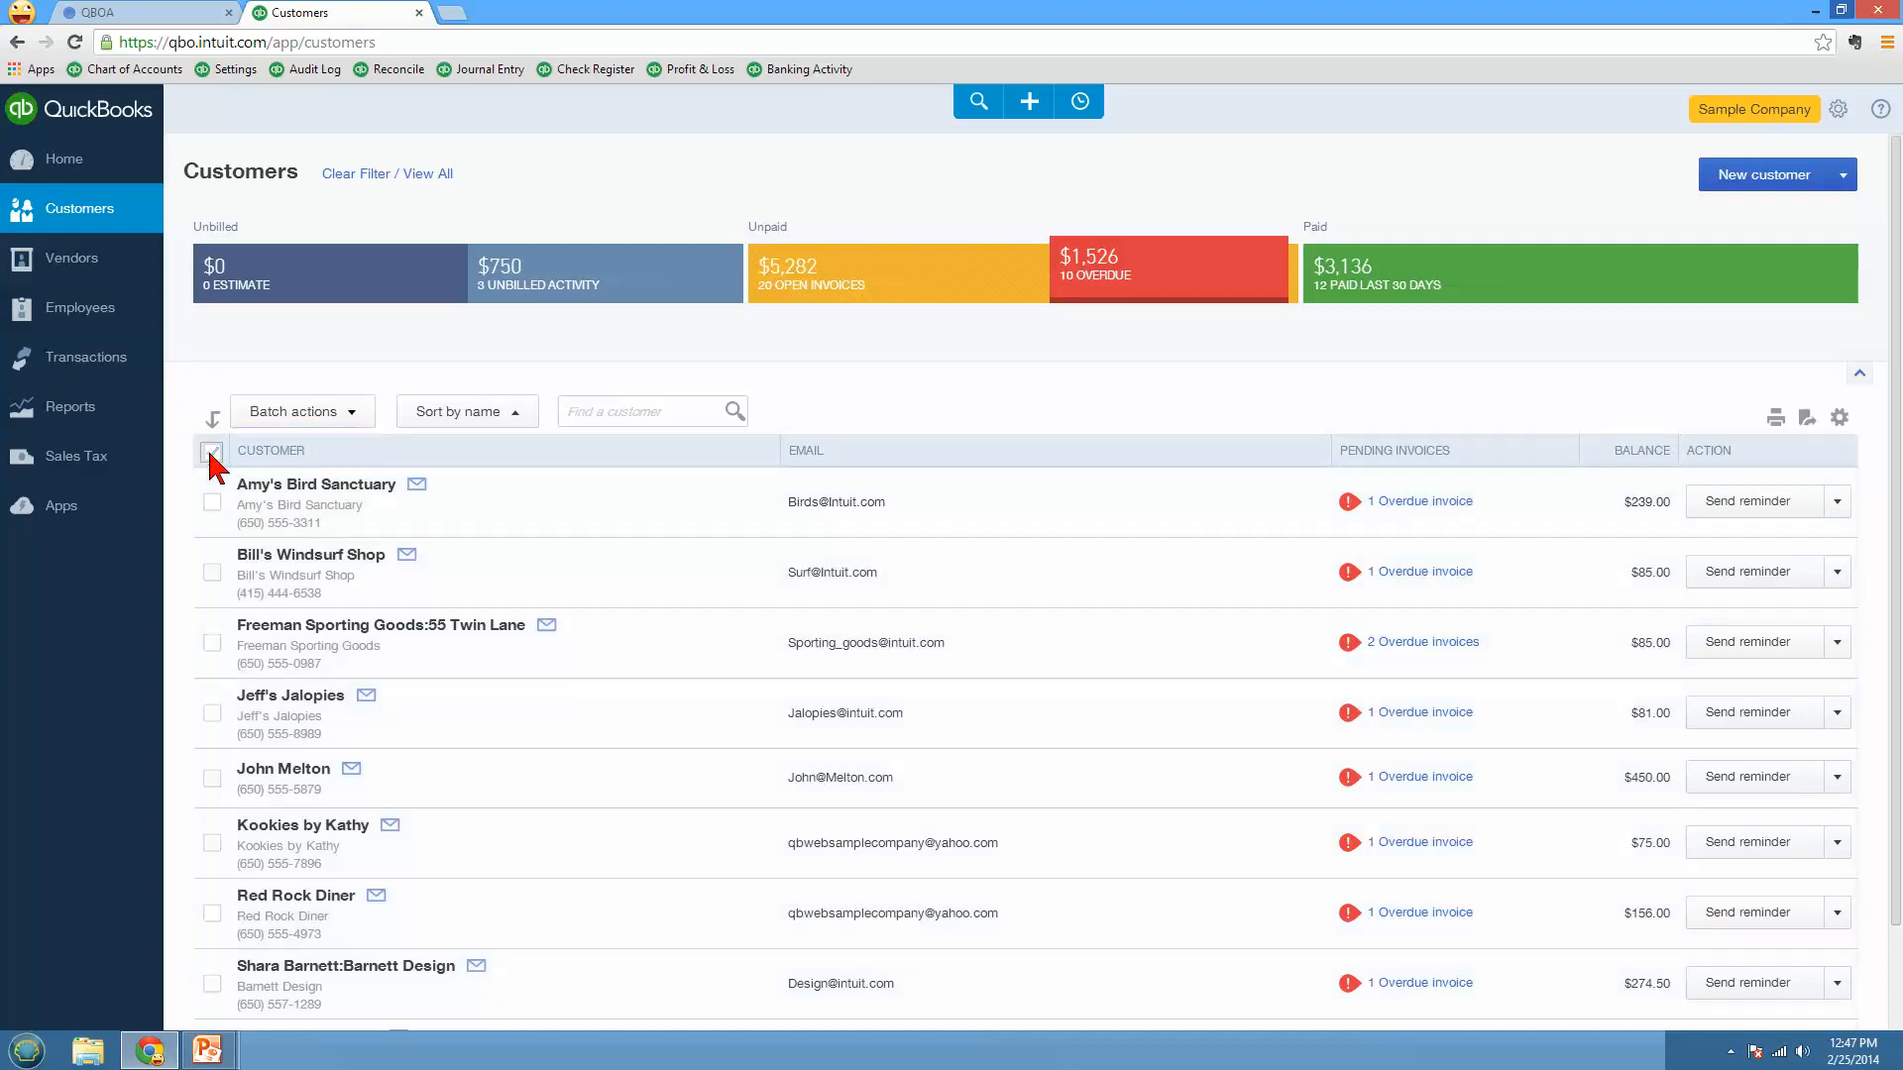
click(466, 412)
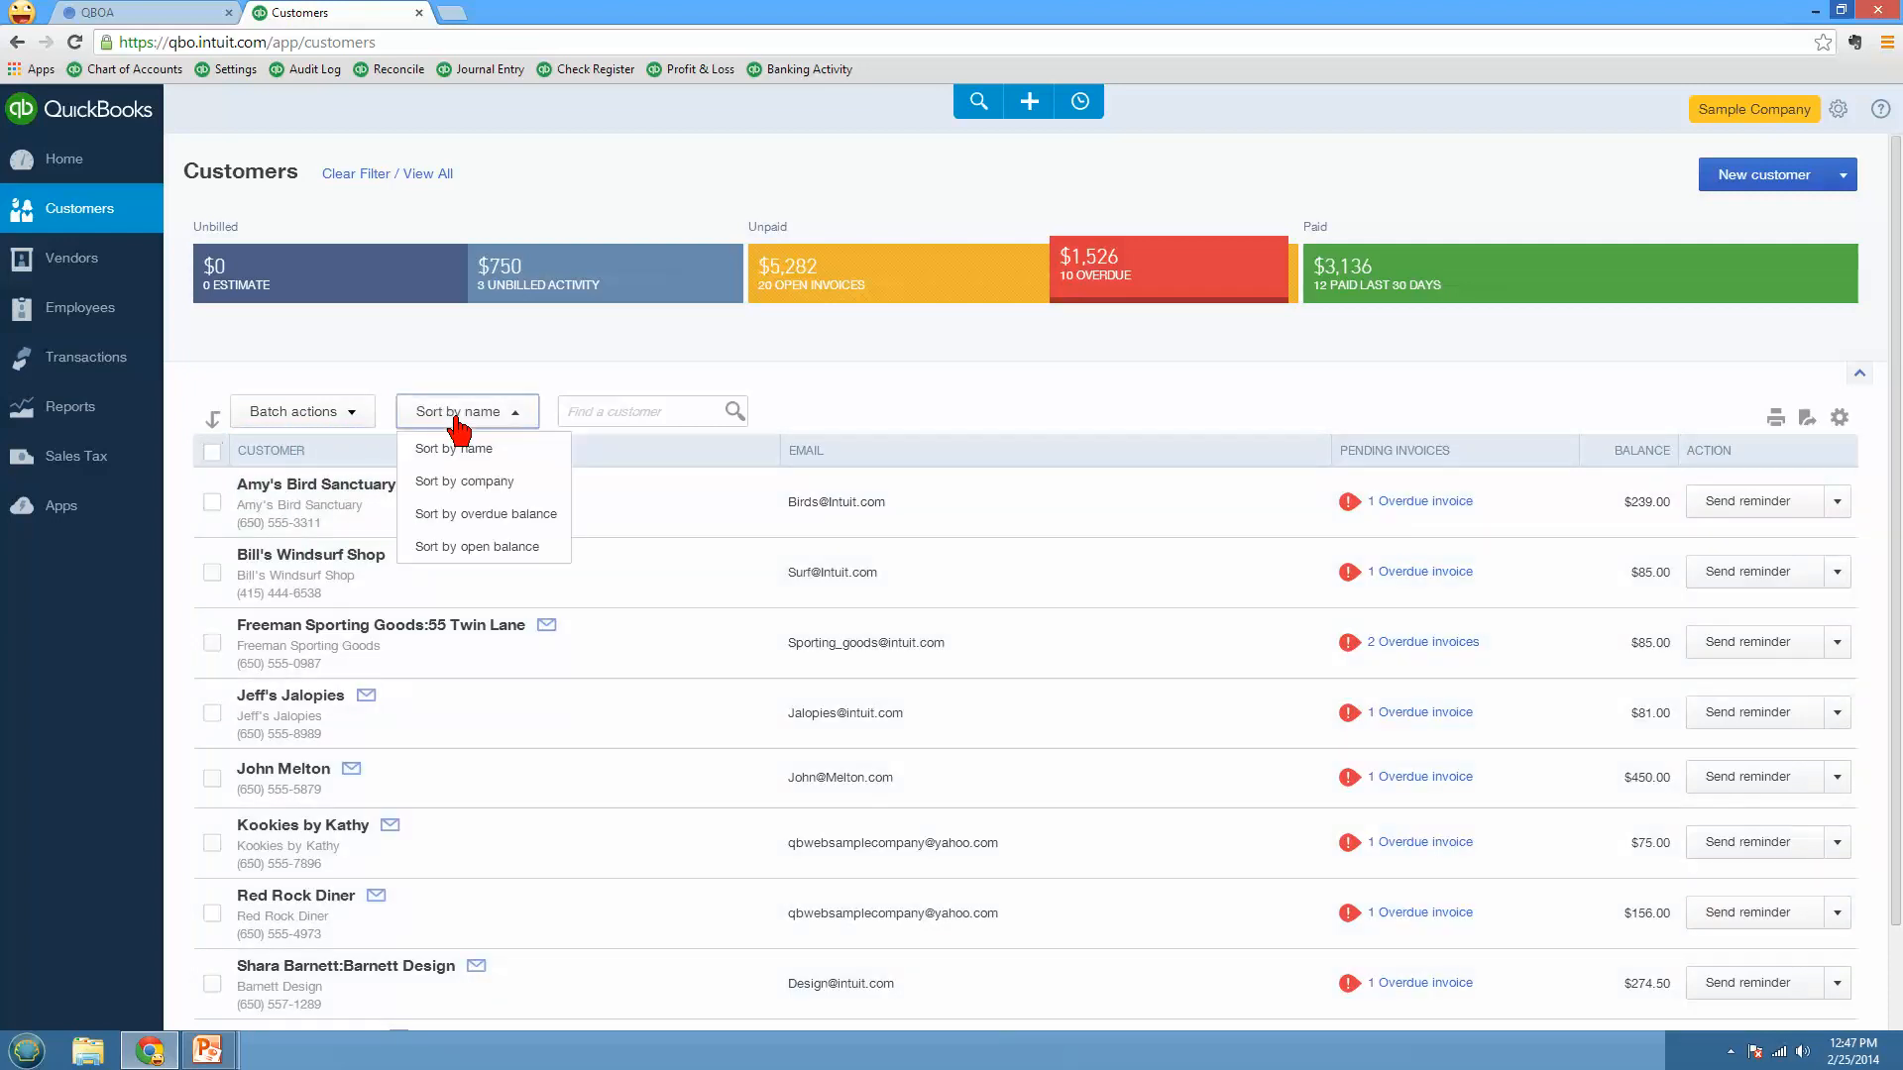
mouse_move(481, 490)
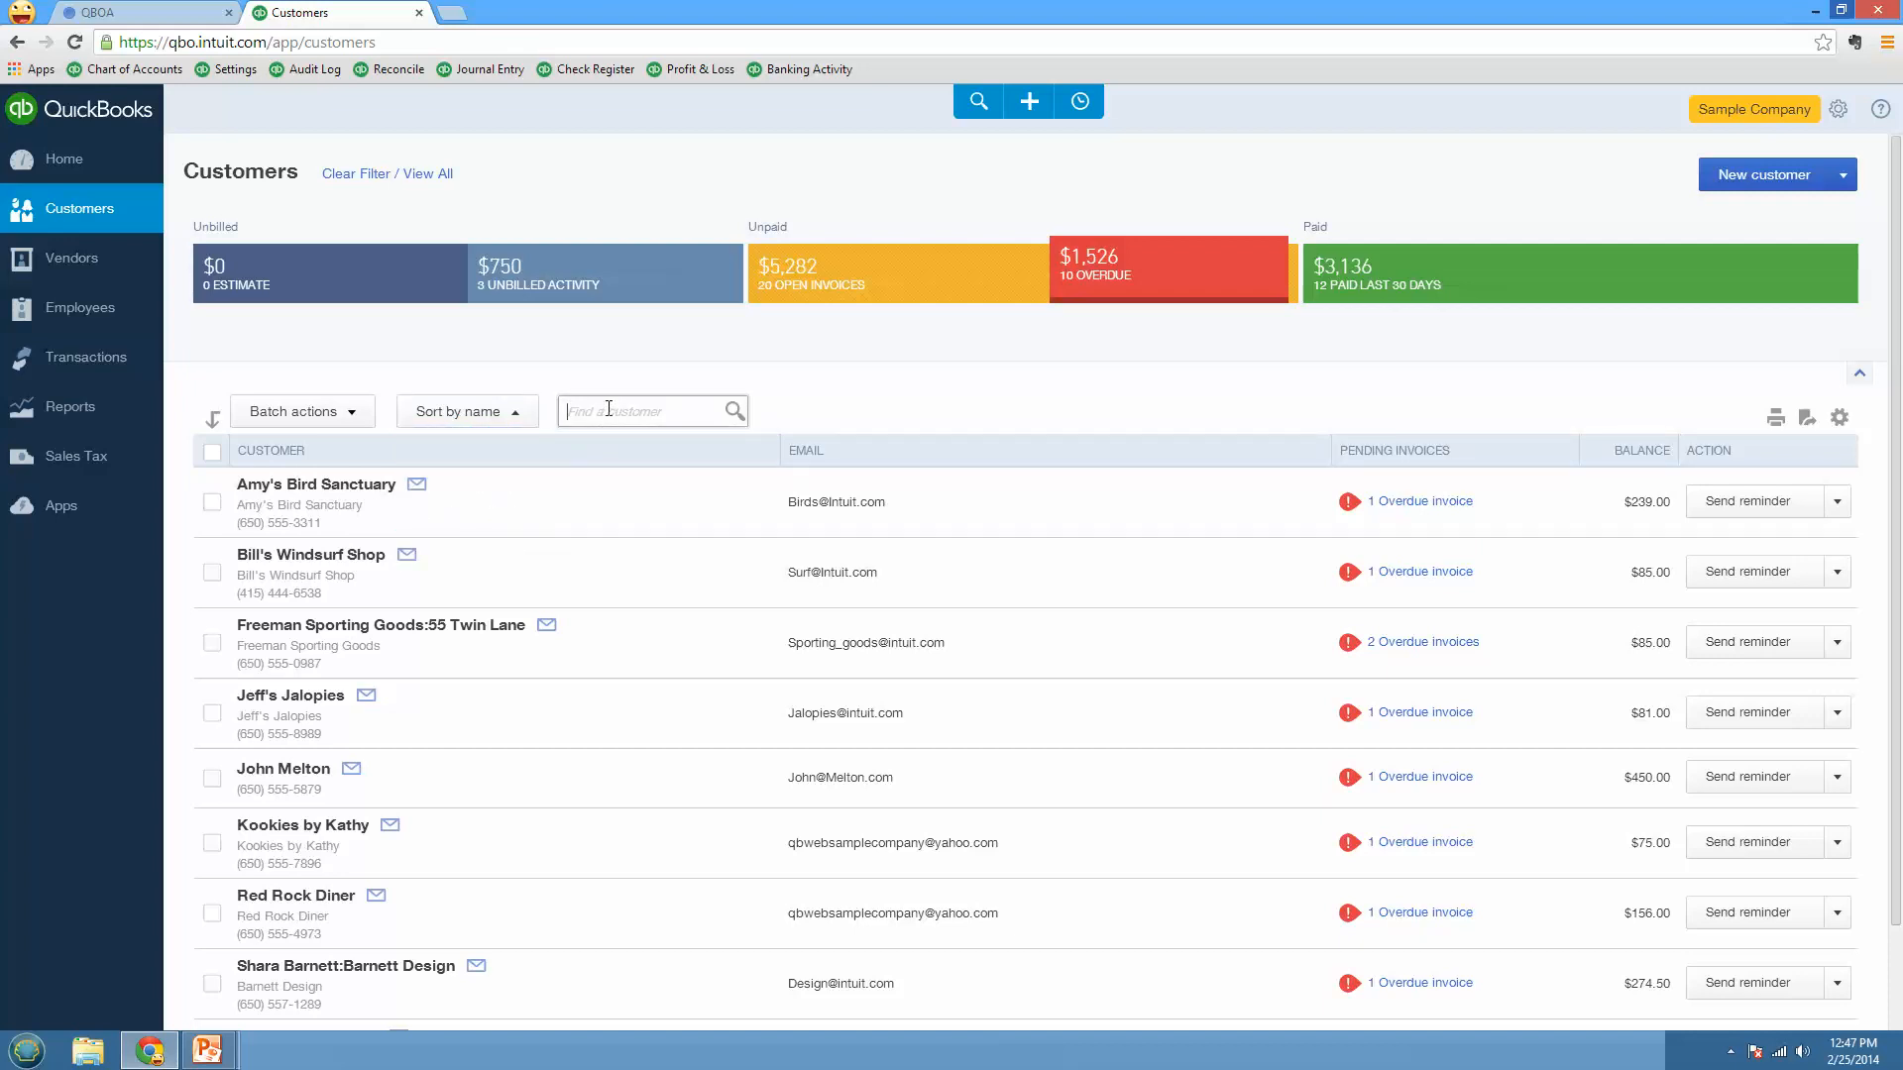
mouse_move(784, 467)
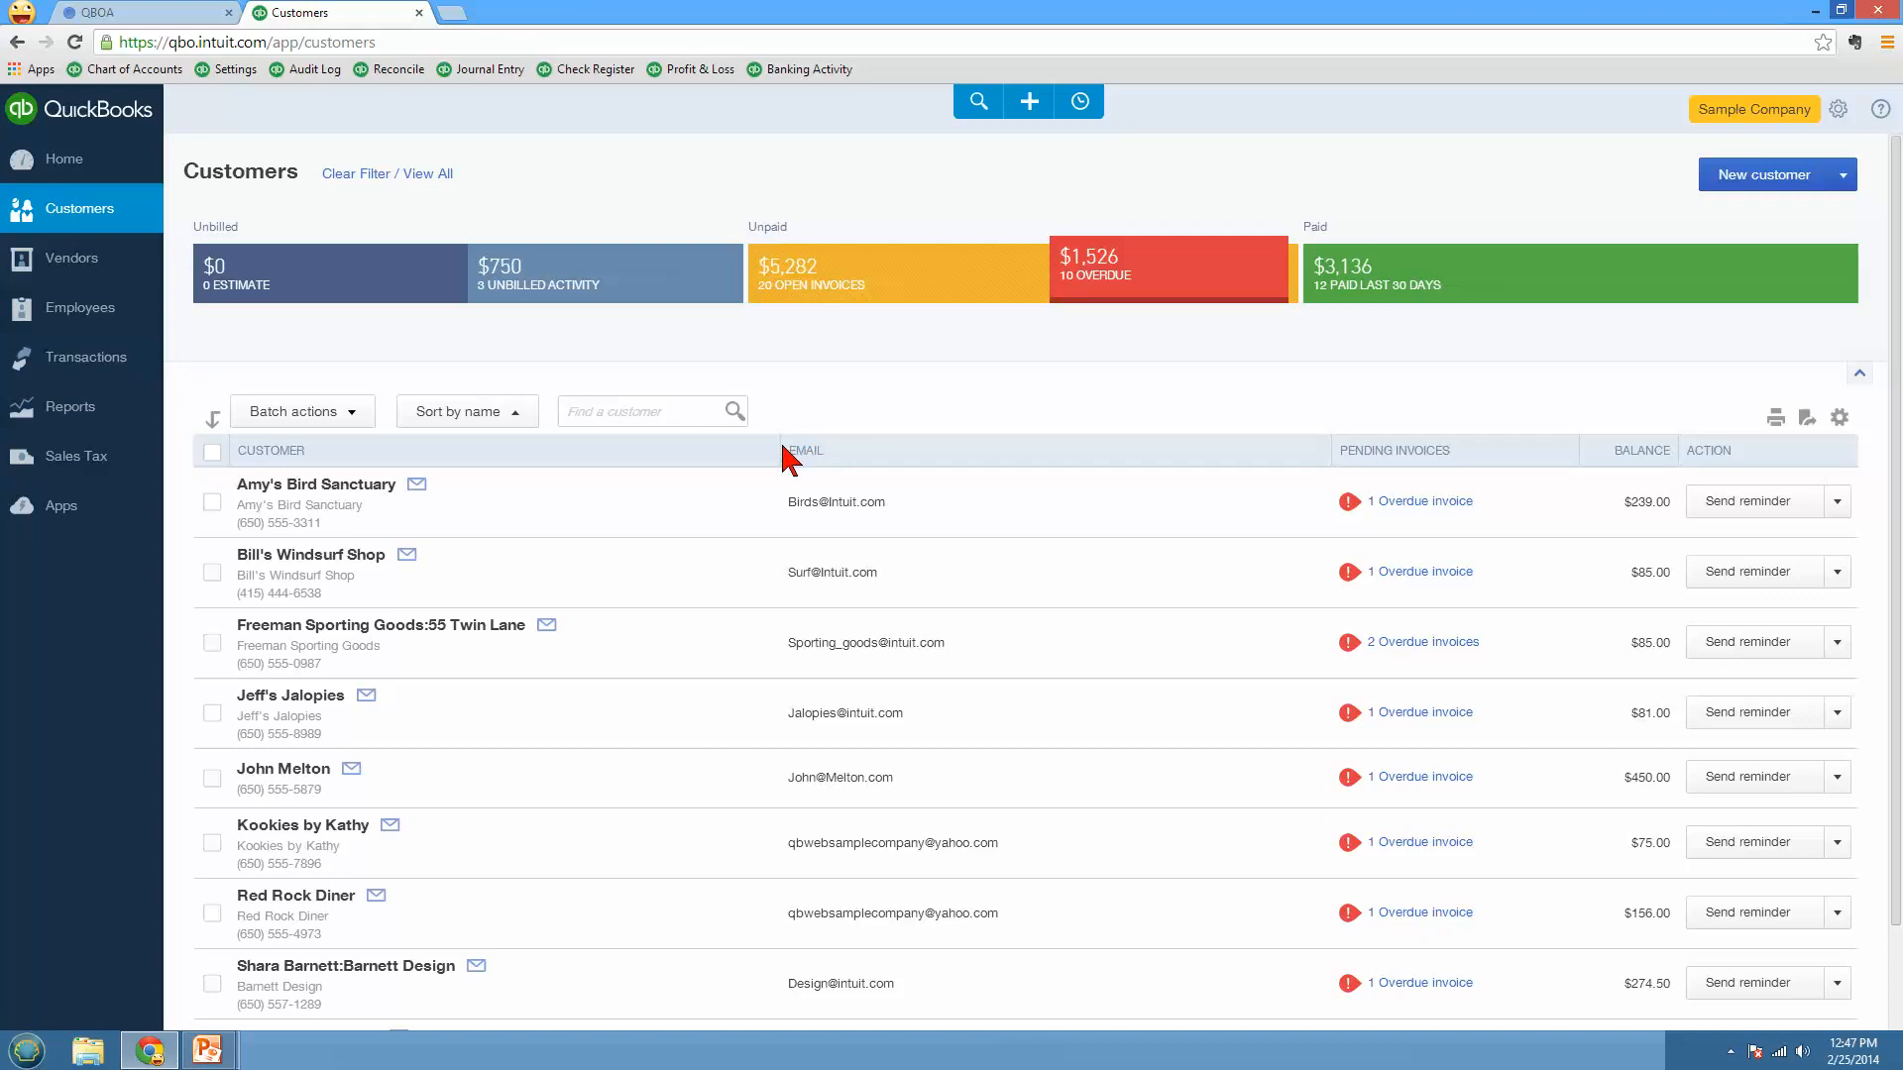
mouse_move(804, 504)
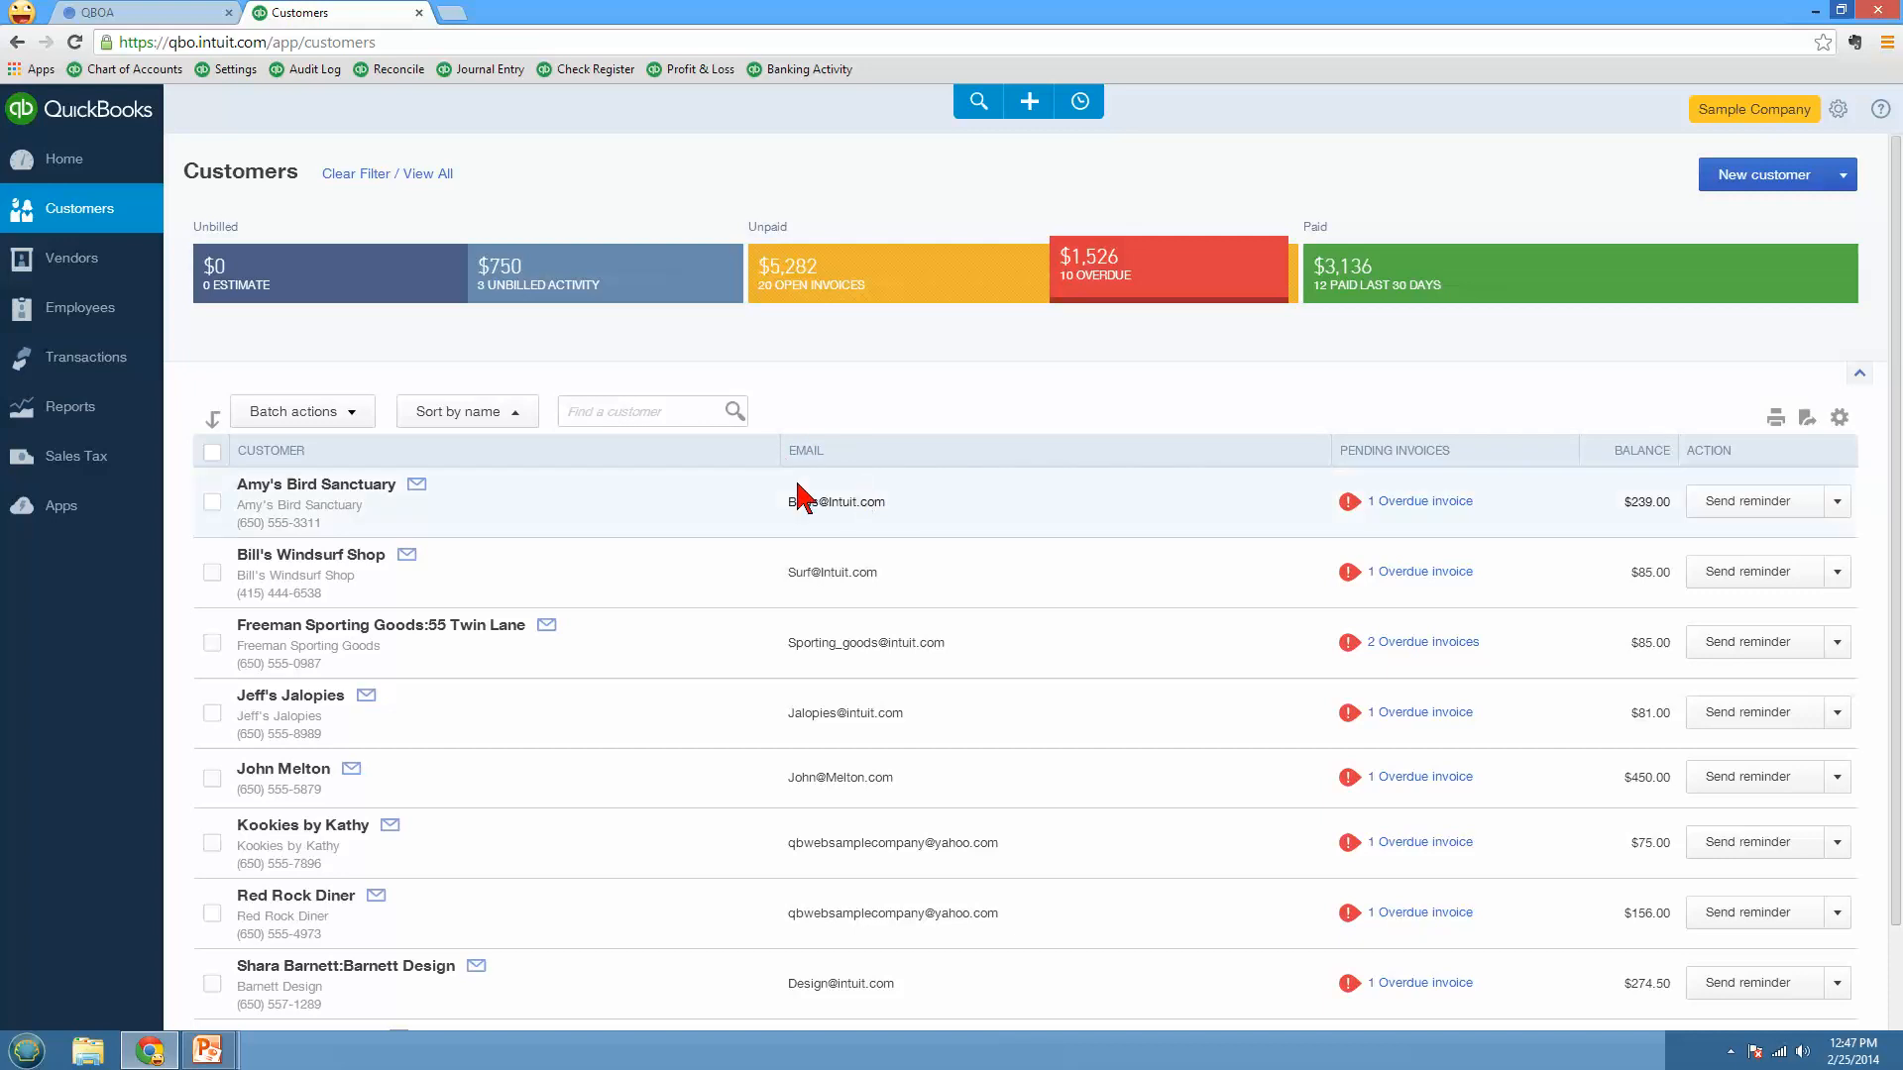
Step: Add the Address column to the customer list and show 50 rows per page
click(1839, 416)
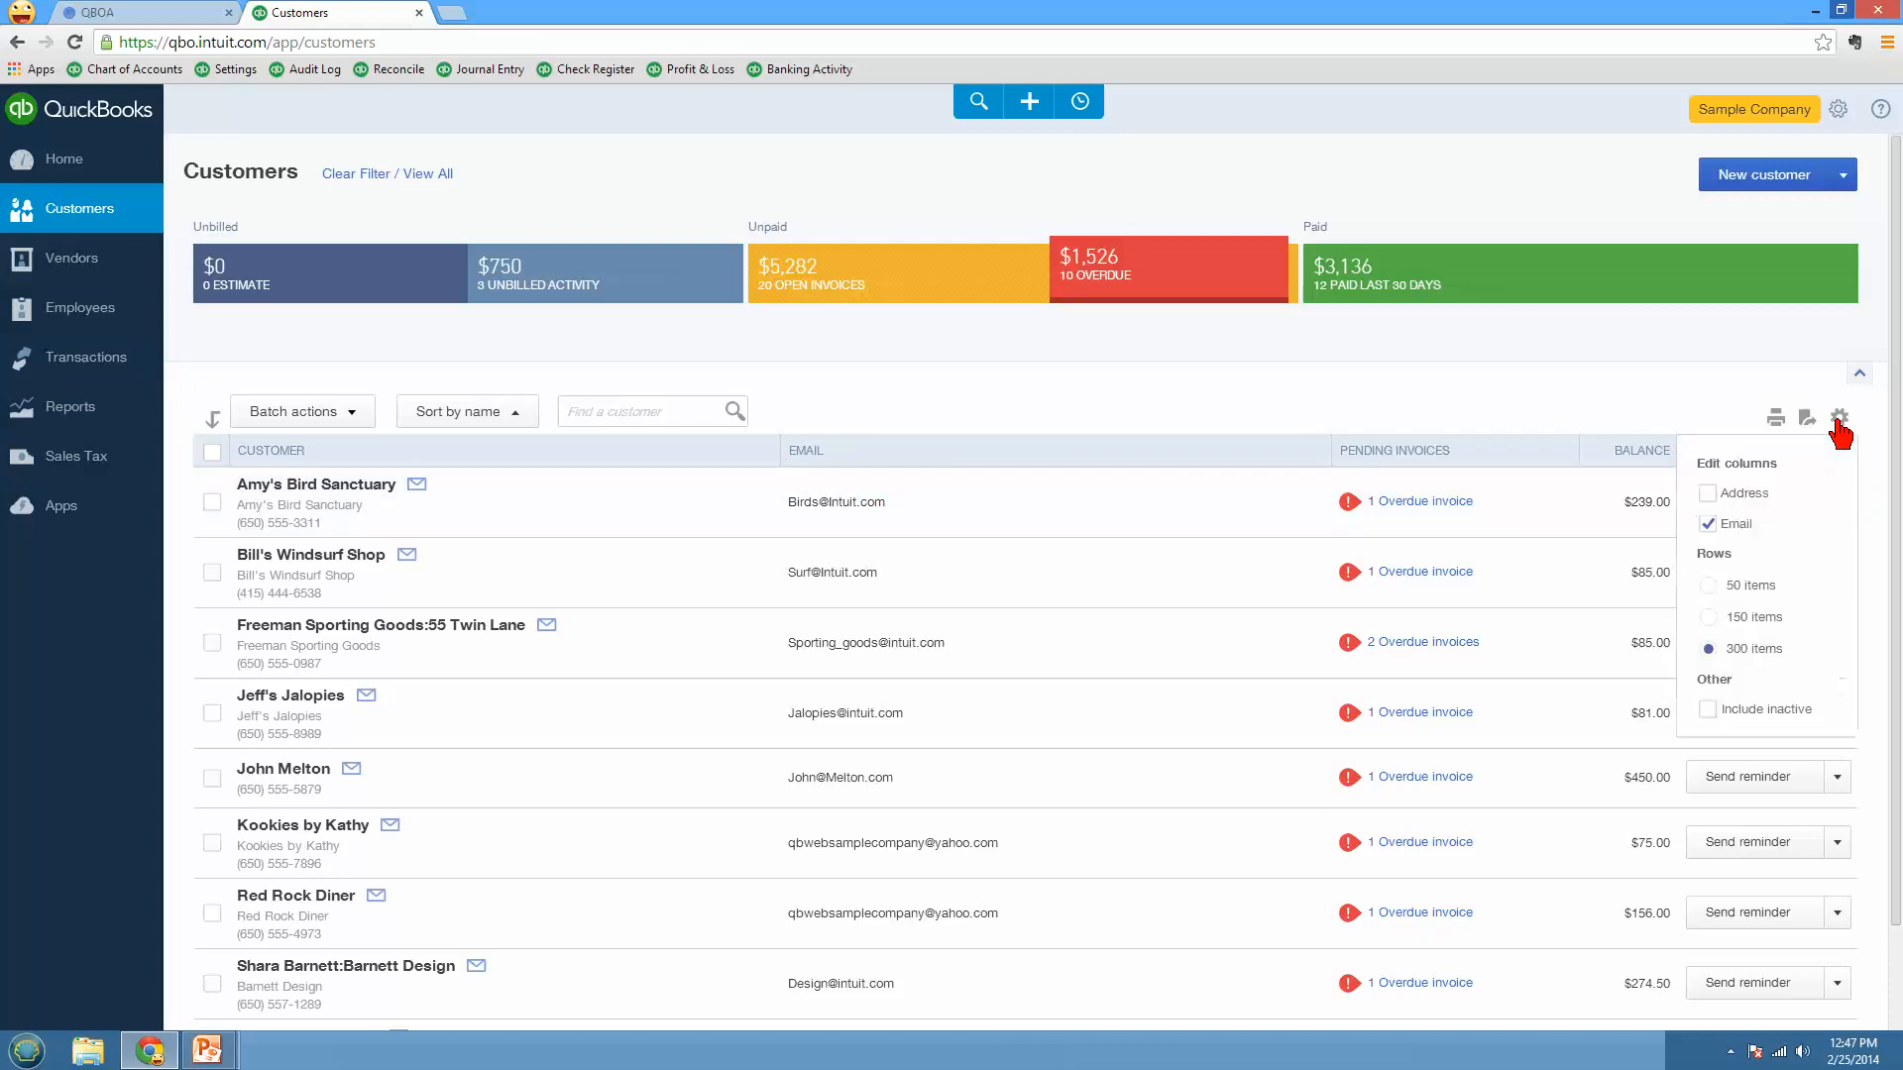
click(1707, 491)
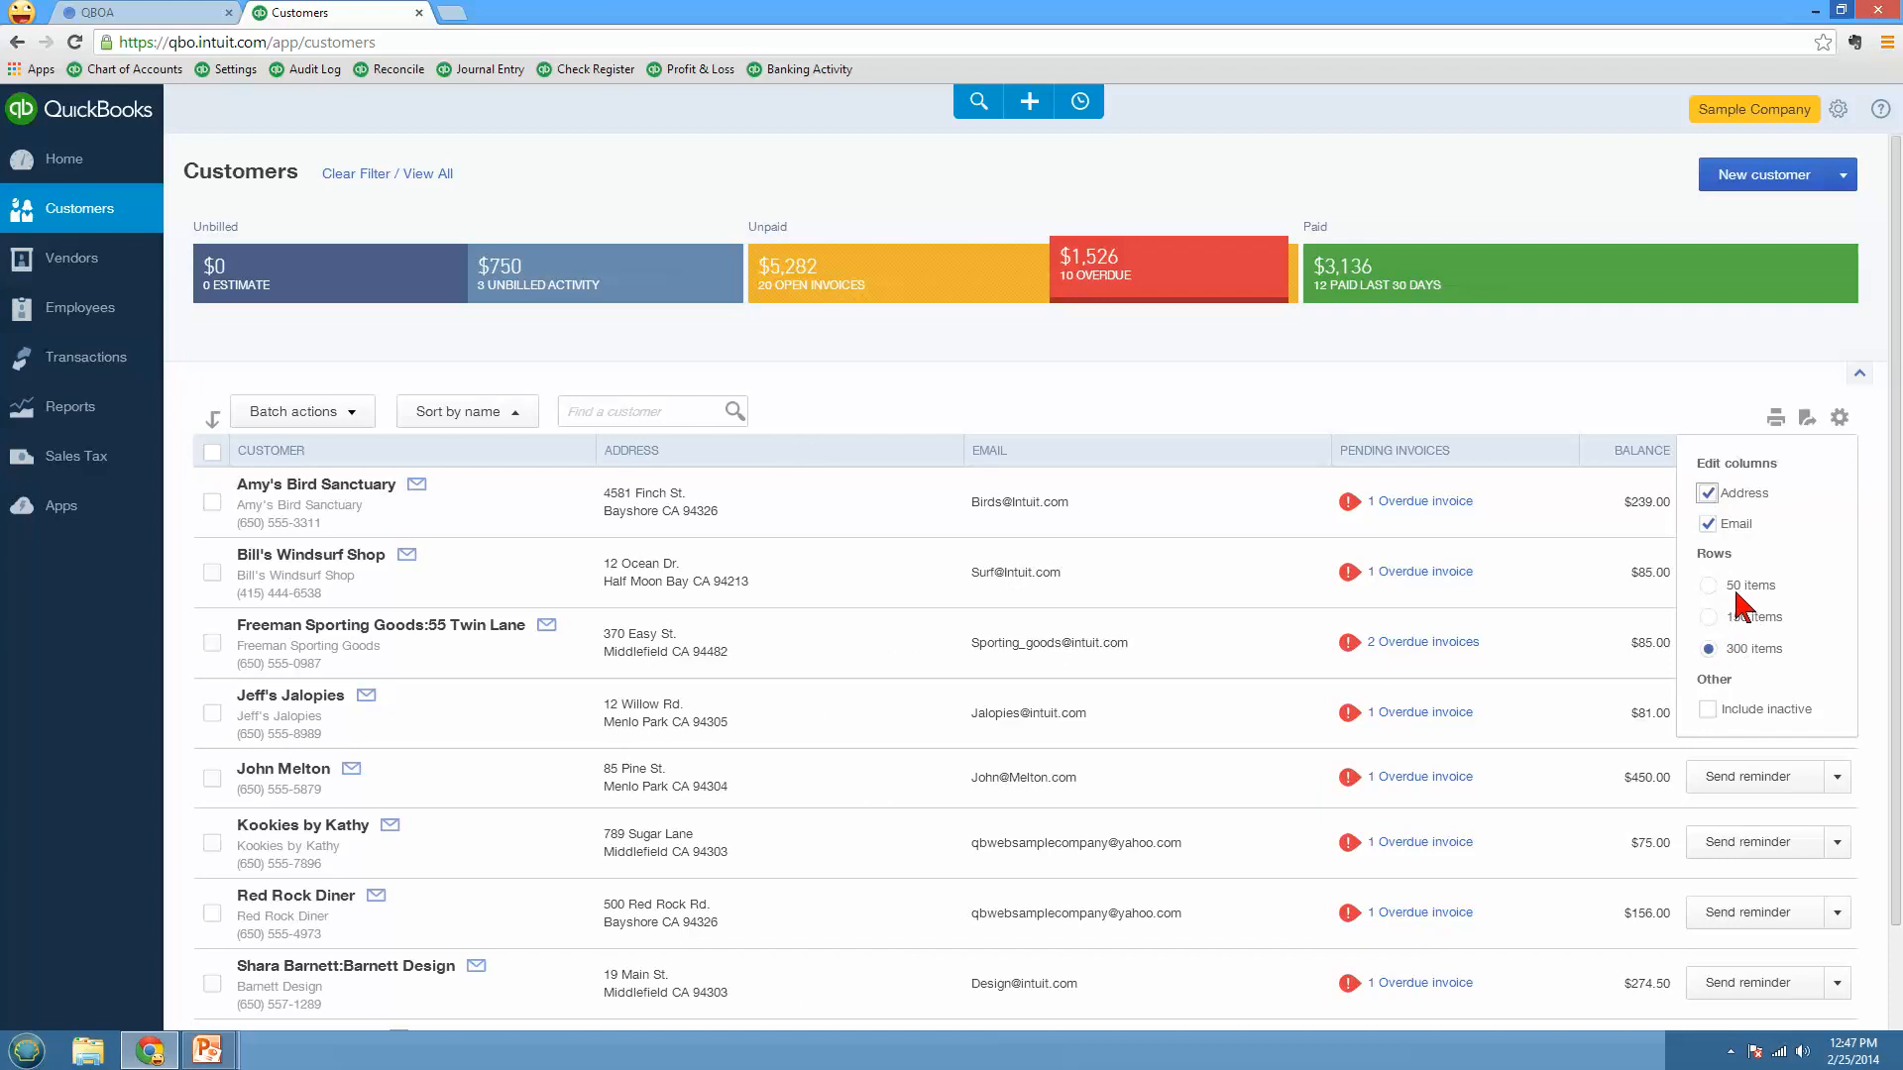
click(1706, 585)
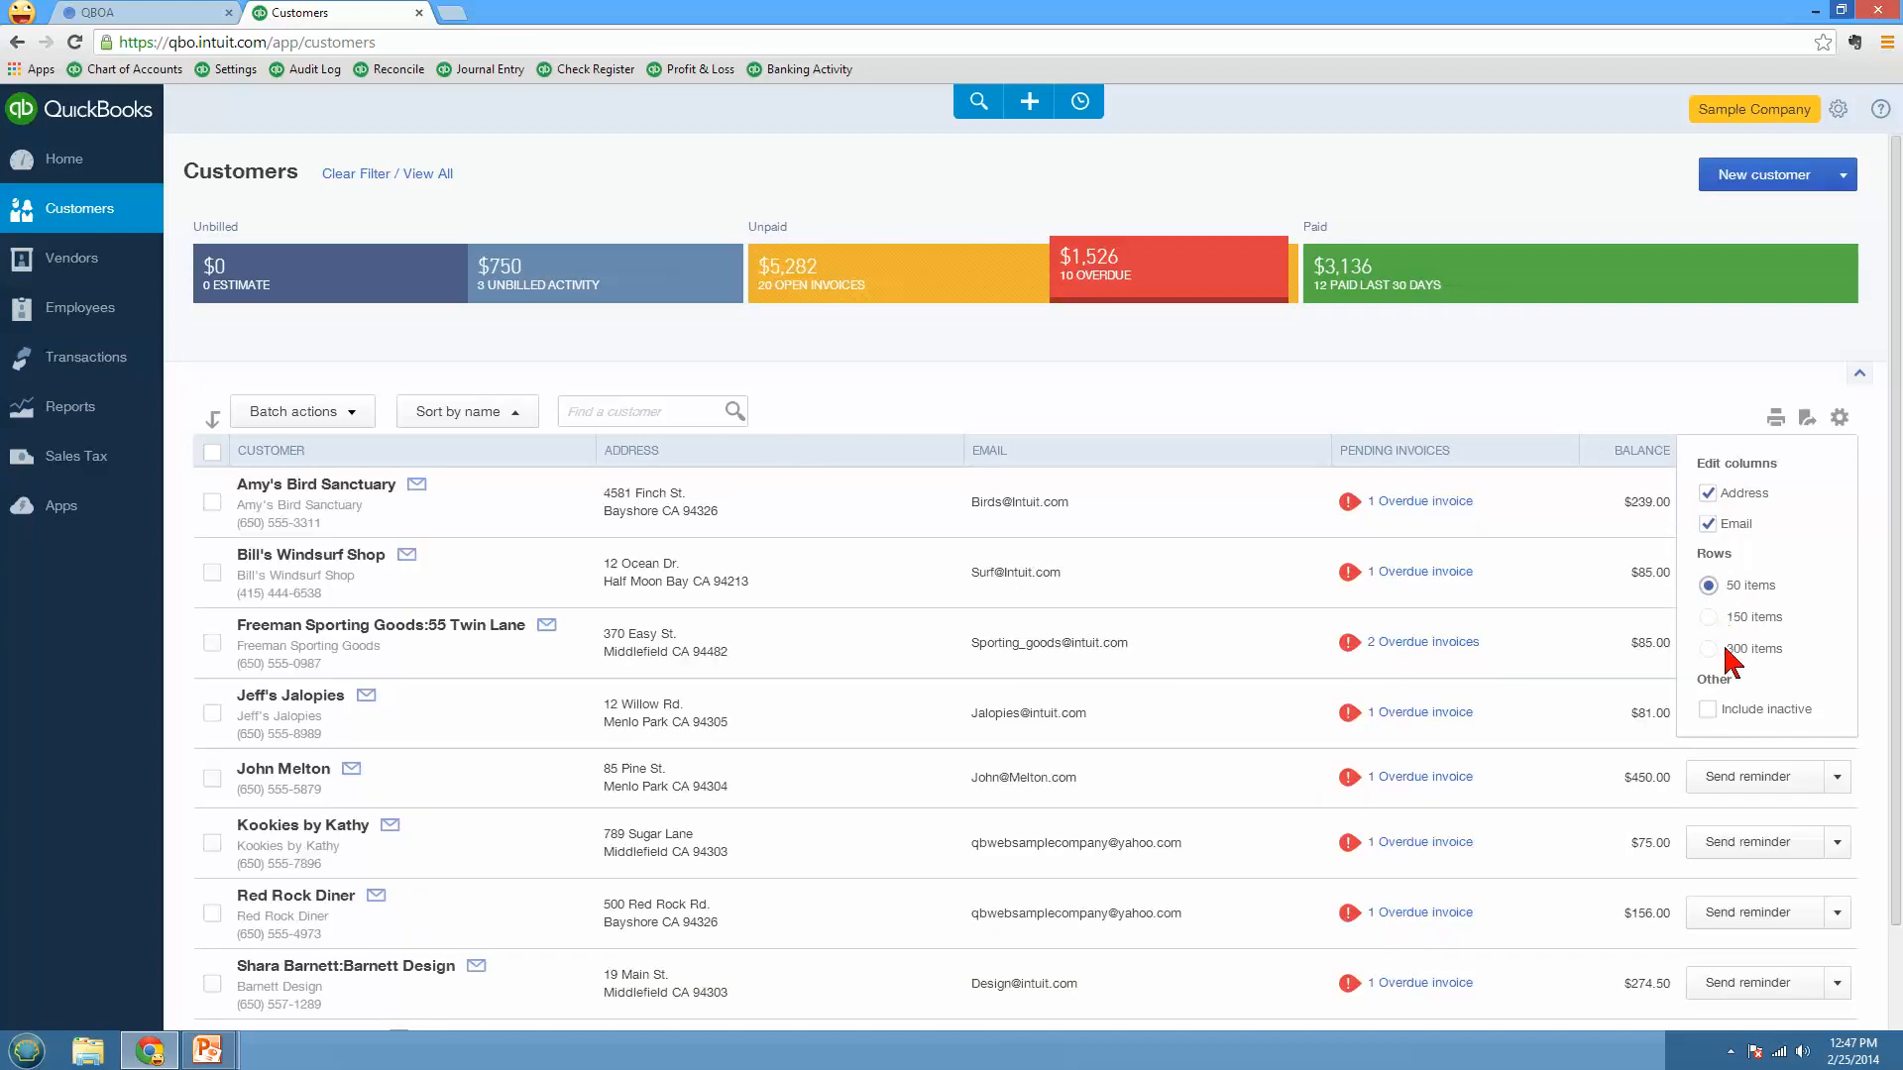
mouse_move(1710, 738)
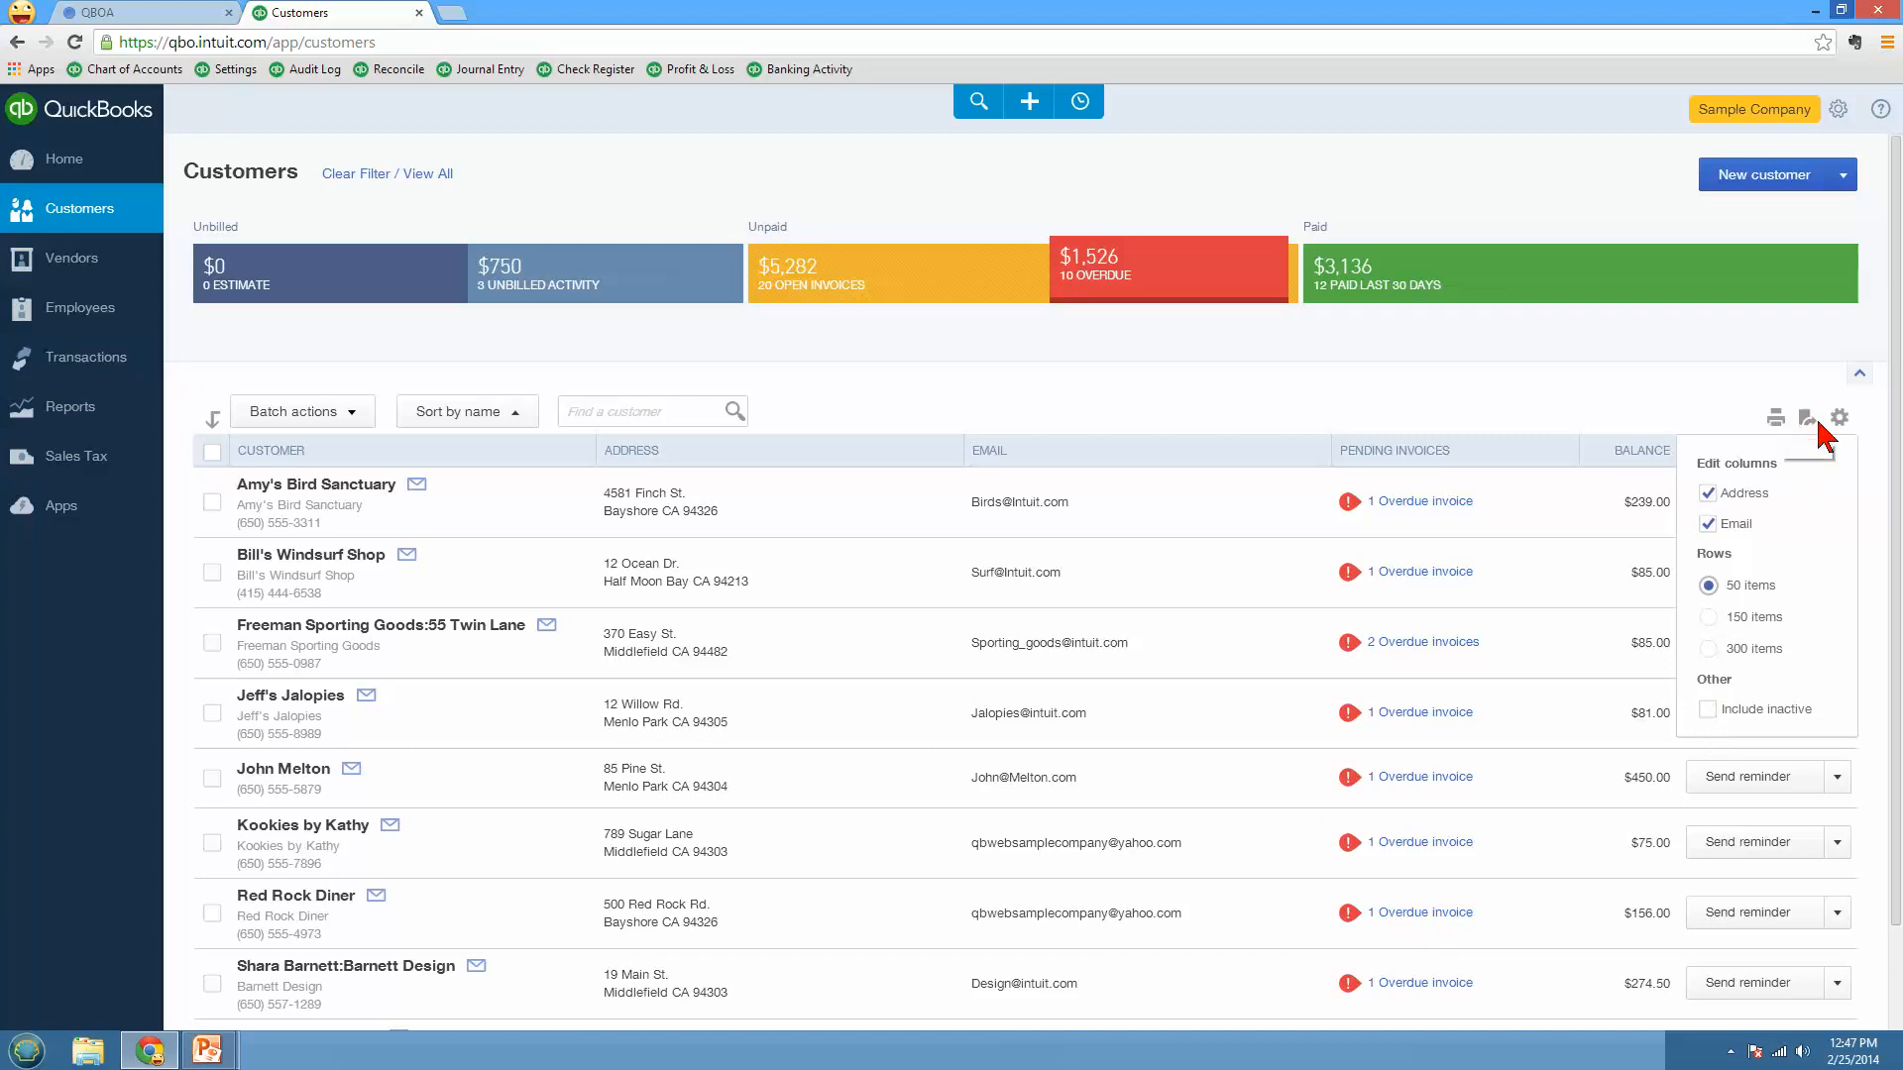
click(1839, 417)
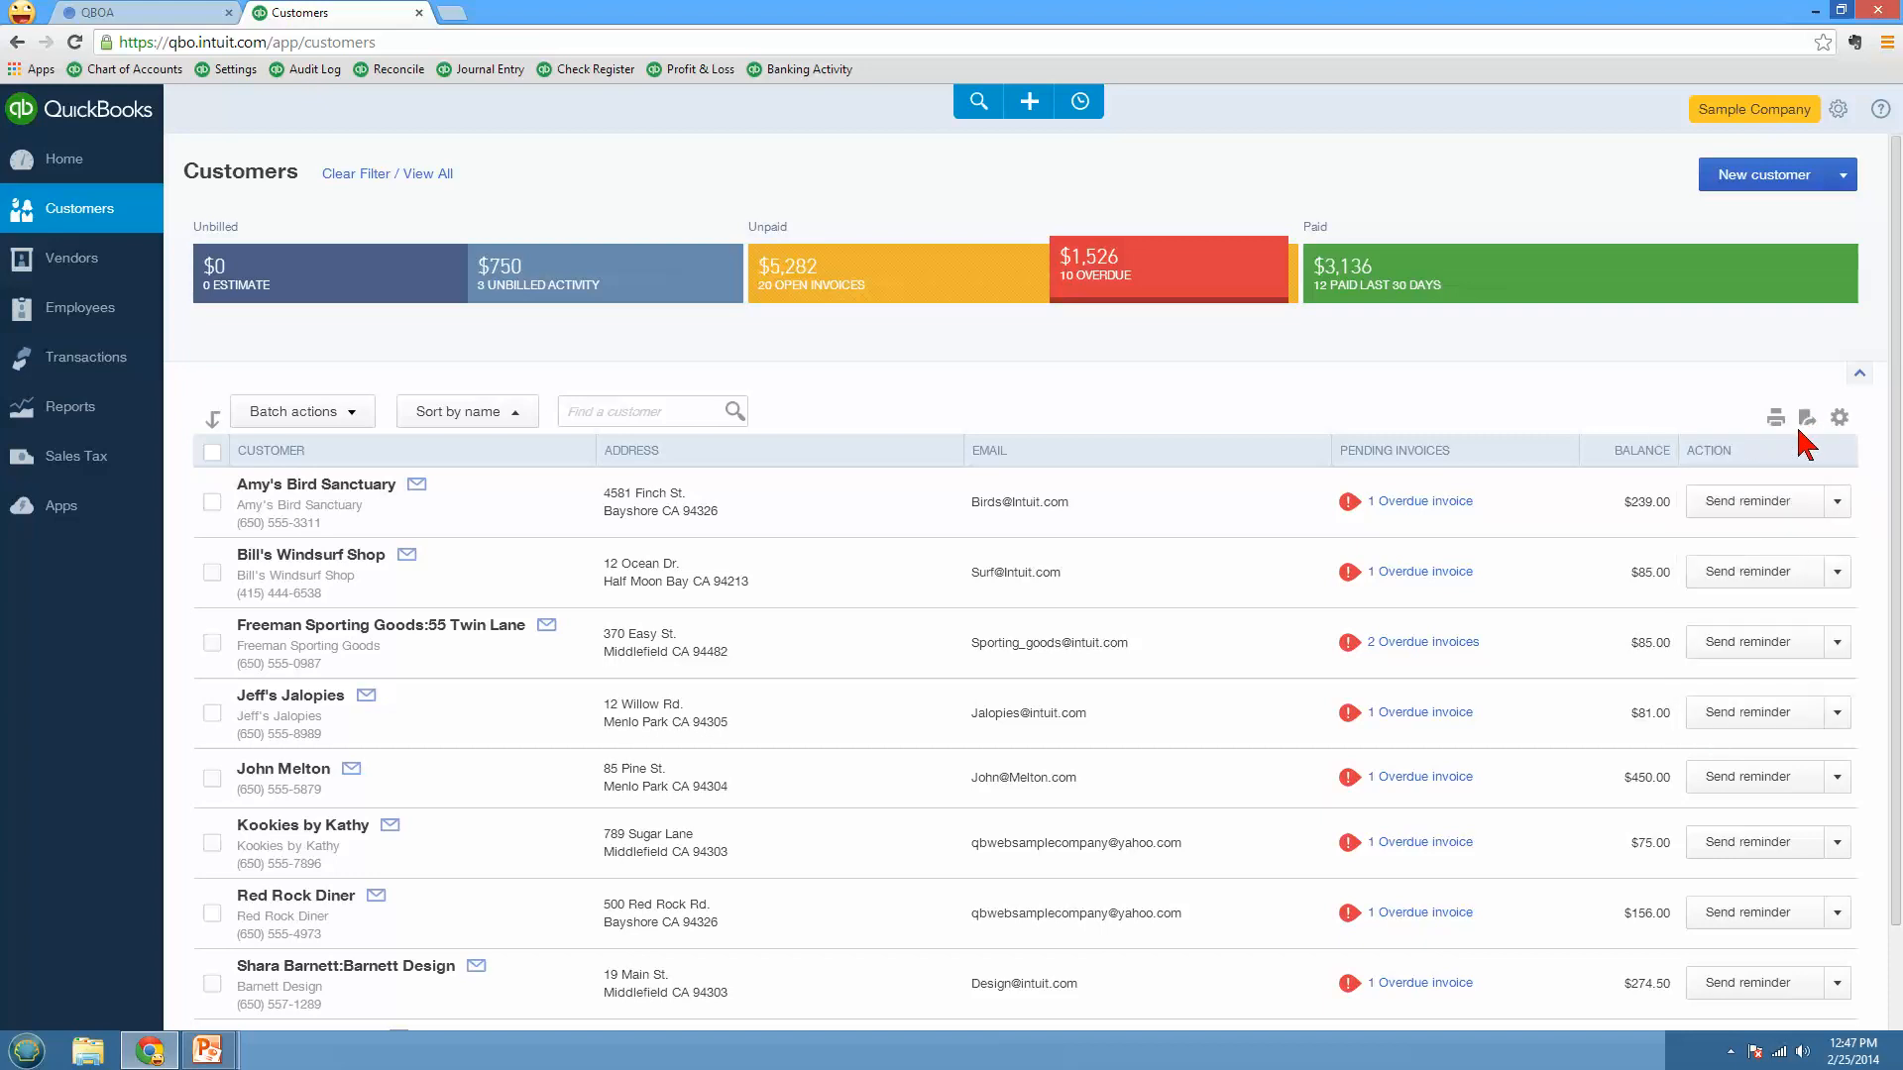
mouse_move(1799, 430)
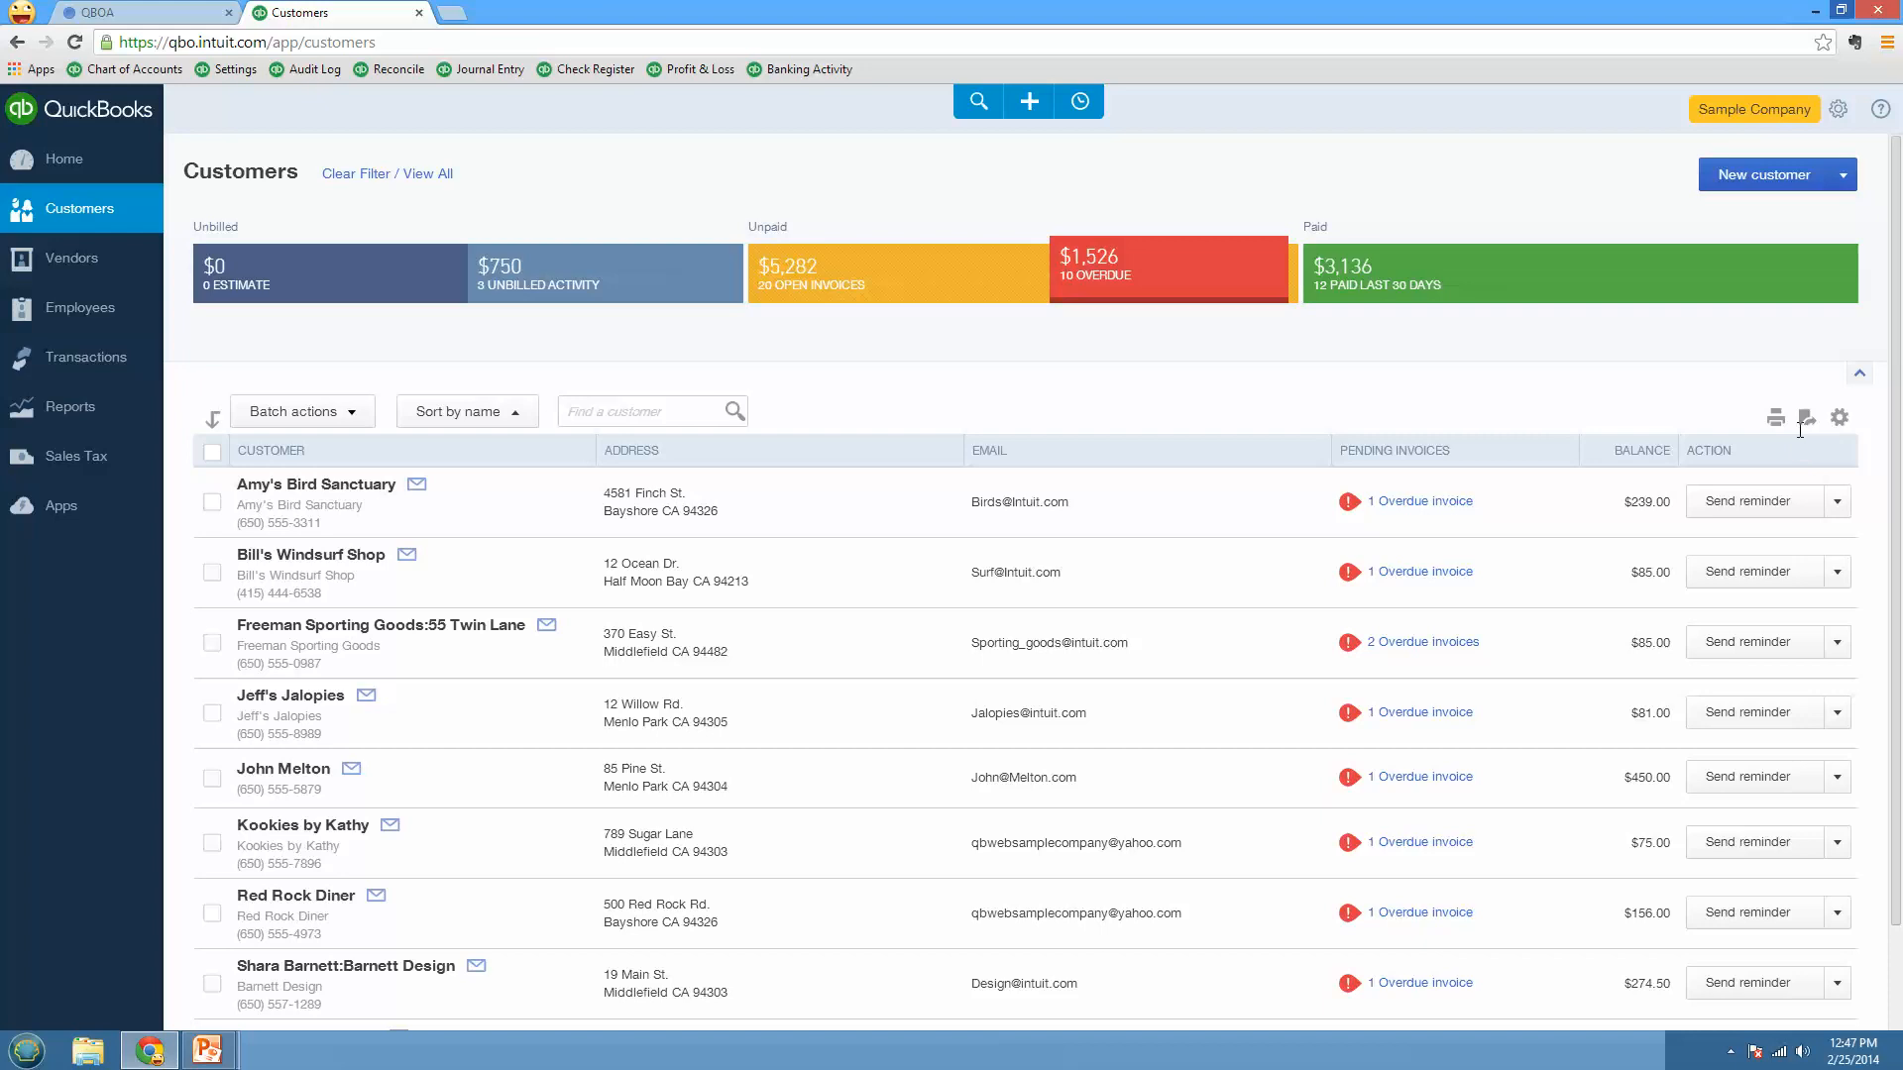
click(1836, 501)
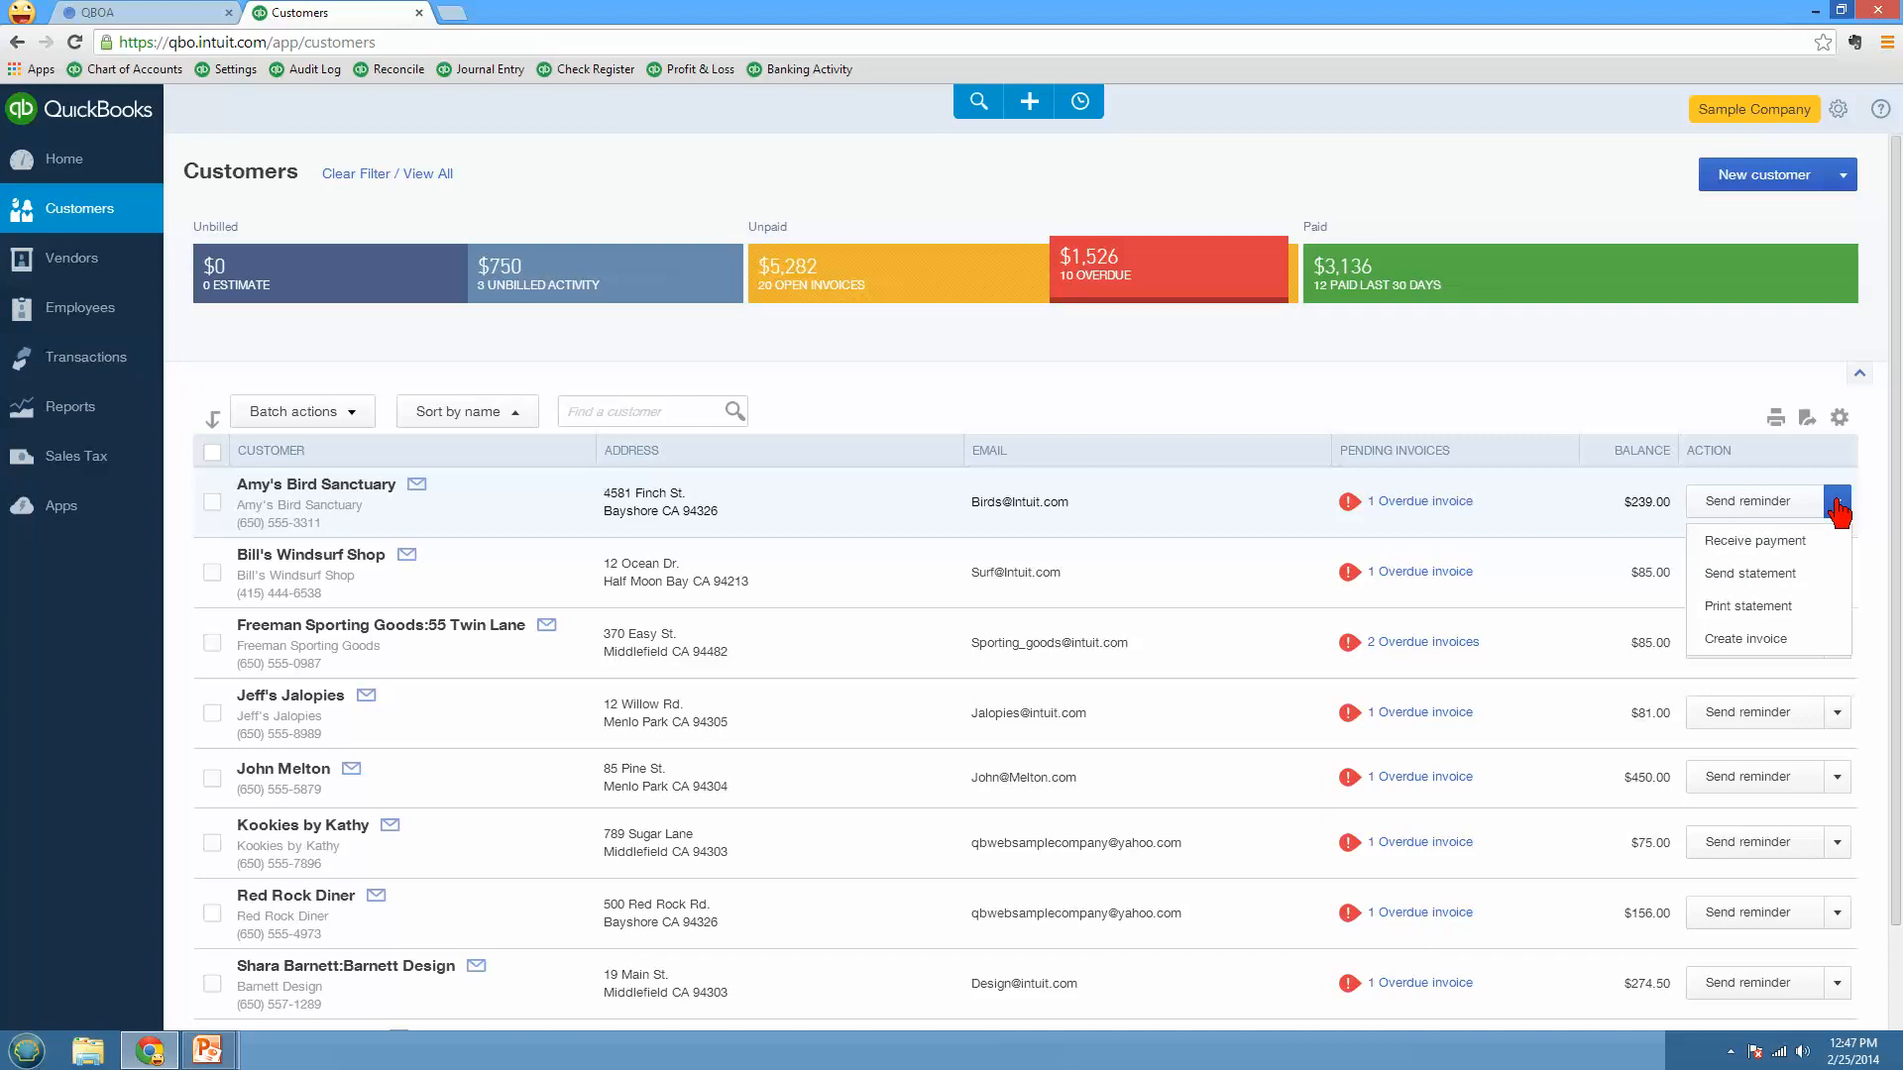
mouse_move(1809, 529)
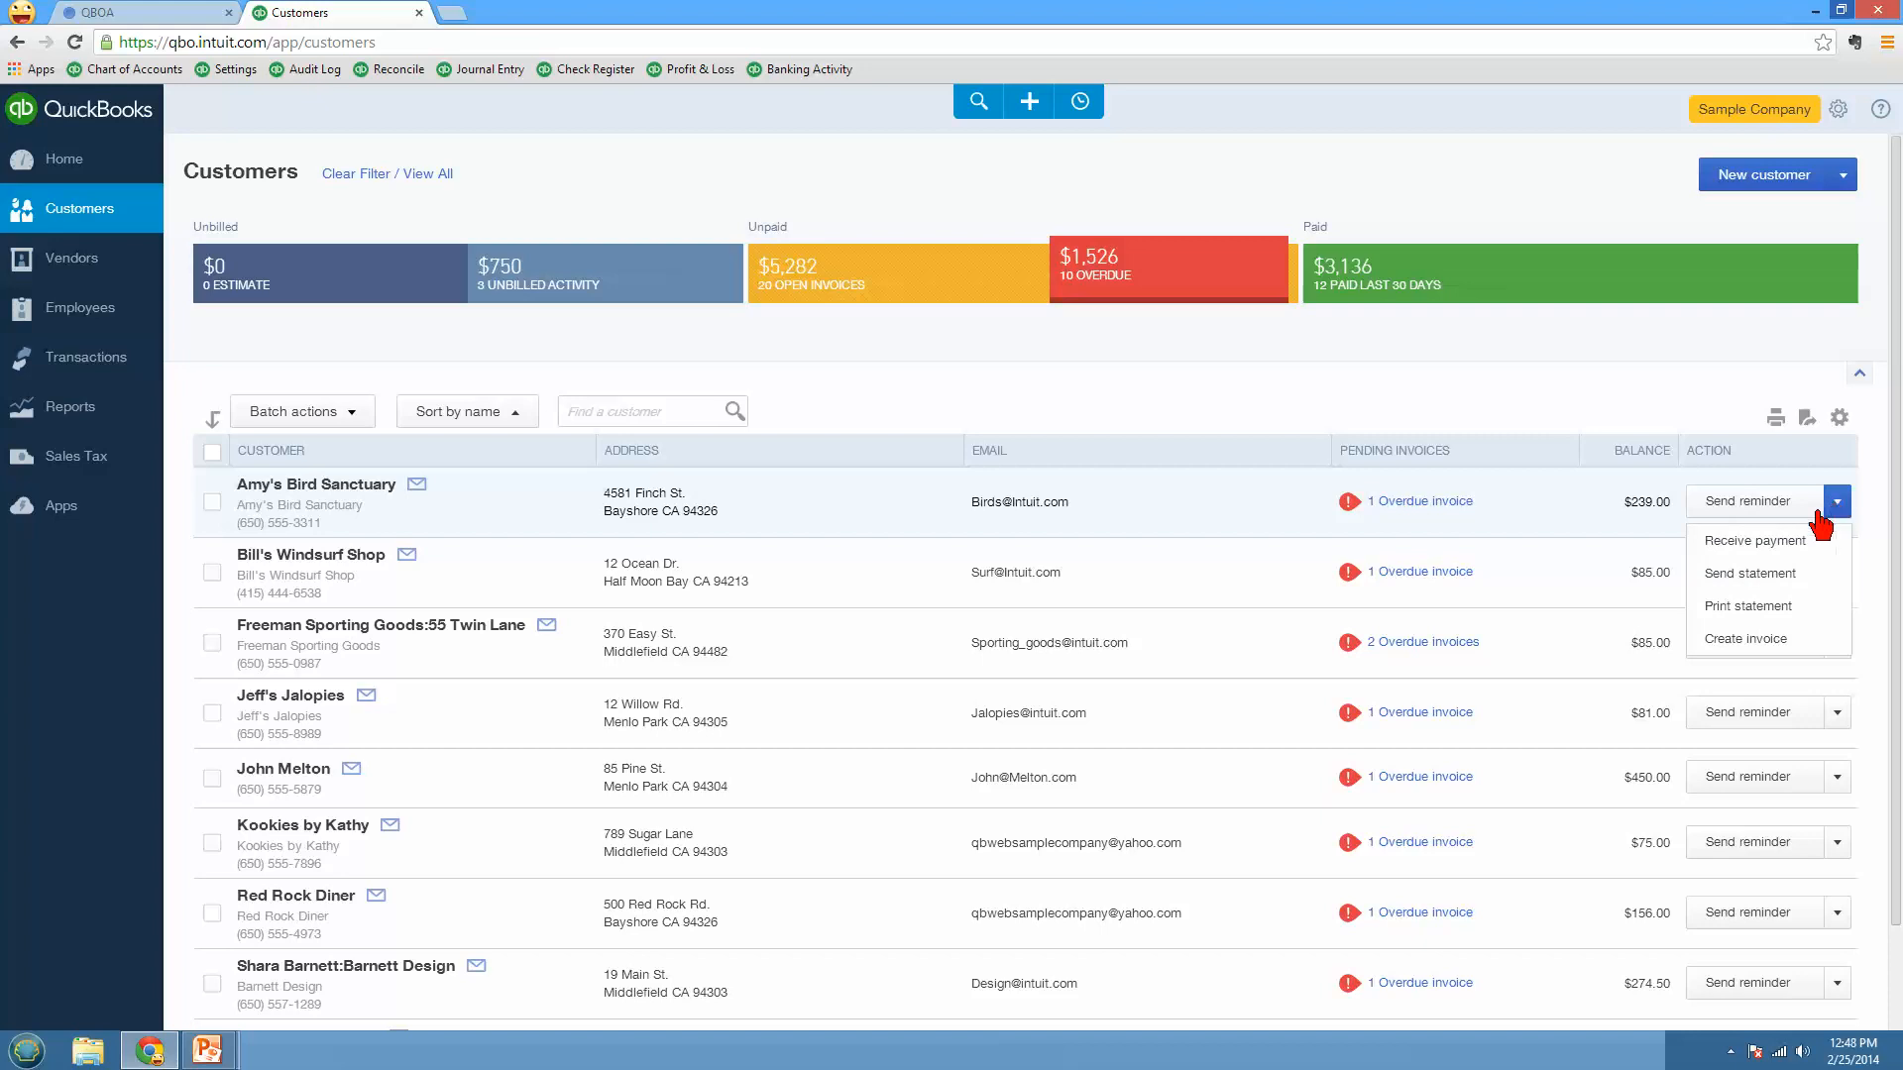
mouse_move(1748, 606)
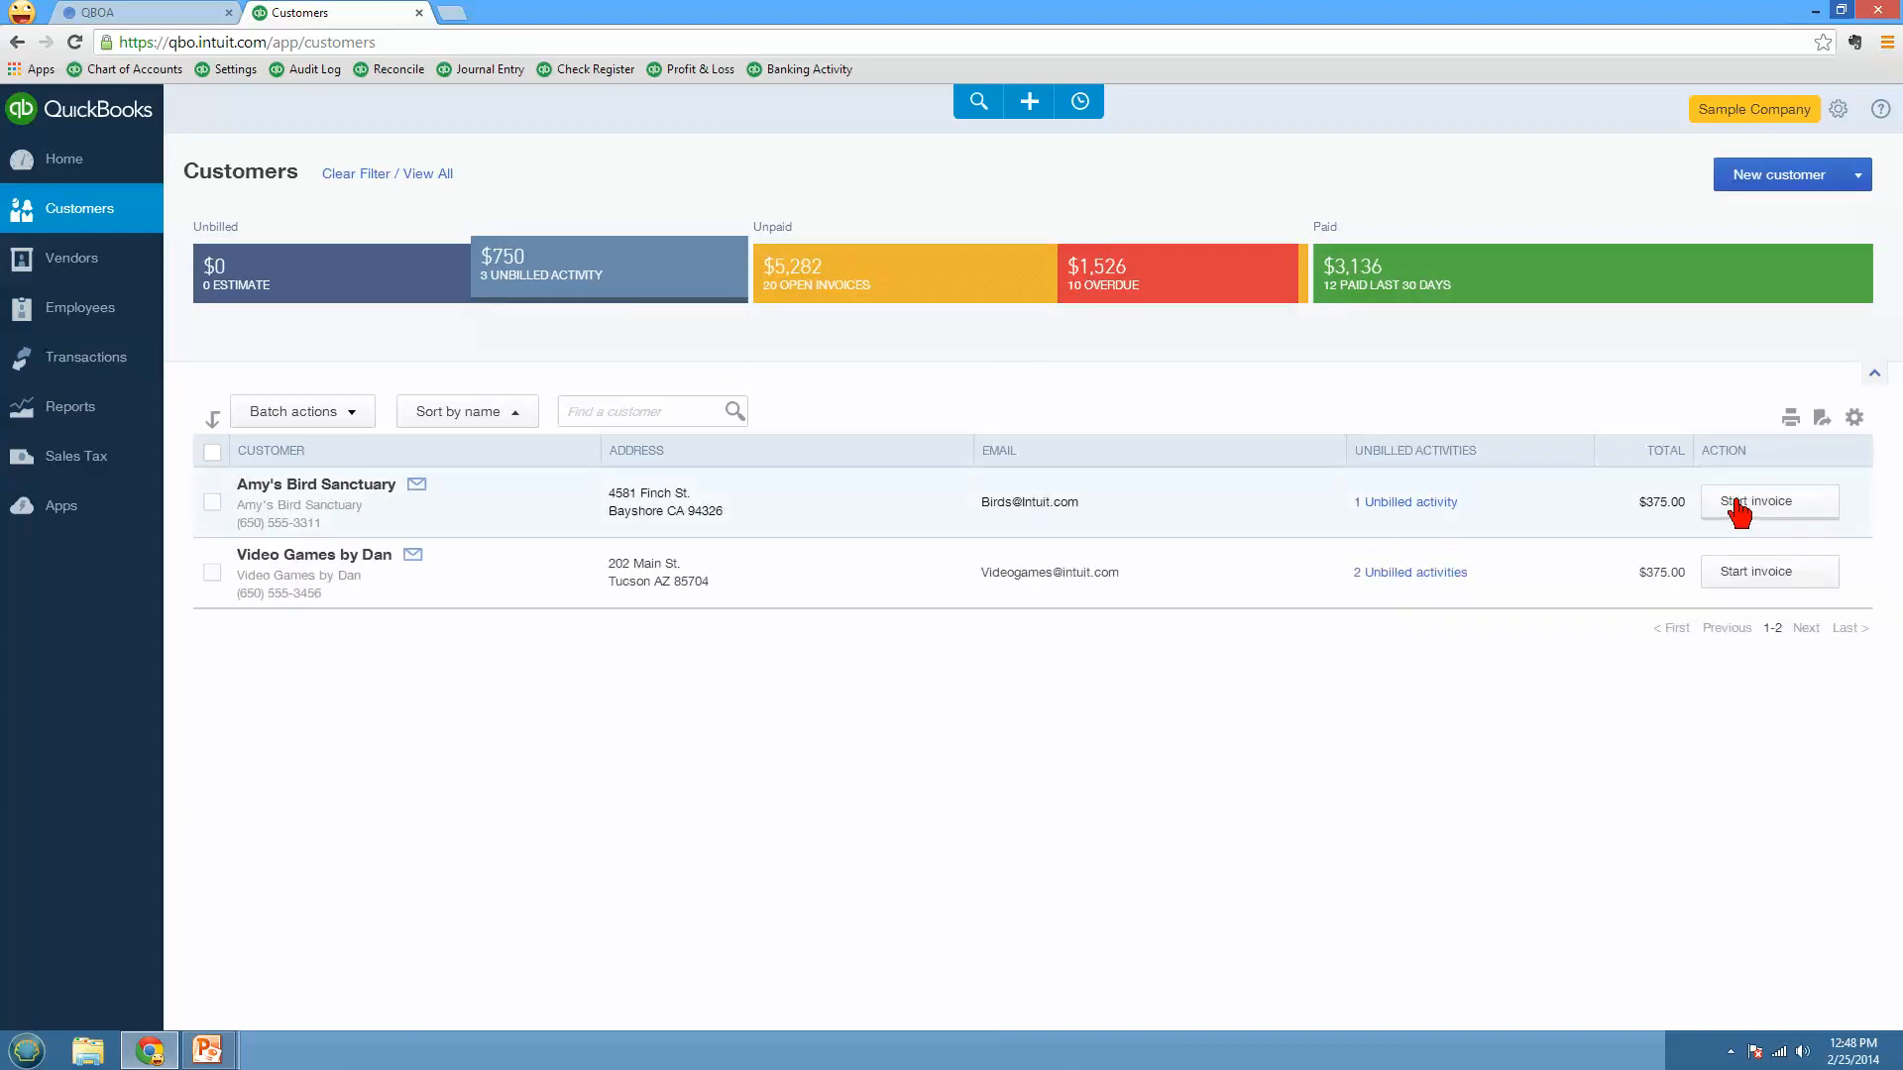
mouse_move(1264, 365)
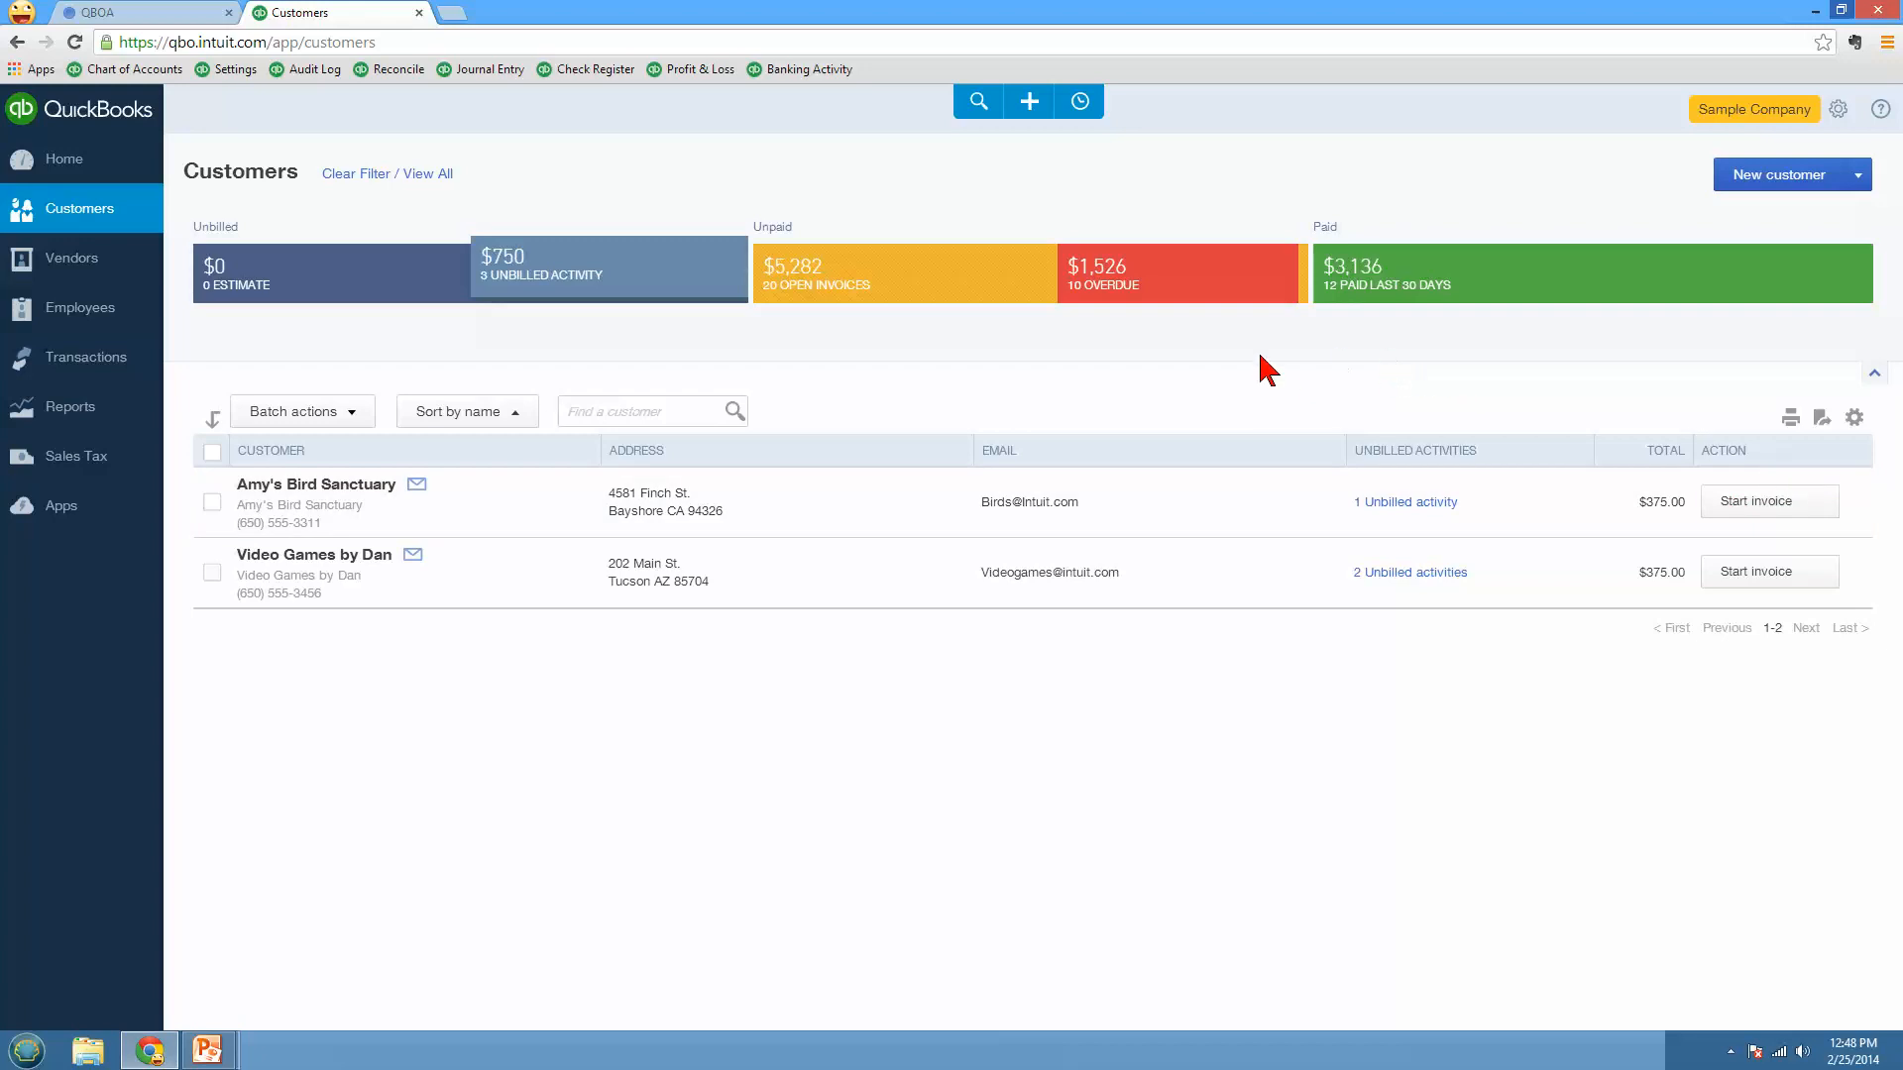
mouse_move(1875, 372)
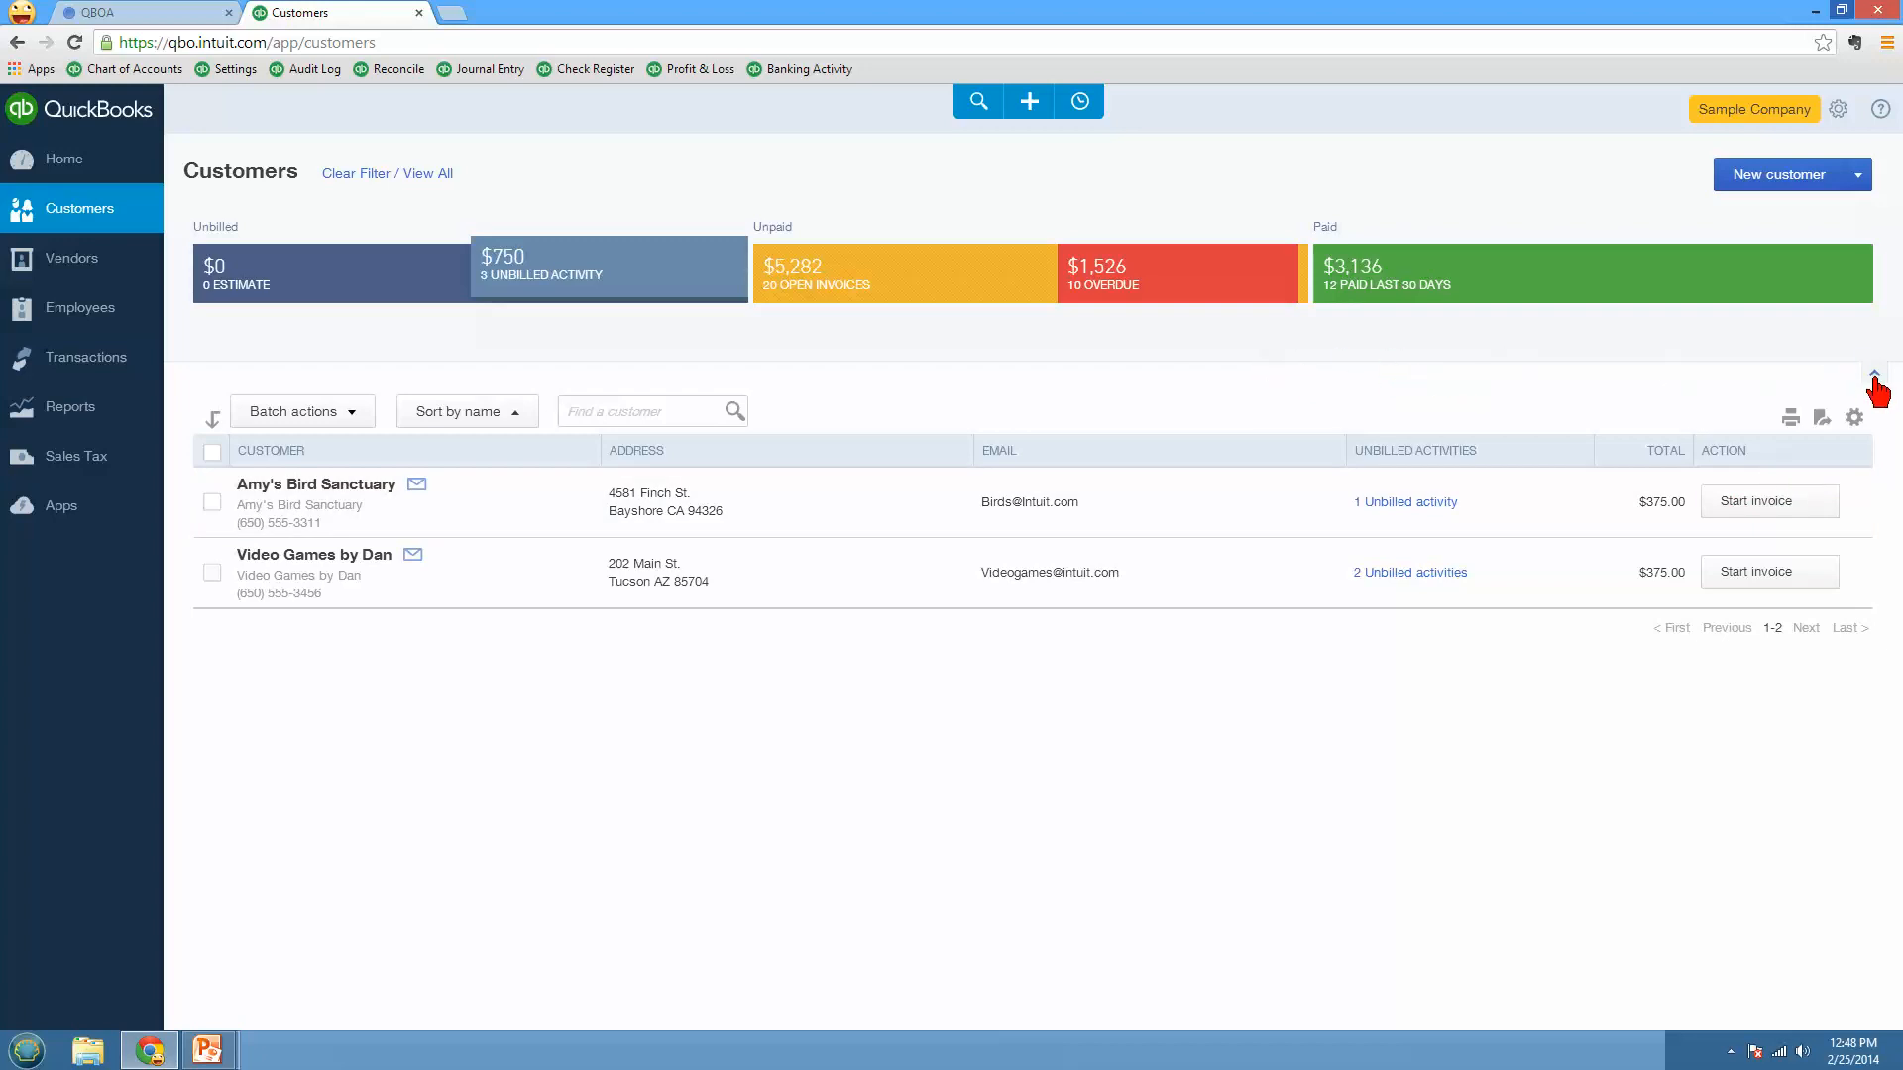
Step: Collapse the money-total summary bars and bring them back into view
click(1875, 372)
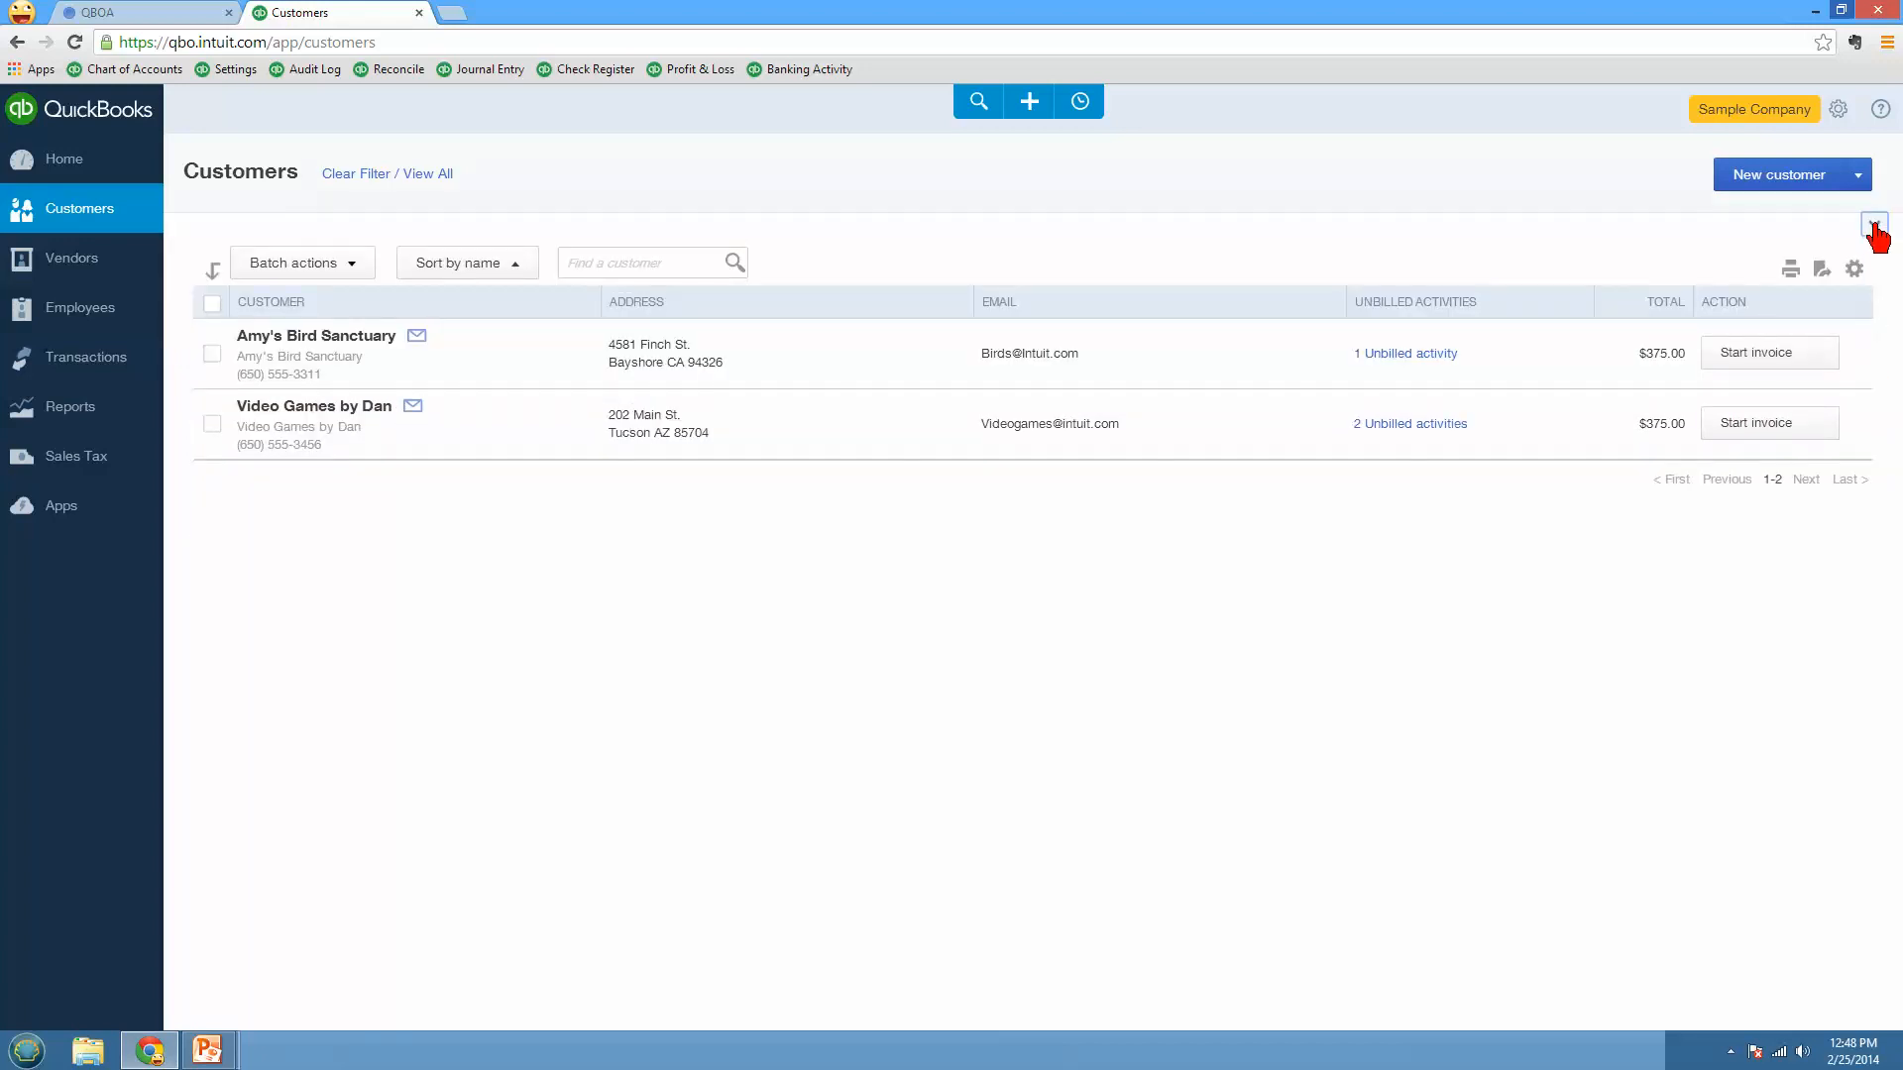
click(1873, 222)
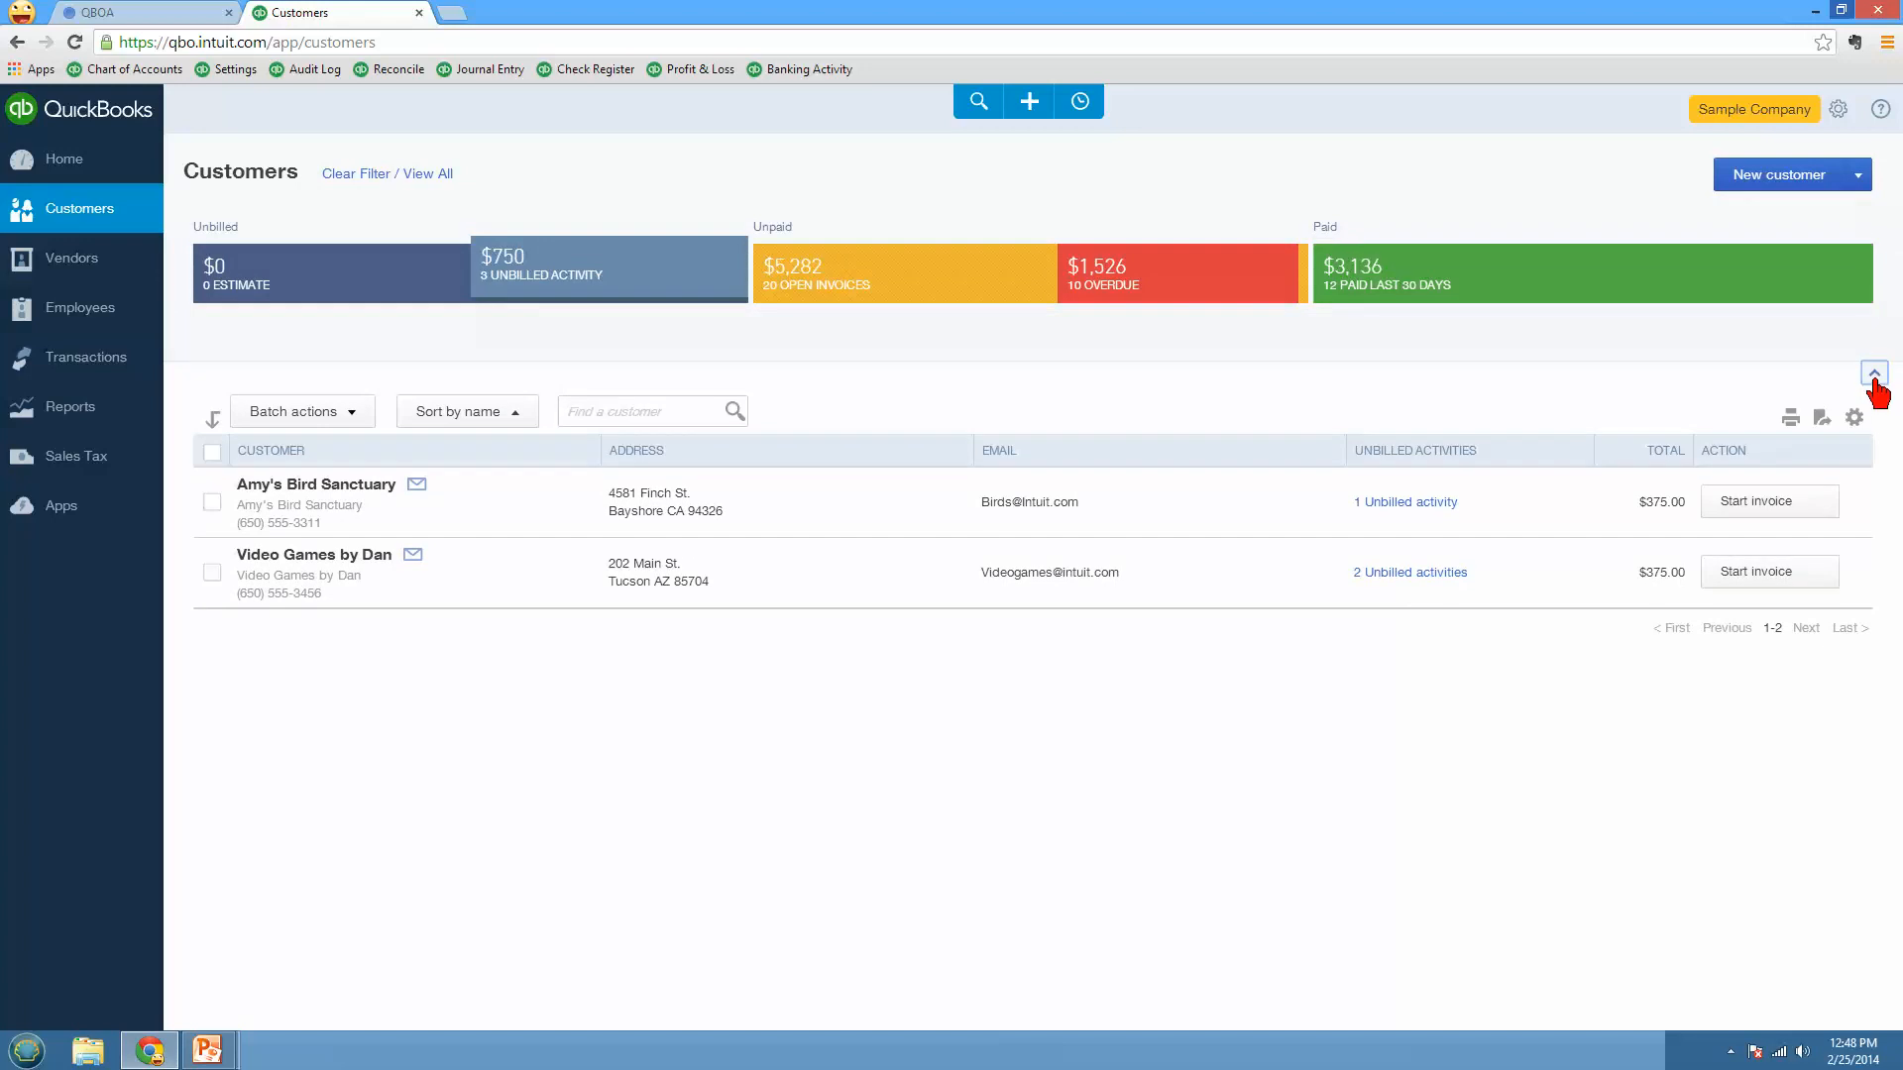
mouse_move(1256, 402)
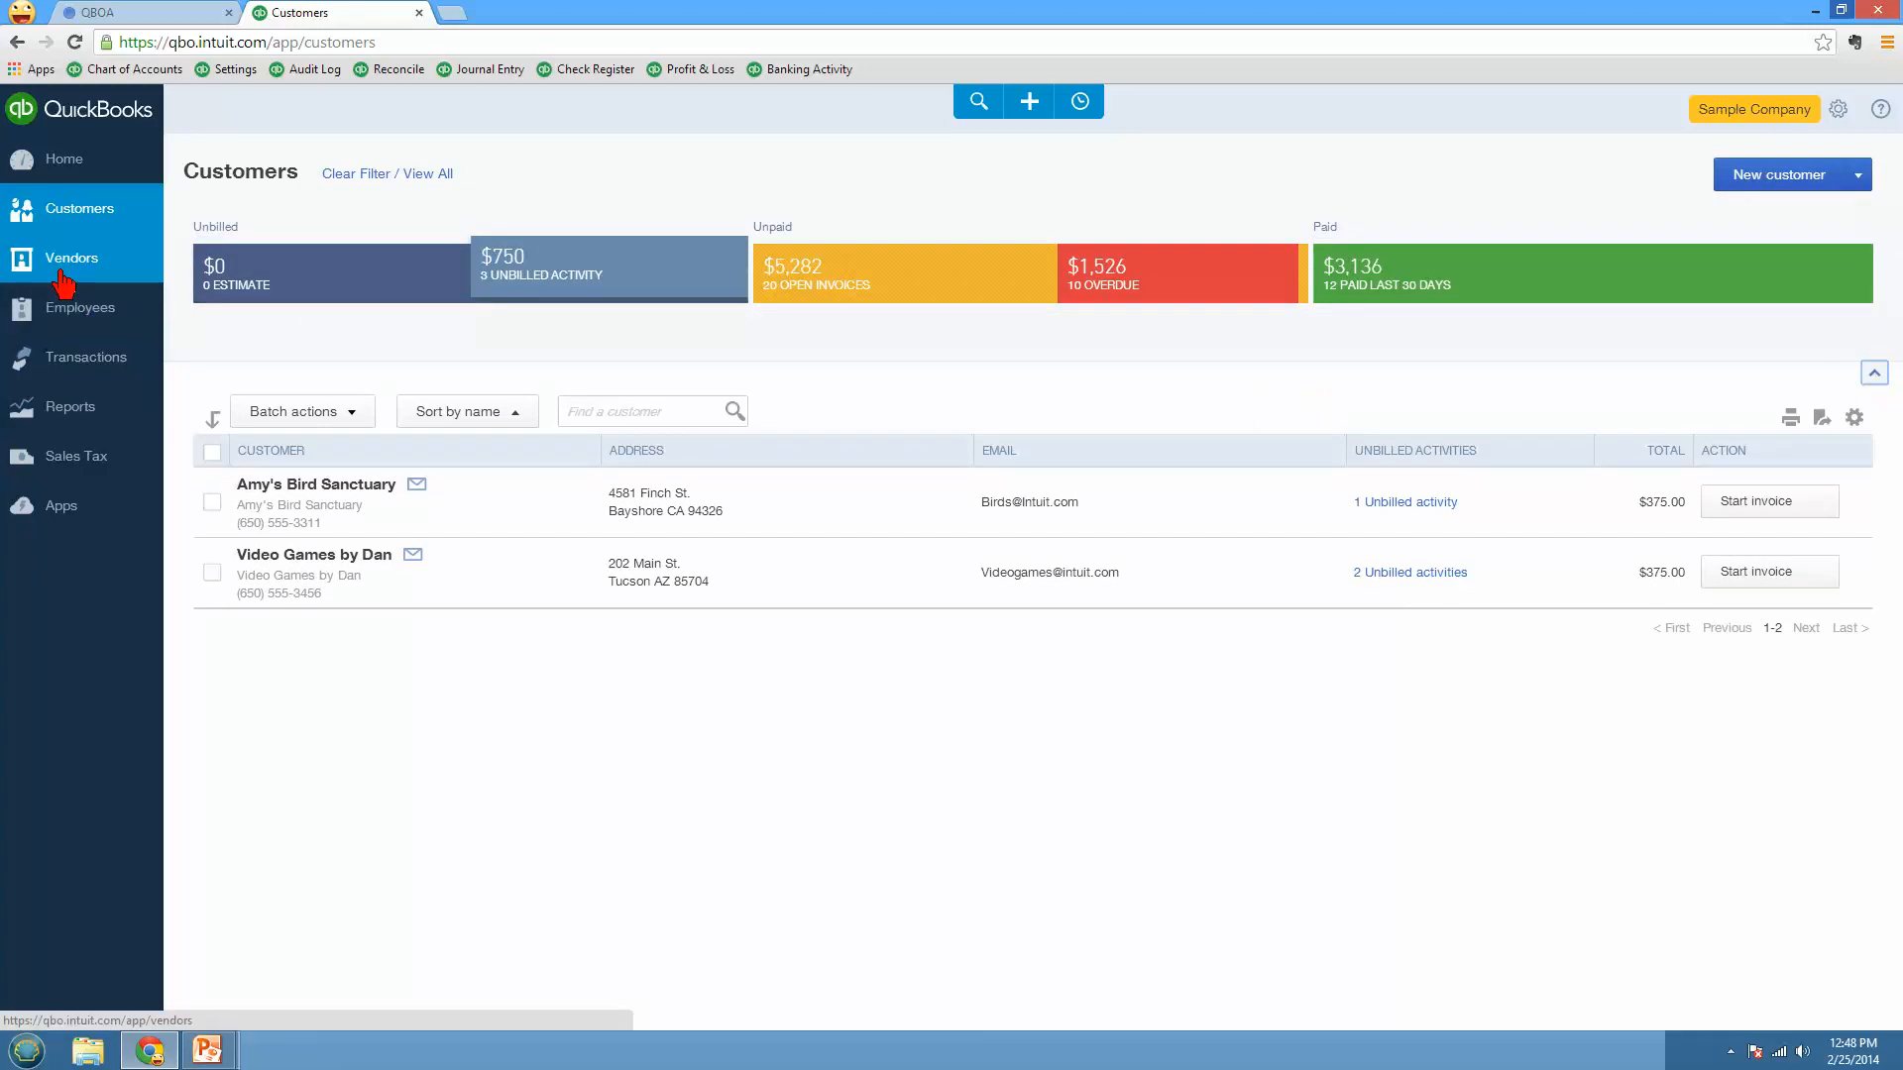
Step: Go to the Banking page under Transactions to see new downloaded bank transactions
click(79, 307)
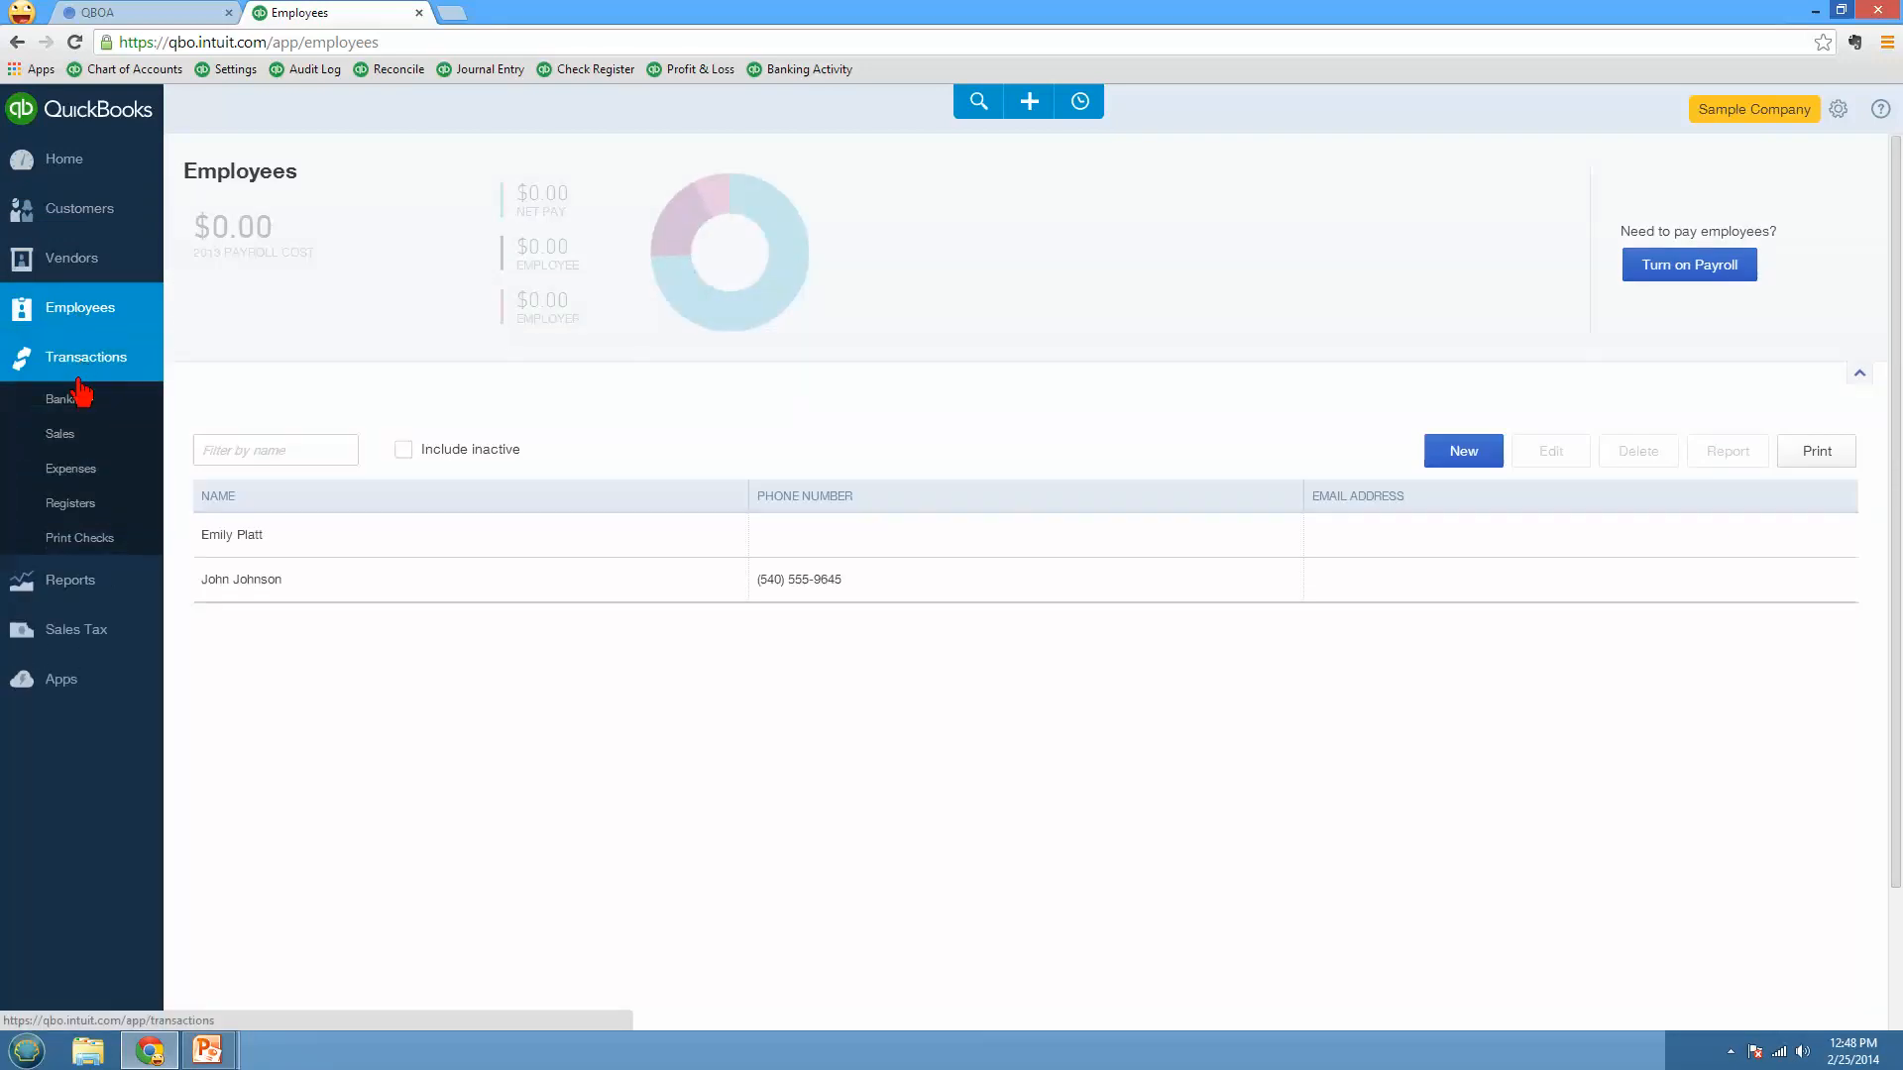
click(57, 399)
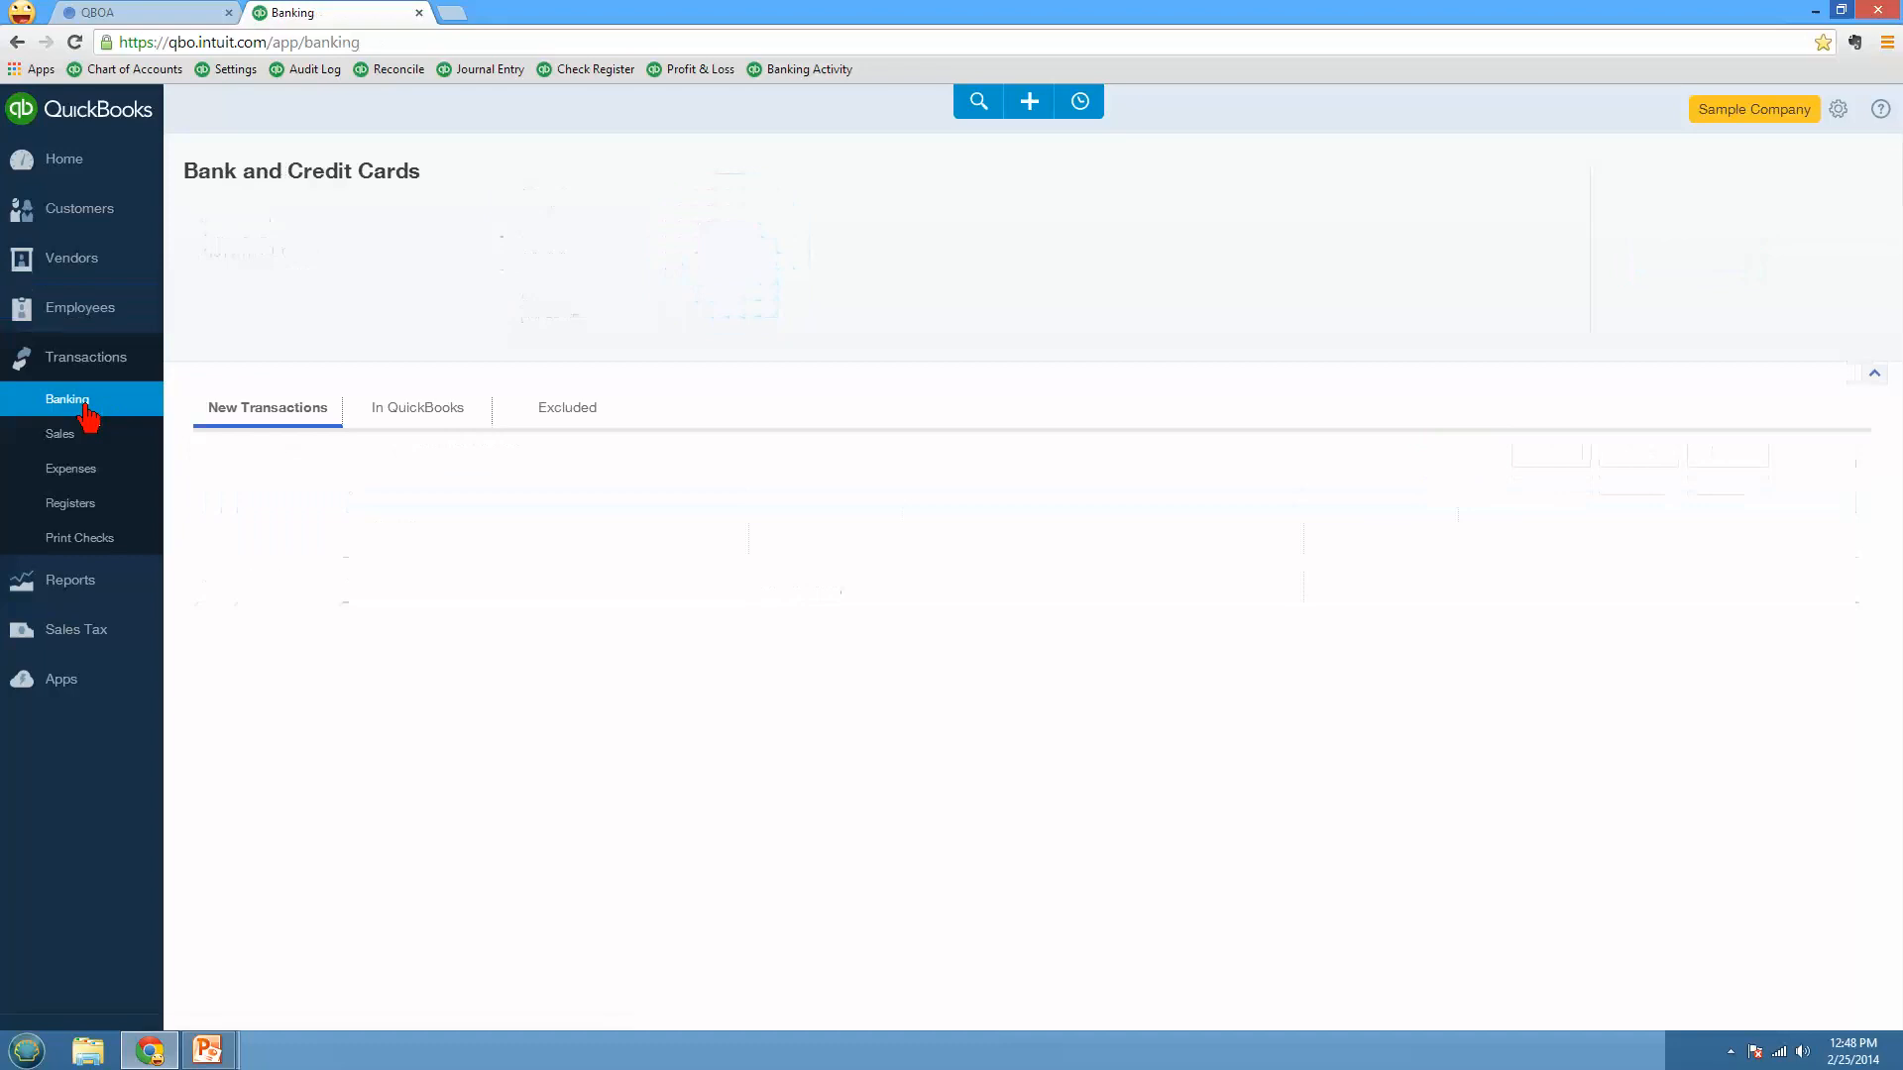
click(67, 398)
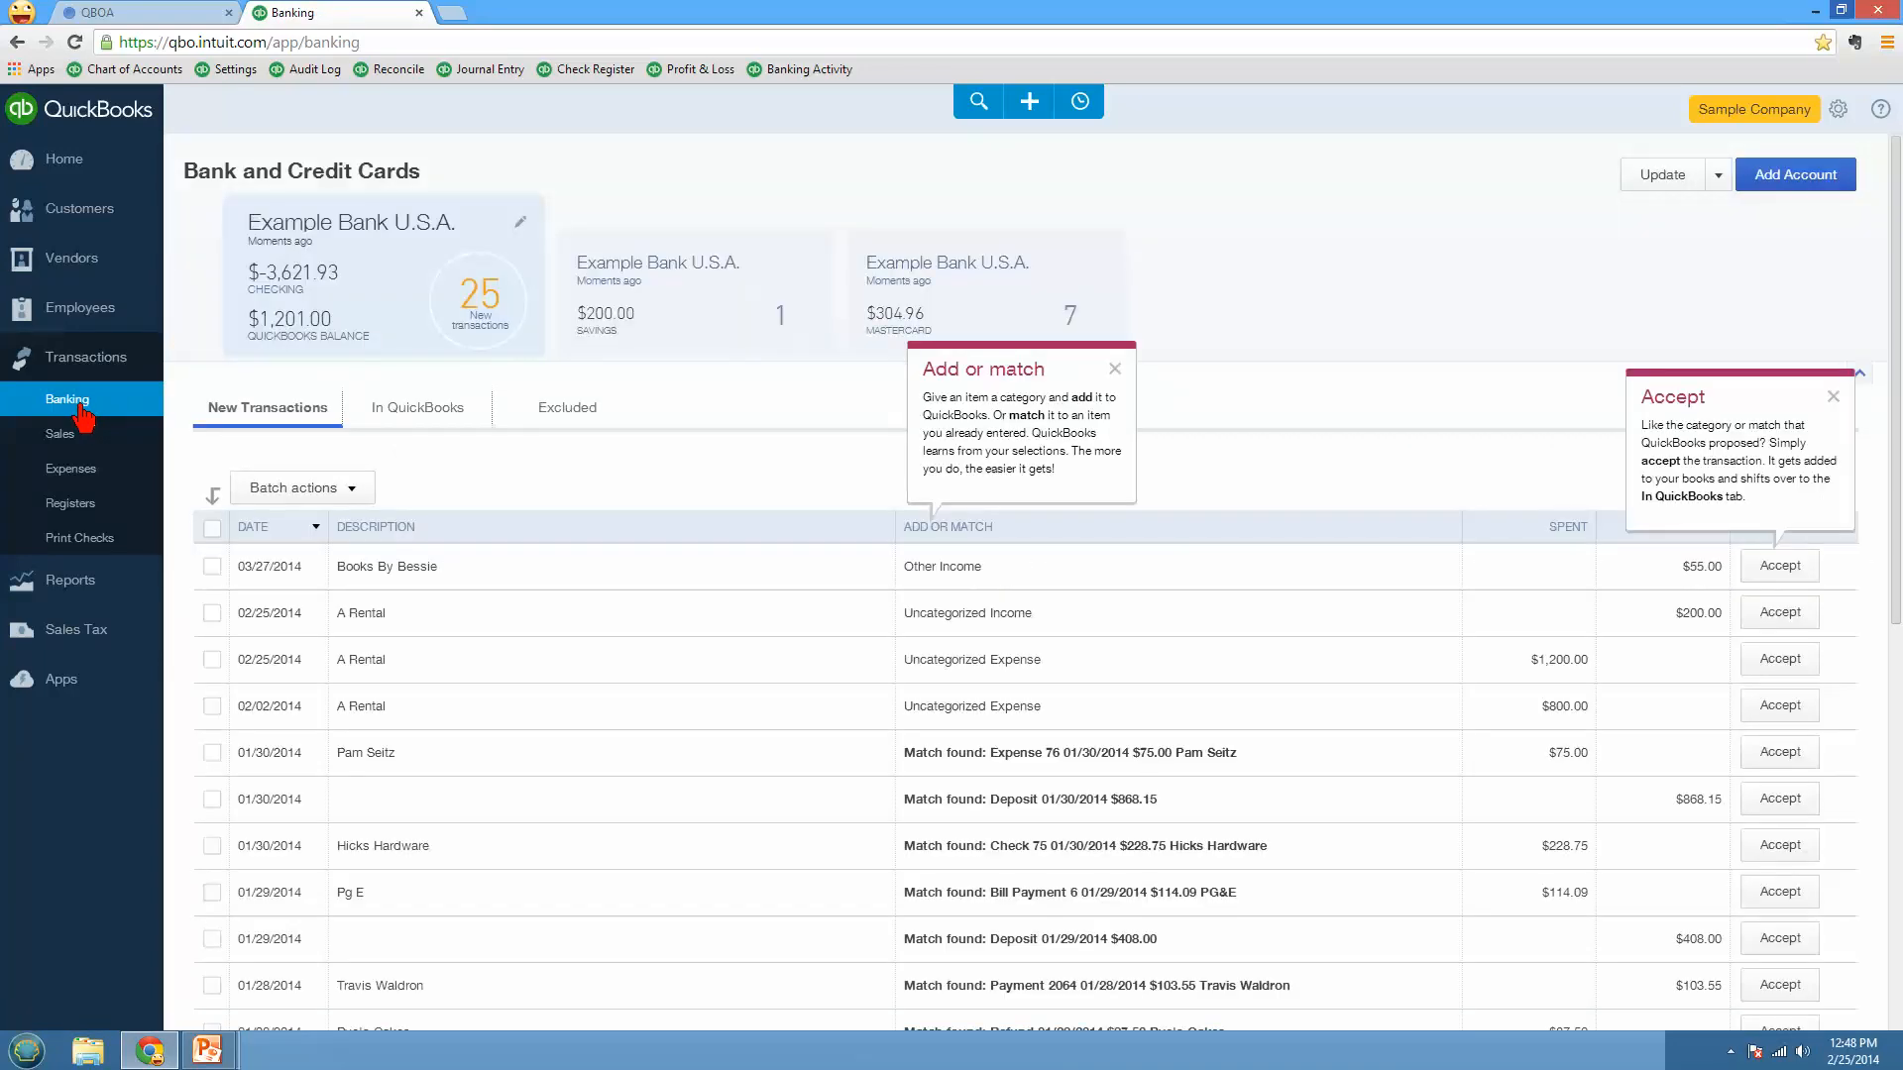
mouse_move(60, 446)
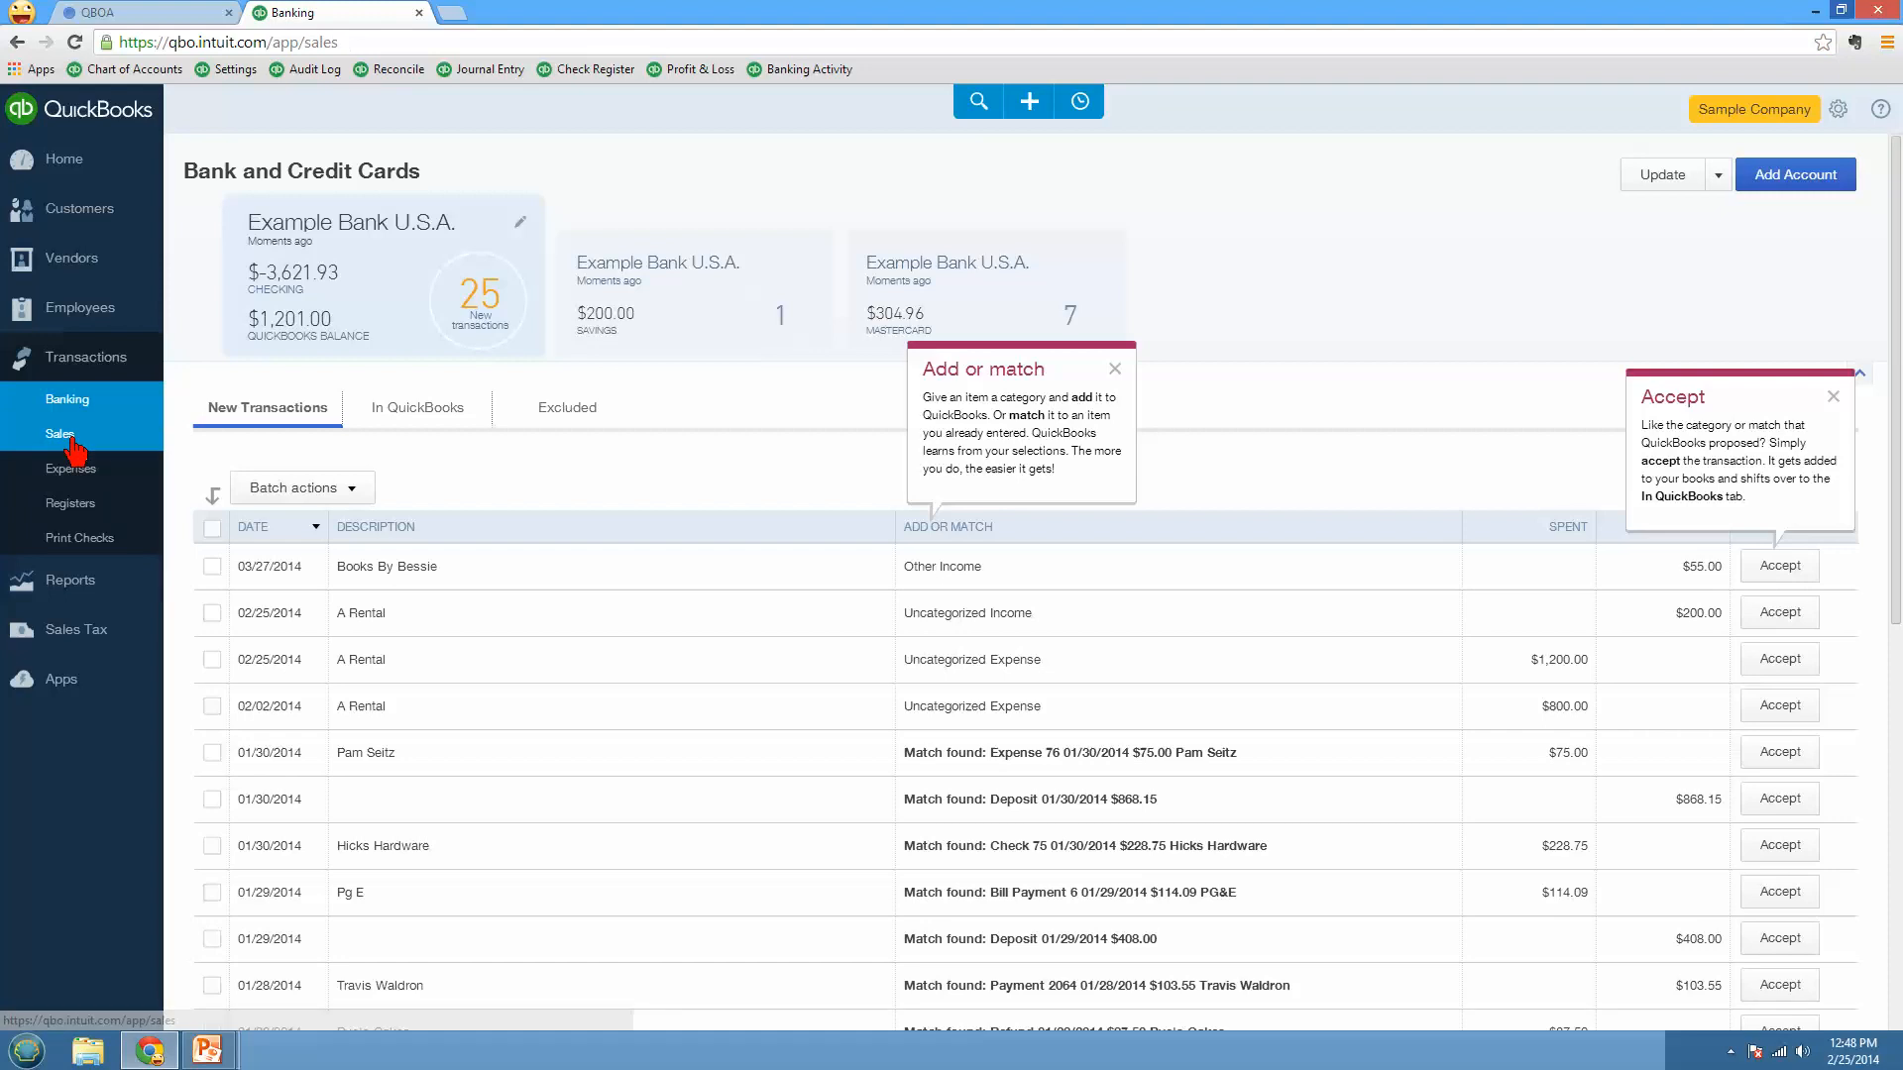
Step: Show the sales transactions list, filter it to Estimates, then clear the filter to show all sales
click(59, 434)
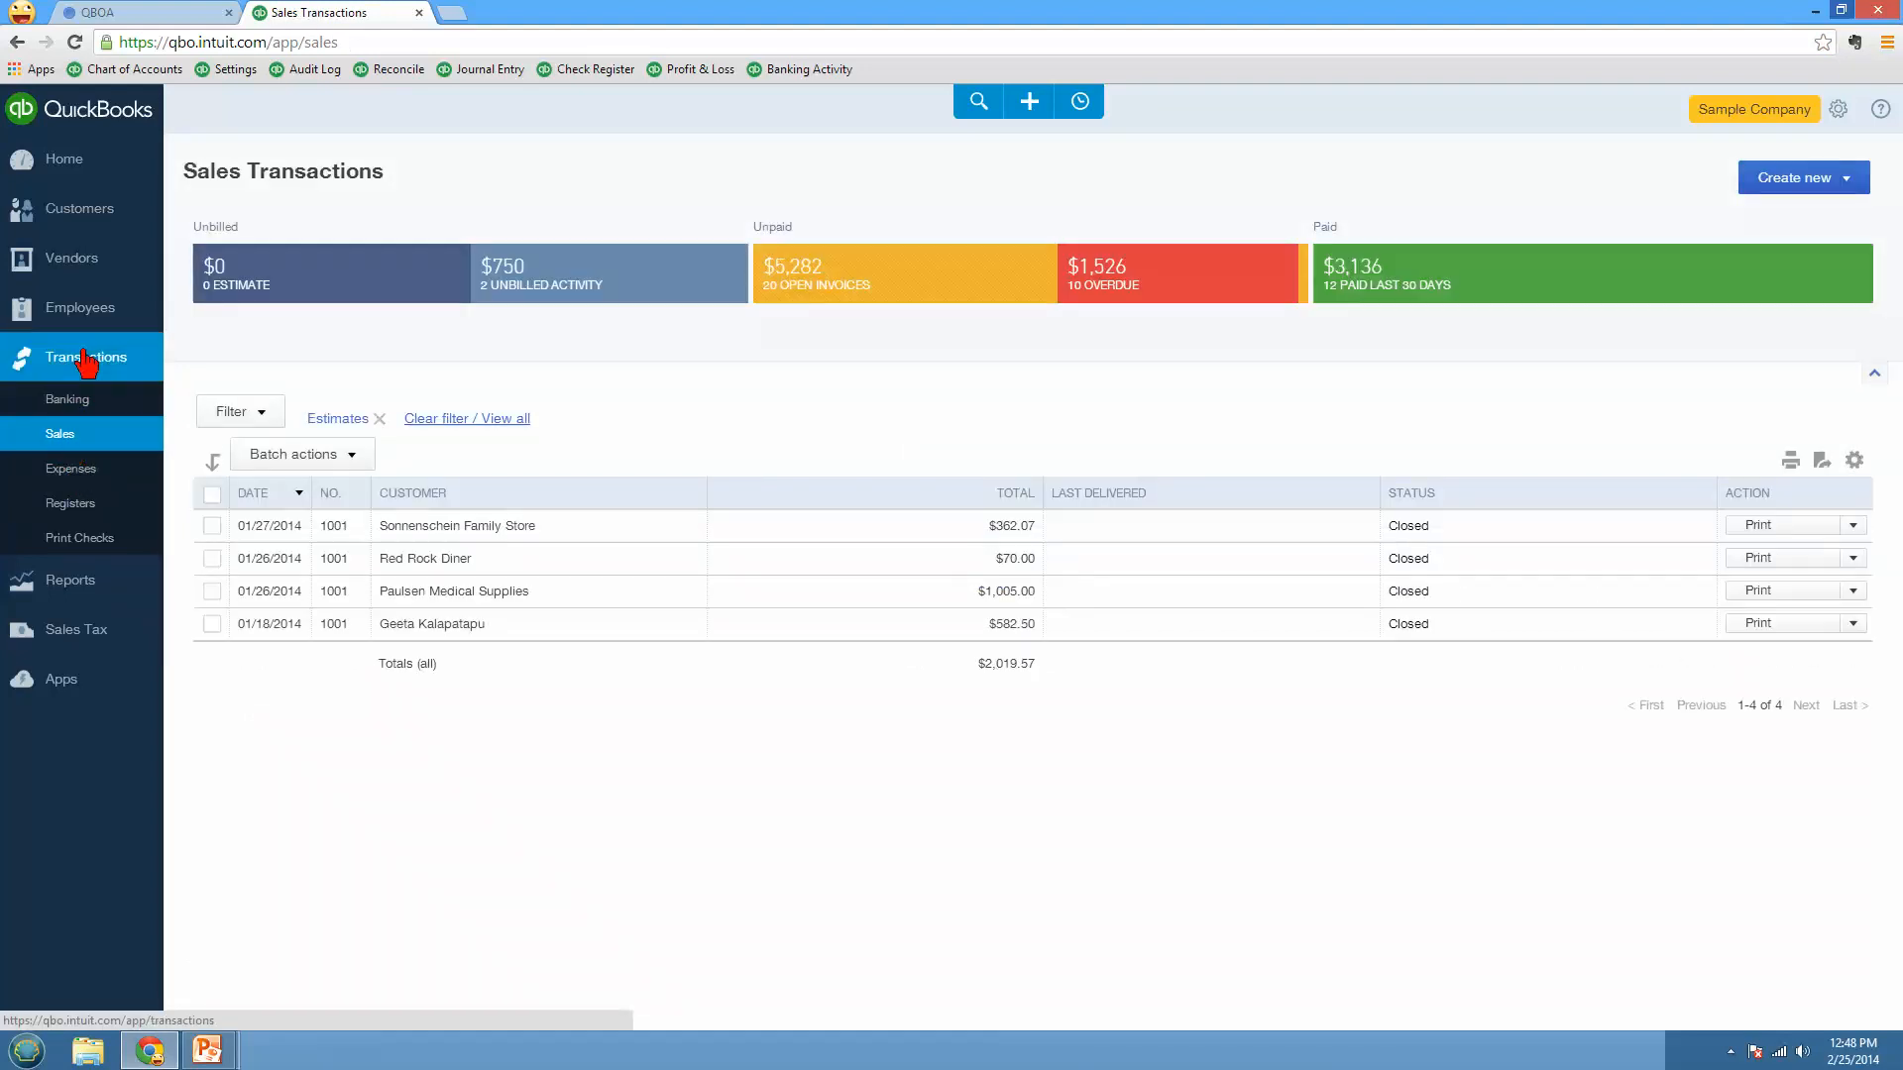
mouse_move(319, 438)
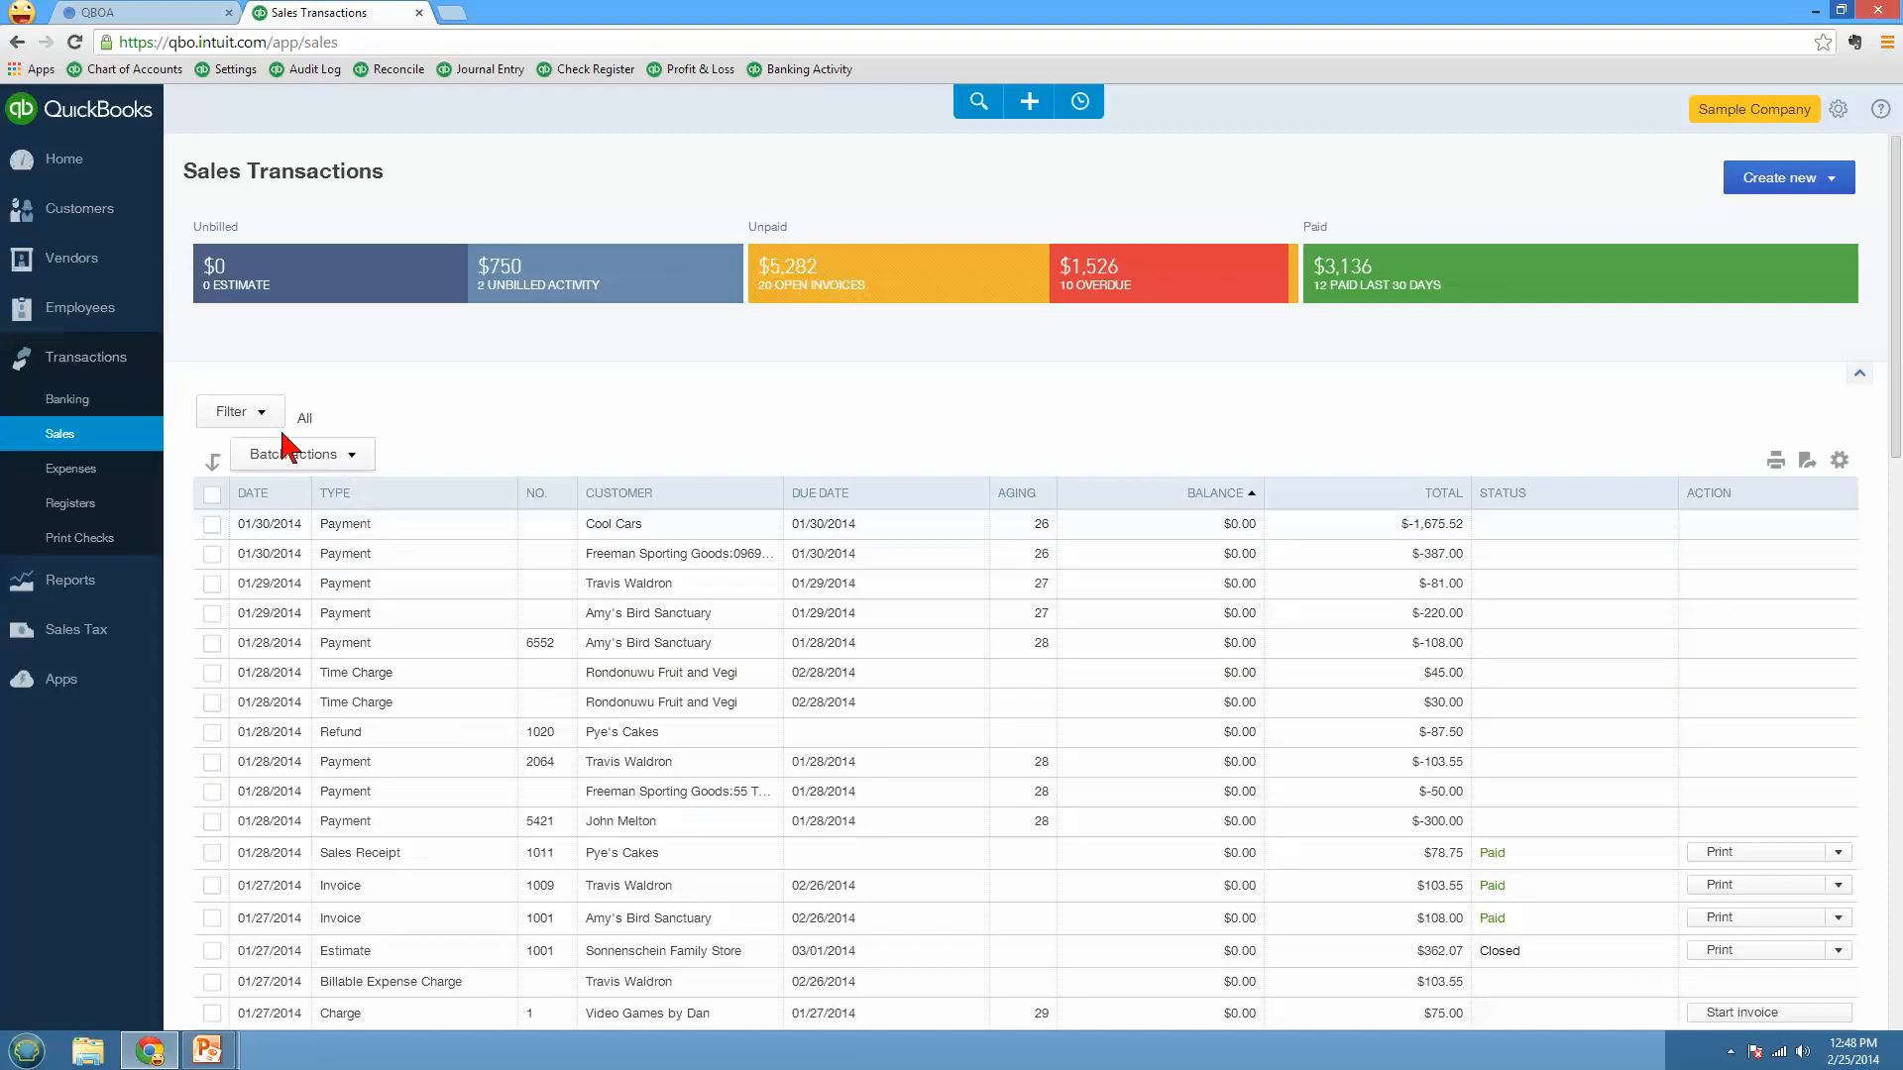
click(239, 412)
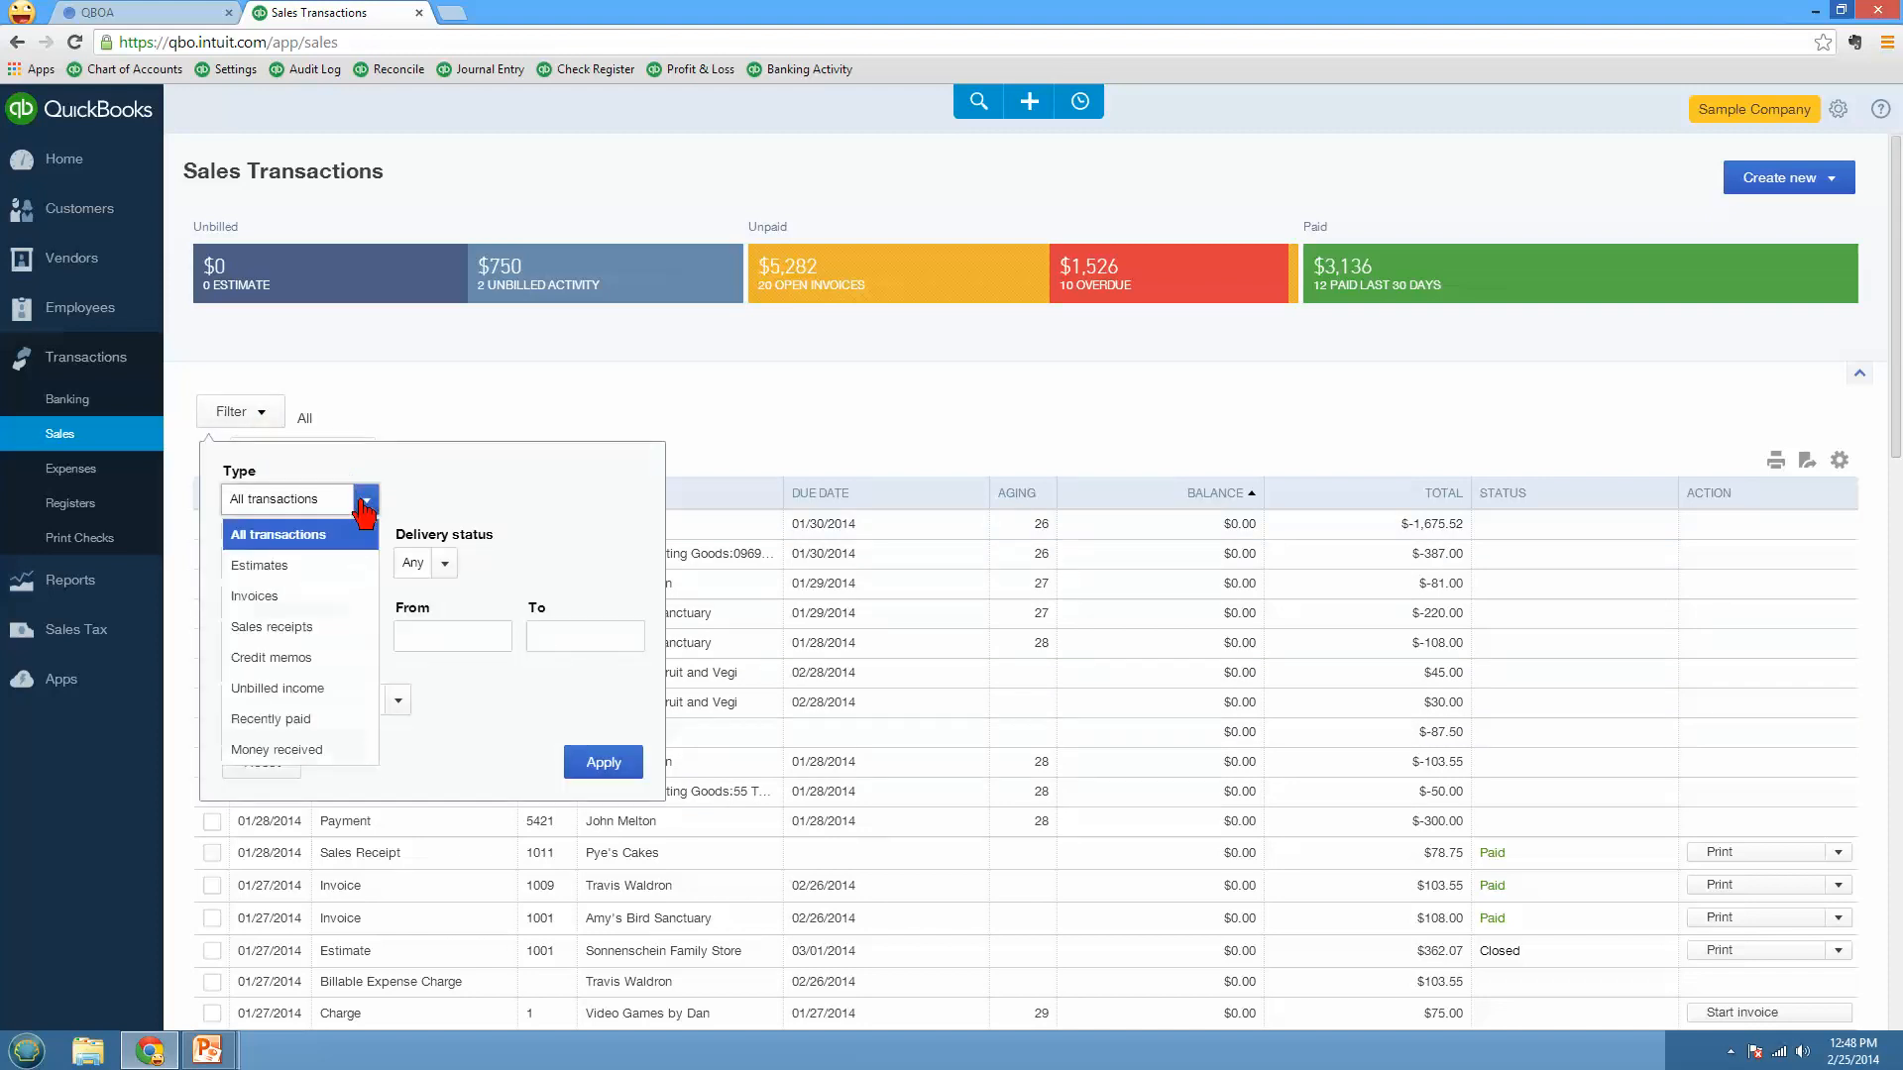
mouse_move(297, 678)
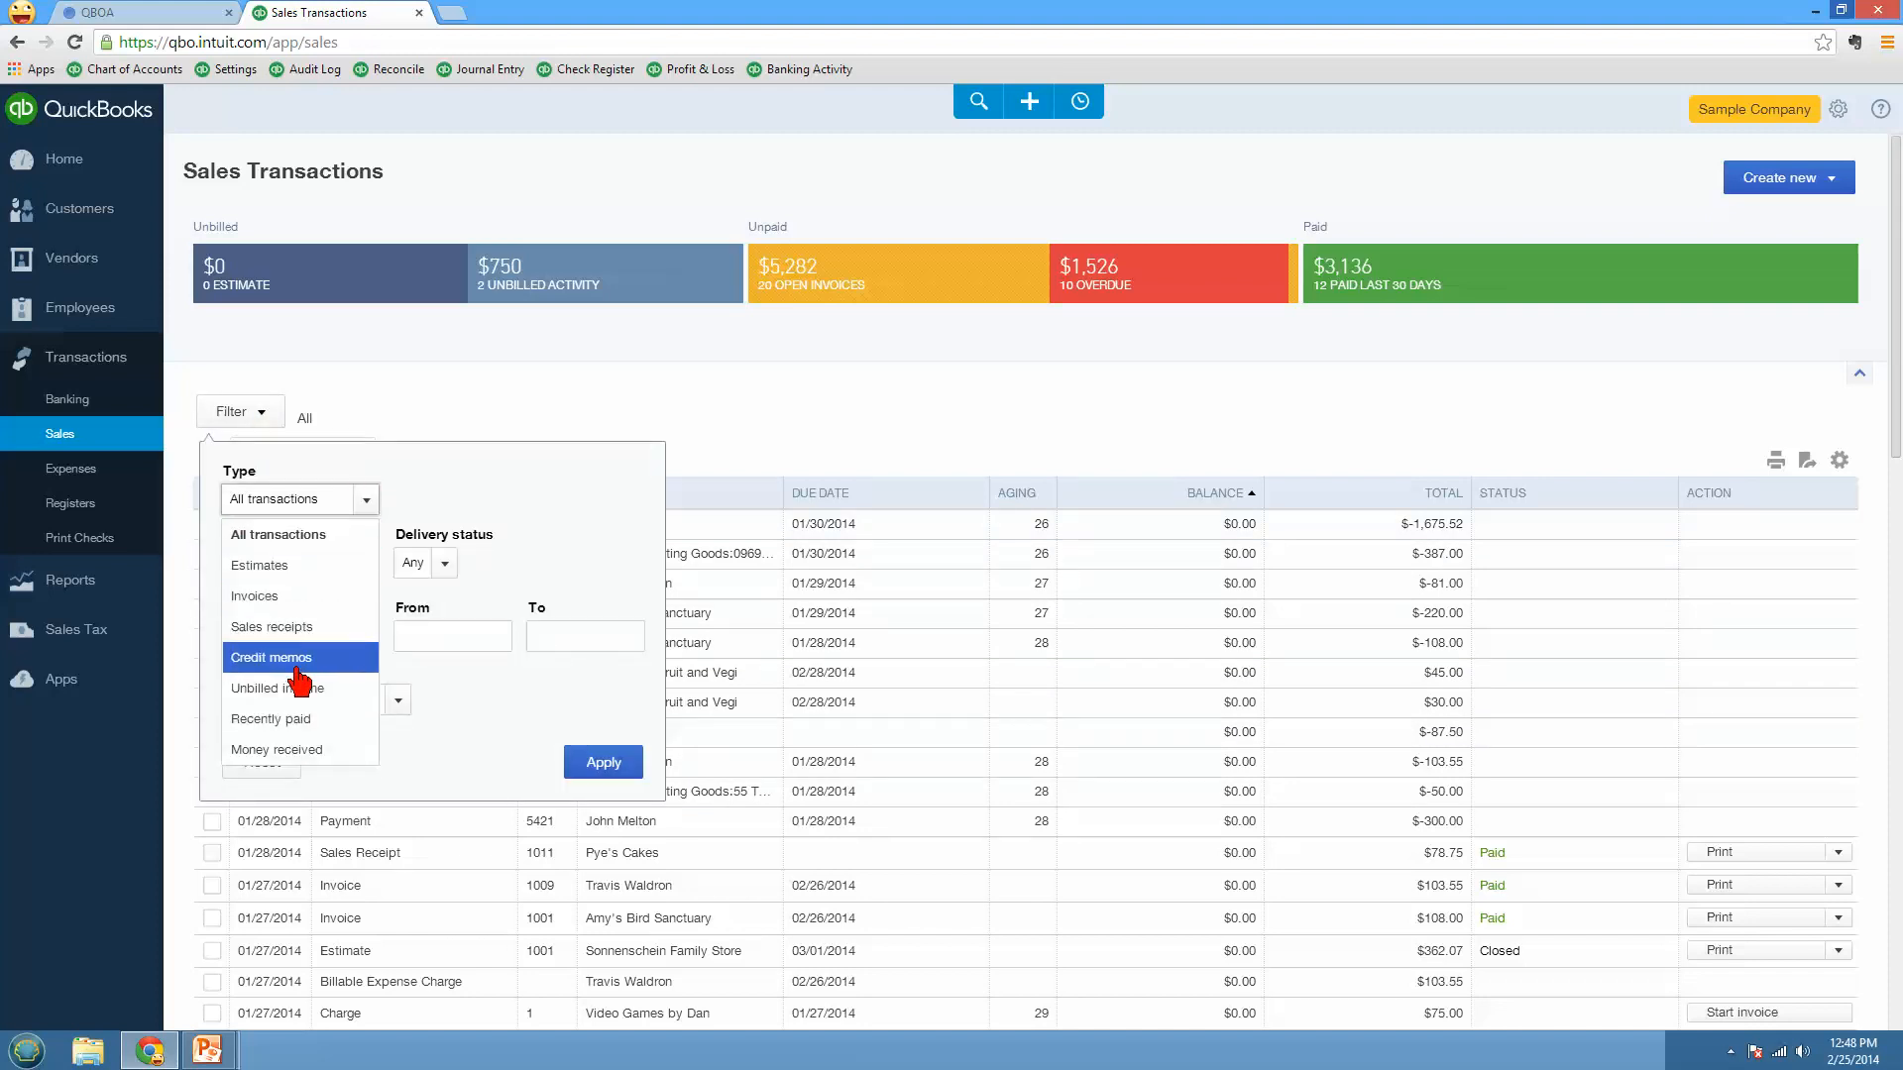
mouse_move(288, 638)
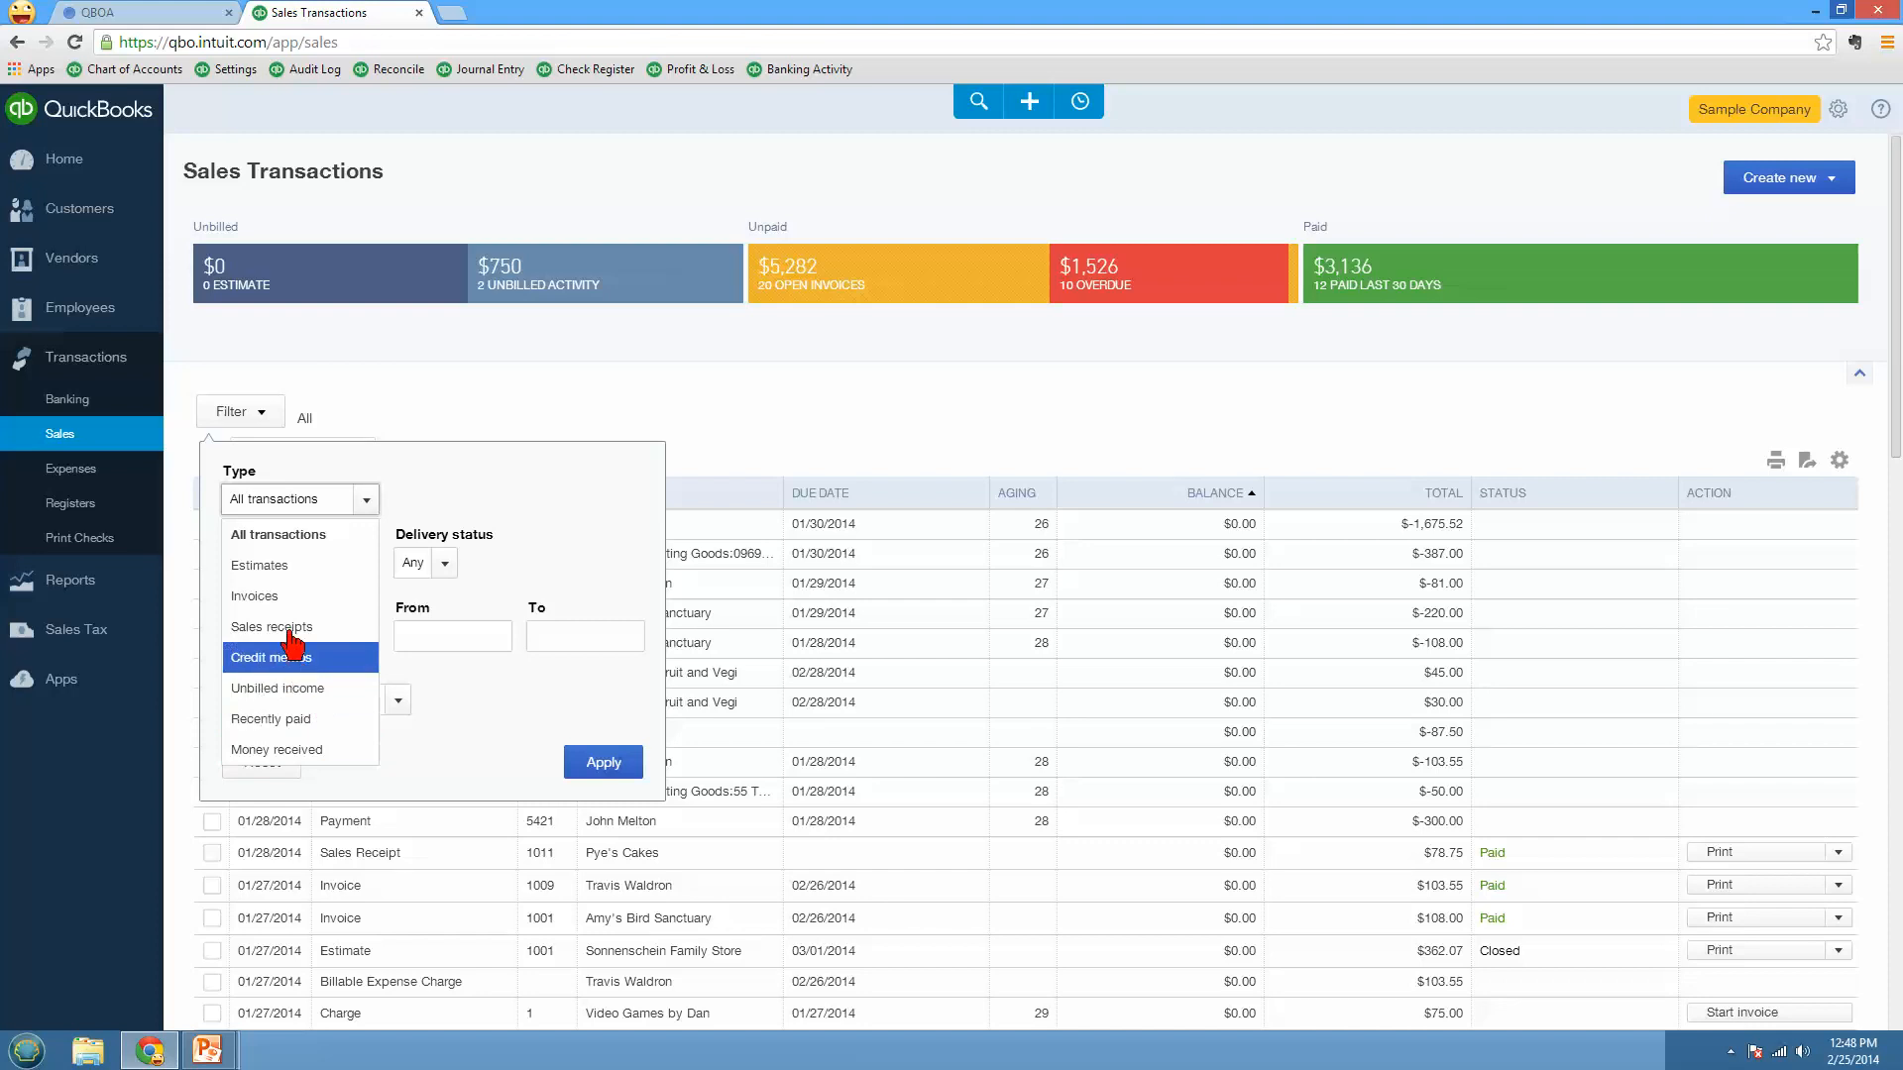
mouse_move(298, 579)
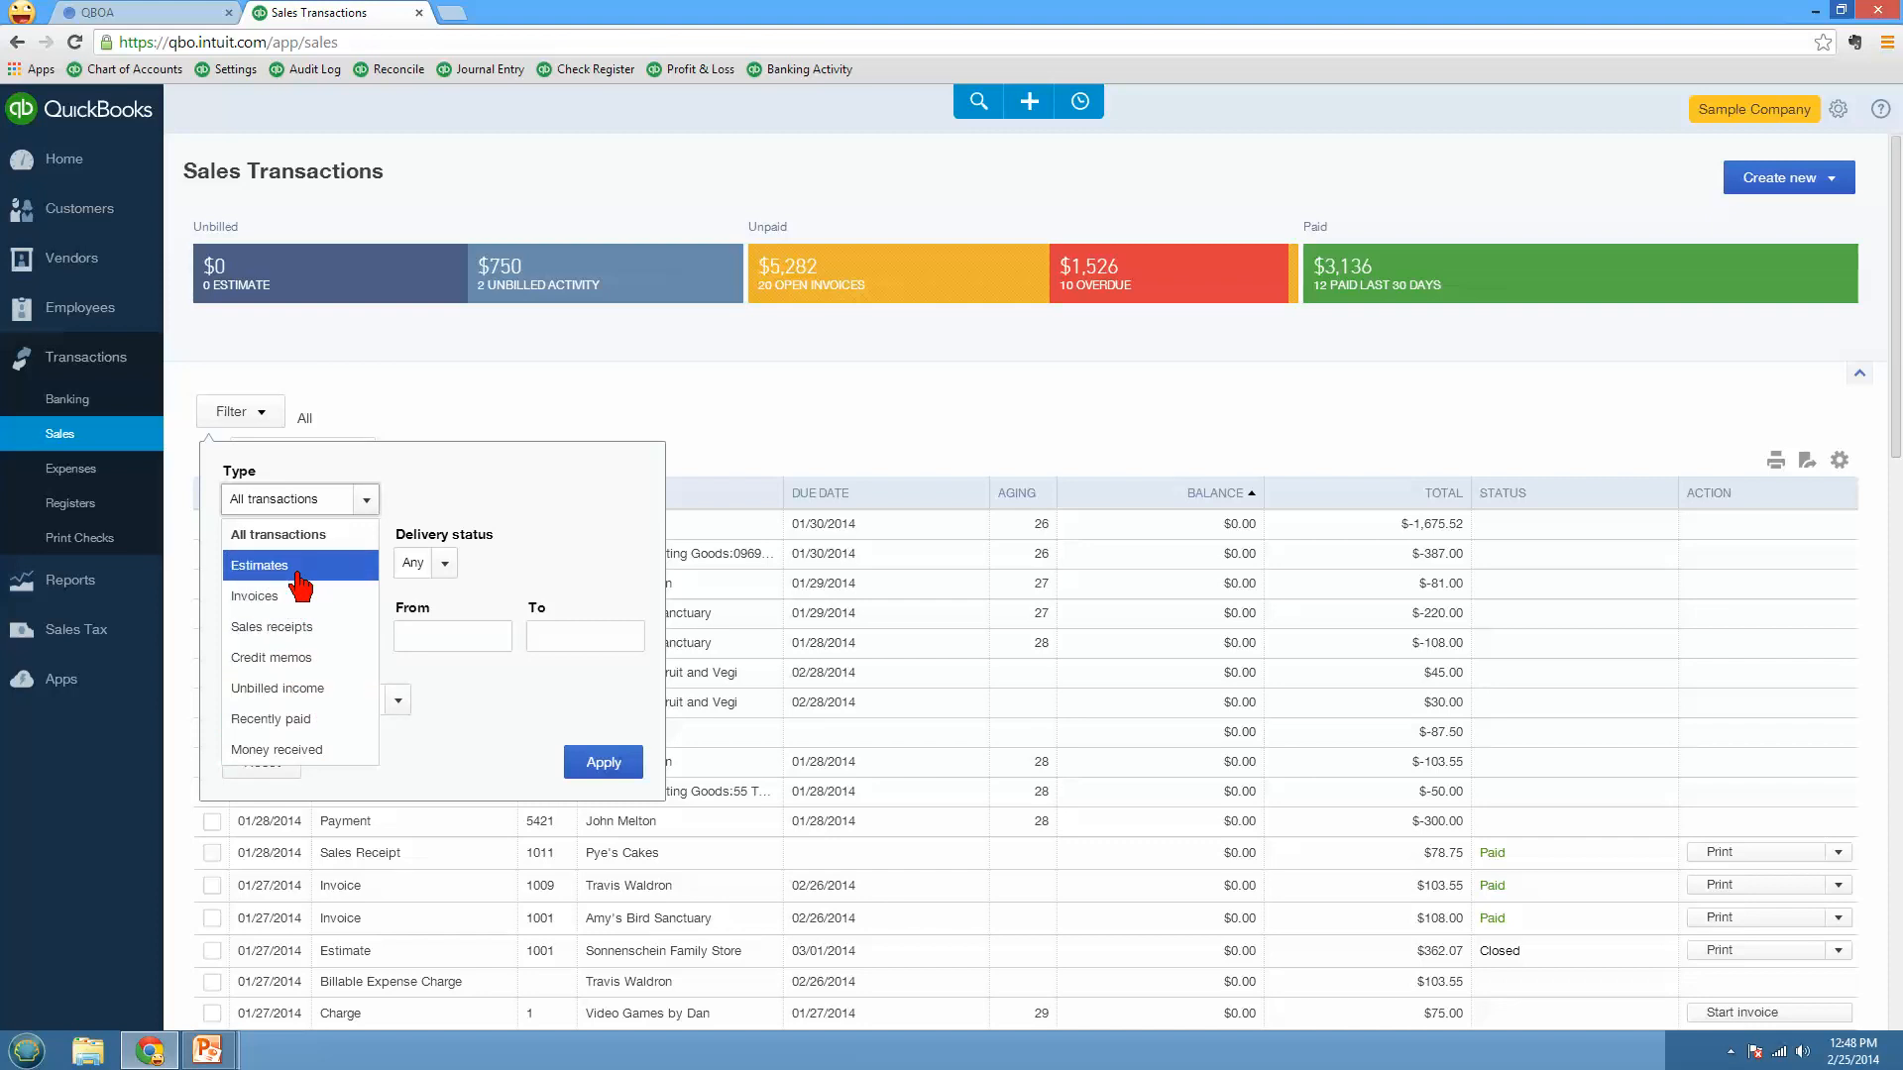
click(260, 564)
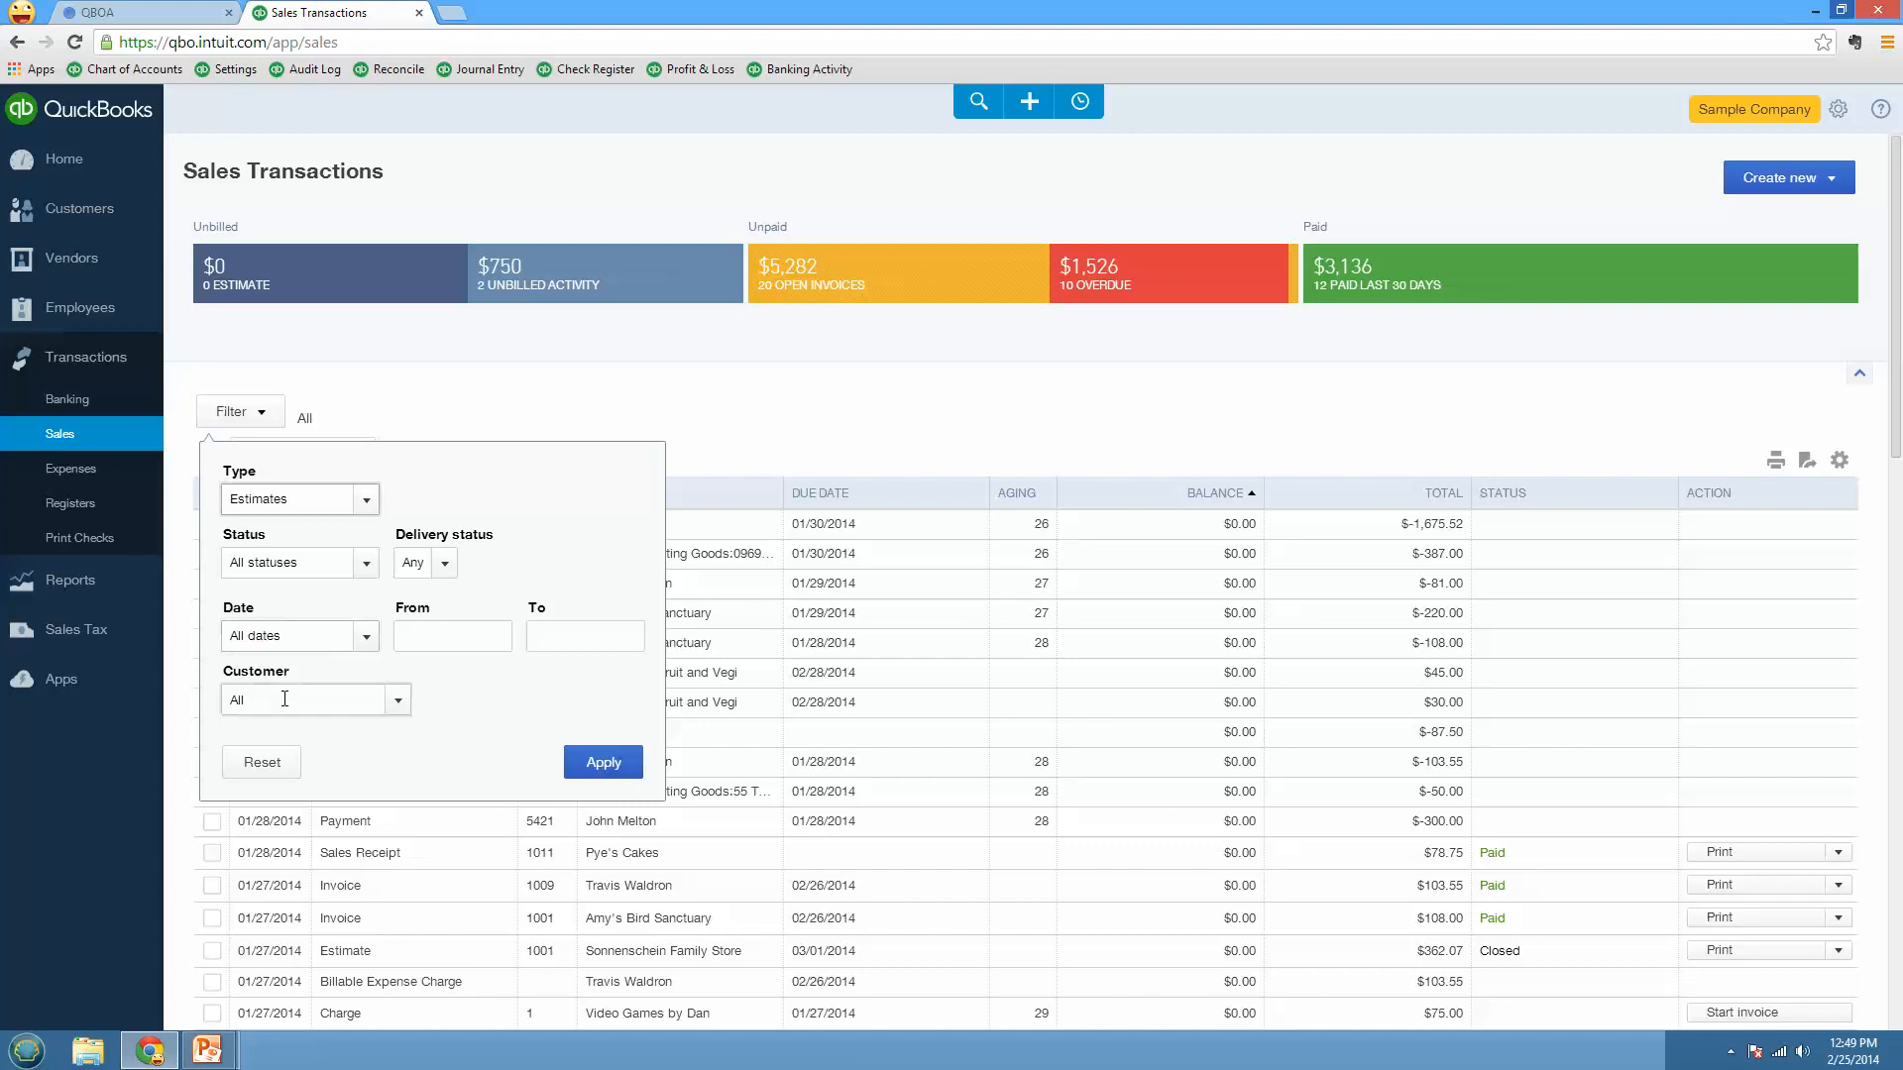
click(602, 761)
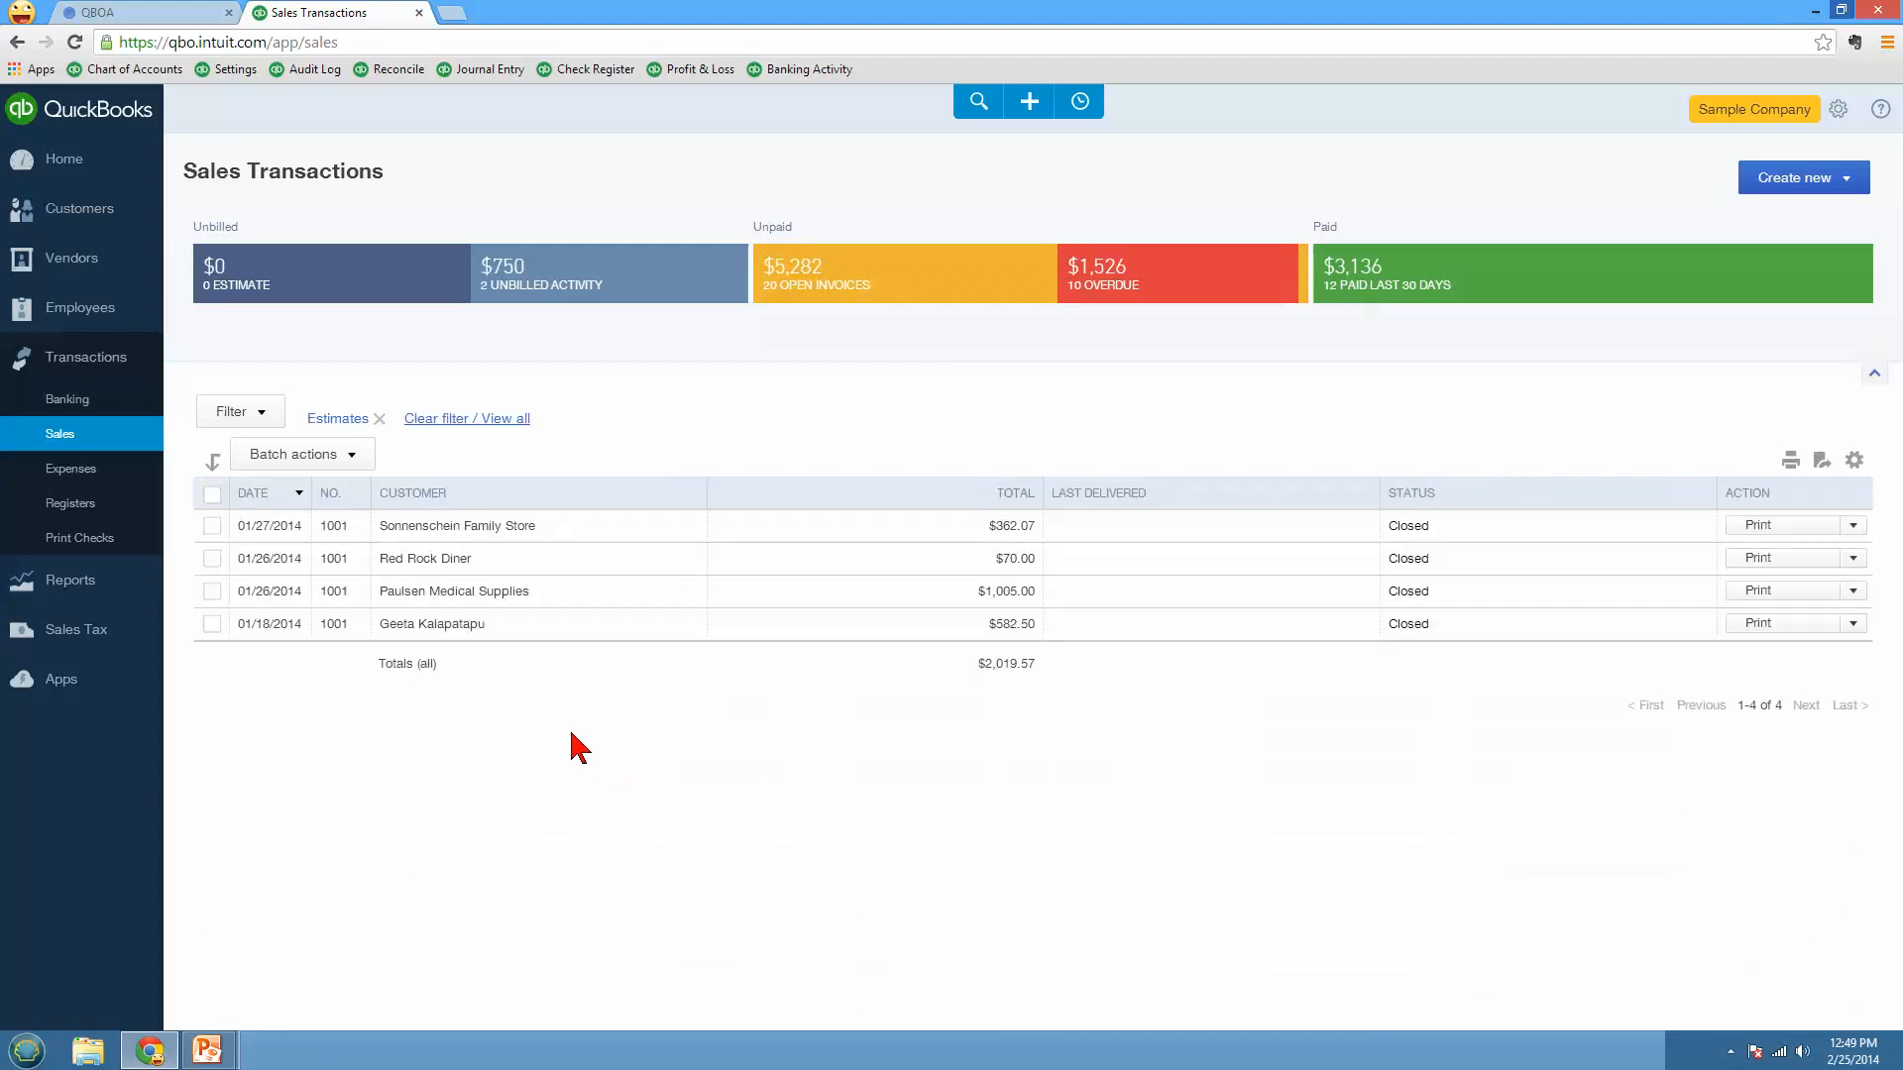
mouse_move(464, 432)
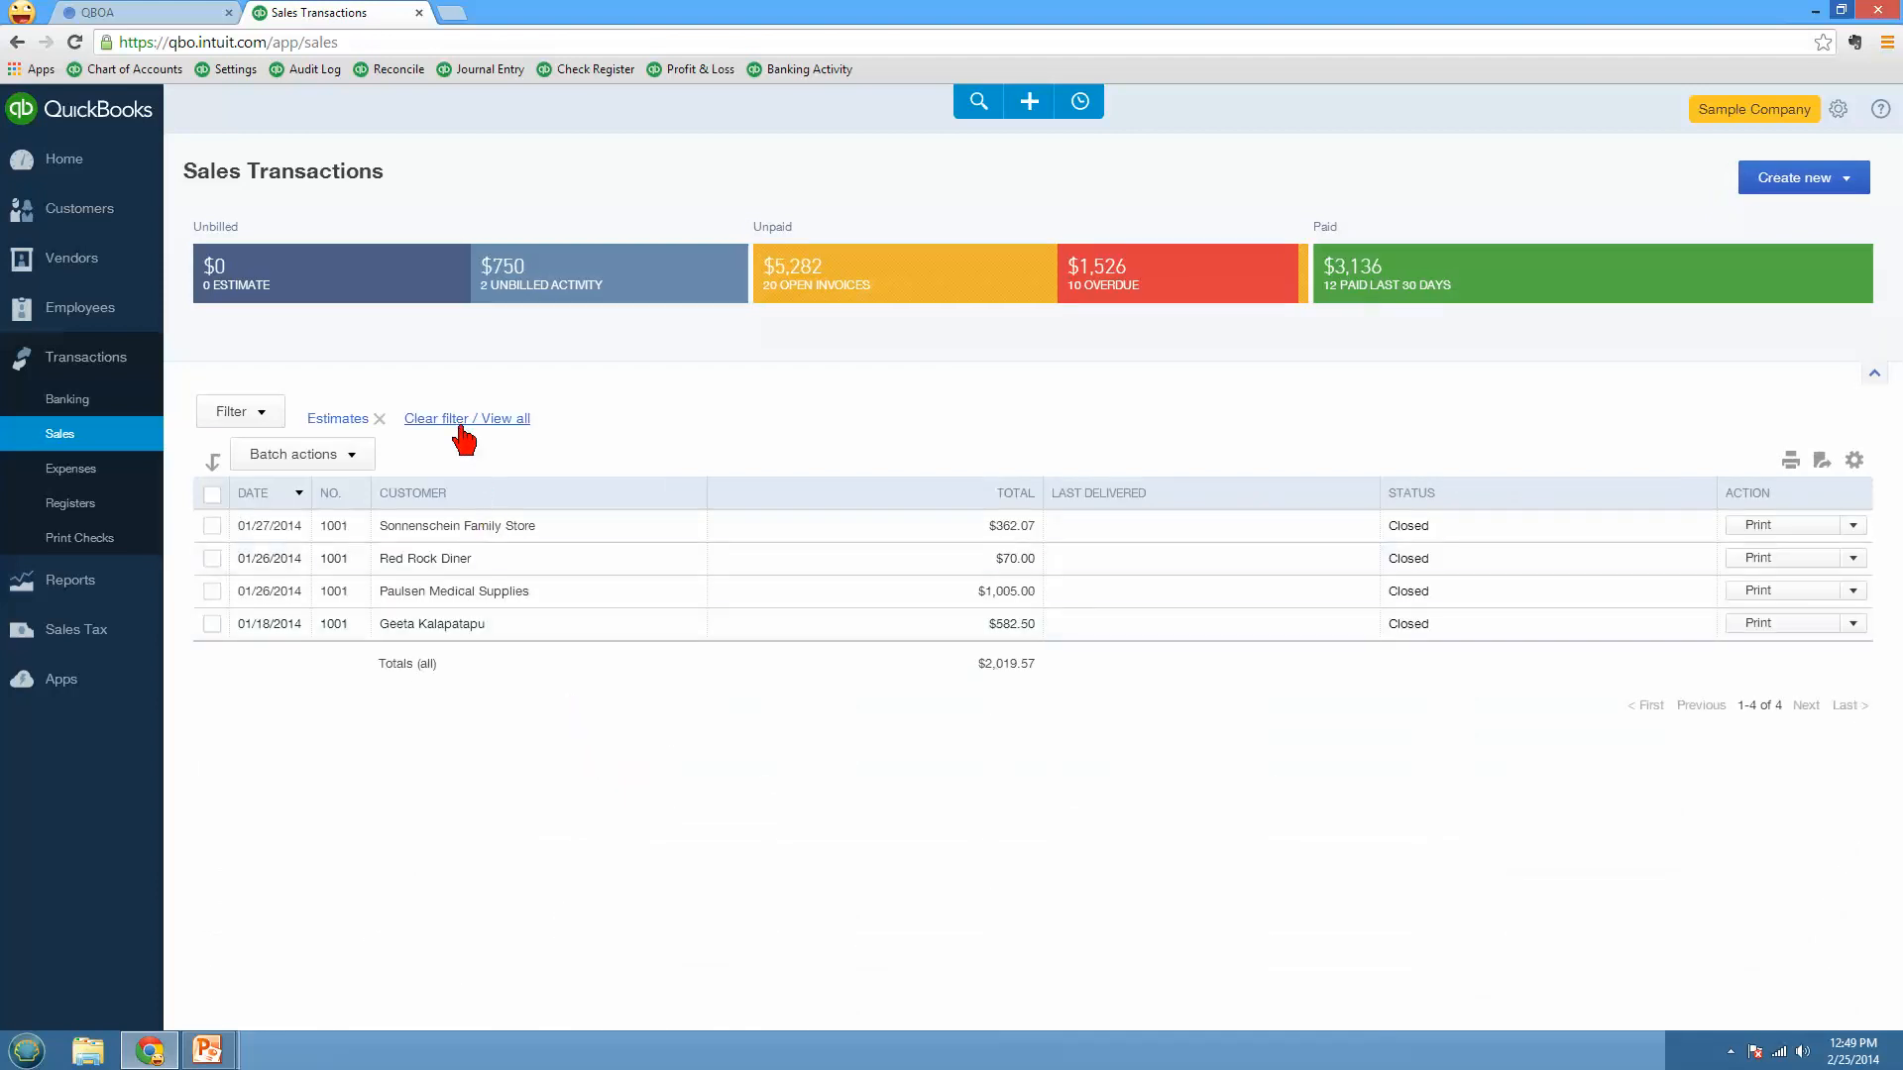
click(466, 418)
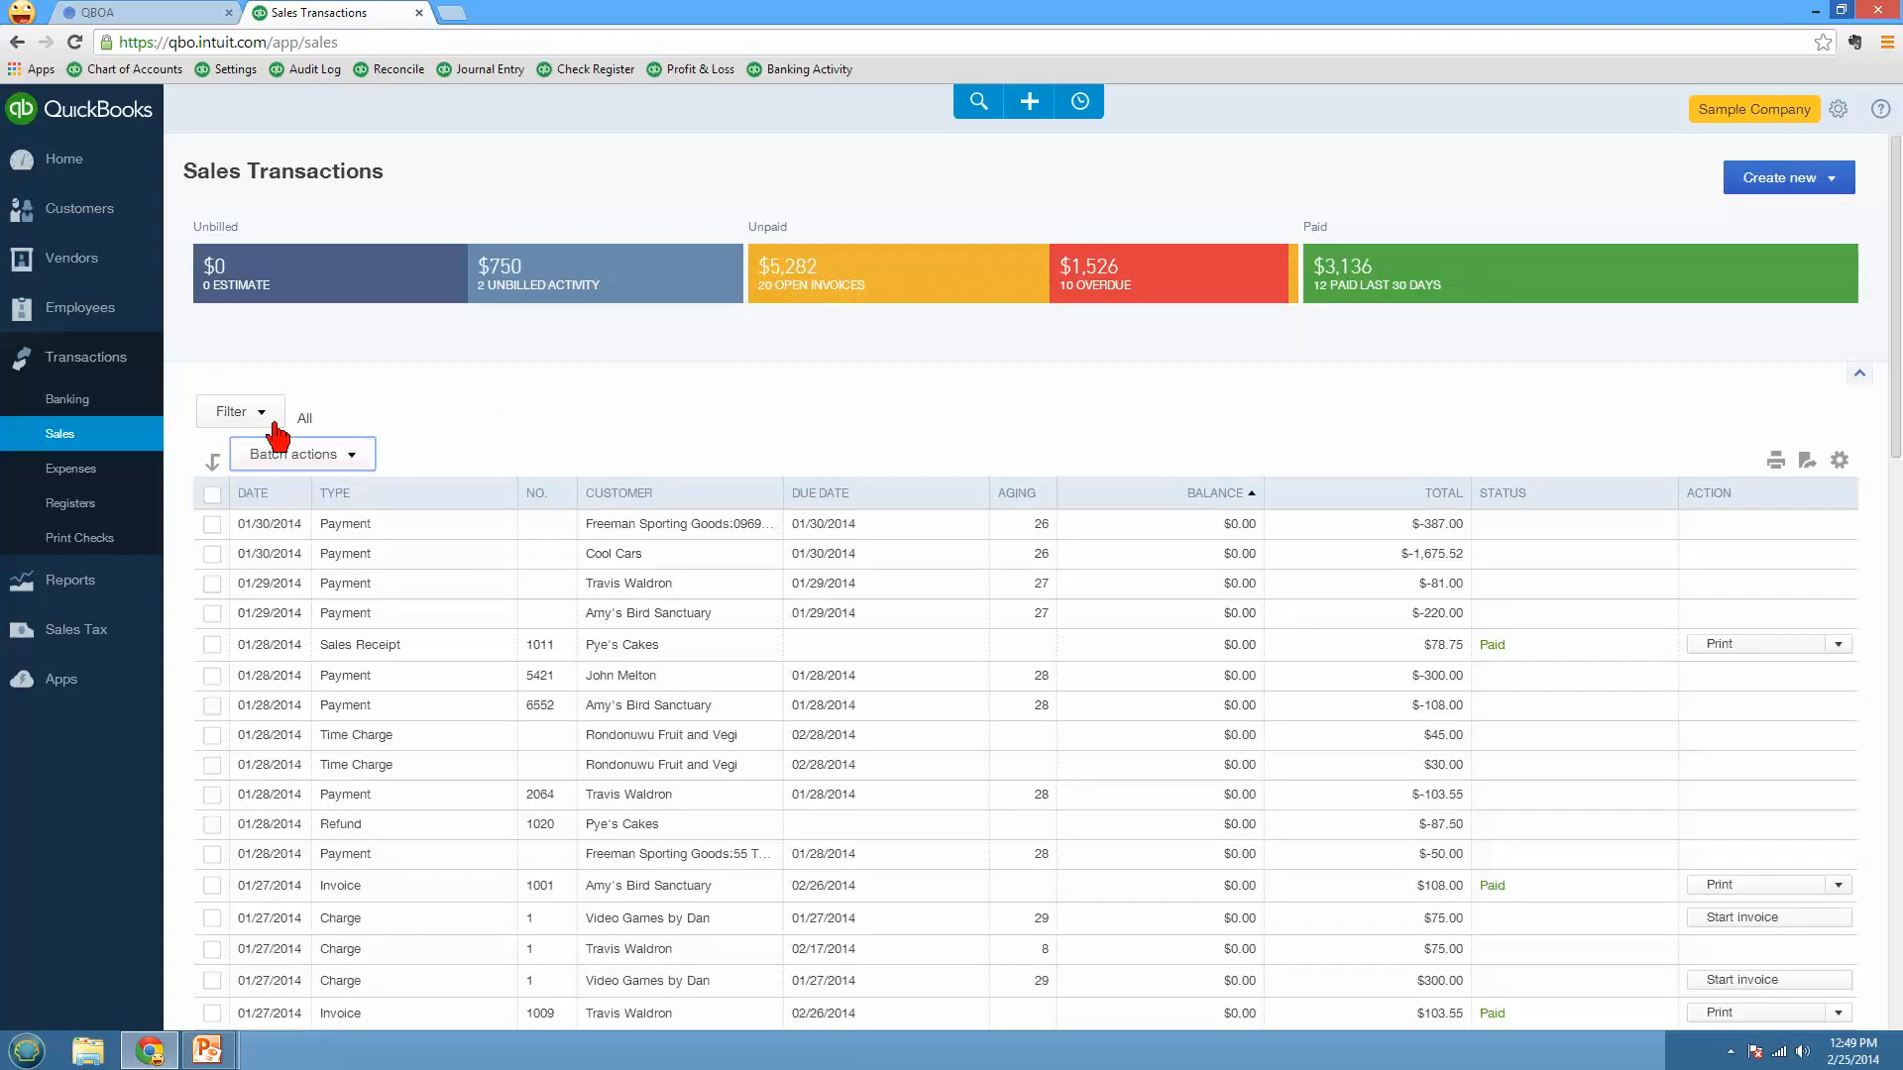
Step: Filter the sales transactions list to Invoices only
click(240, 412)
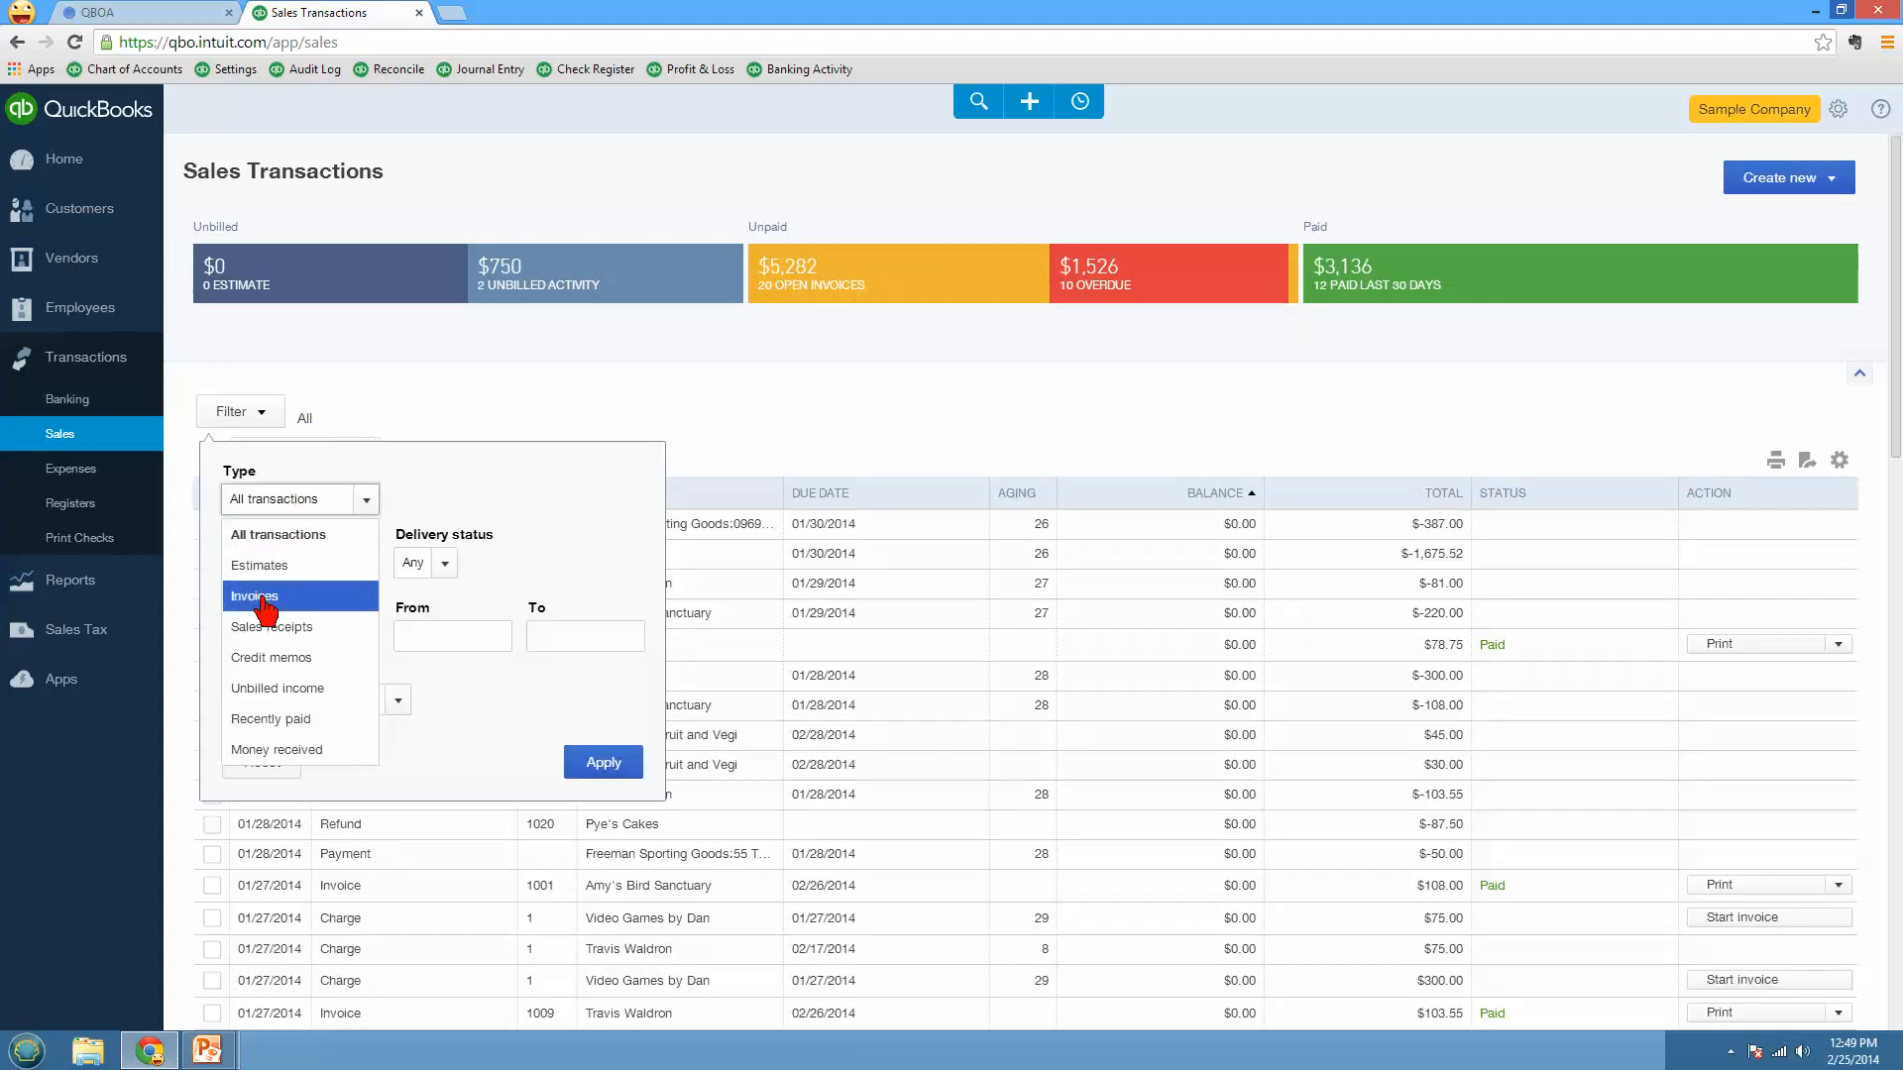
click(254, 595)
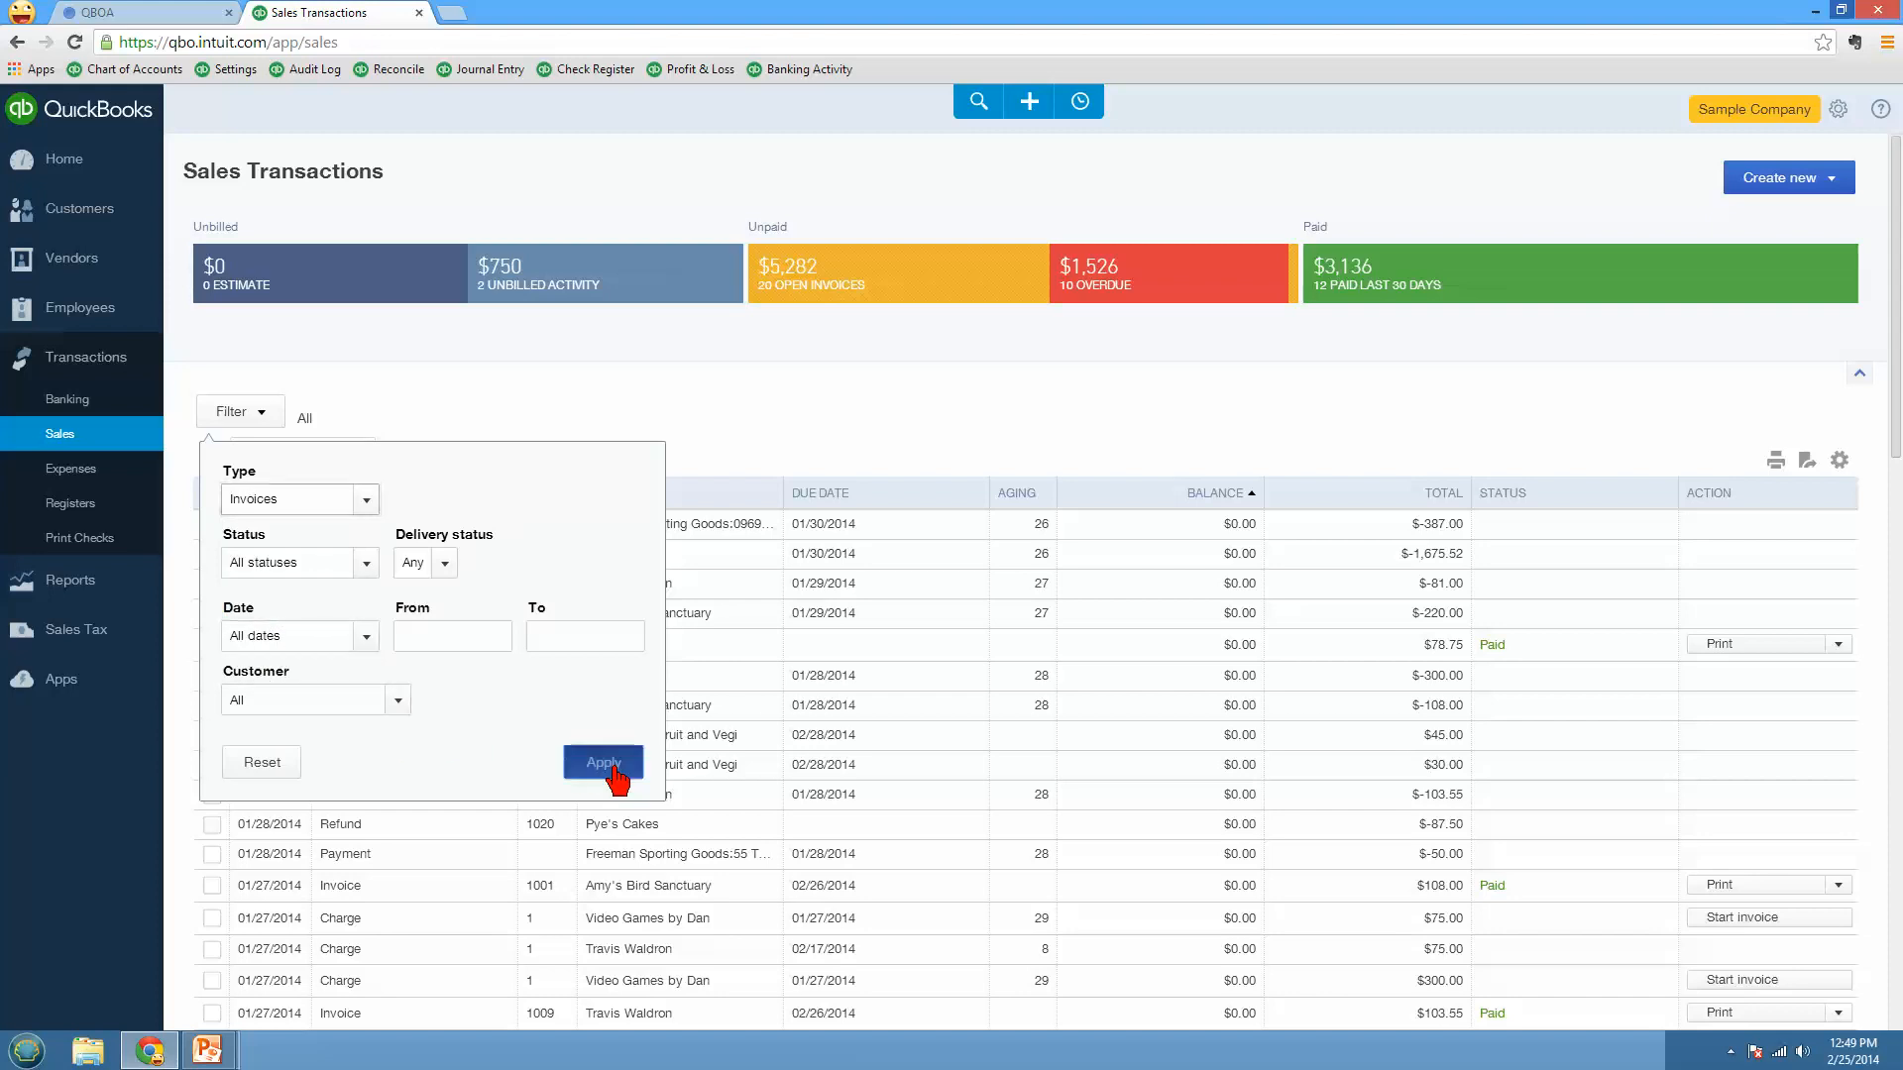
click(603, 761)
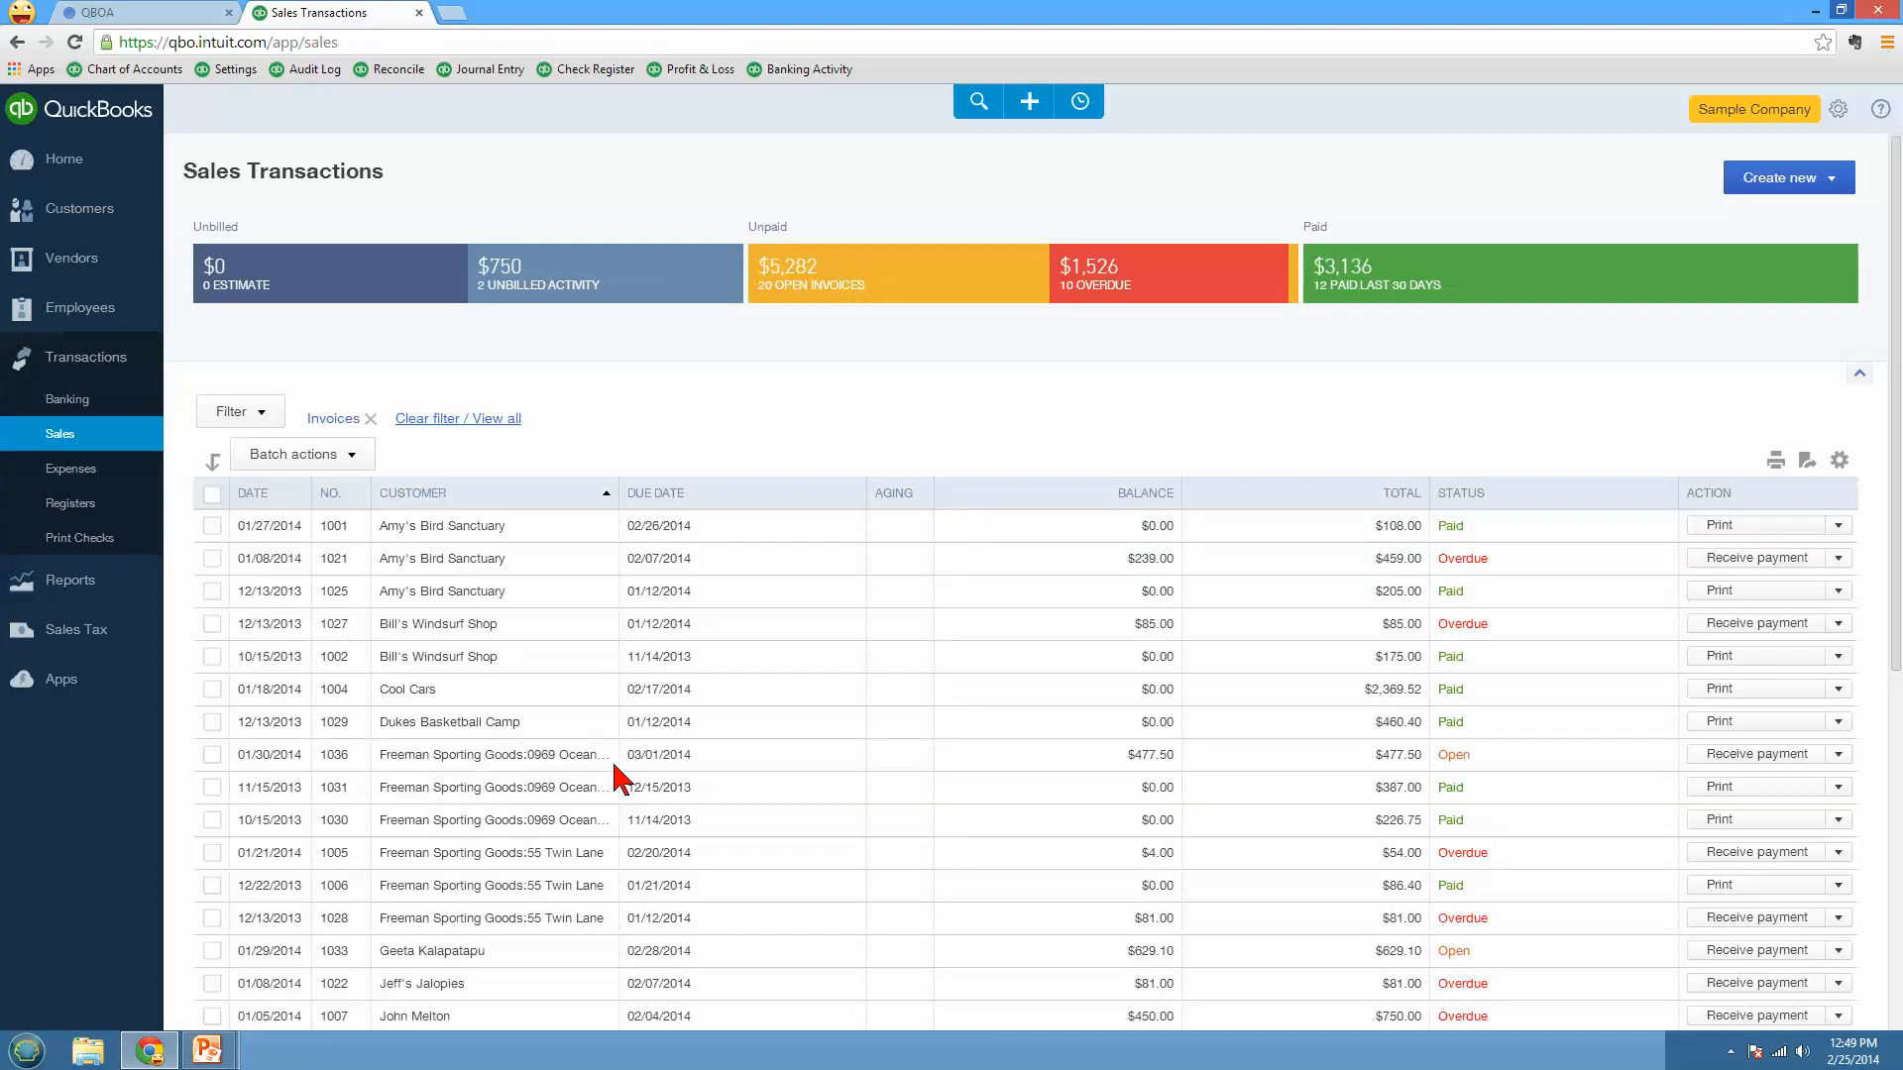
Step: Select all invoices, review the batch actions, then deselect them
click(212, 494)
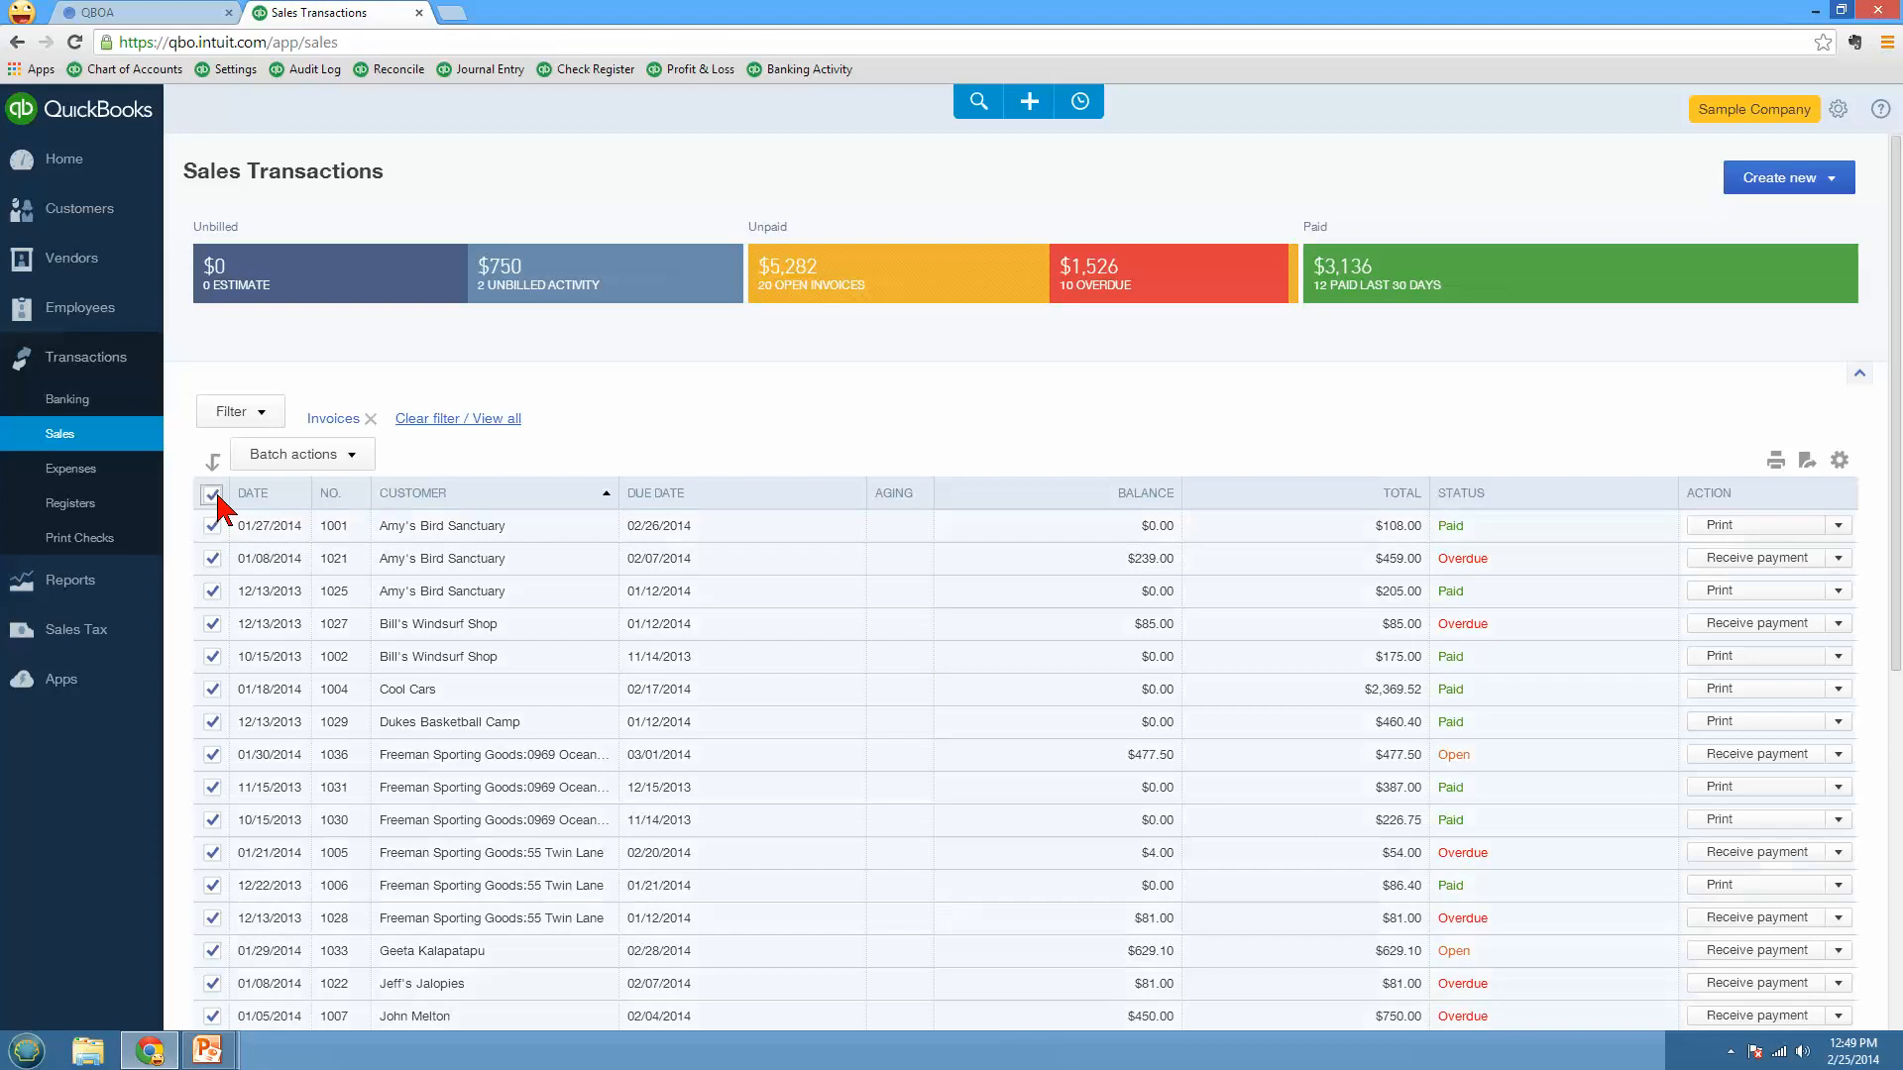
click(301, 454)
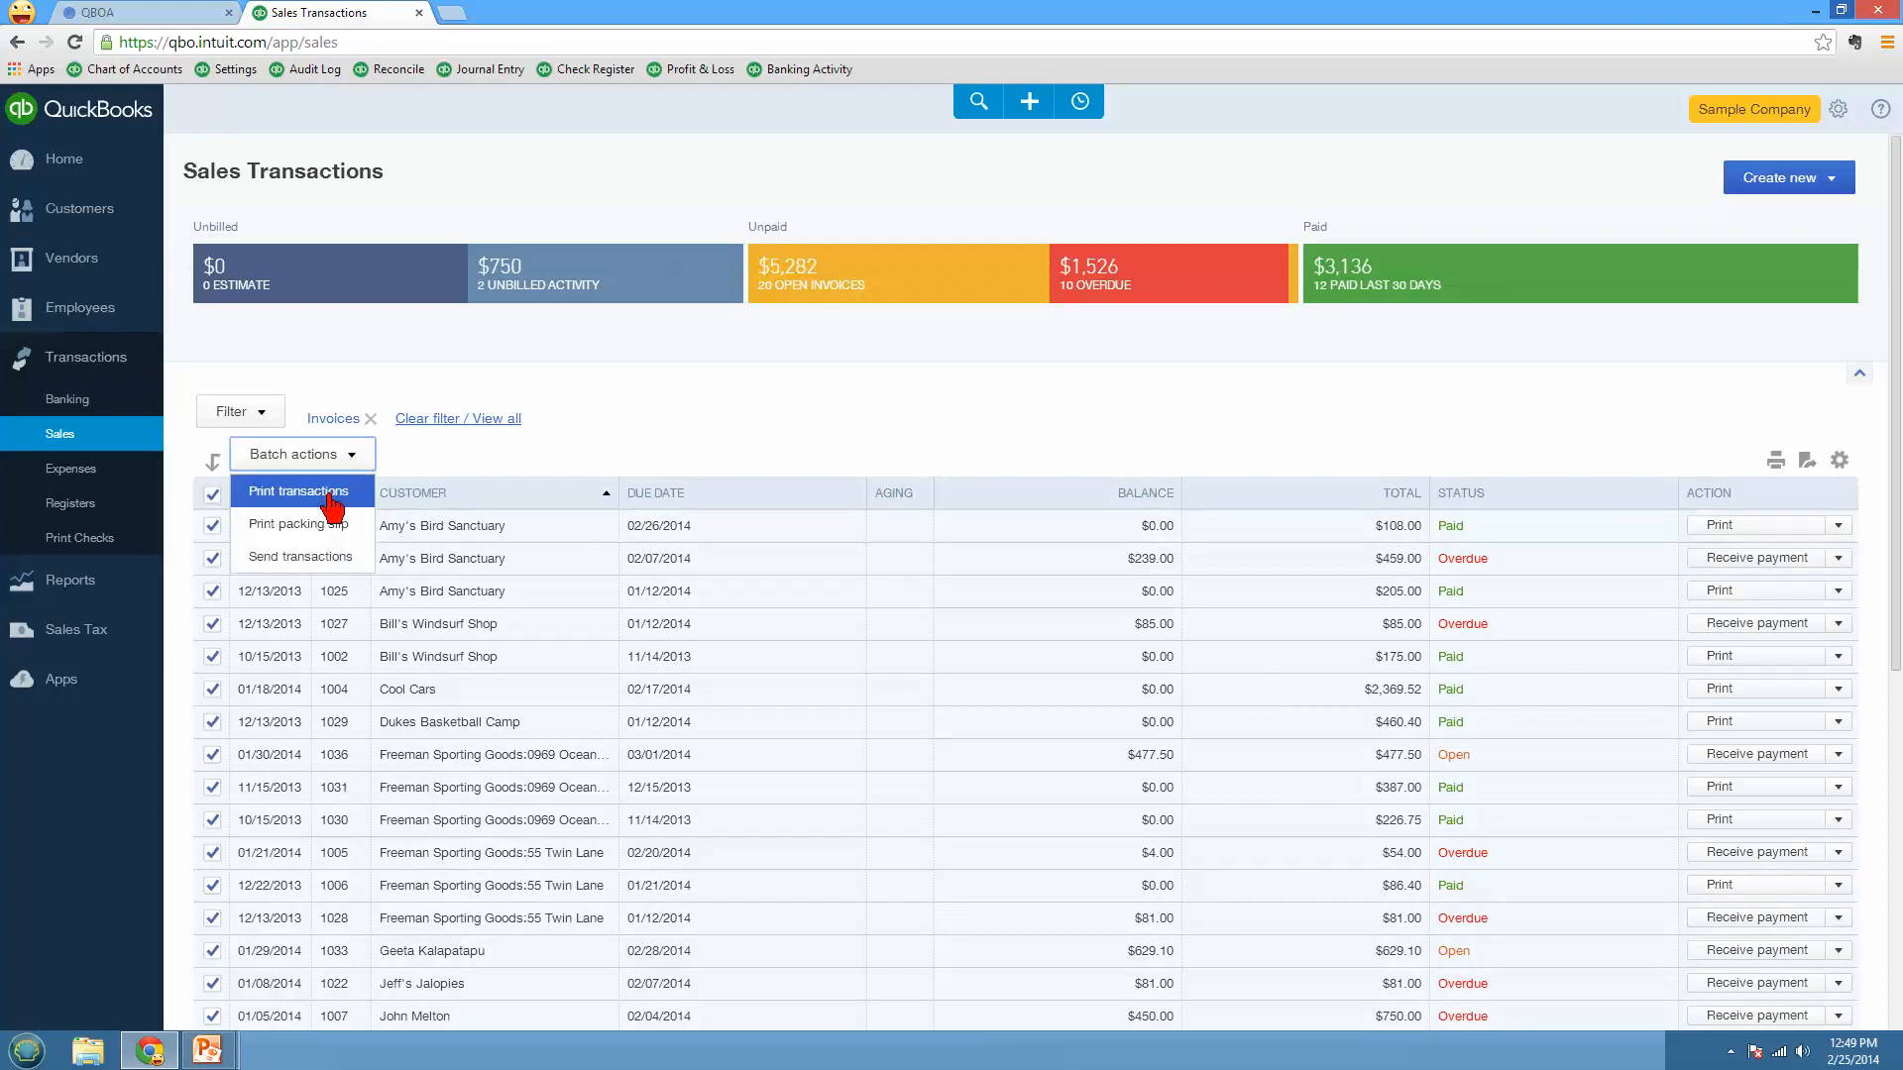
mouse_move(325, 562)
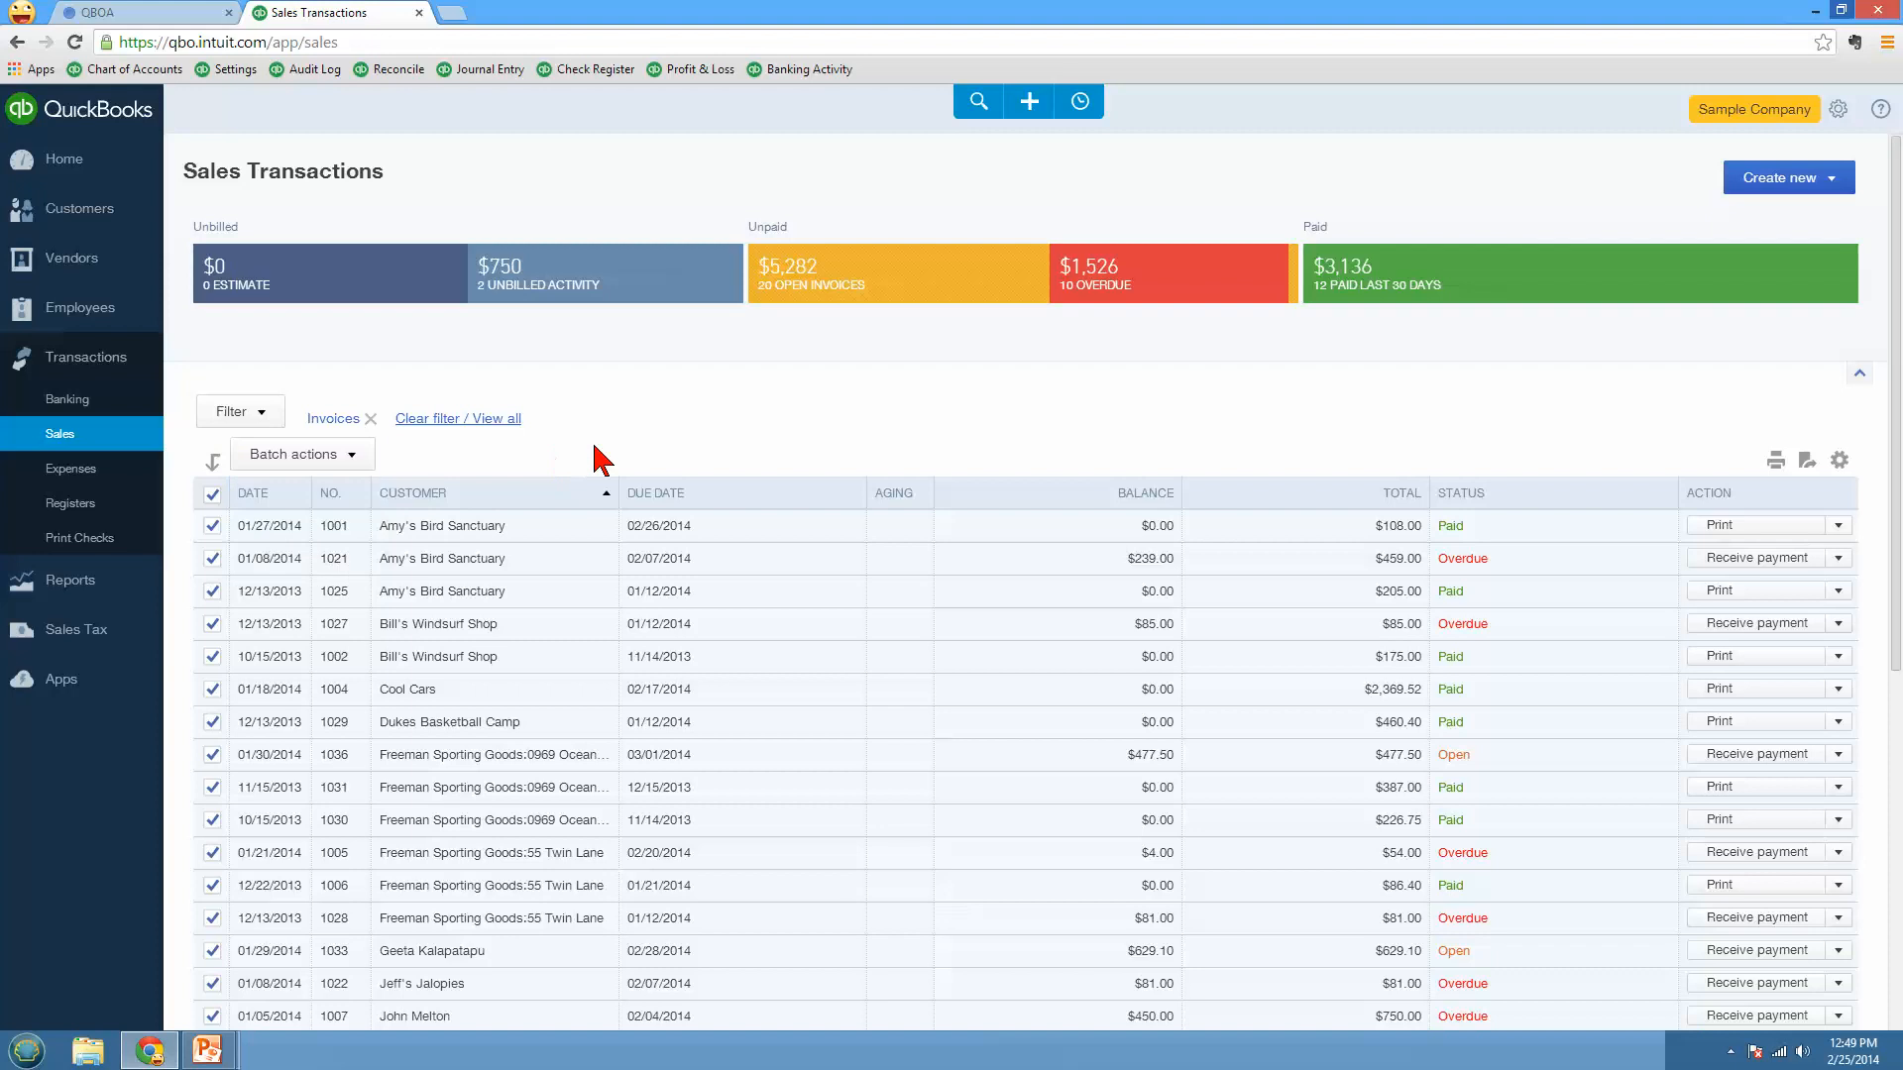
mouse_move(469, 456)
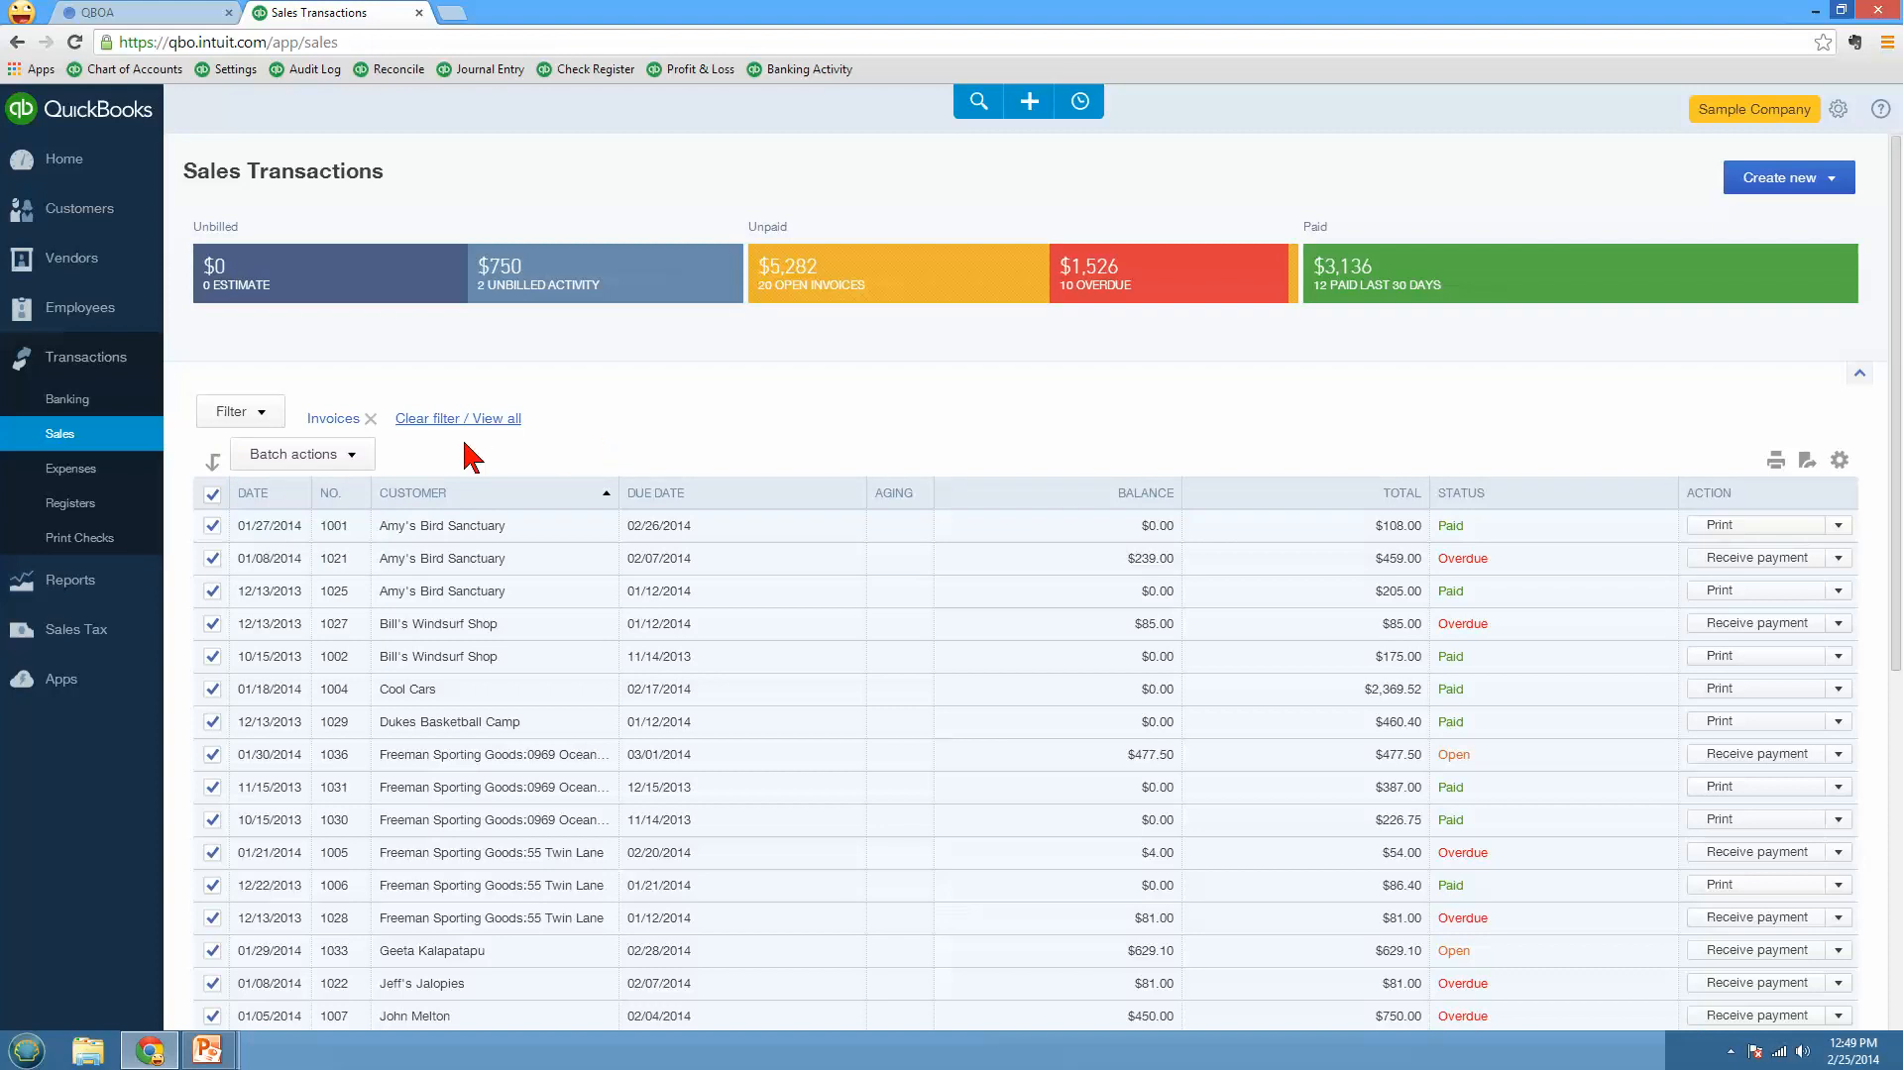
click(210, 493)
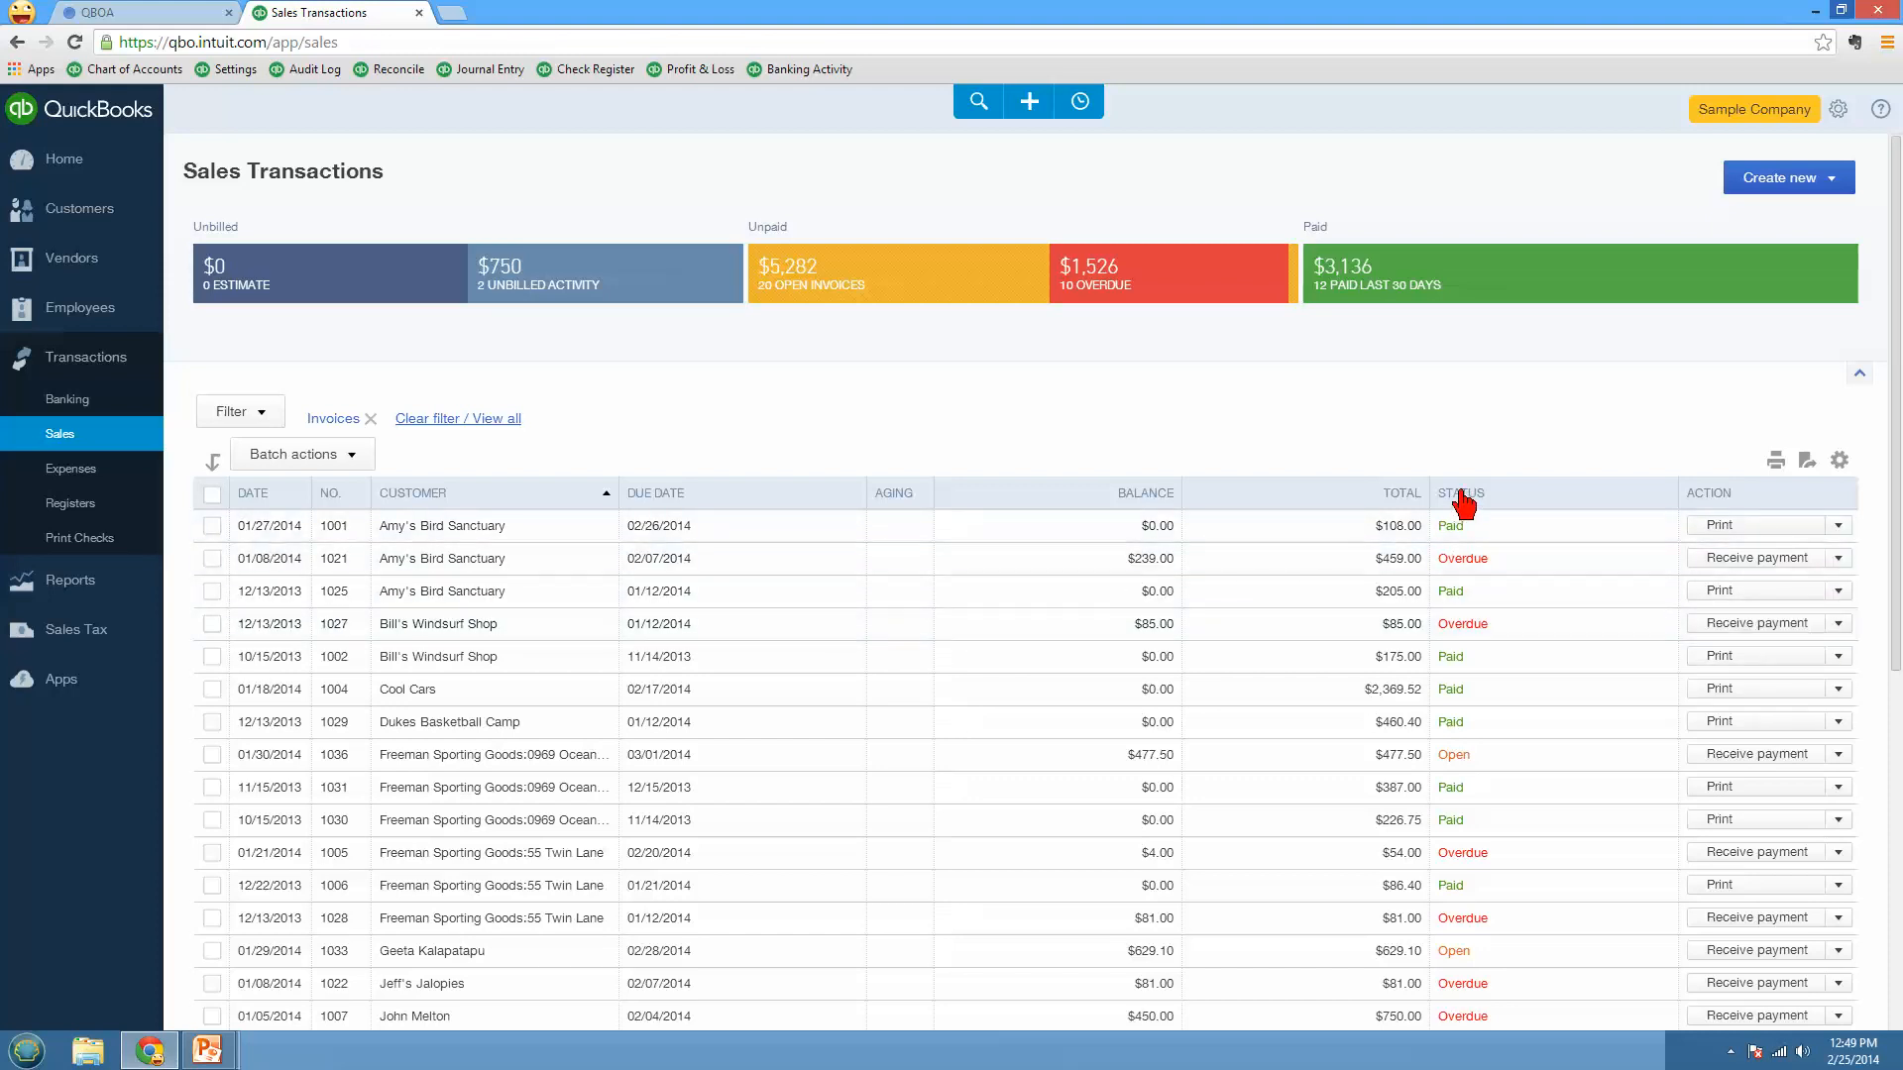
Step: Sort the invoices by Status, then by Due Date ascending
click(1459, 493)
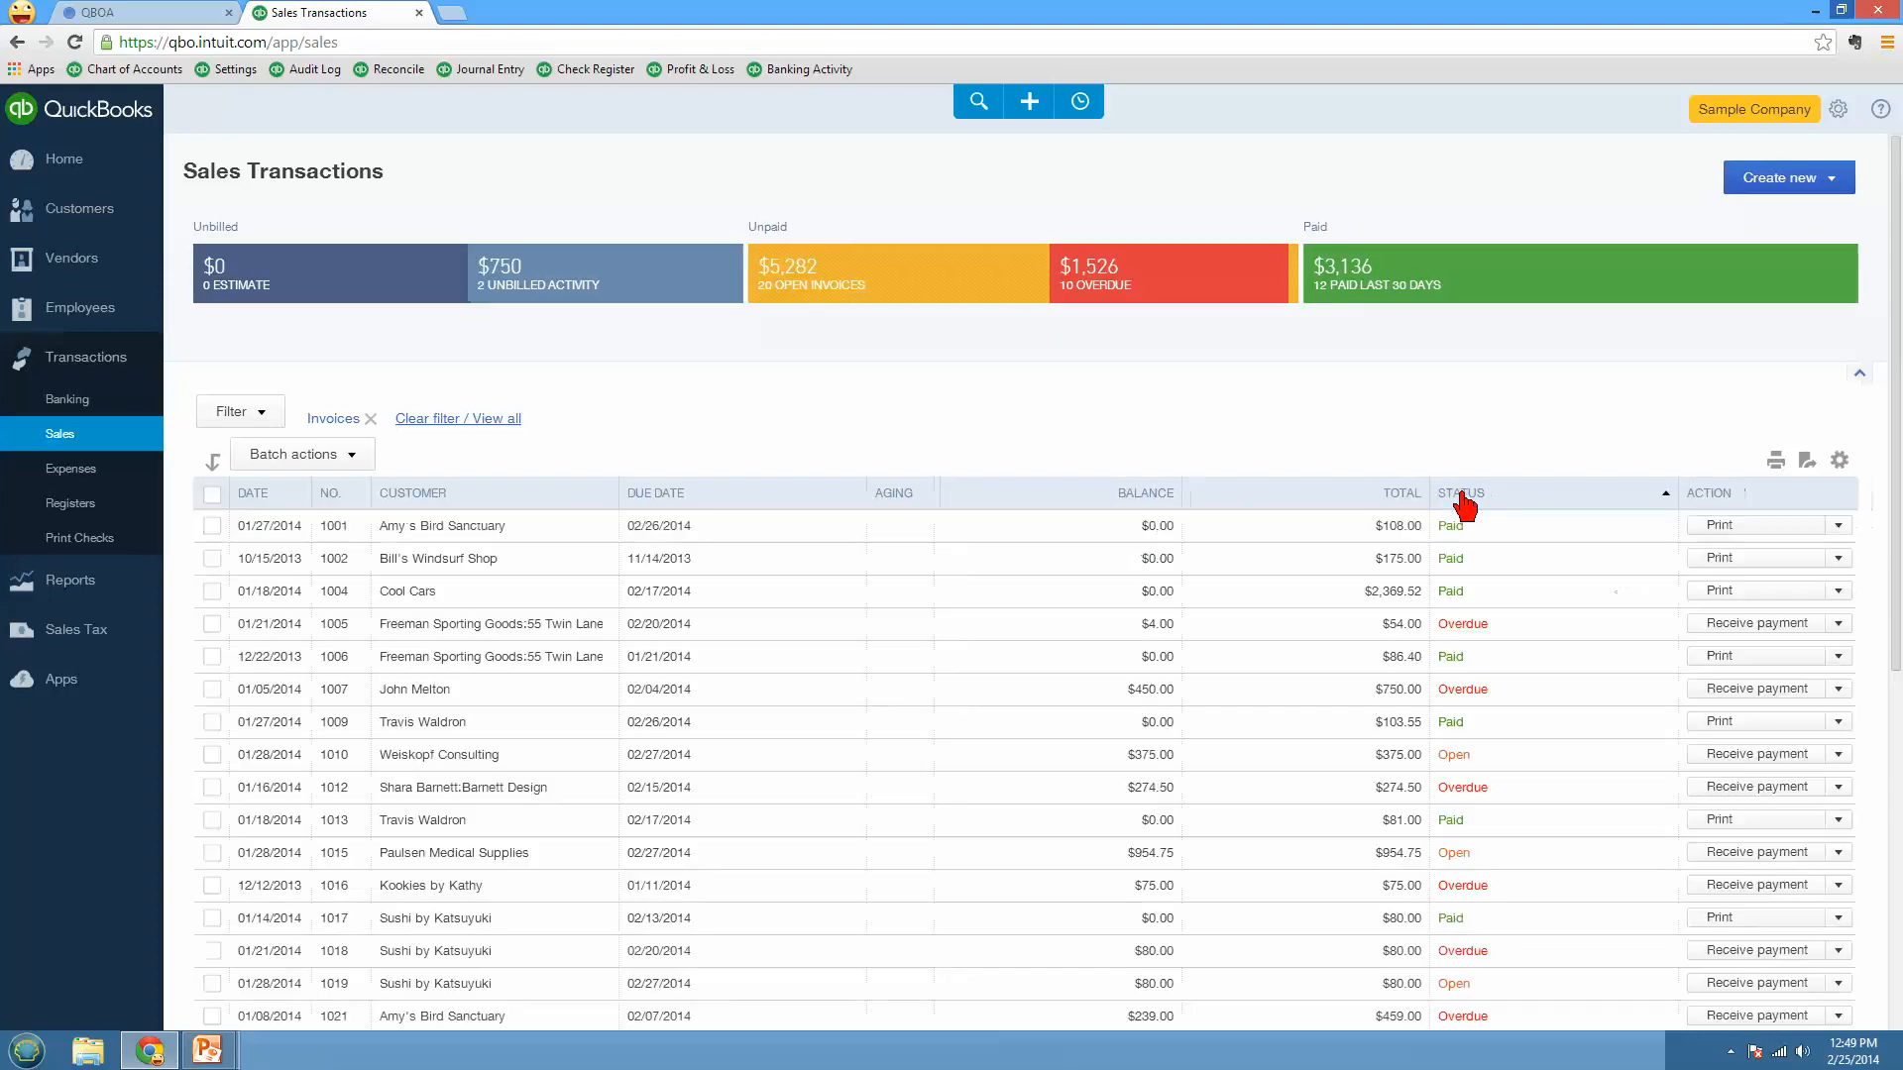
click(1143, 492)
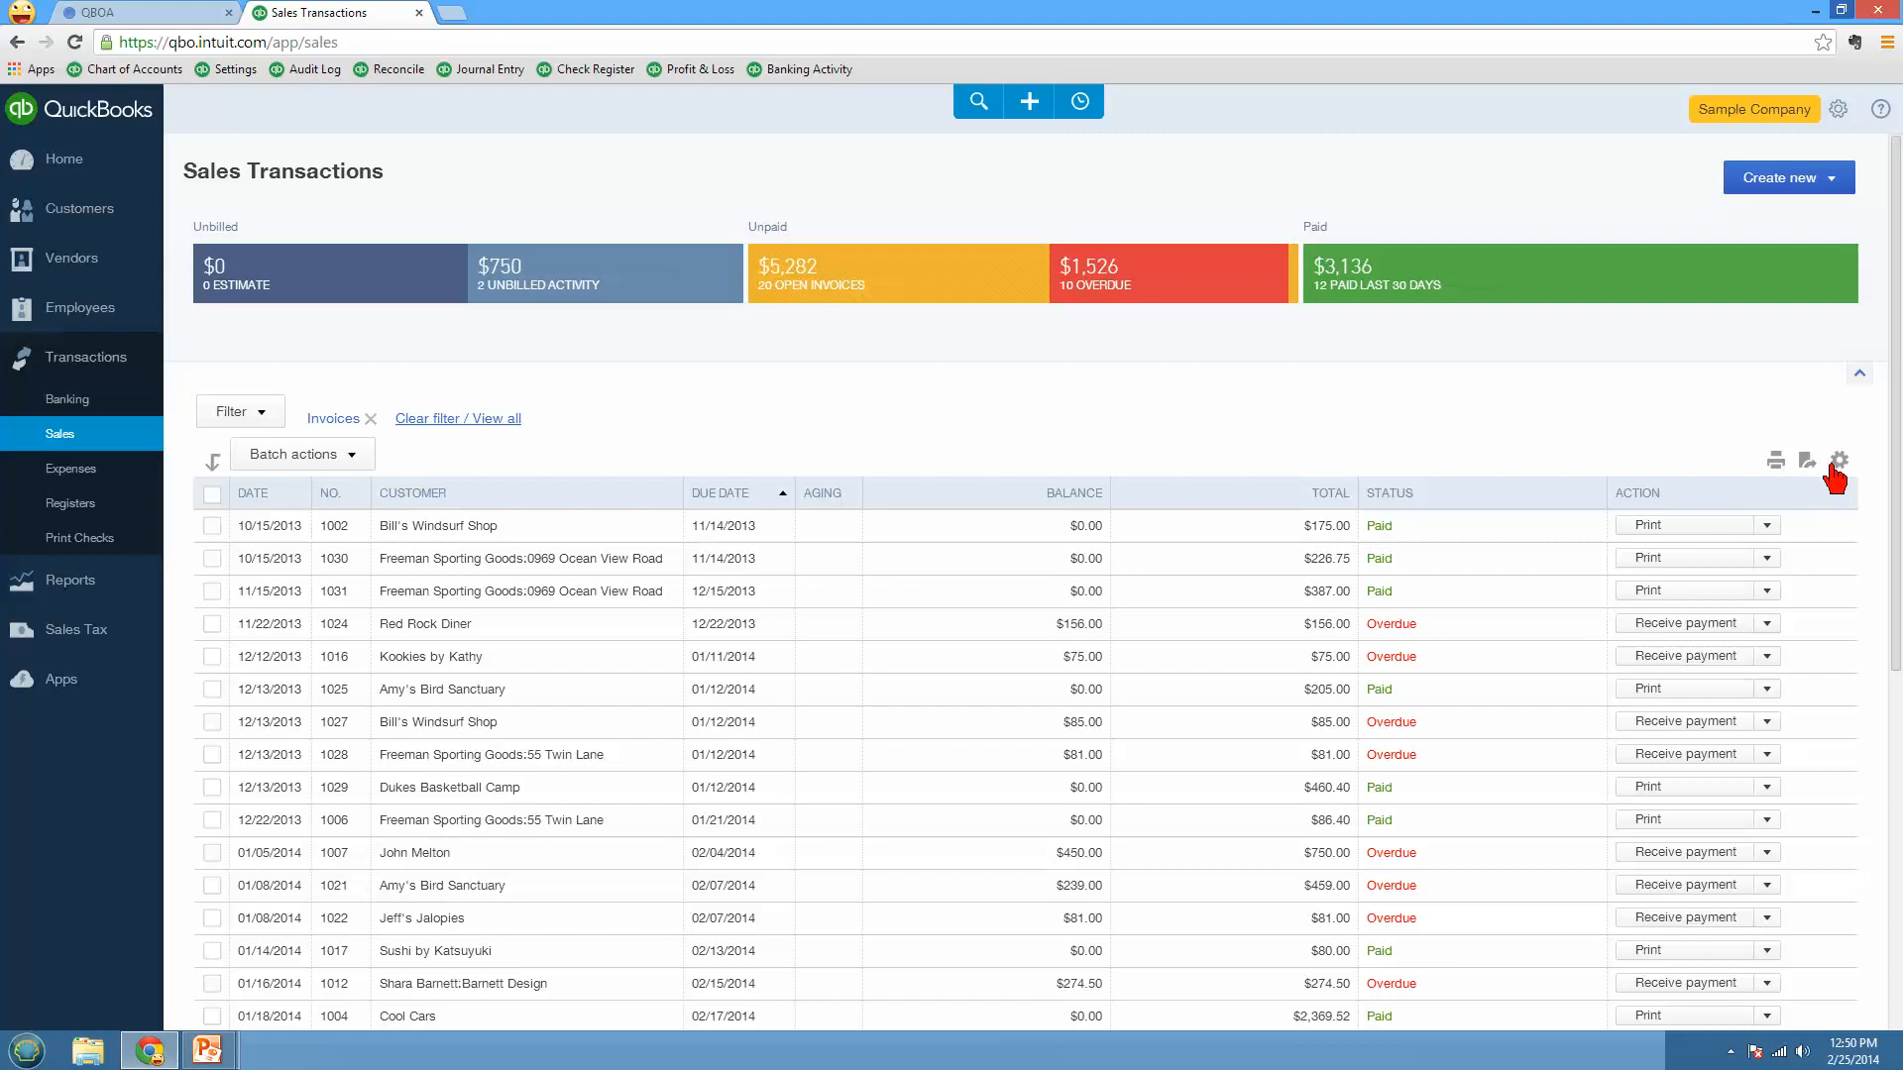
Step: Toggle compact row spacing off and back on in the invoice list display settings
click(1839, 460)
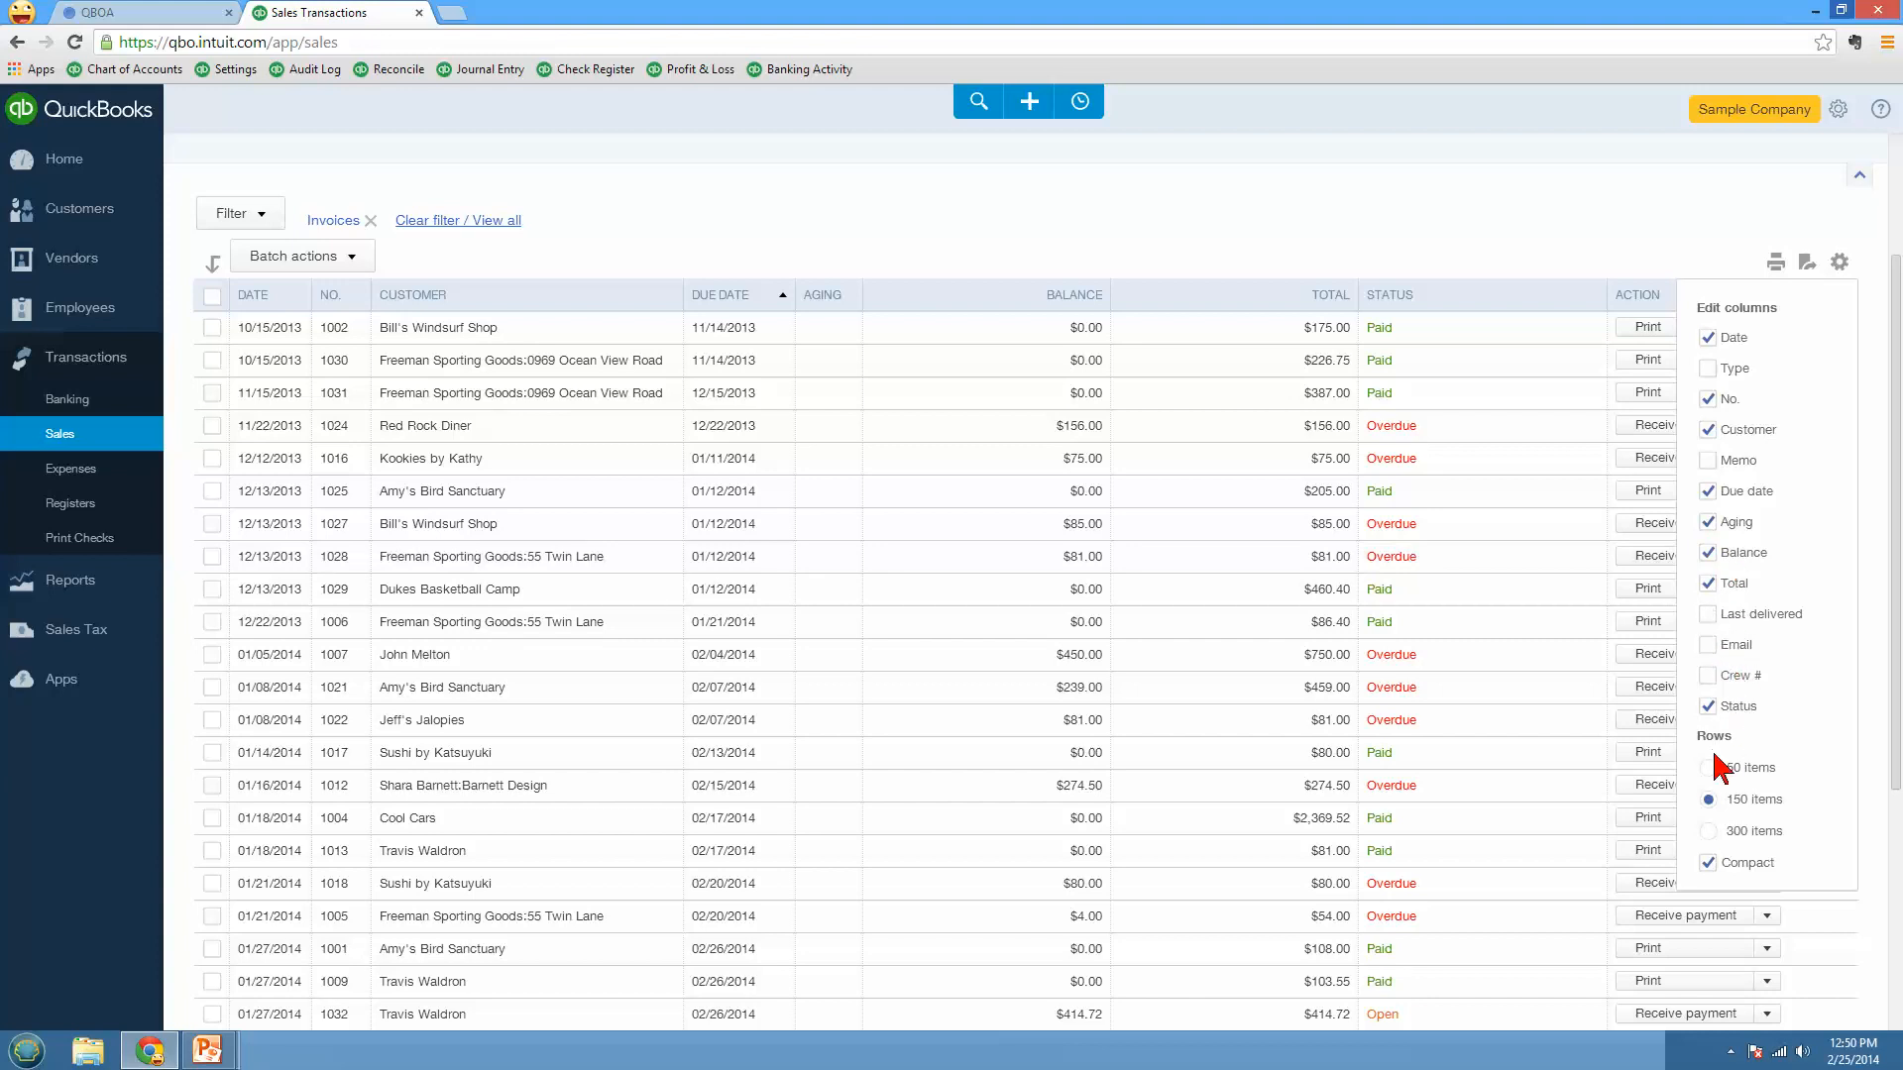
click(1709, 862)
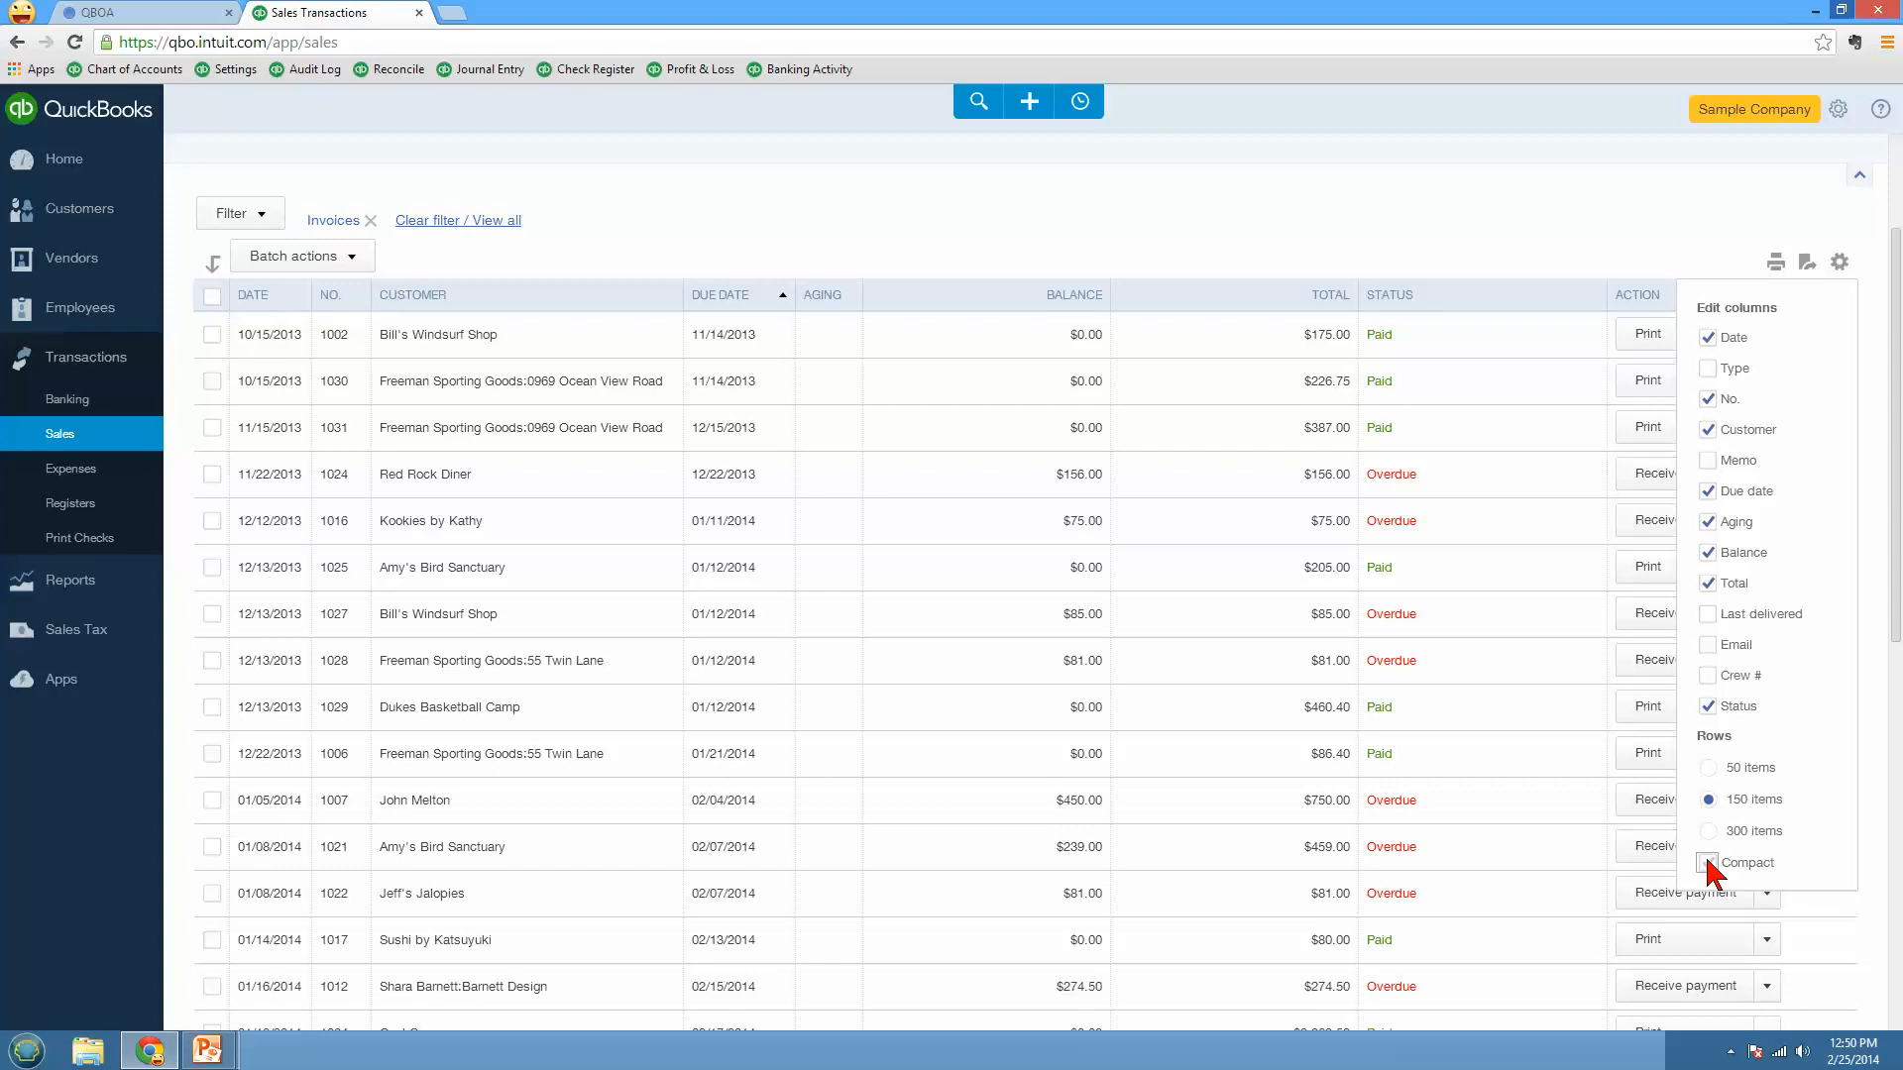
click(1709, 862)
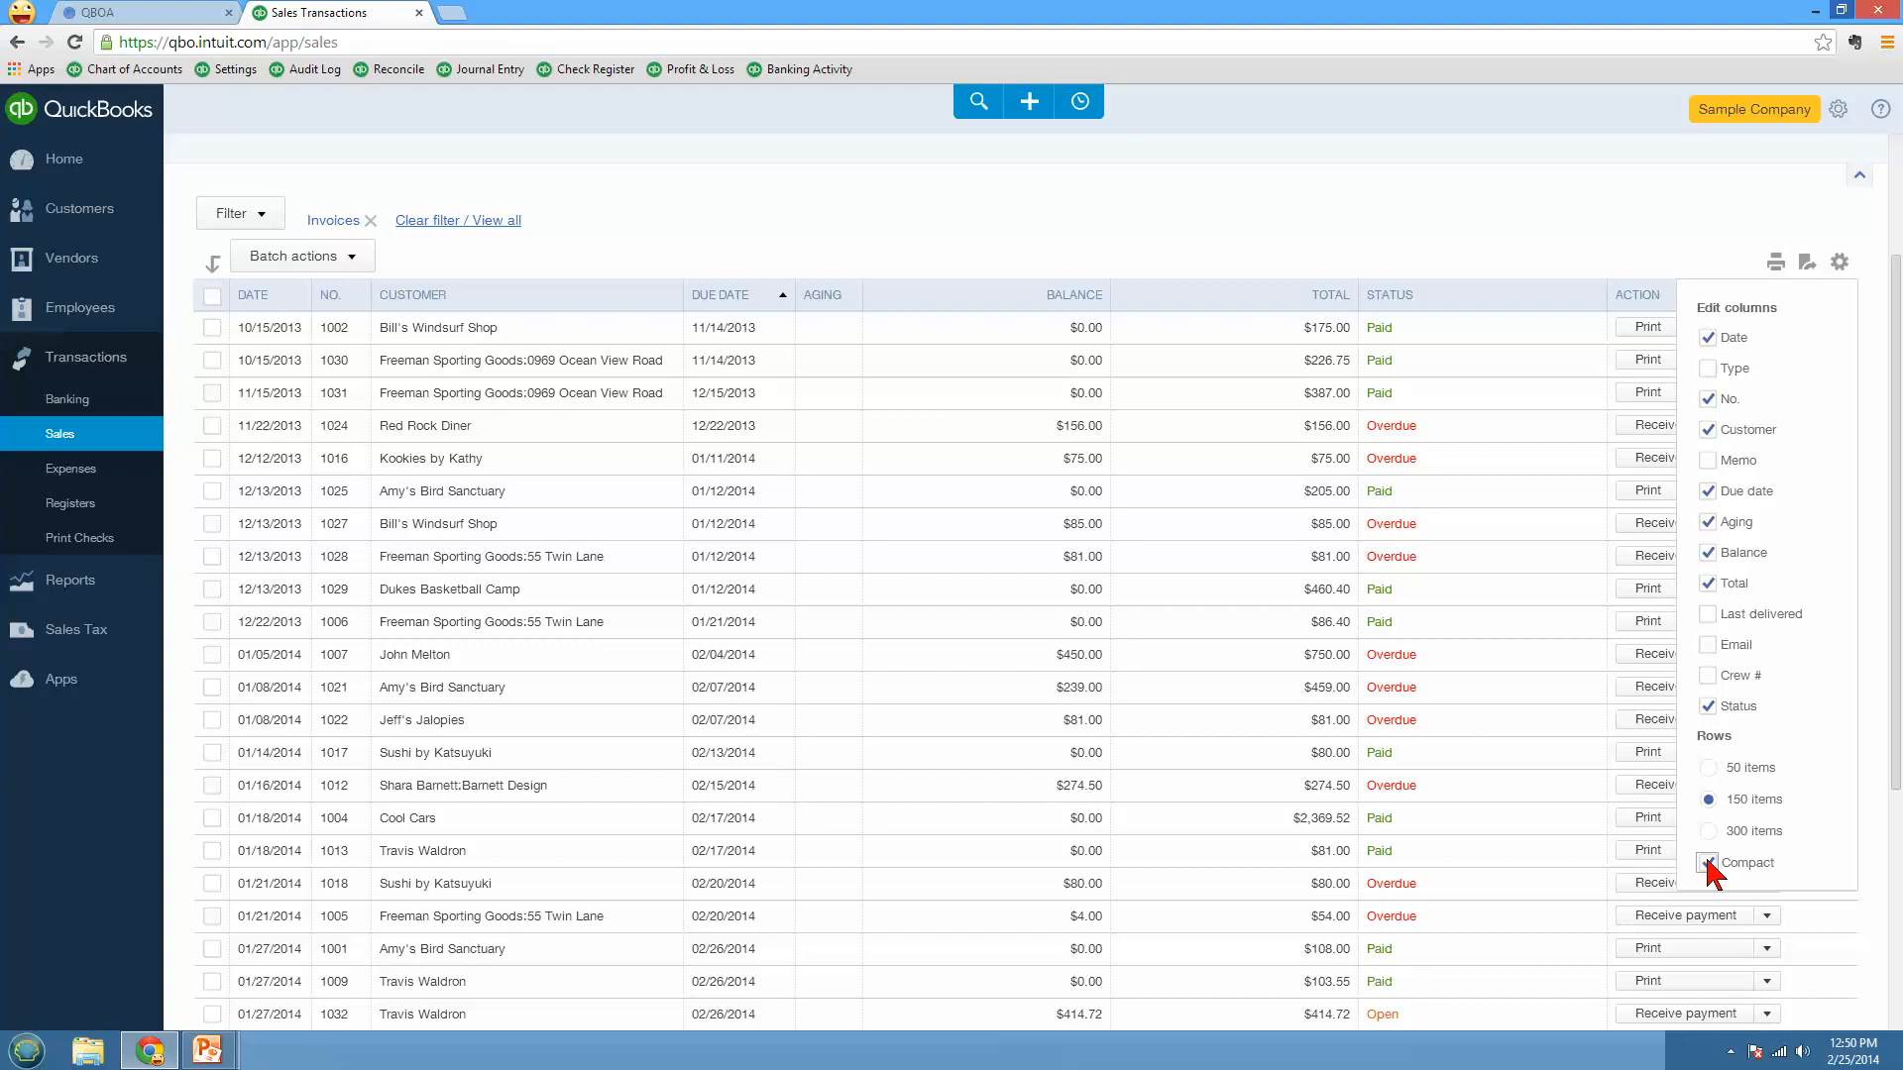
click(1707, 862)
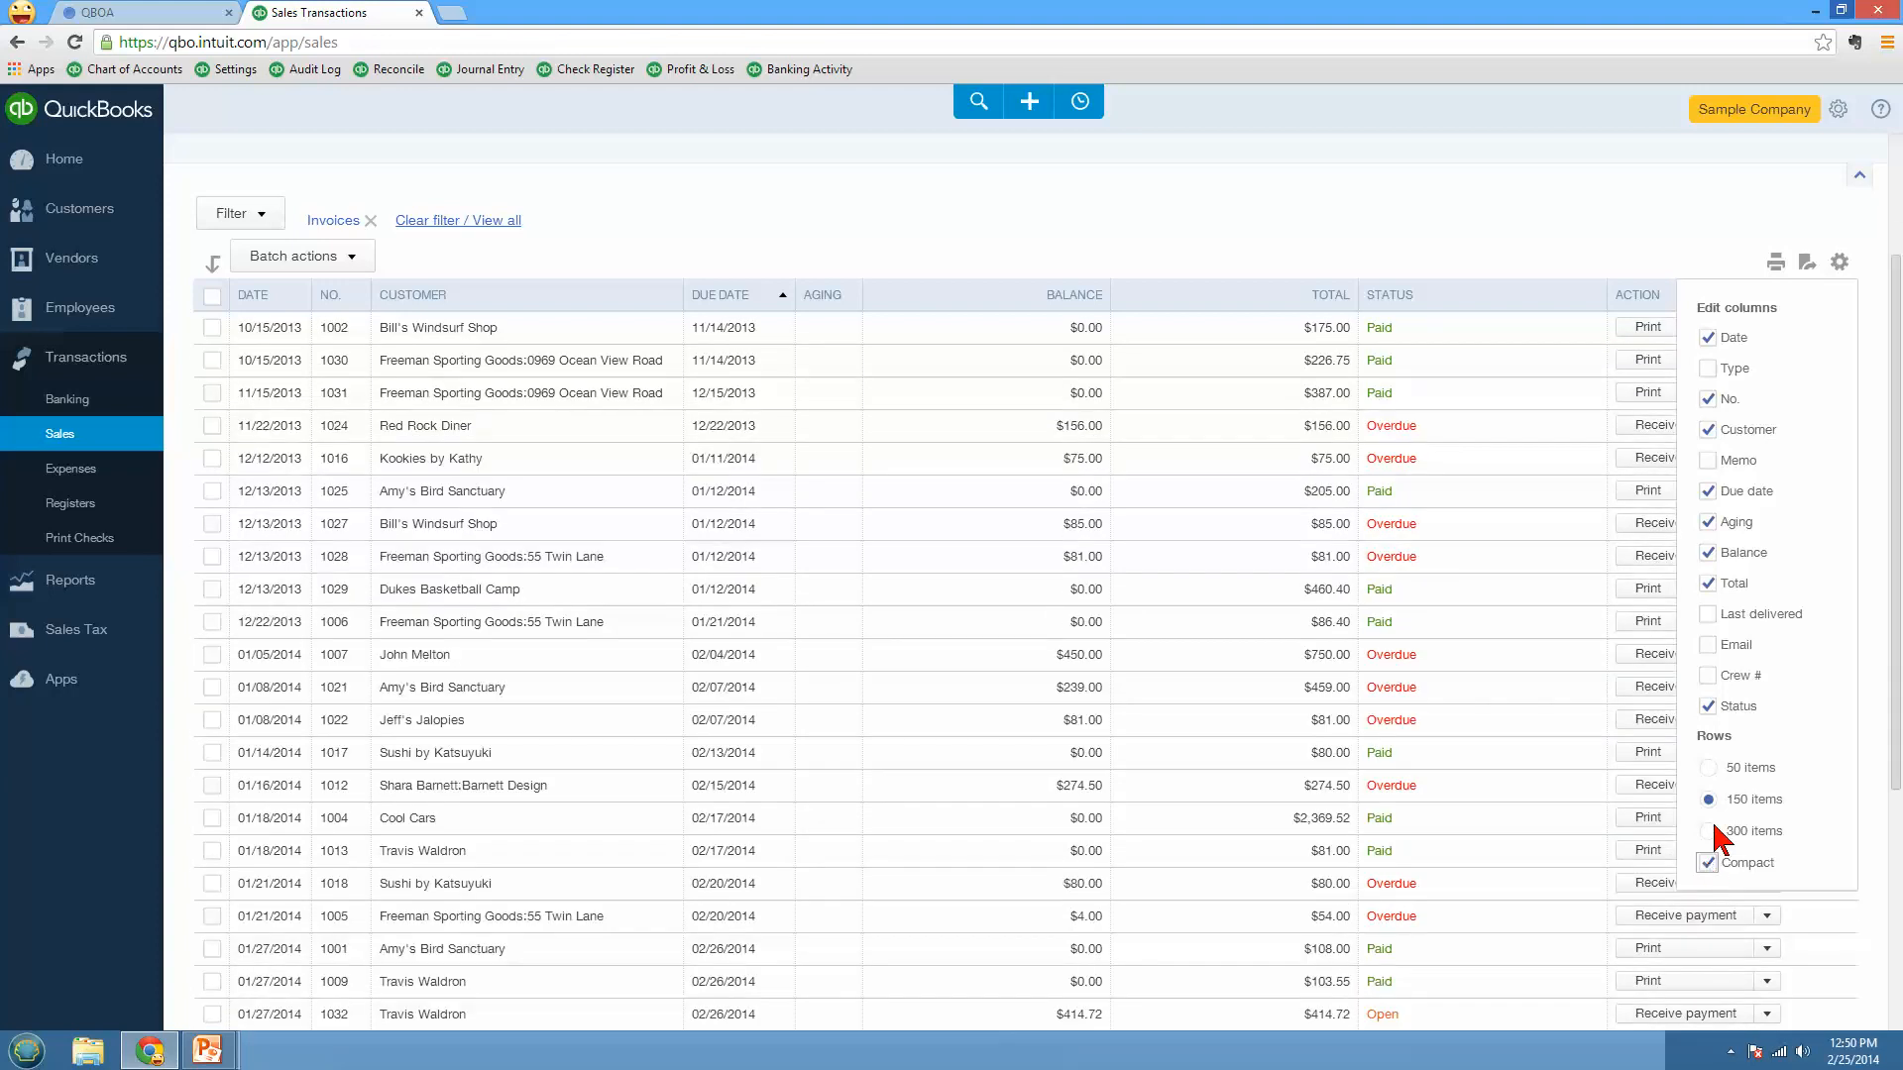
click(194, 452)
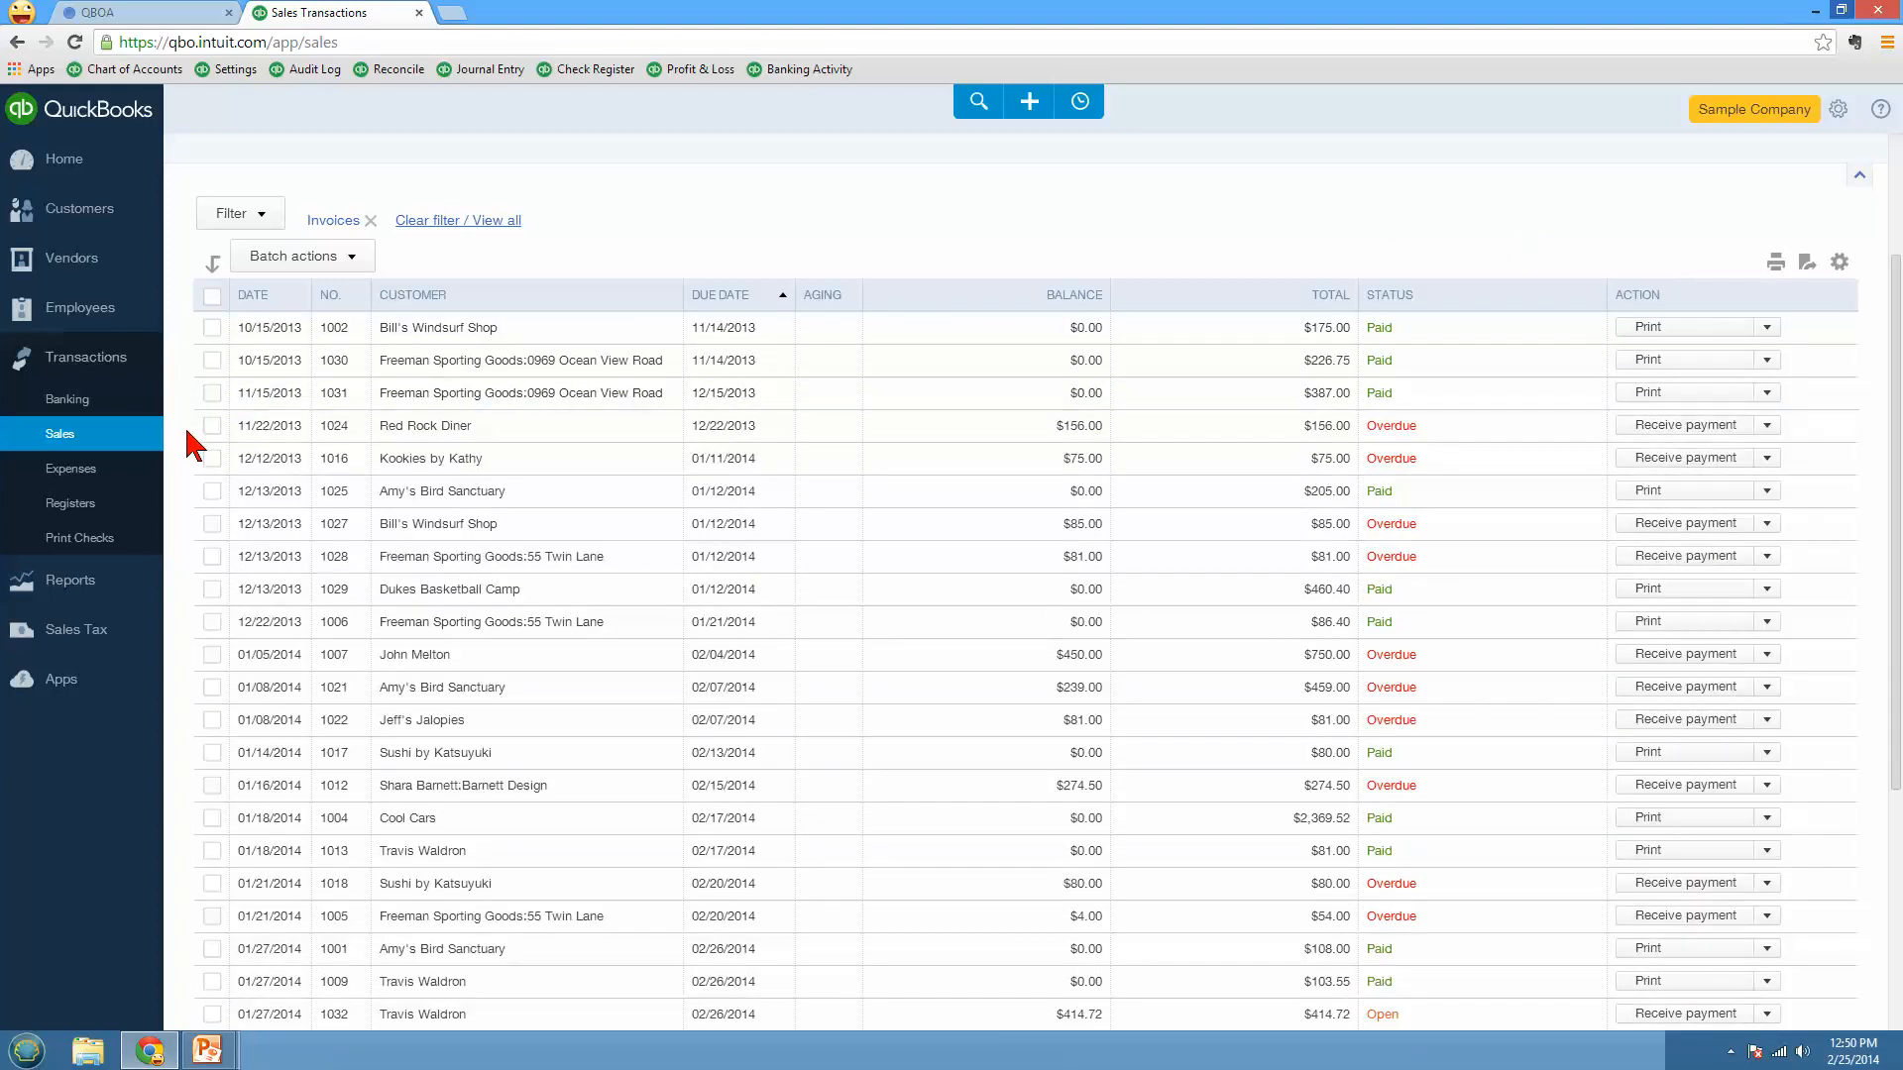
mouse_move(71, 468)
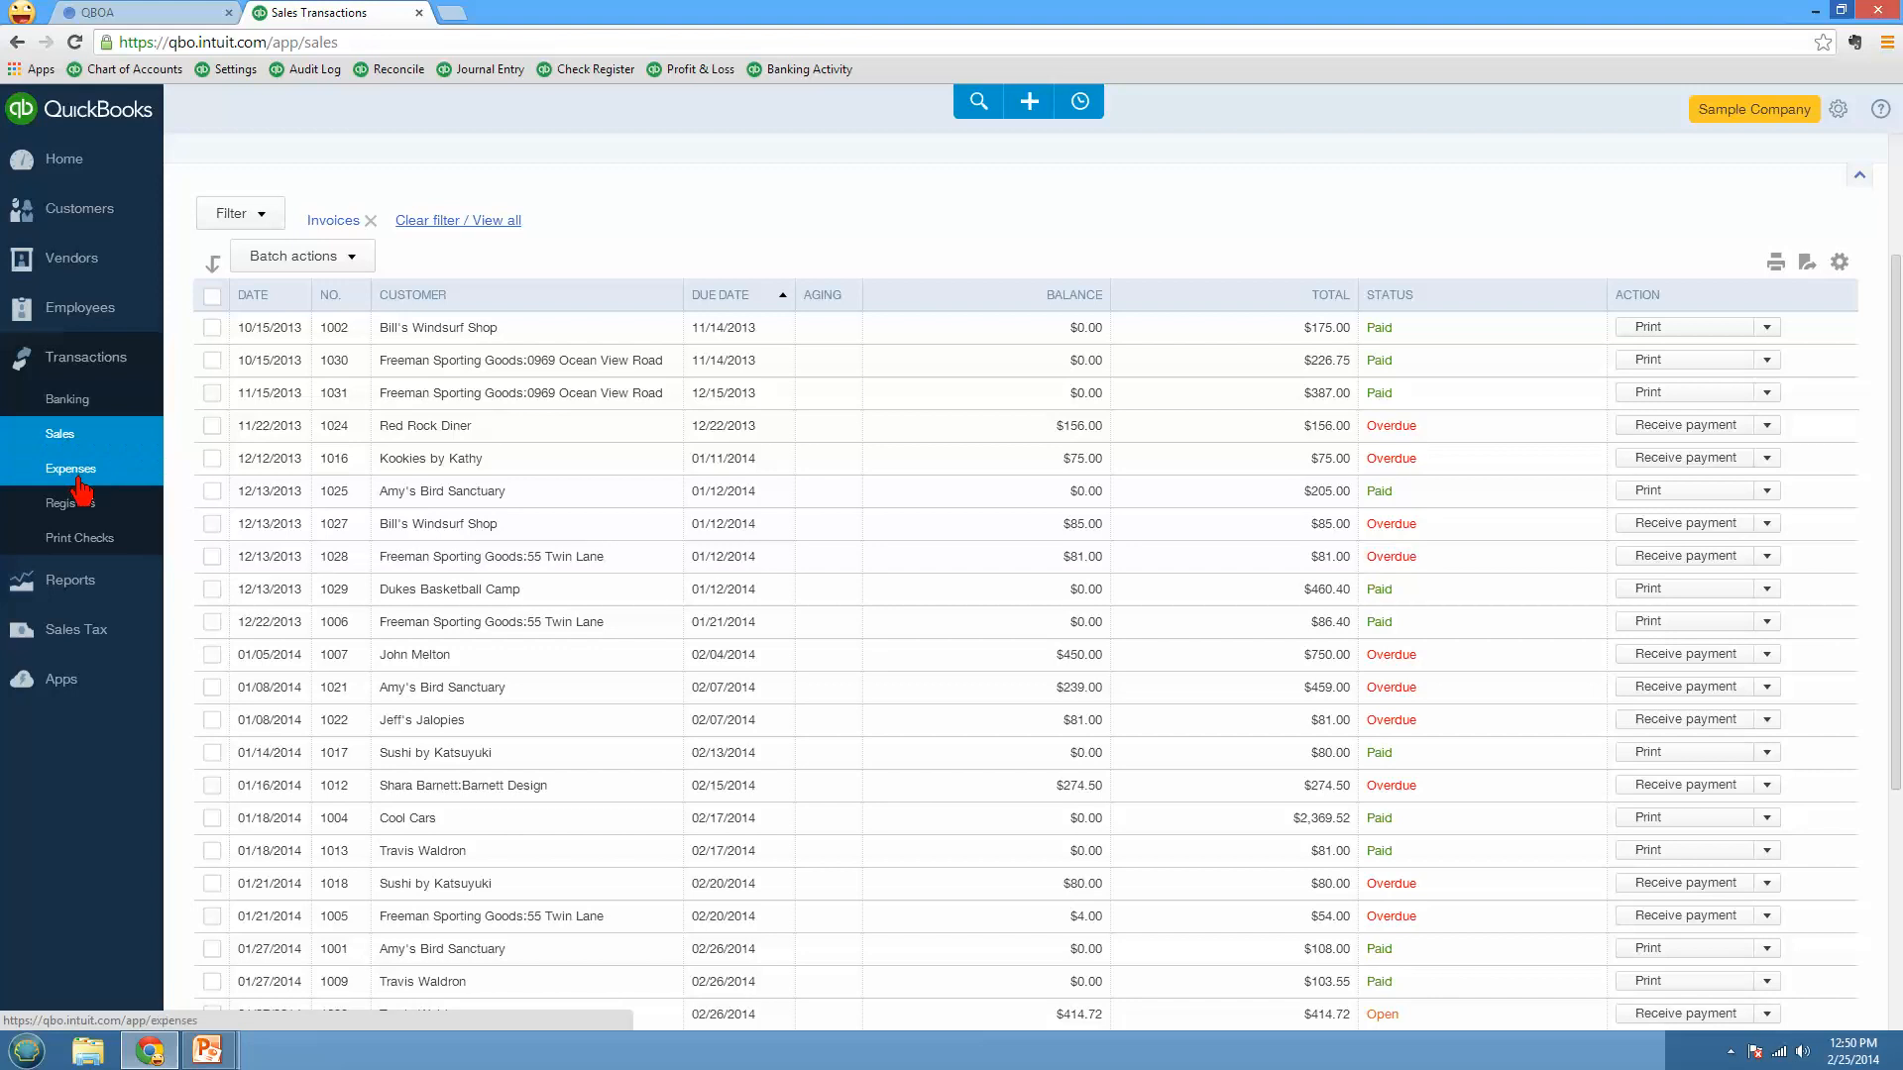
Step: Show the expense transactions list, then head to the account registers
click(71, 467)
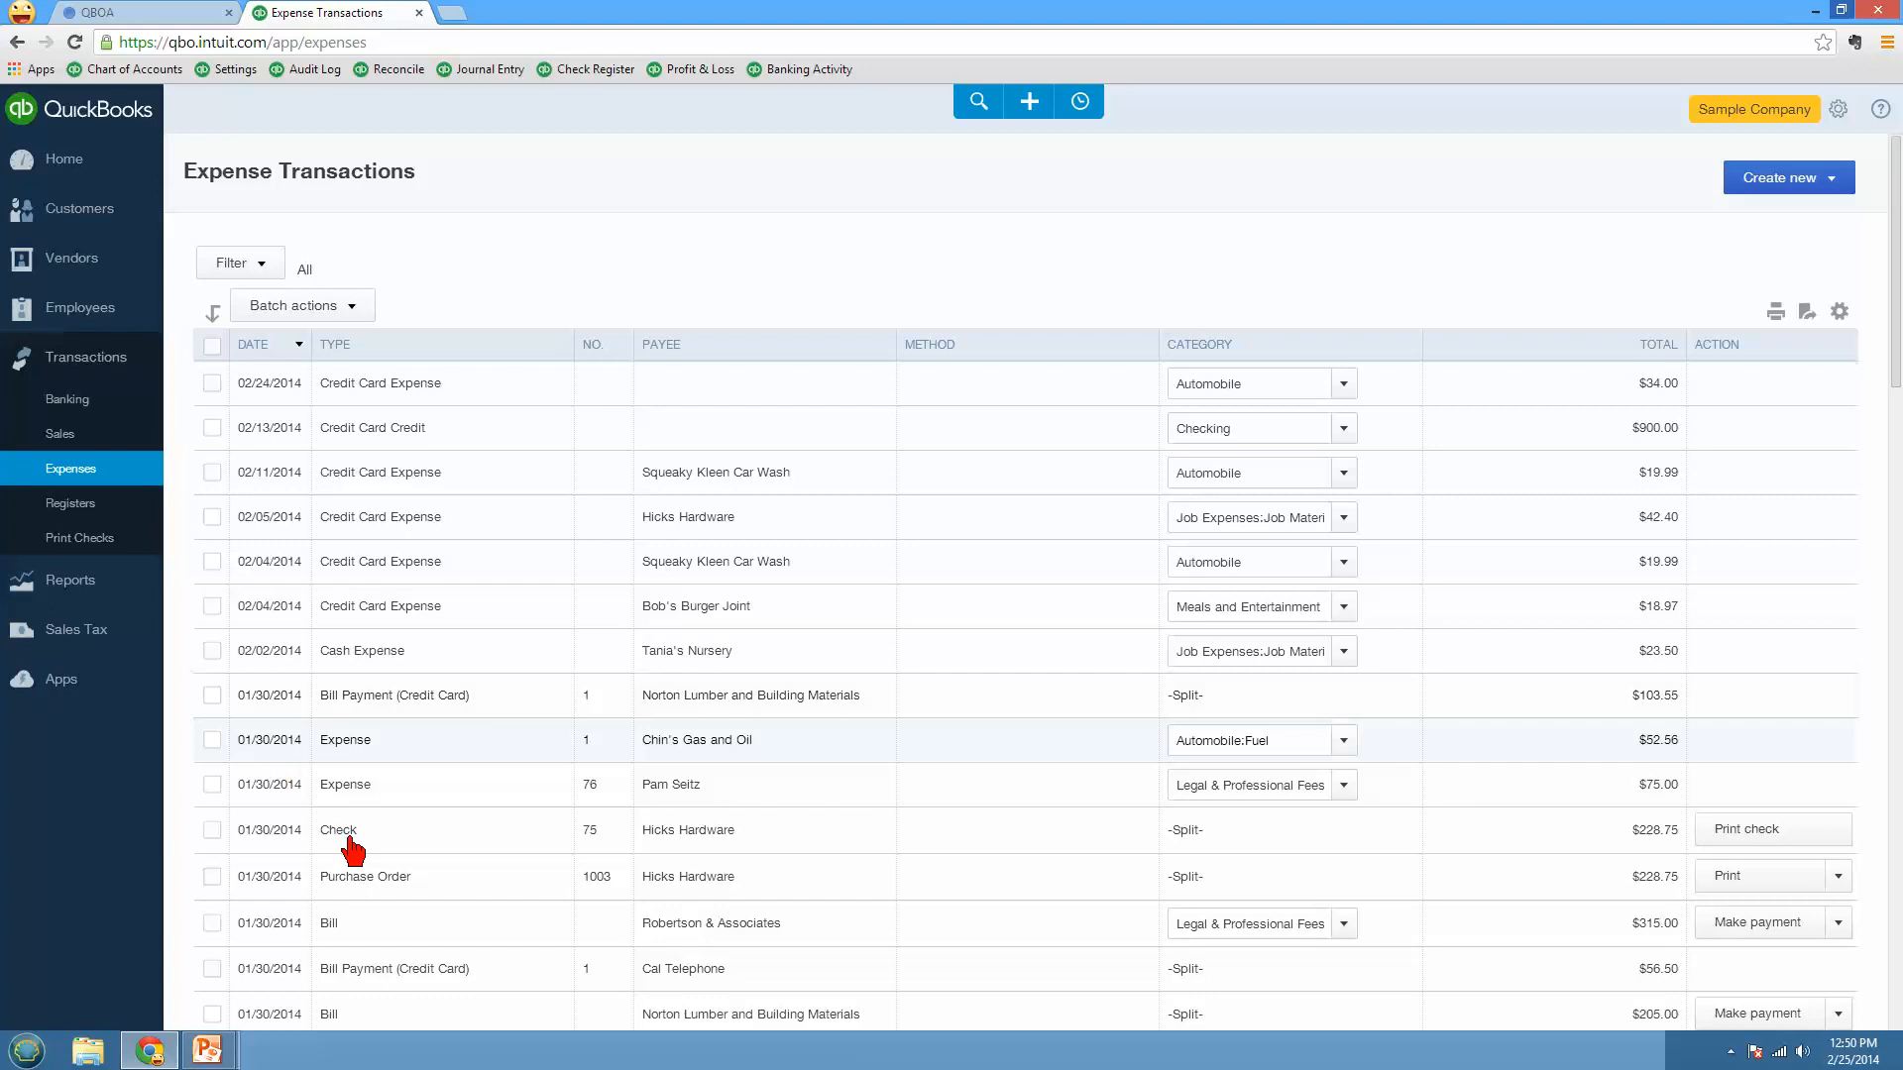
mouse_move(373, 886)
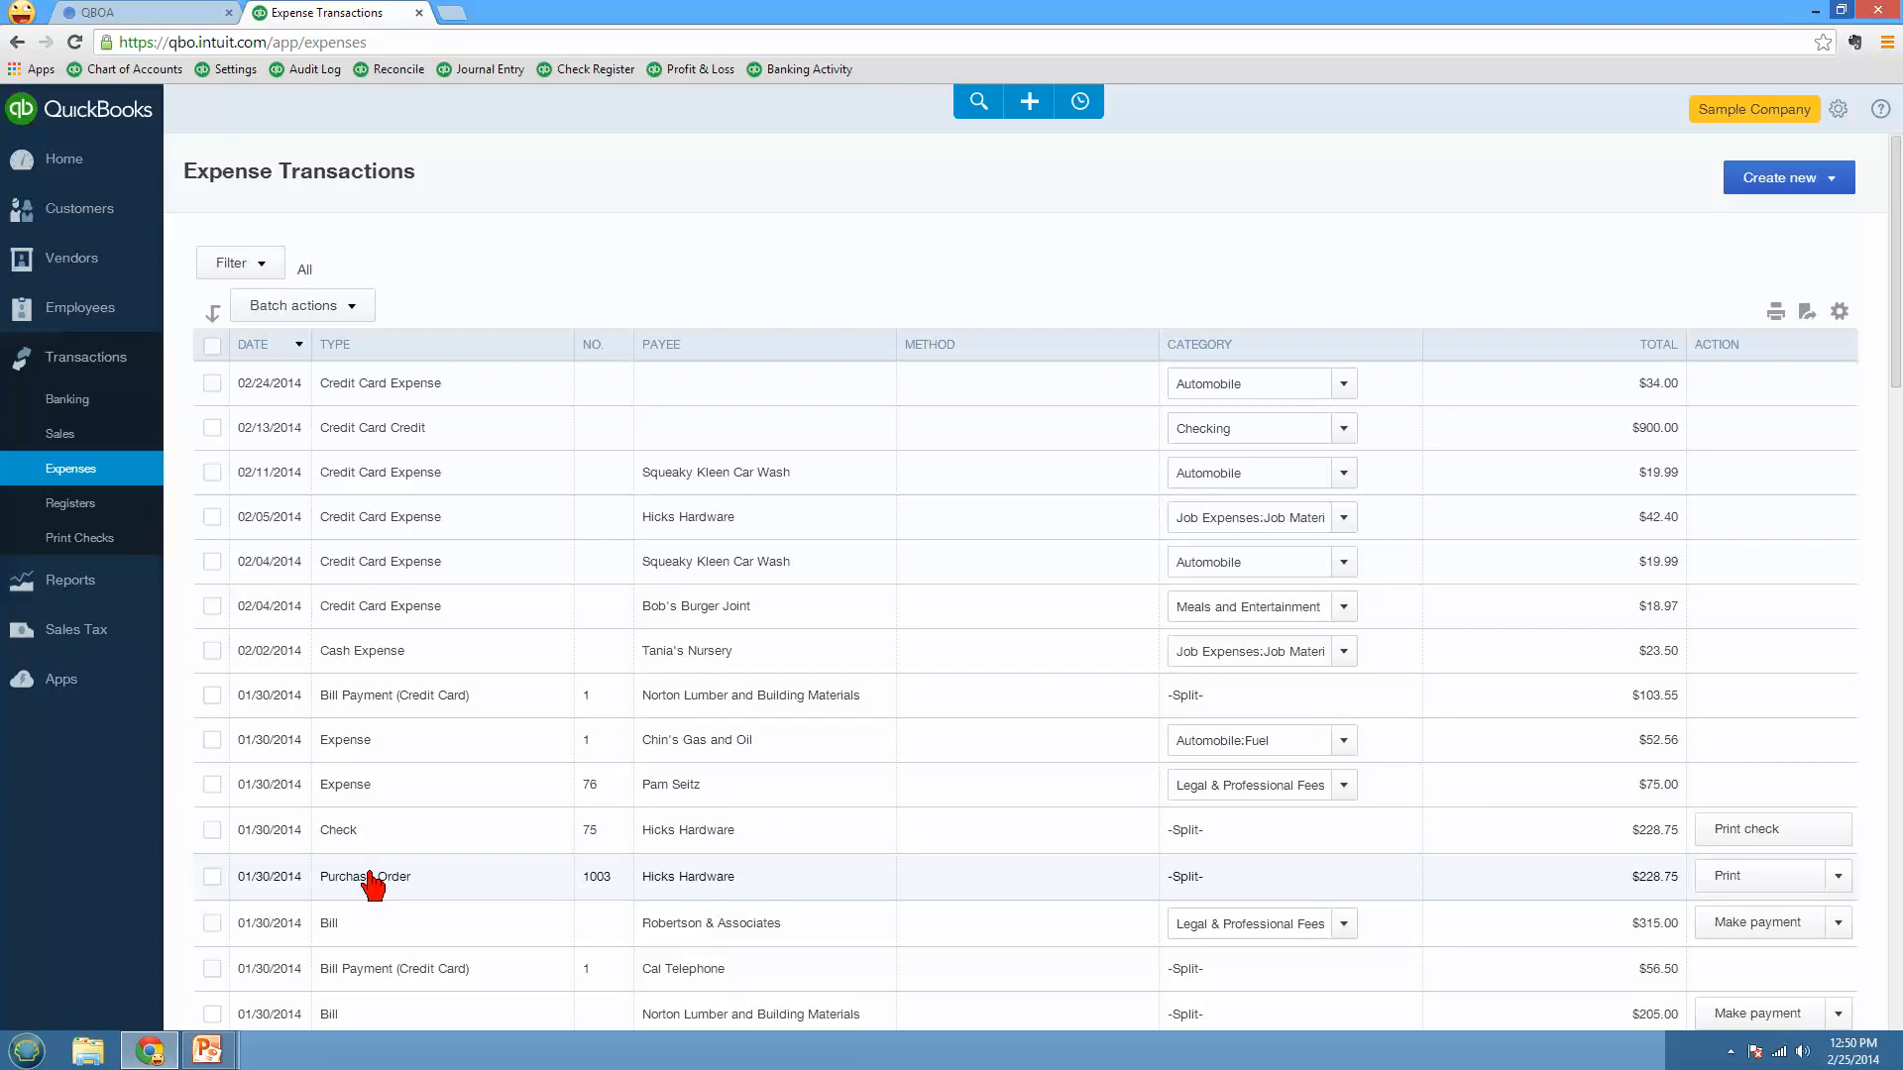
click(71, 504)
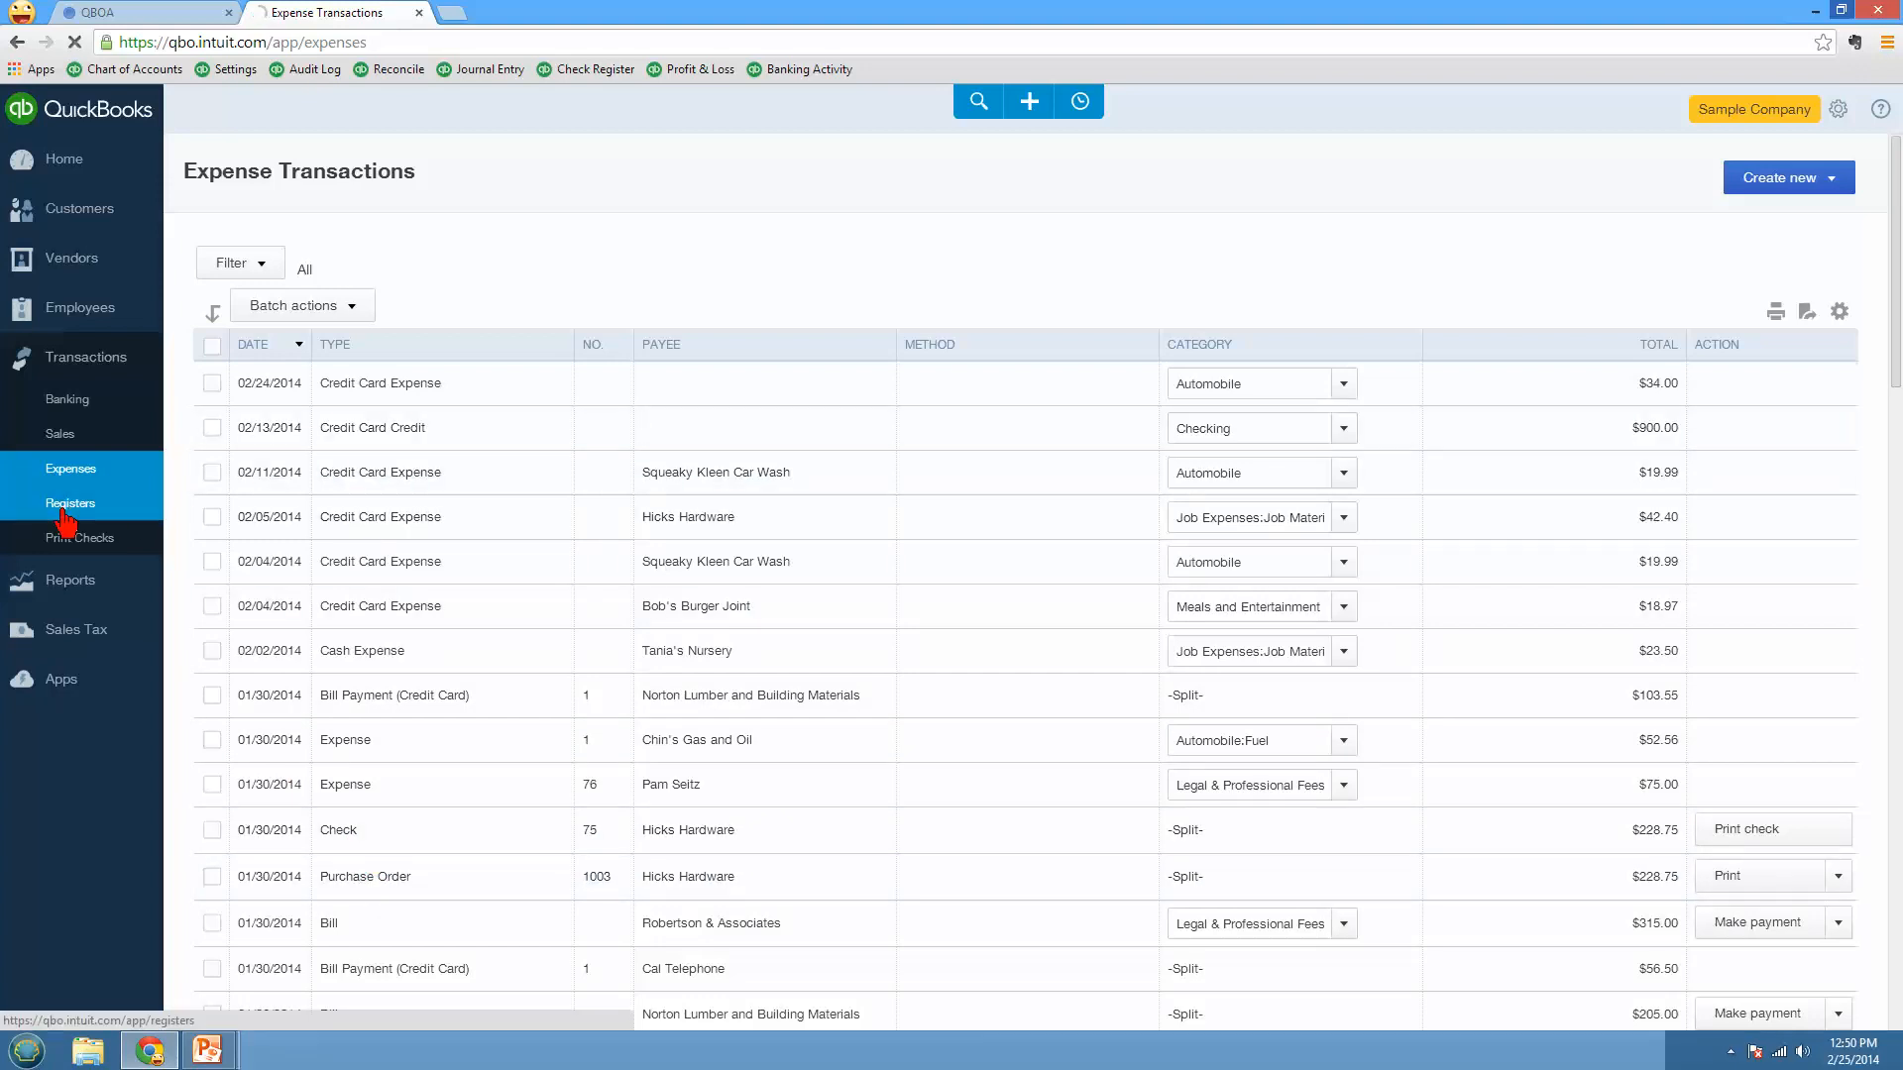
Step: Browse the registers list, open one account's register, then go to the Reports overview
click(71, 503)
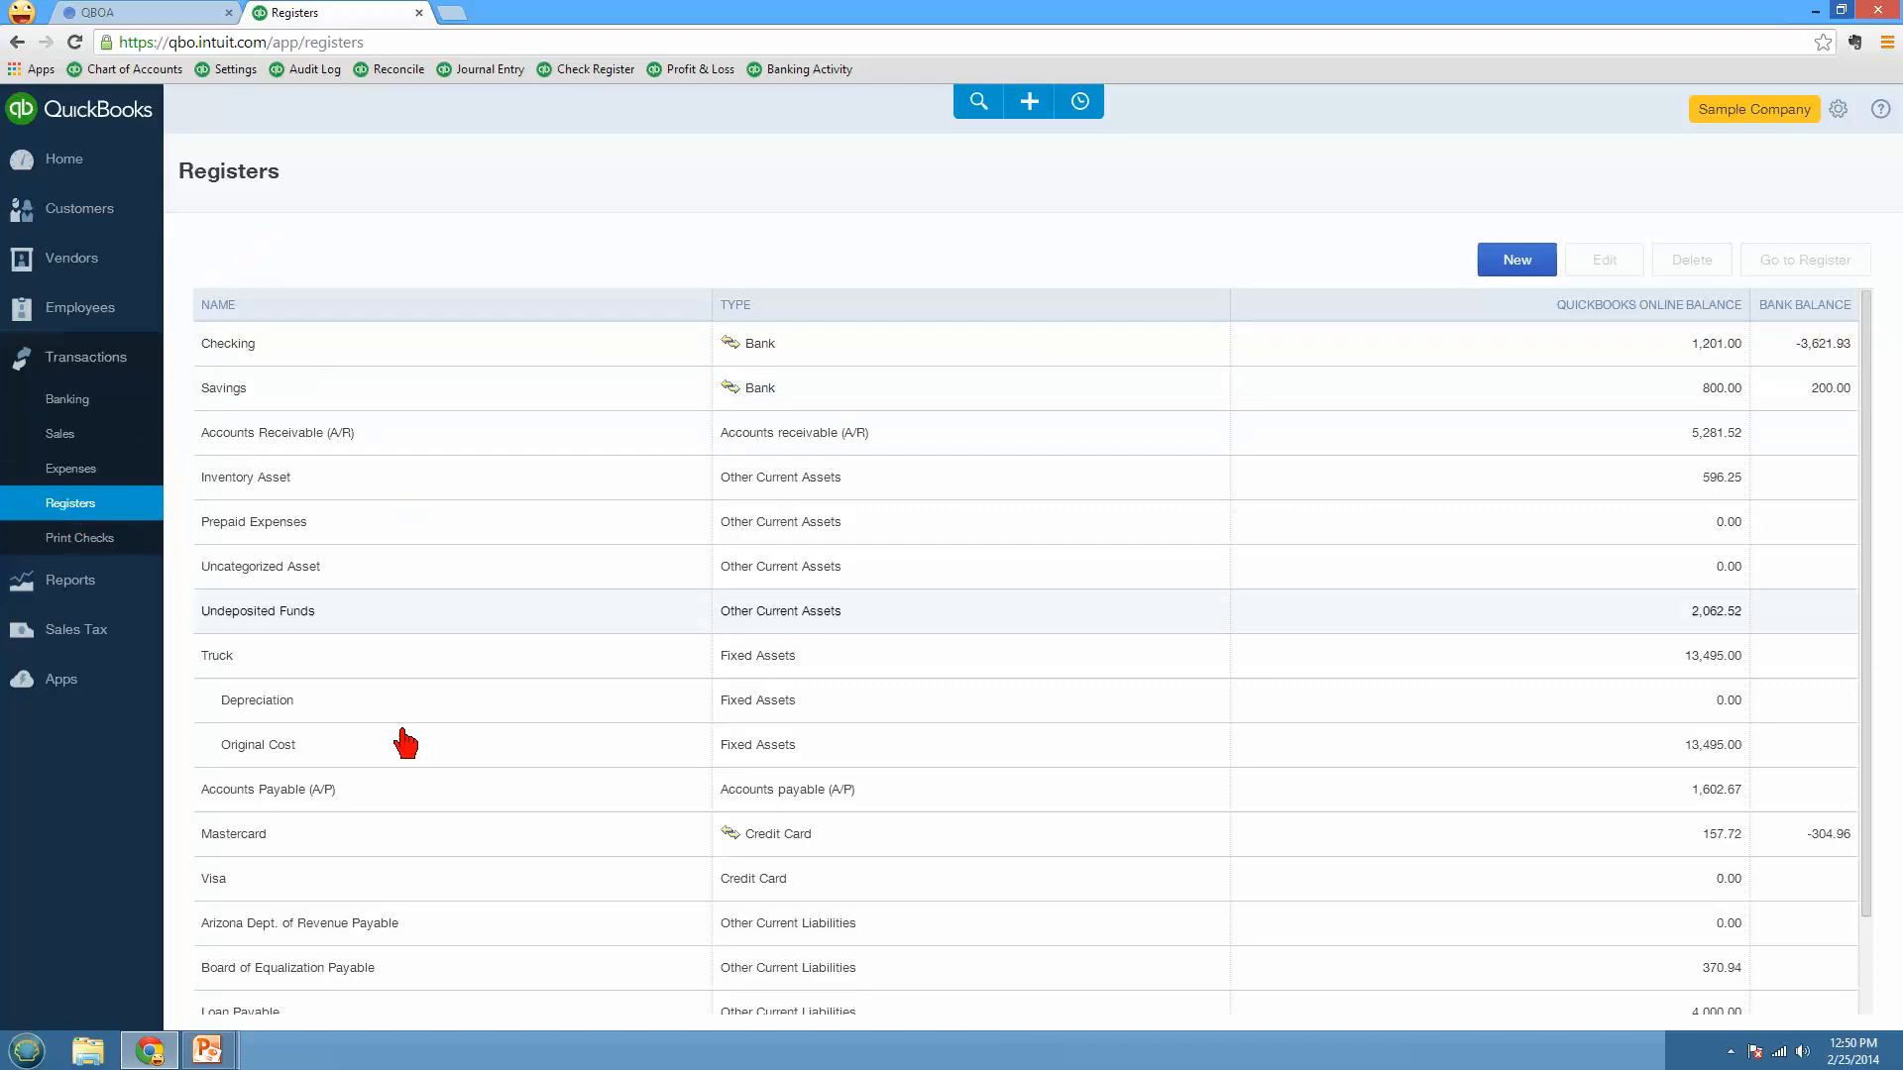
double_click(258, 746)
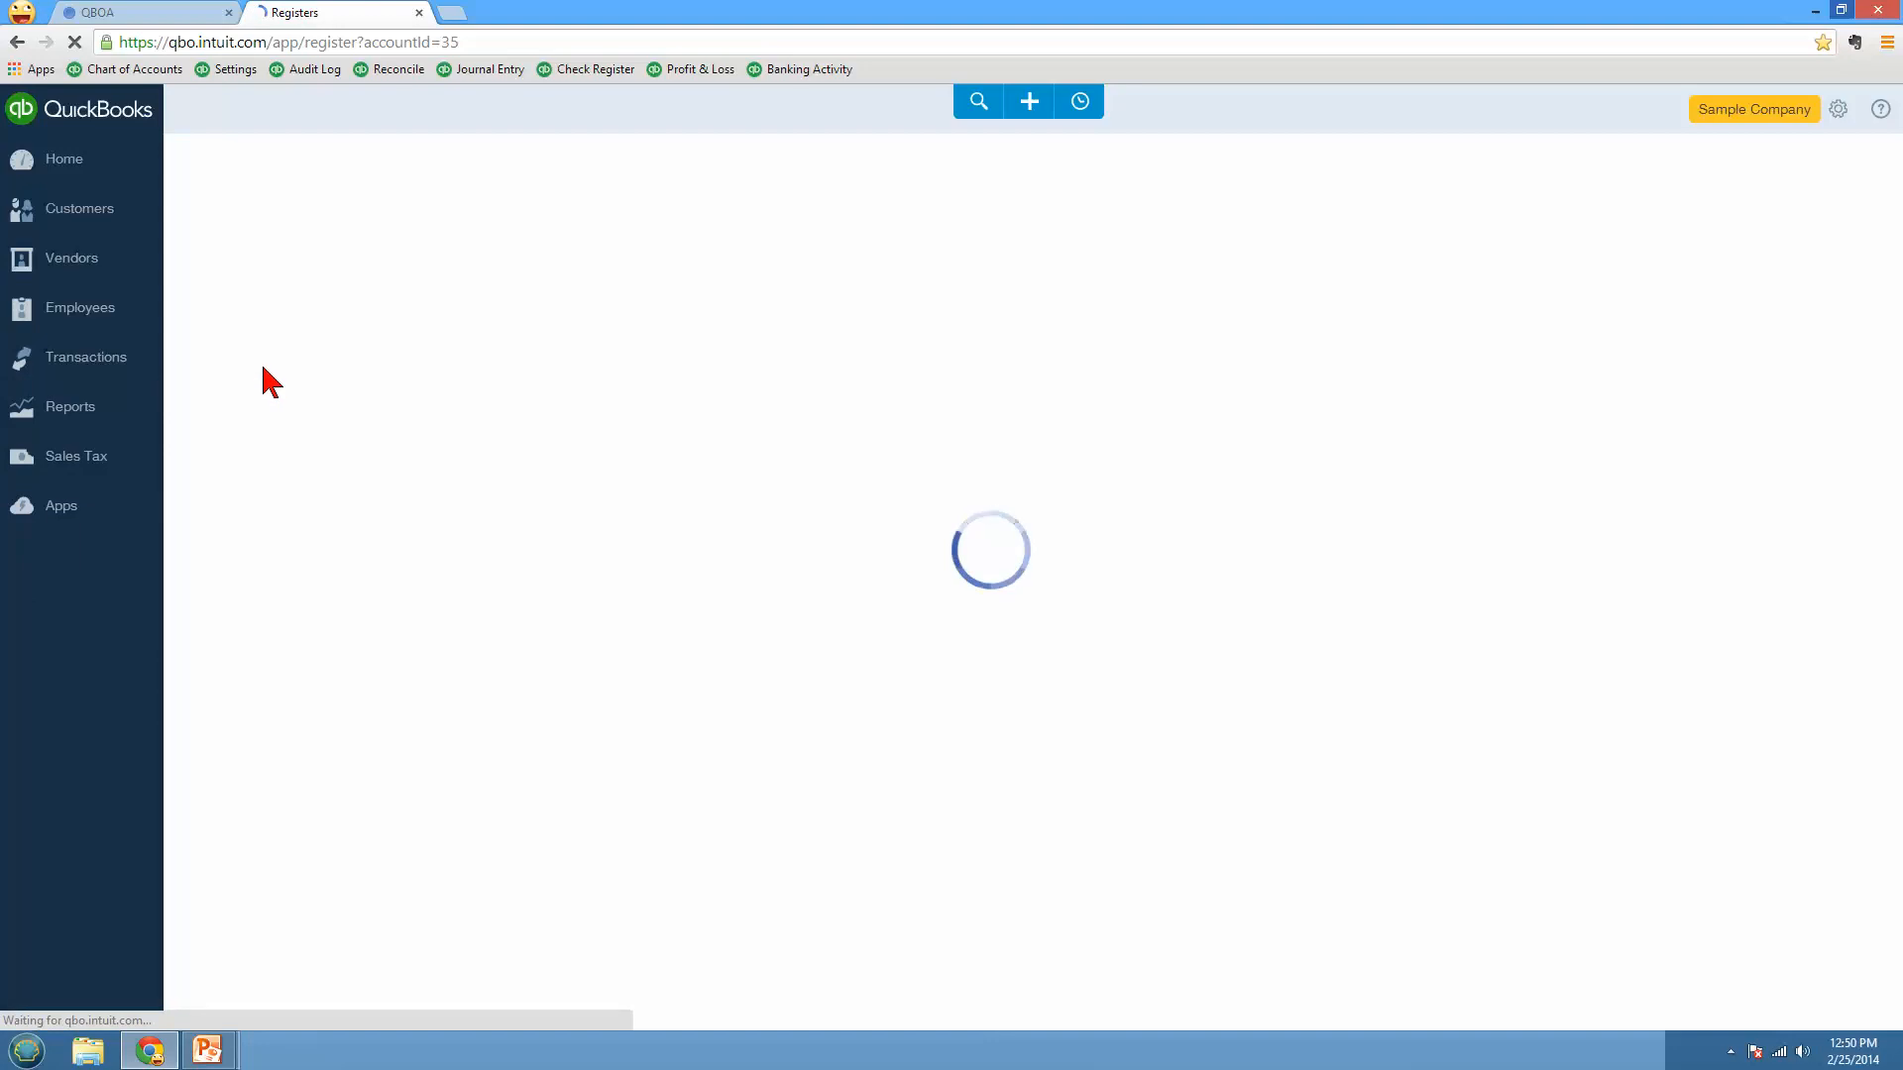
click(71, 406)
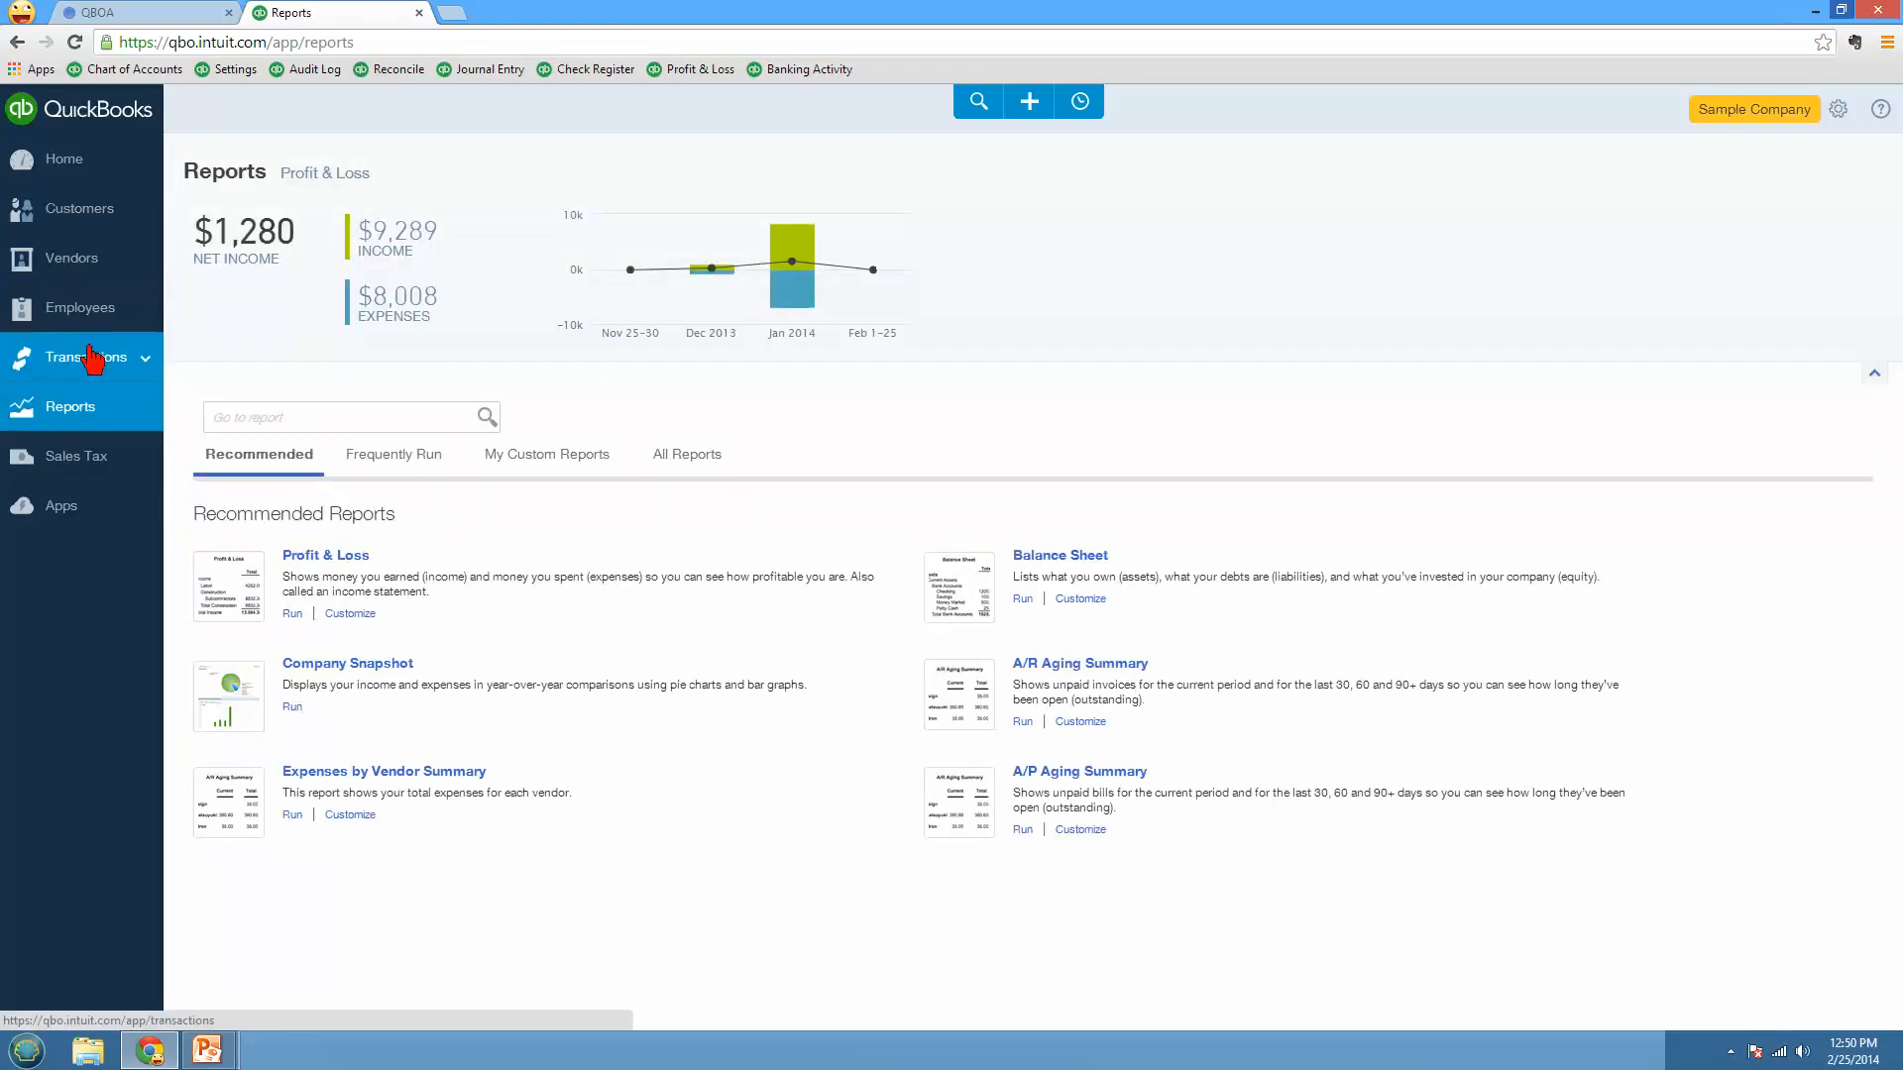
Step: Expand Transactions, then show All Reports categories on the Reports page
click(84, 356)
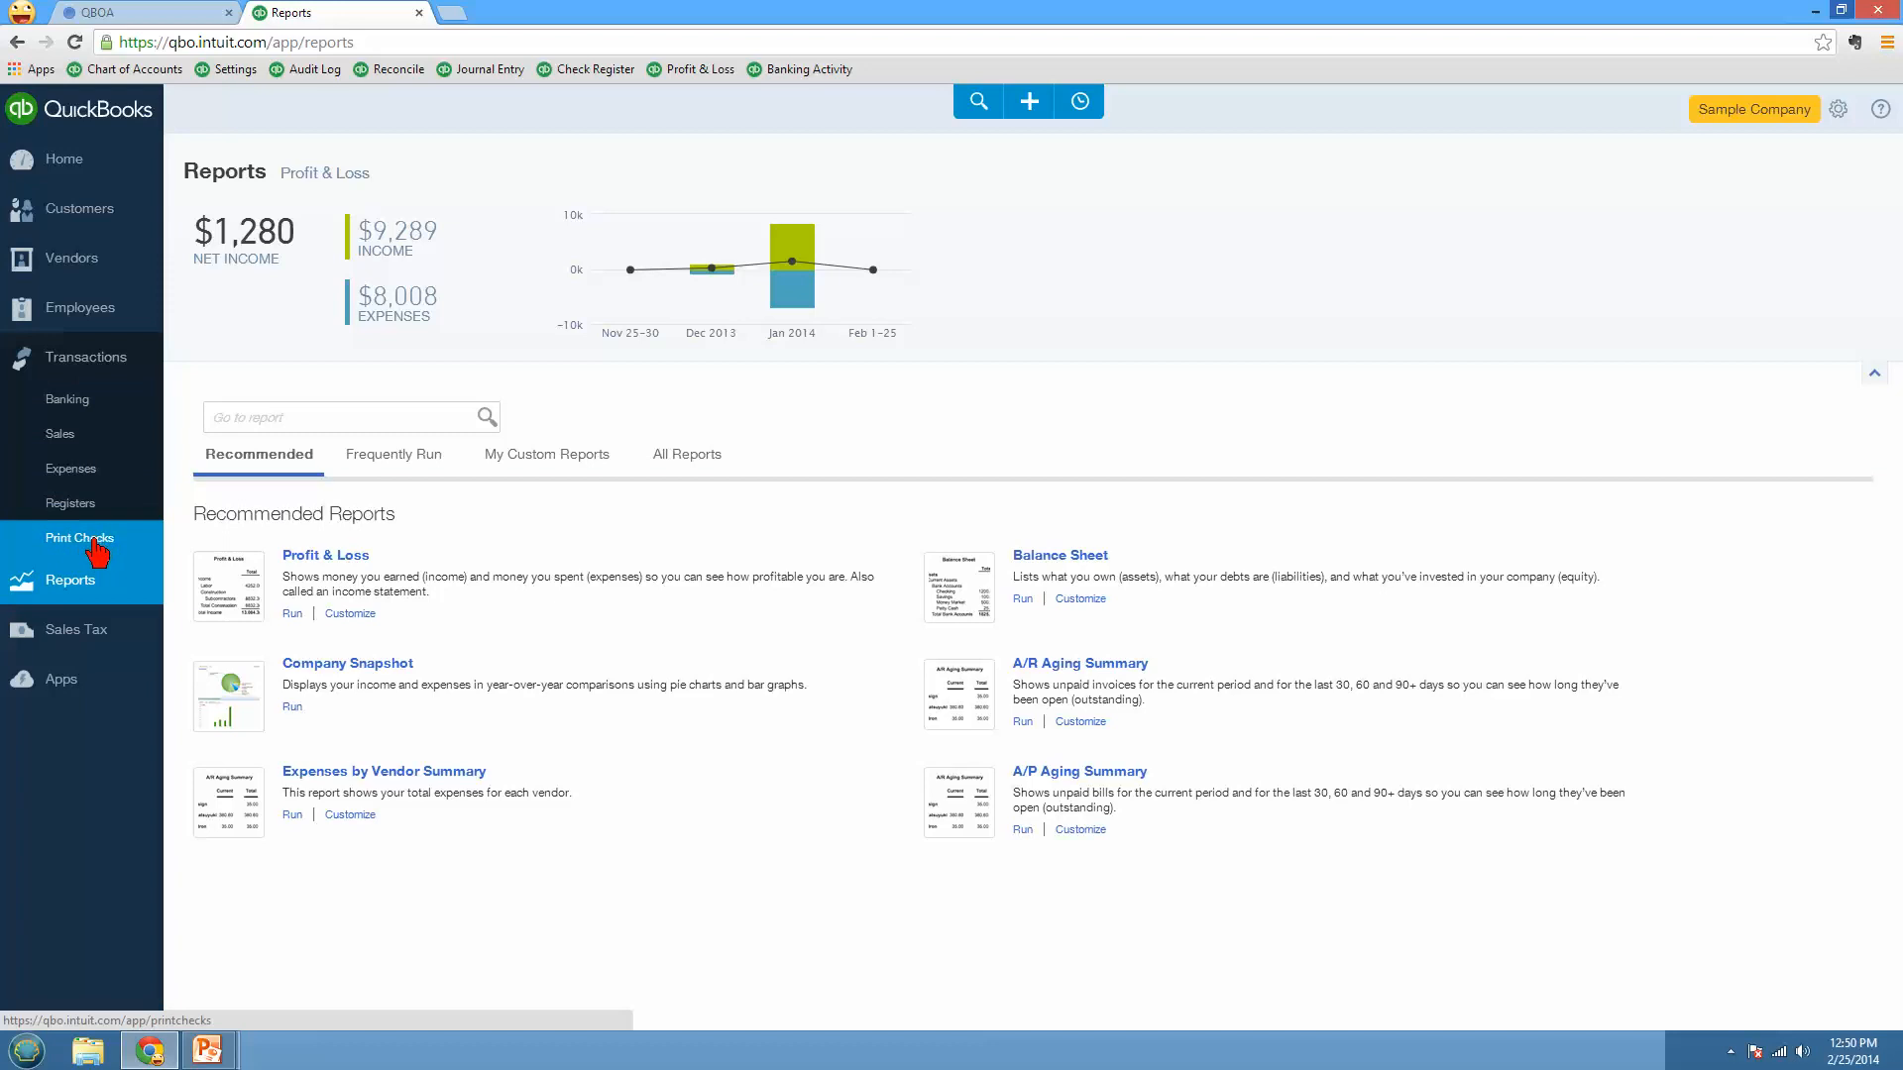
mouse_move(89, 594)
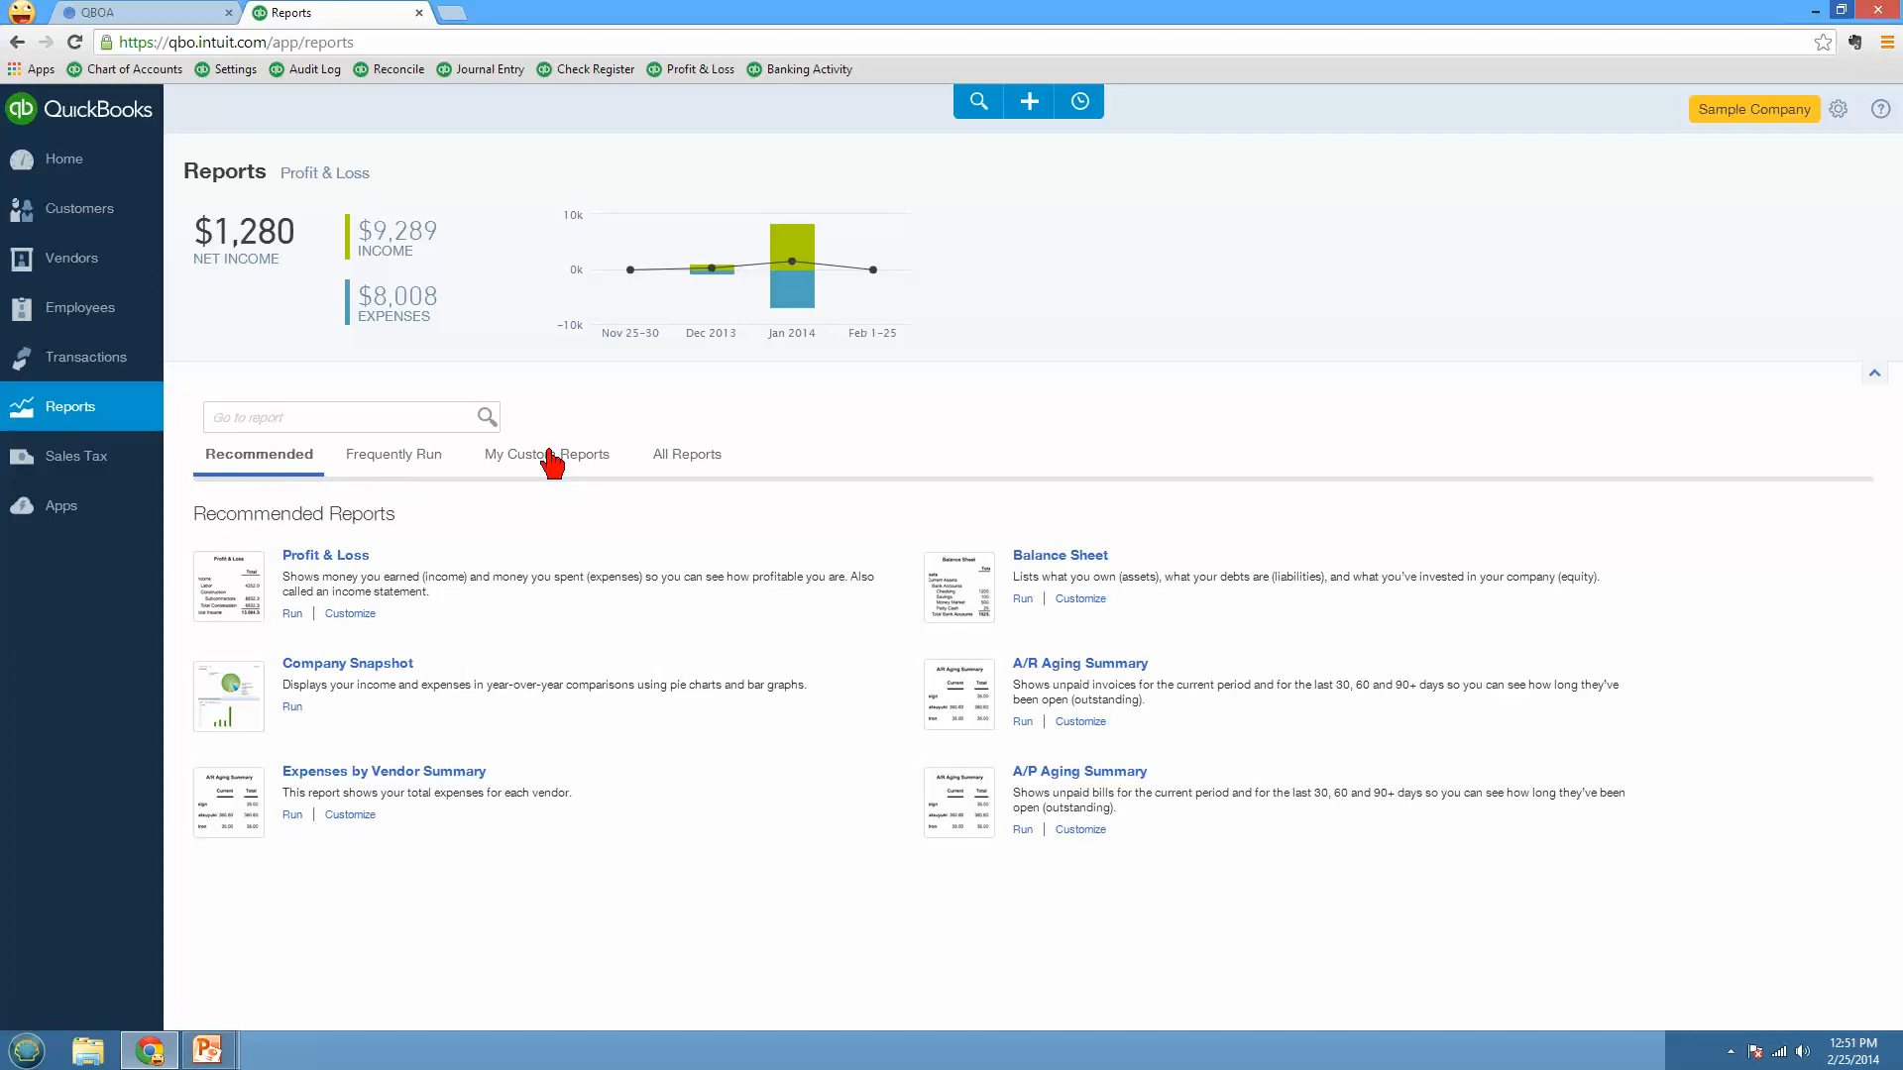
mouse_move(537, 472)
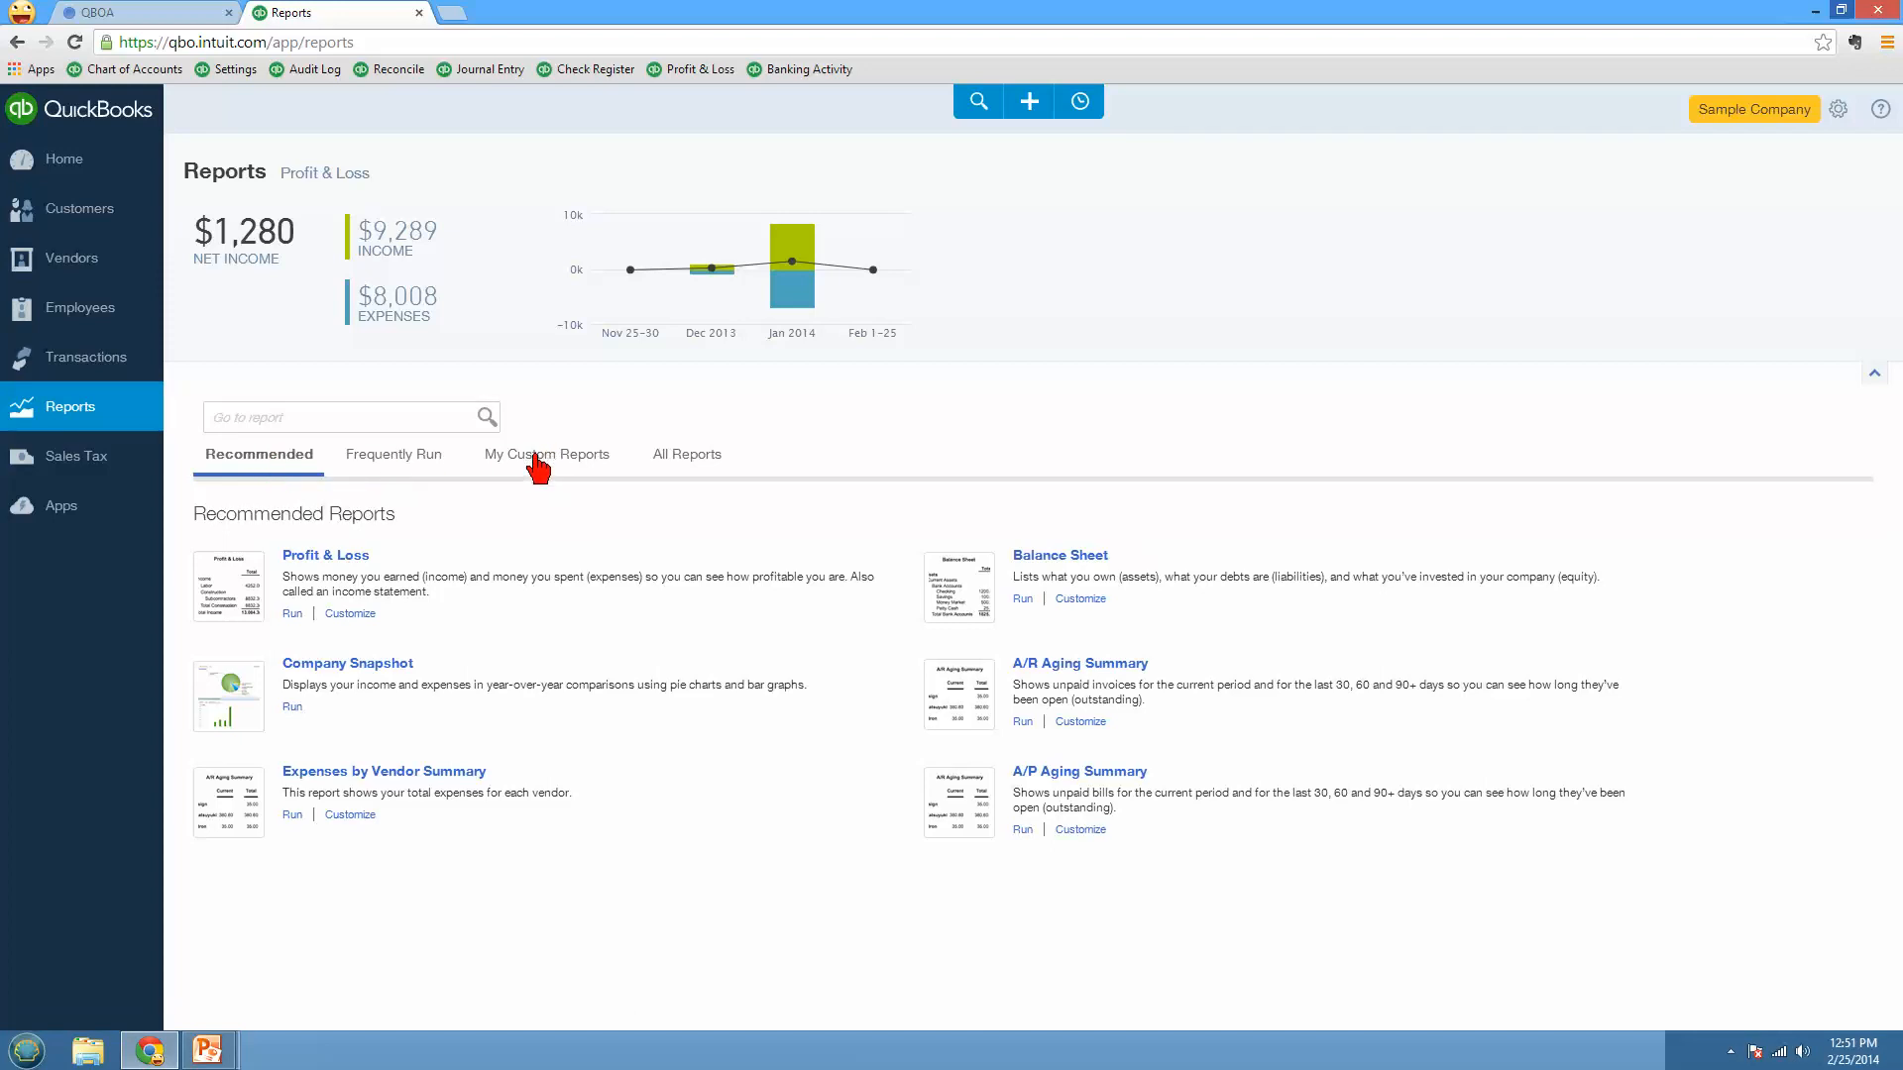
mouse_move(582, 472)
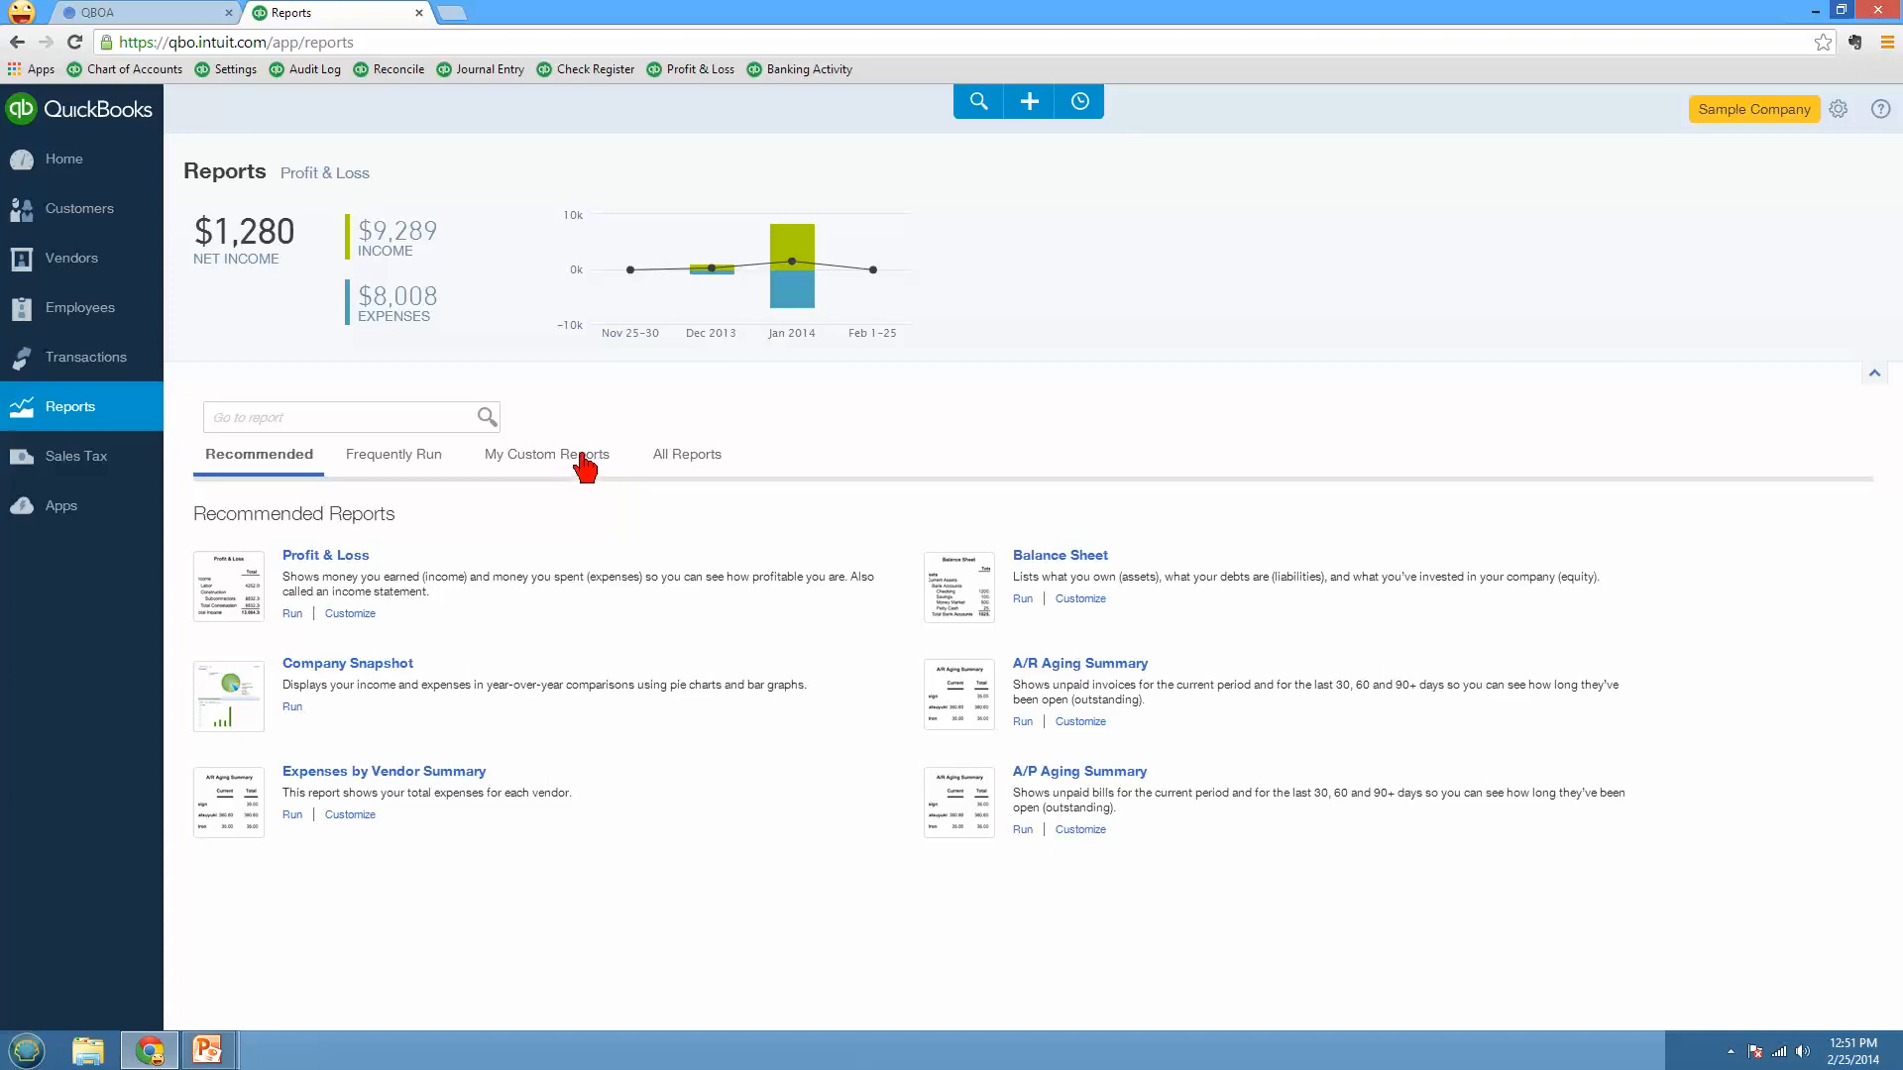
mouse_move(628, 471)
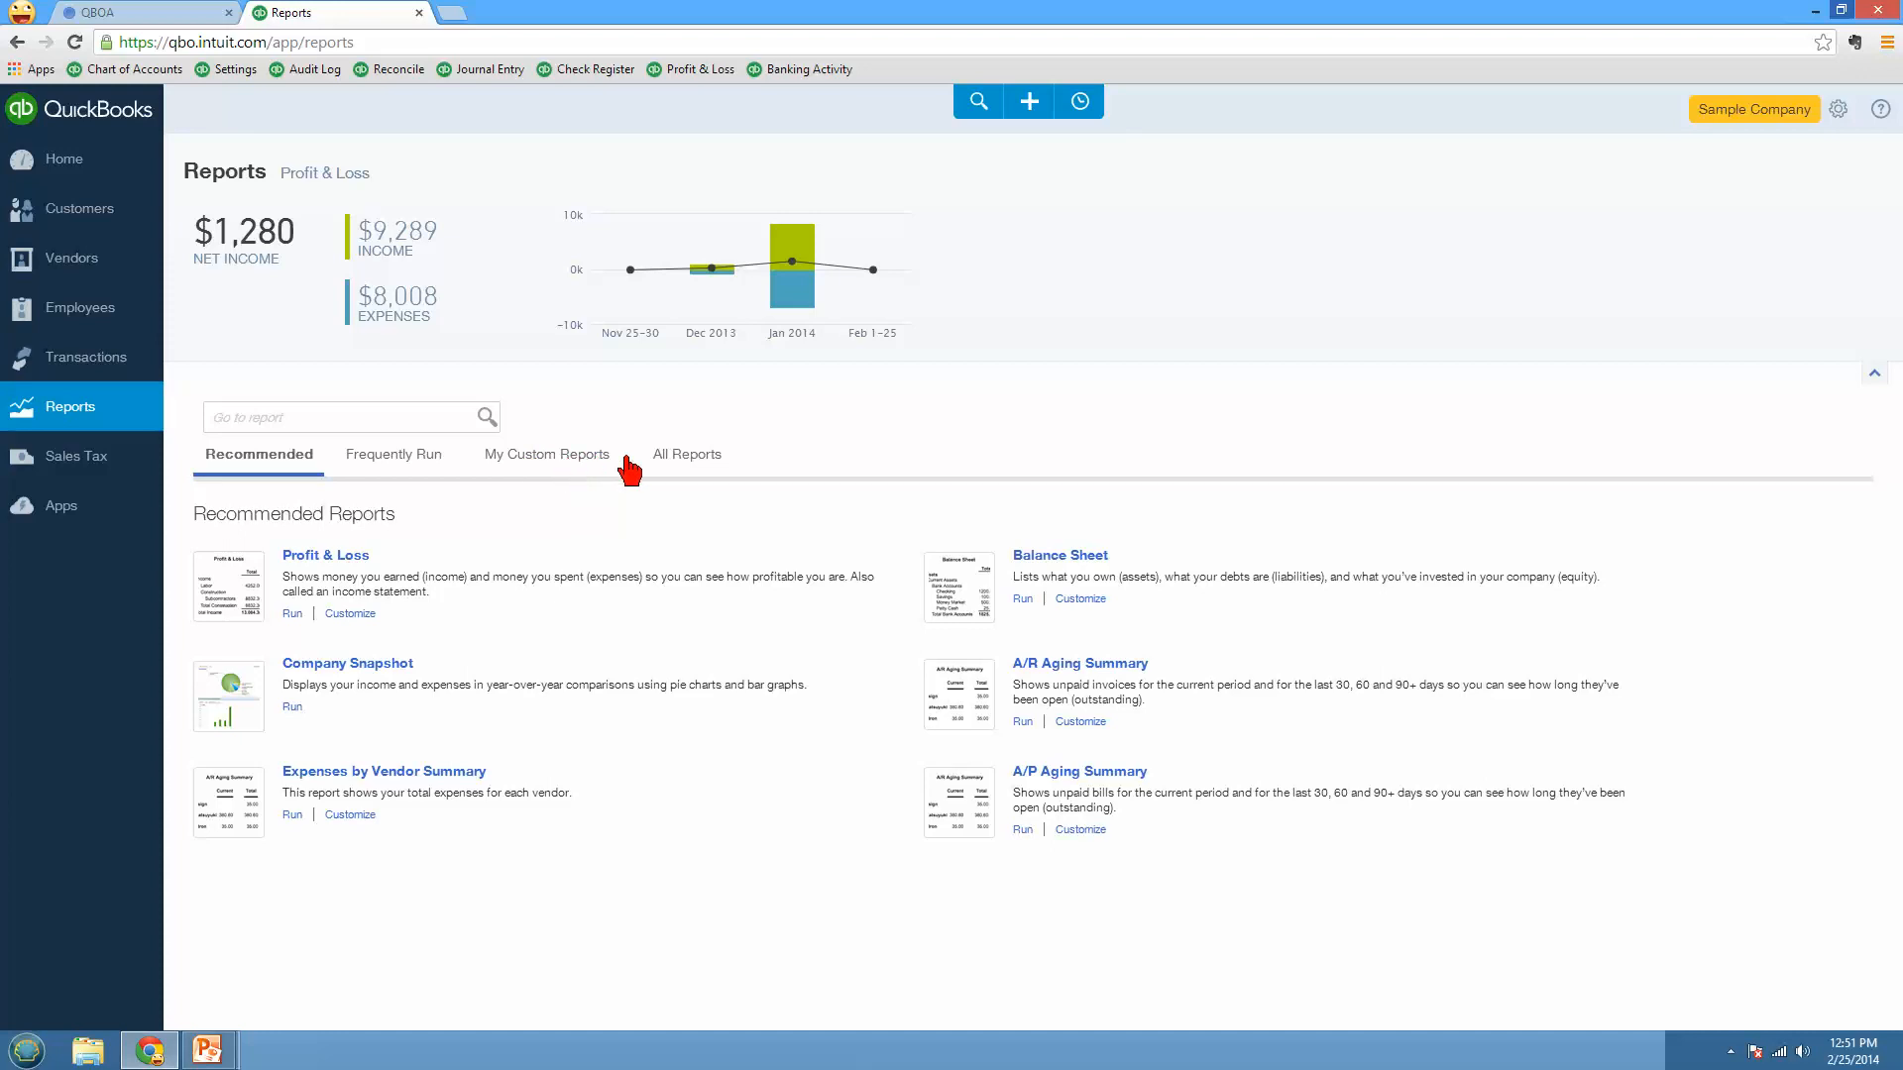
click(685, 454)
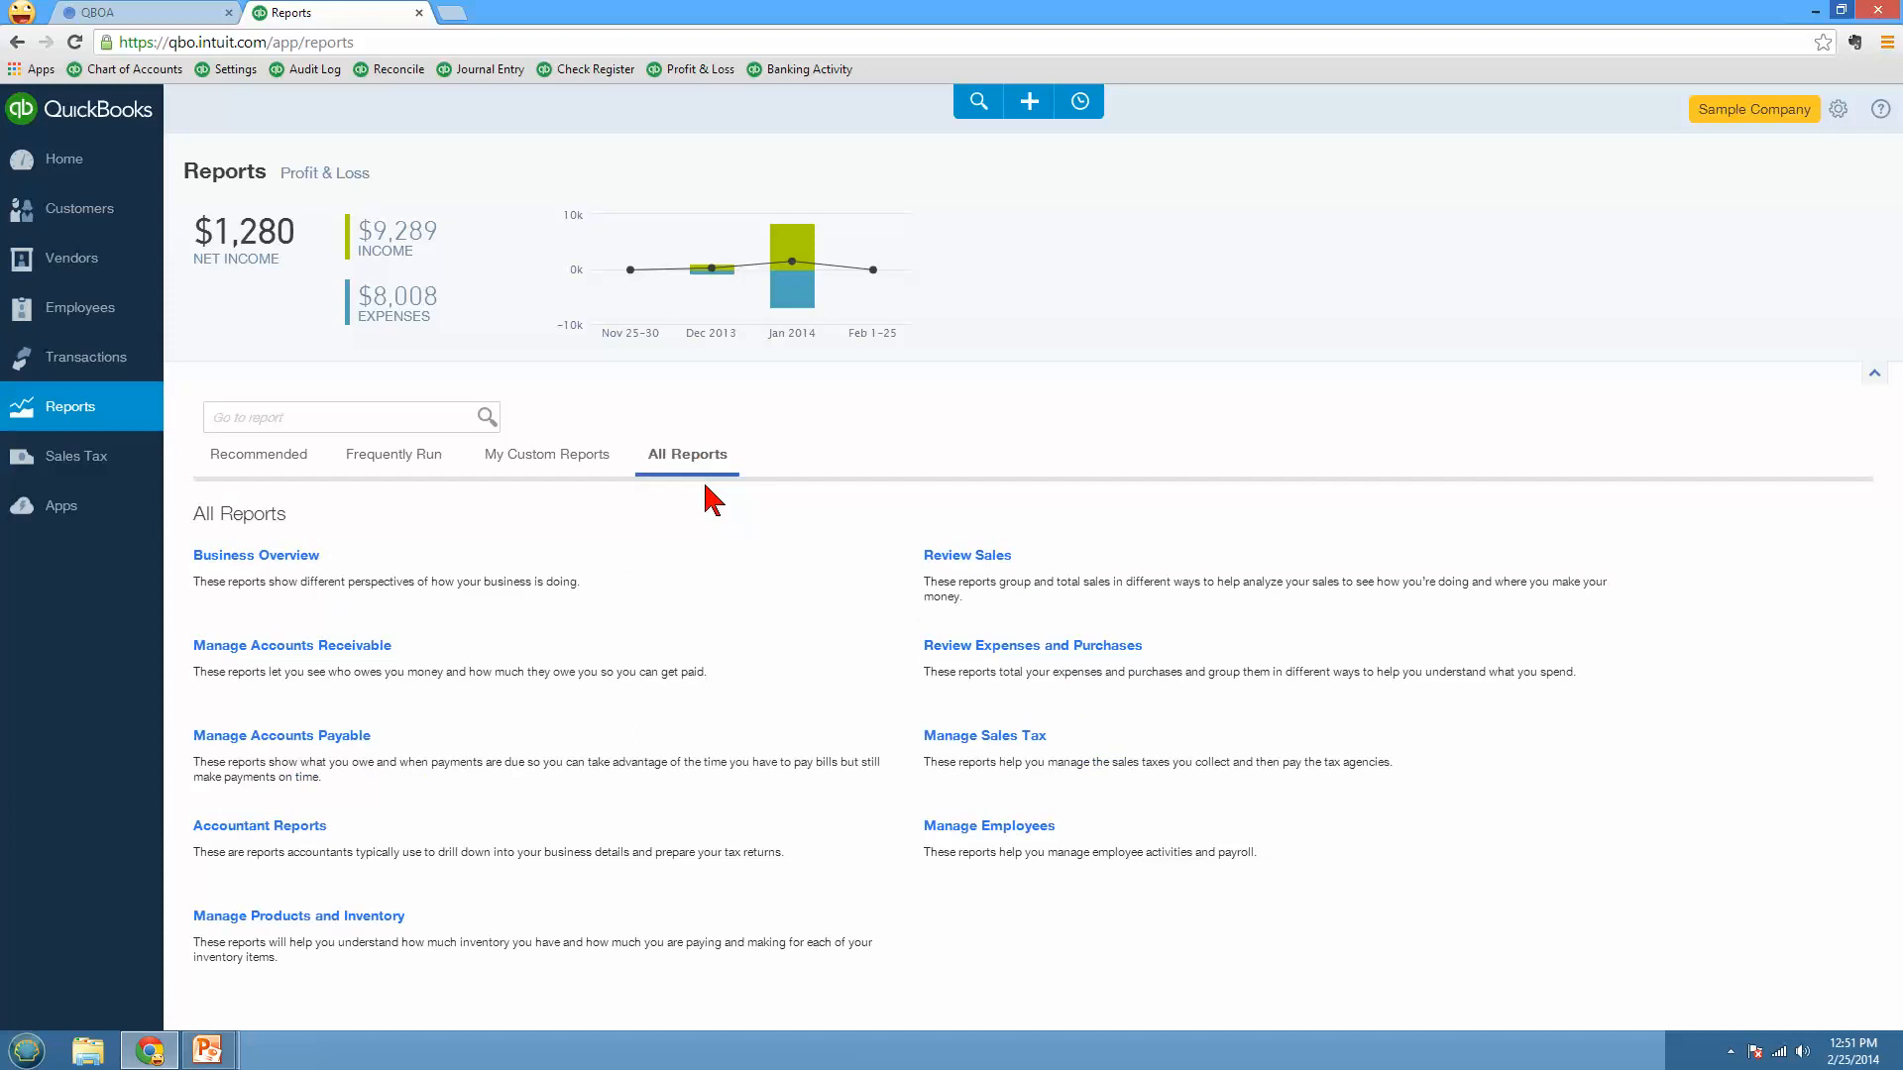
mouse_move(729, 567)
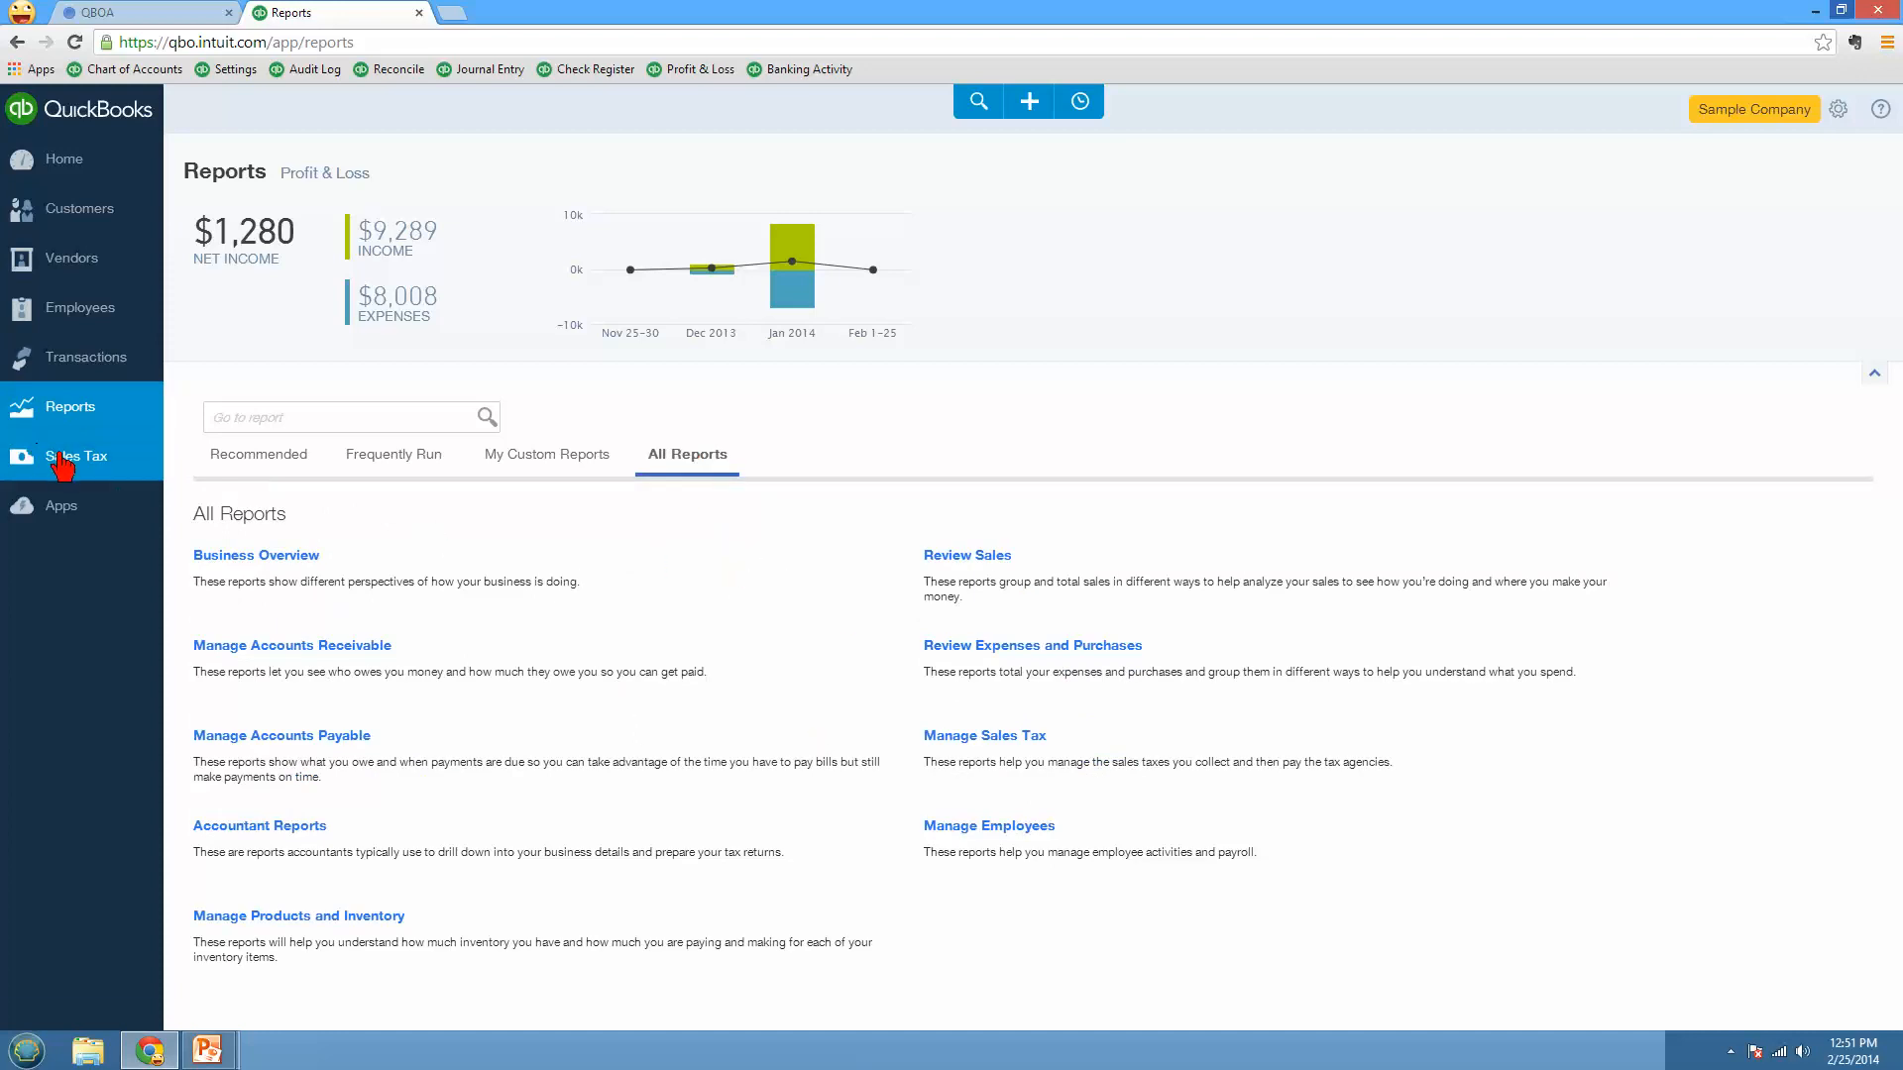
mouse_move(81, 472)
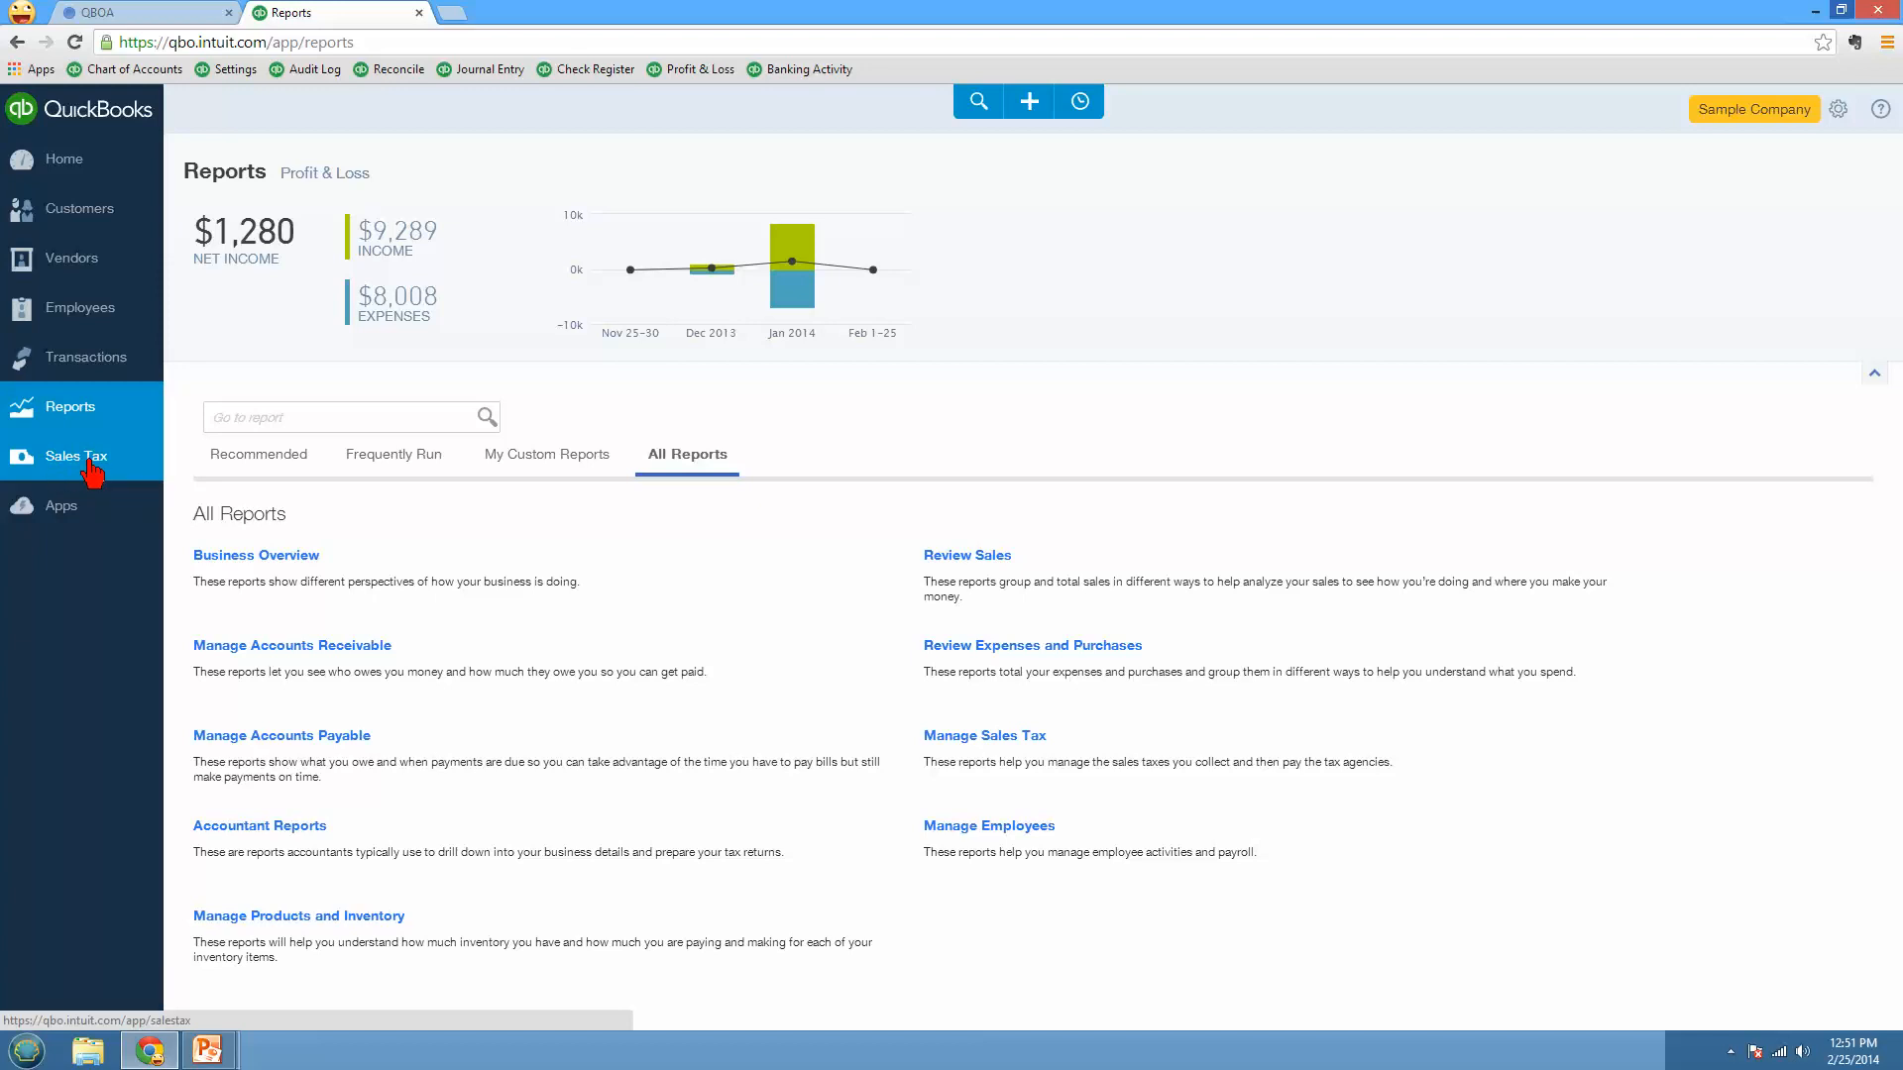
Step: Go to the Sales Tax Center from the left navigation bar
click(75, 456)
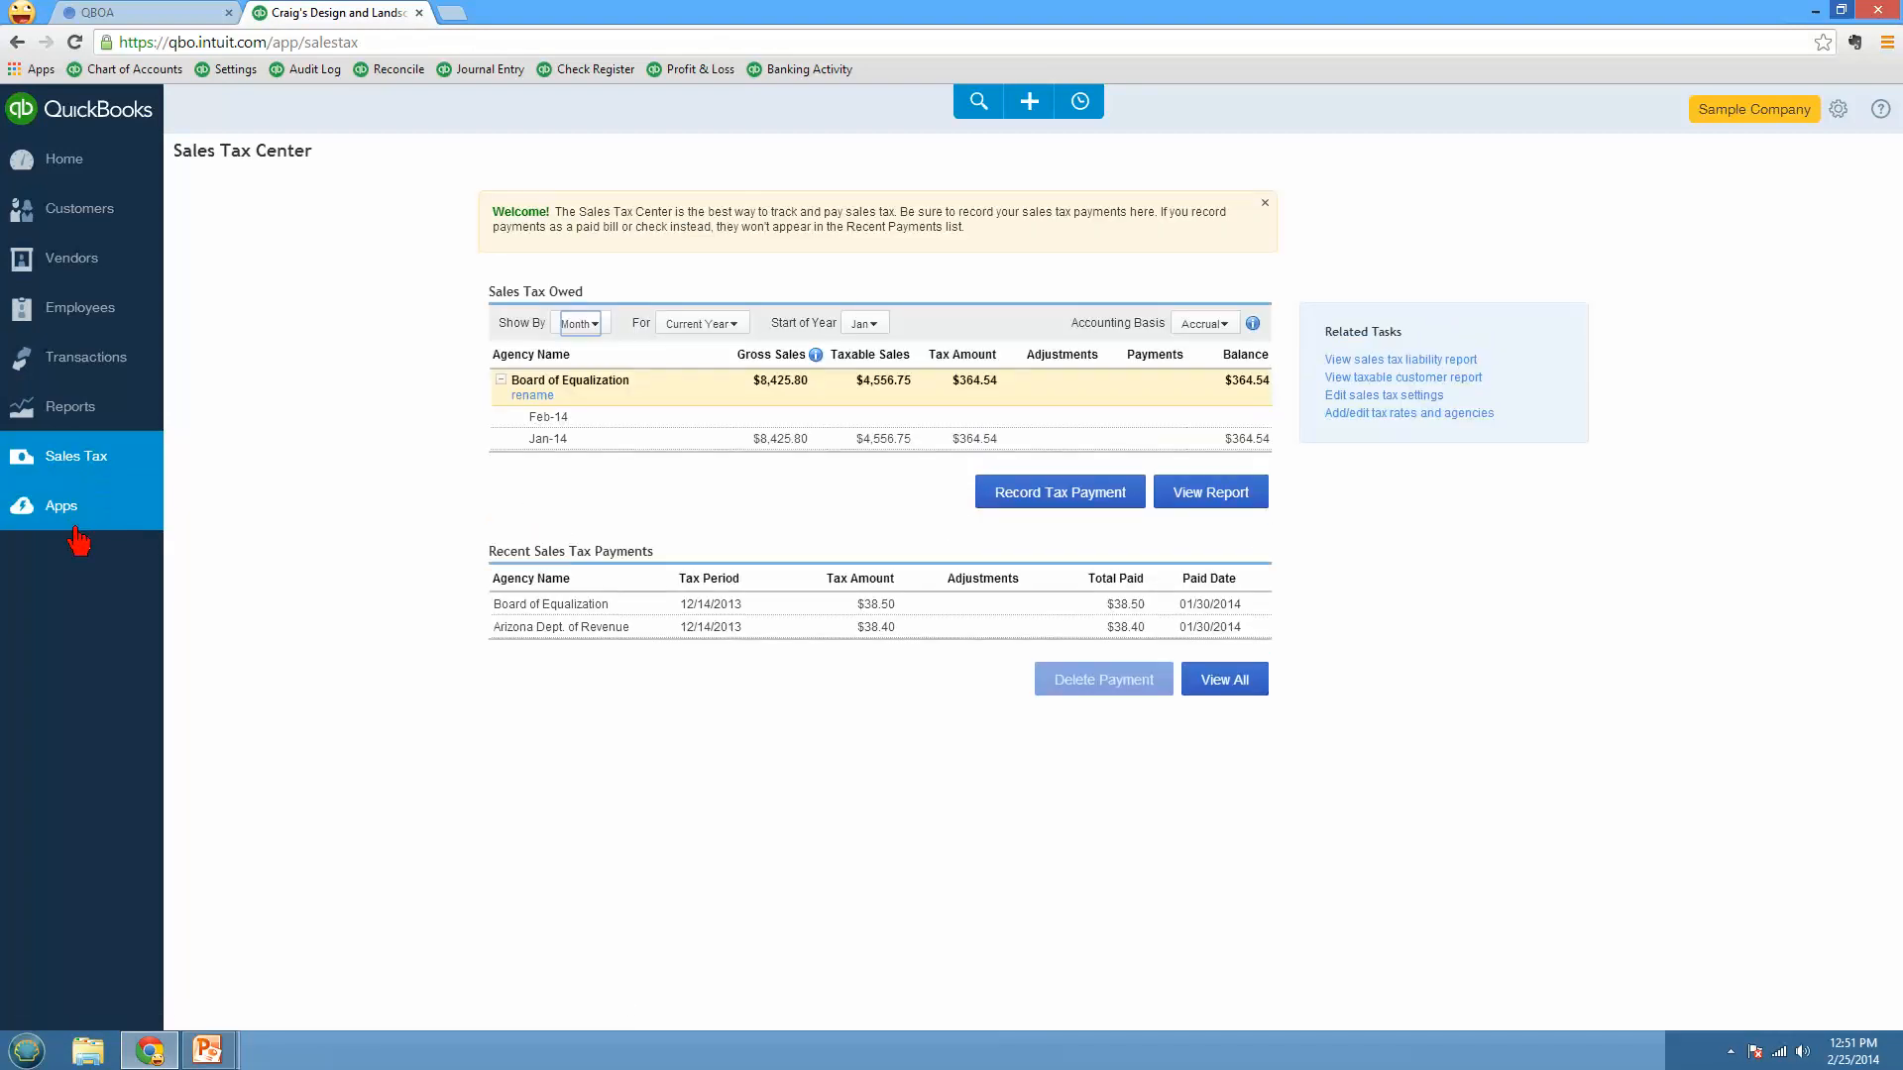
mouse_move(79, 520)
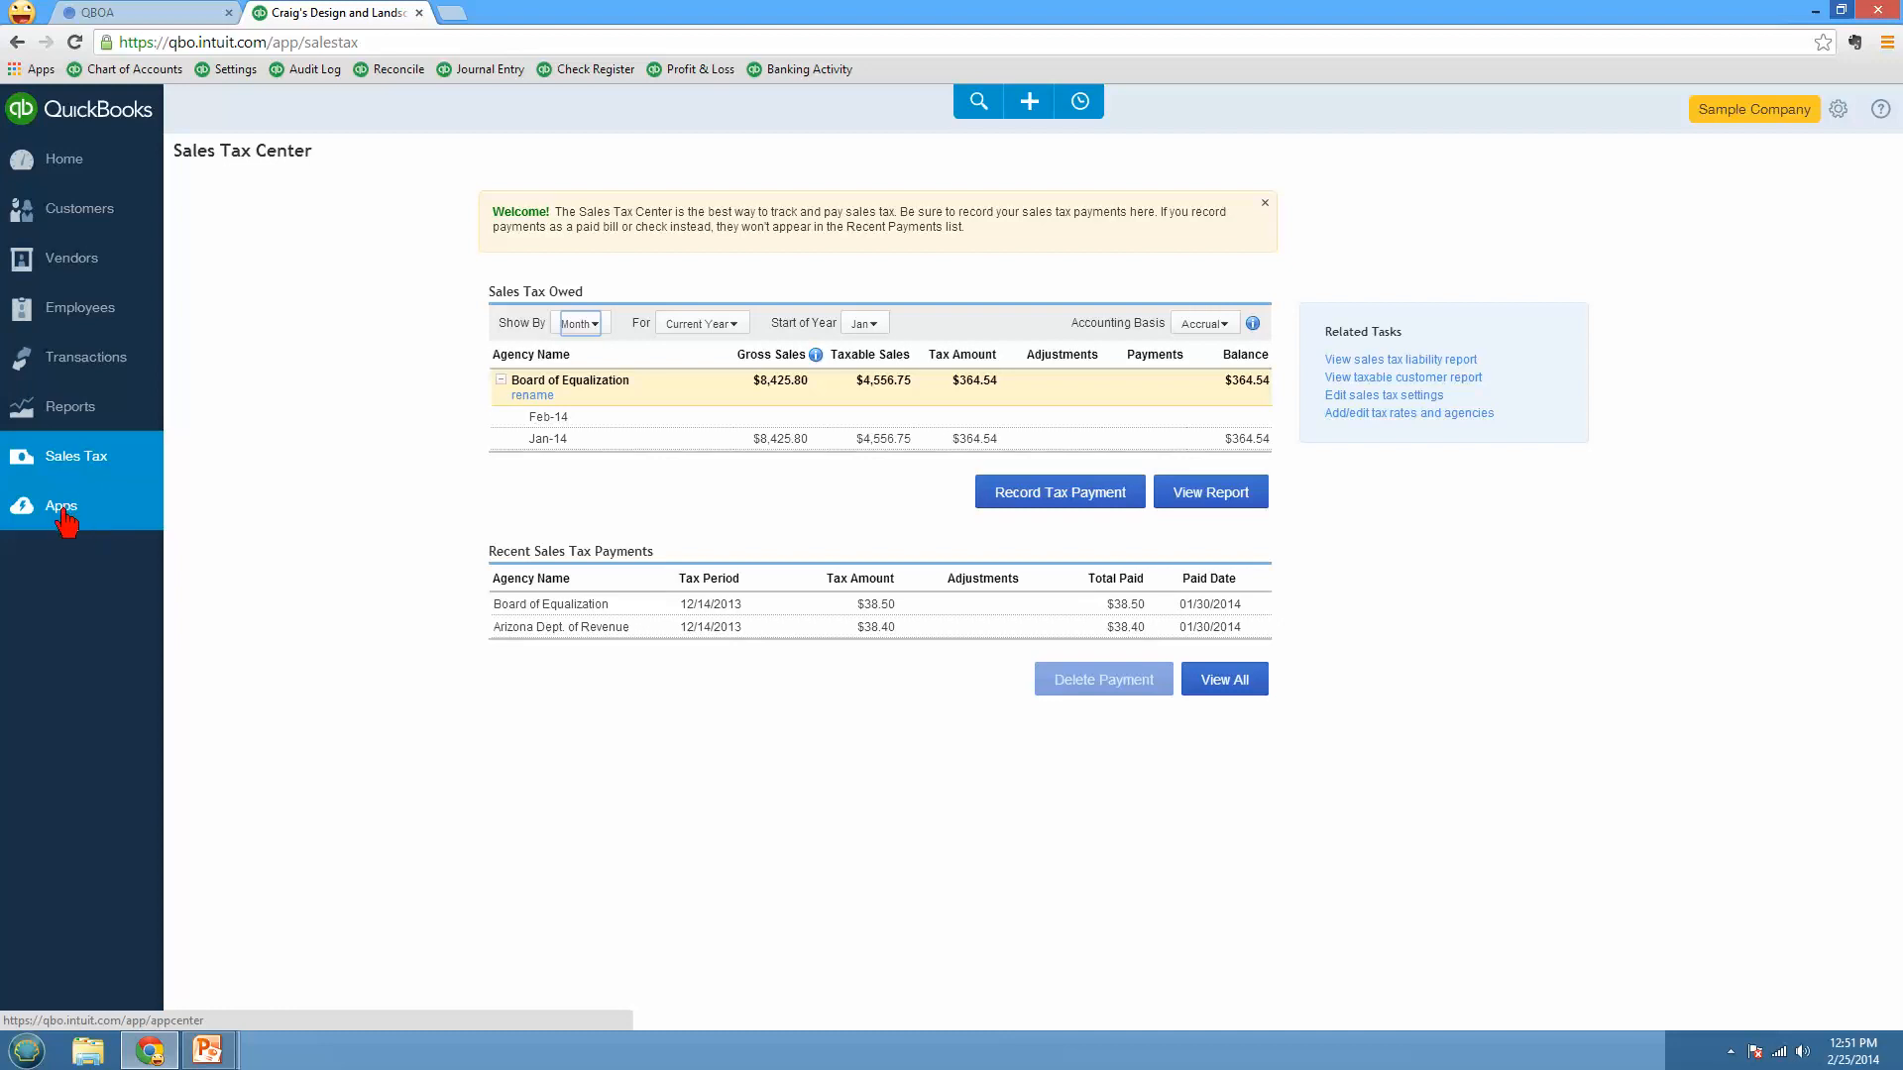
mouse_move(135, 496)
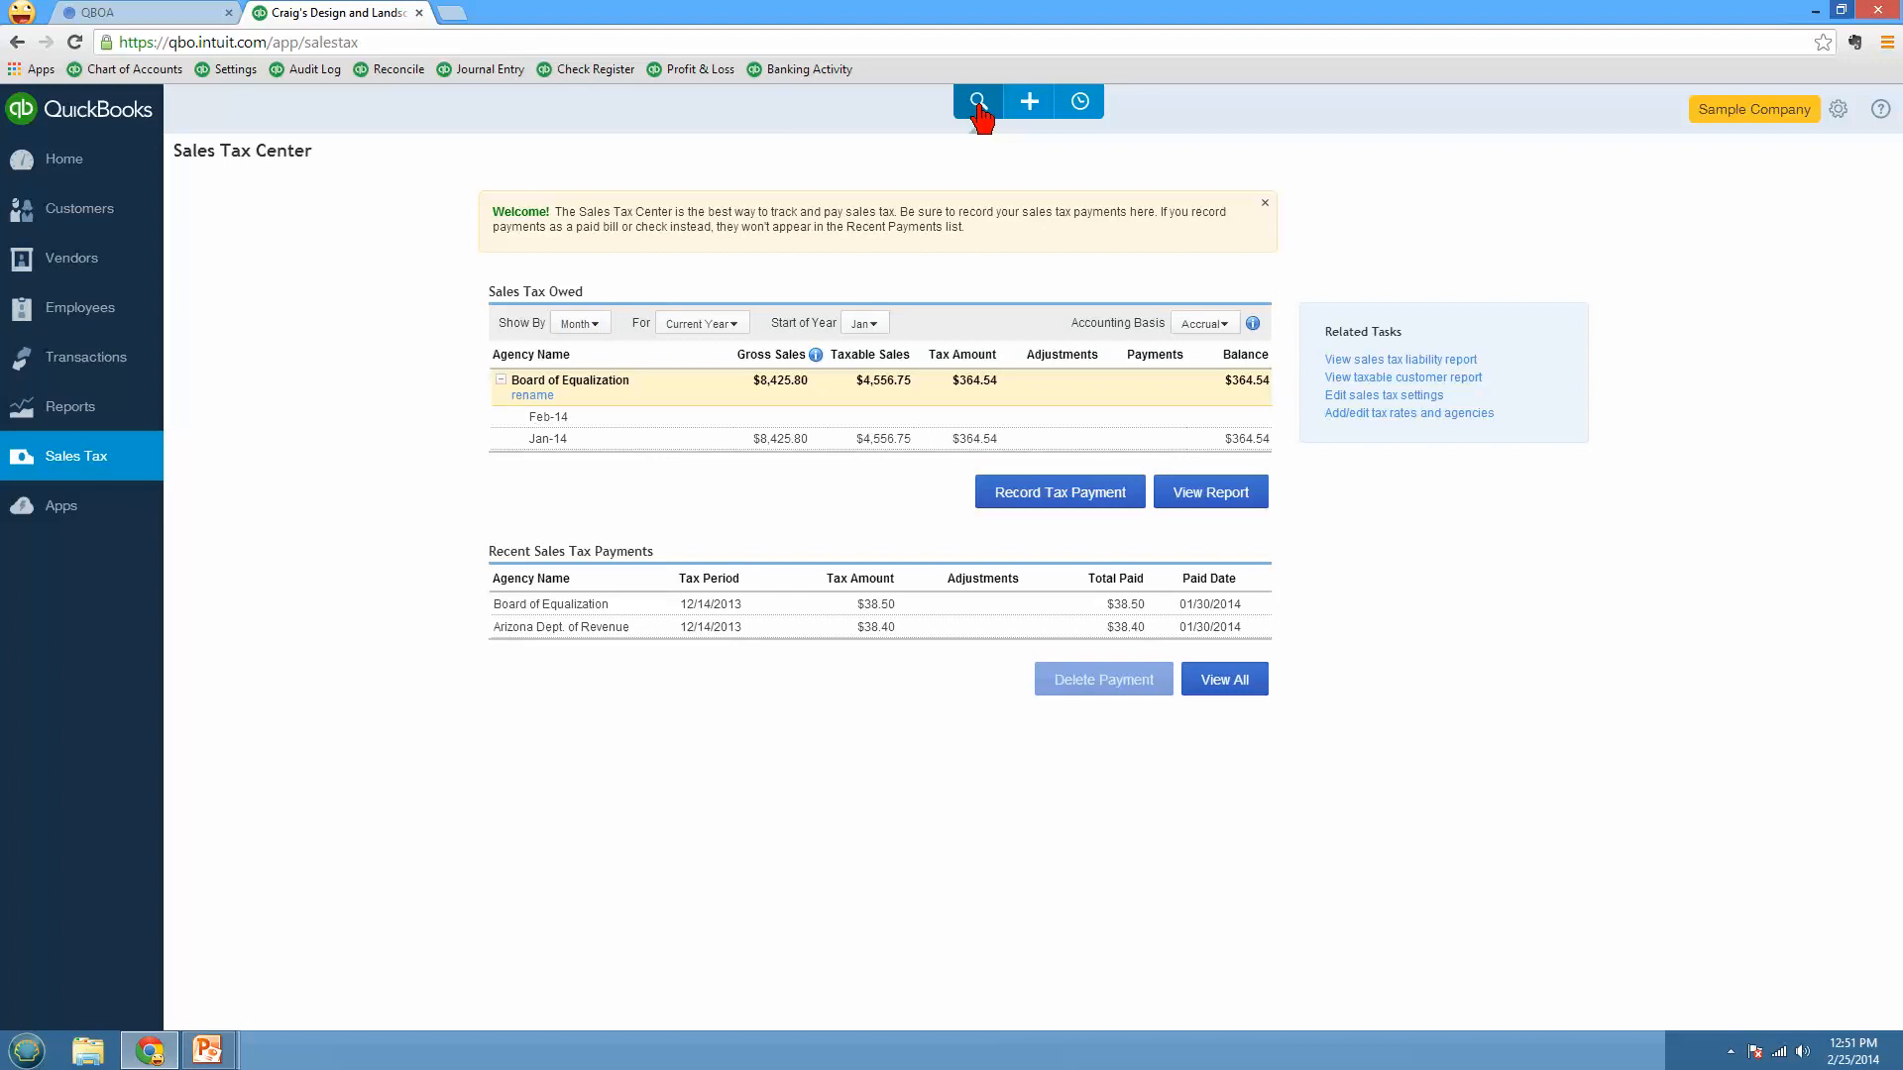
Step: In advanced transaction search, look for Bills with an amount of 500.00
click(977, 101)
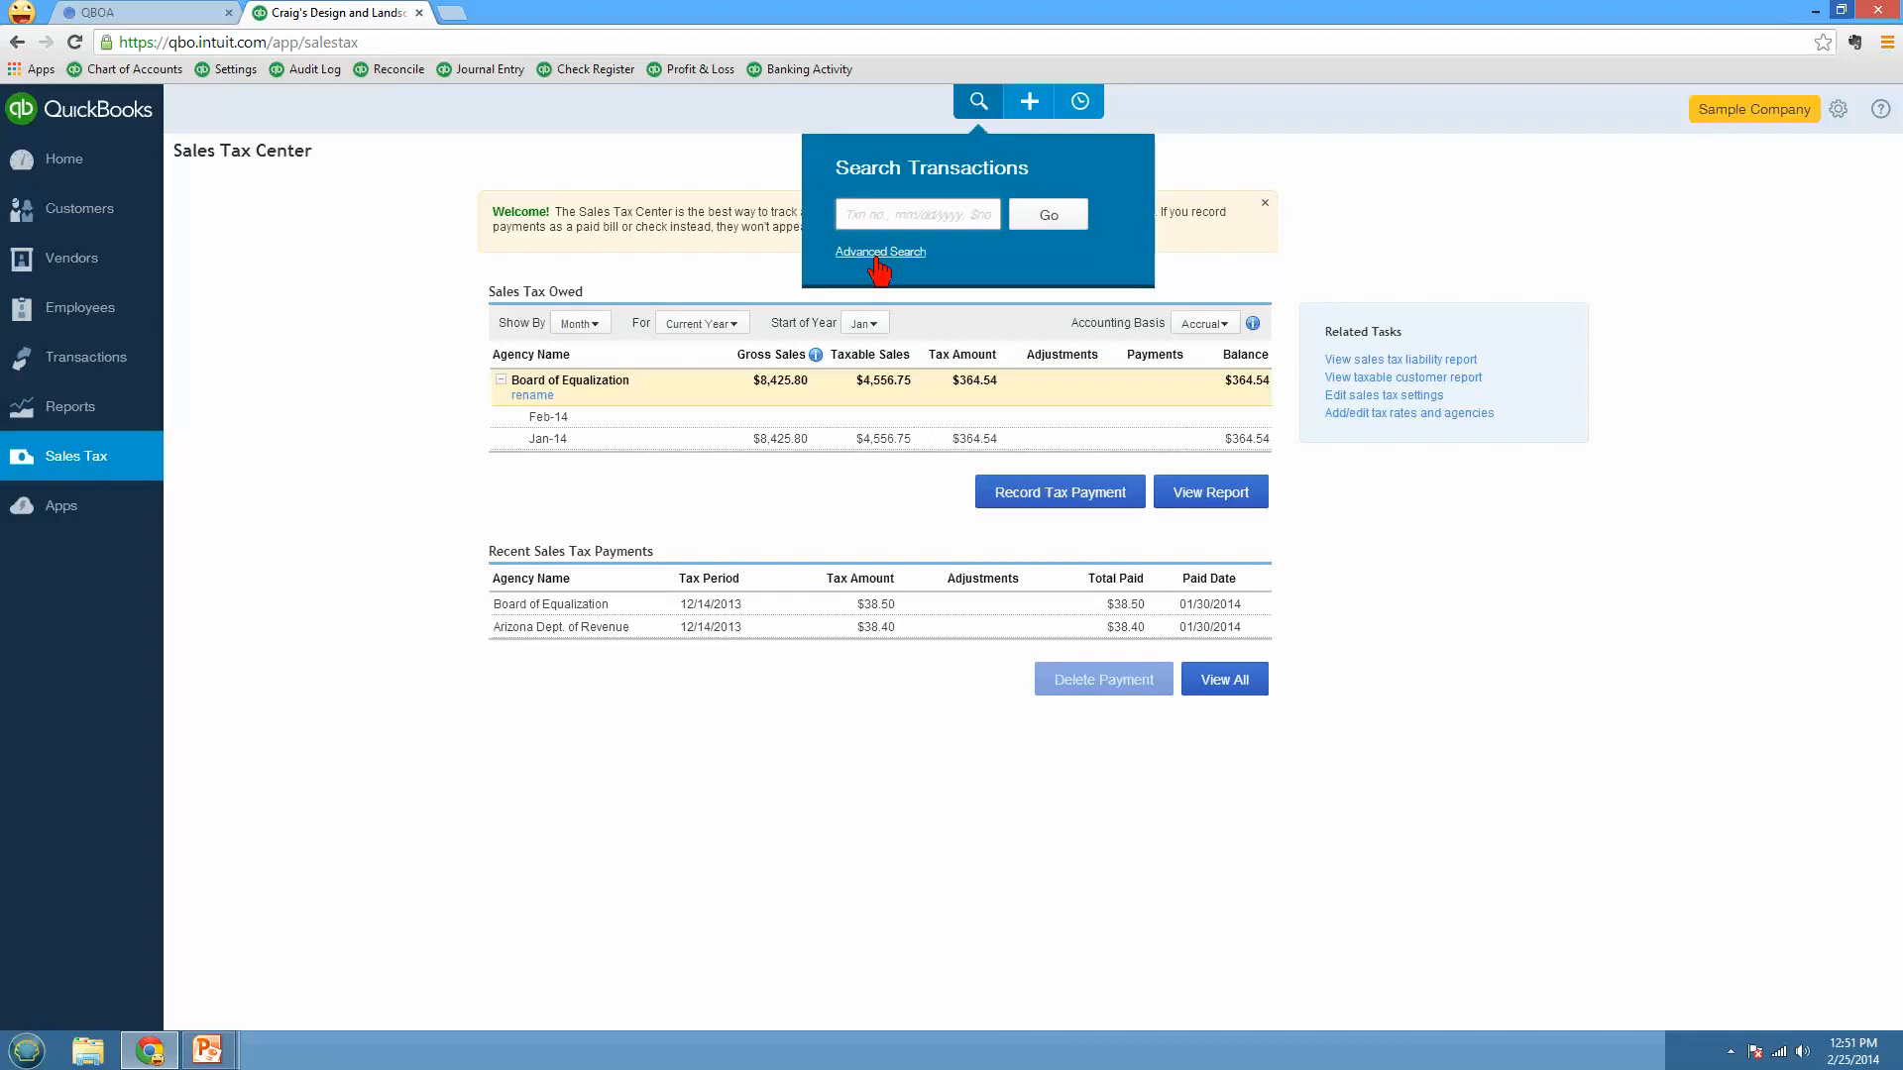
click(880, 252)
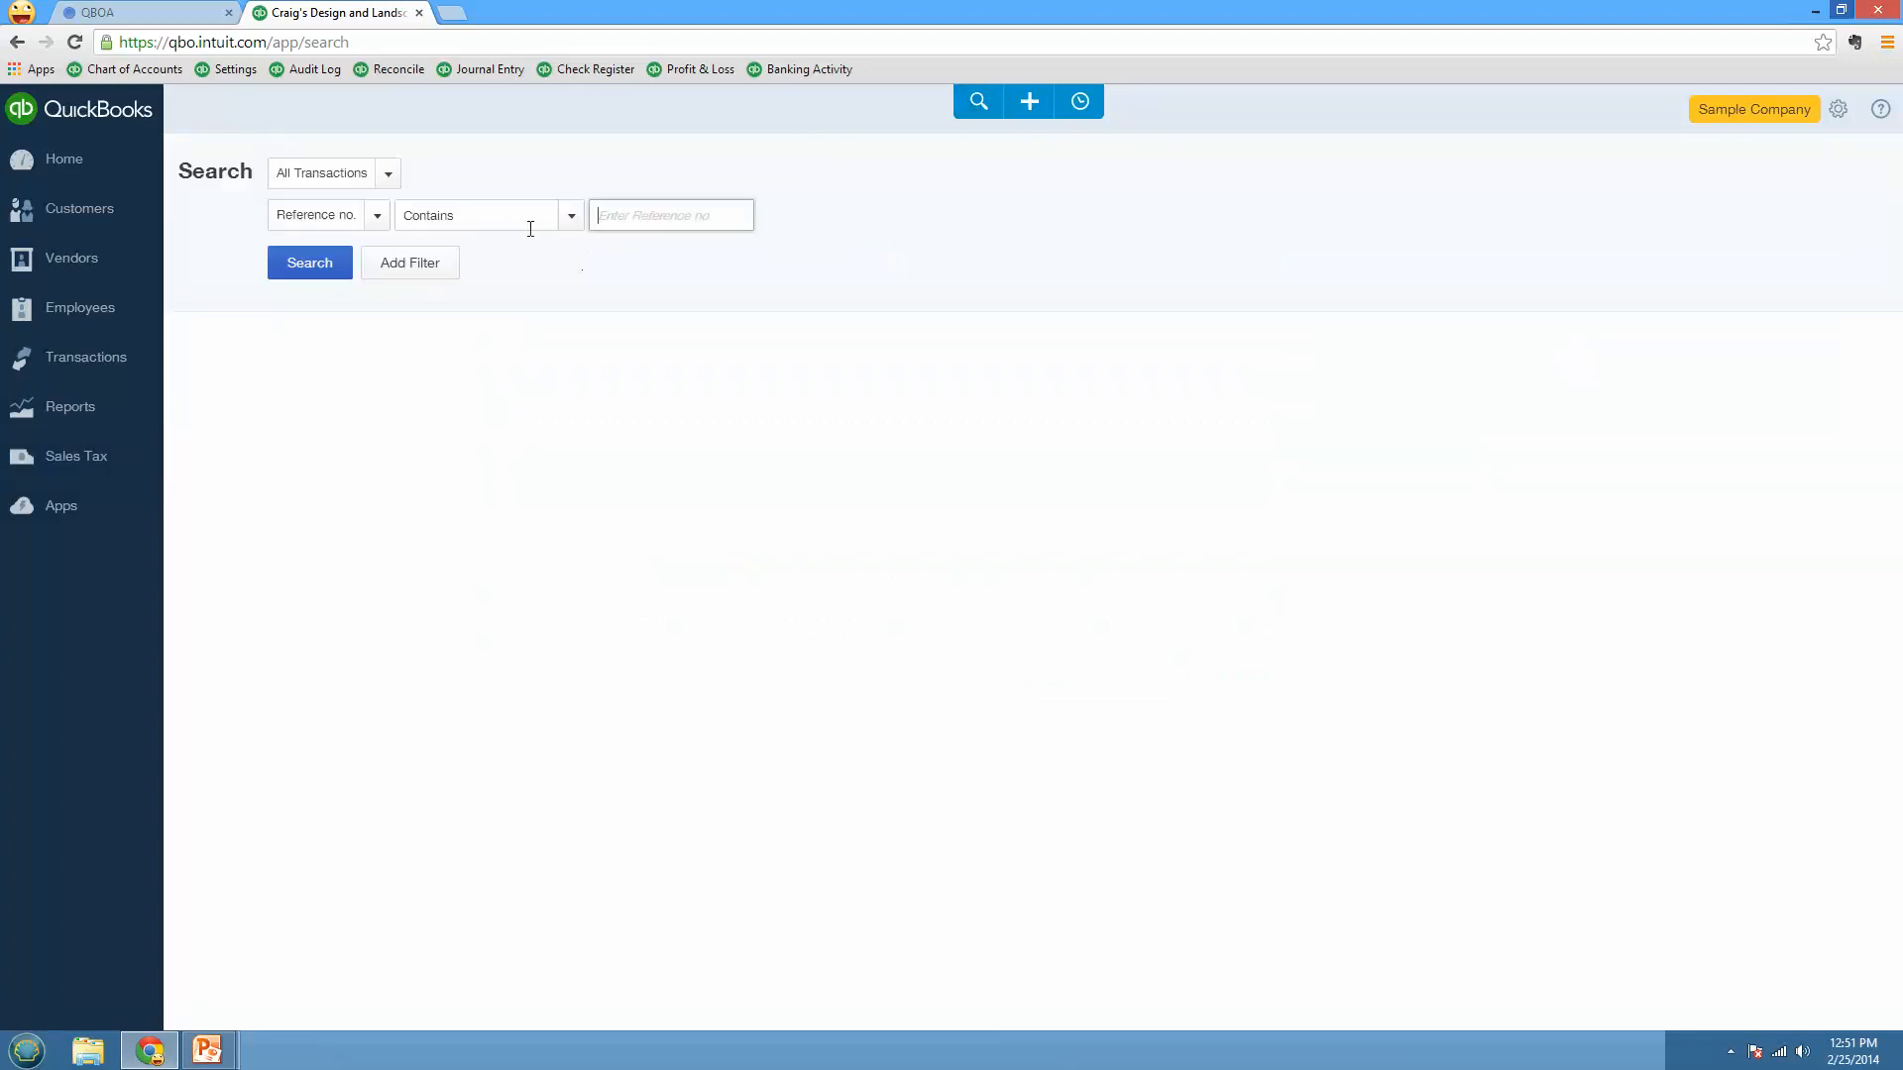
click(385, 174)
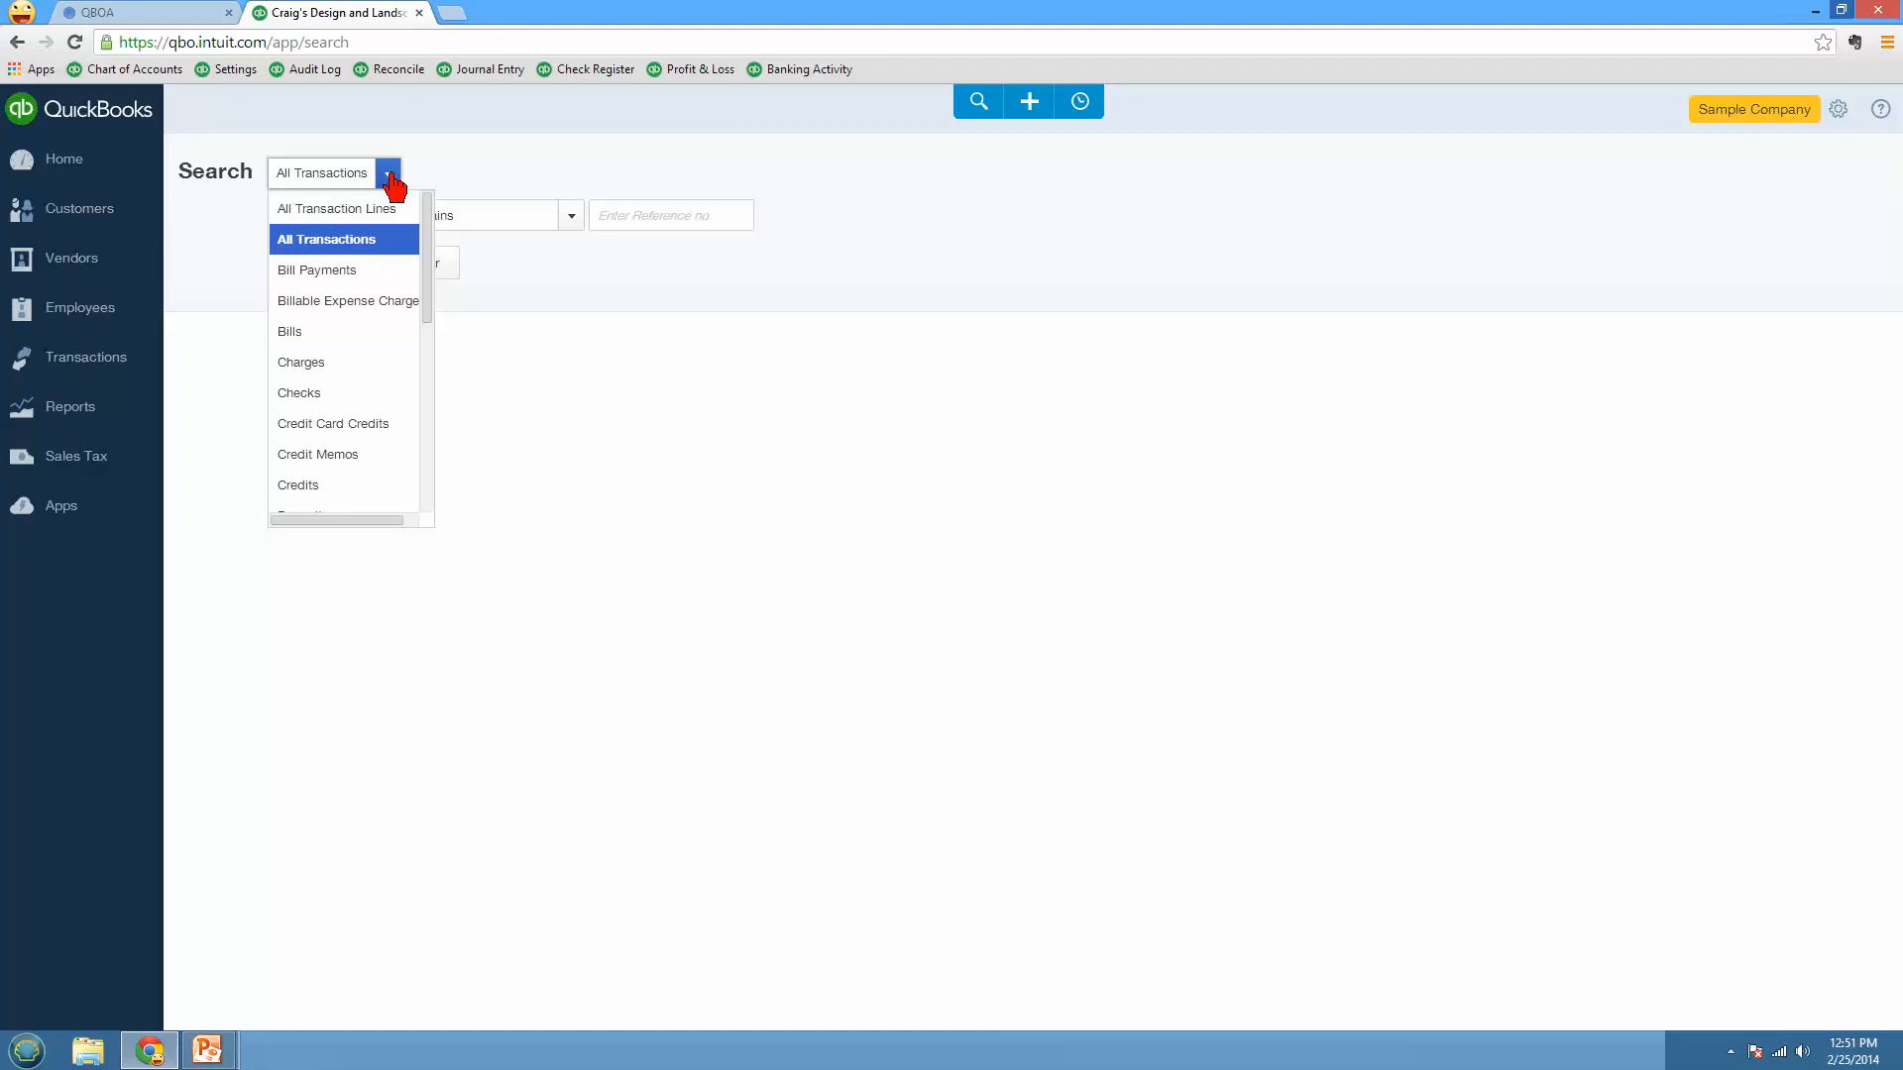
click(289, 331)
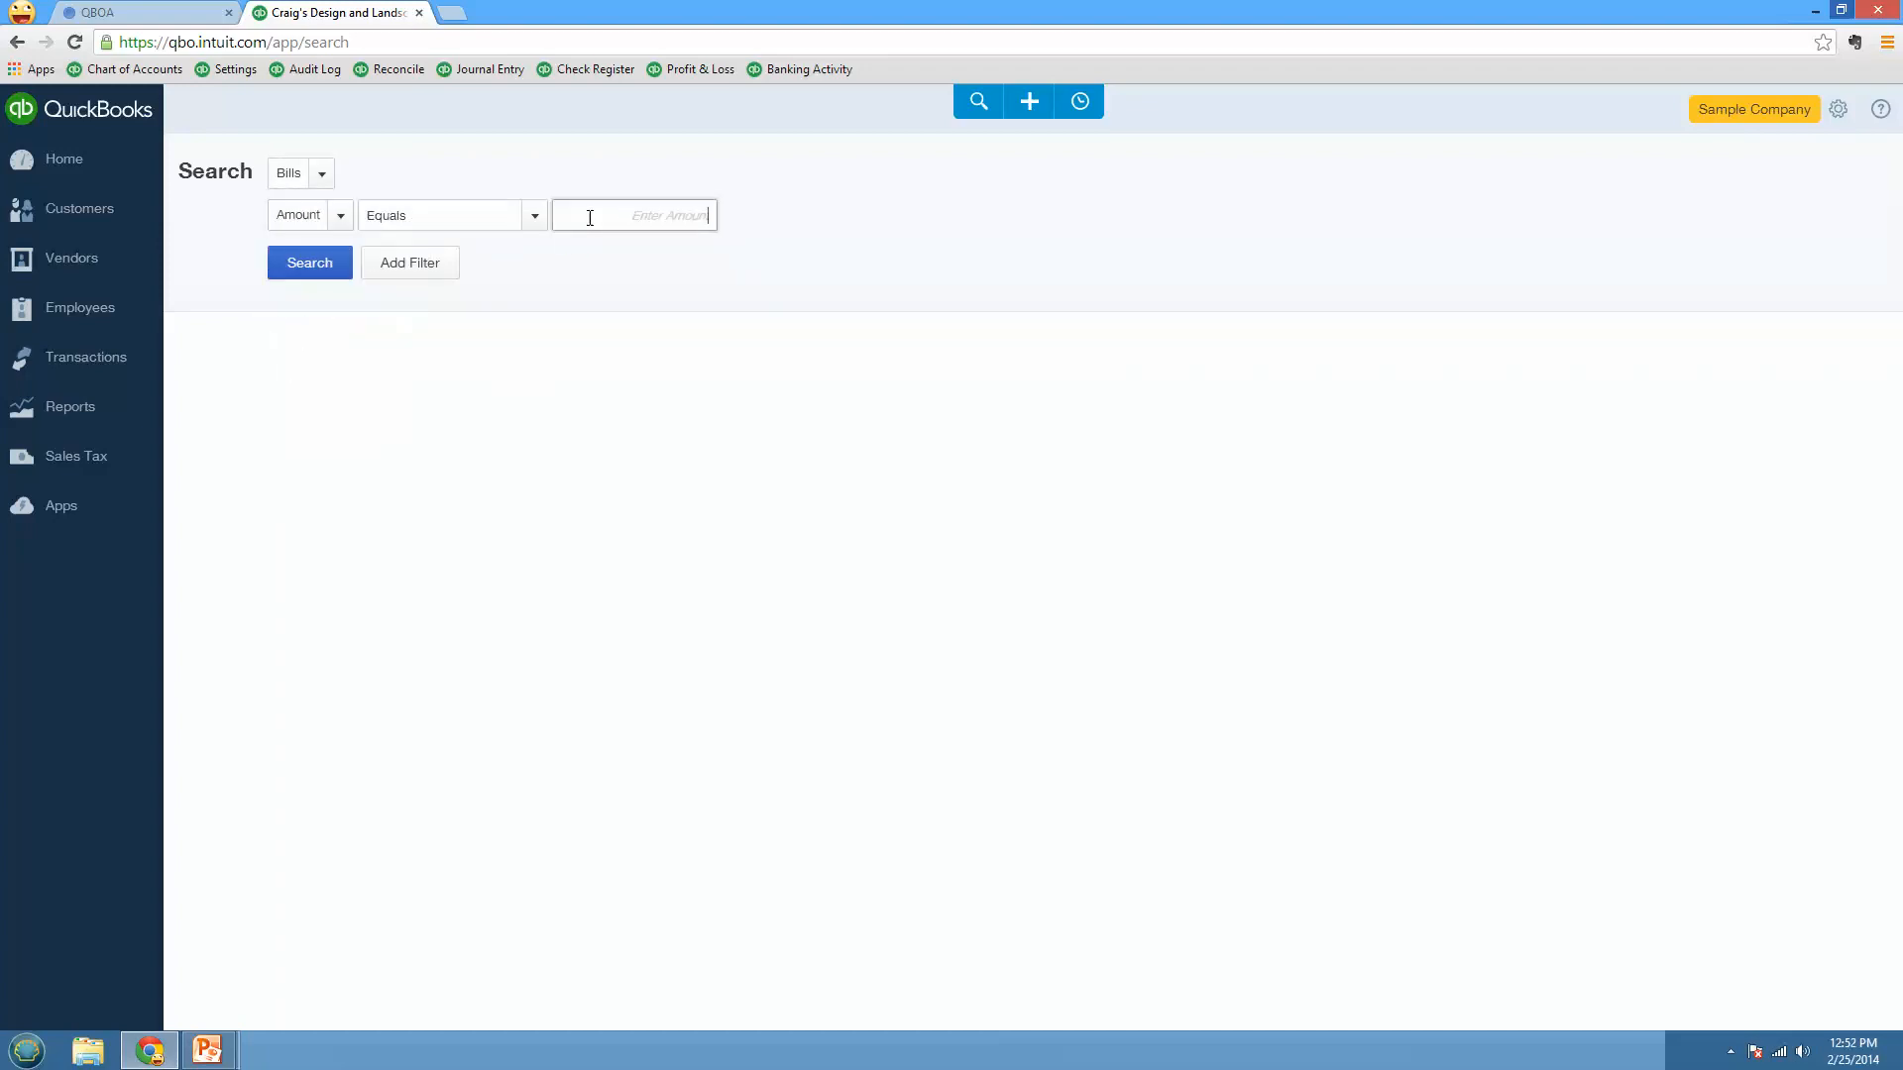
text(500)
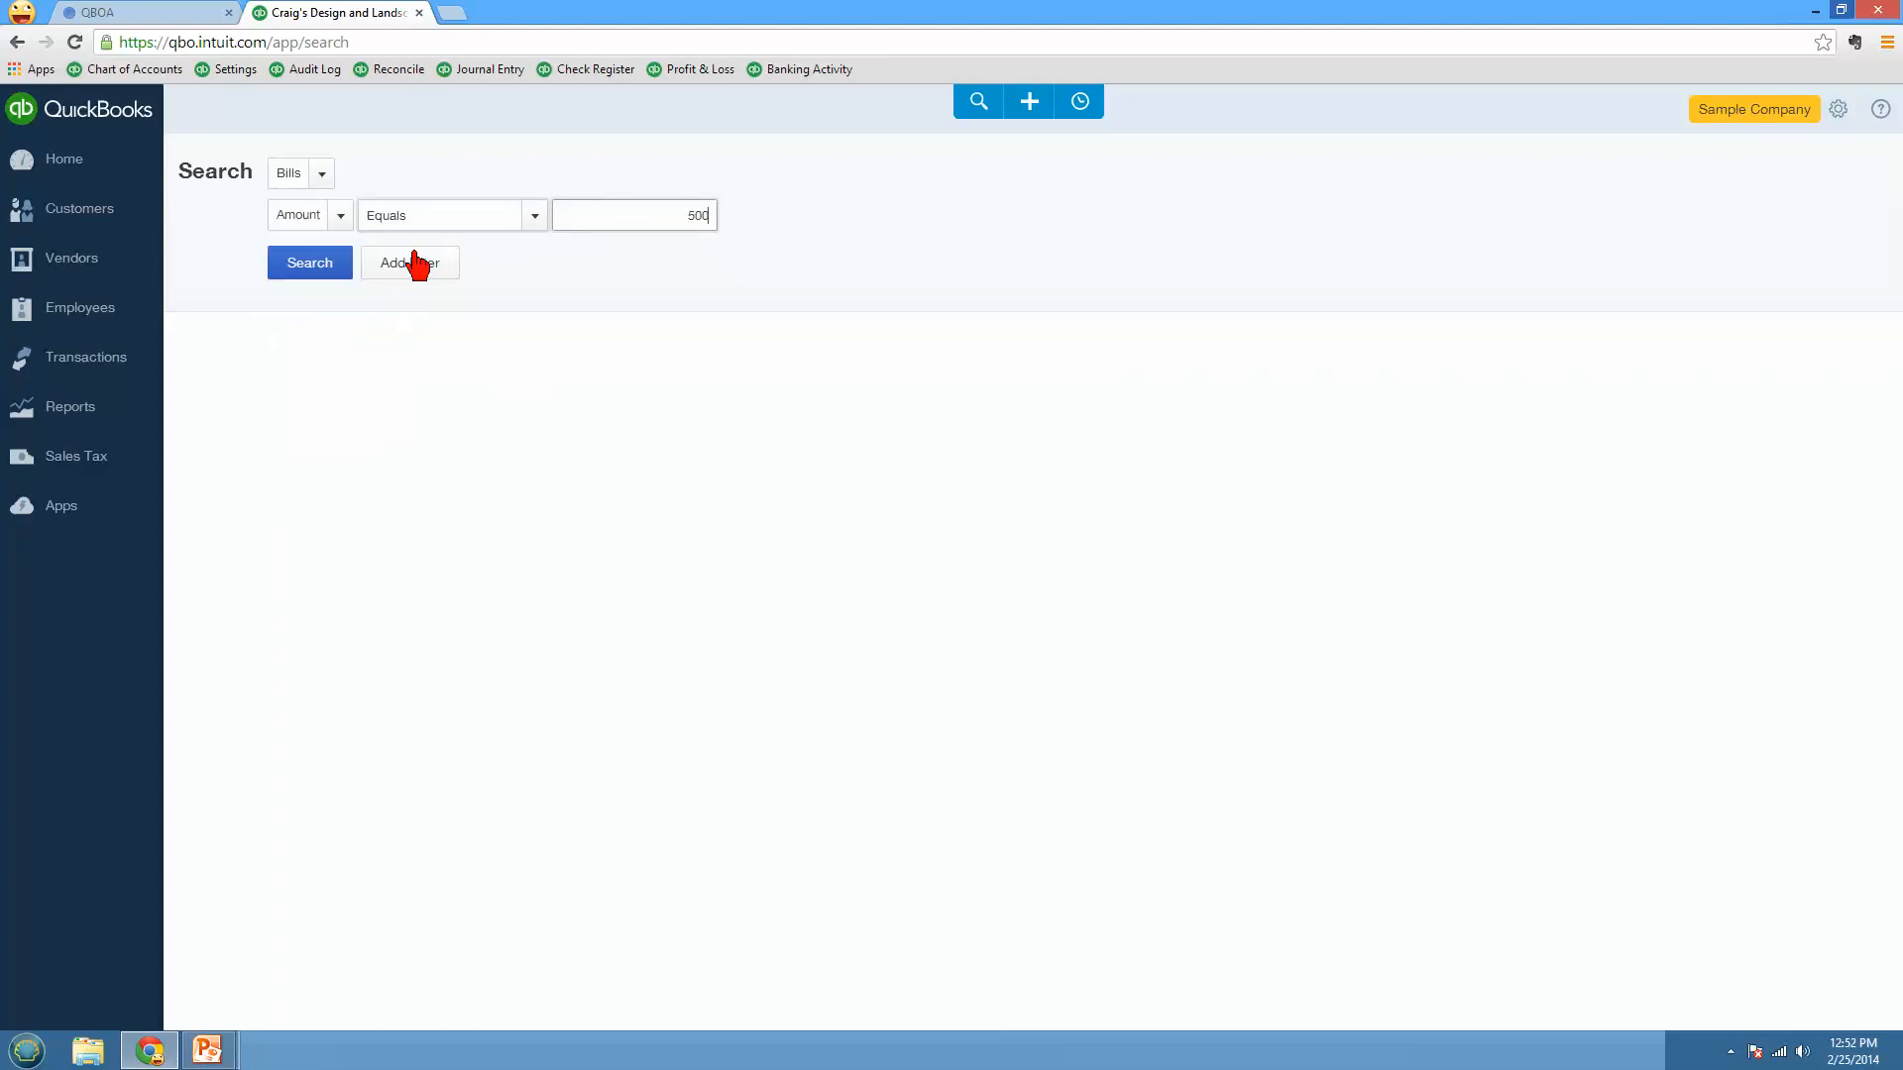
click(309, 261)
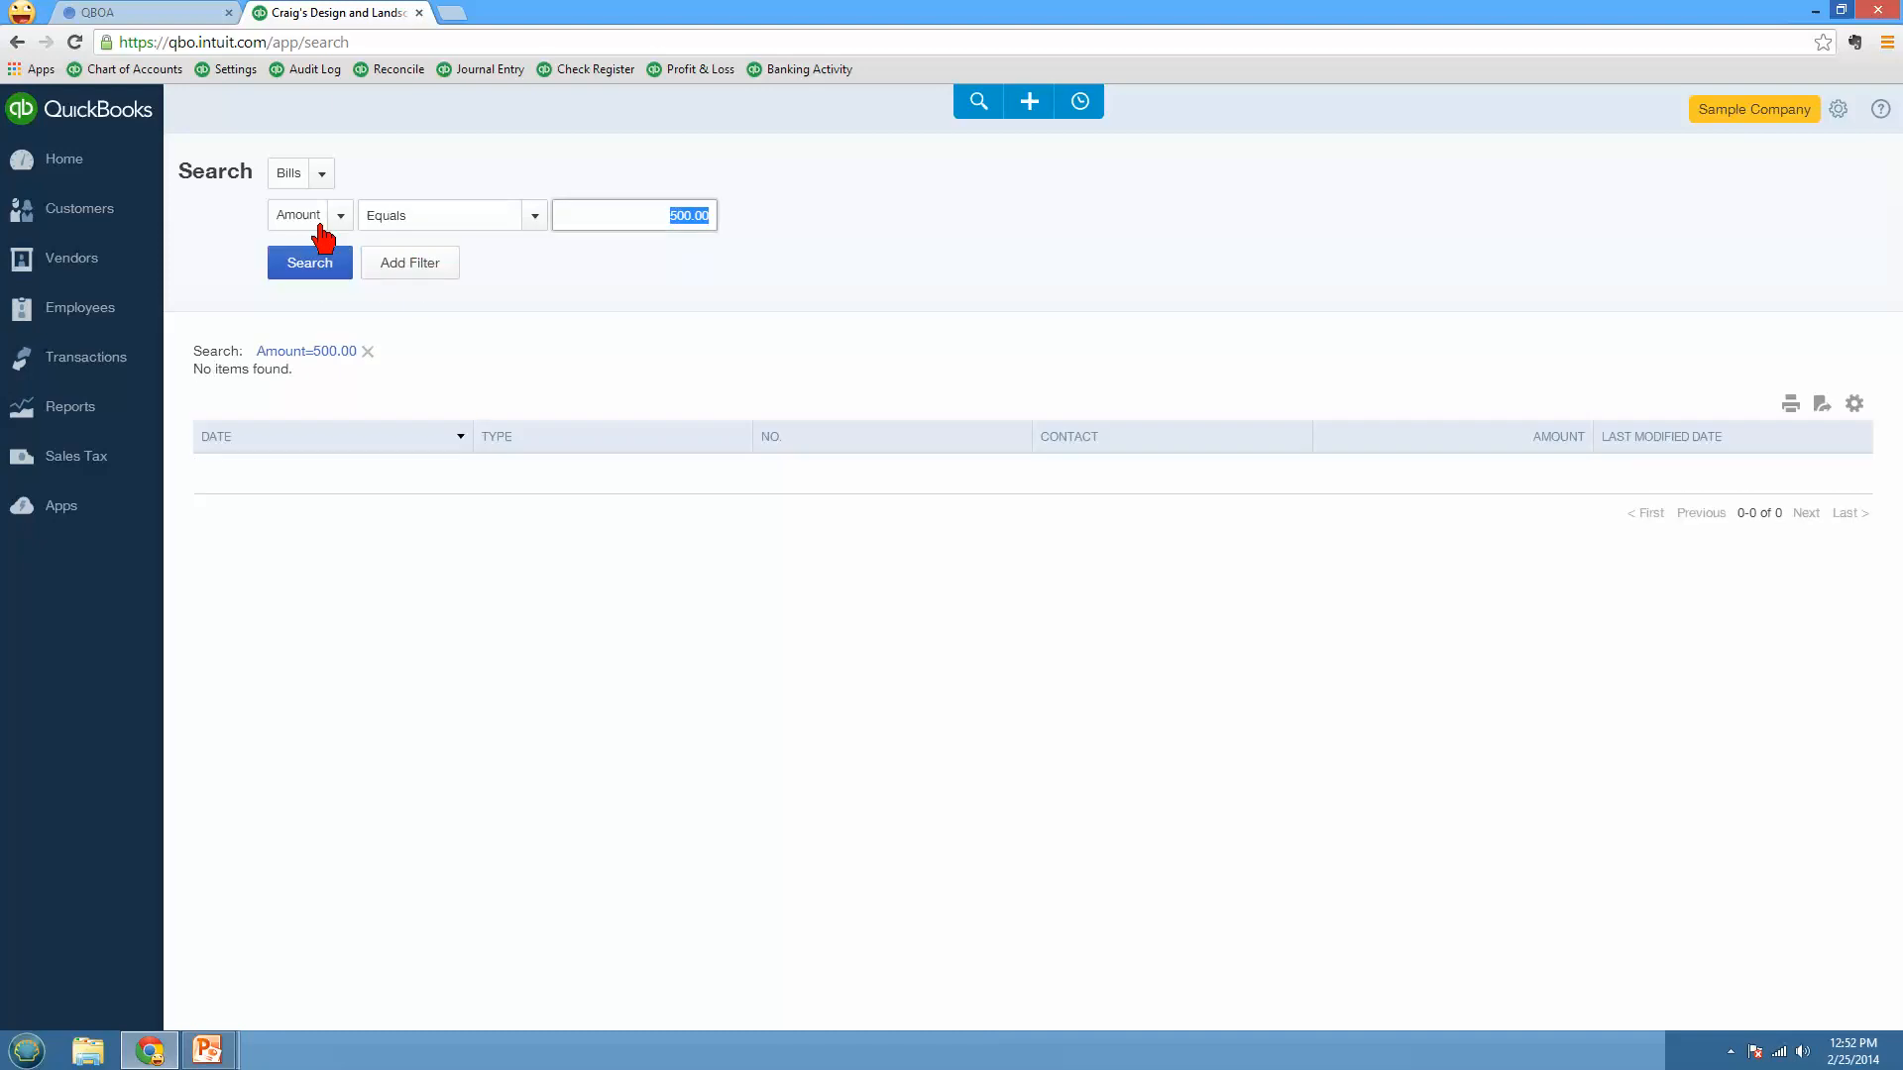
Step: Add a Date filter of This Month and rerun the bills search
click(309, 214)
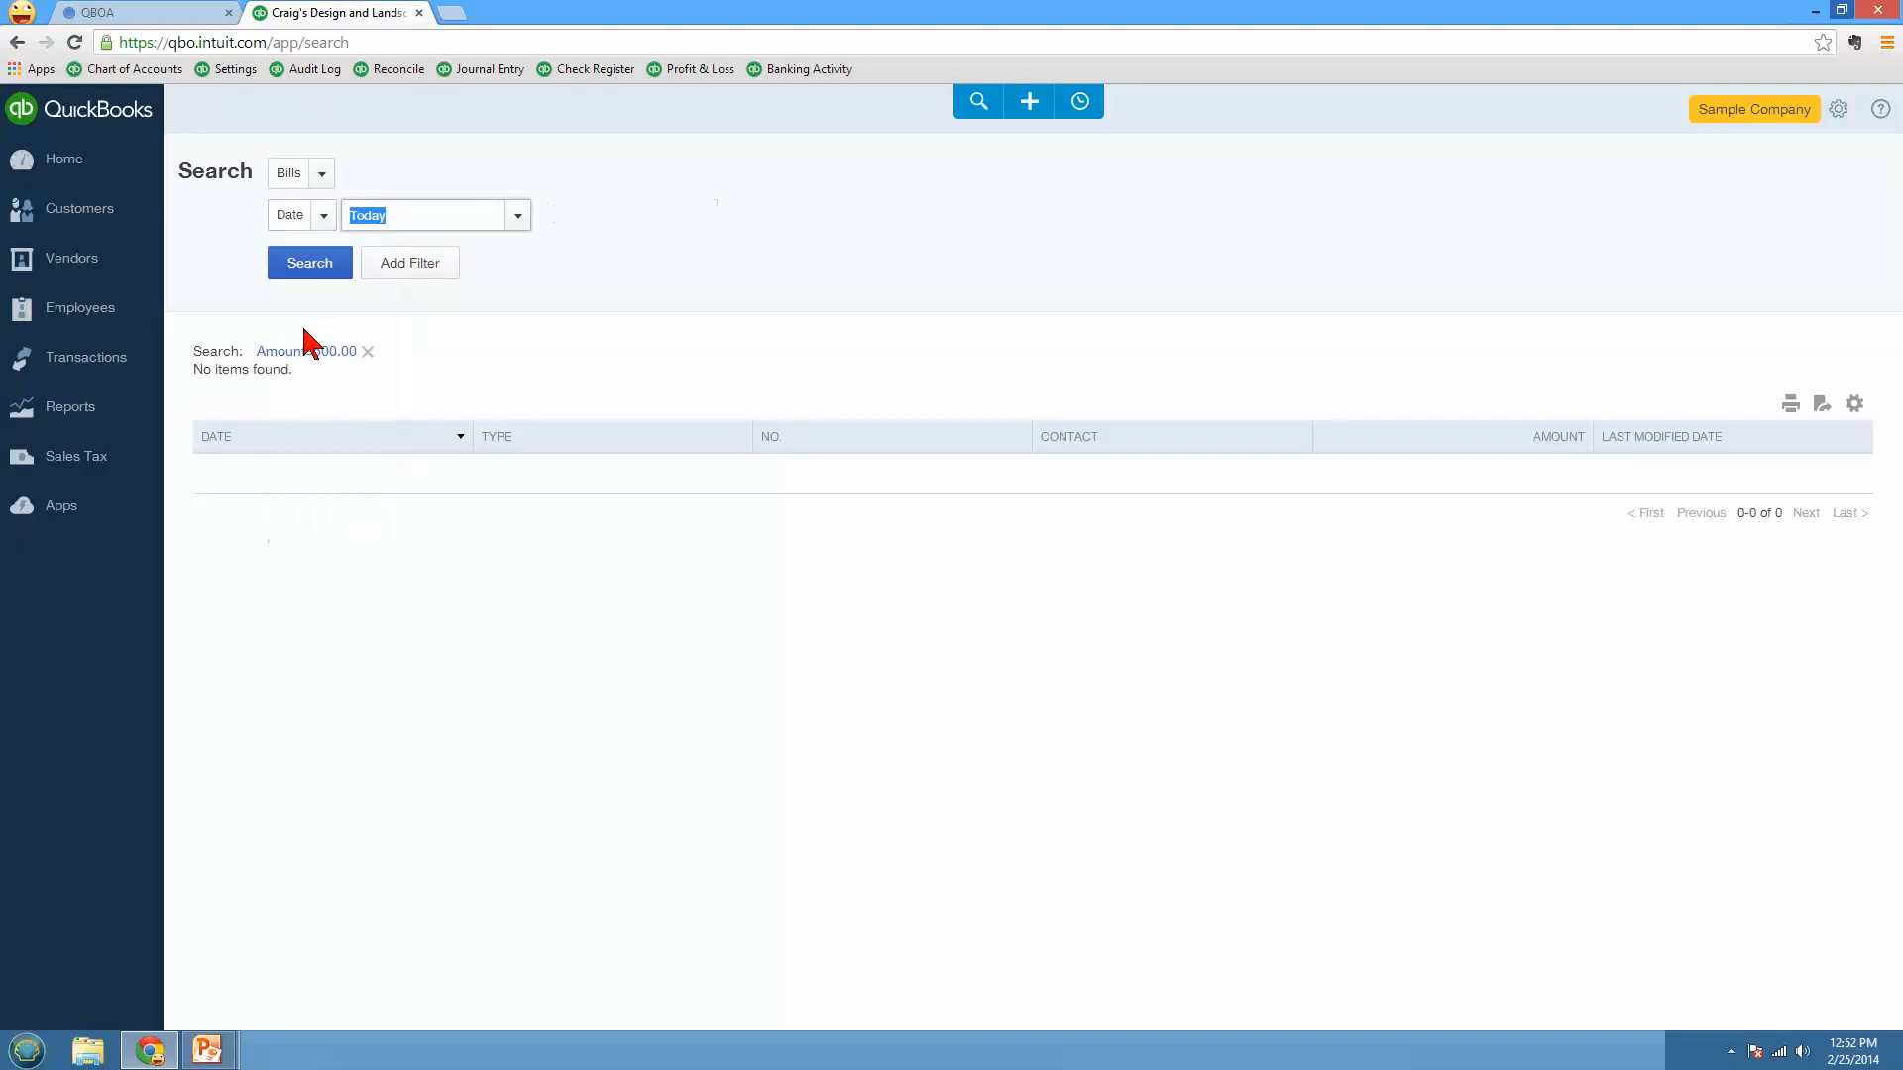
click(515, 214)
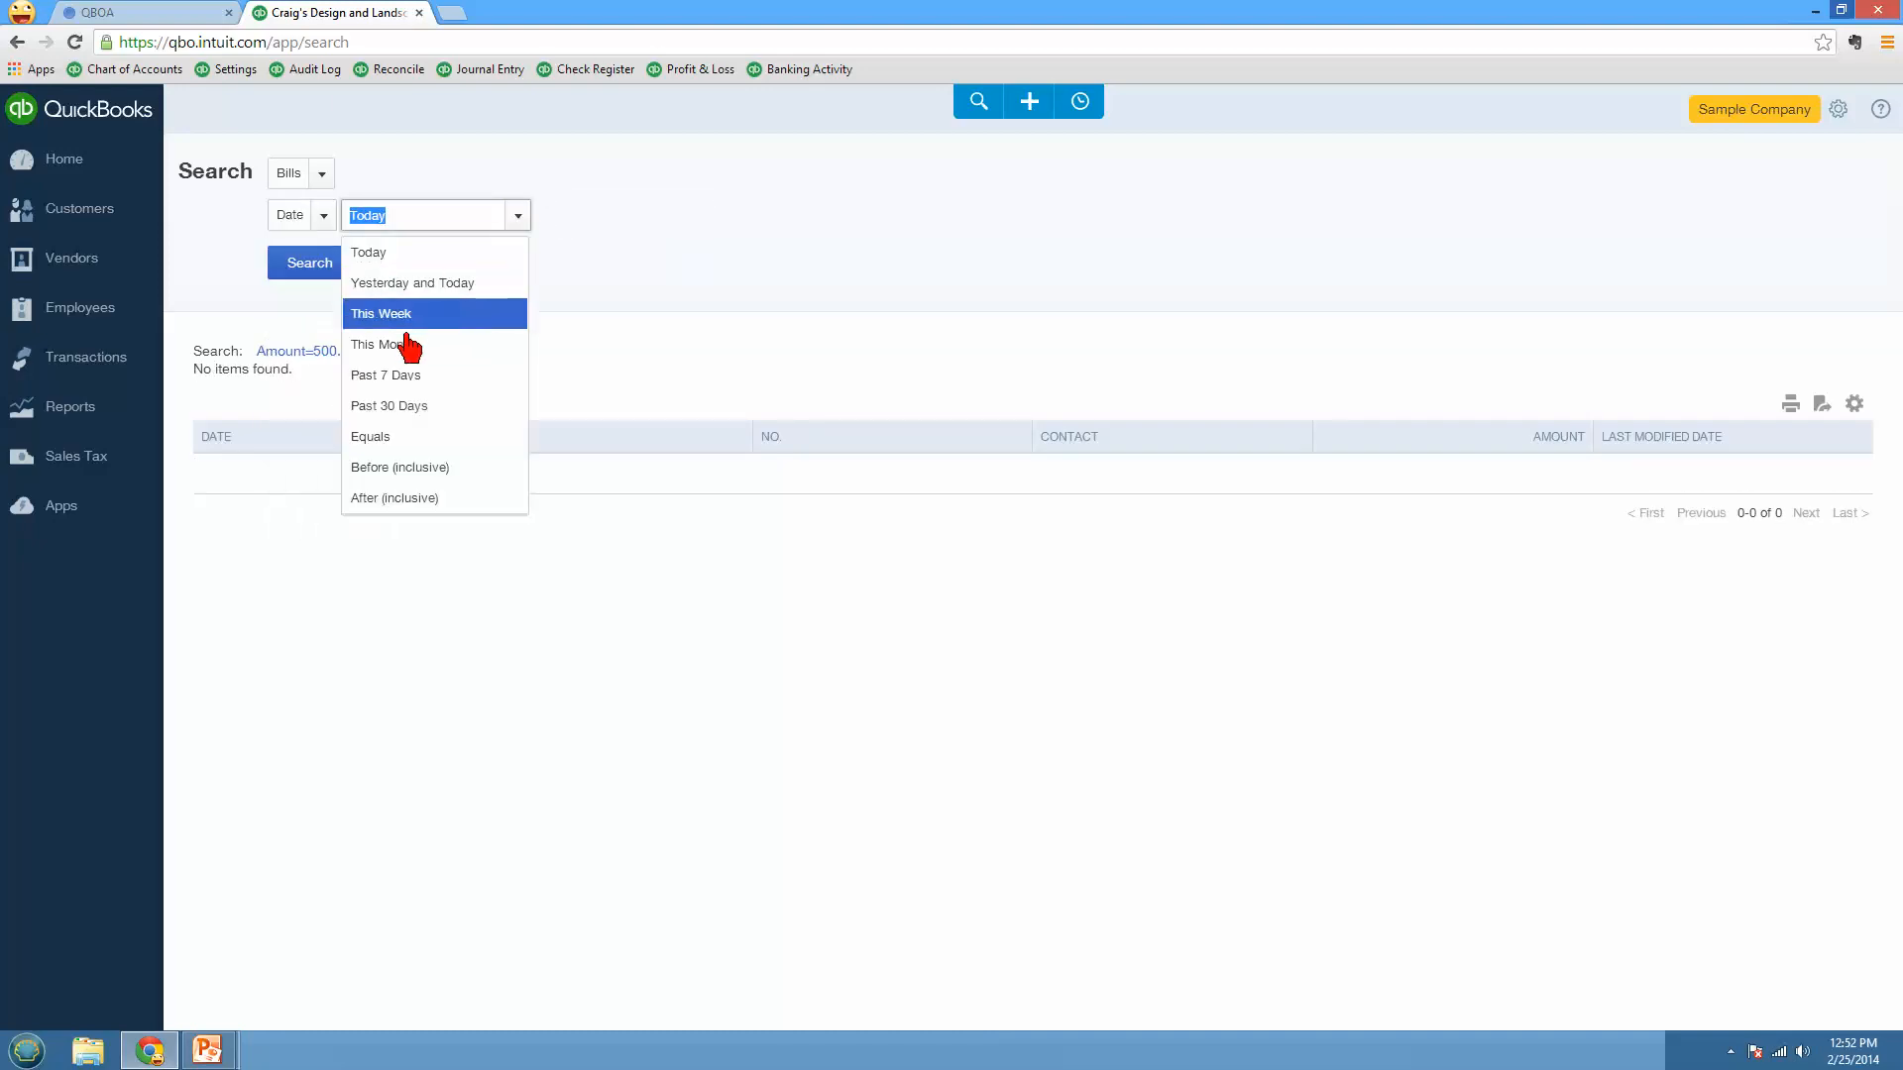
click(376, 344)
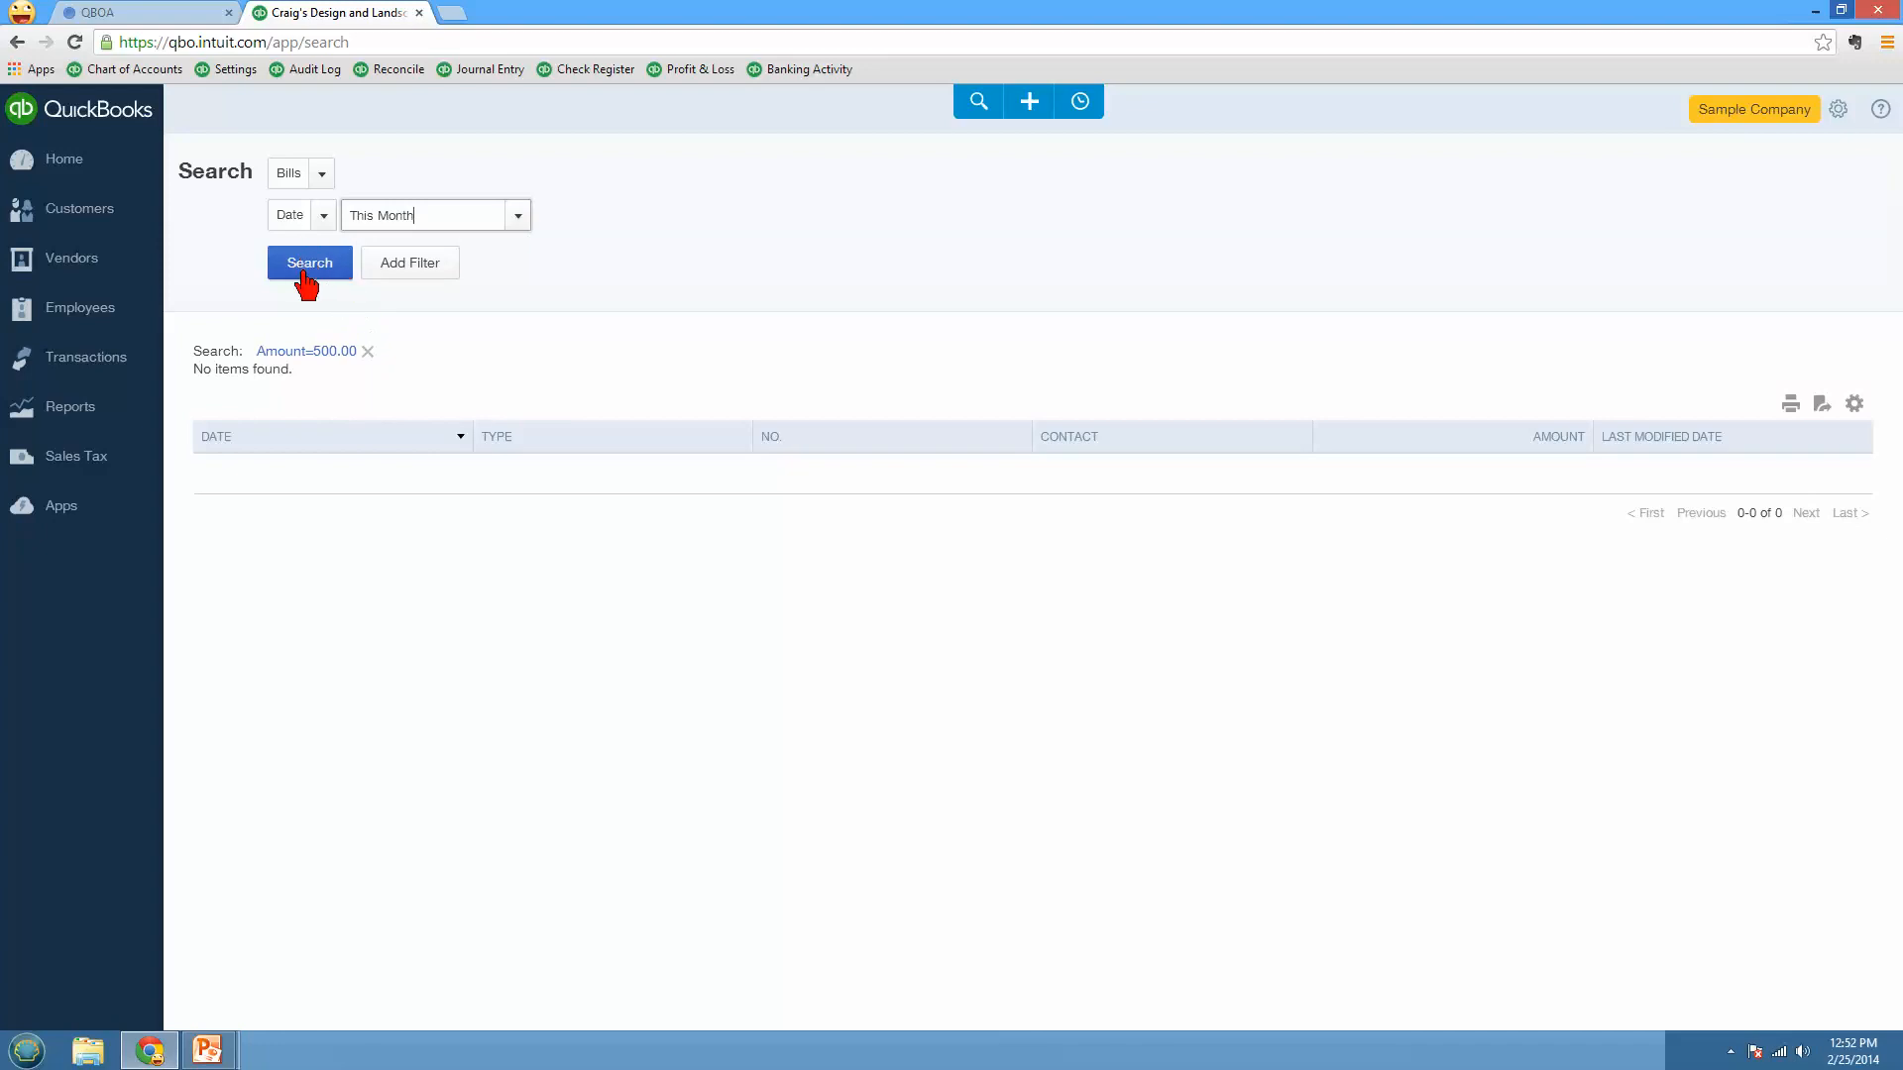
click(310, 262)
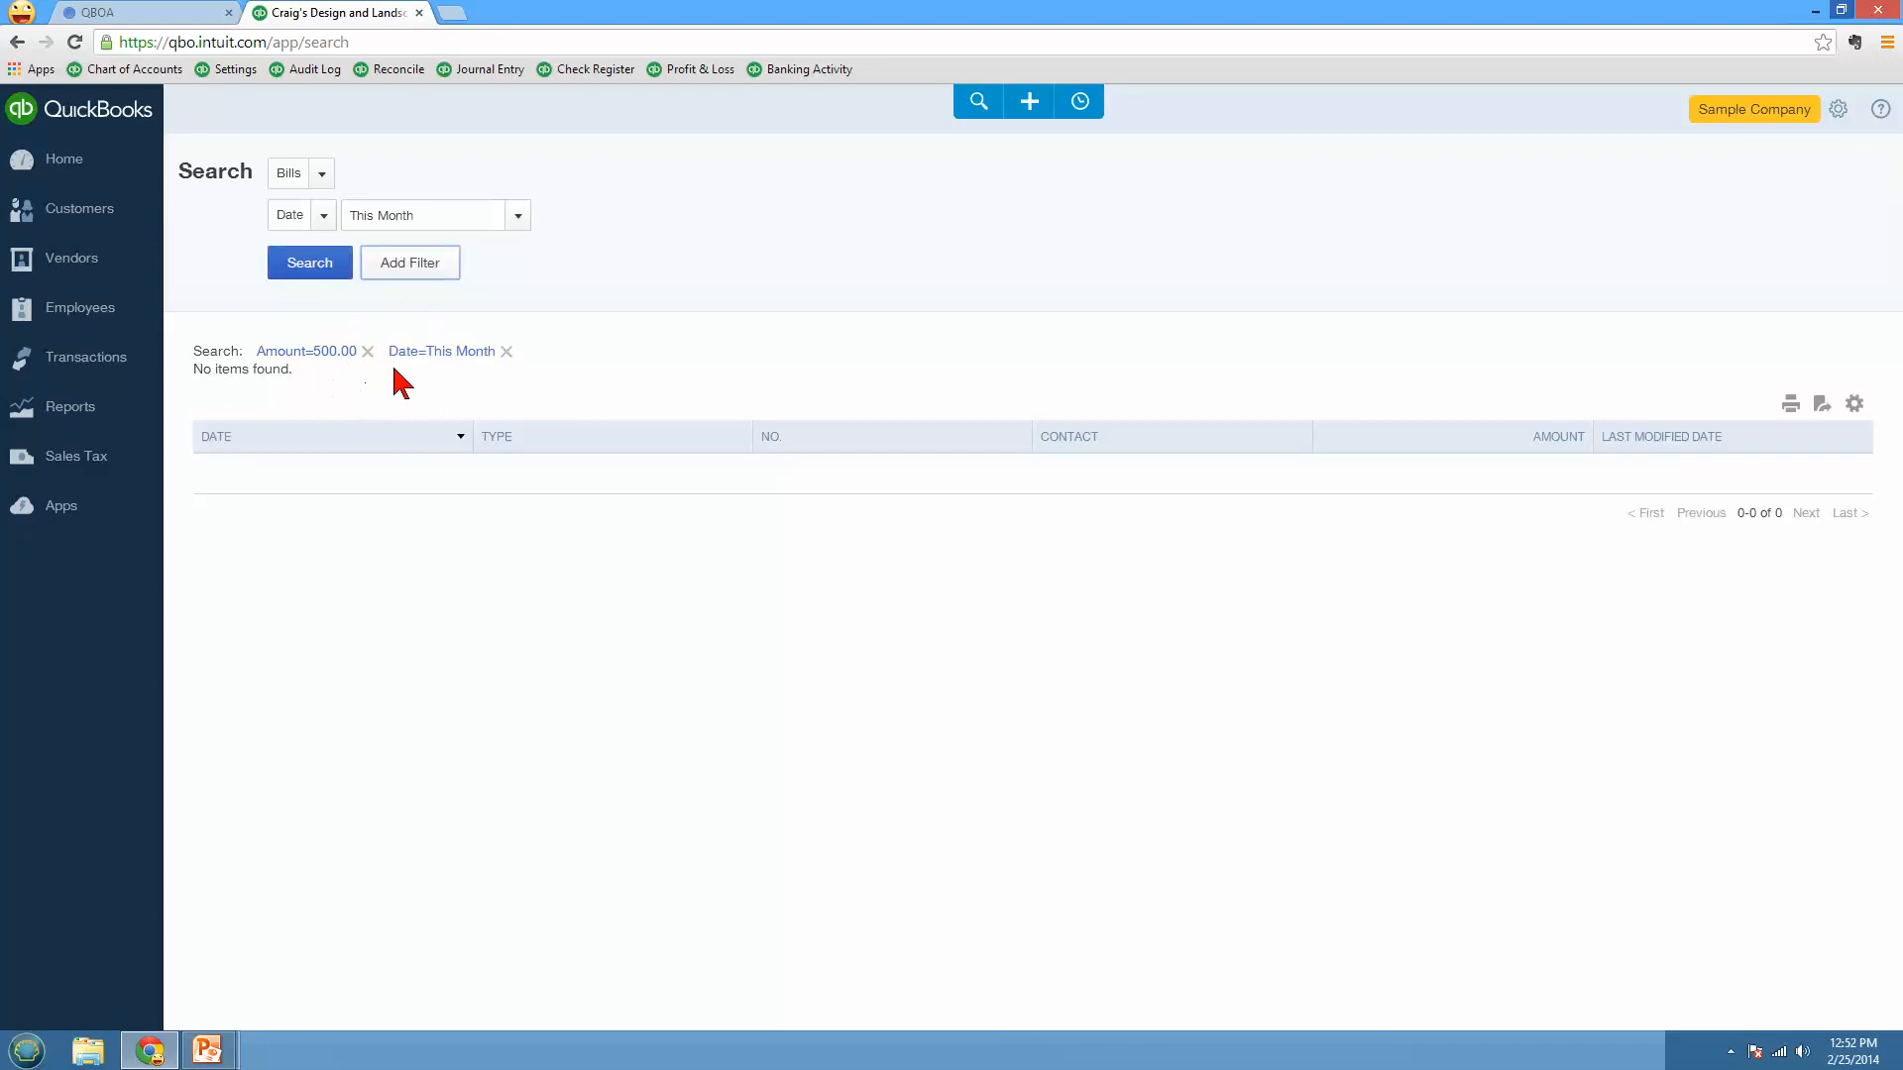
mouse_move(432, 385)
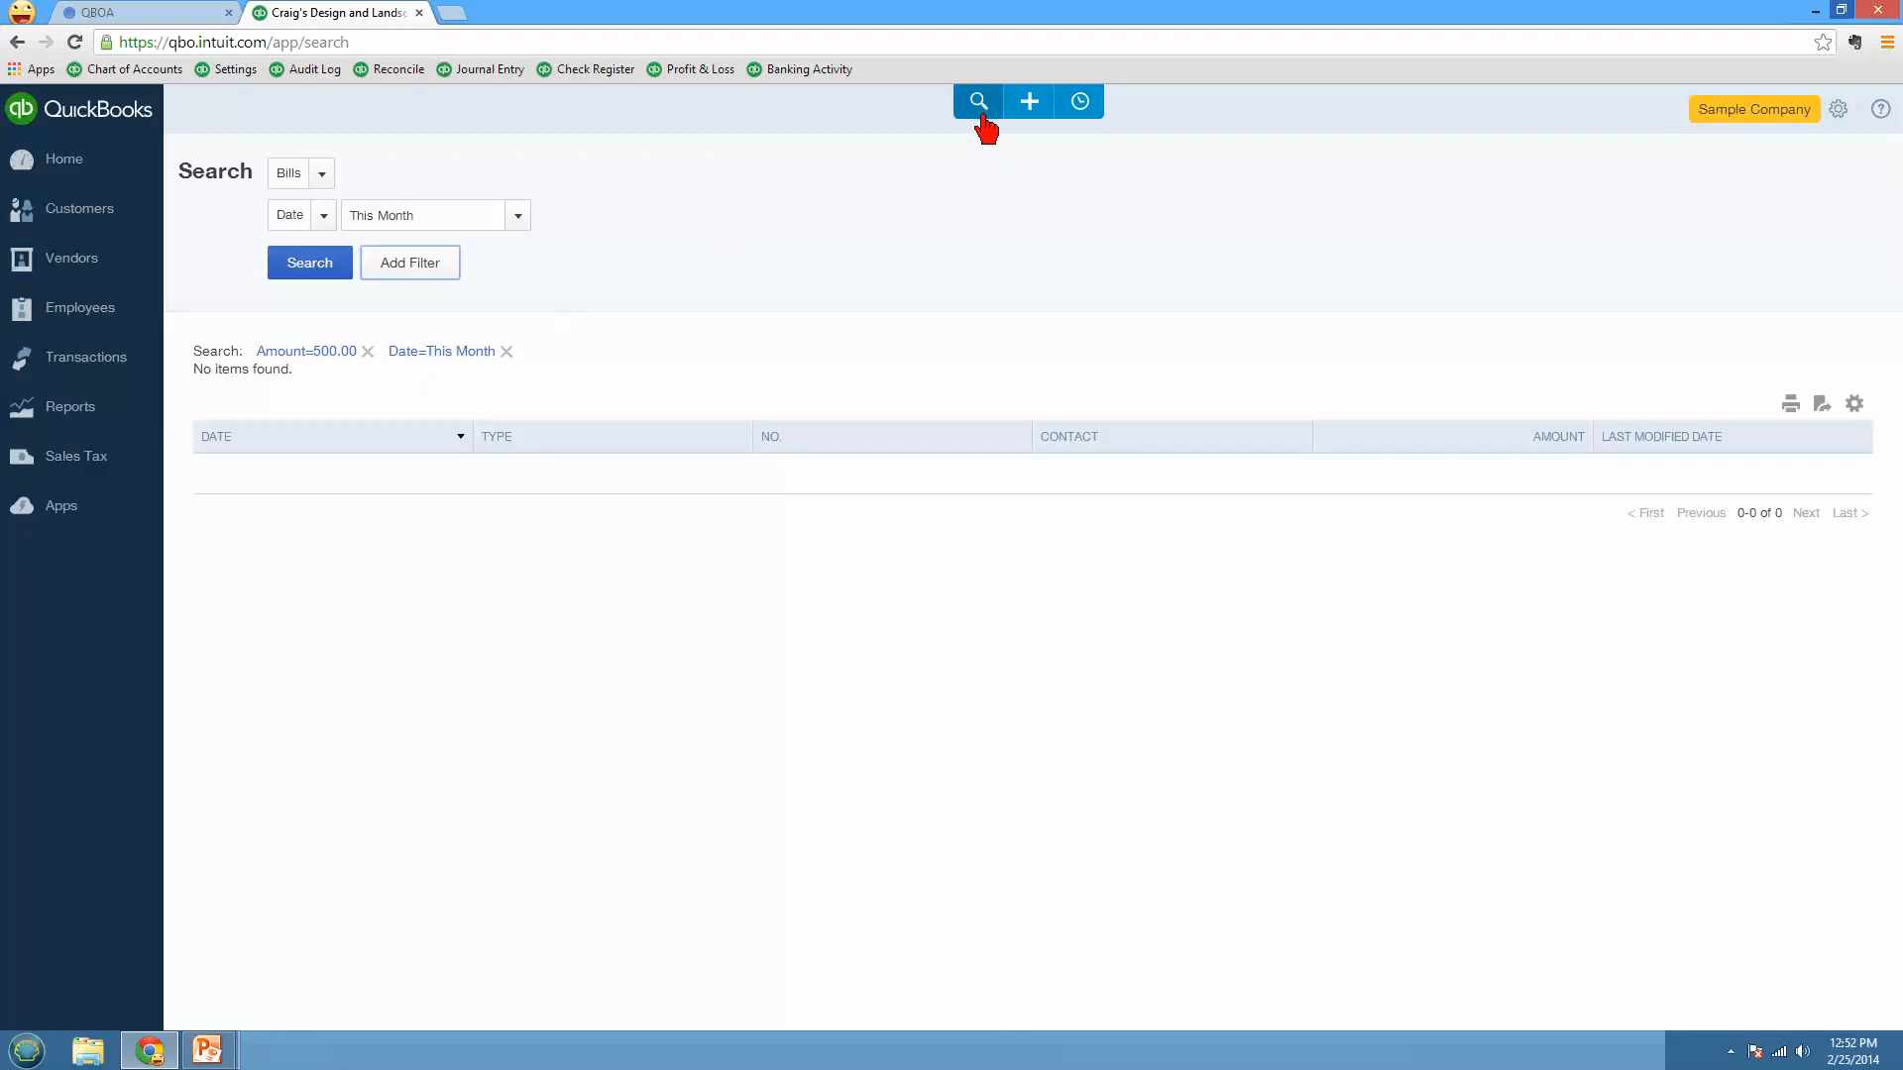
mouse_move(1094, 119)
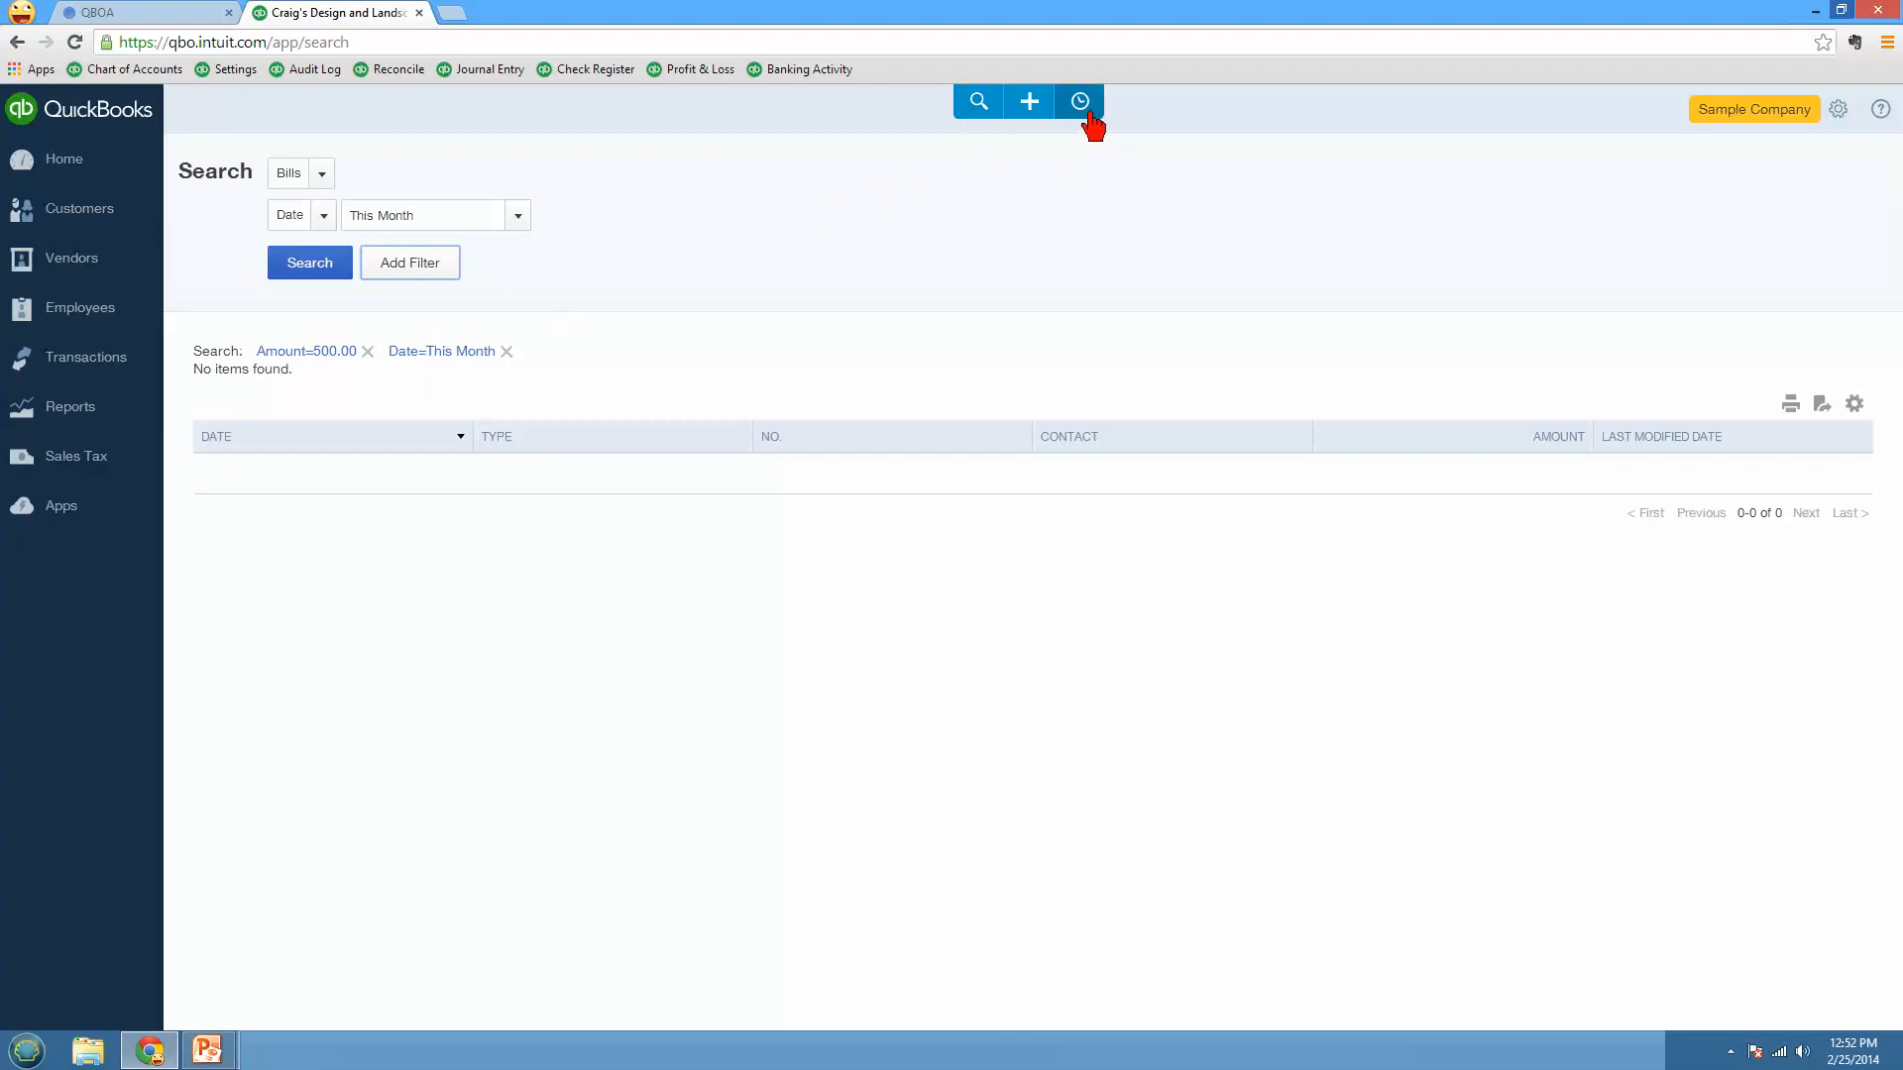
Step: Review Recent Transactions, then show the Create menu's short common-transactions list
click(1080, 101)
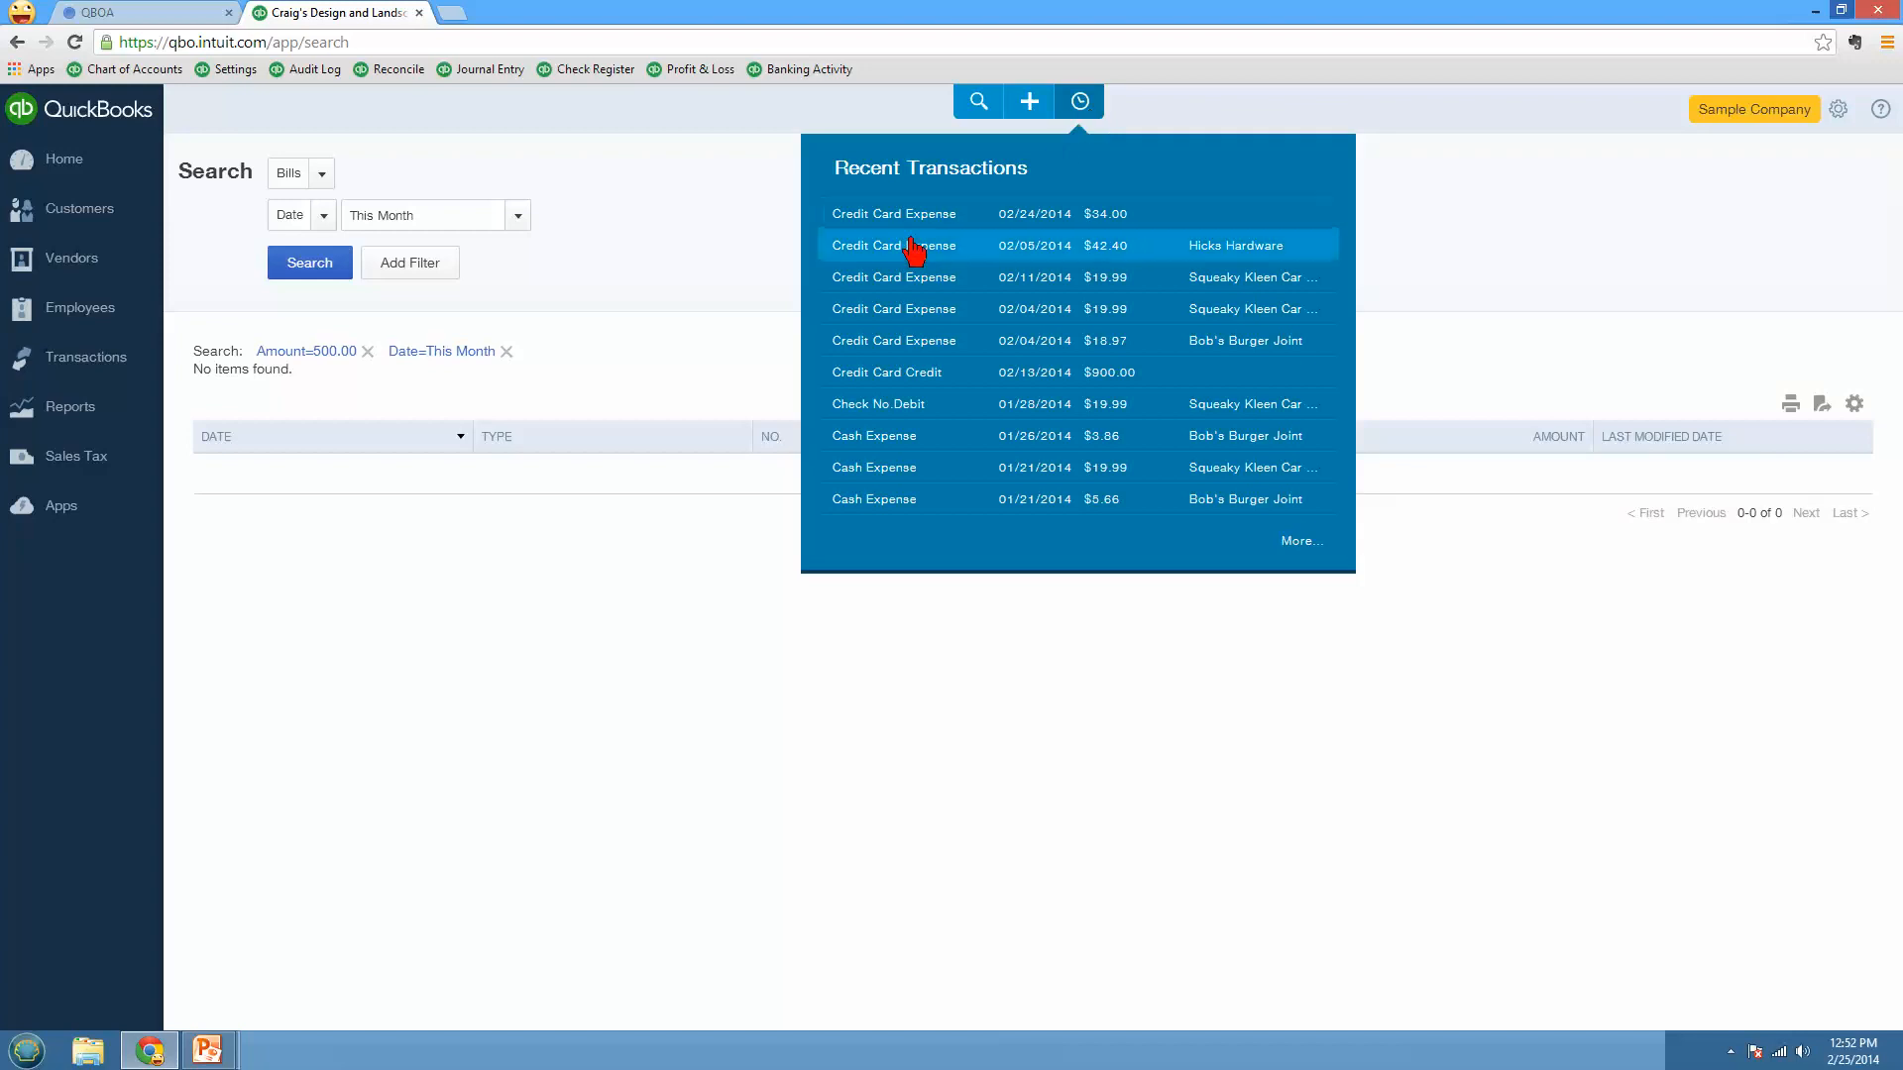
mouse_move(1098, 523)
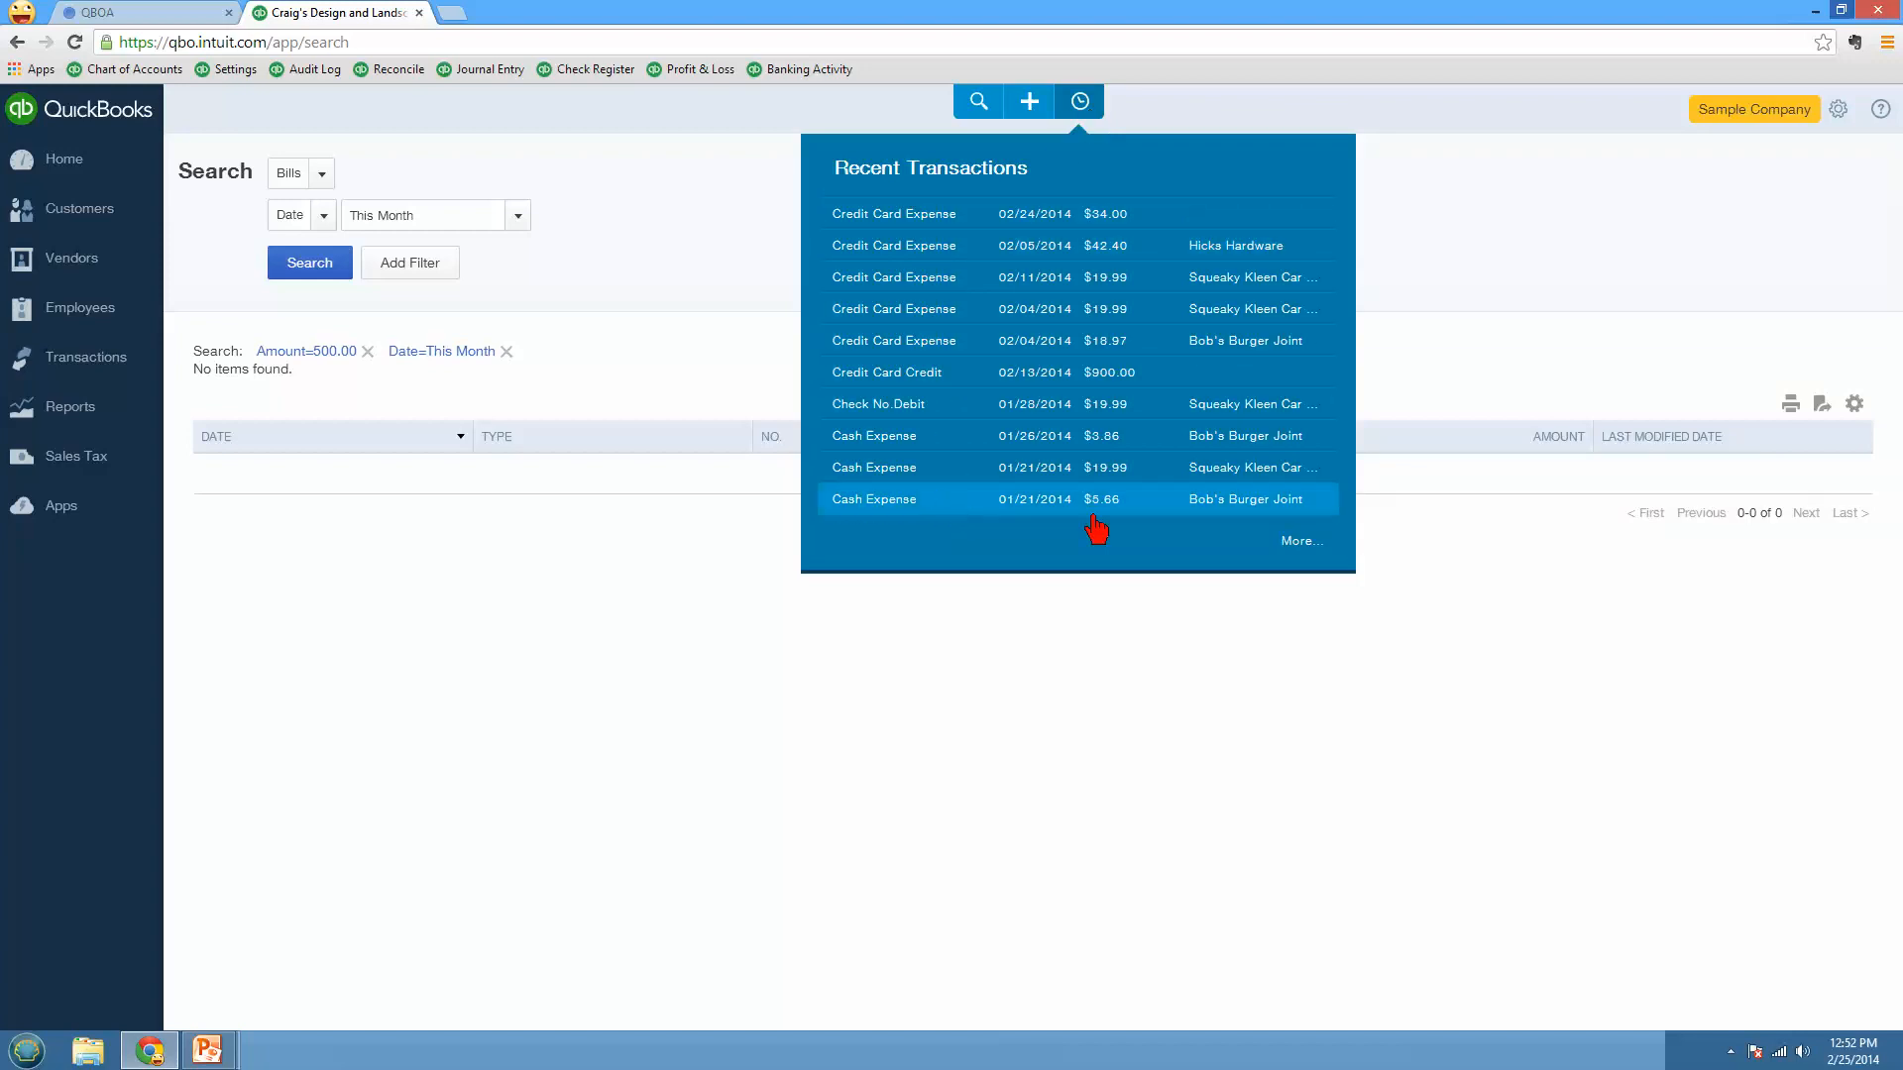
mouse_move(1302, 555)
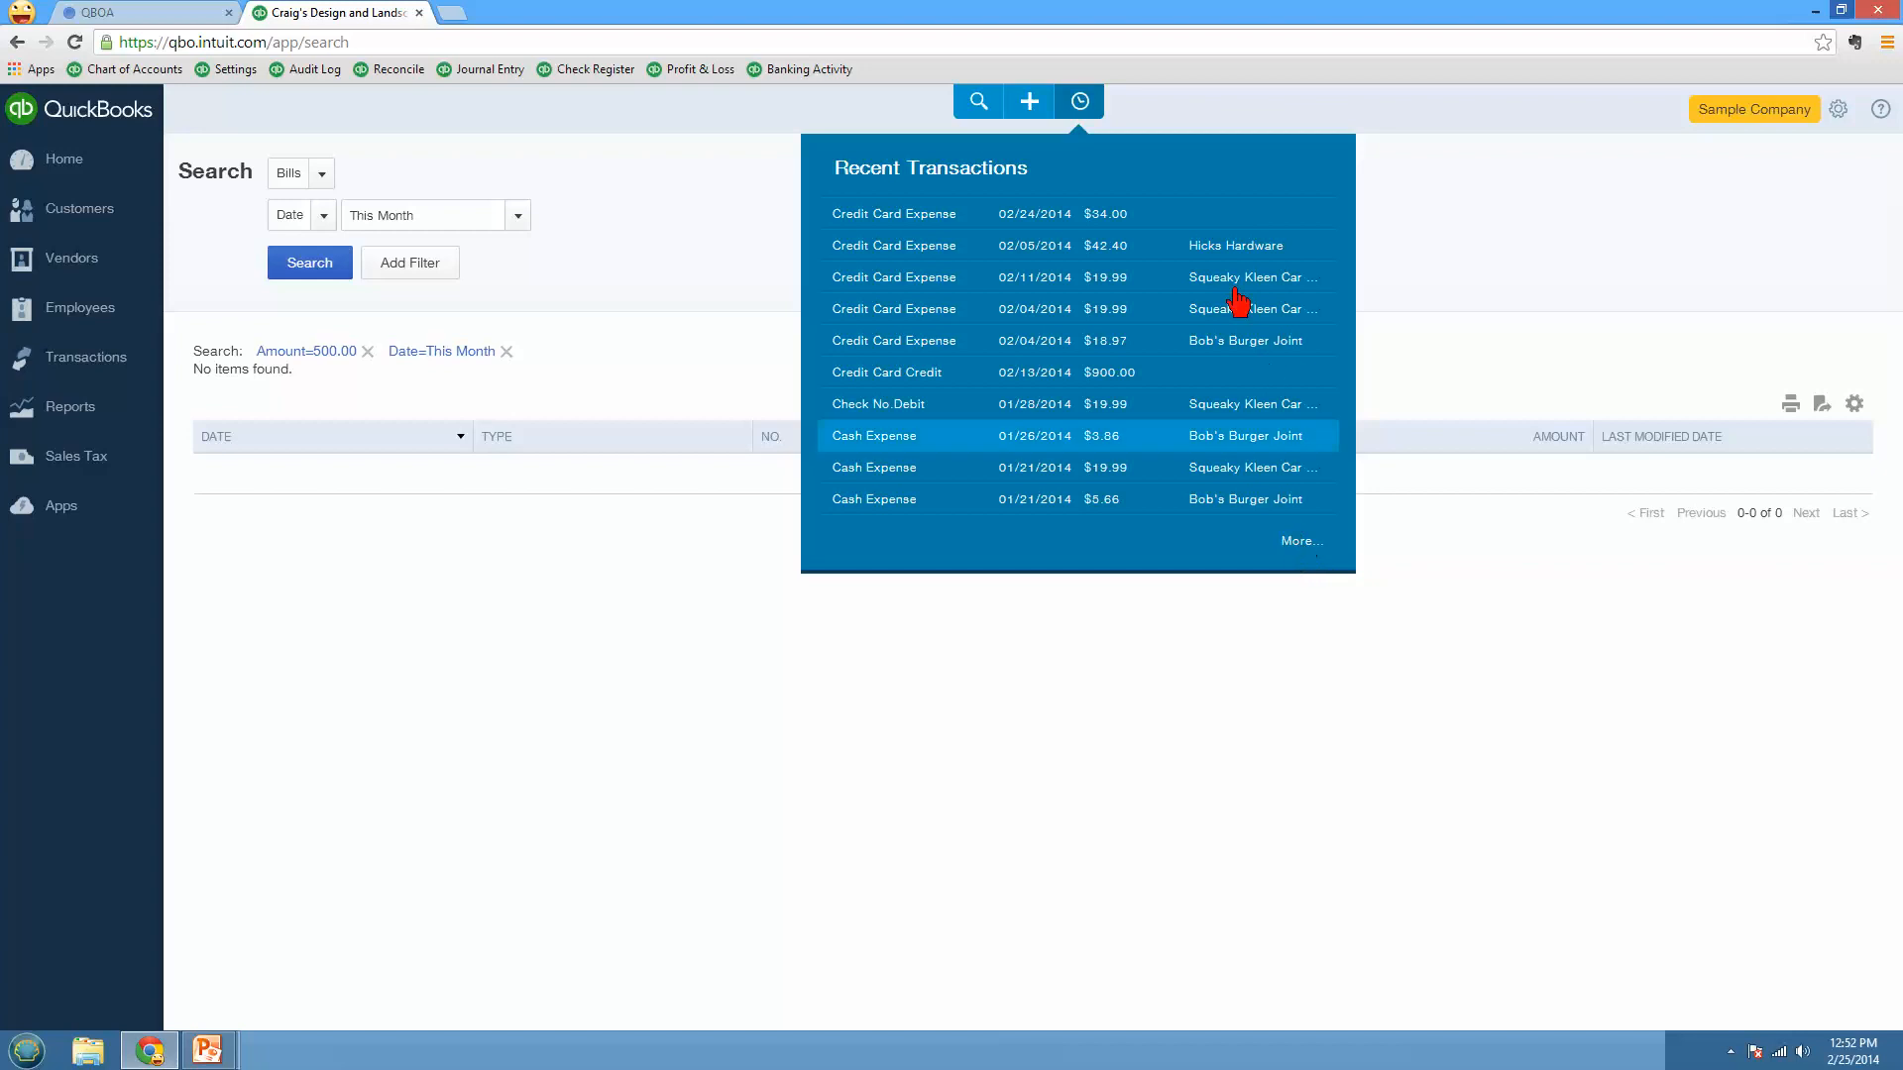
click(1028, 101)
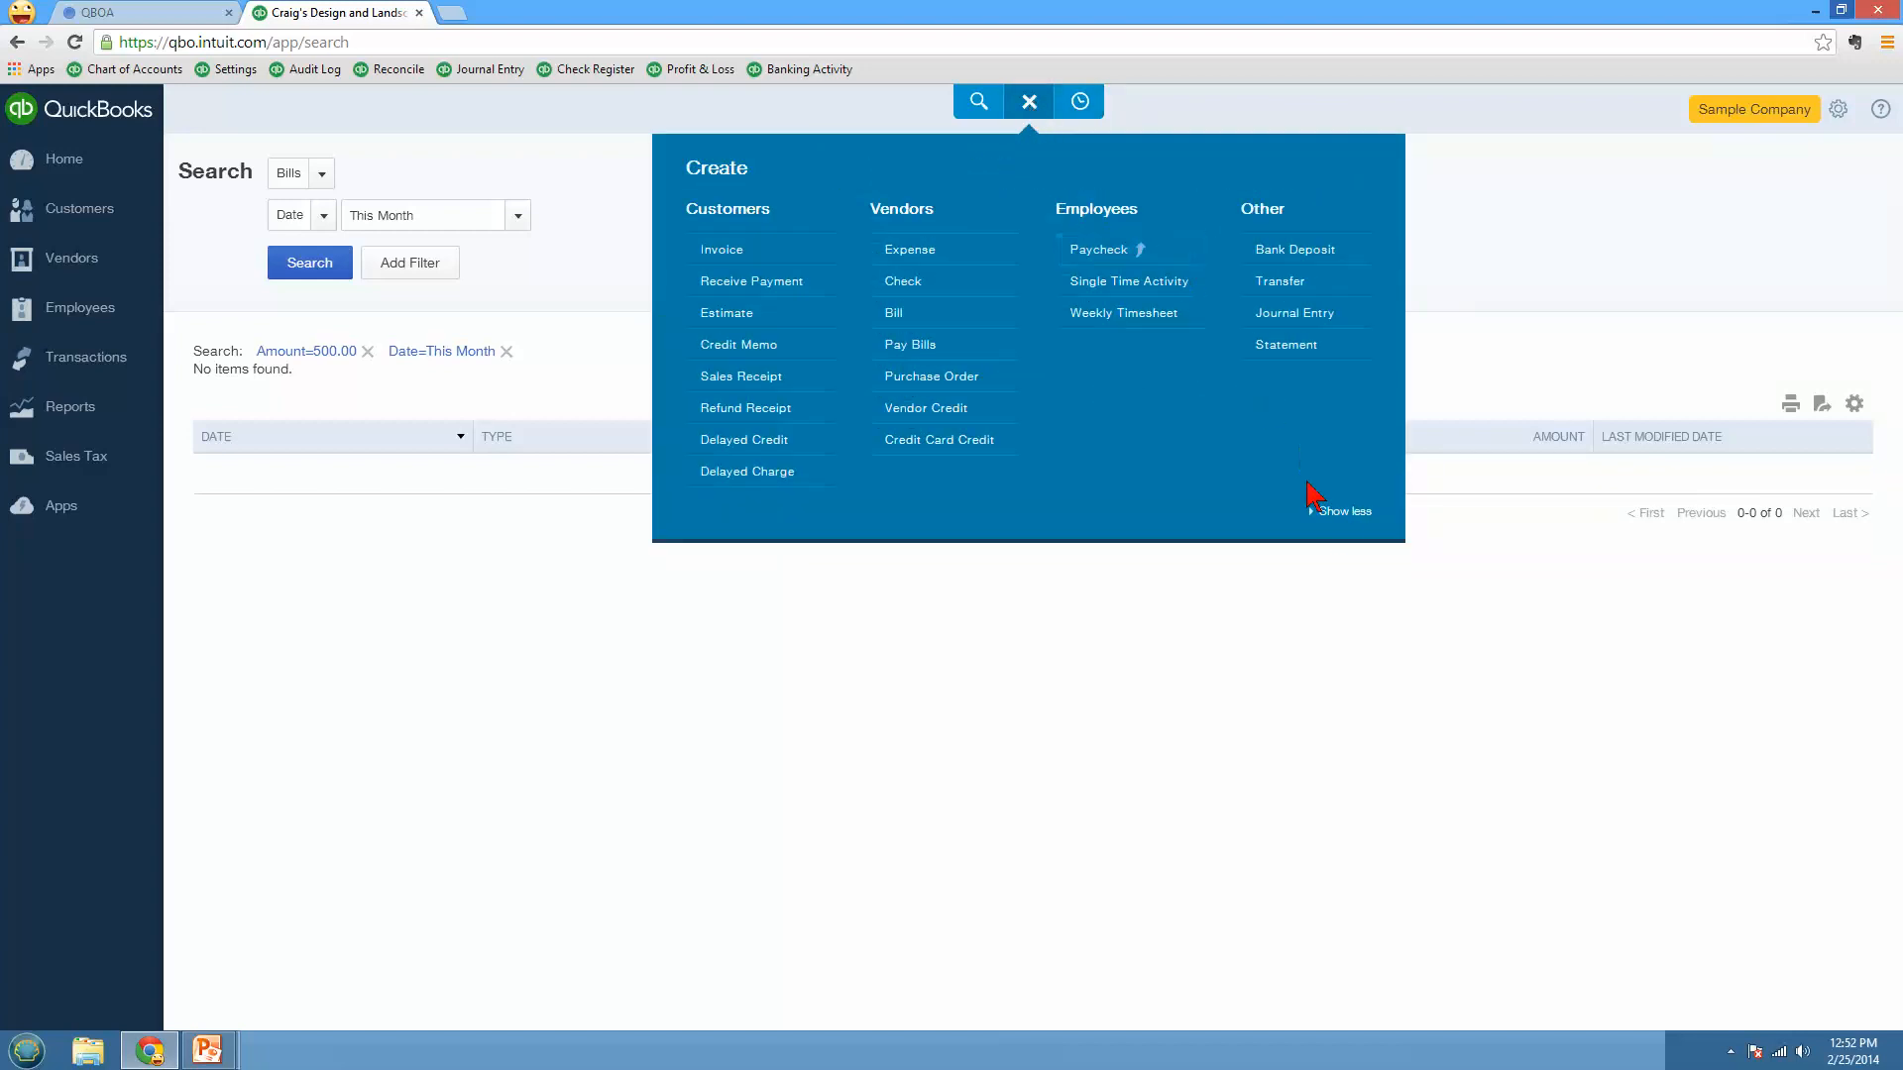
click(1344, 512)
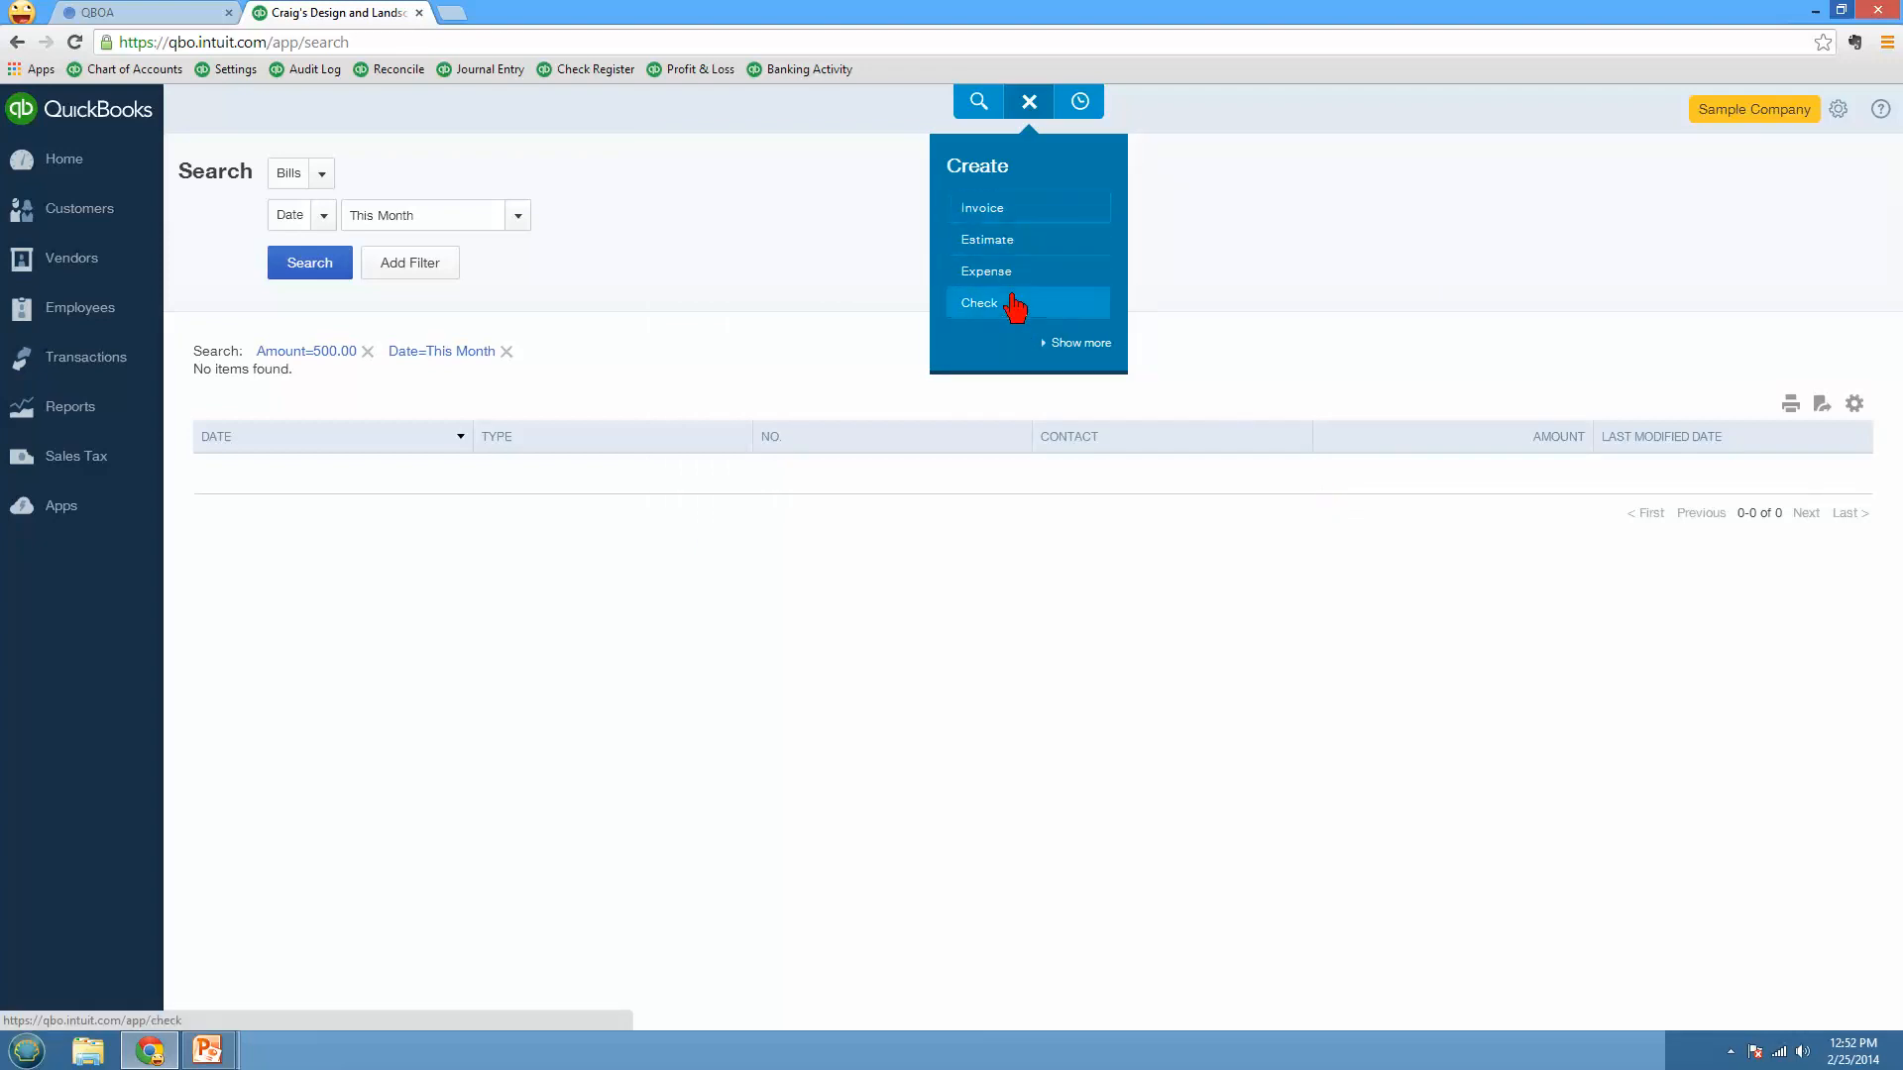
Step: Expand the Create menu to all transaction types, close it and reopen it
click(1080, 341)
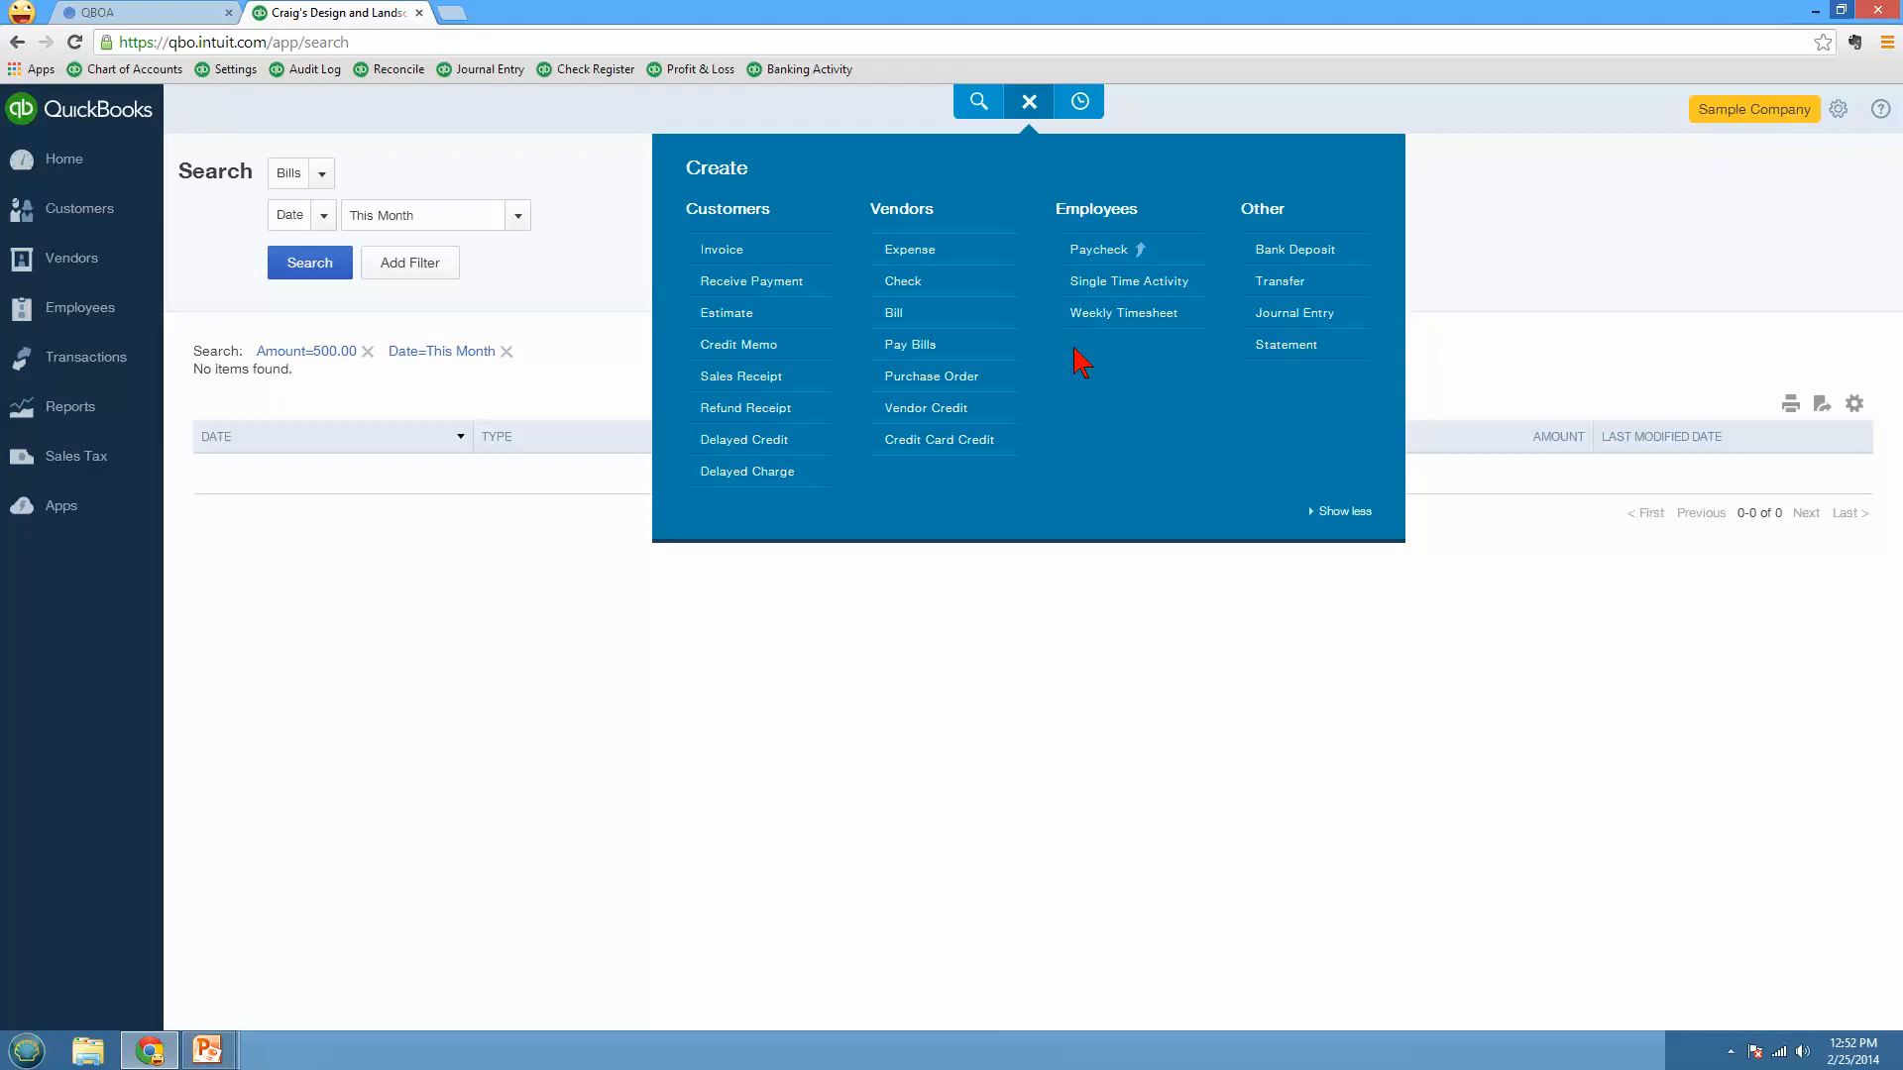
click(1029, 101)
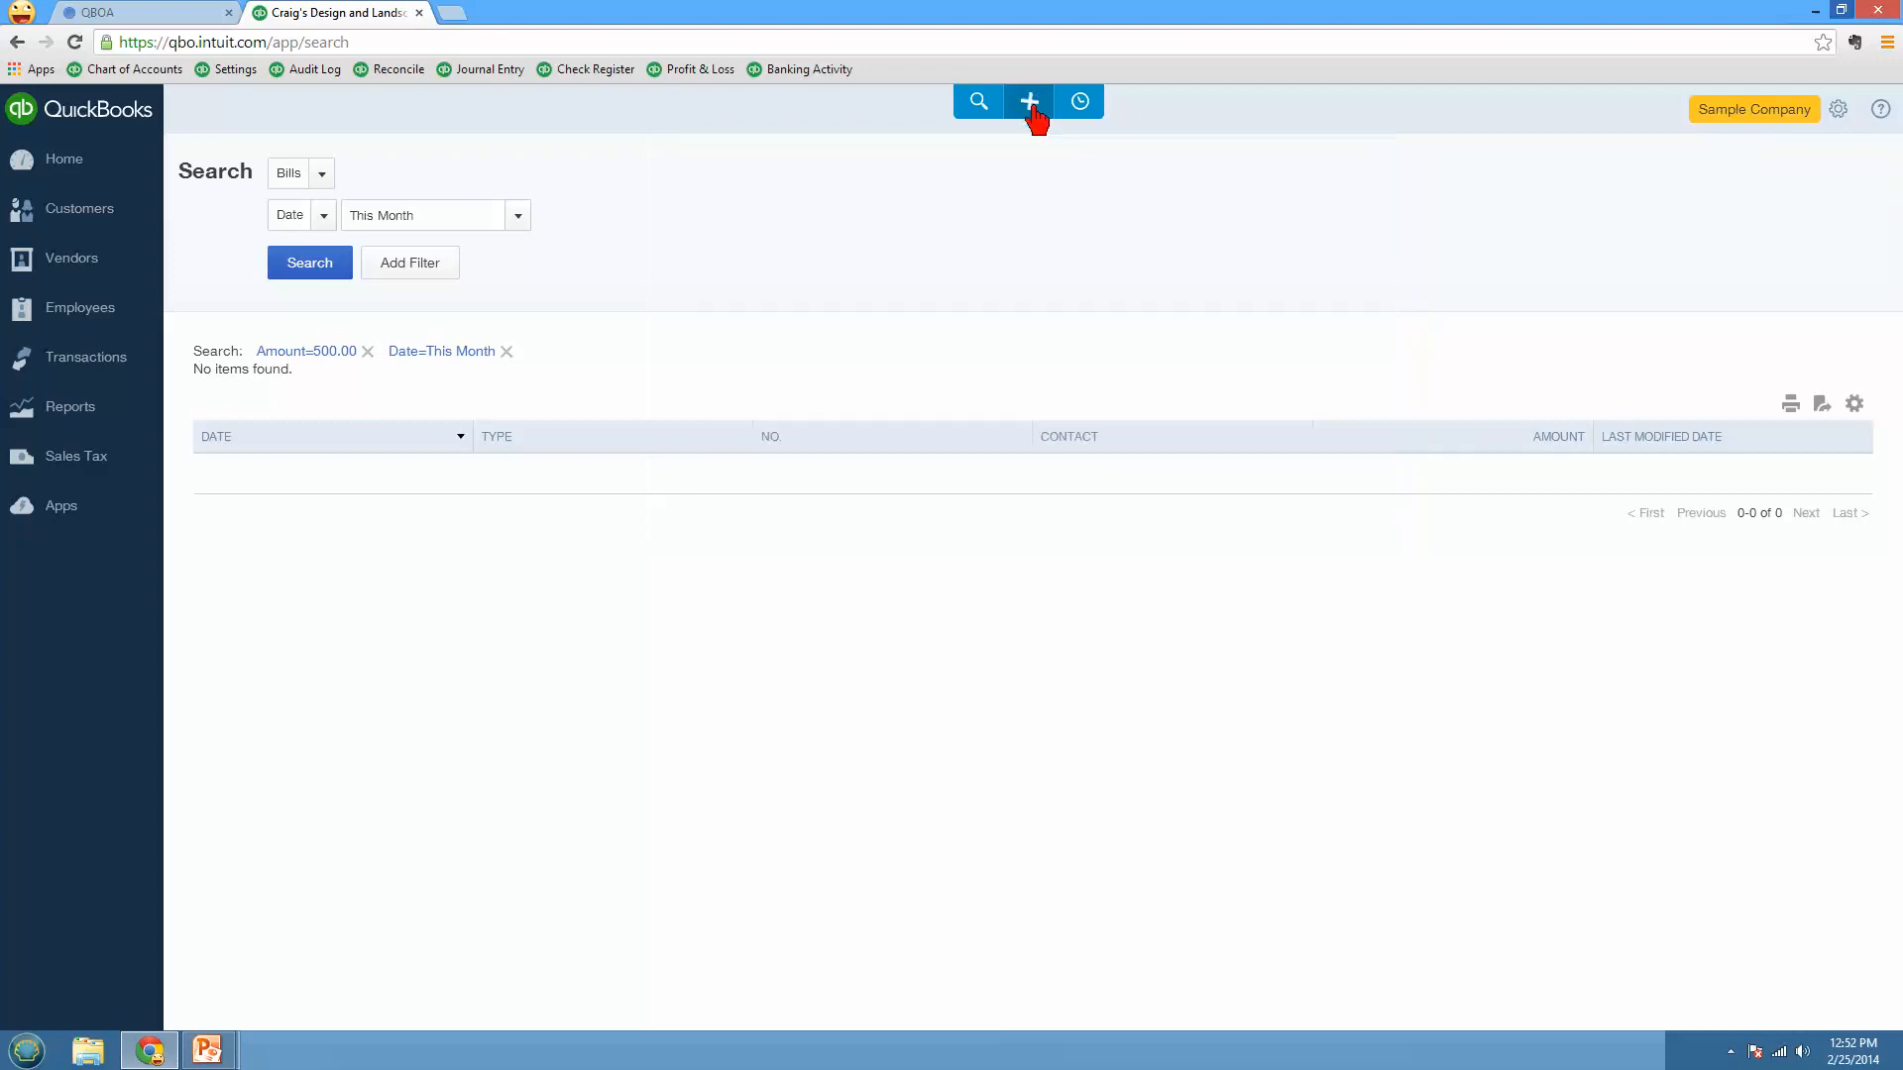
click(1027, 101)
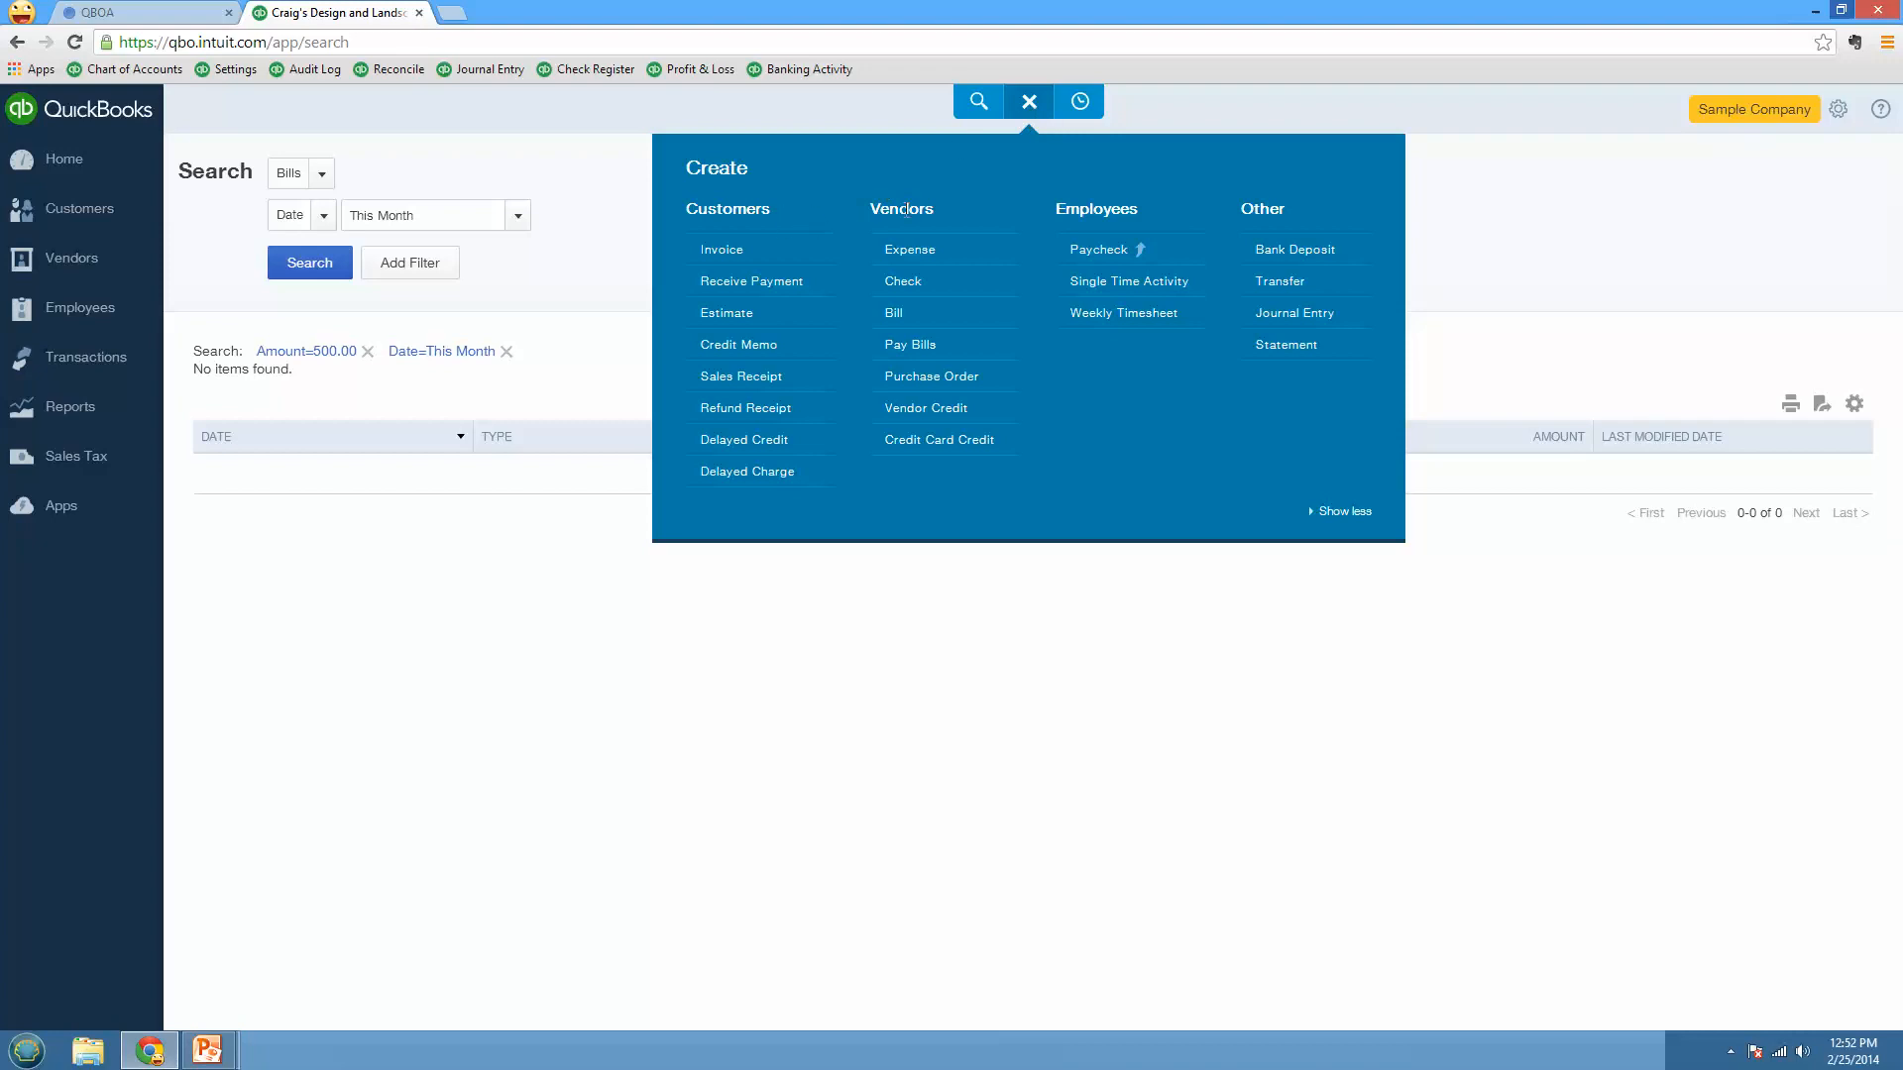
mouse_move(1244, 210)
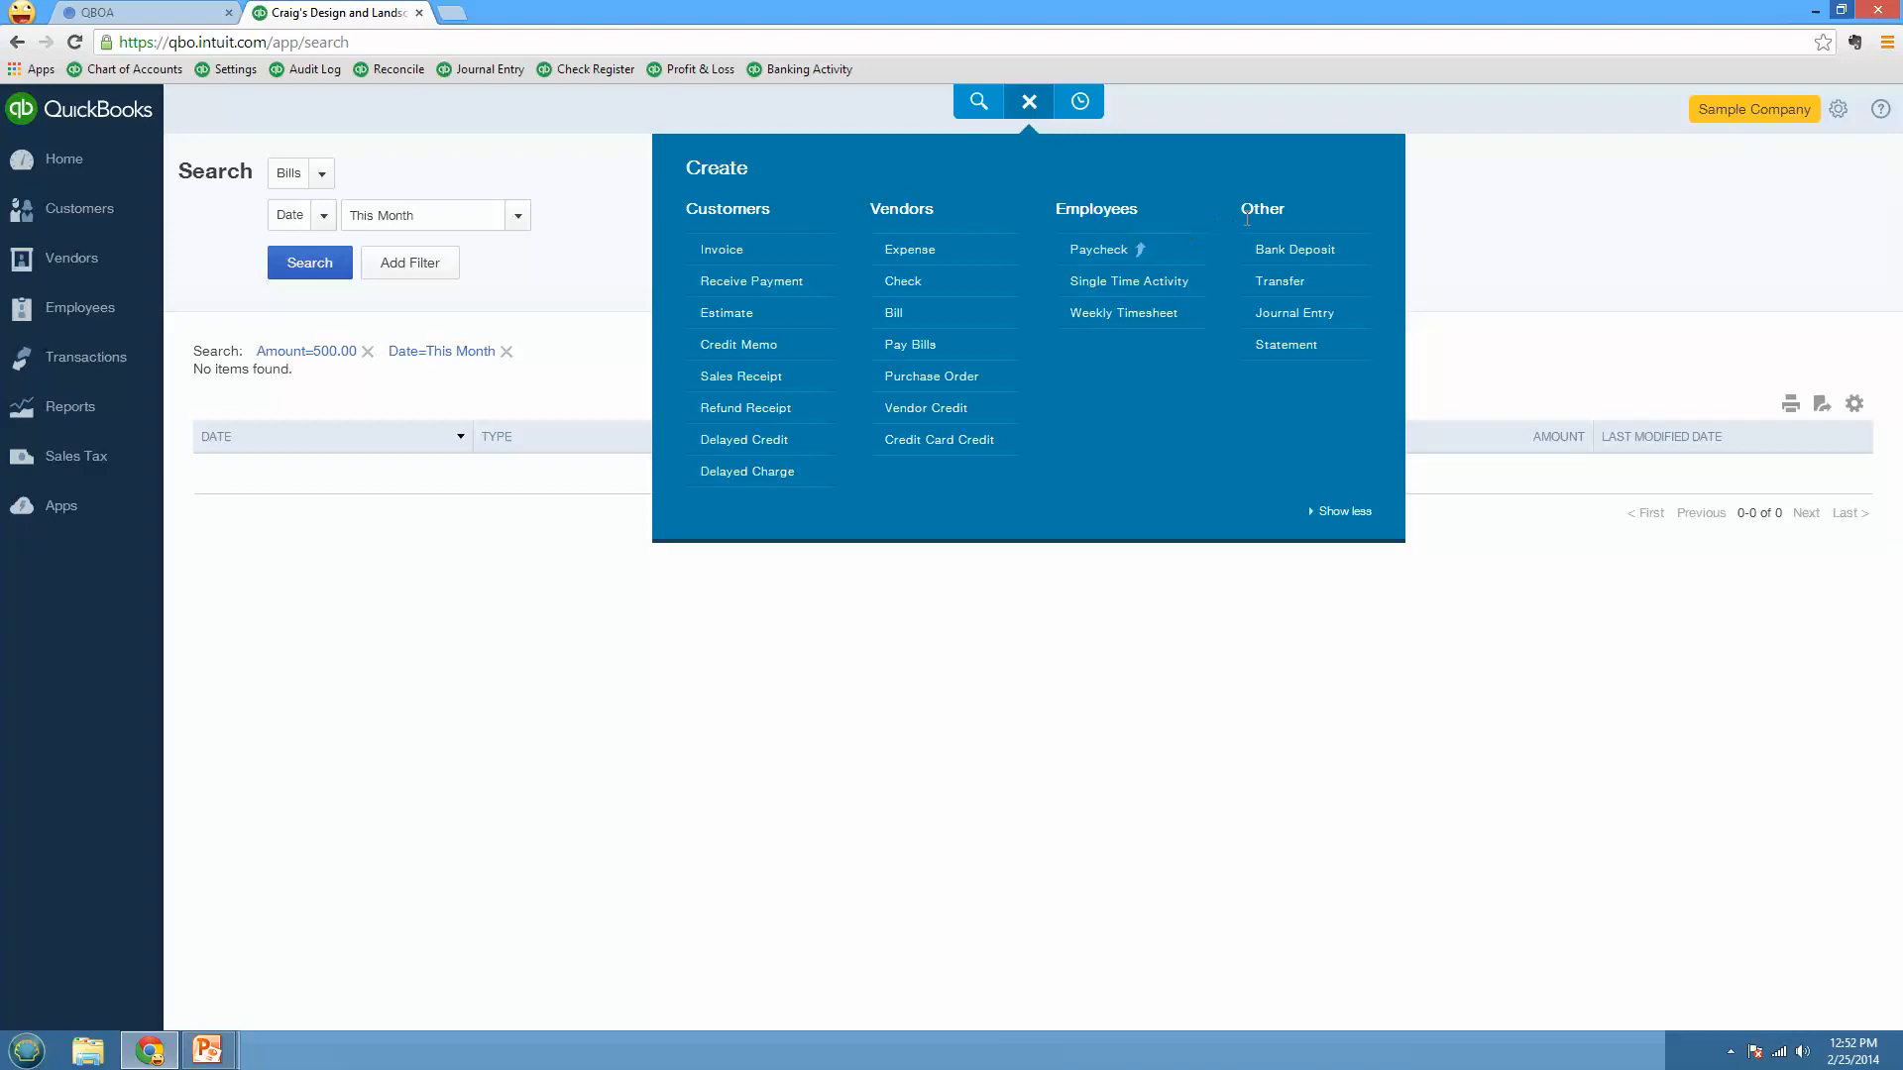
mouse_move(1246, 333)
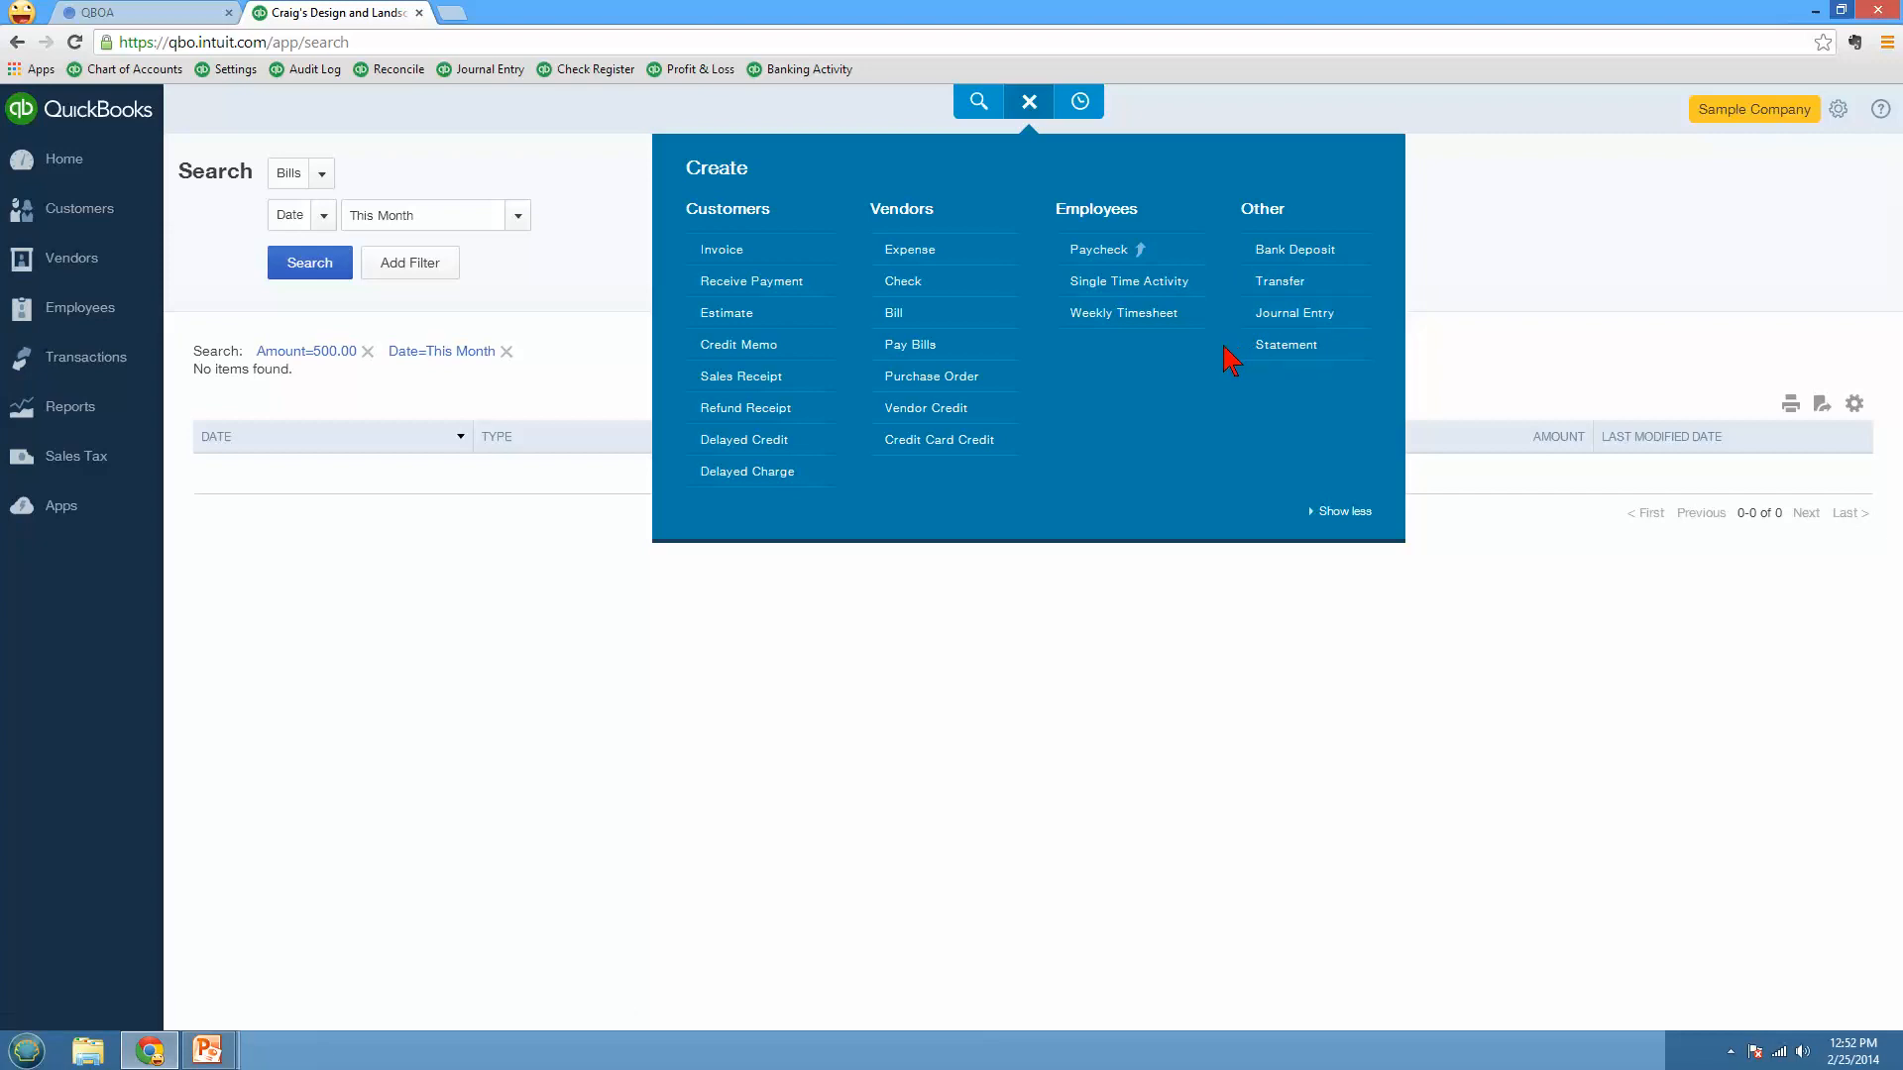
mouse_move(722, 249)
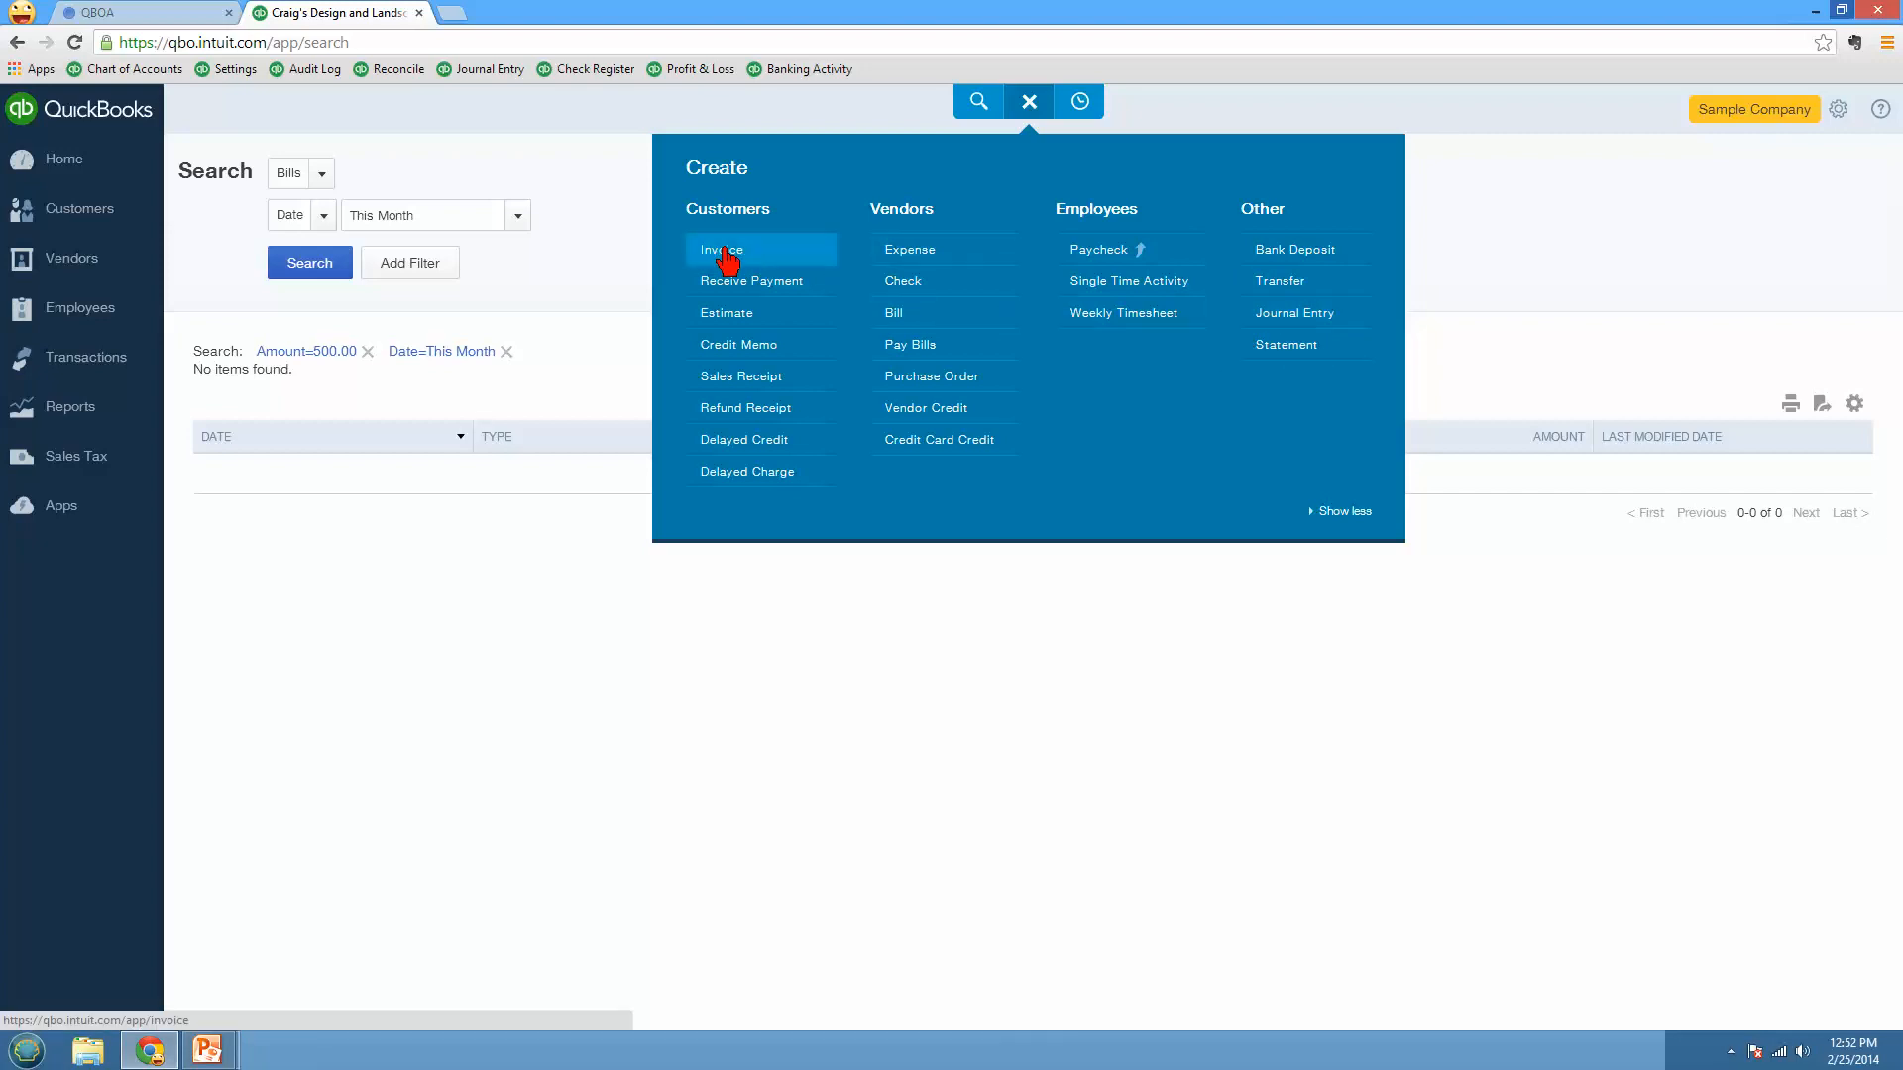
Step: Start a new invoice for Amy's Bird Sanctuary and add the $375.00 billable time charge
click(718, 249)
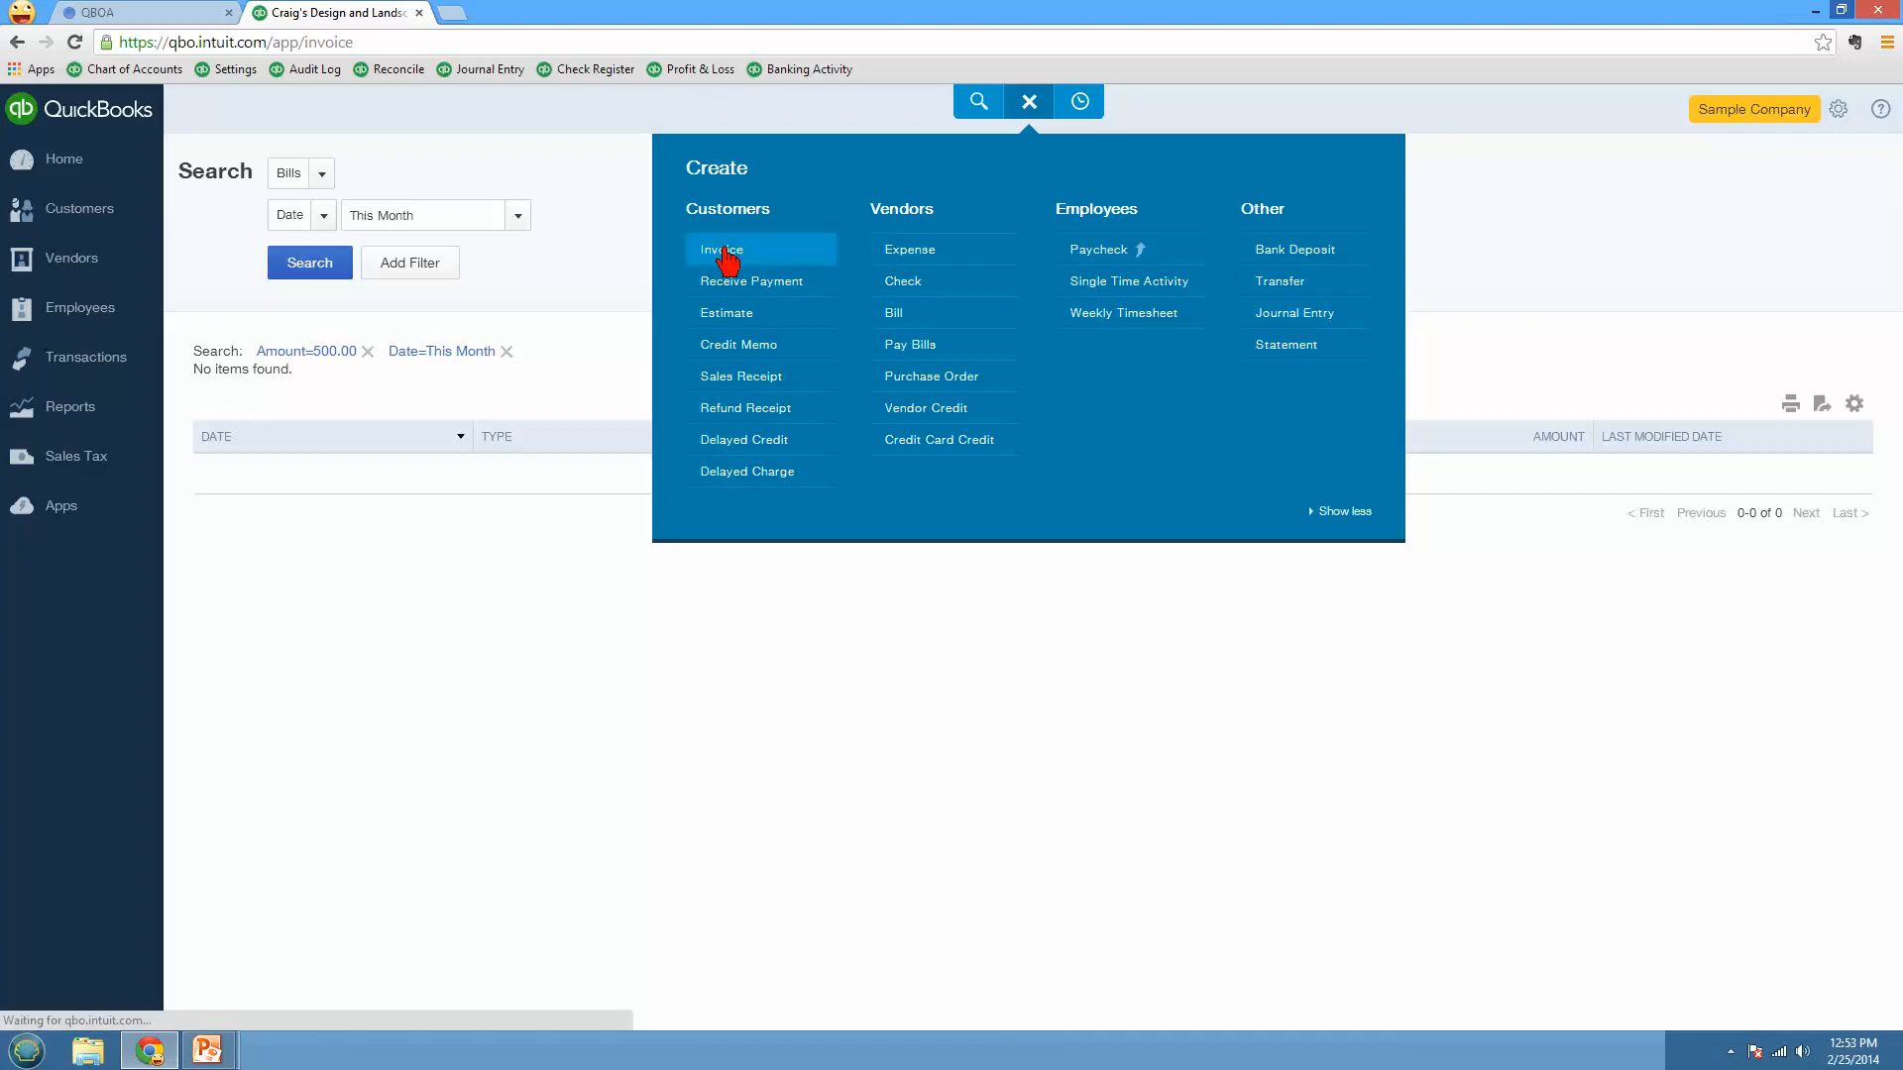
click(721, 249)
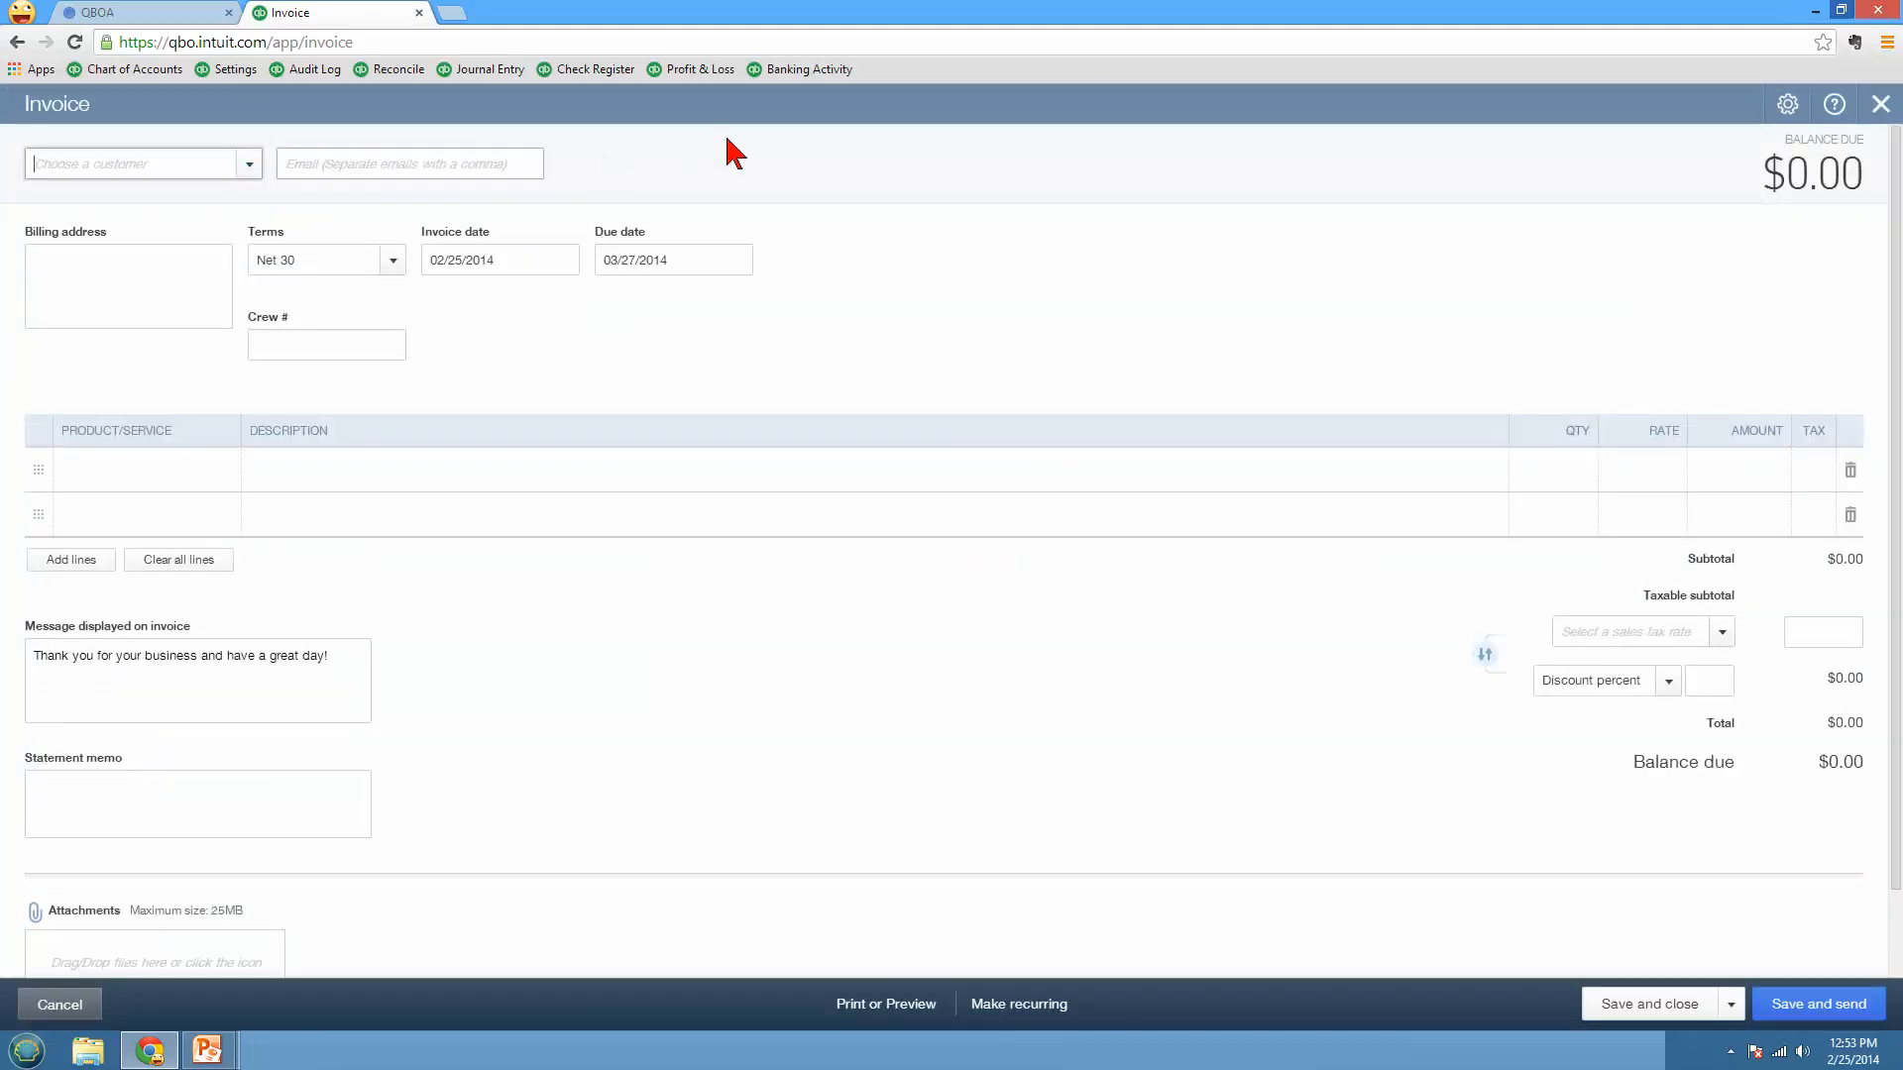
mouse_move(1013, 168)
text(Amy's Bird Sanctuary)
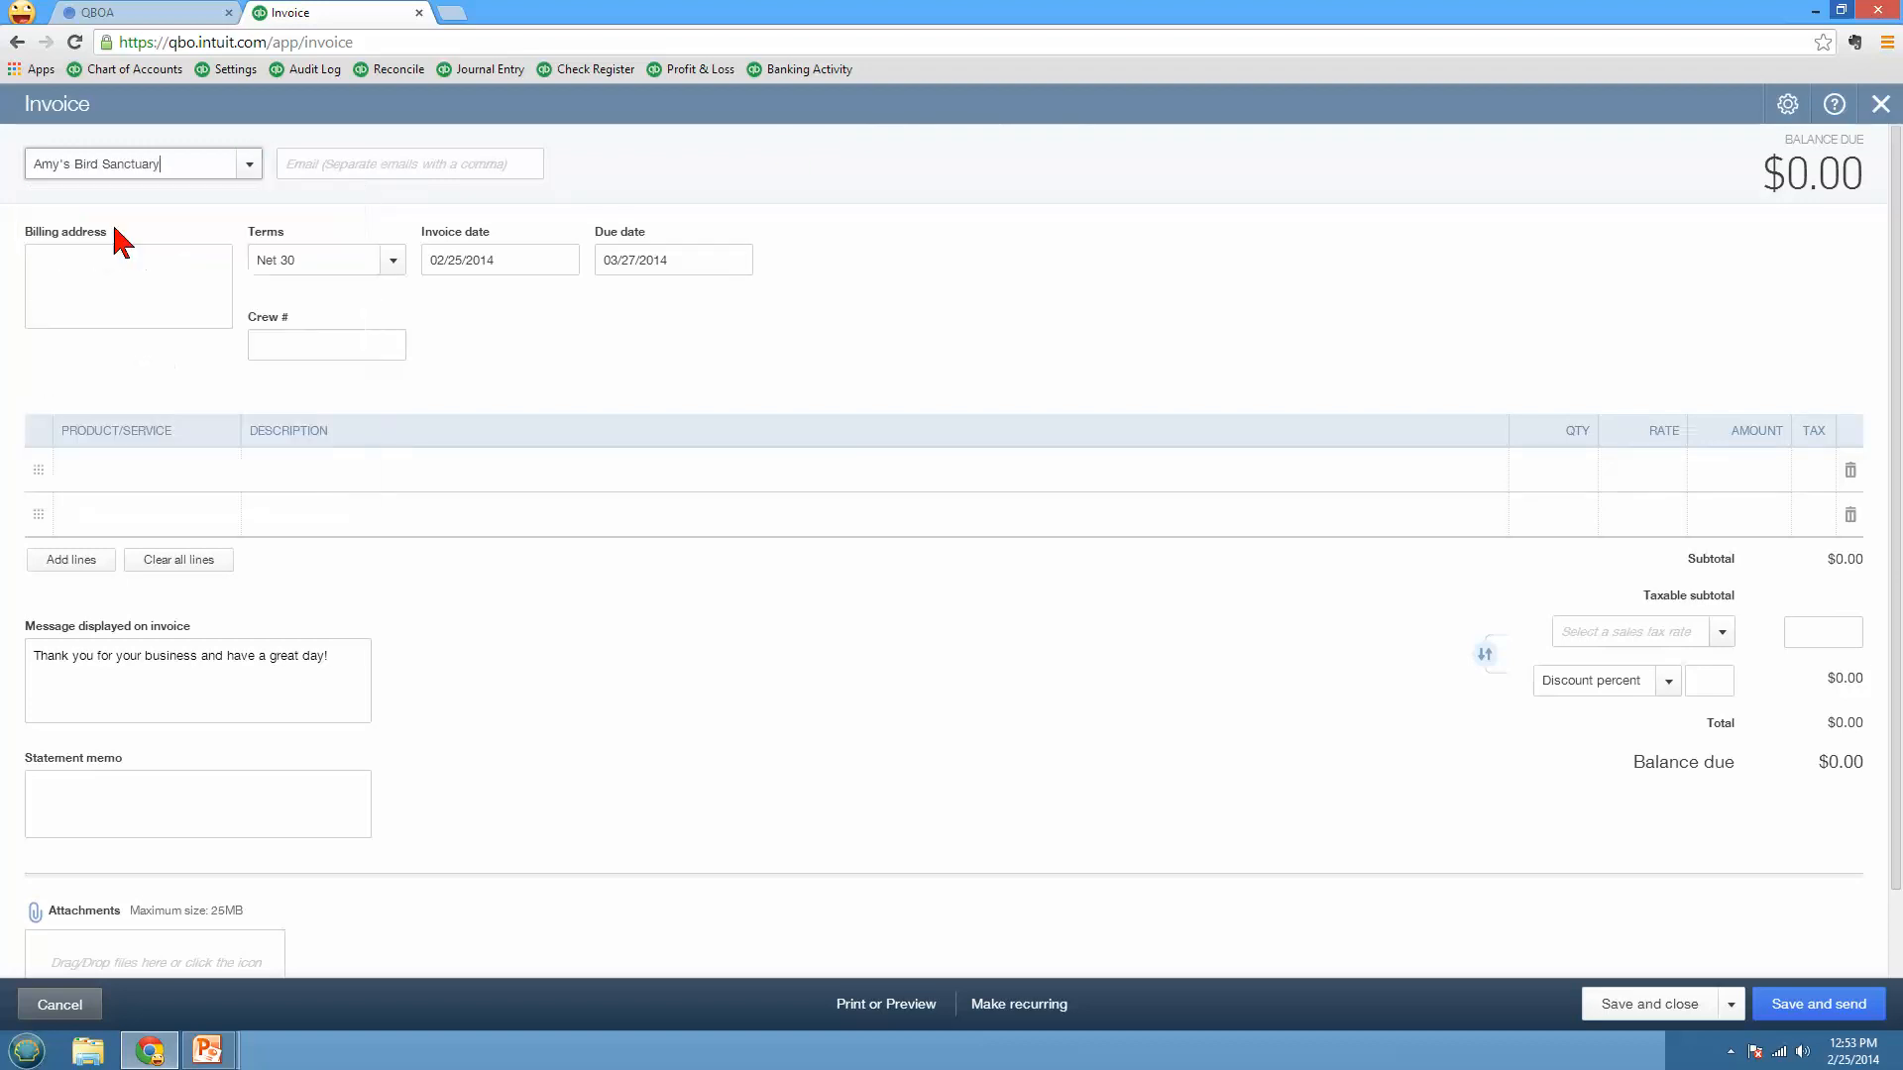
click(143, 162)
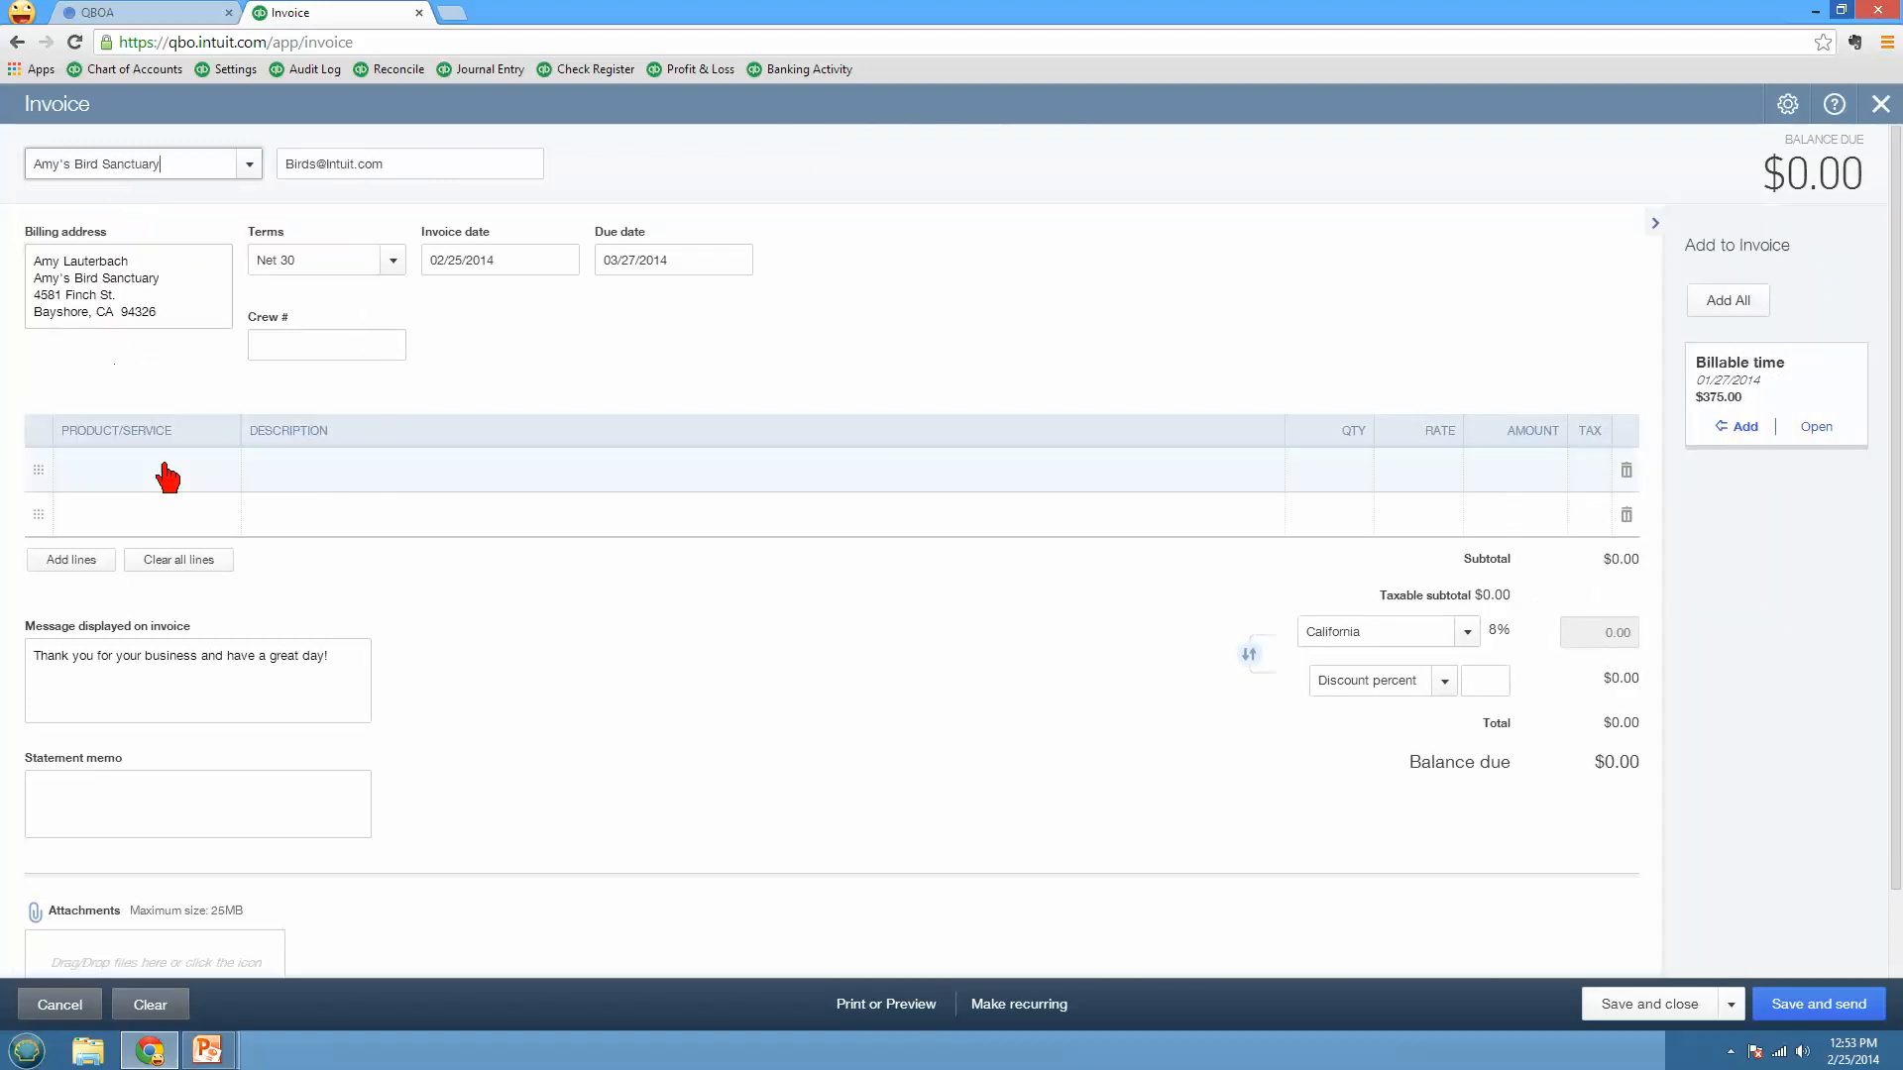
click(139, 472)
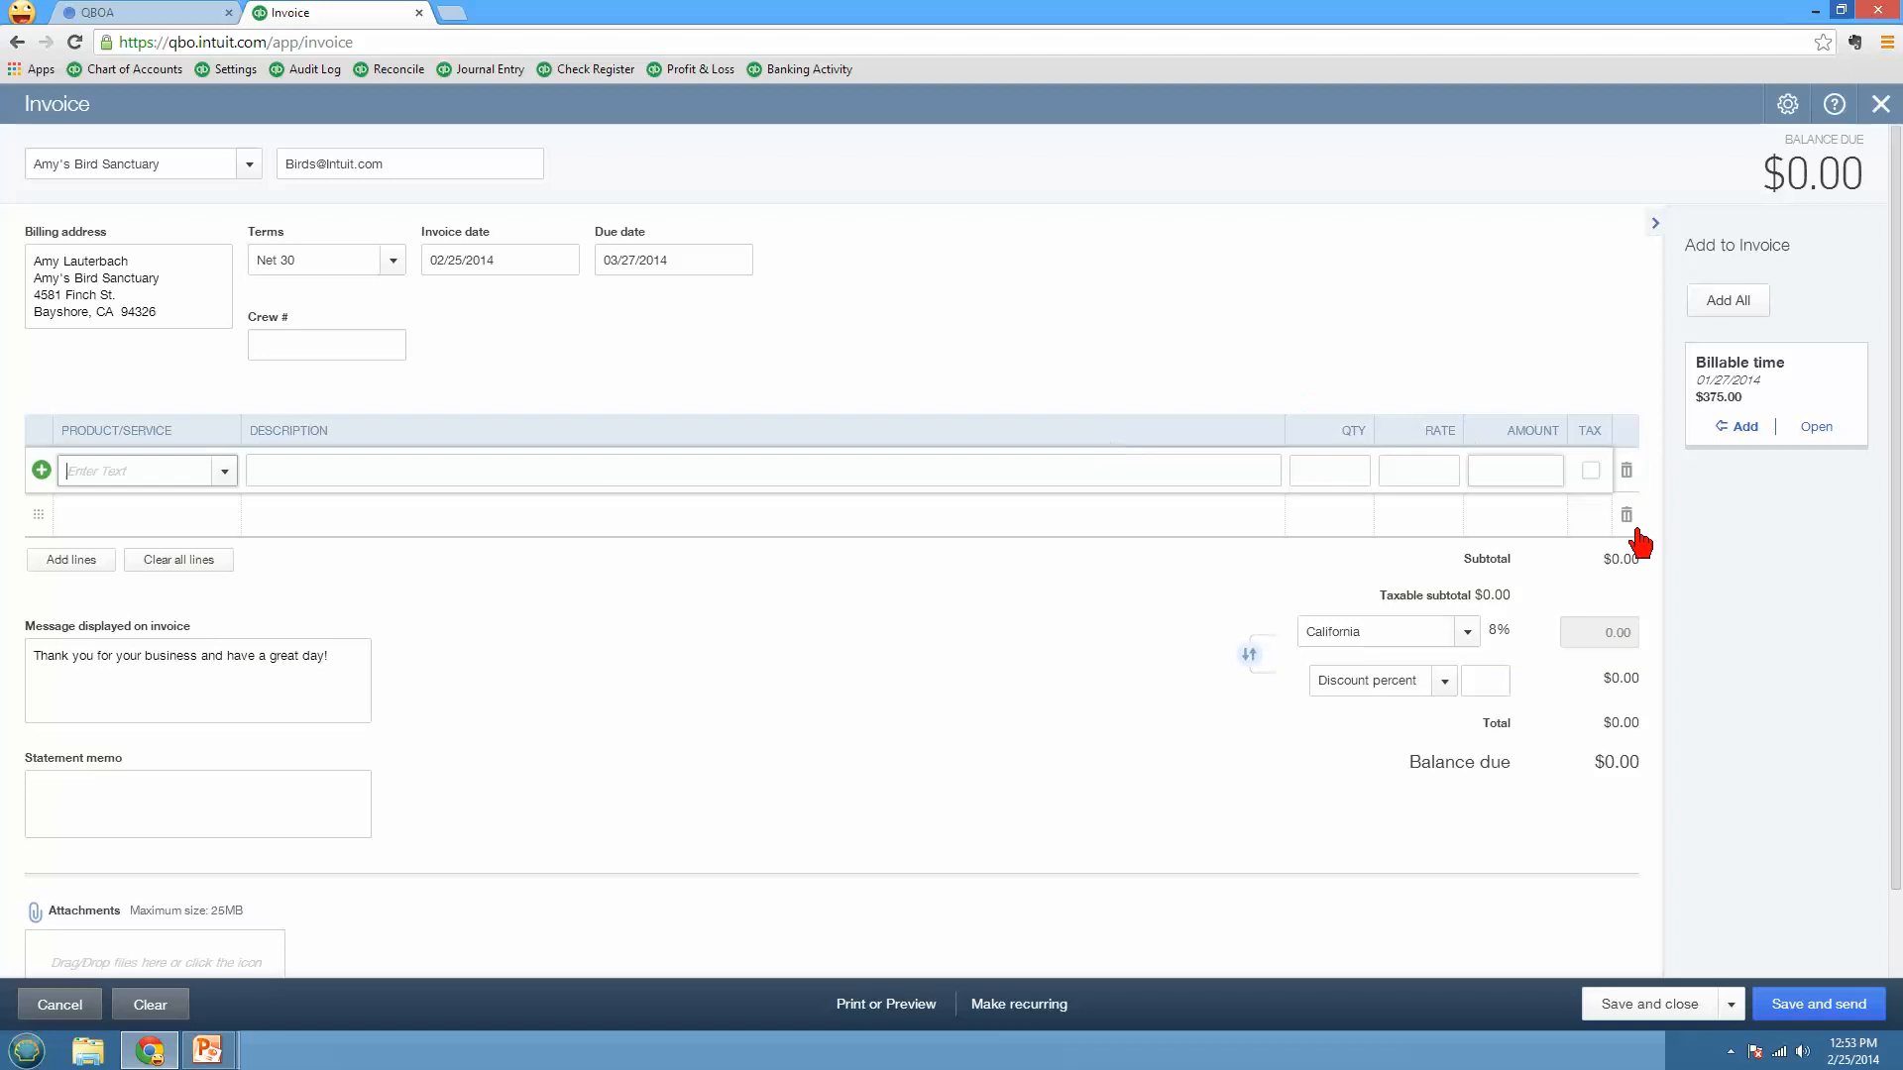
mouse_move(1738, 493)
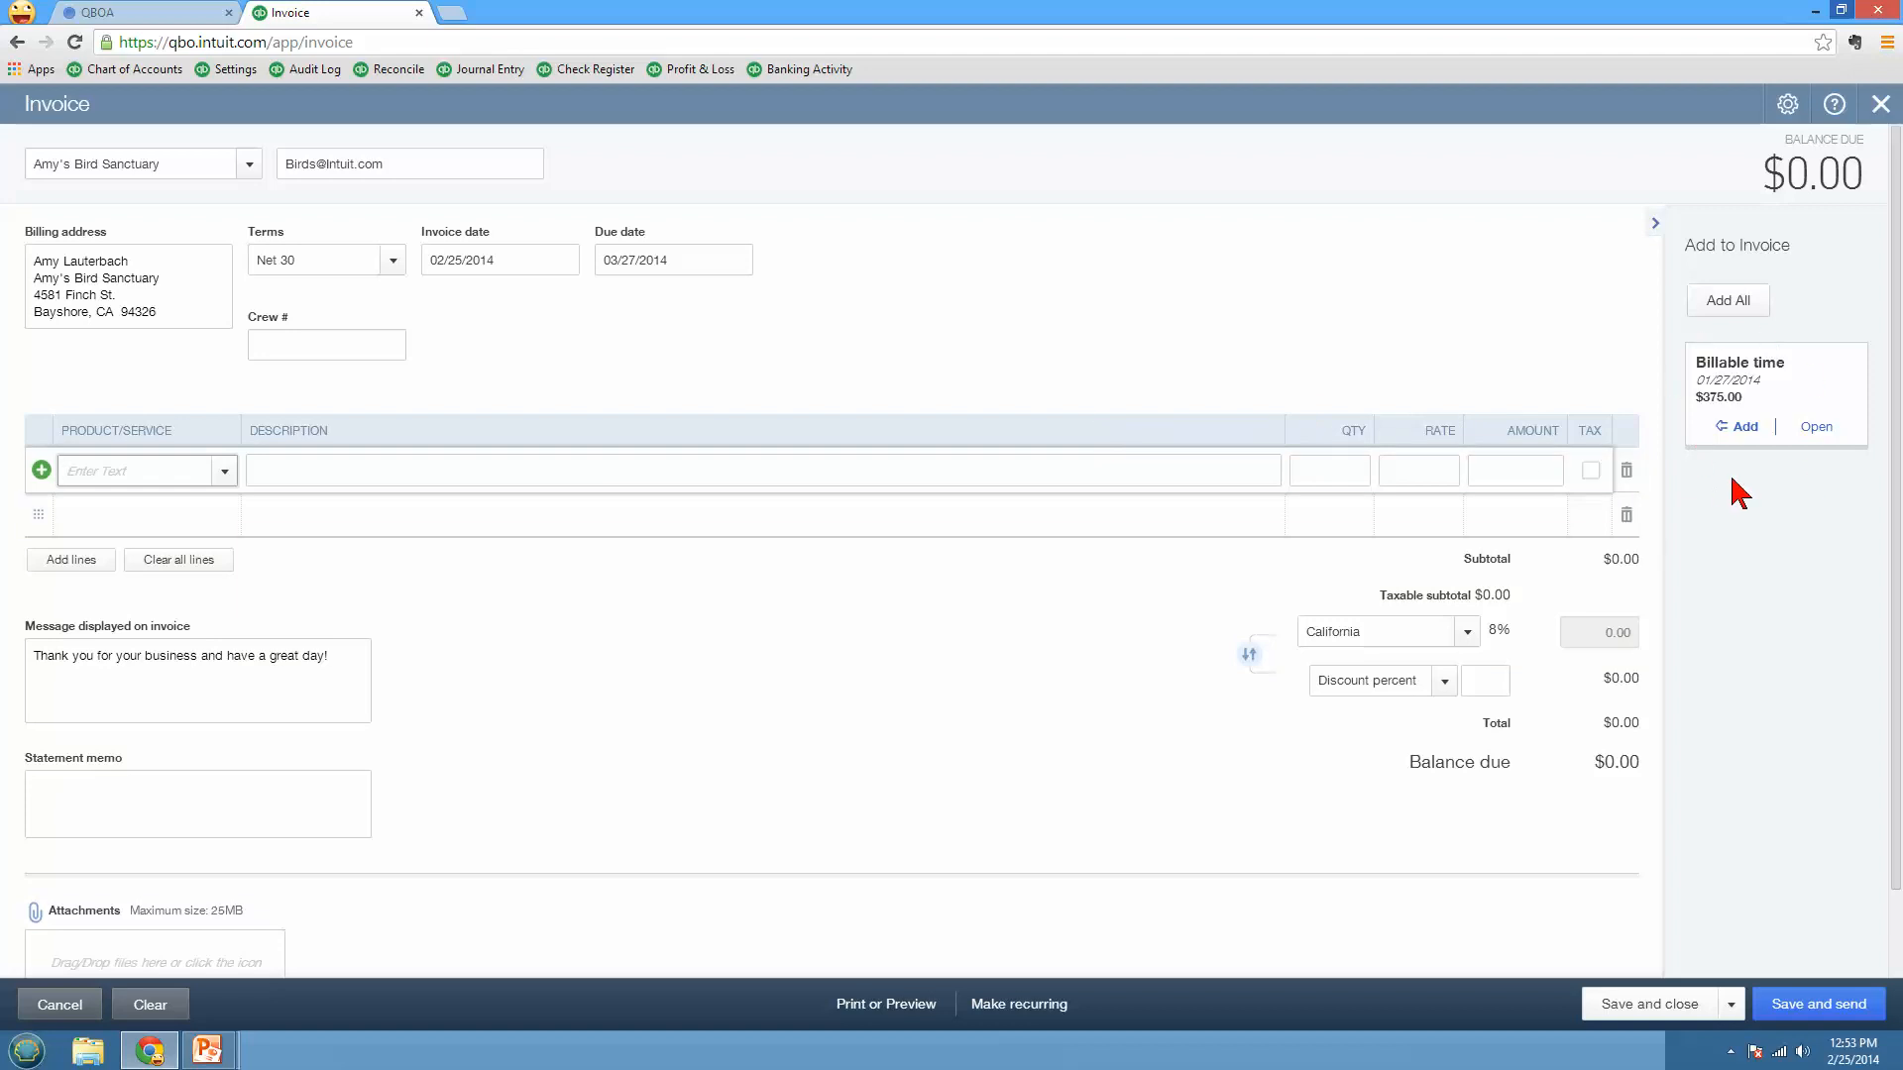
mouse_move(1744, 459)
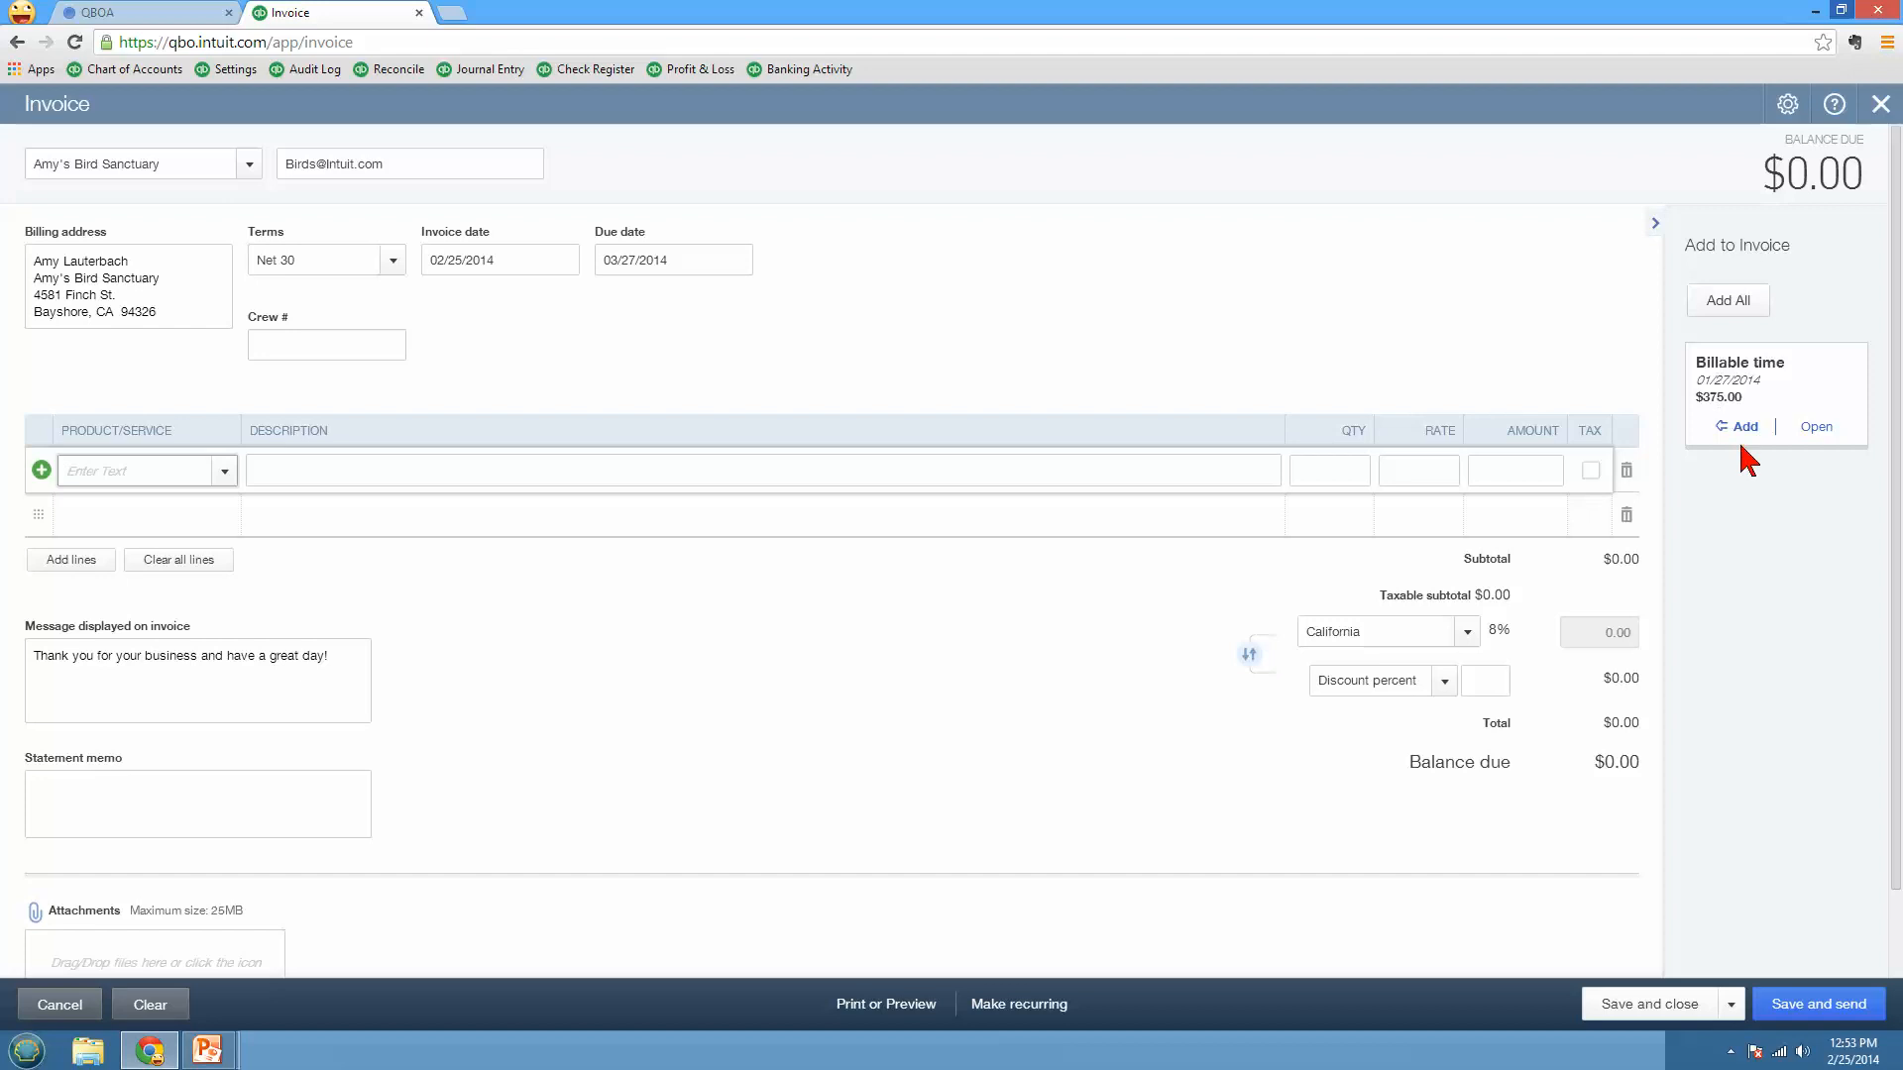
mouse_move(1740, 476)
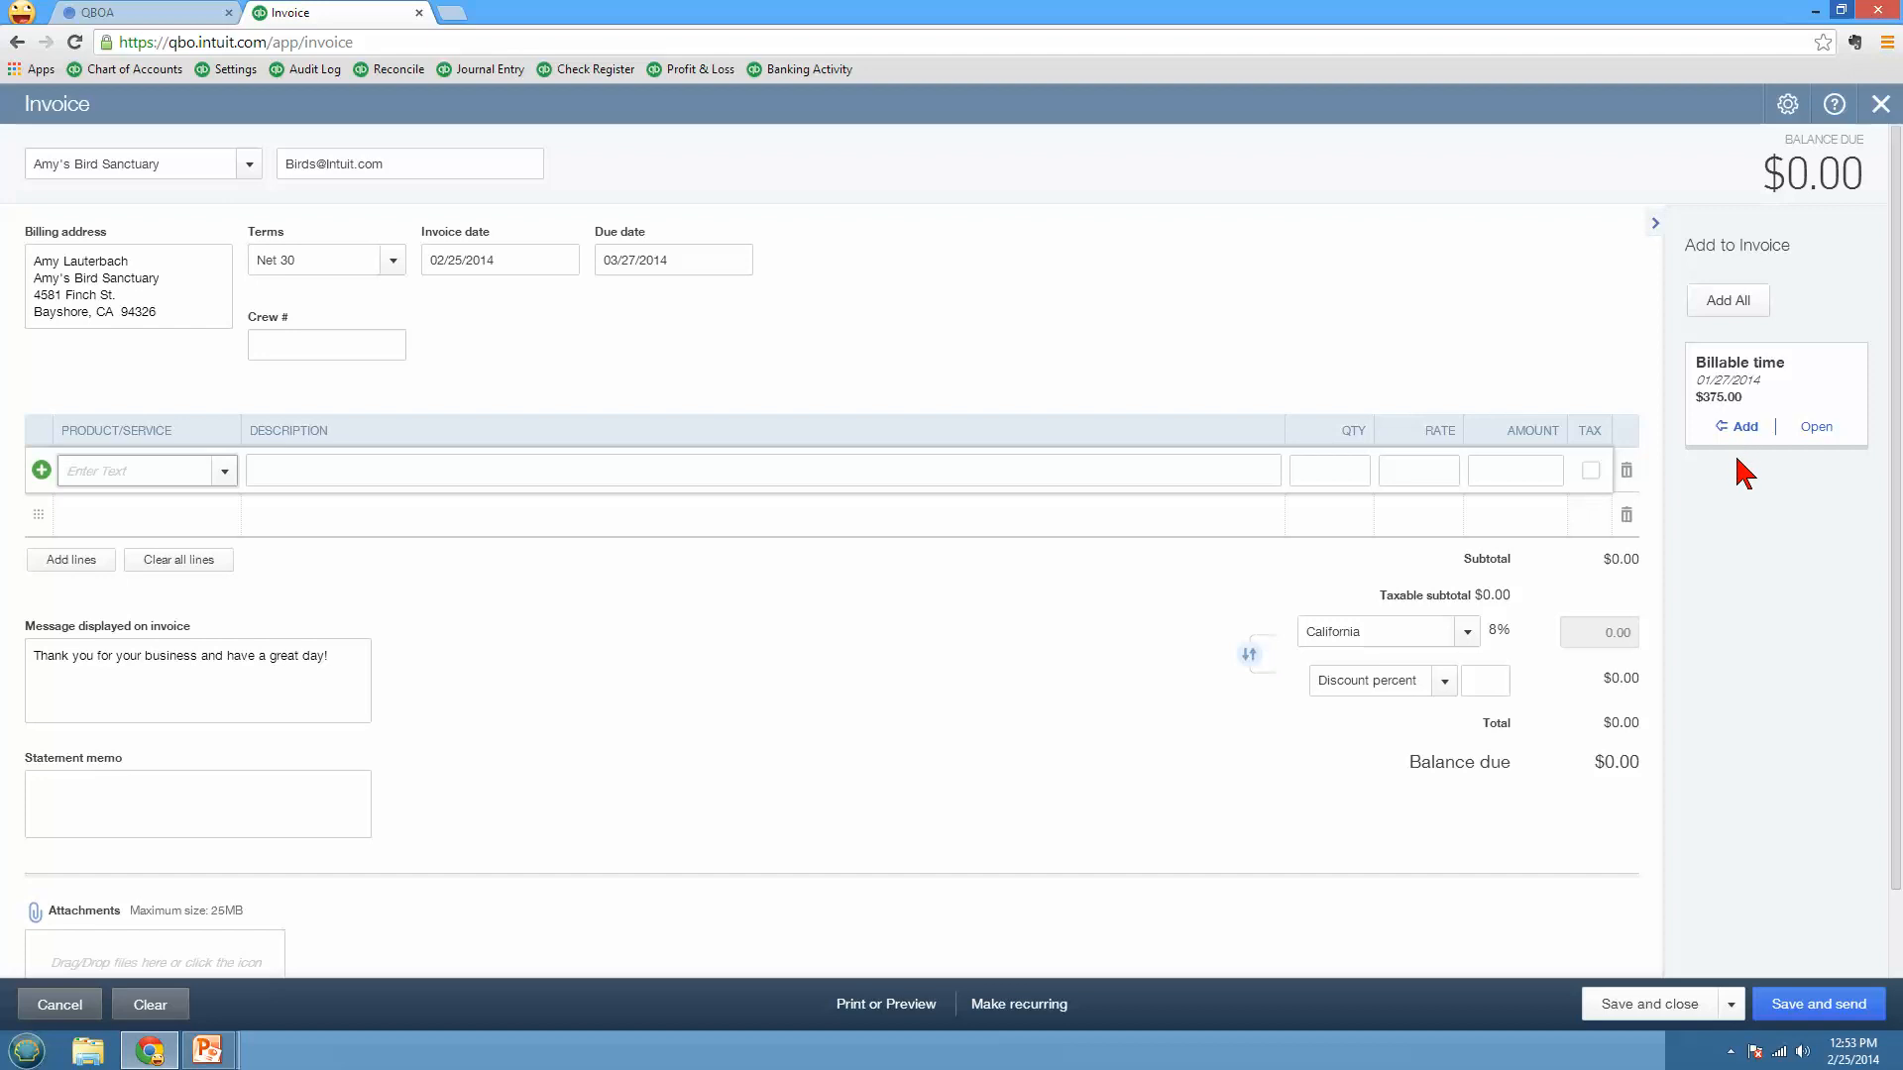
mouse_move(1752, 507)
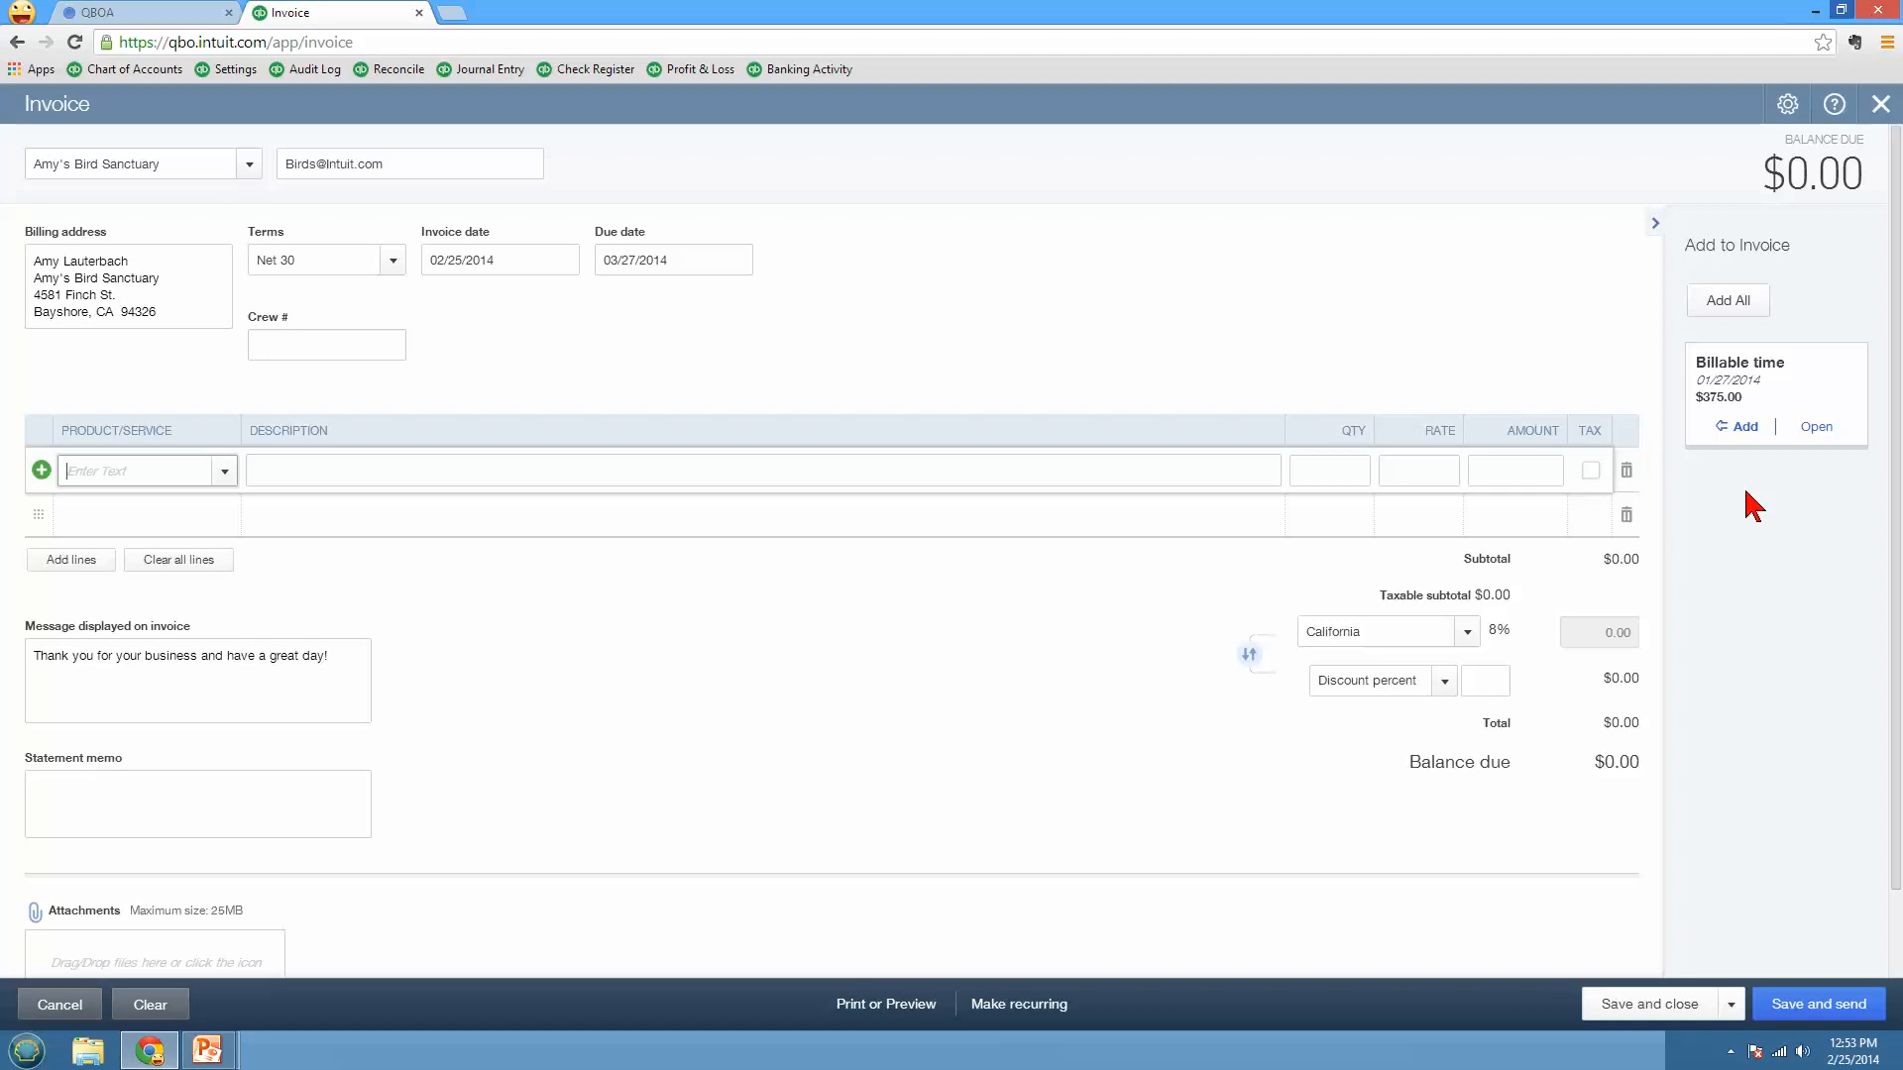
click(1734, 426)
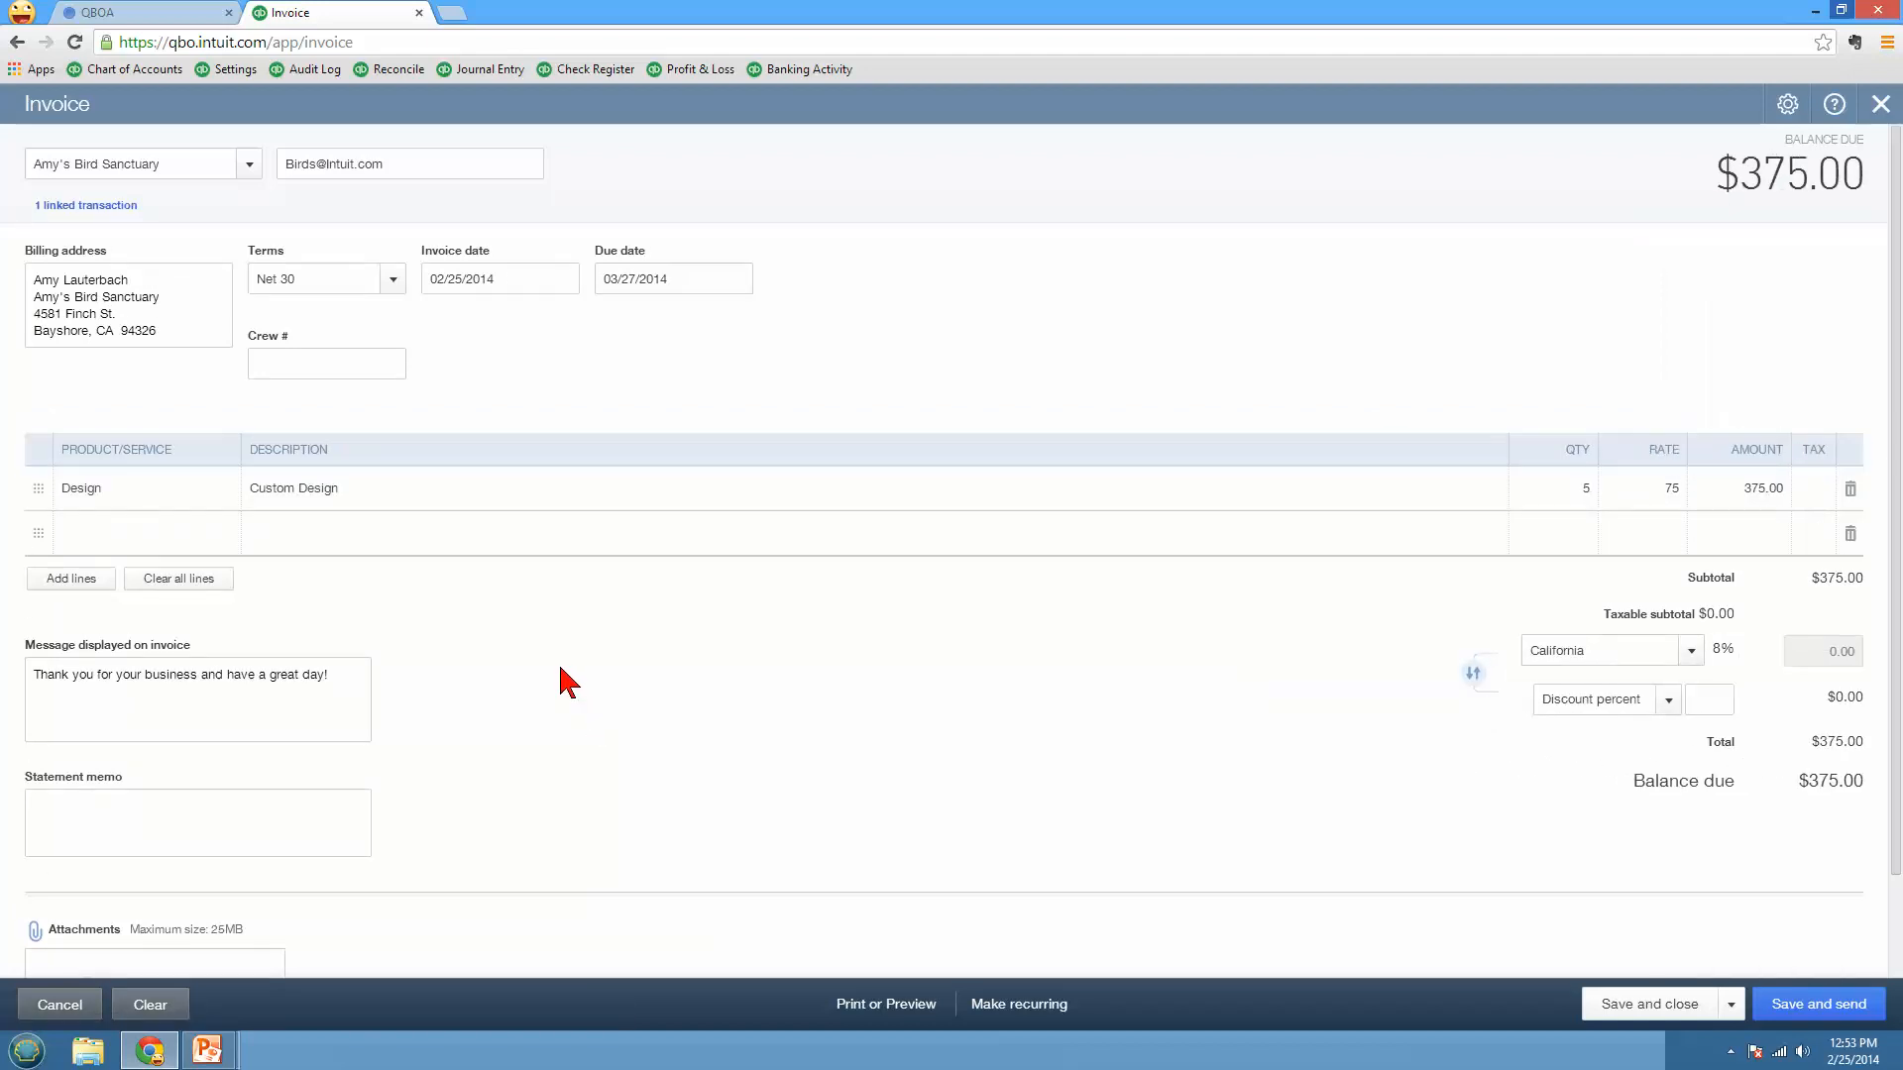
mouse_move(553, 670)
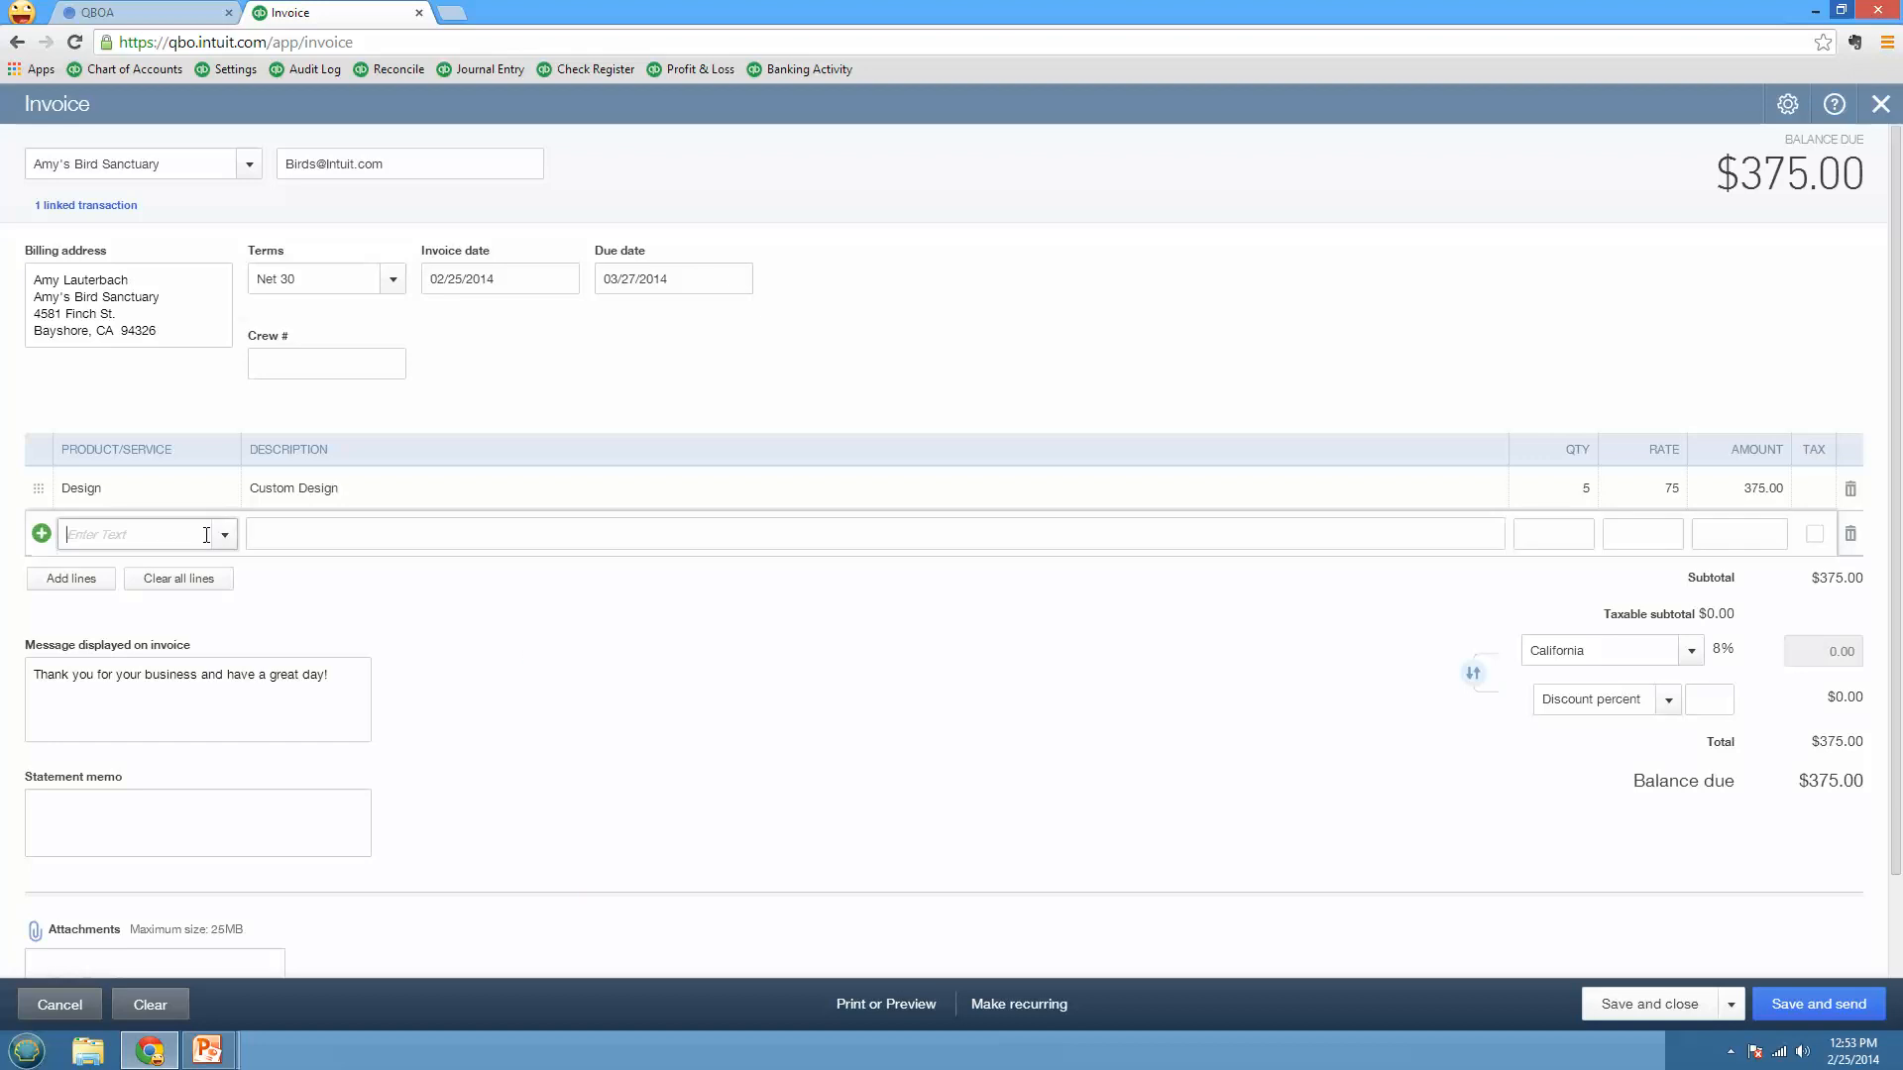
Step: Add a Concrete line at rate 50, add blank lines, and move Concrete below Design
click(224, 535)
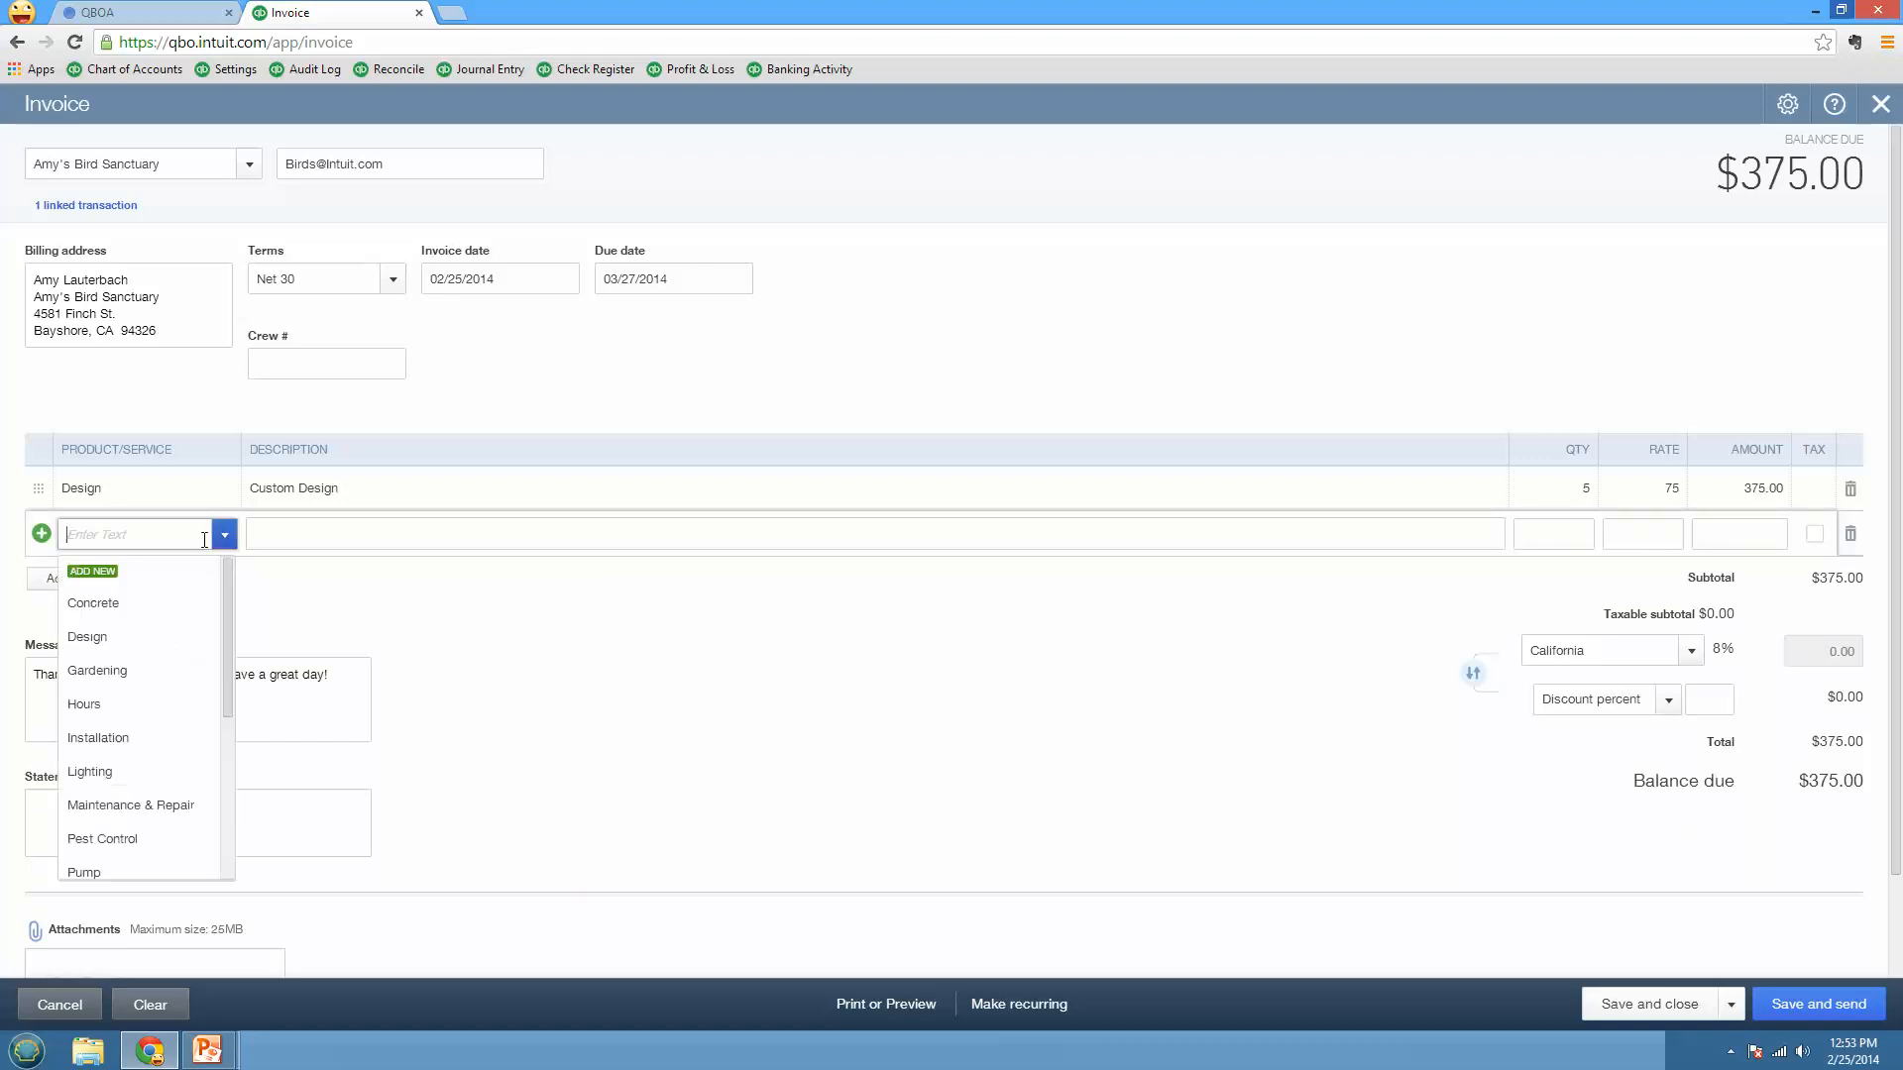
click(93, 602)
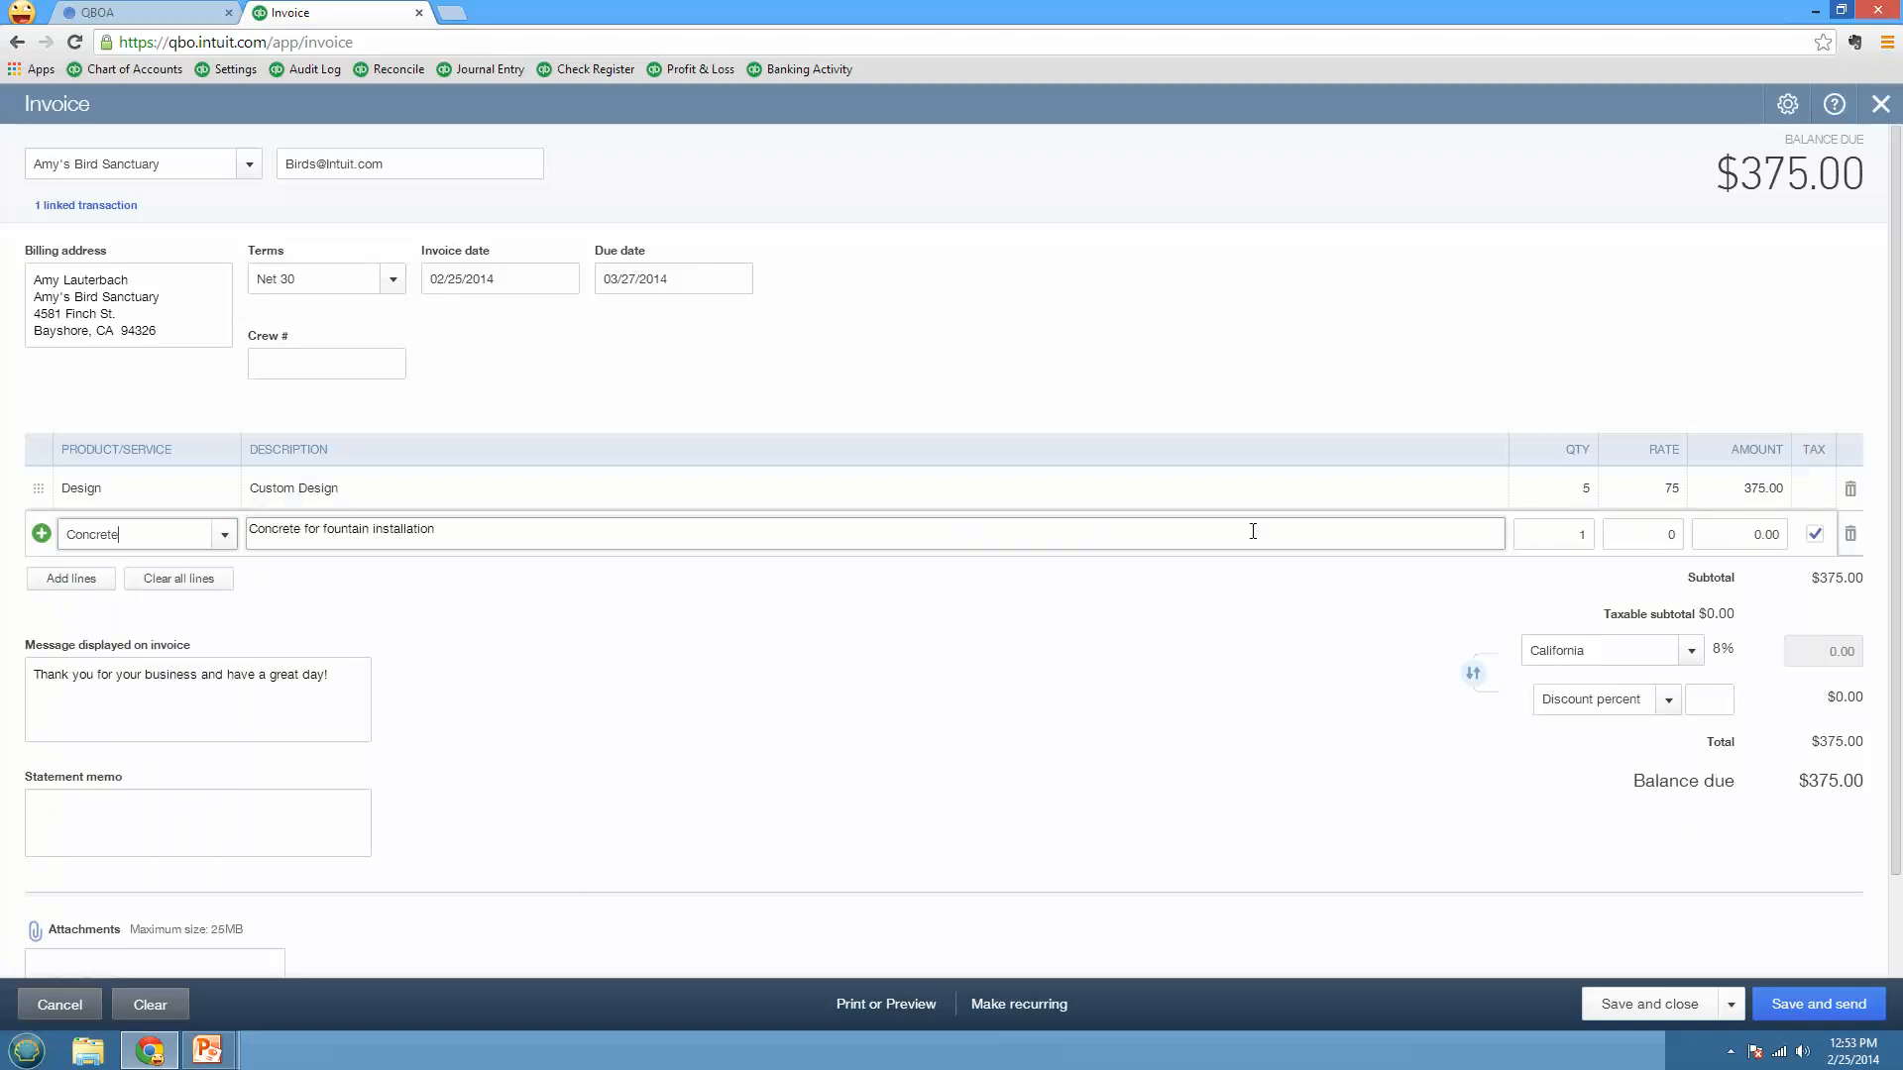
click(1641, 535)
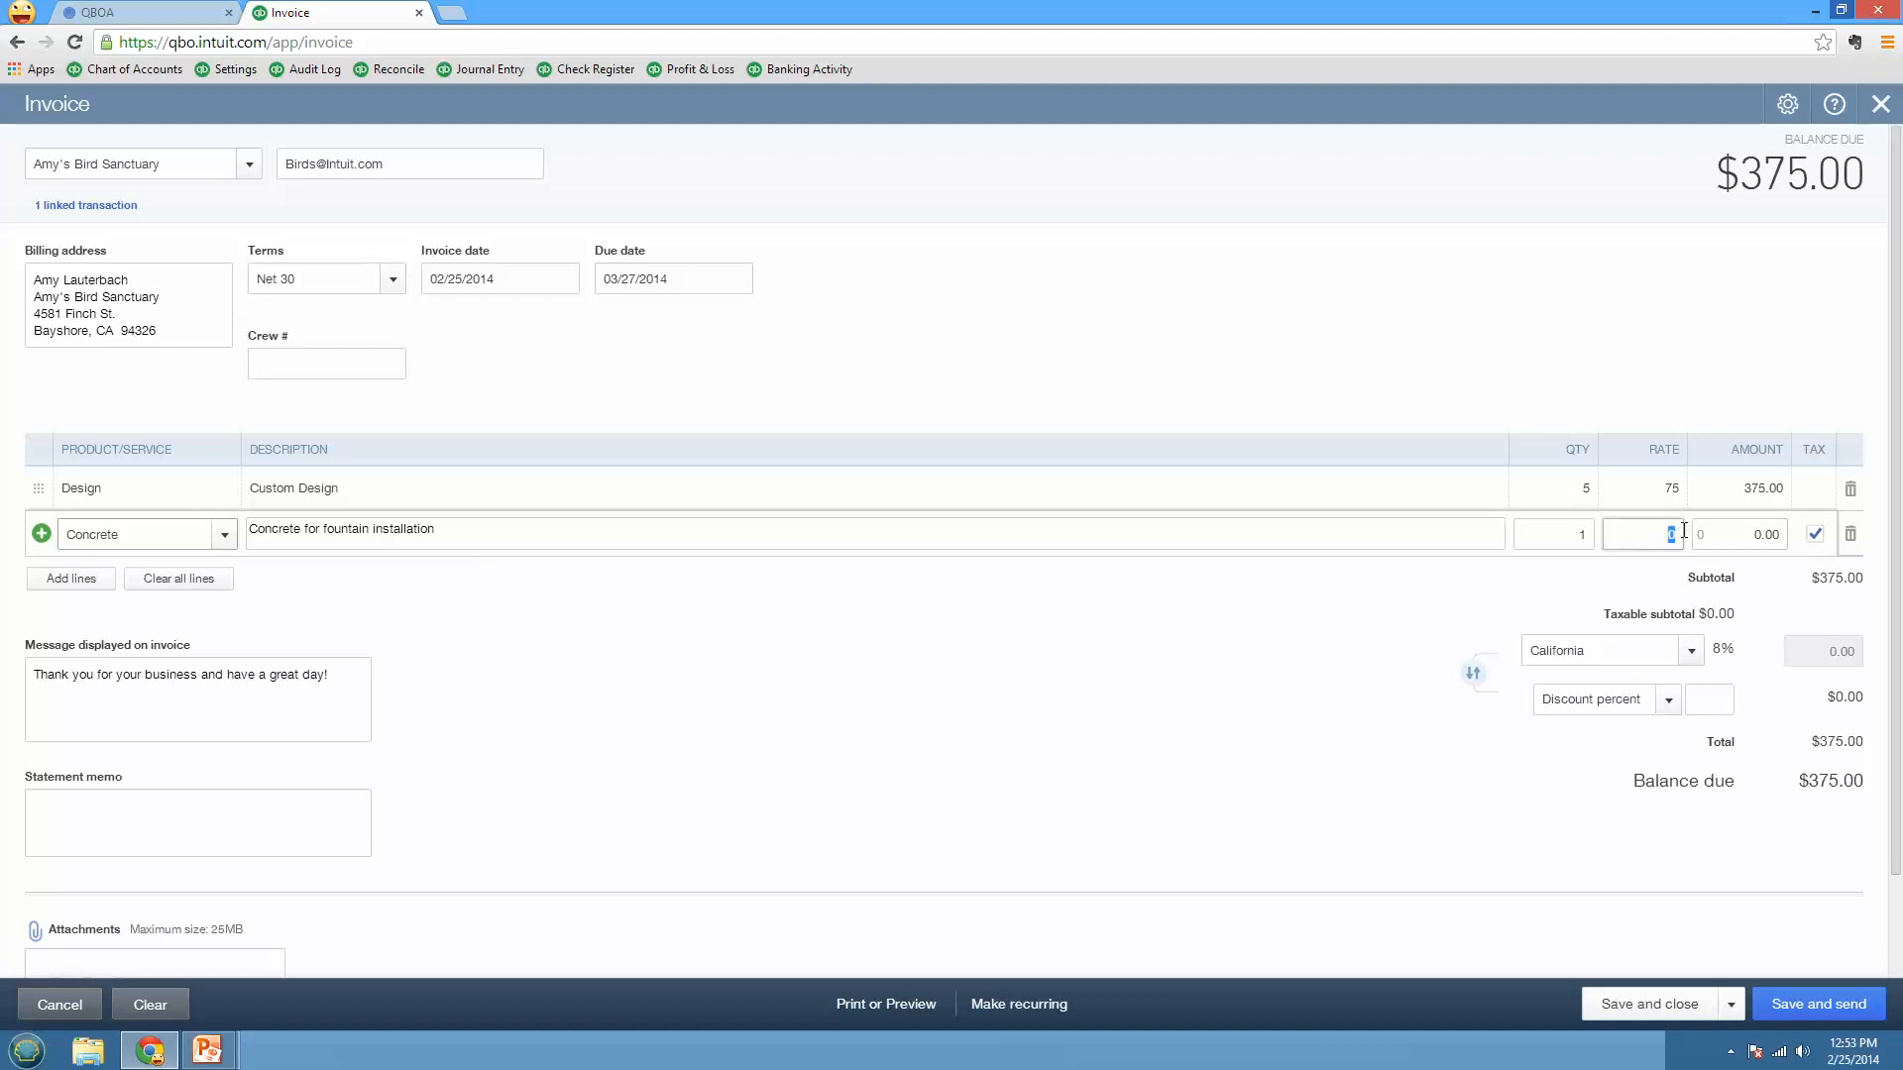
text(50)
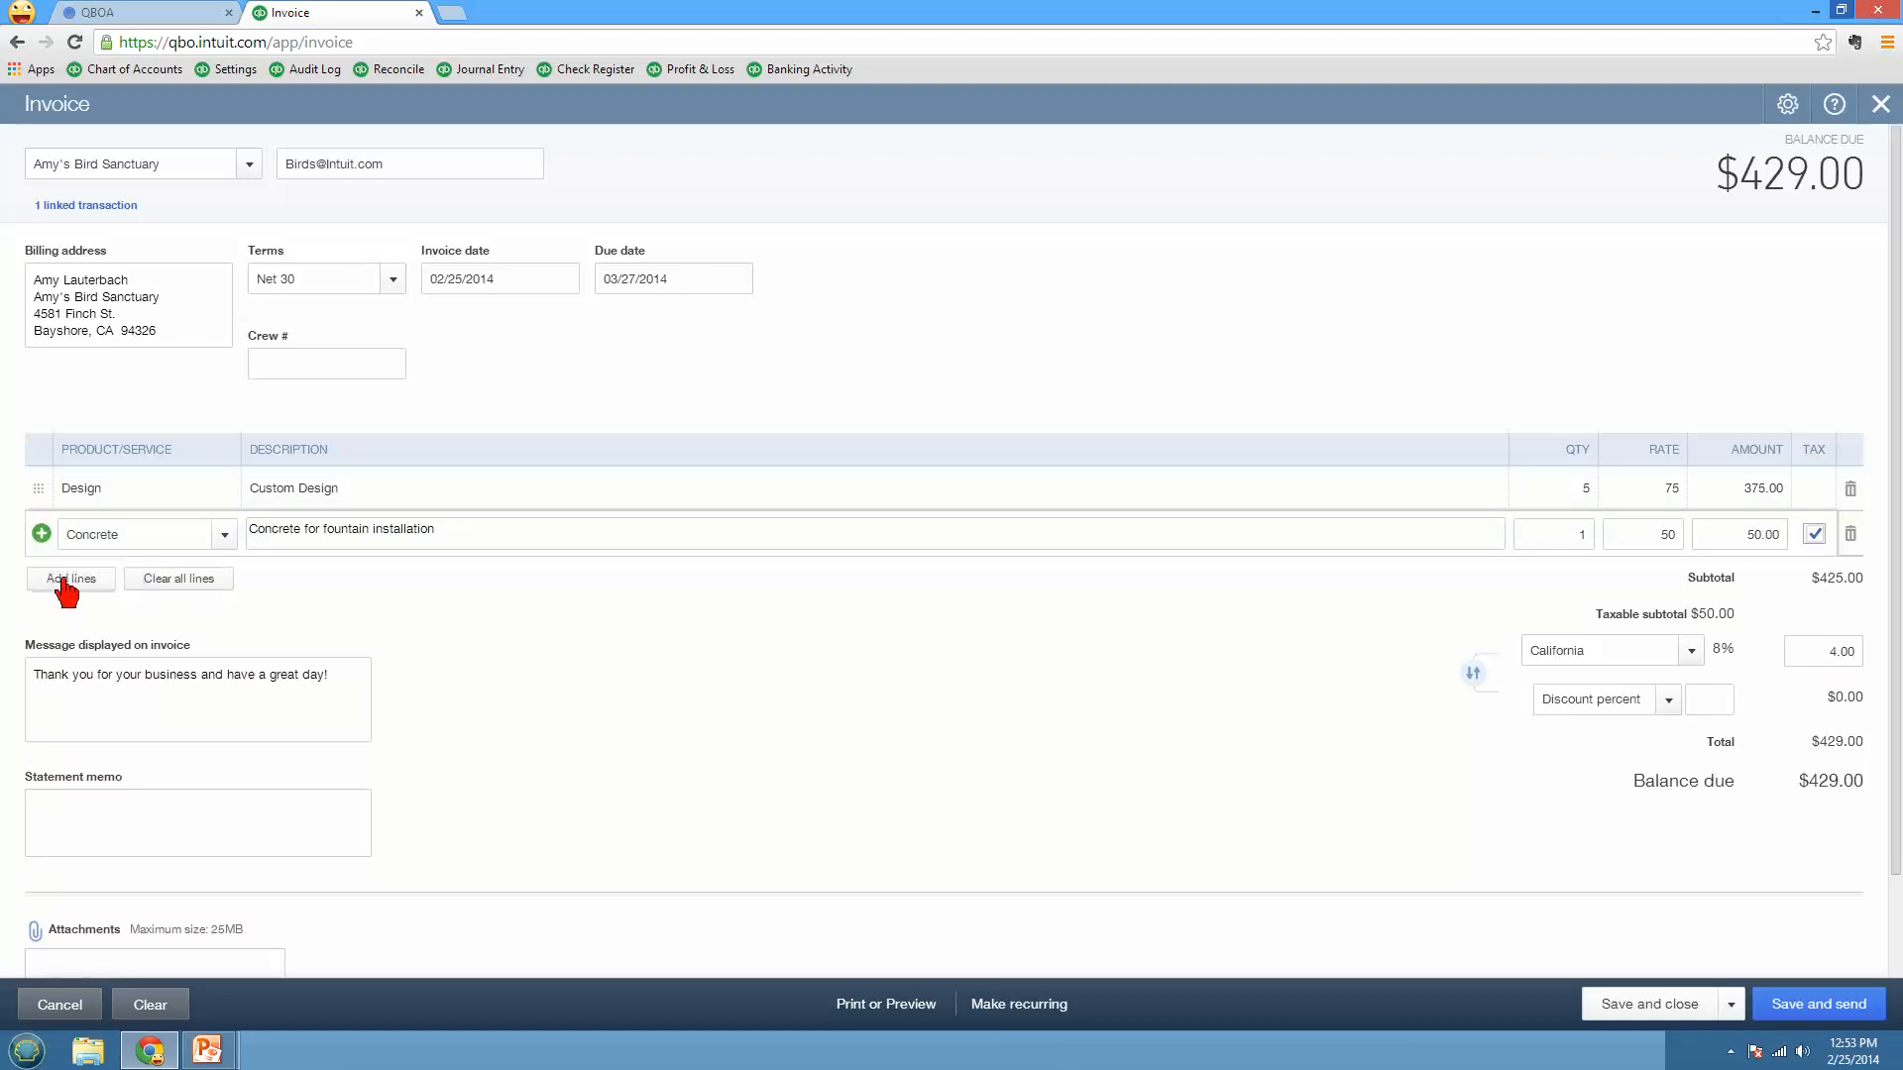
click(69, 579)
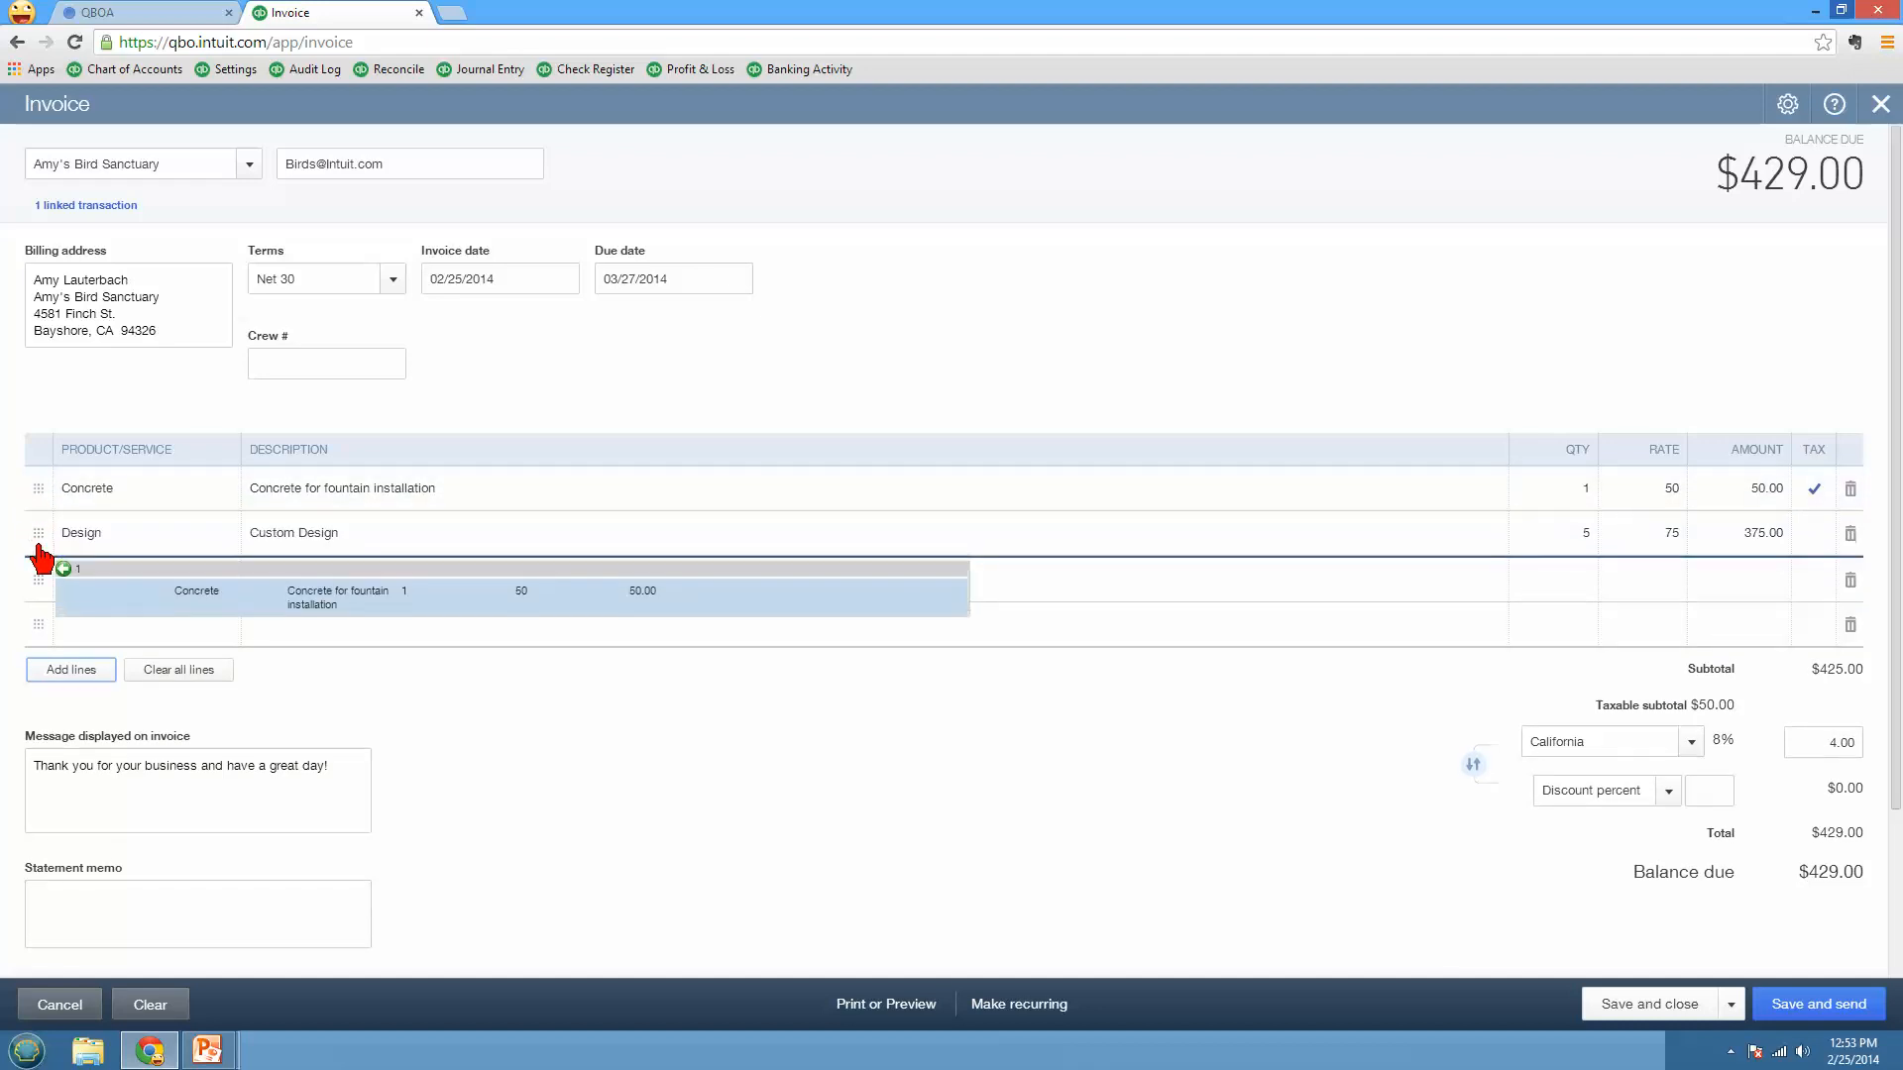
drag(38, 488, 37, 559)
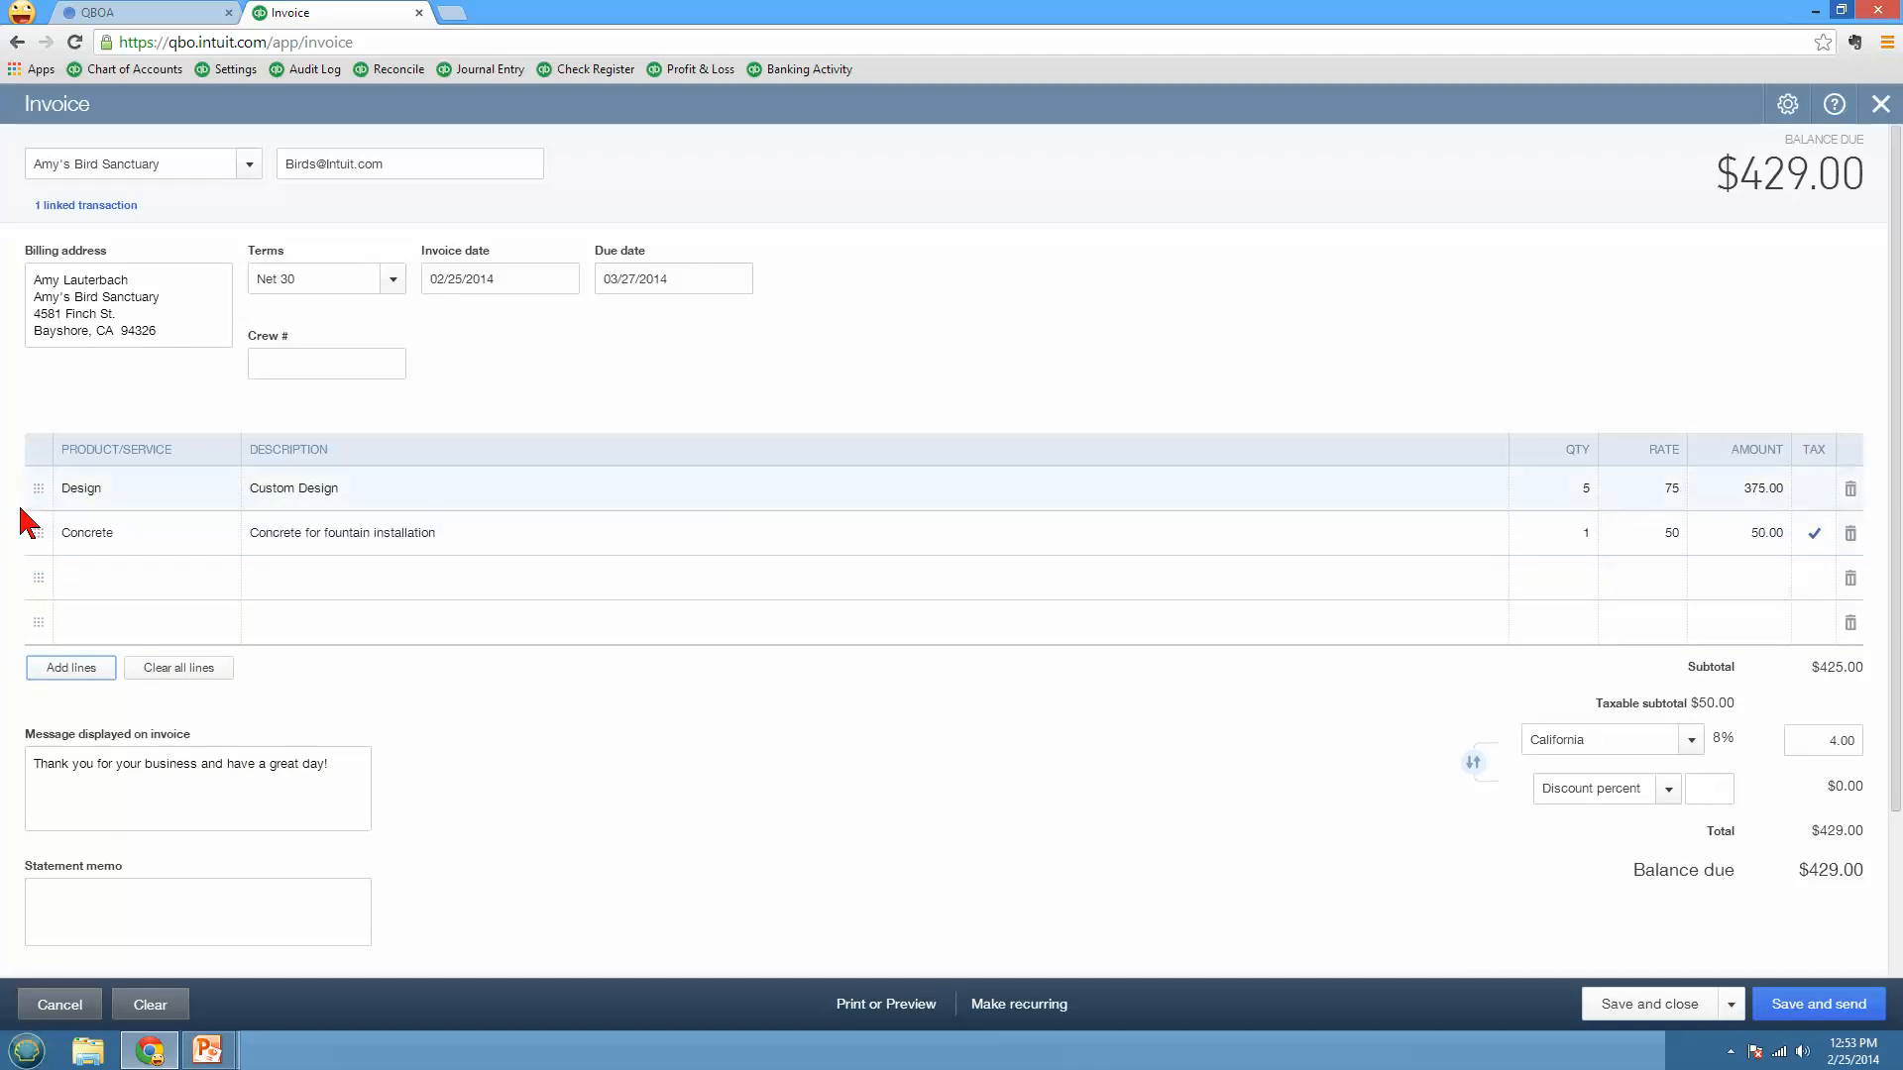
mouse_move(38, 491)
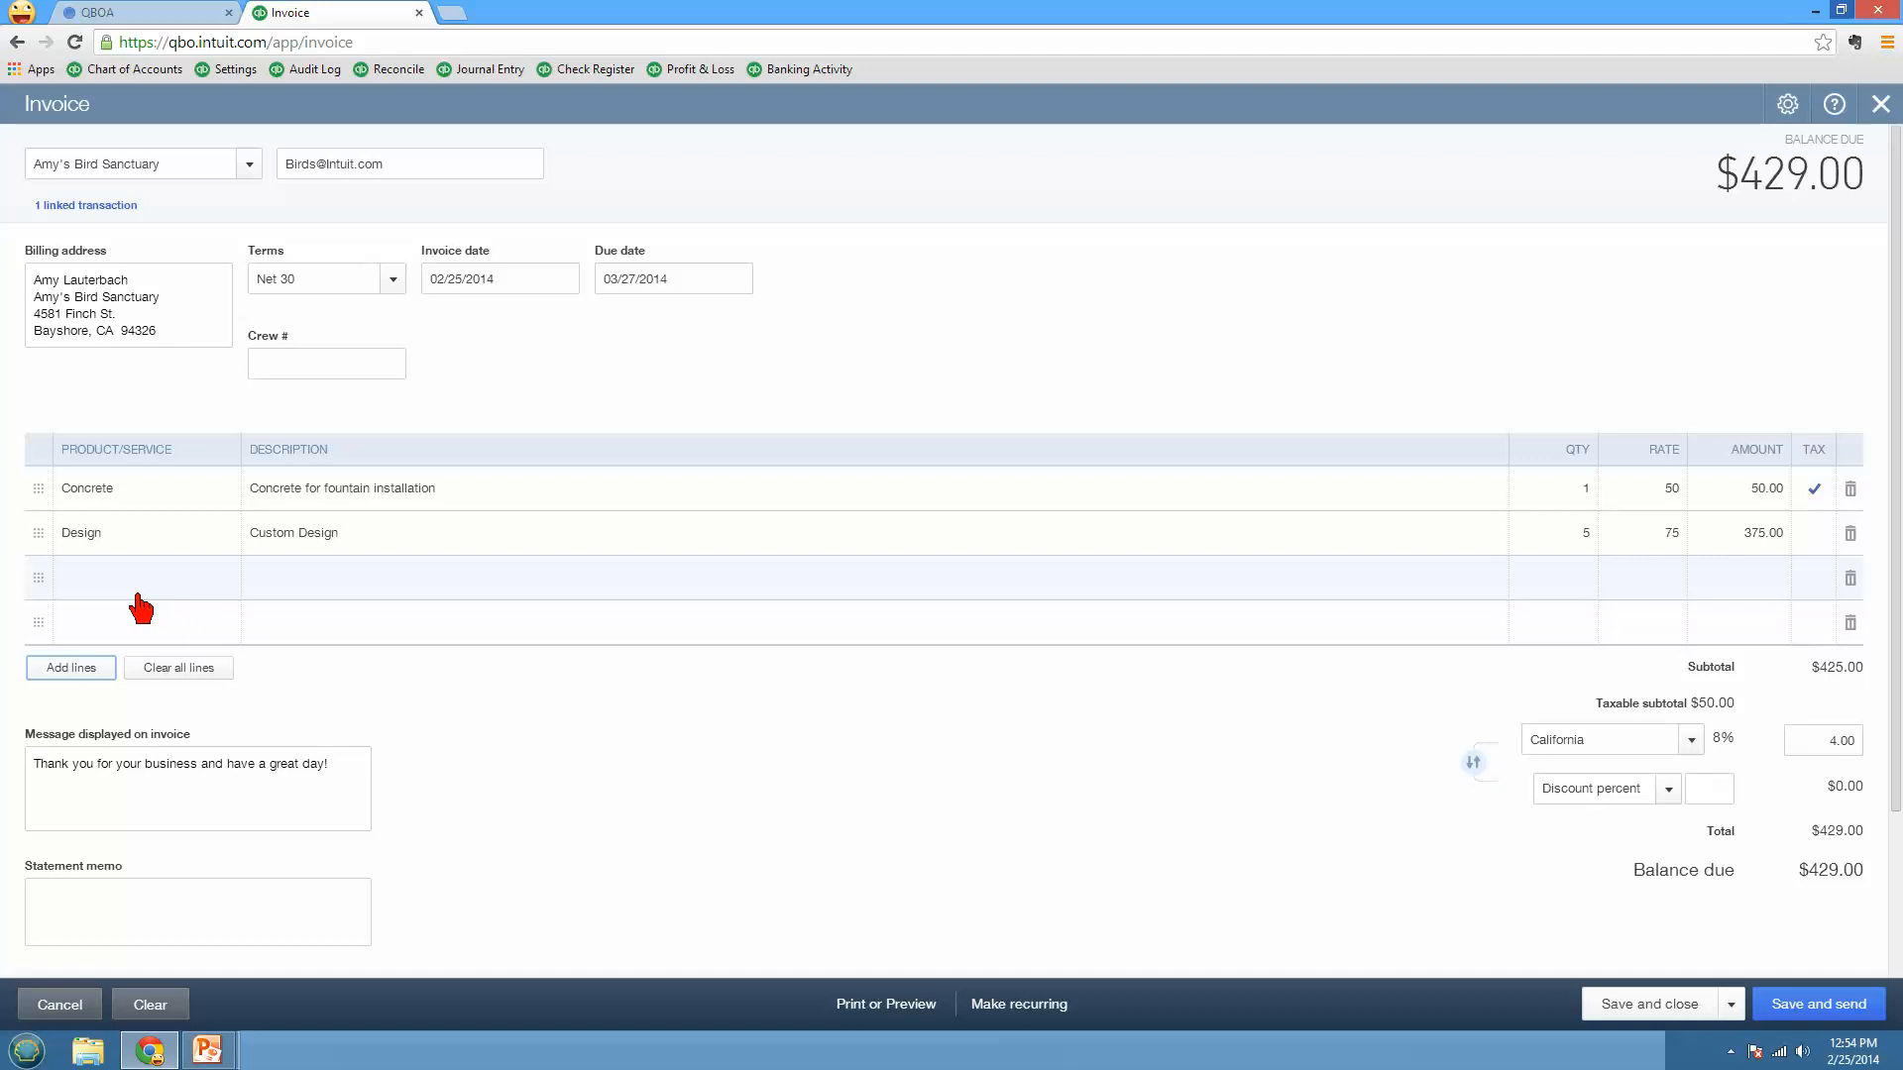
Step: Toggle the totals so the discount applies before sales tax on the invoice
scroll(down, 3)
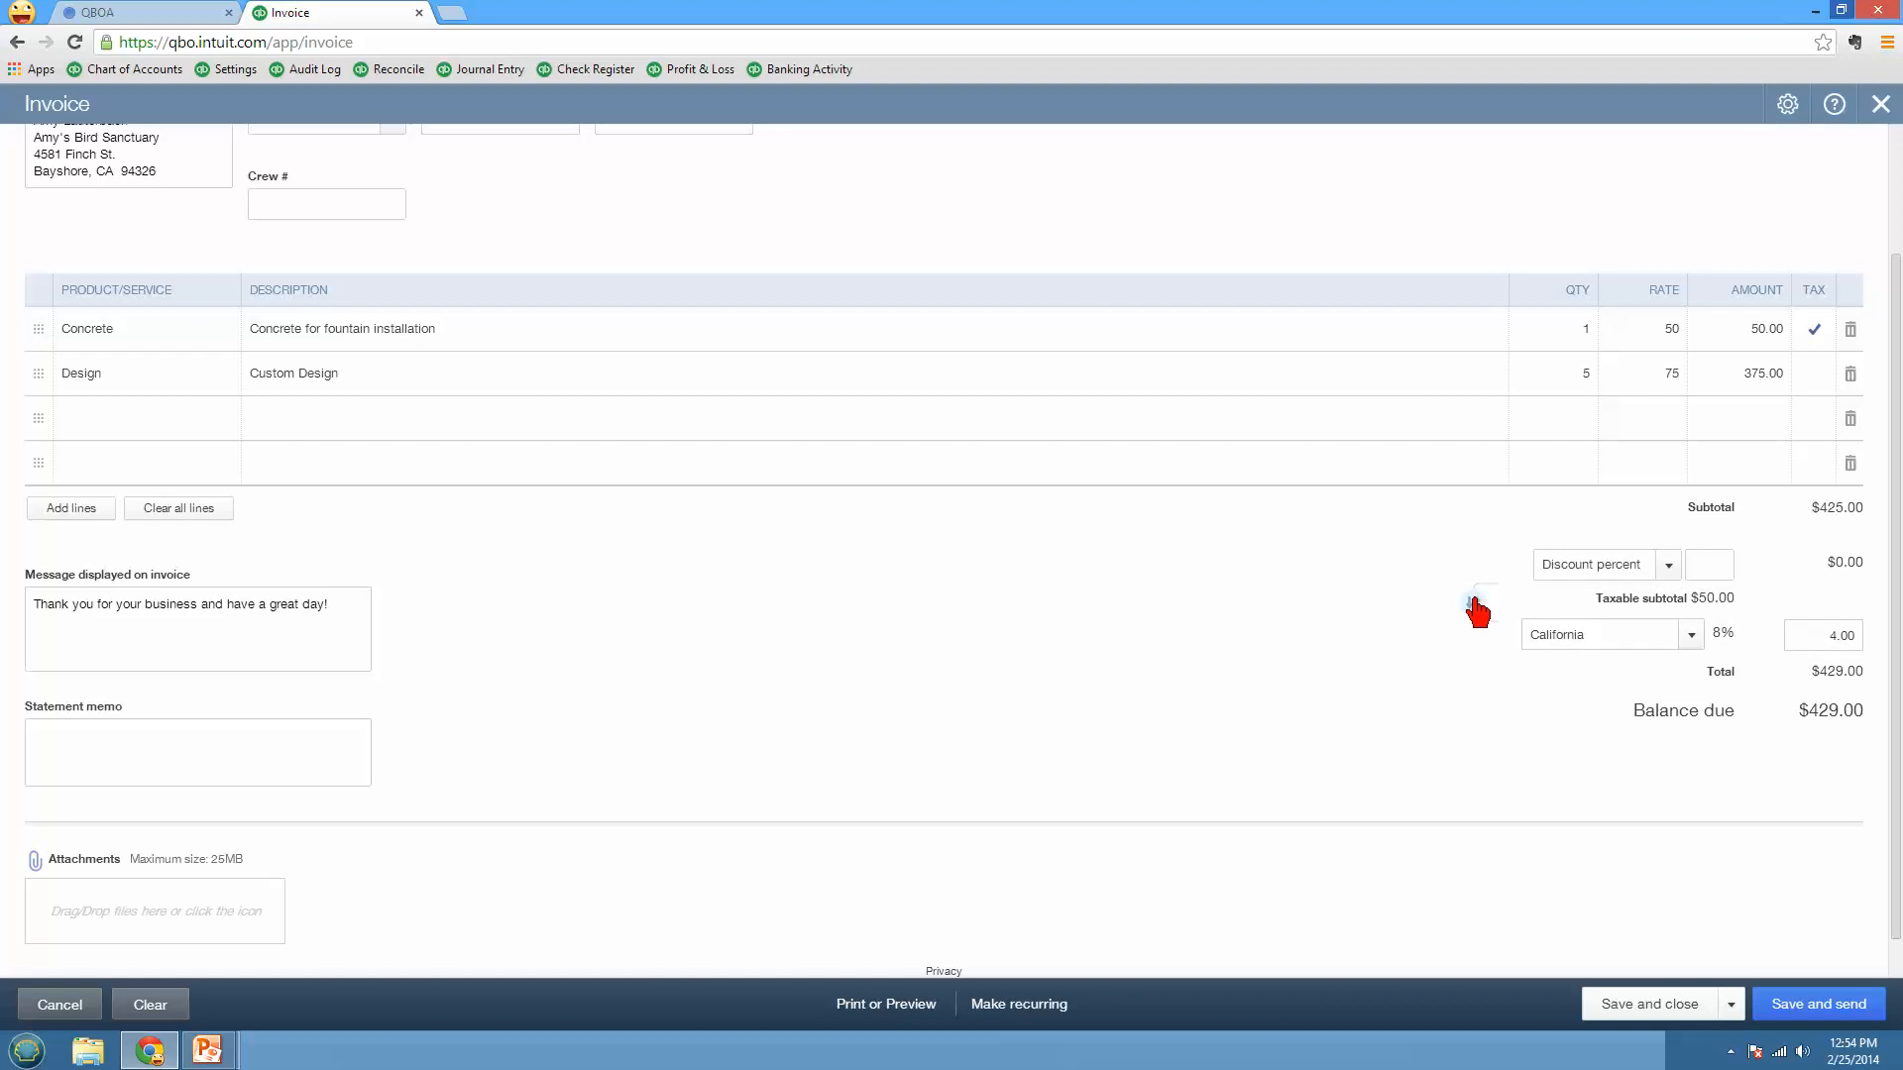
click(1476, 601)
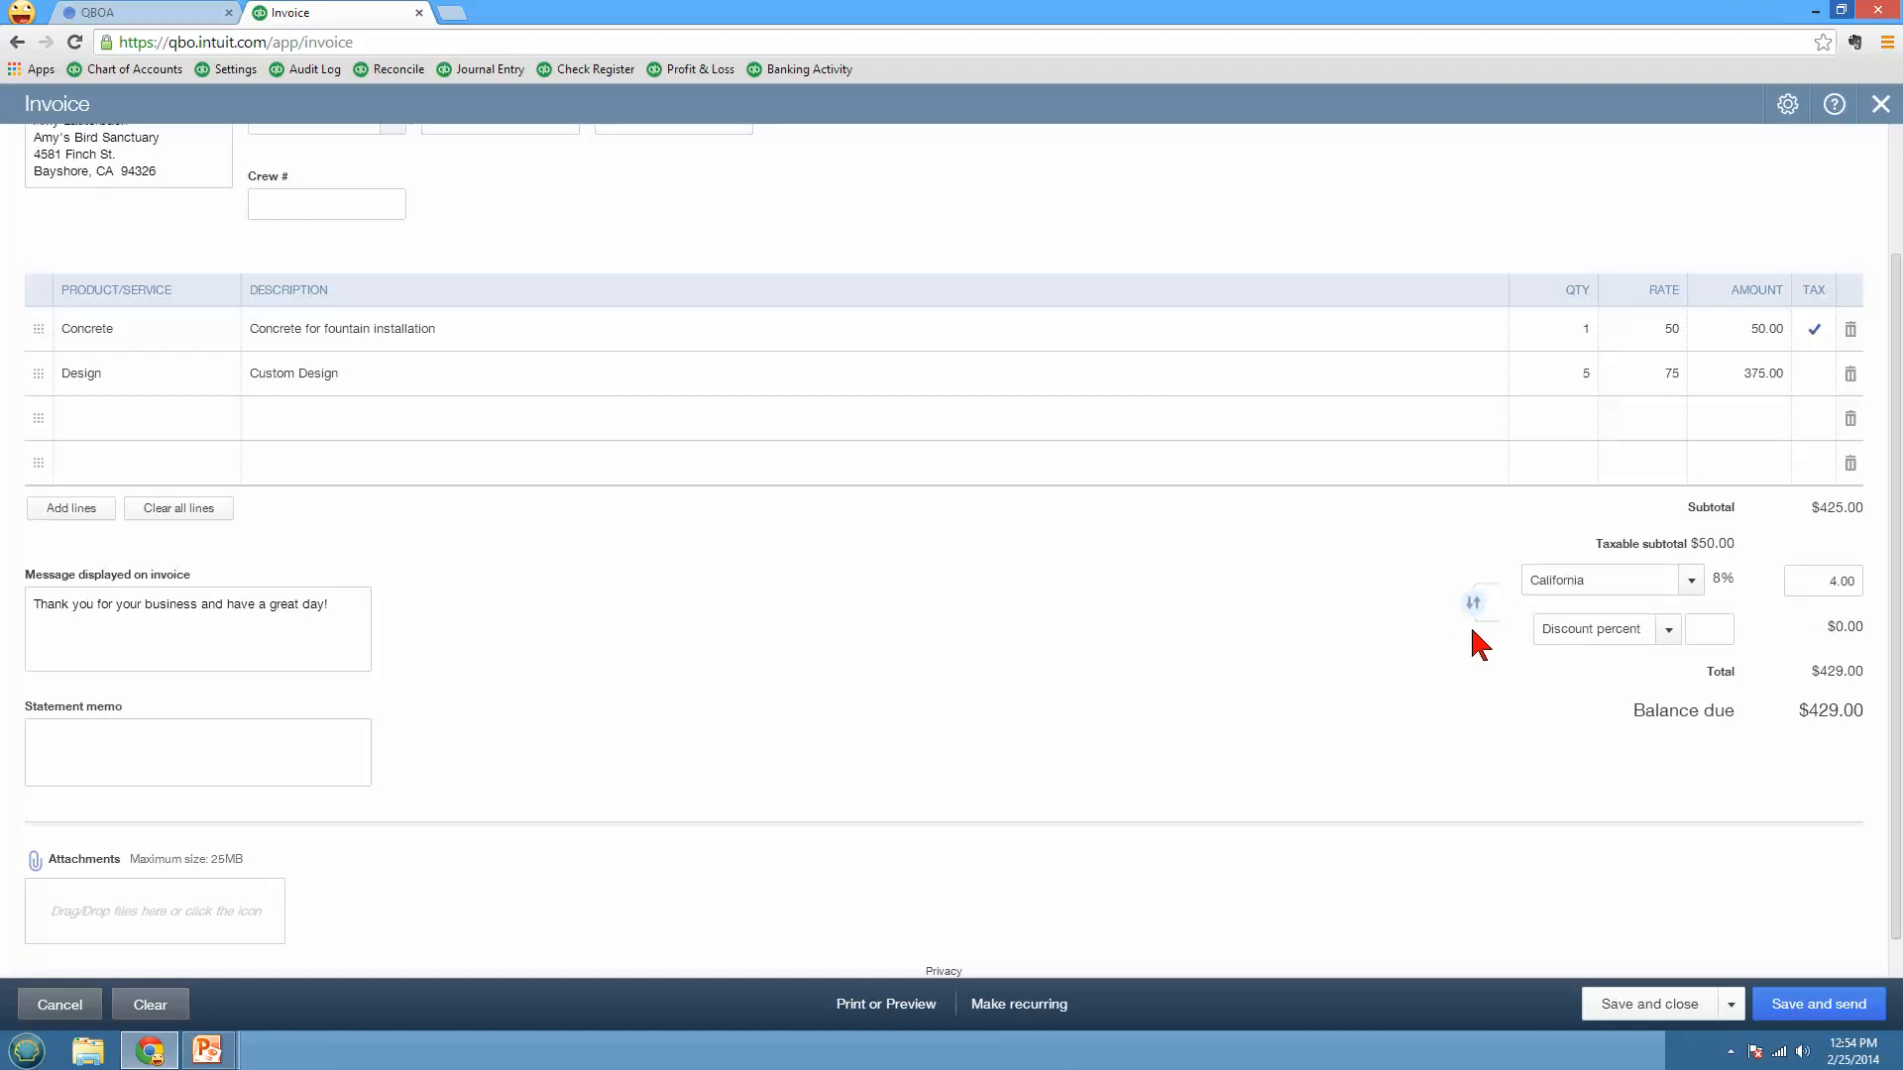
click(1475, 603)
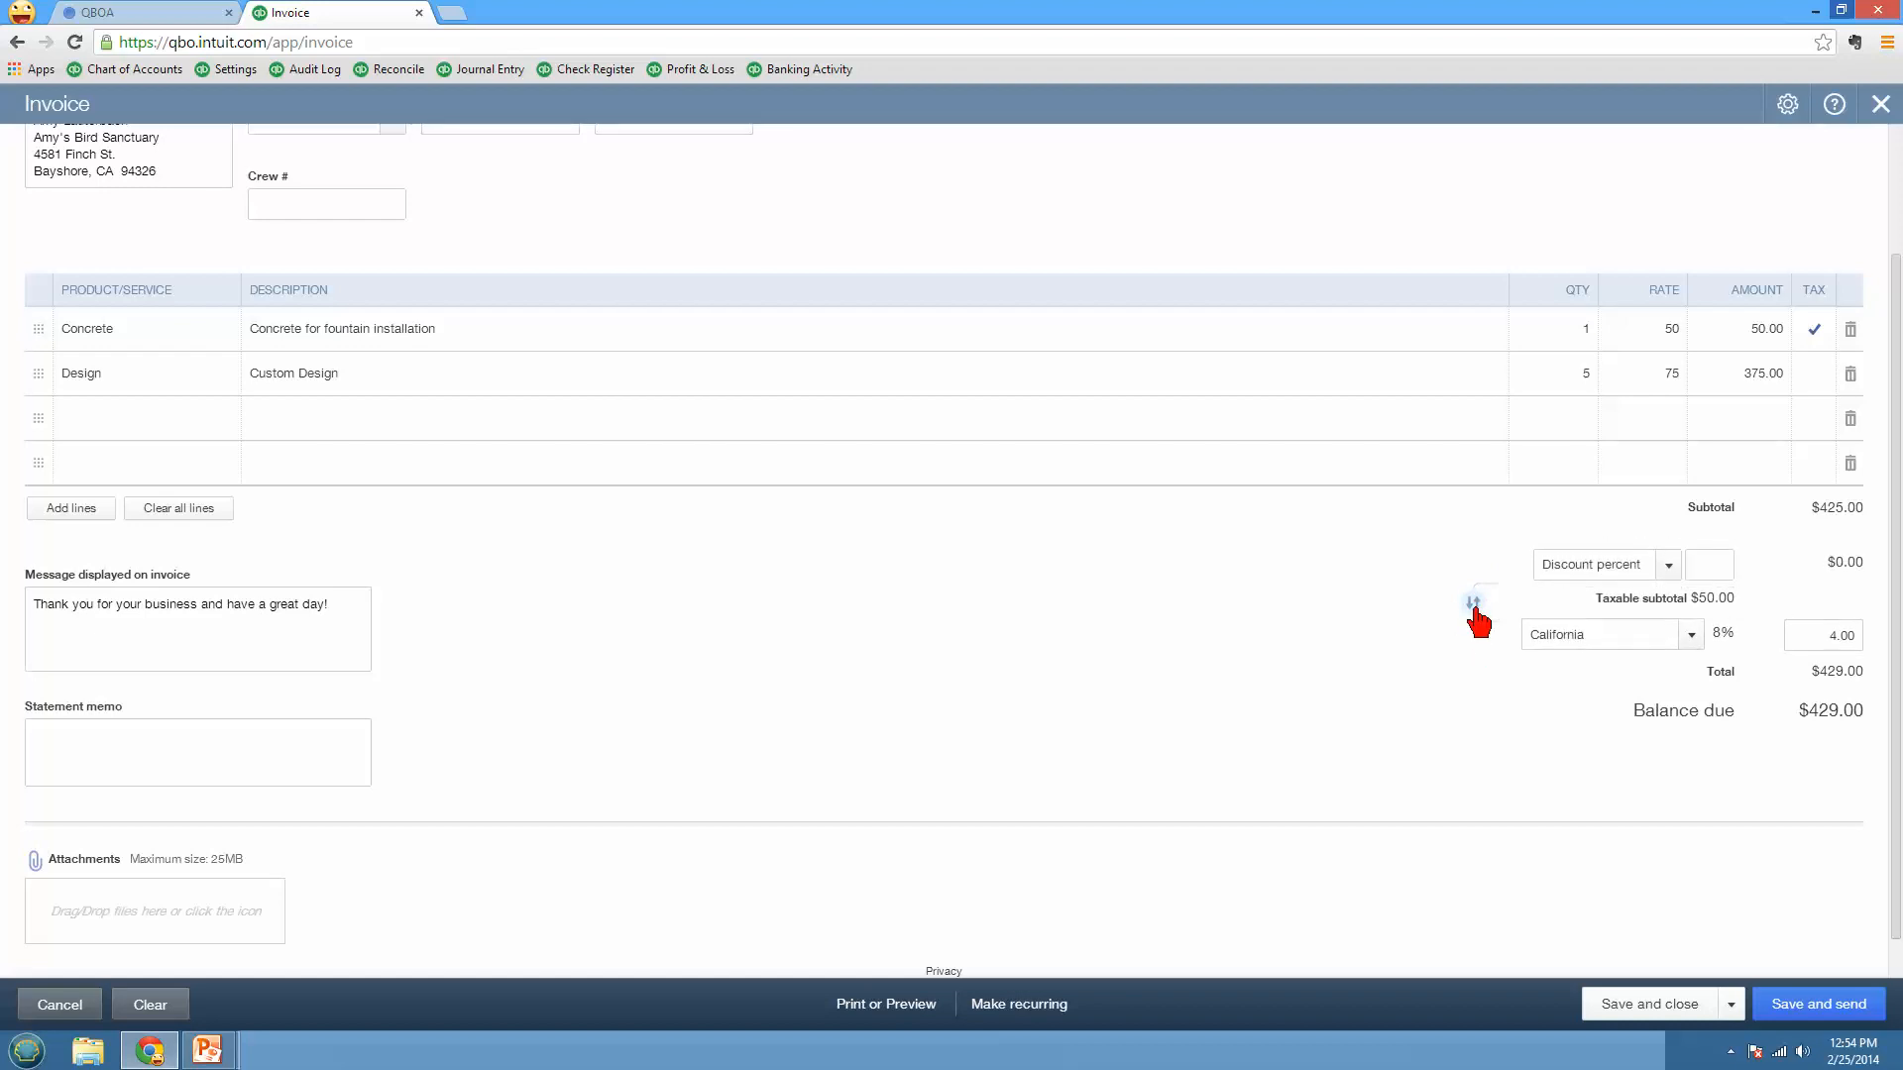
scroll(down, 3)
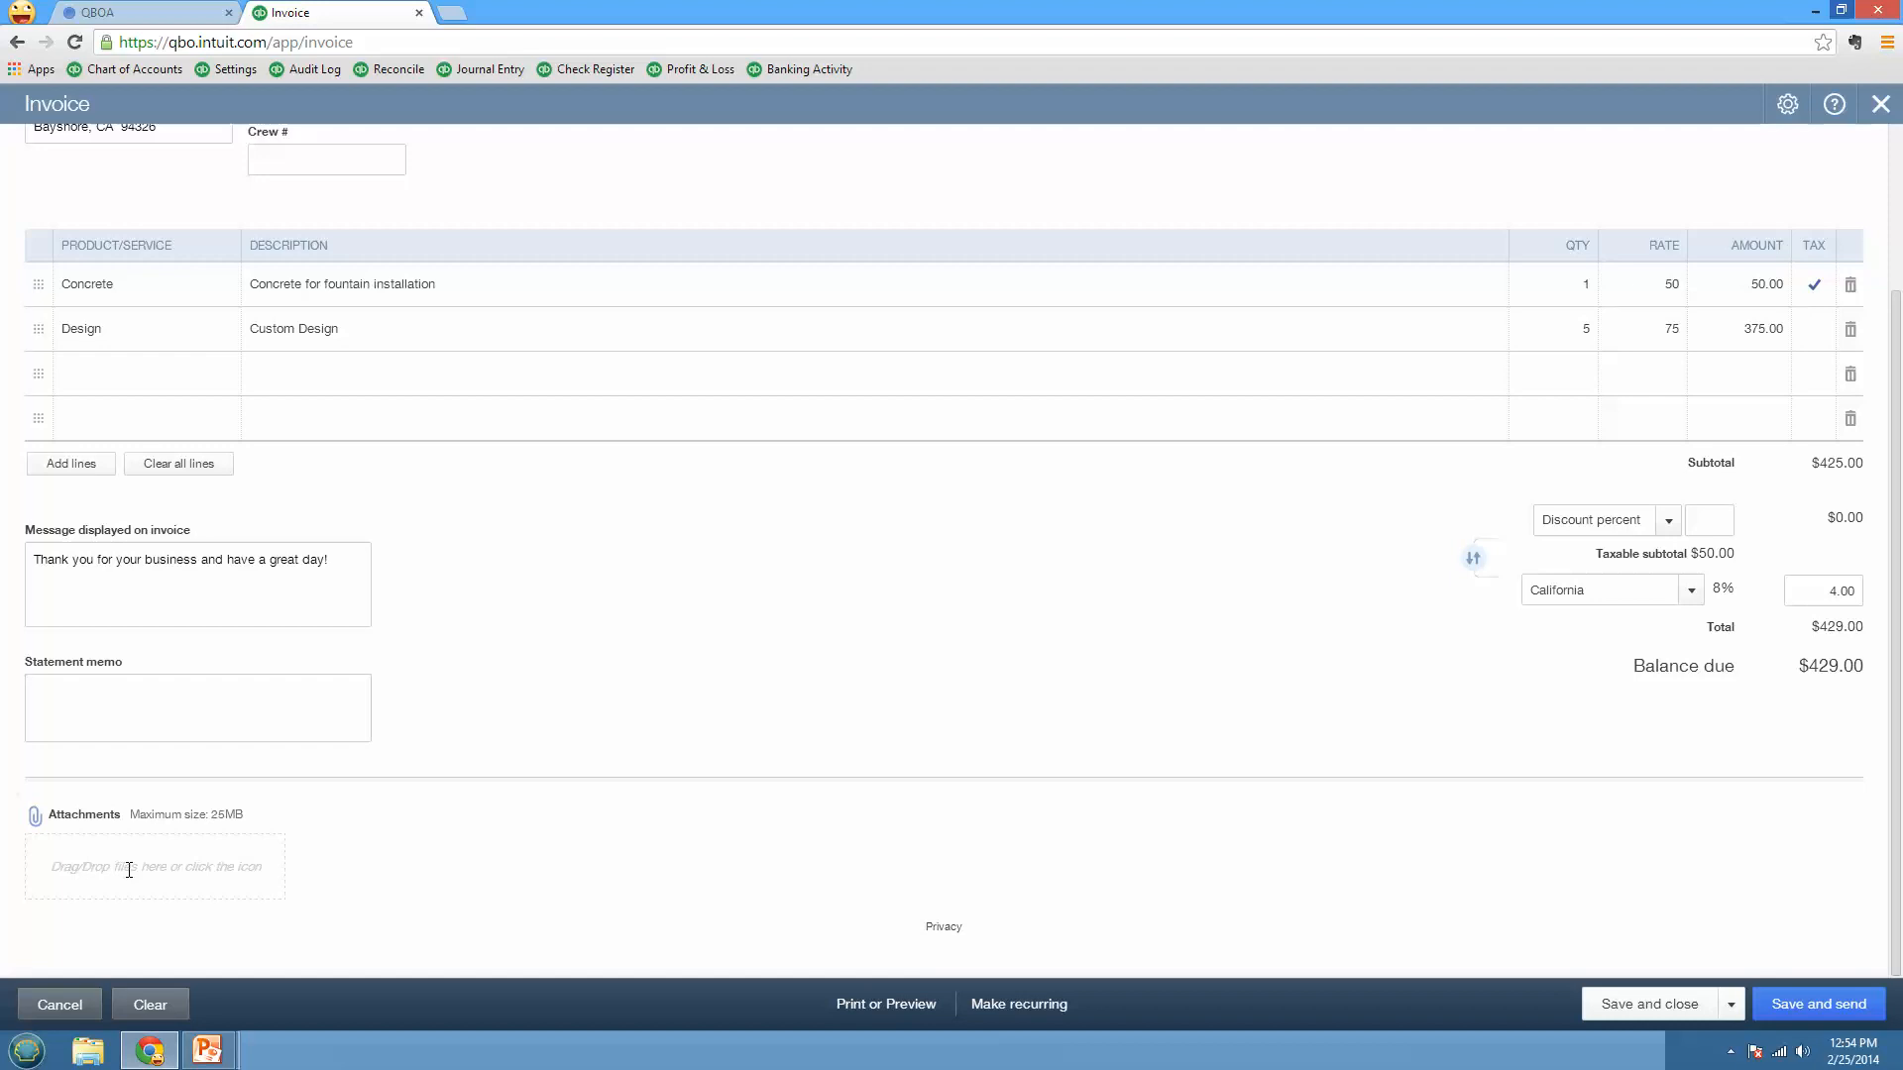
mouse_move(194, 892)
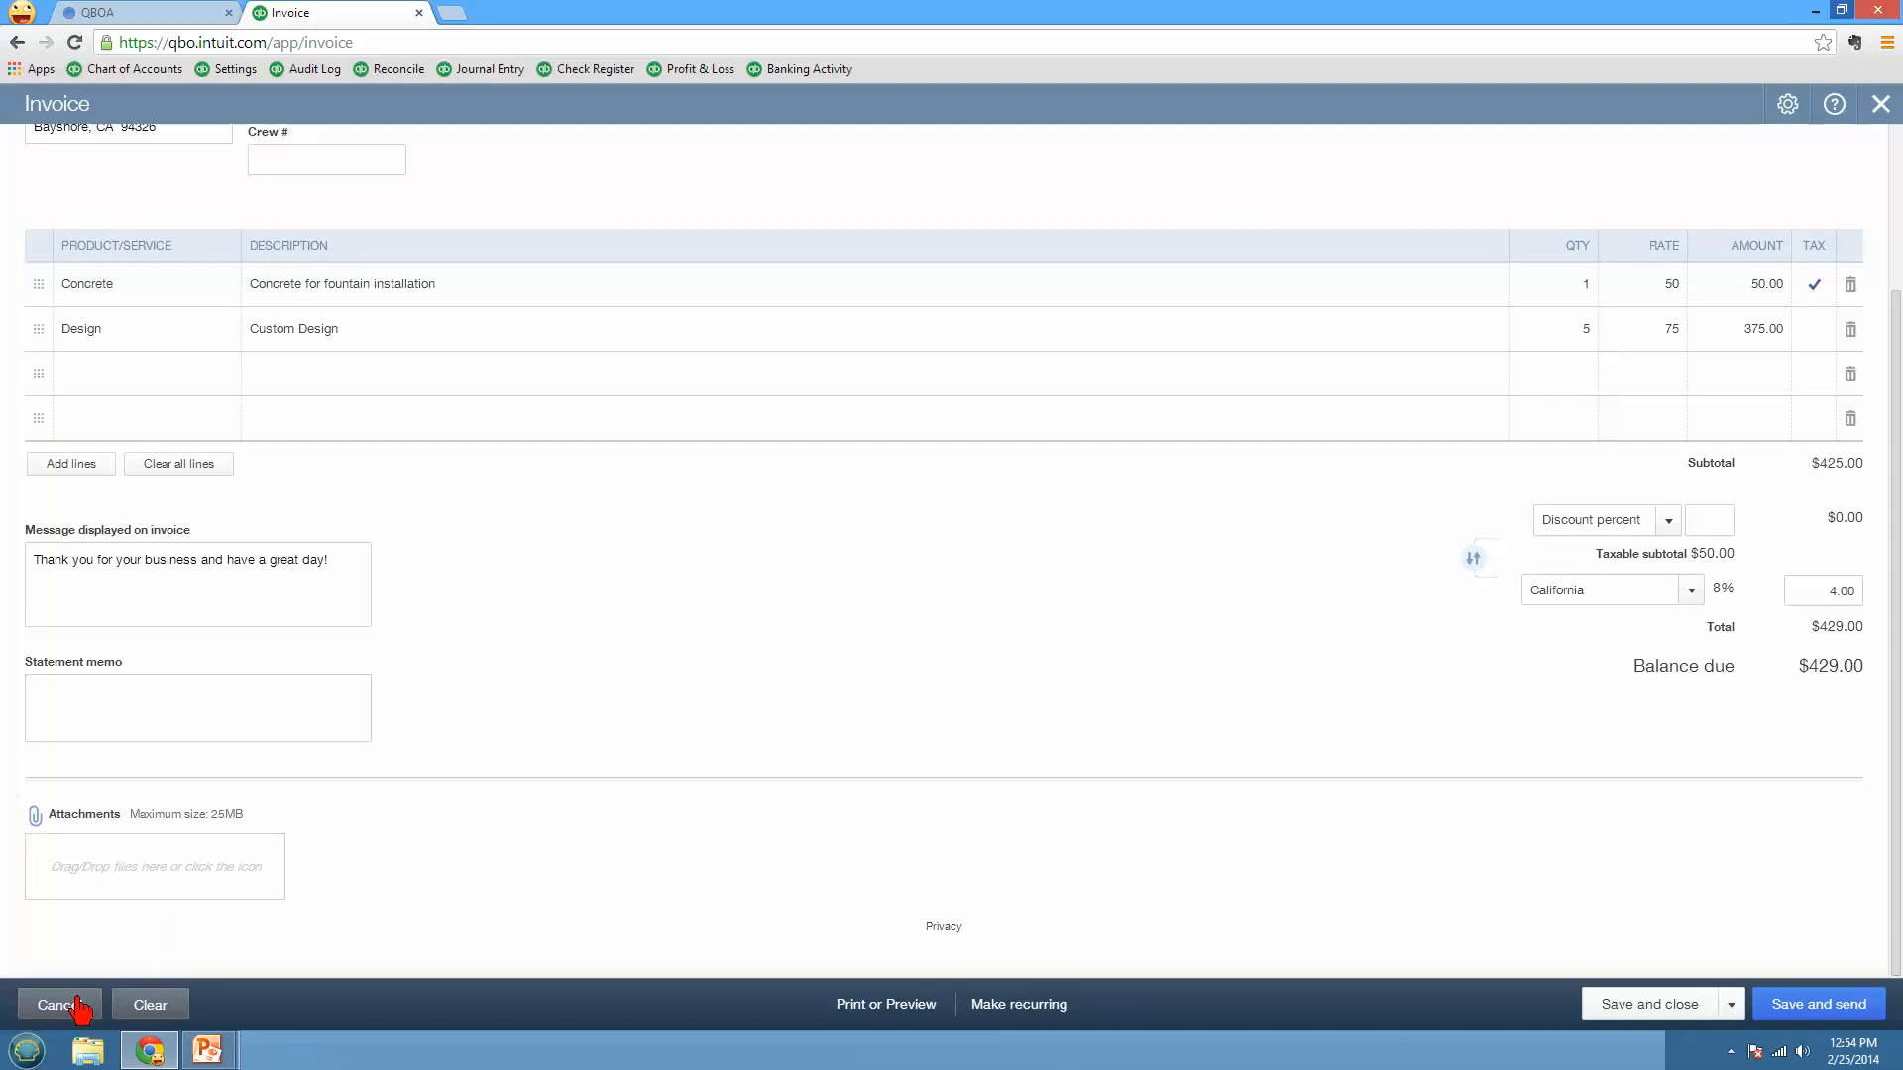
mouse_move(150, 1003)
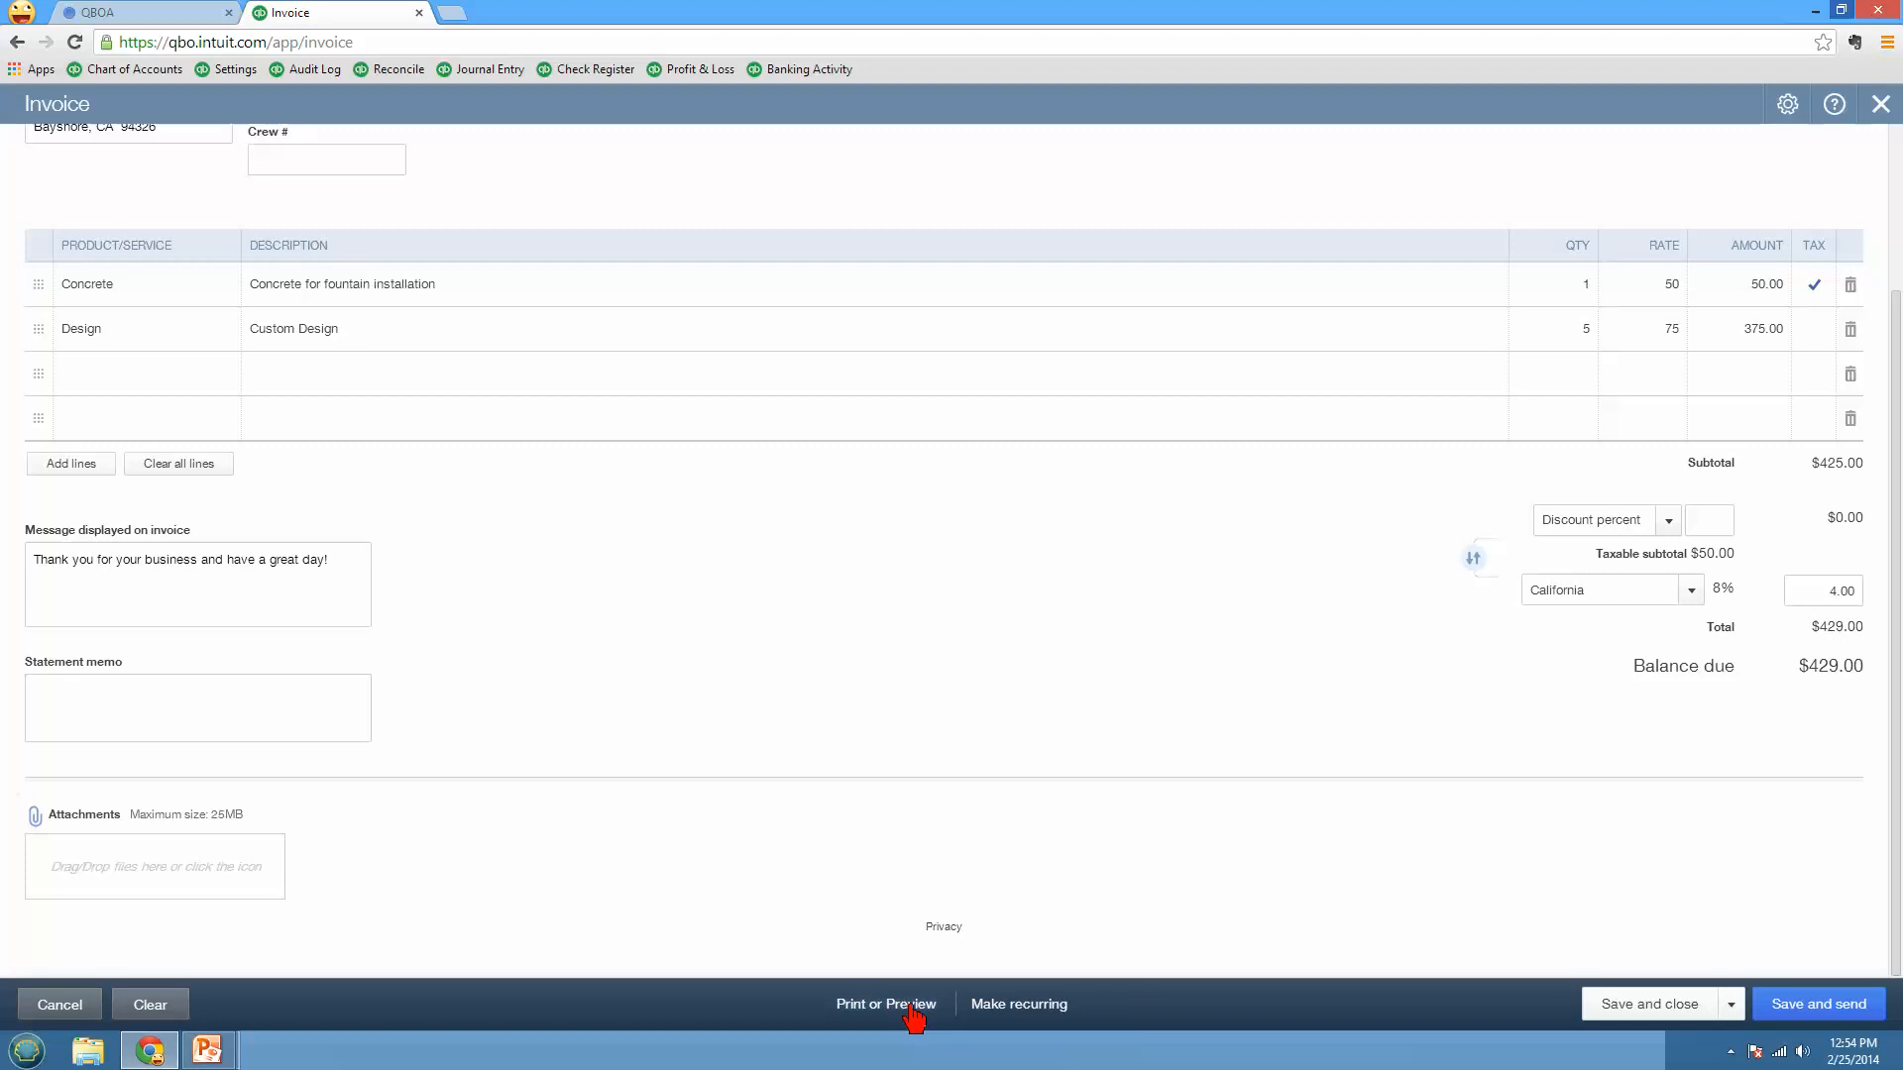
mouse_move(921, 1018)
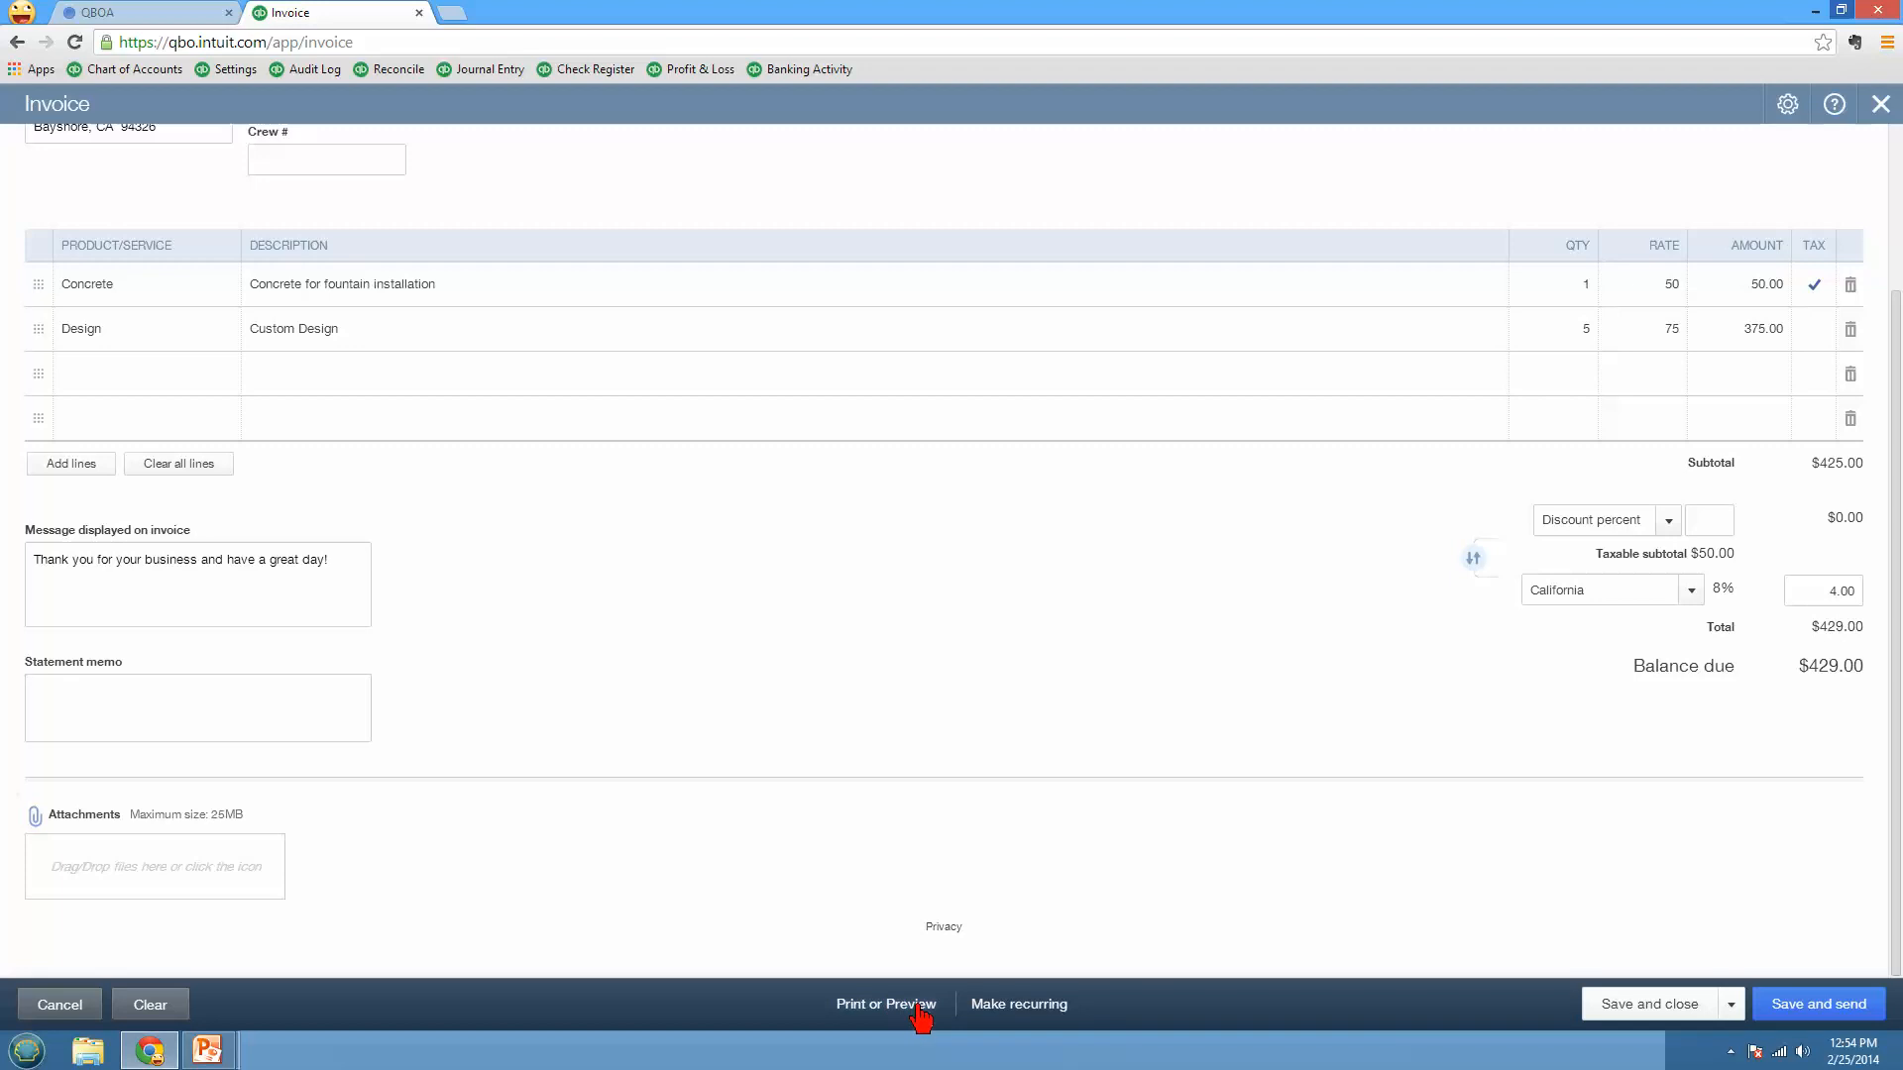
mouse_move(1044, 1018)
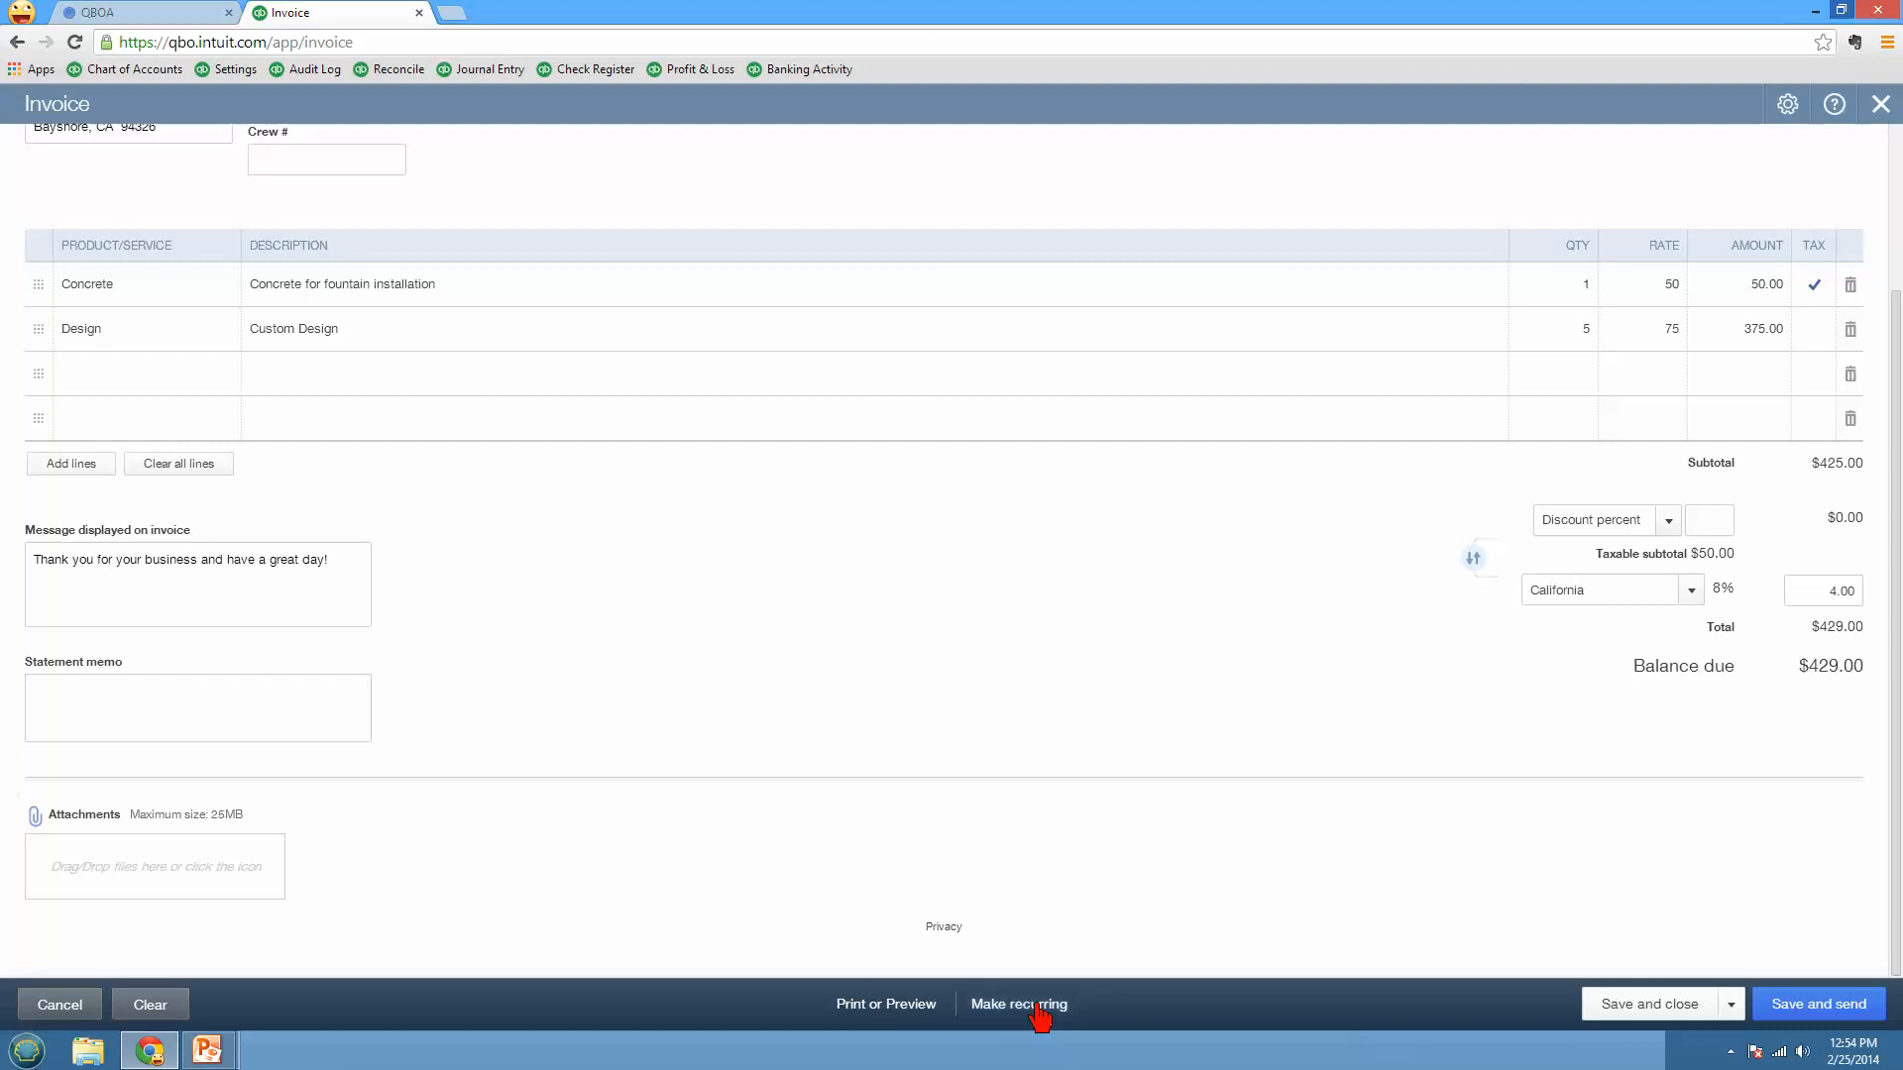
mouse_move(1043, 1019)
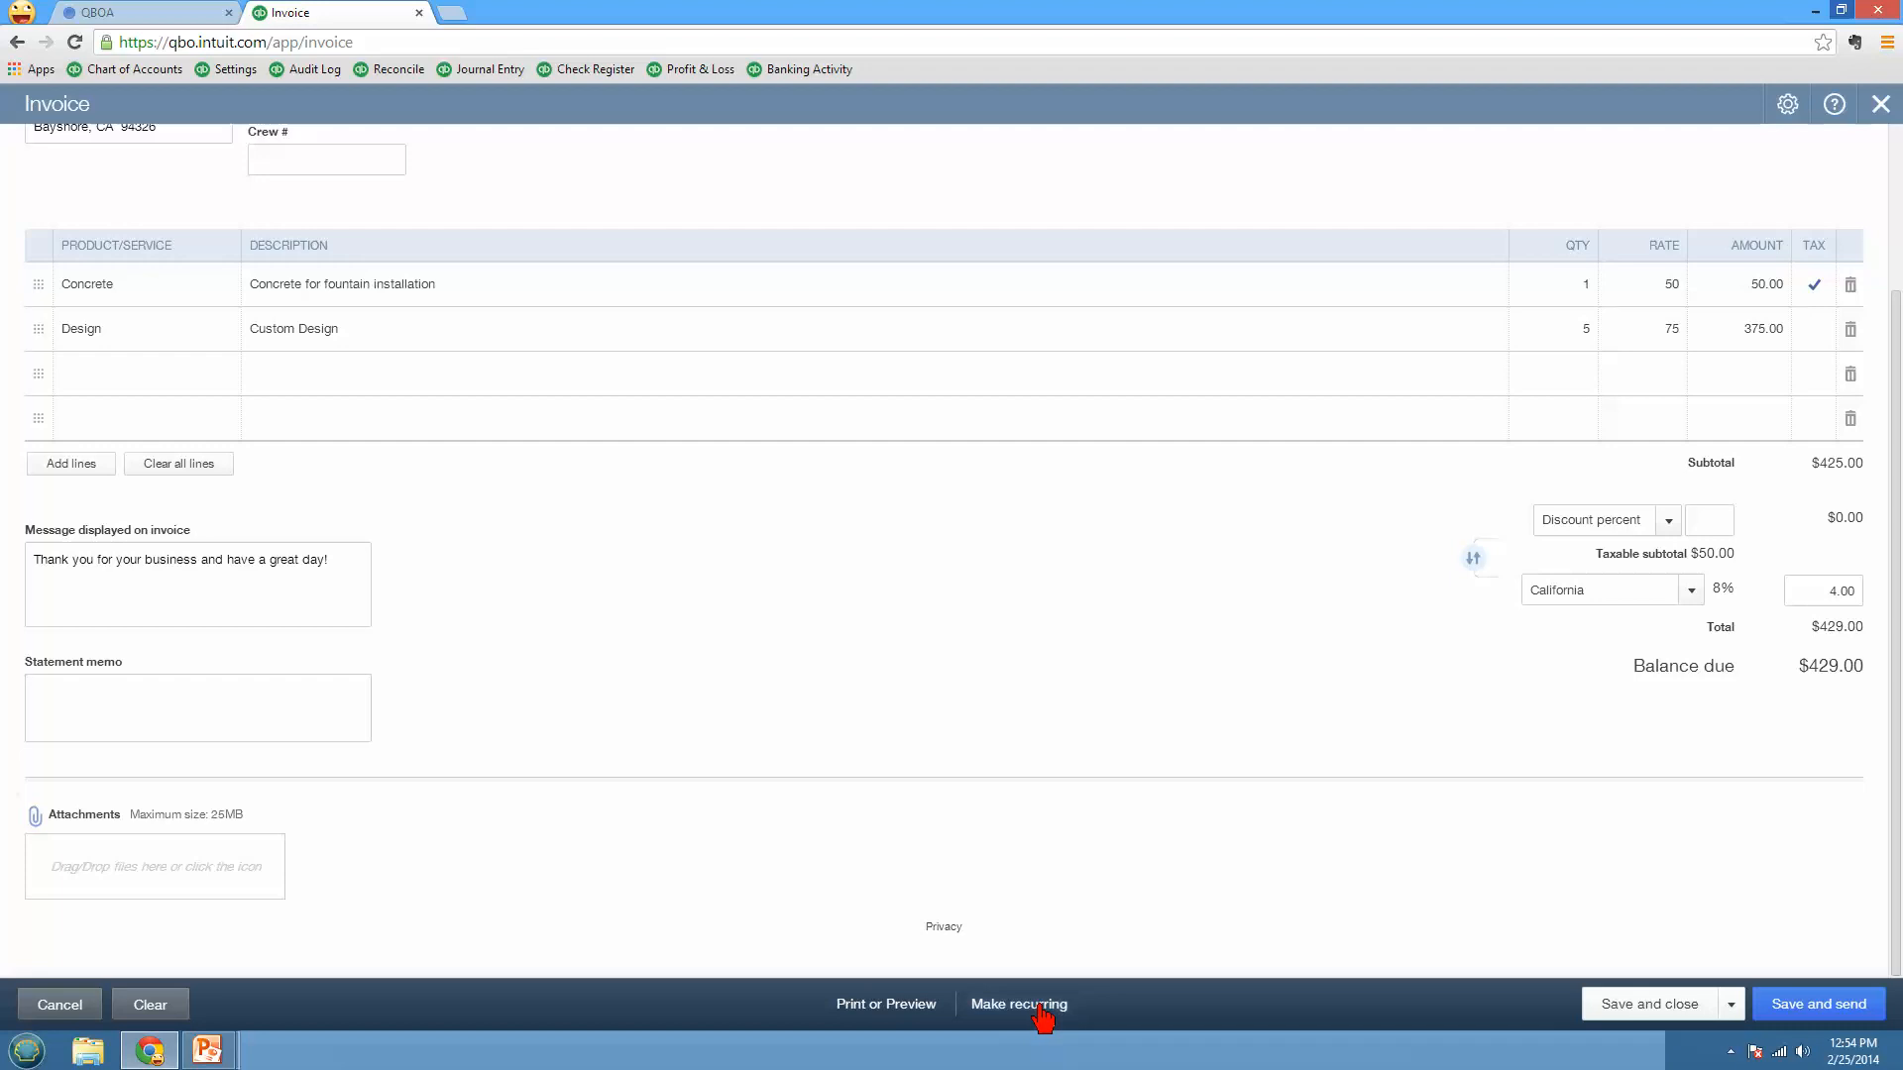
Step: Make the invoice recurring, accepting removal of linked transactions, with Weekly interval on Wednesday
click(1021, 1003)
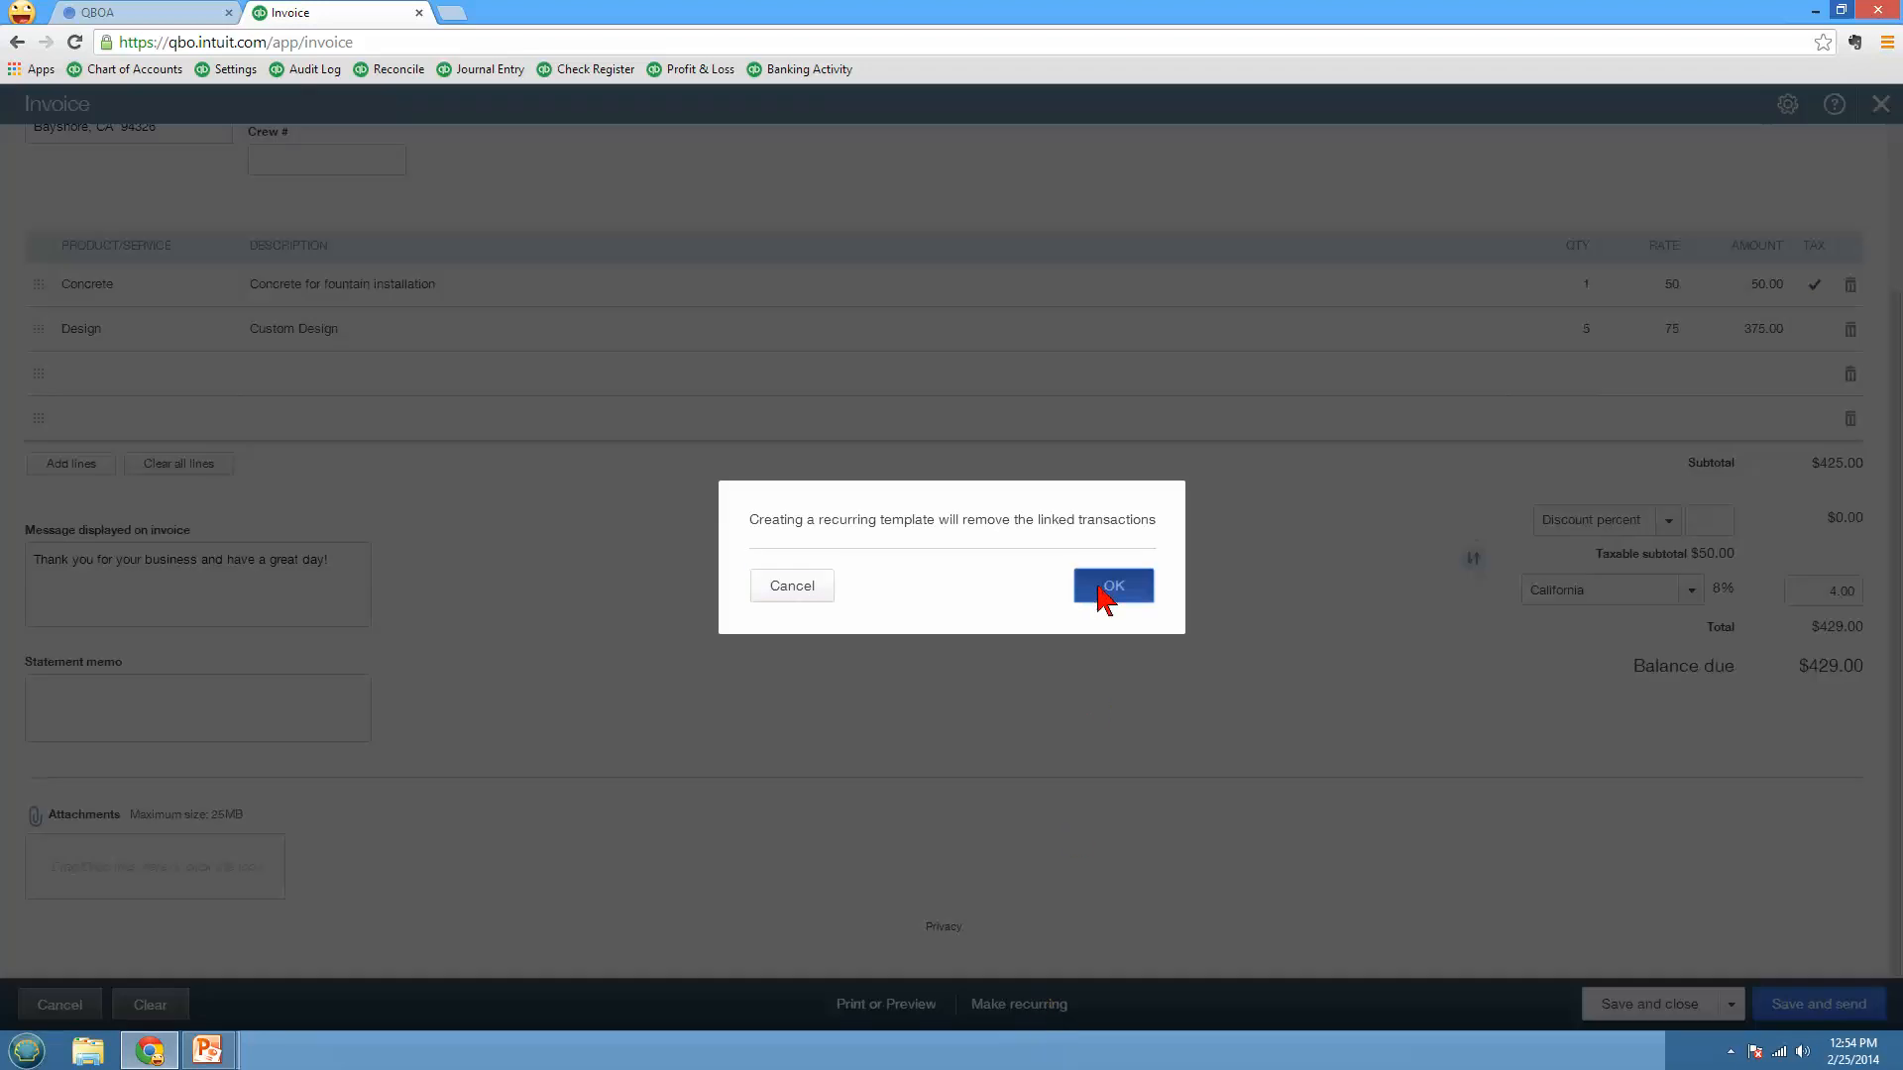
click(1114, 585)
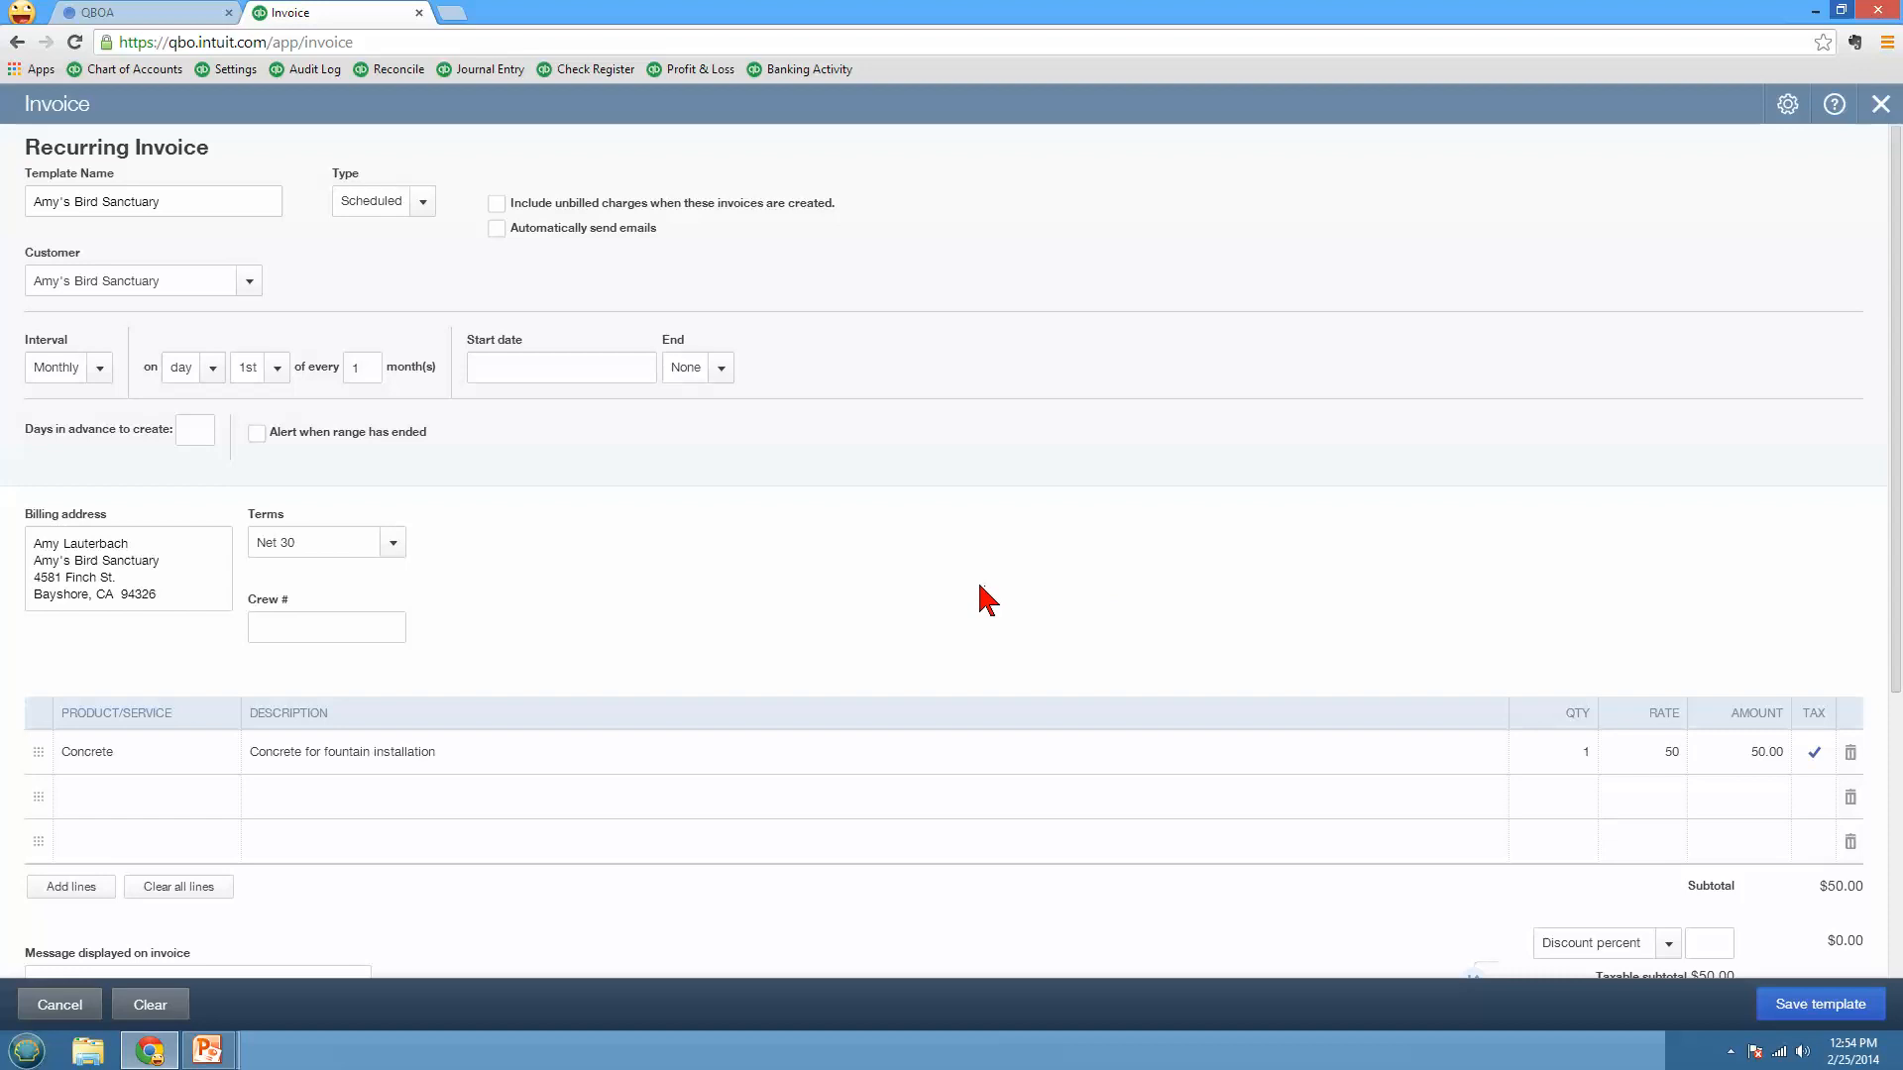
mouse_move(226, 242)
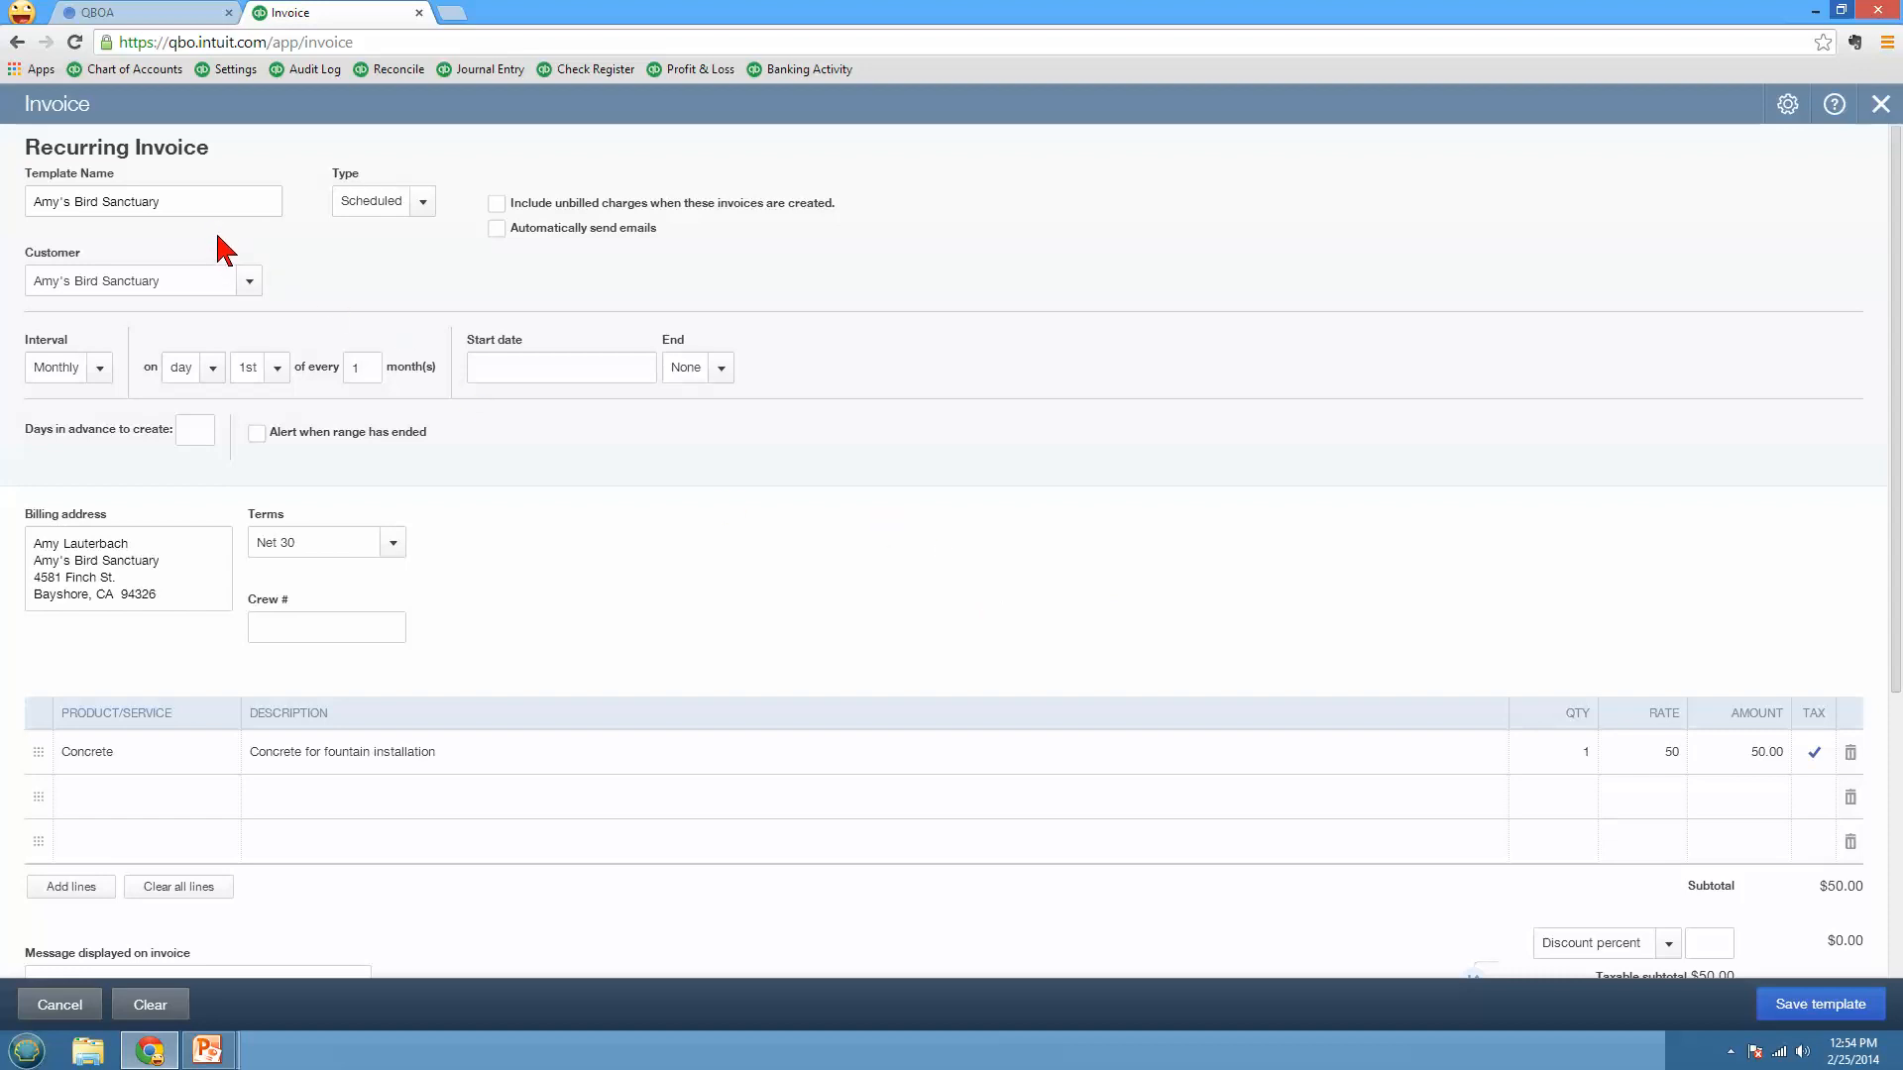
click(99, 369)
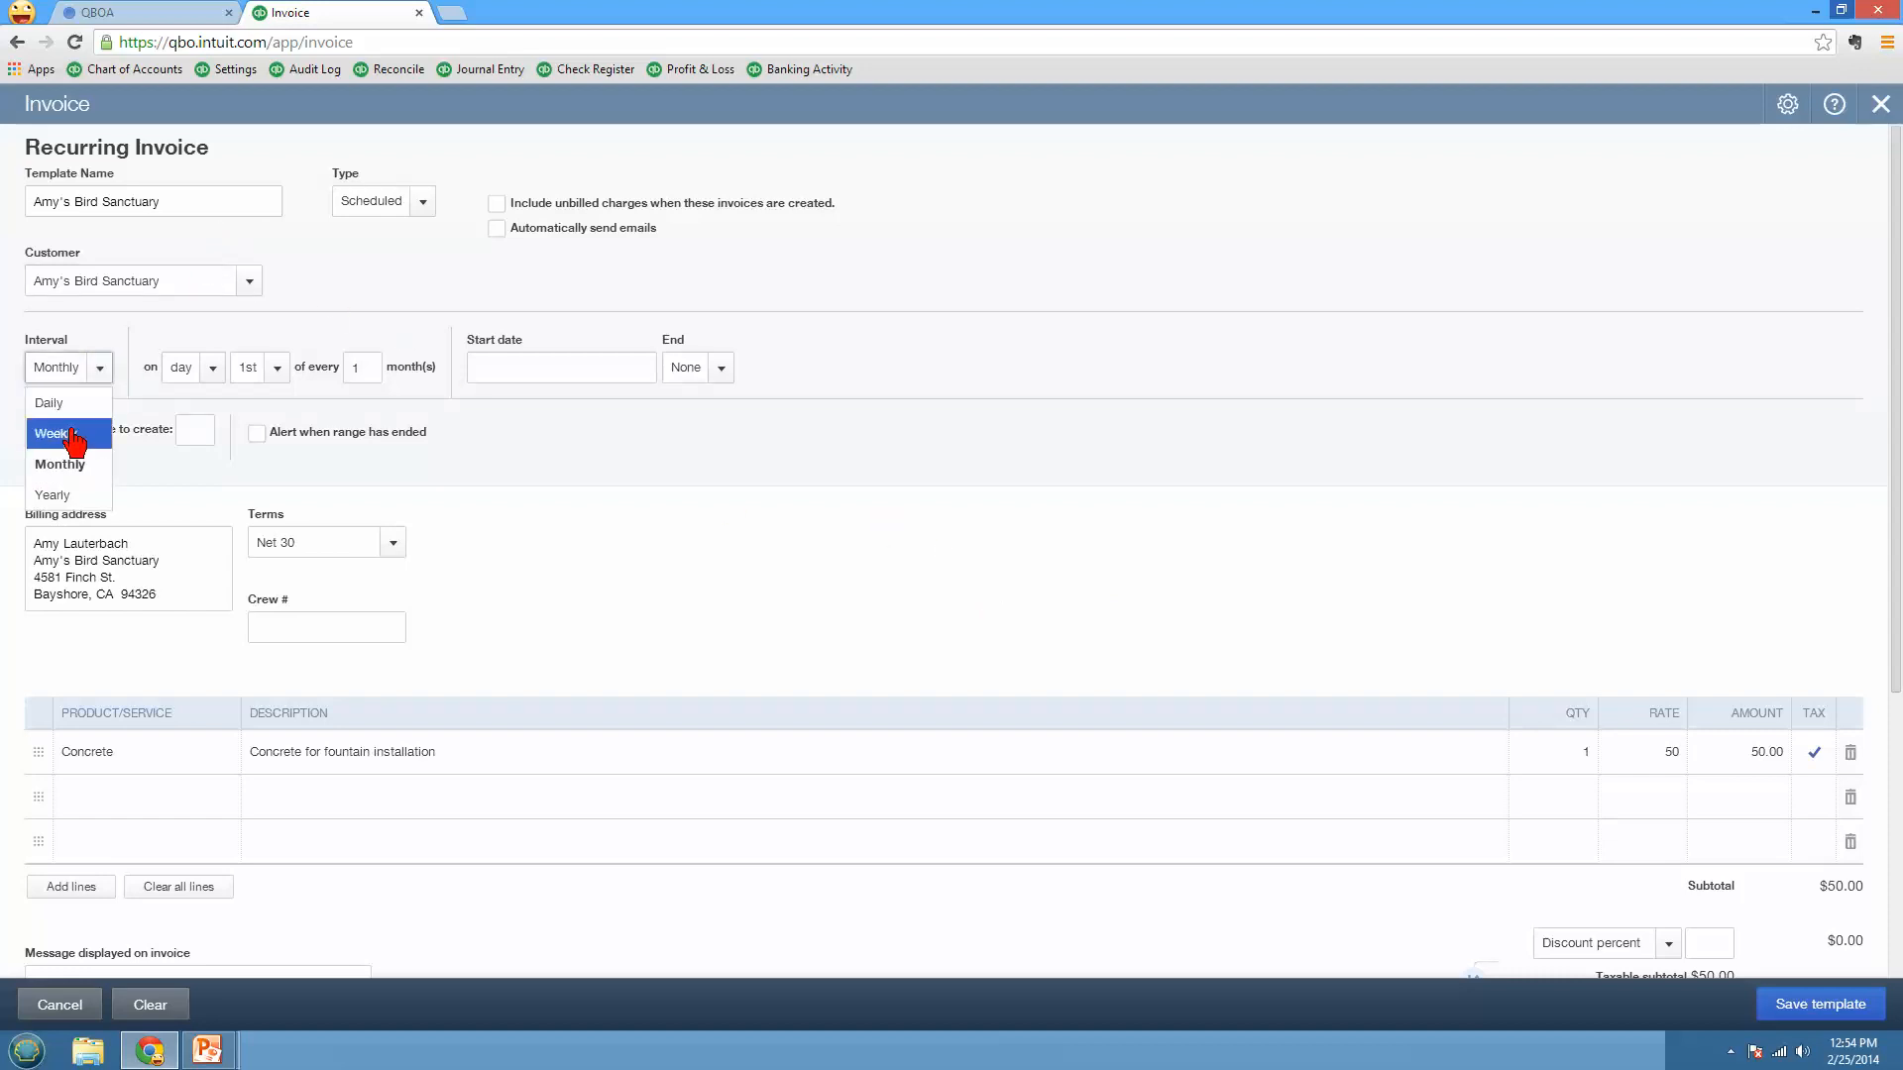
click(56, 432)
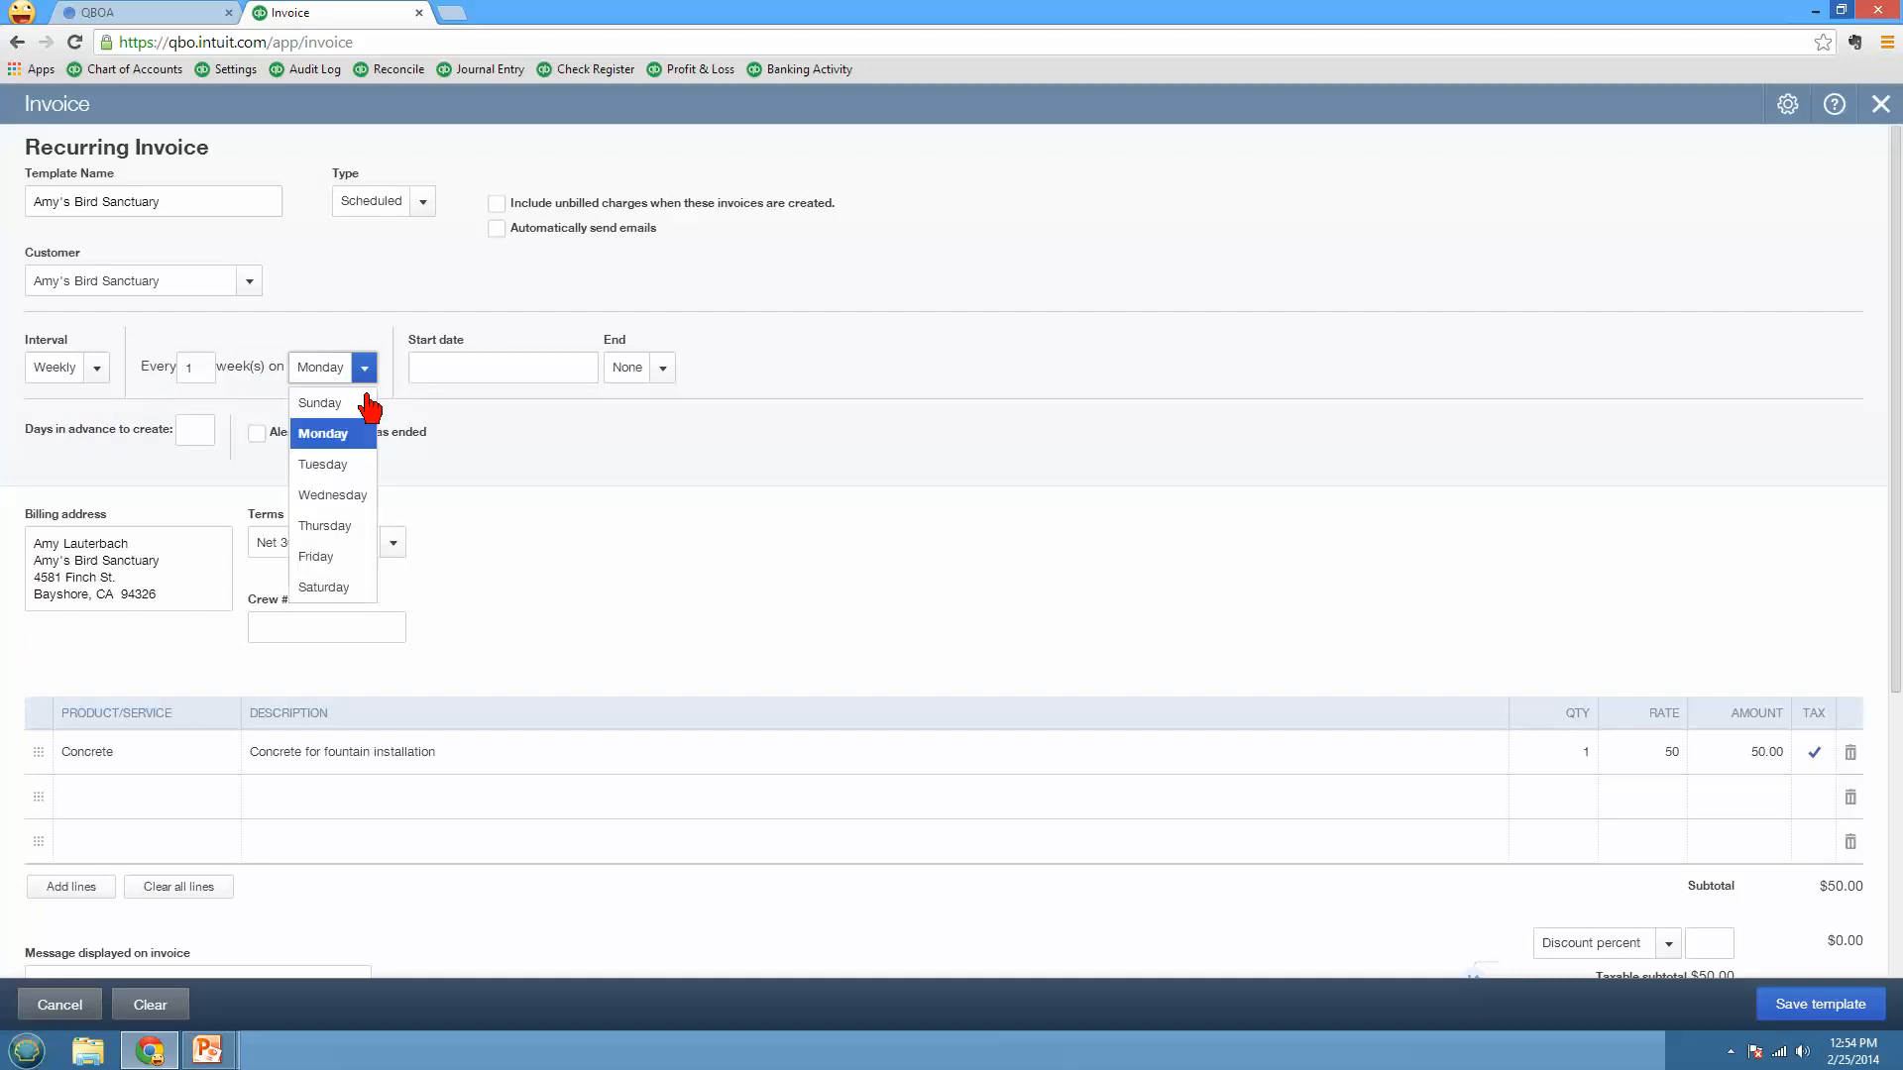
click(333, 496)
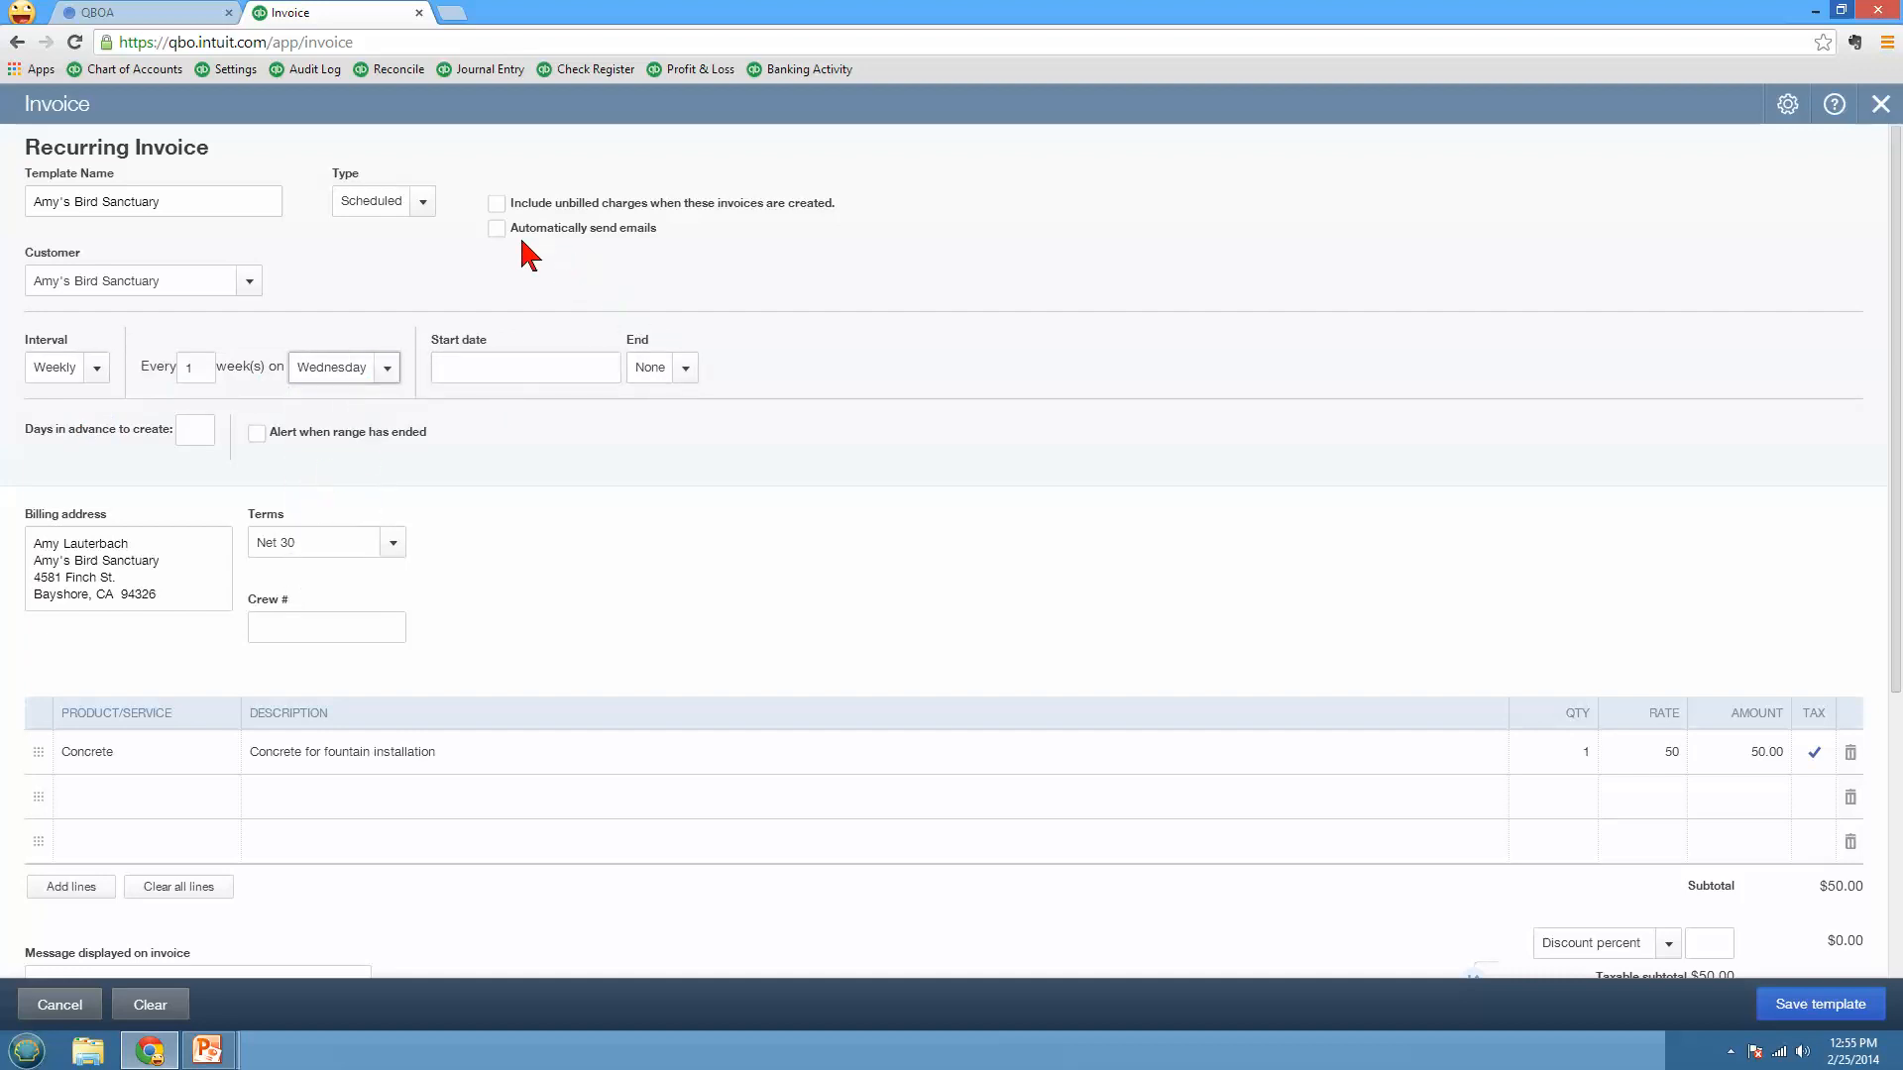
mouse_move(598, 277)
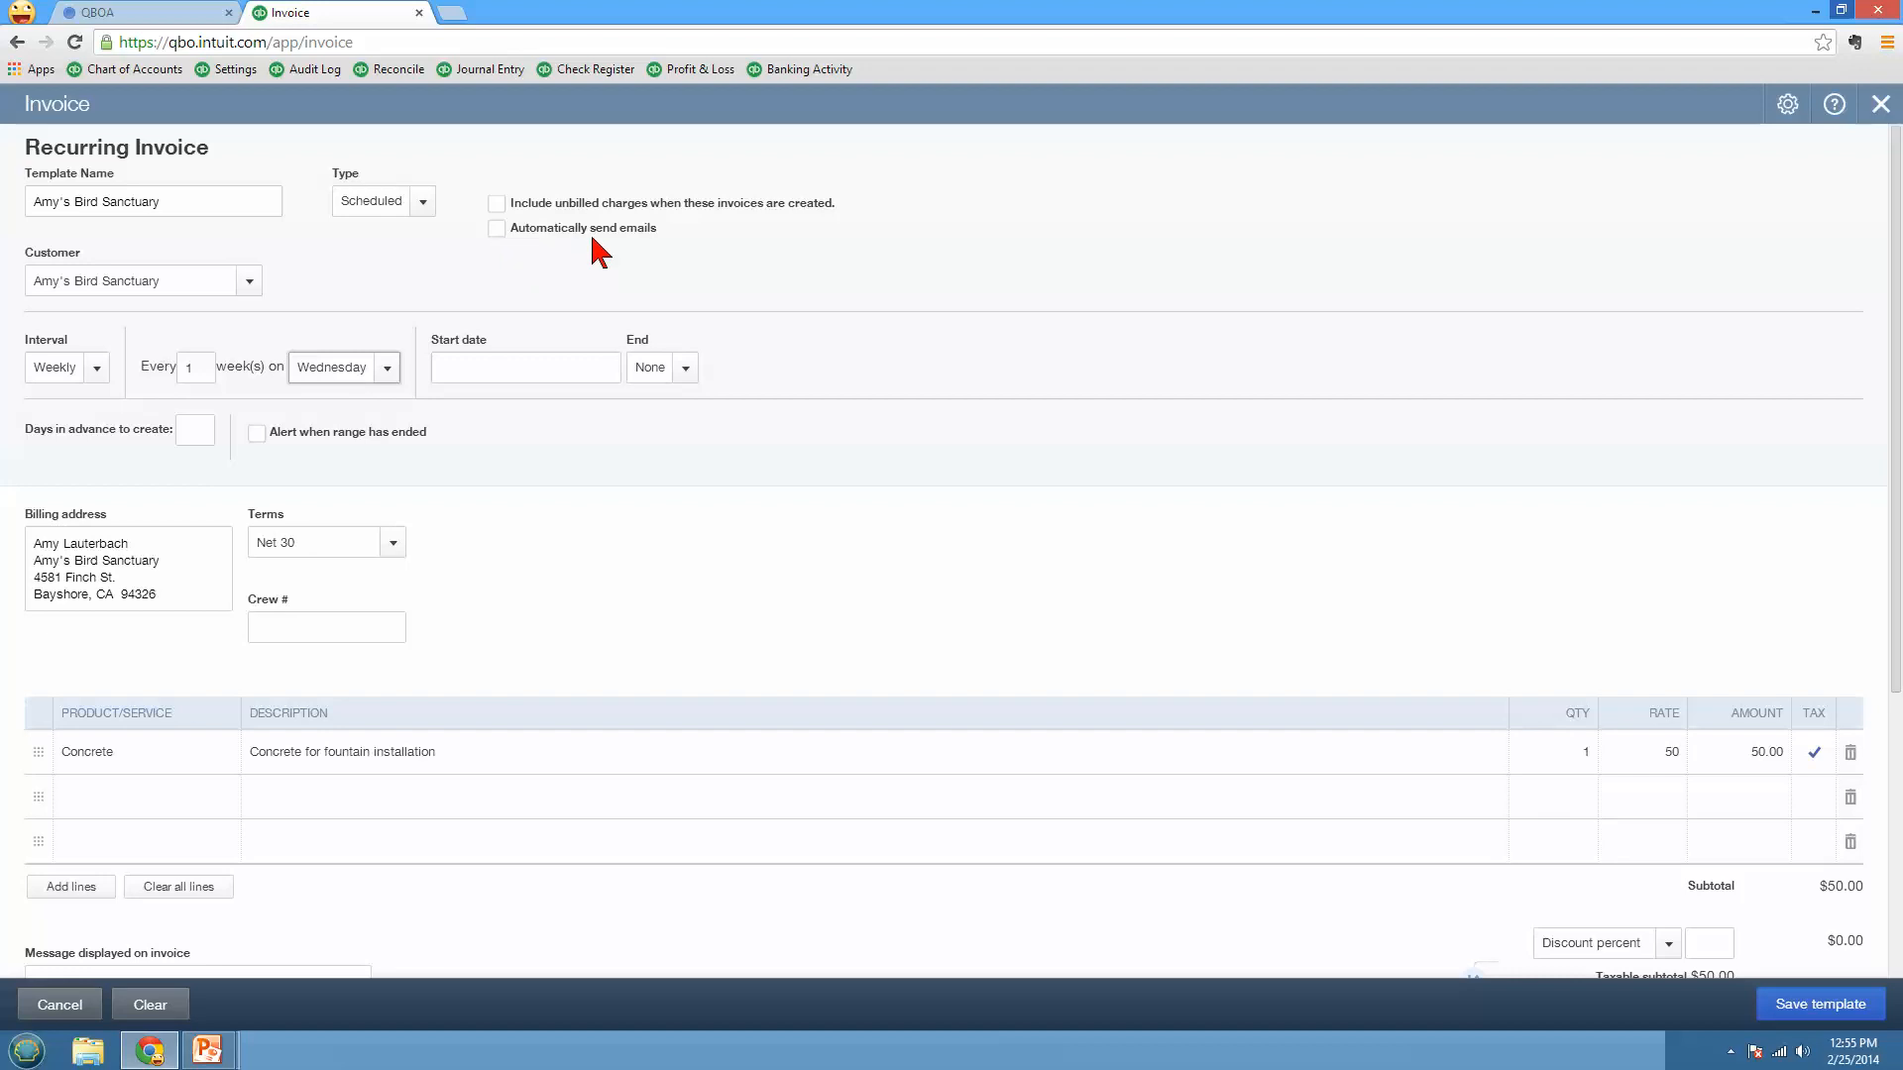
mouse_move(508, 254)
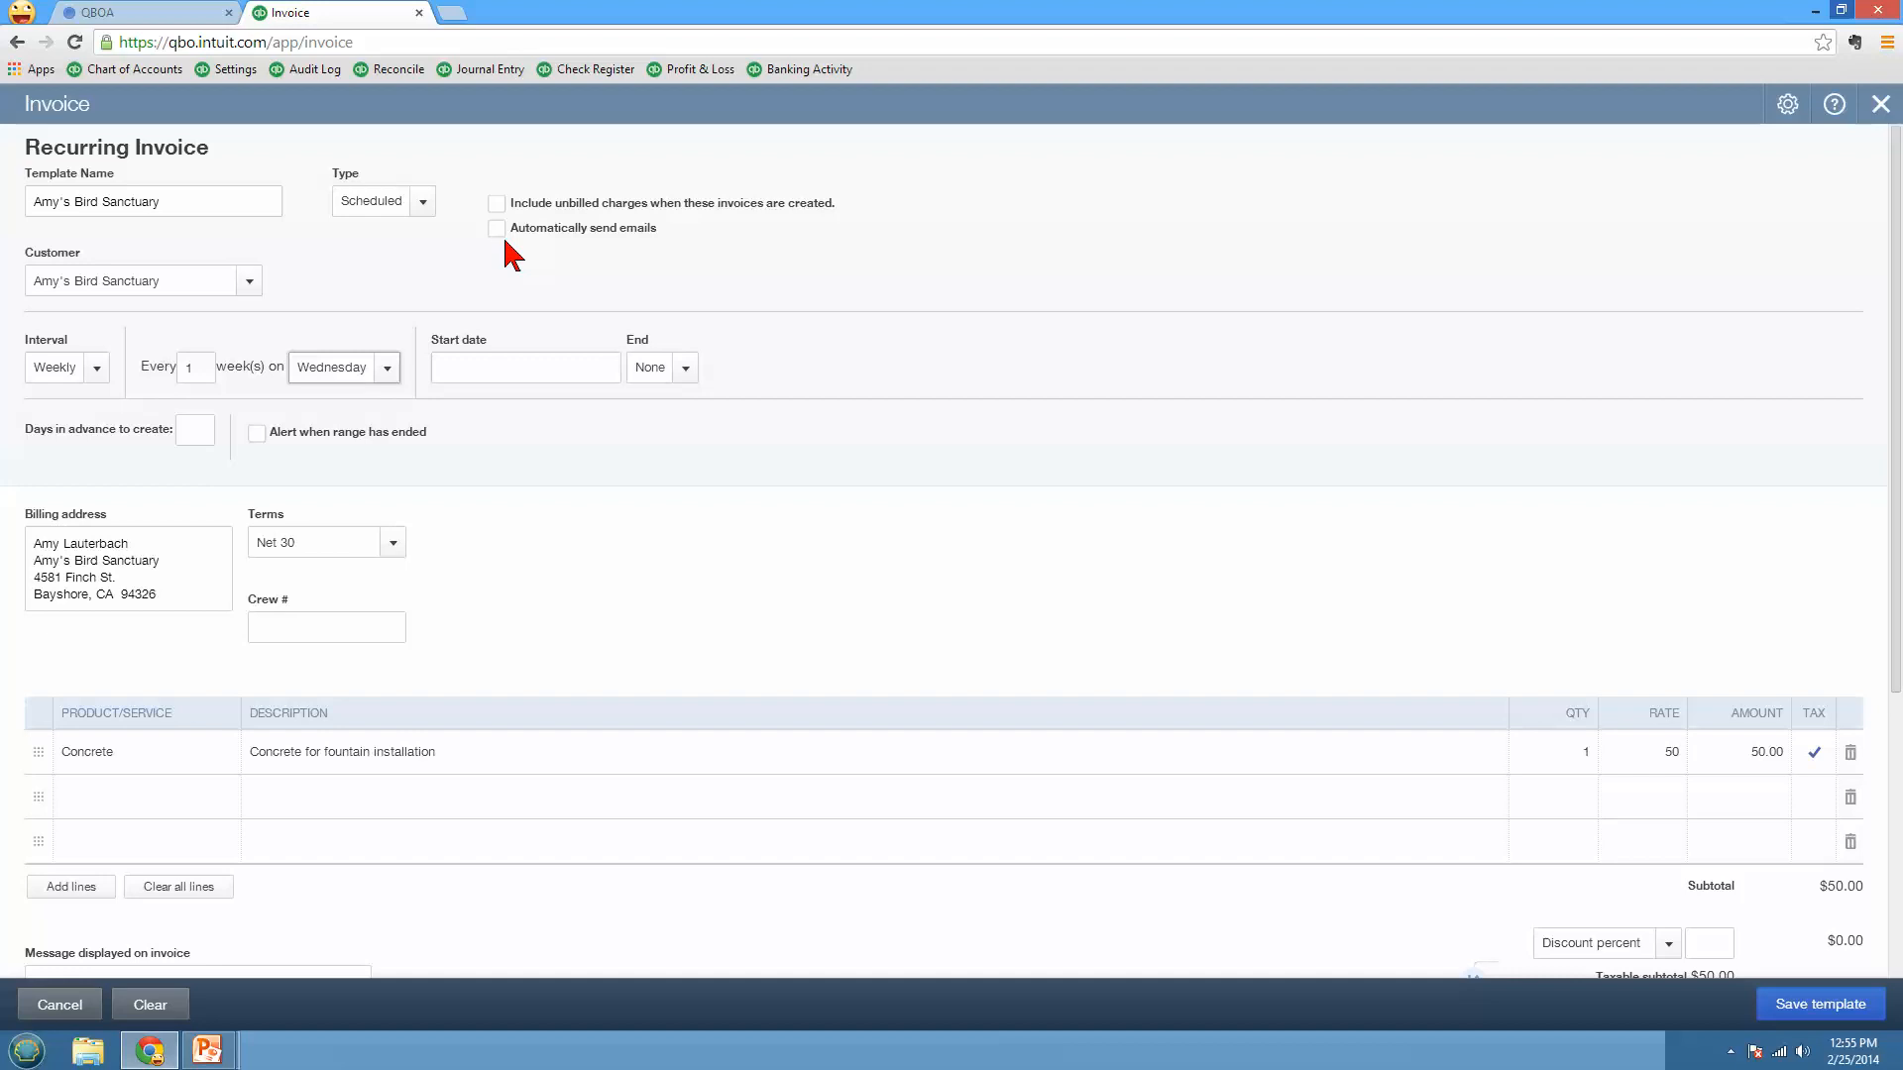
mouse_move(628, 287)
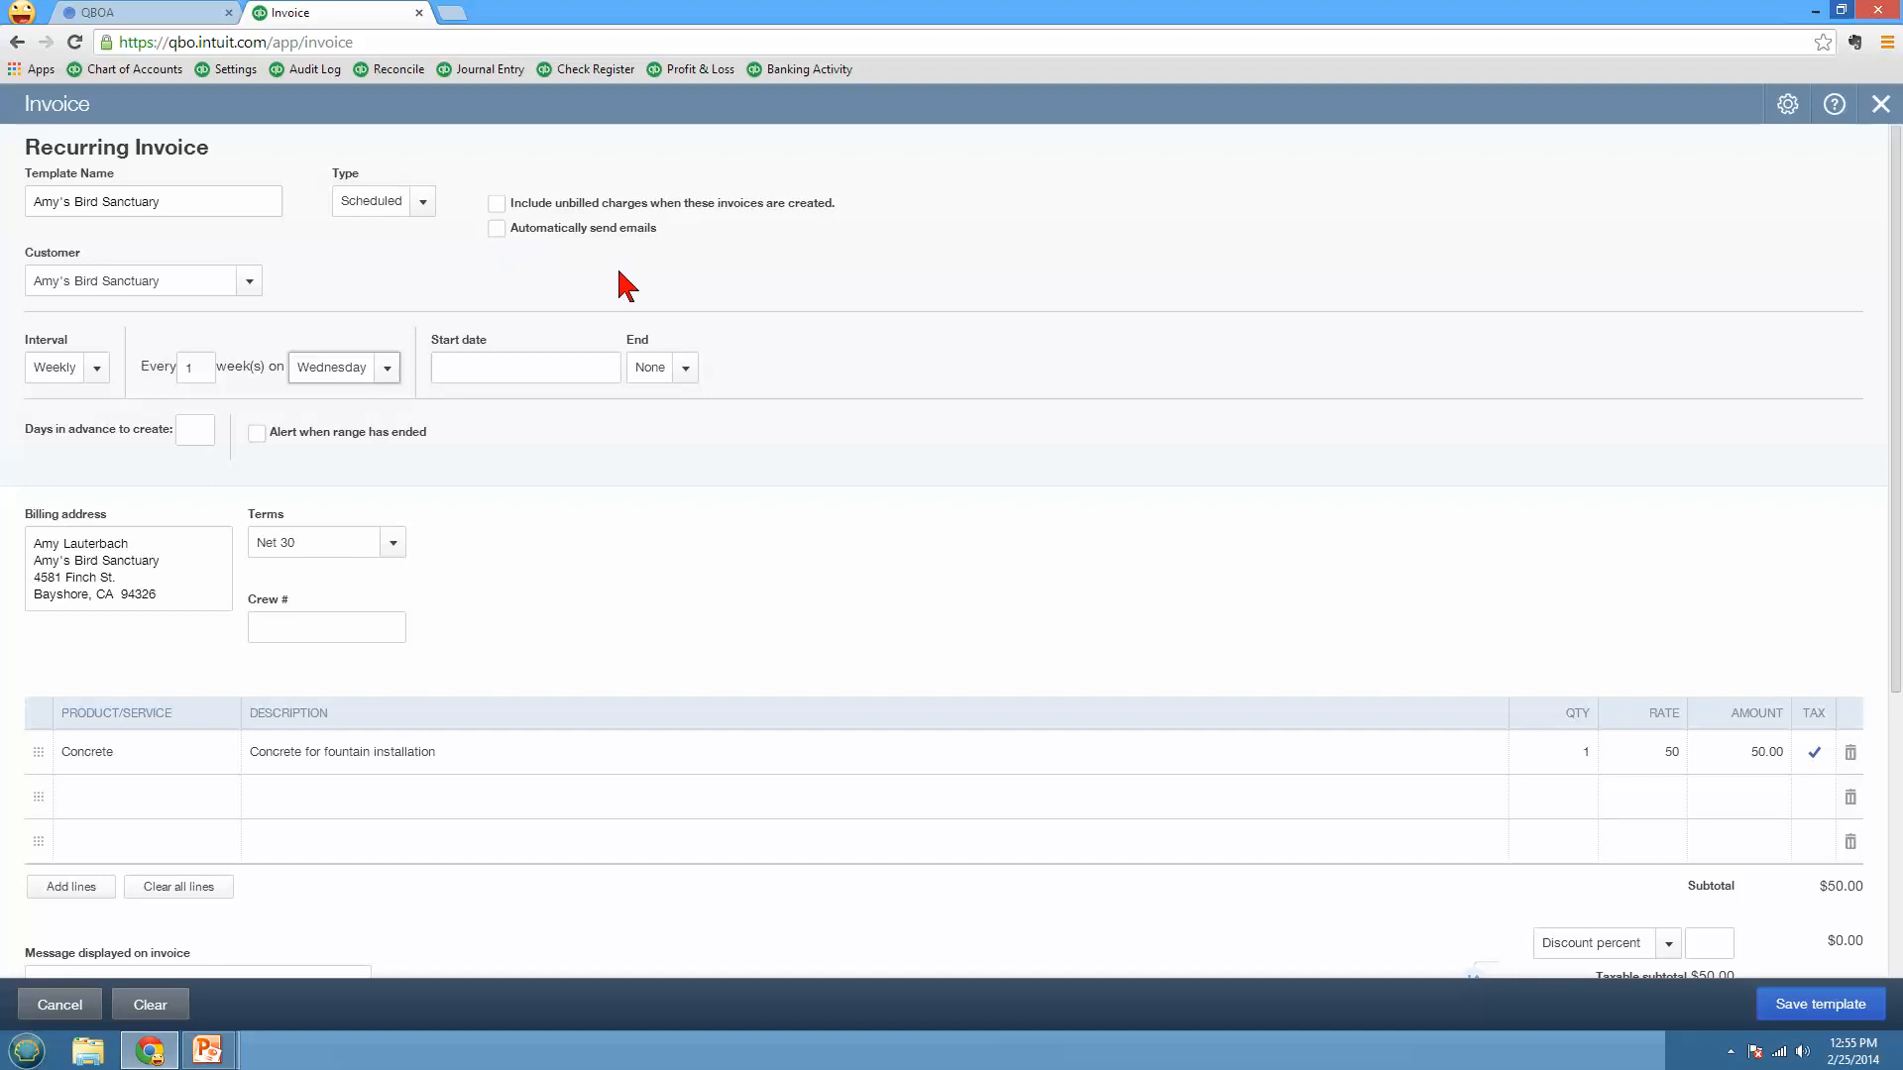
mouse_move(1792, 1003)
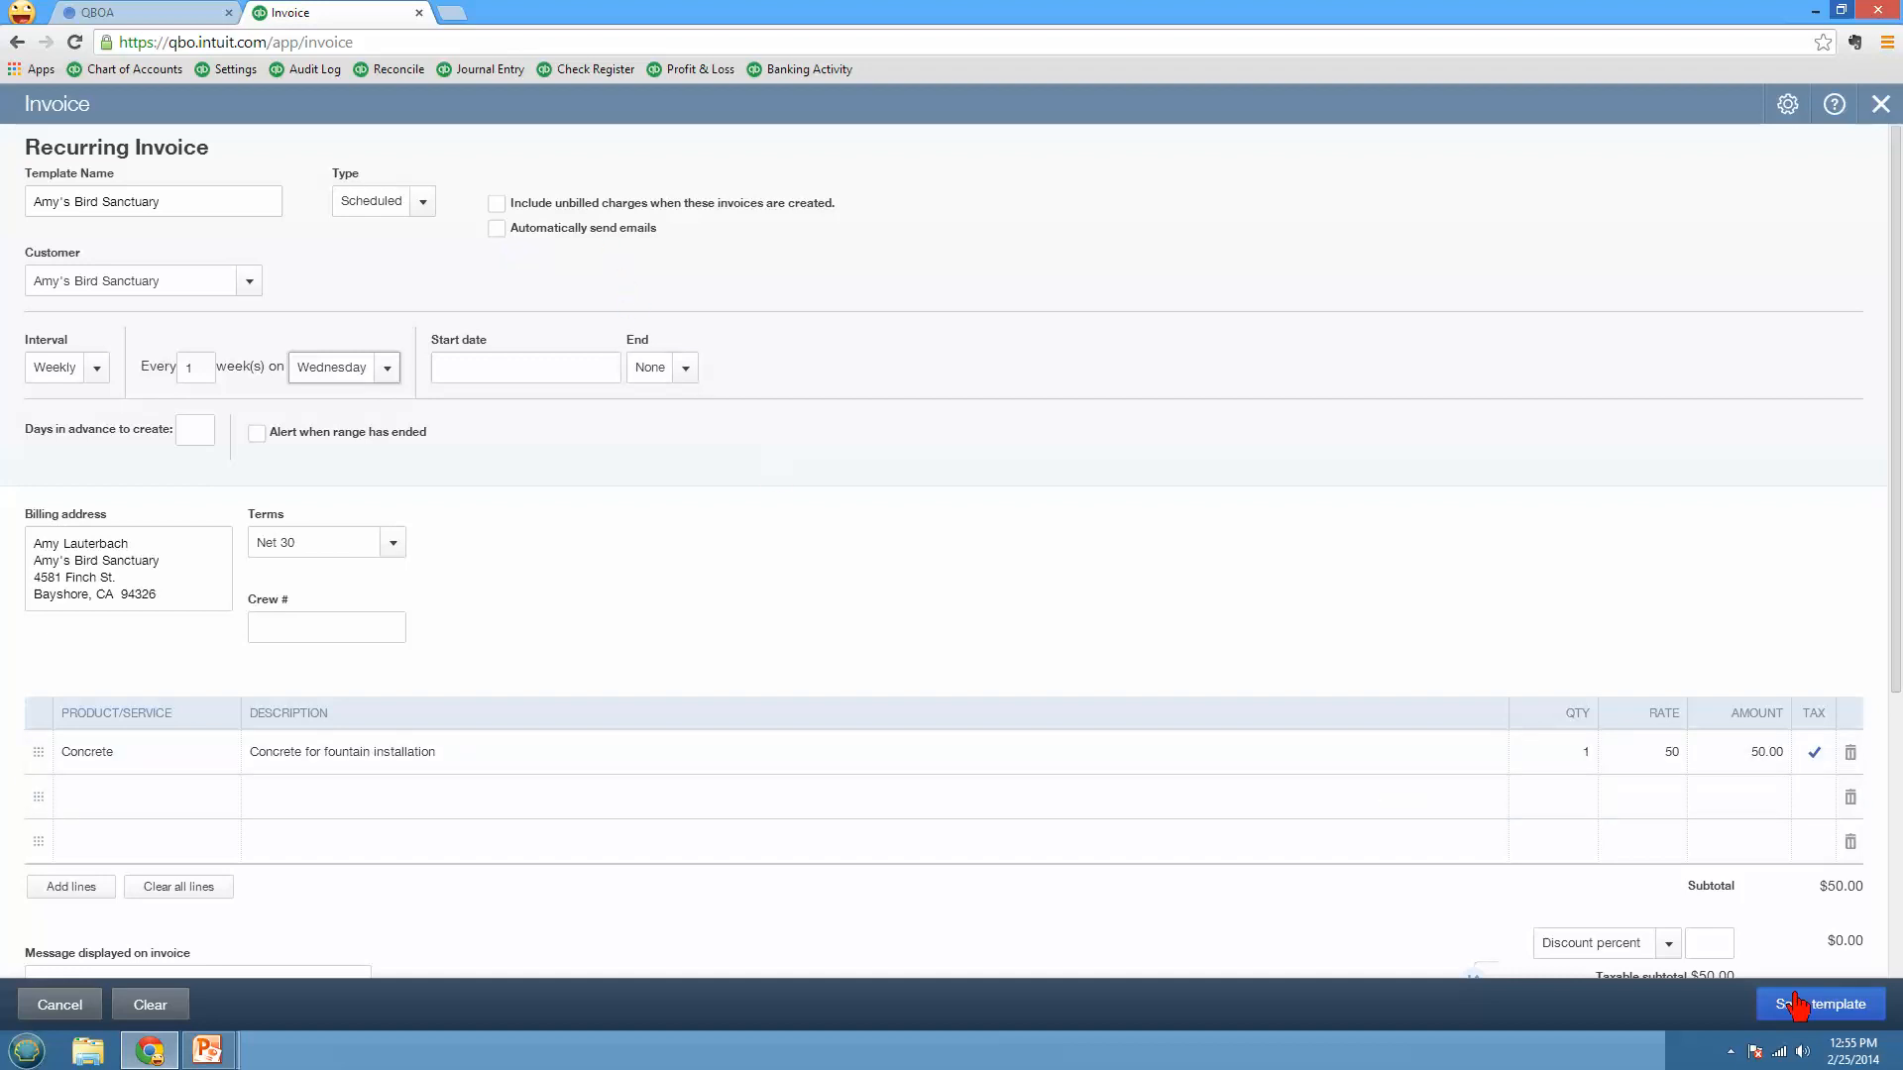
Step: Save the recurring invoice template
click(1815, 1002)
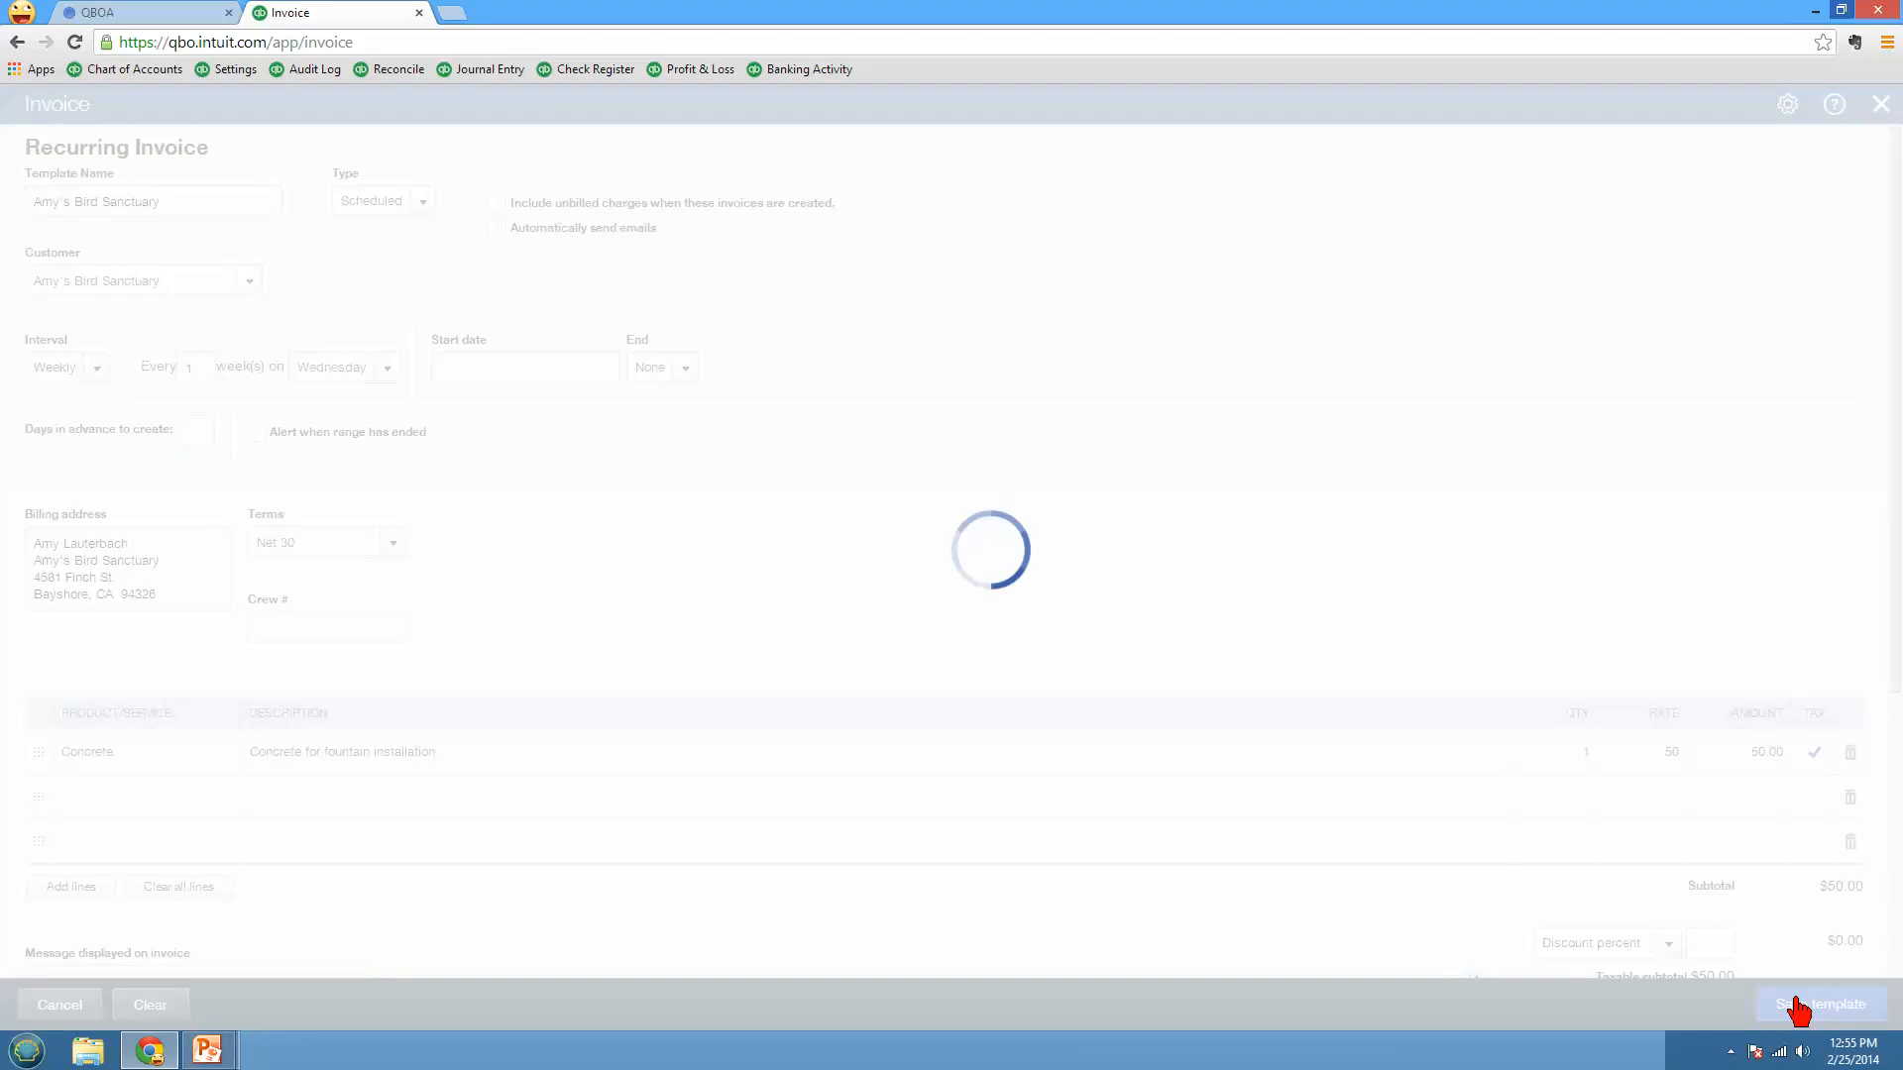
click(1820, 1003)
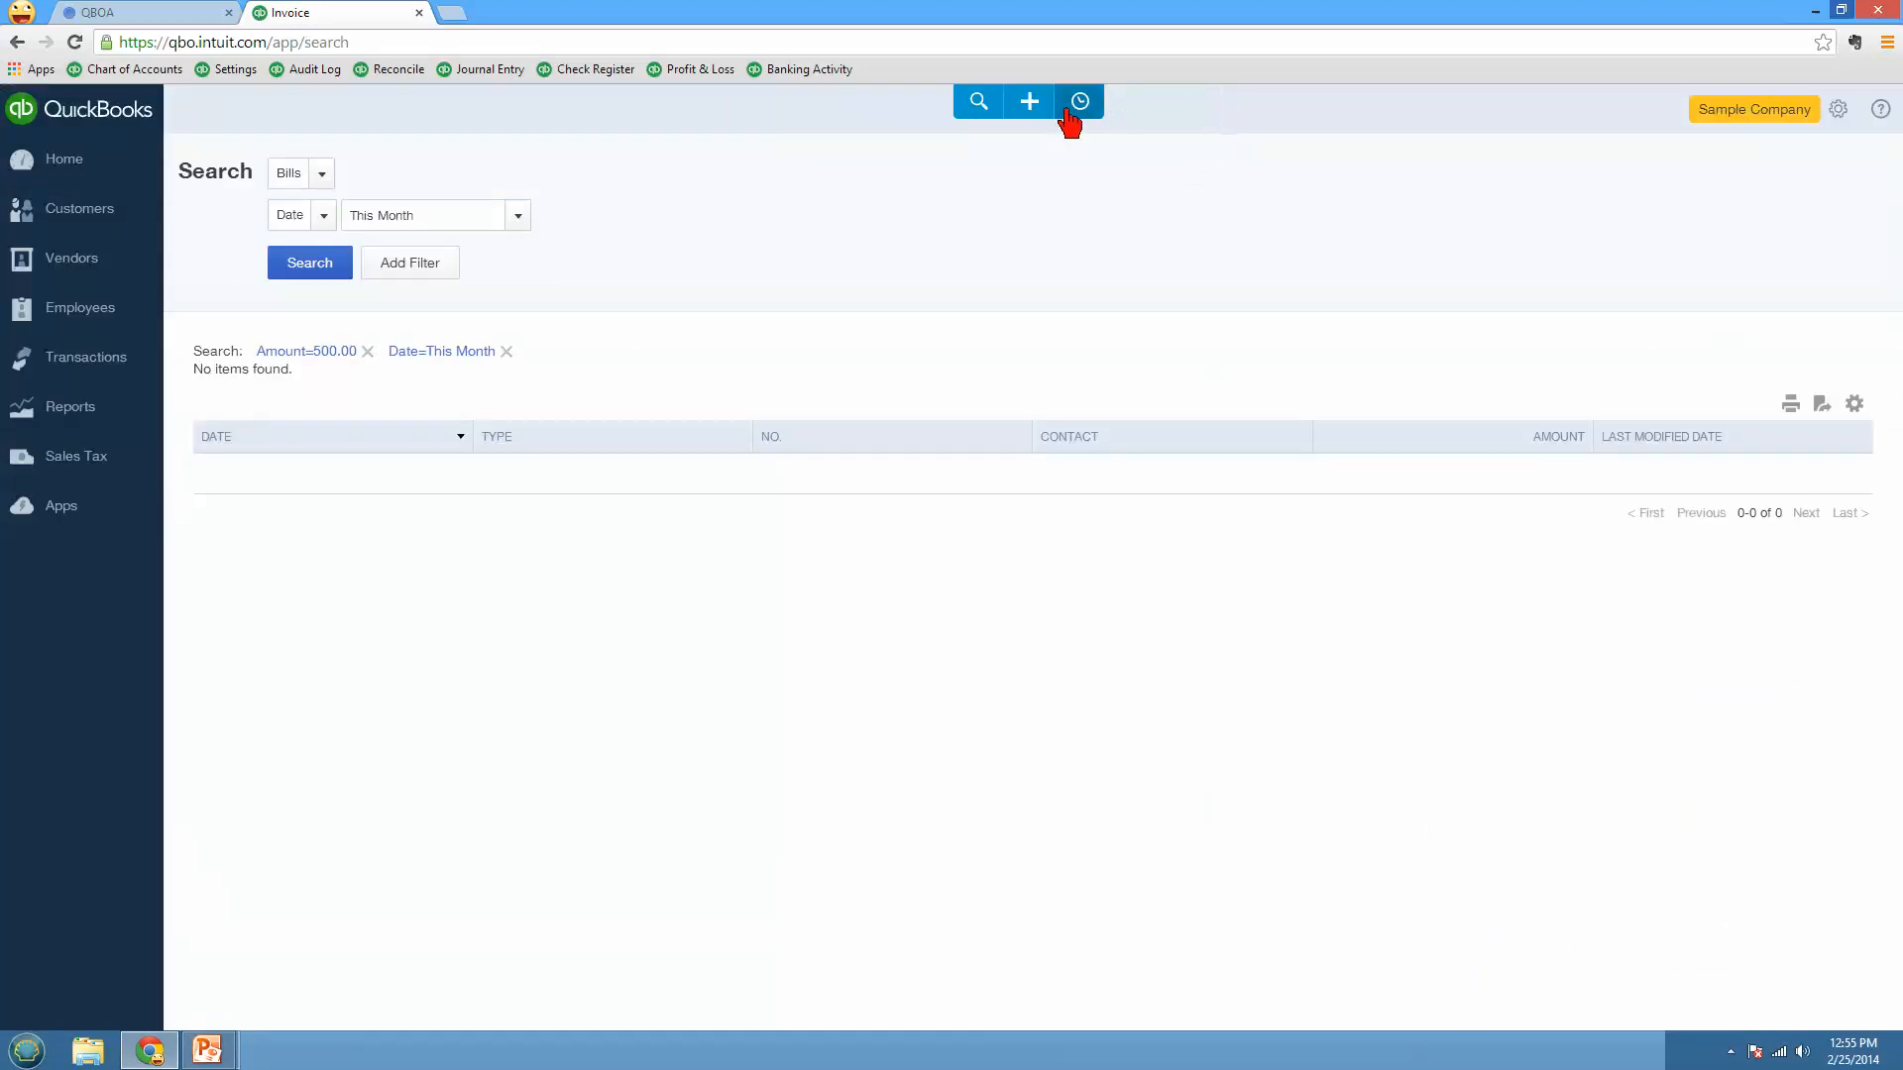
Step: Check Recent Transactions, then start a blank new invoice from the Create menu
click(1080, 101)
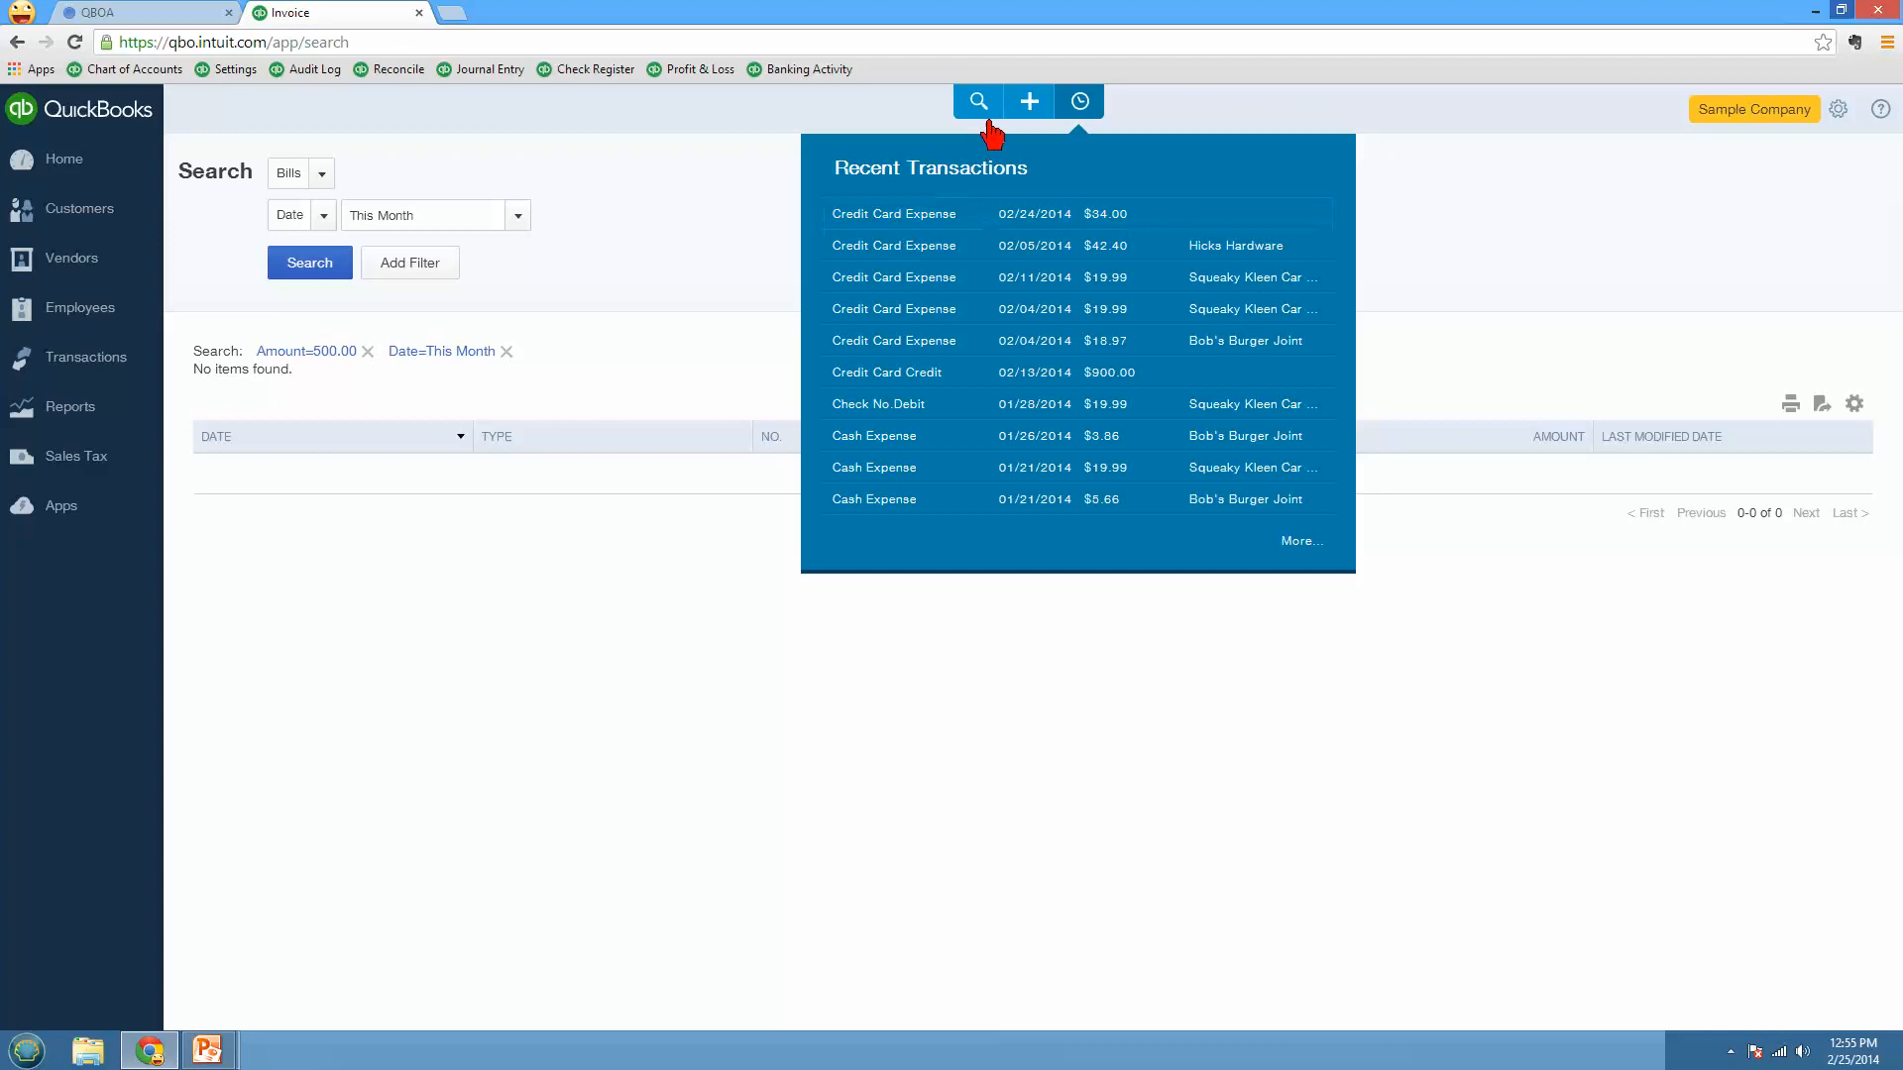
click(1027, 101)
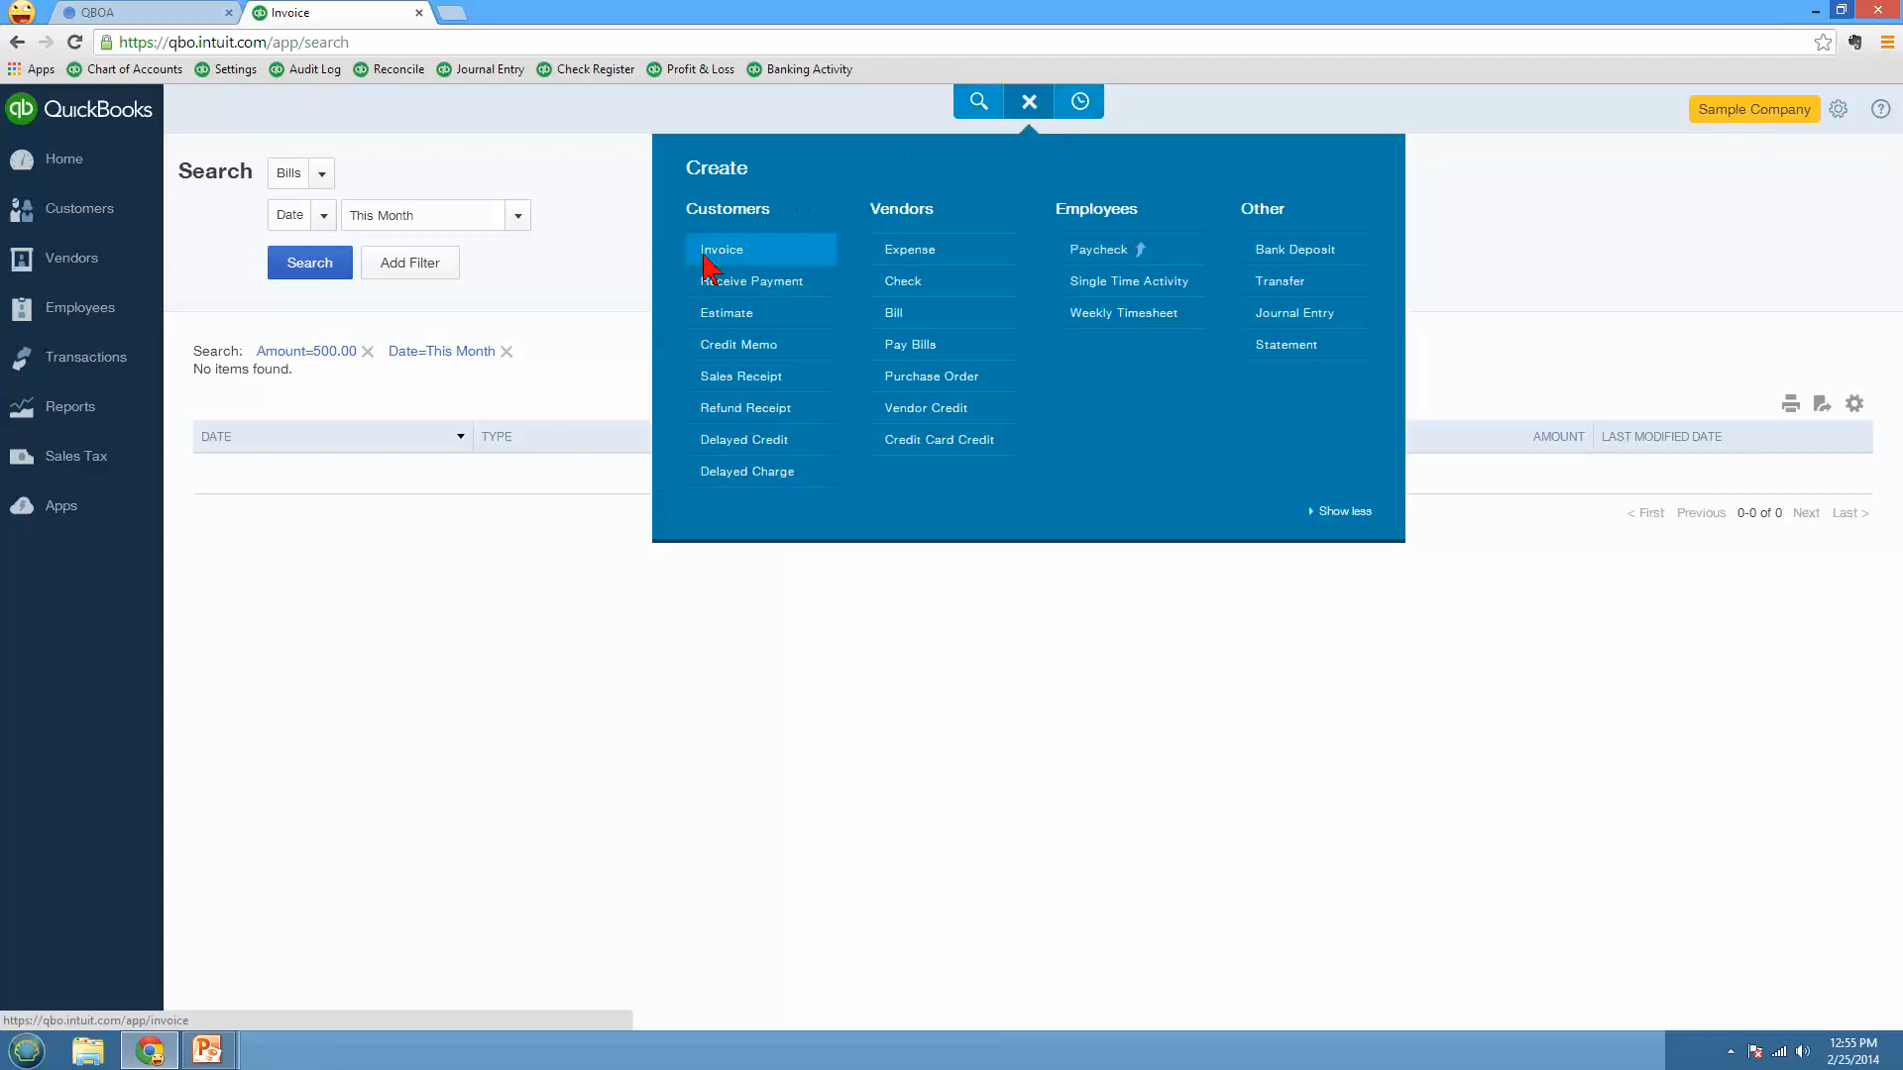
click(721, 249)
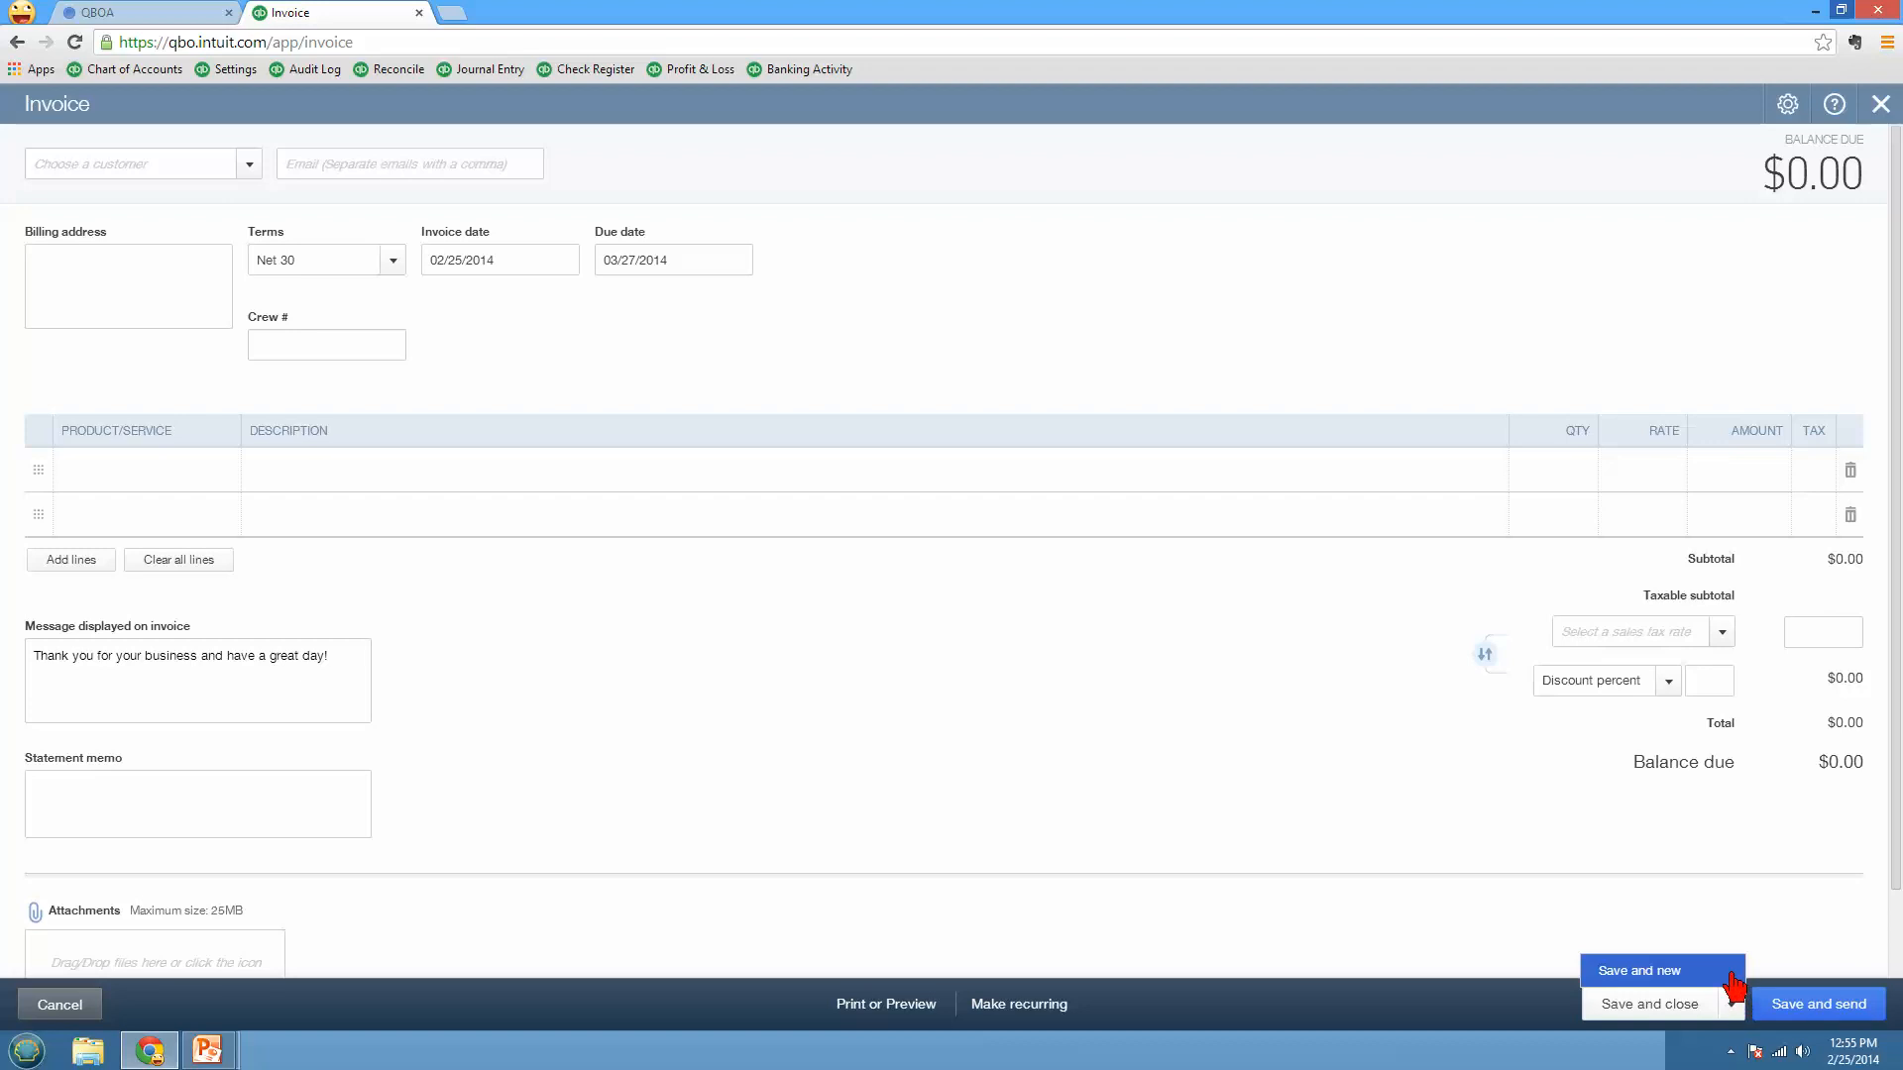
mouse_move(1764, 975)
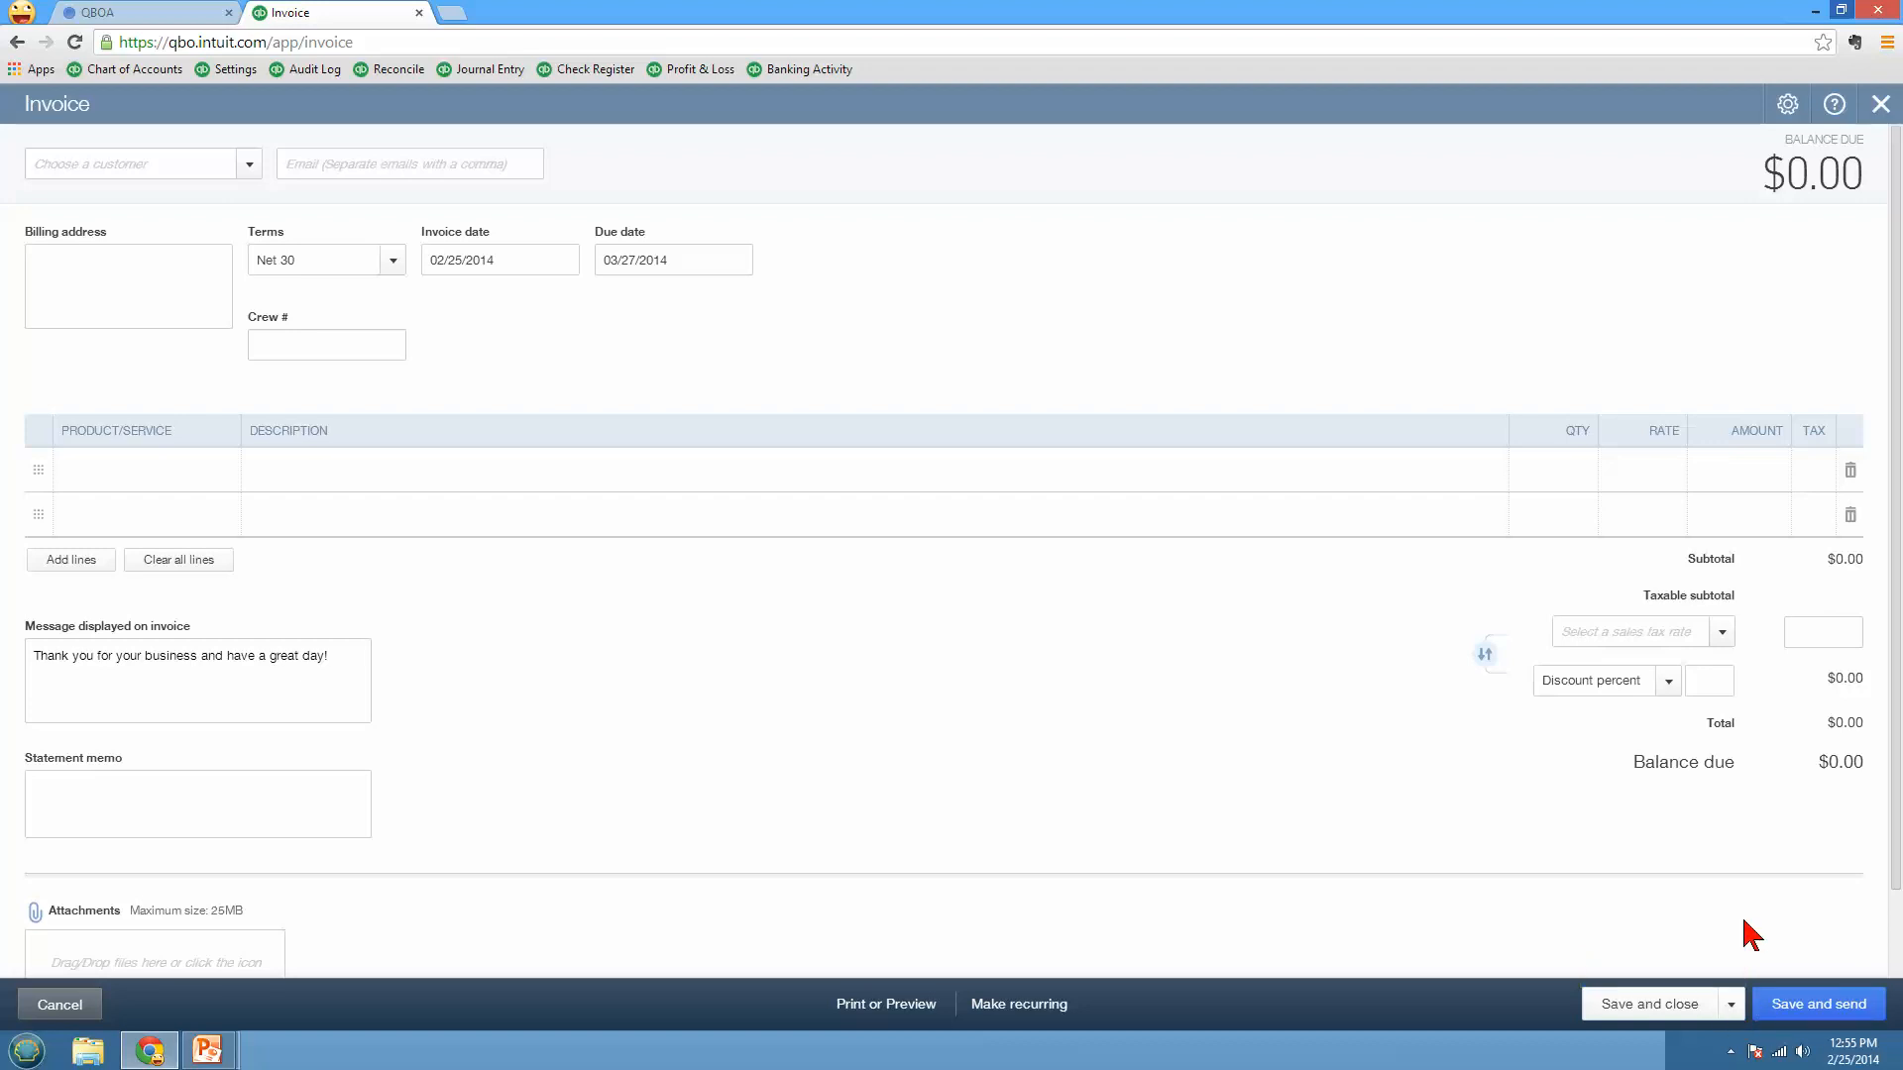
mouse_move(1730, 1030)
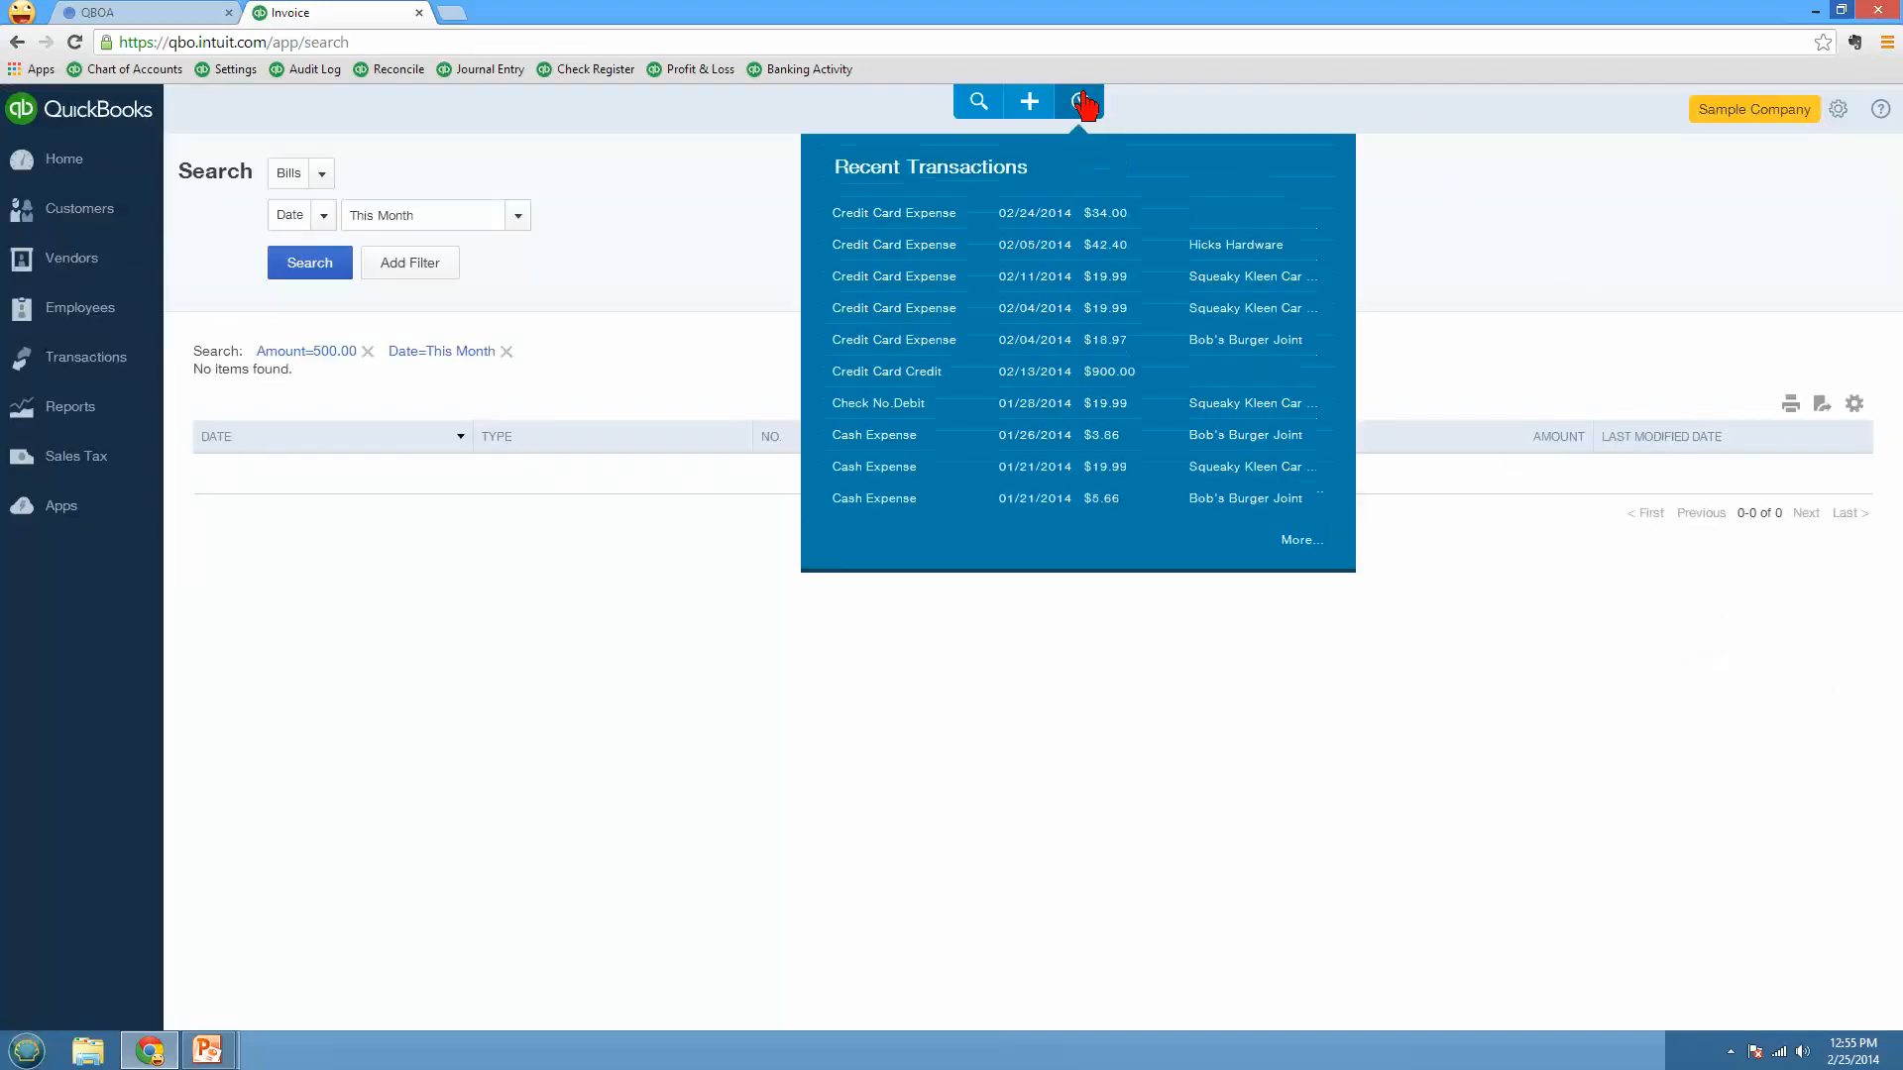
Step: Open the $34.00 credit card expense from 02/24/2014, review More options, and close it
click(920, 214)
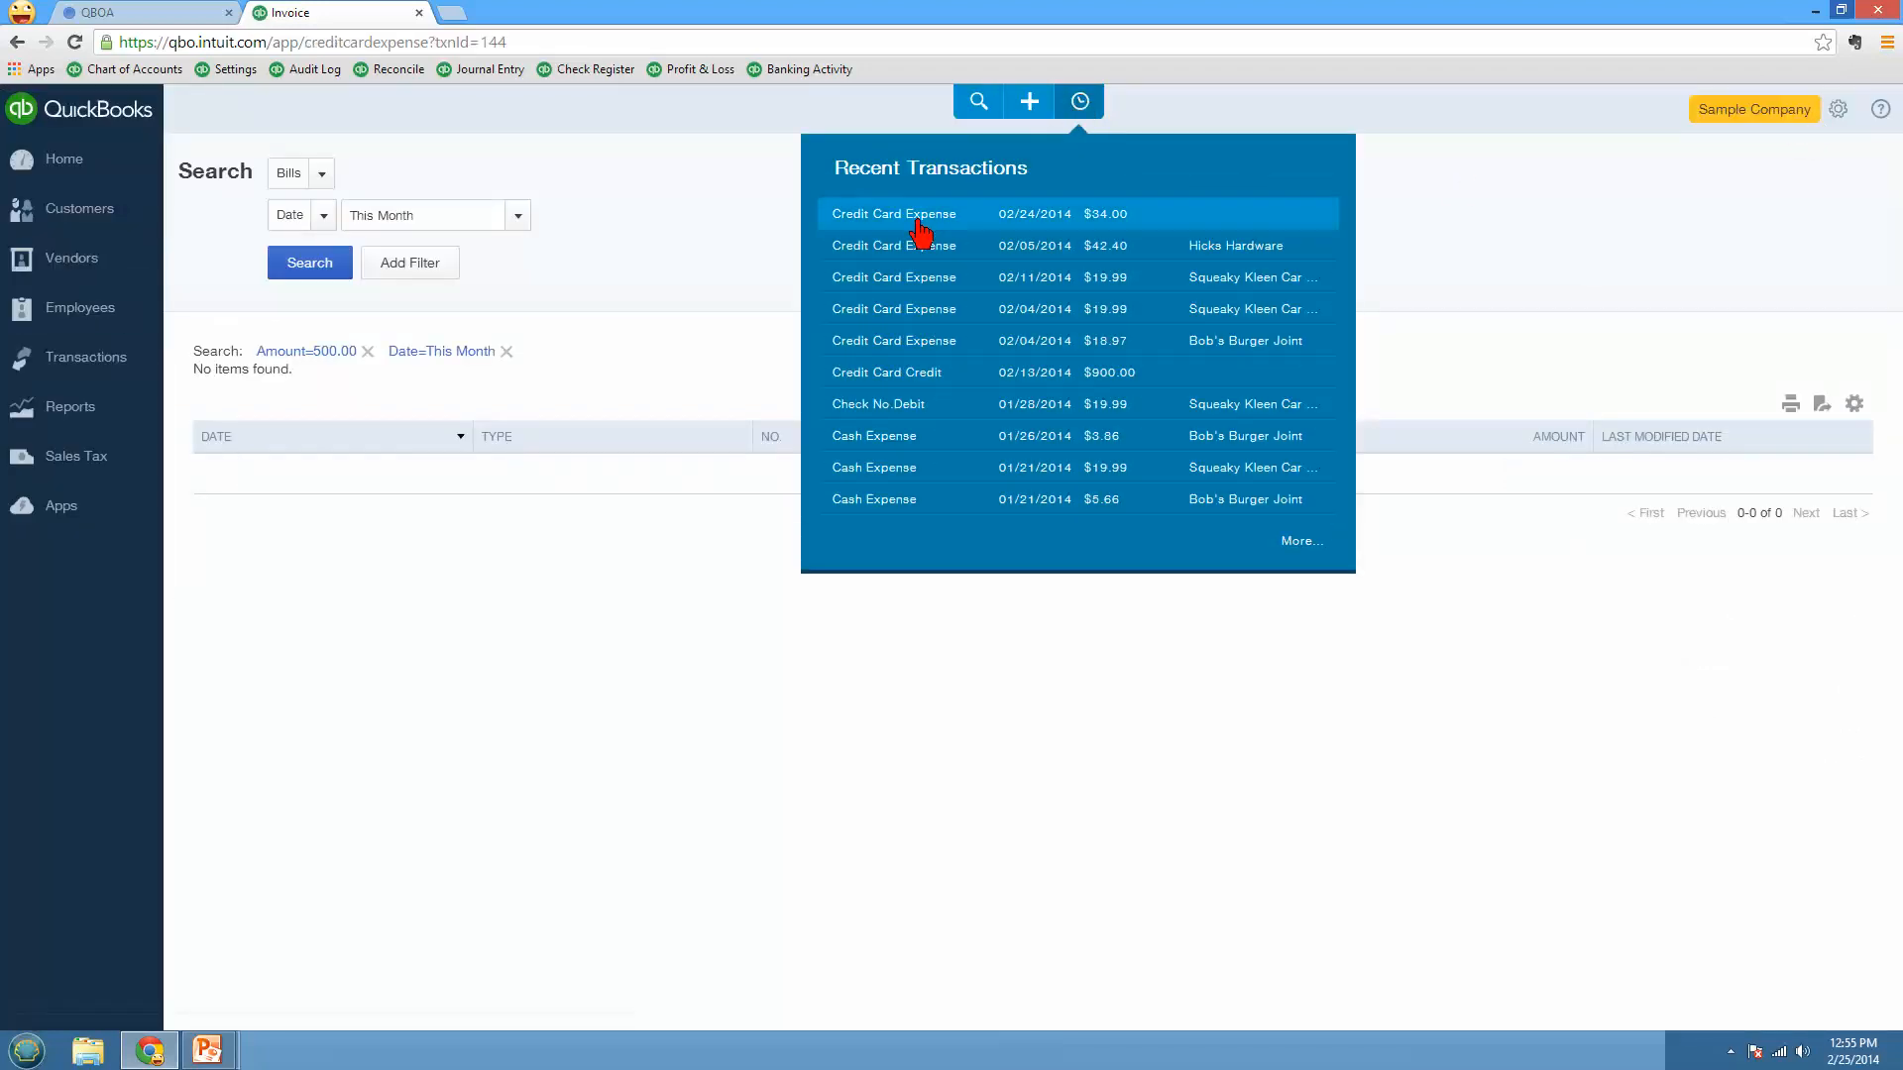
click(923, 214)
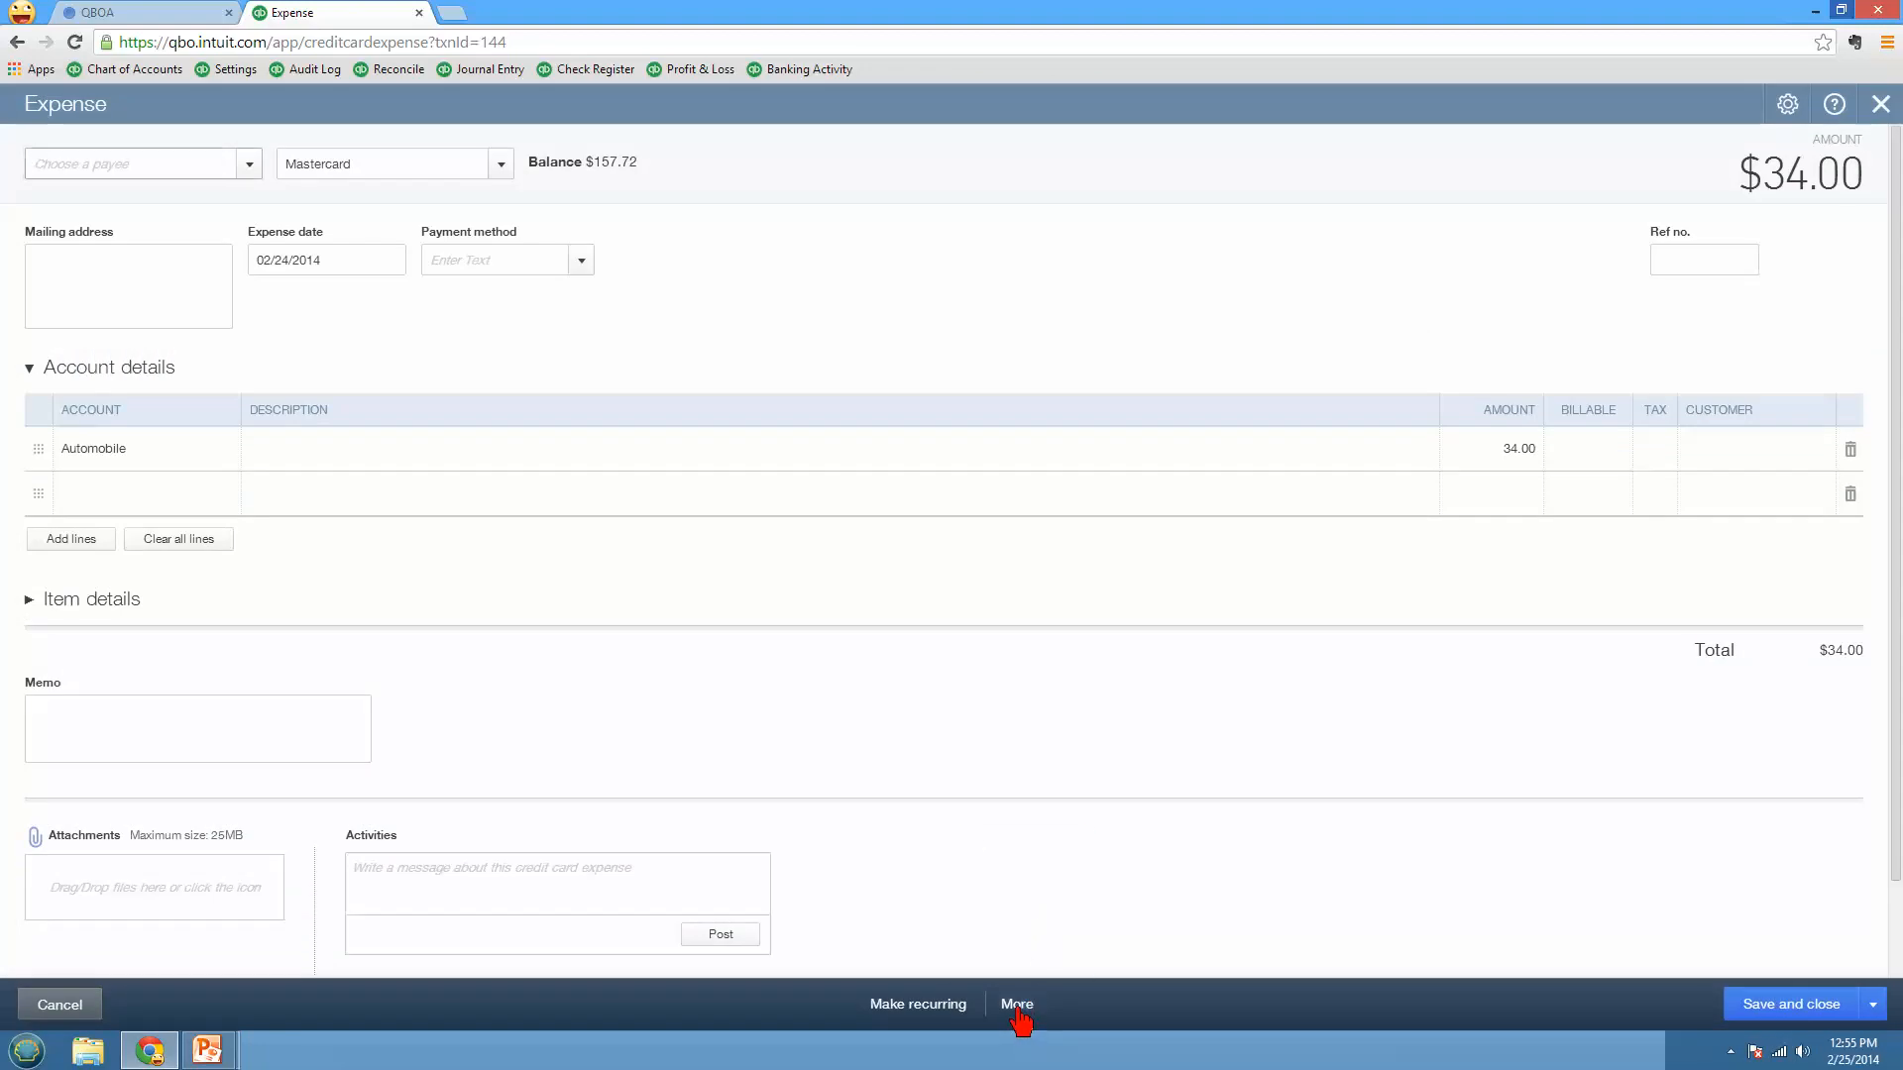
click(1016, 1003)
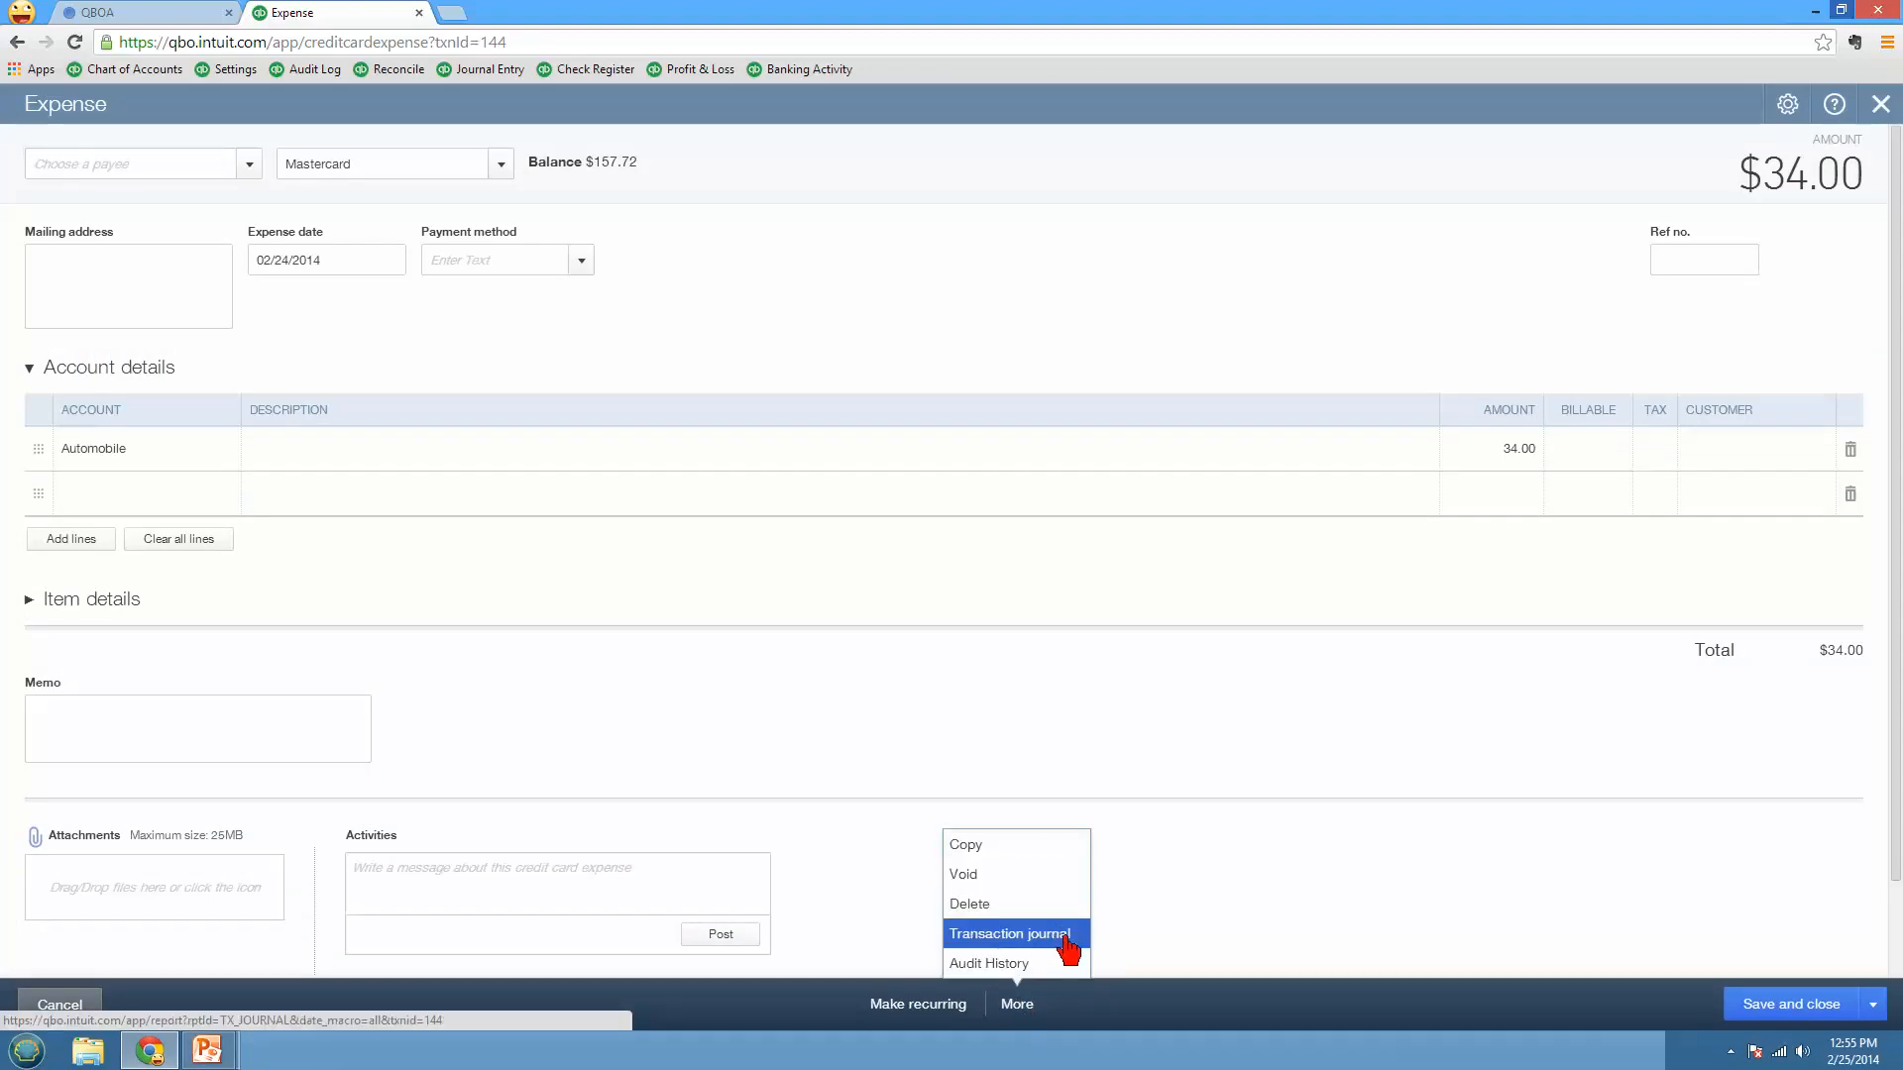
mouse_move(1047, 967)
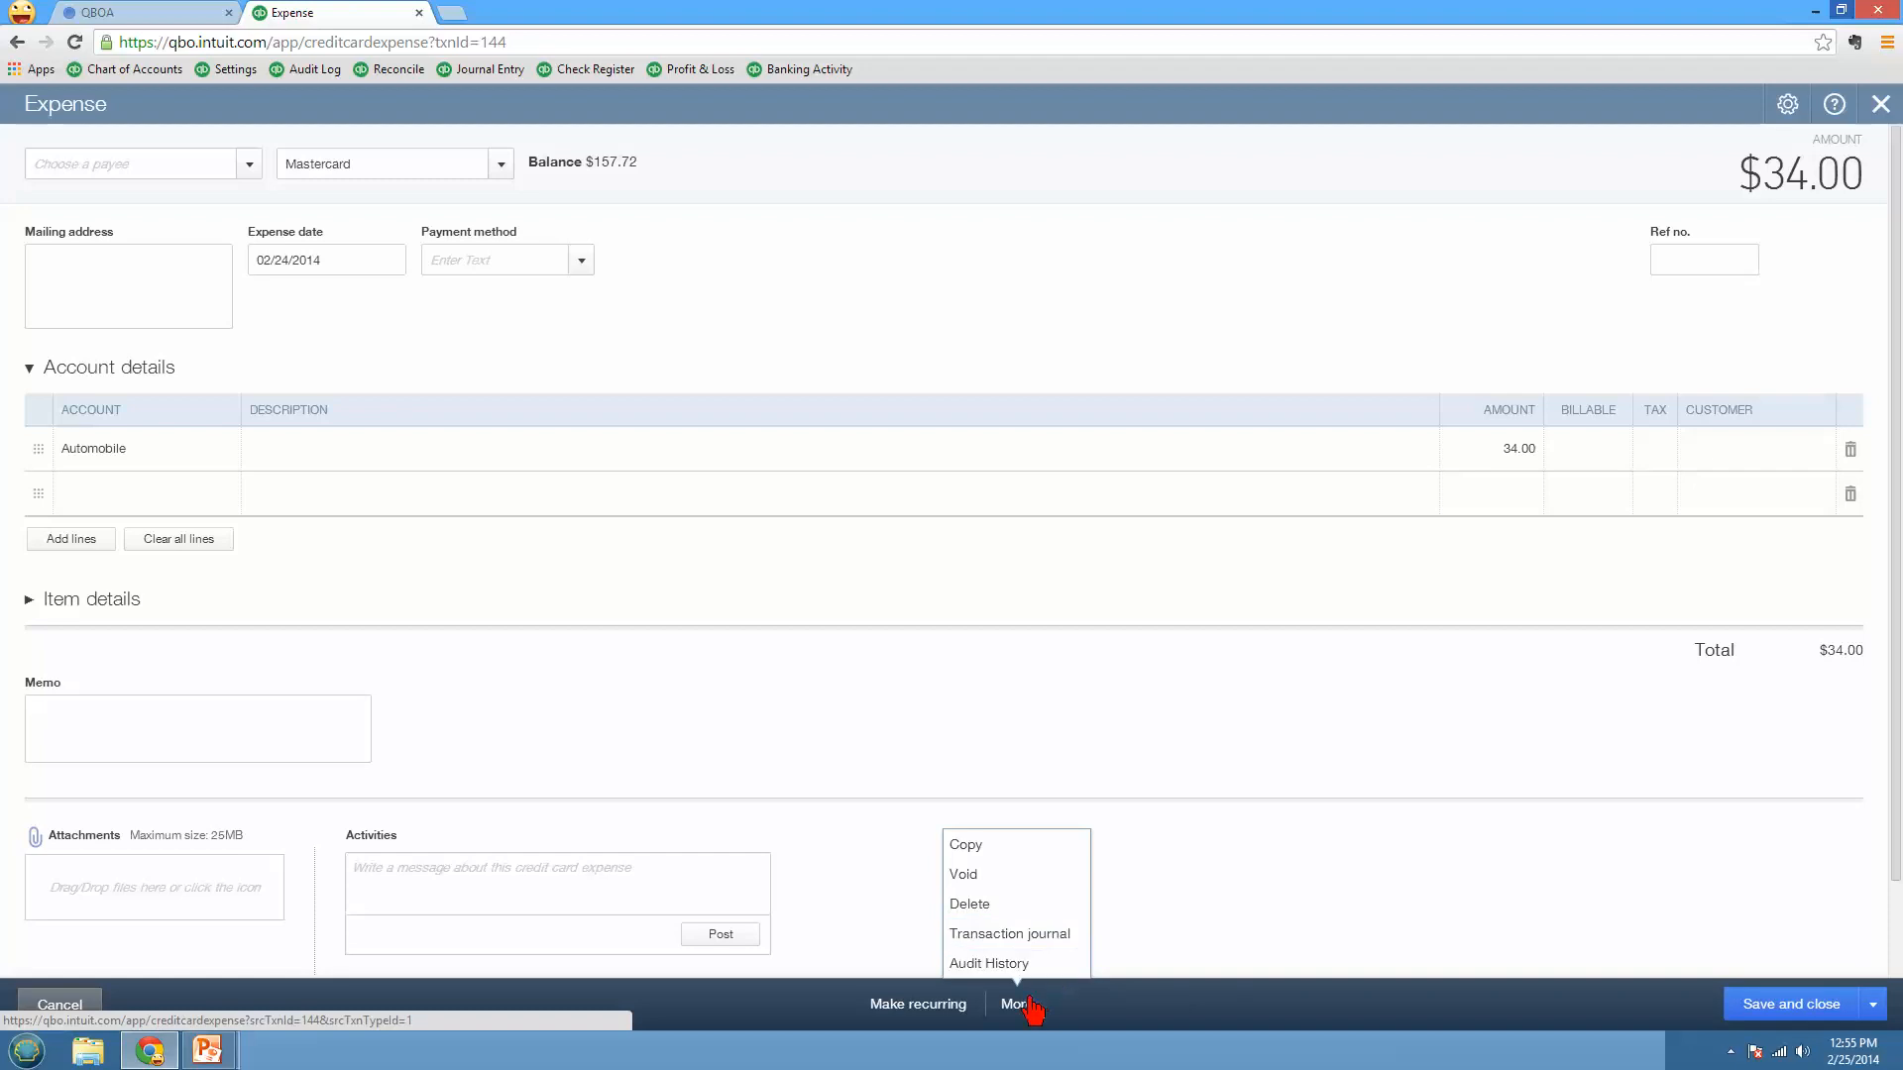
mouse_move(1062, 1005)
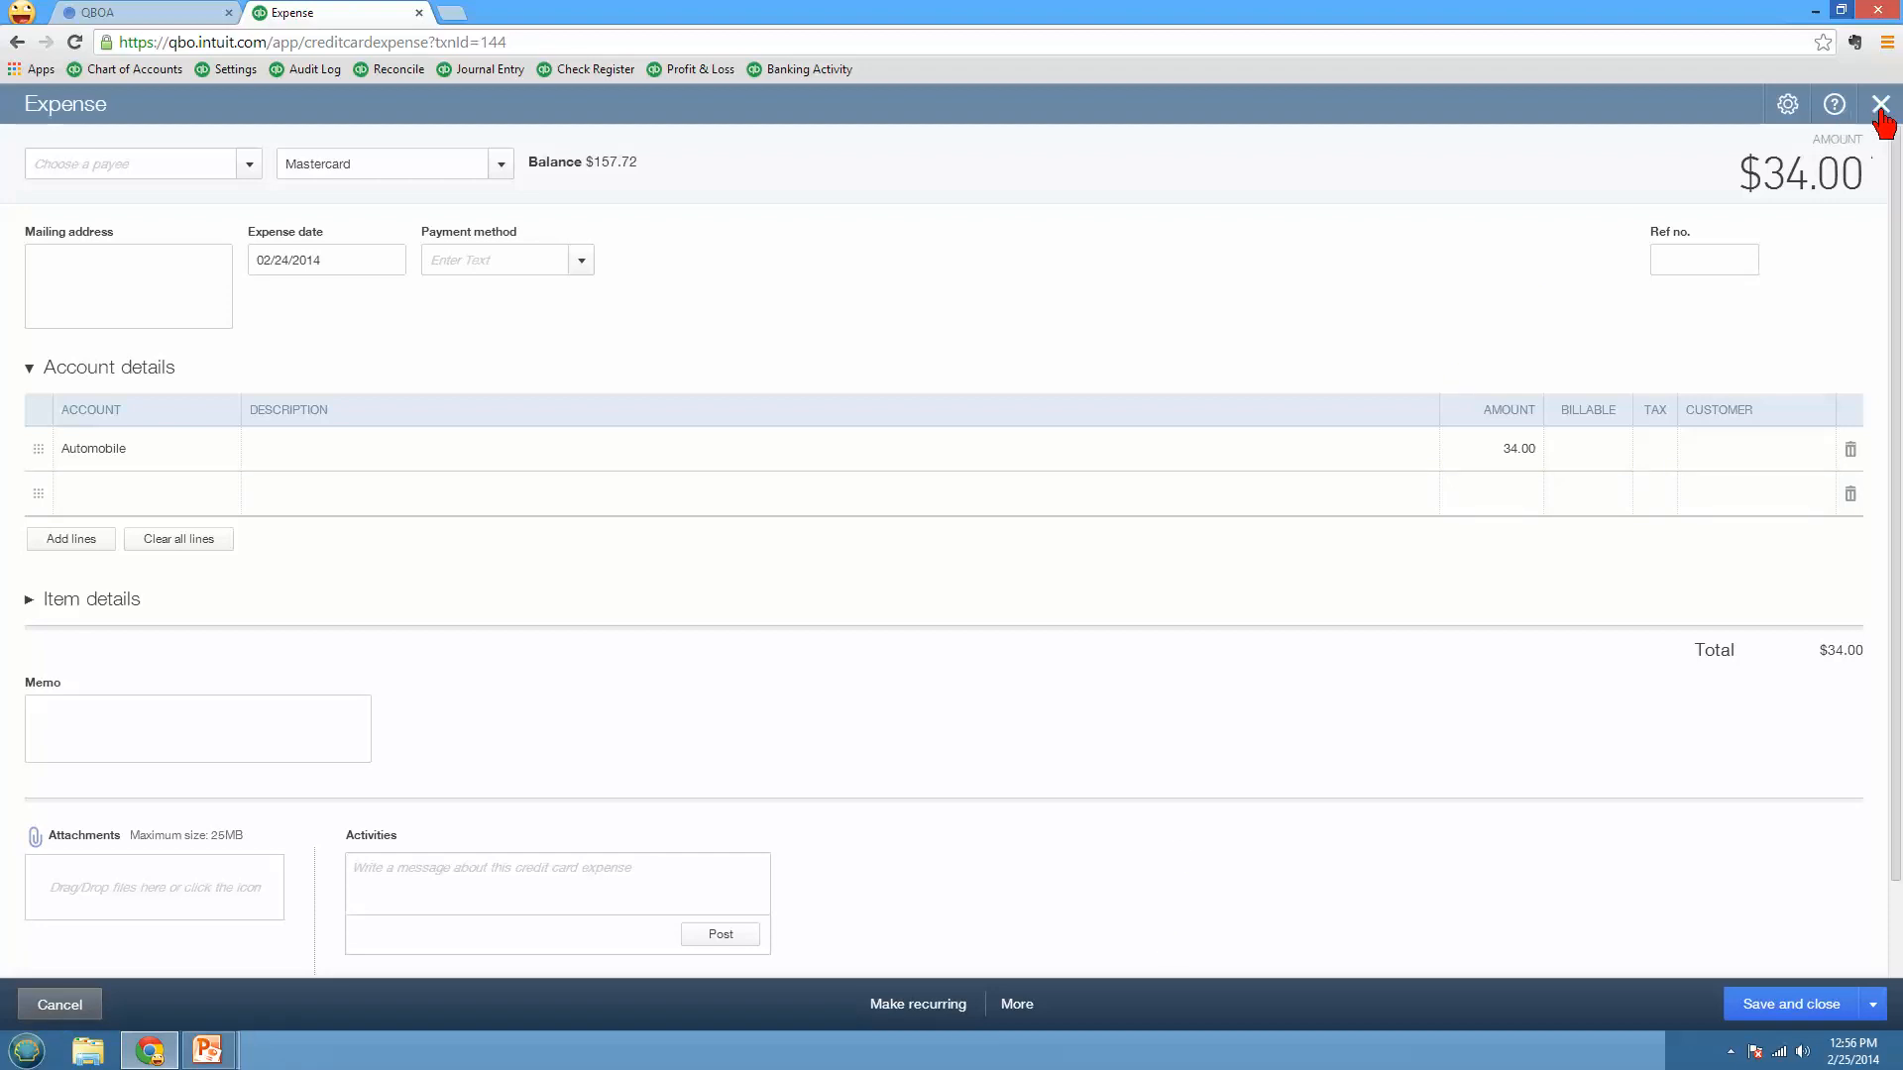
click(1853, 103)
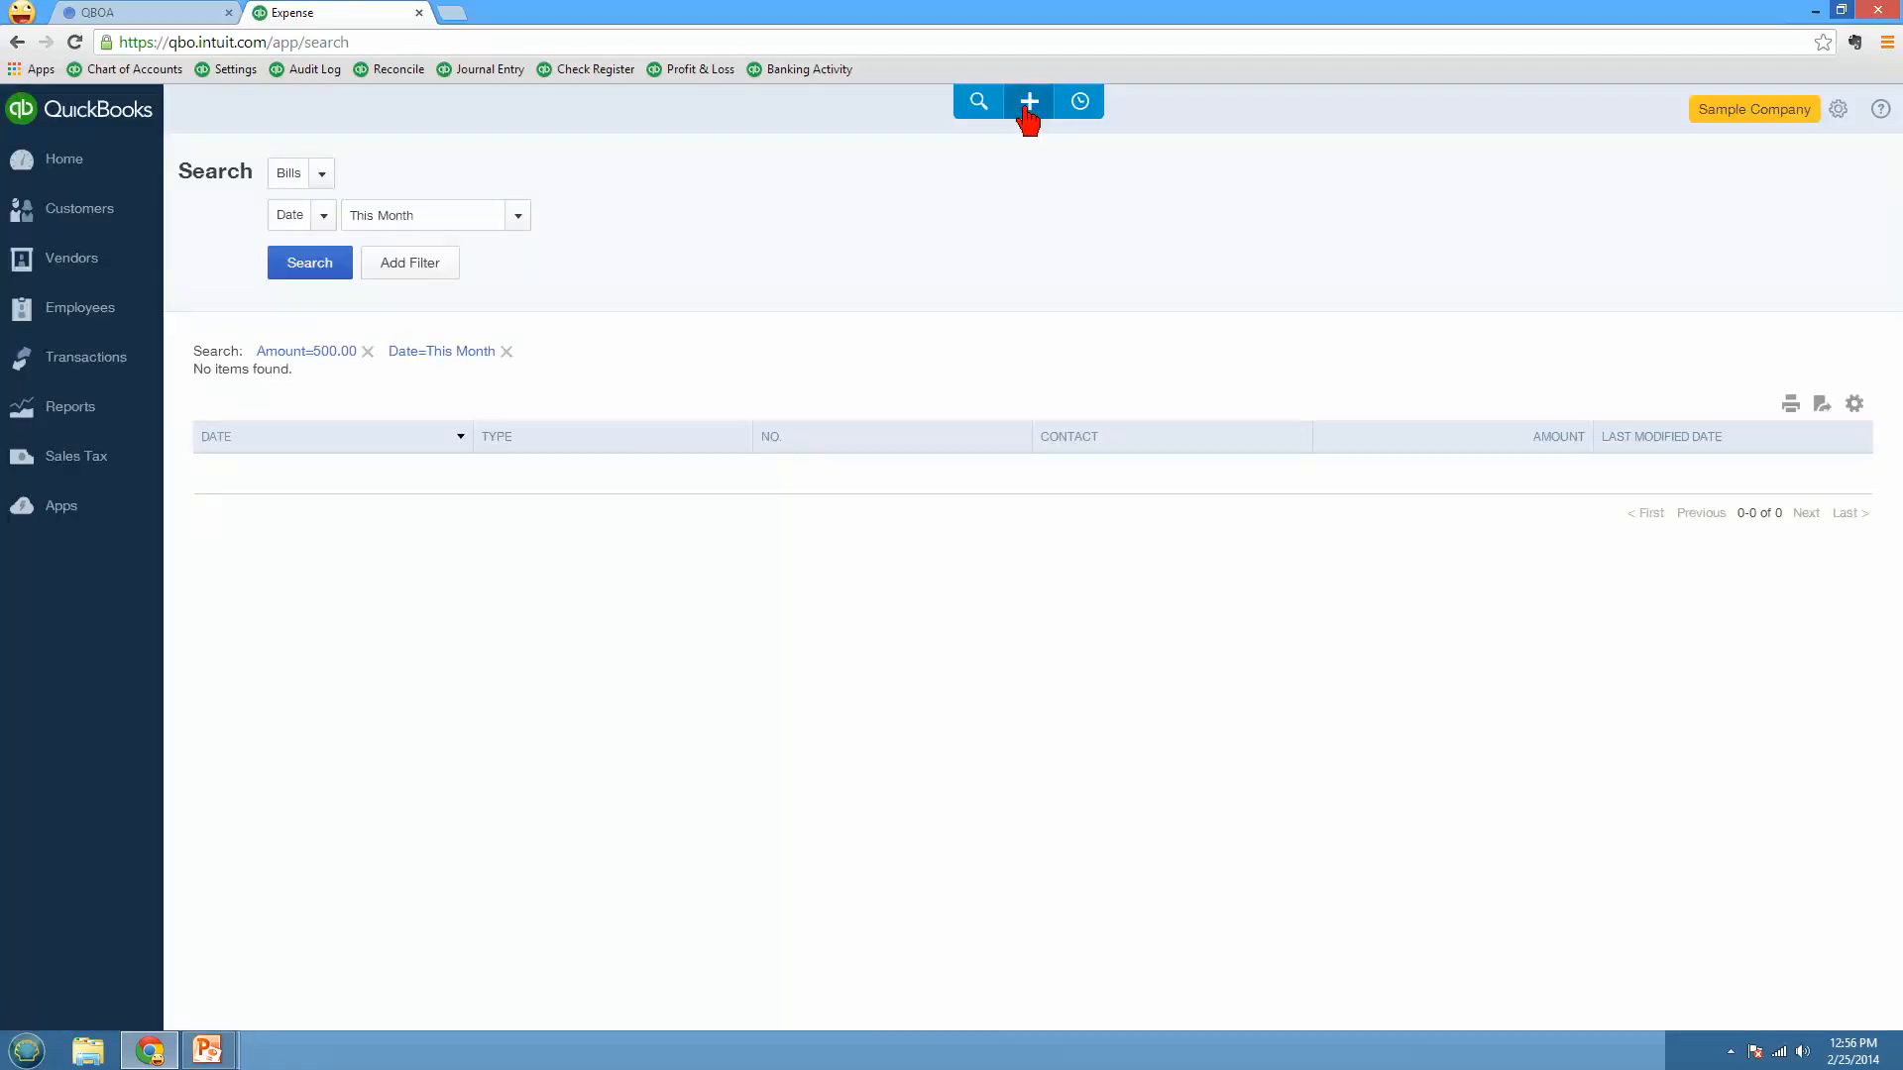
mouse_move(1027, 138)
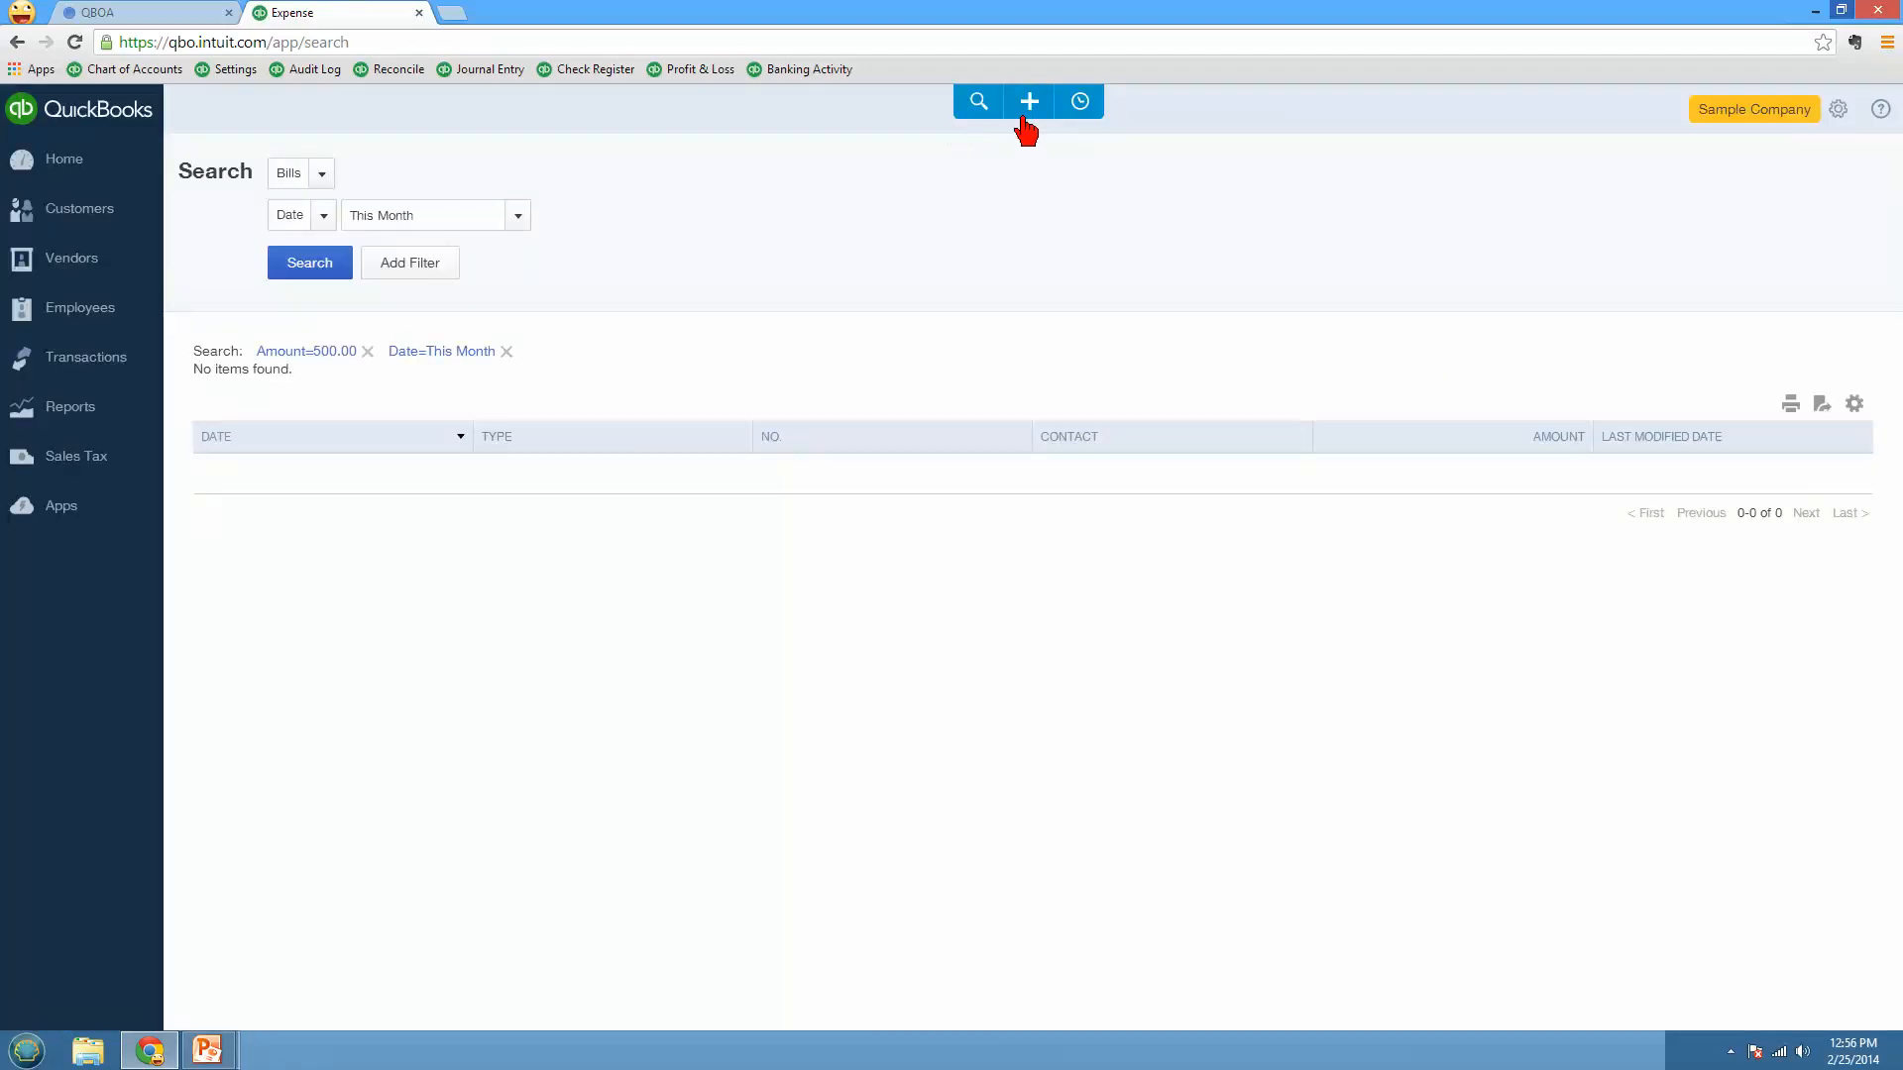
mouse_move(1026, 151)
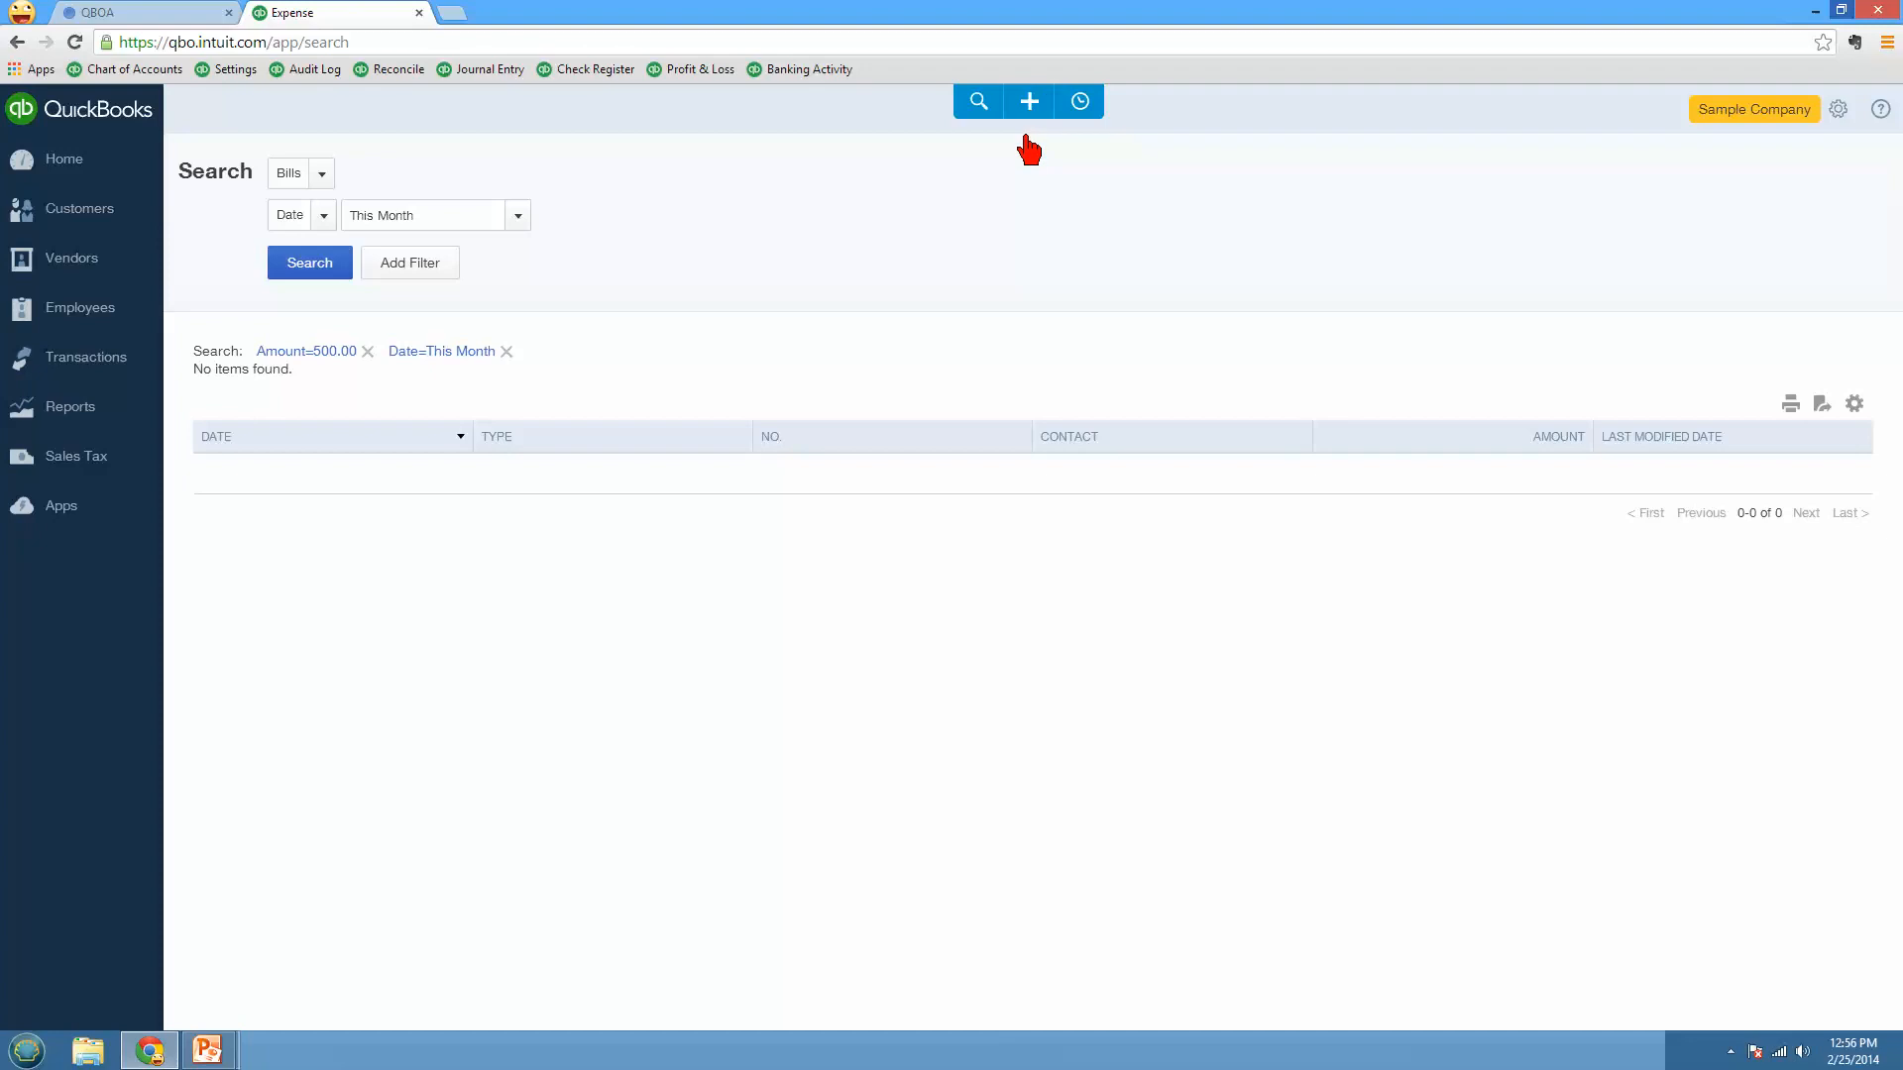
mouse_move(1064, 183)
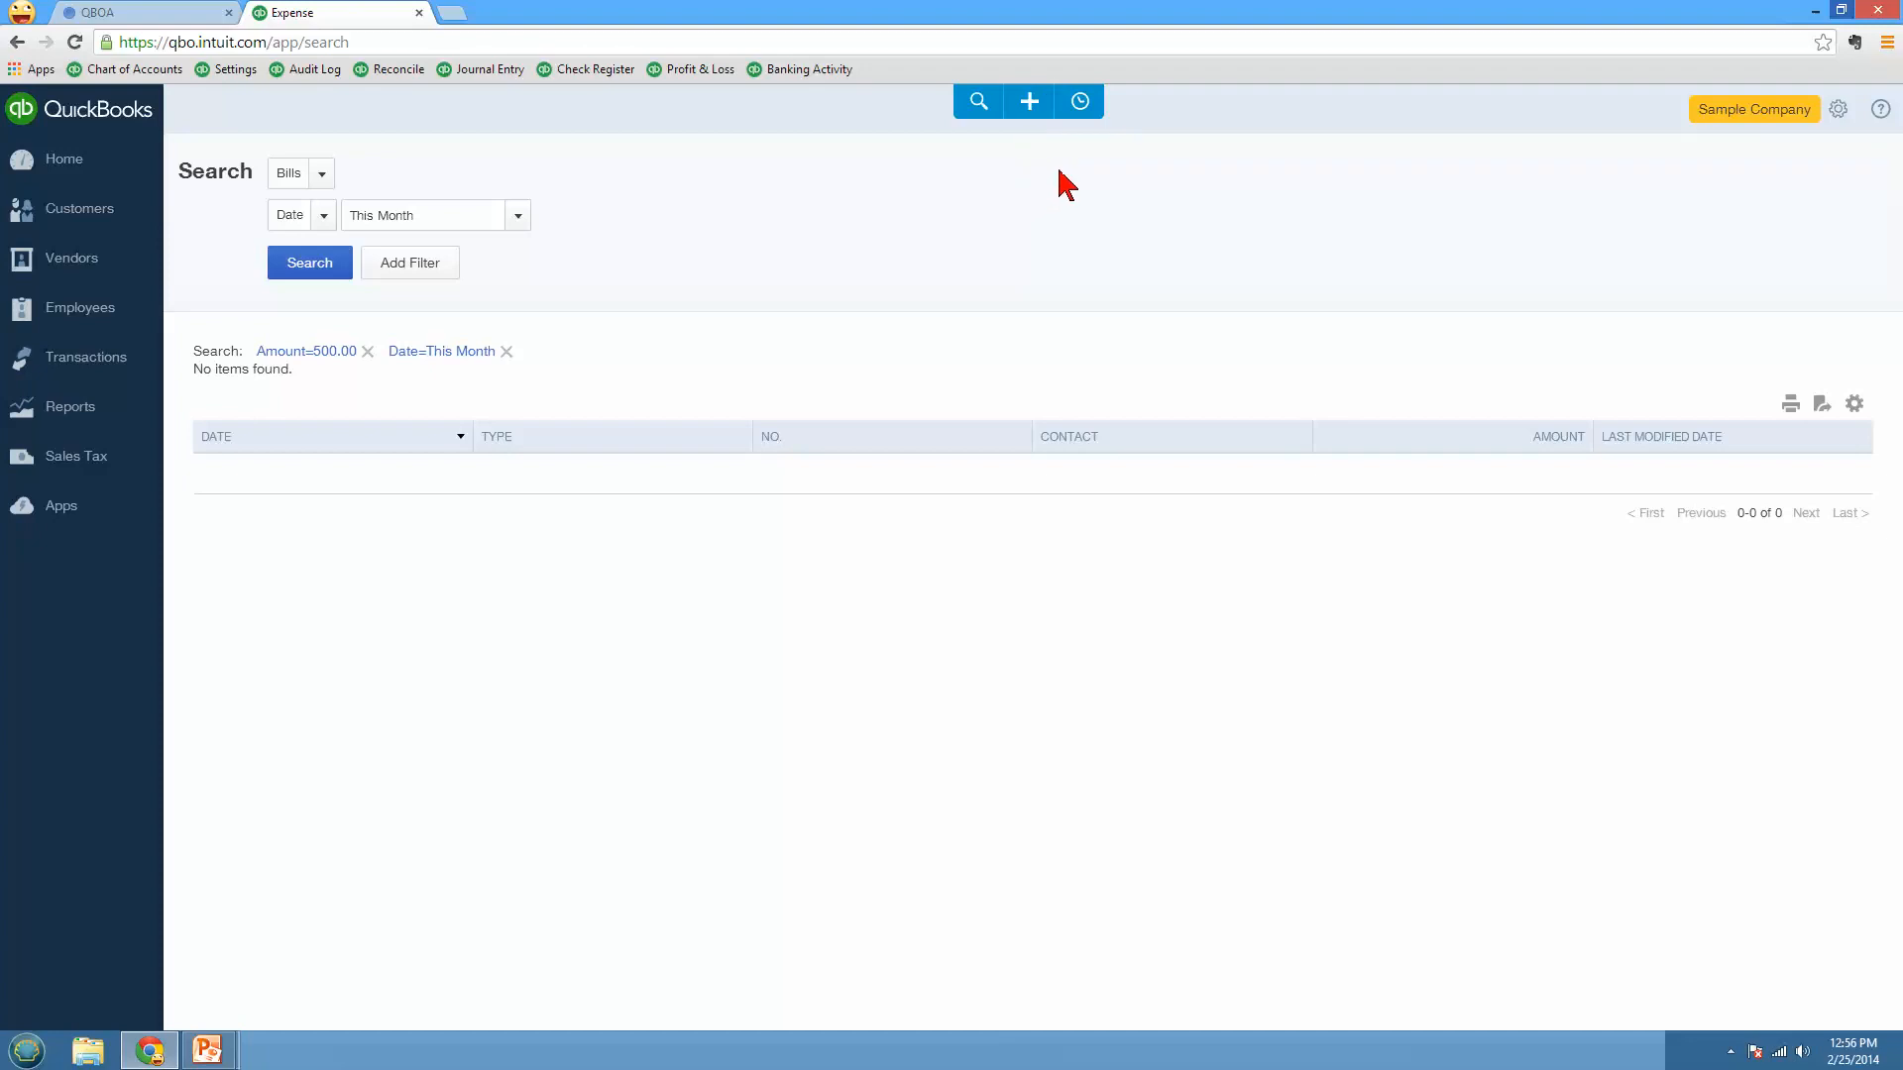
mouse_move(1838, 109)
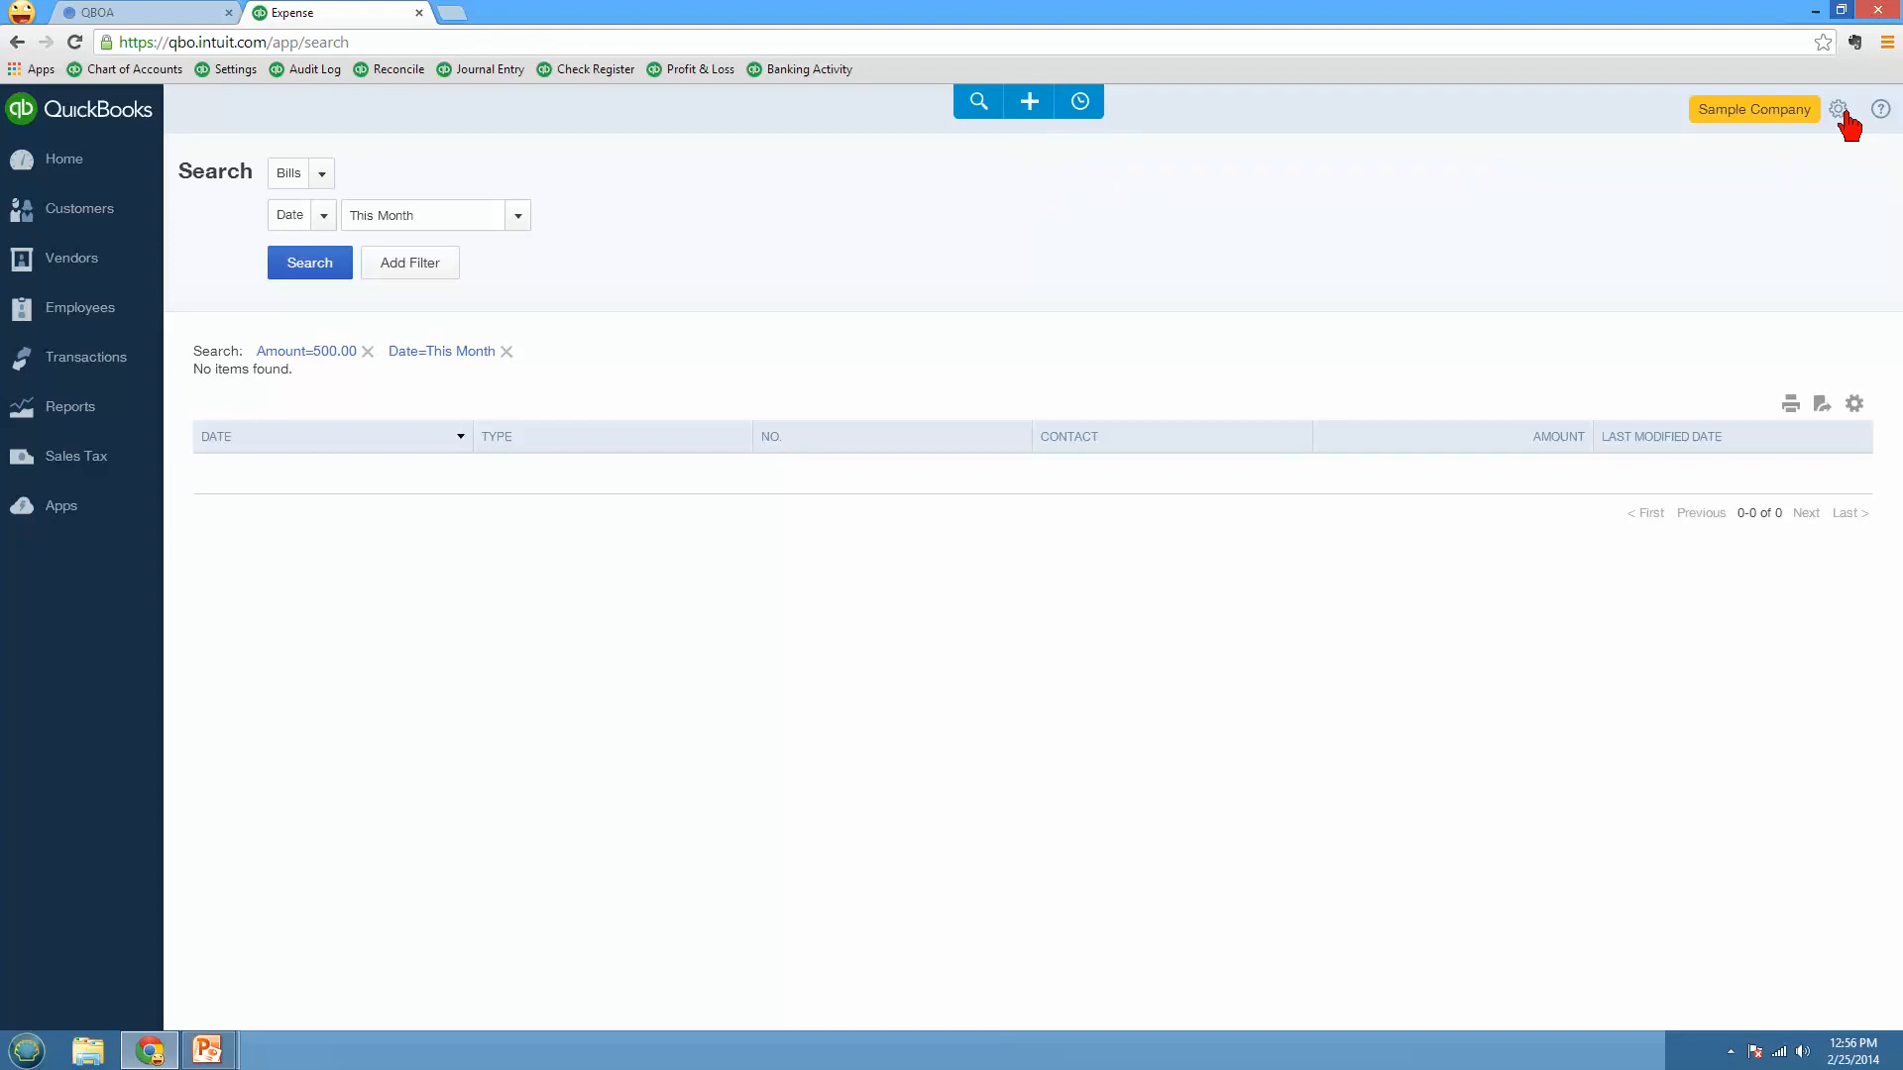
Step: Open the gear settings menu and go to the Audit Log under Tools
click(1839, 109)
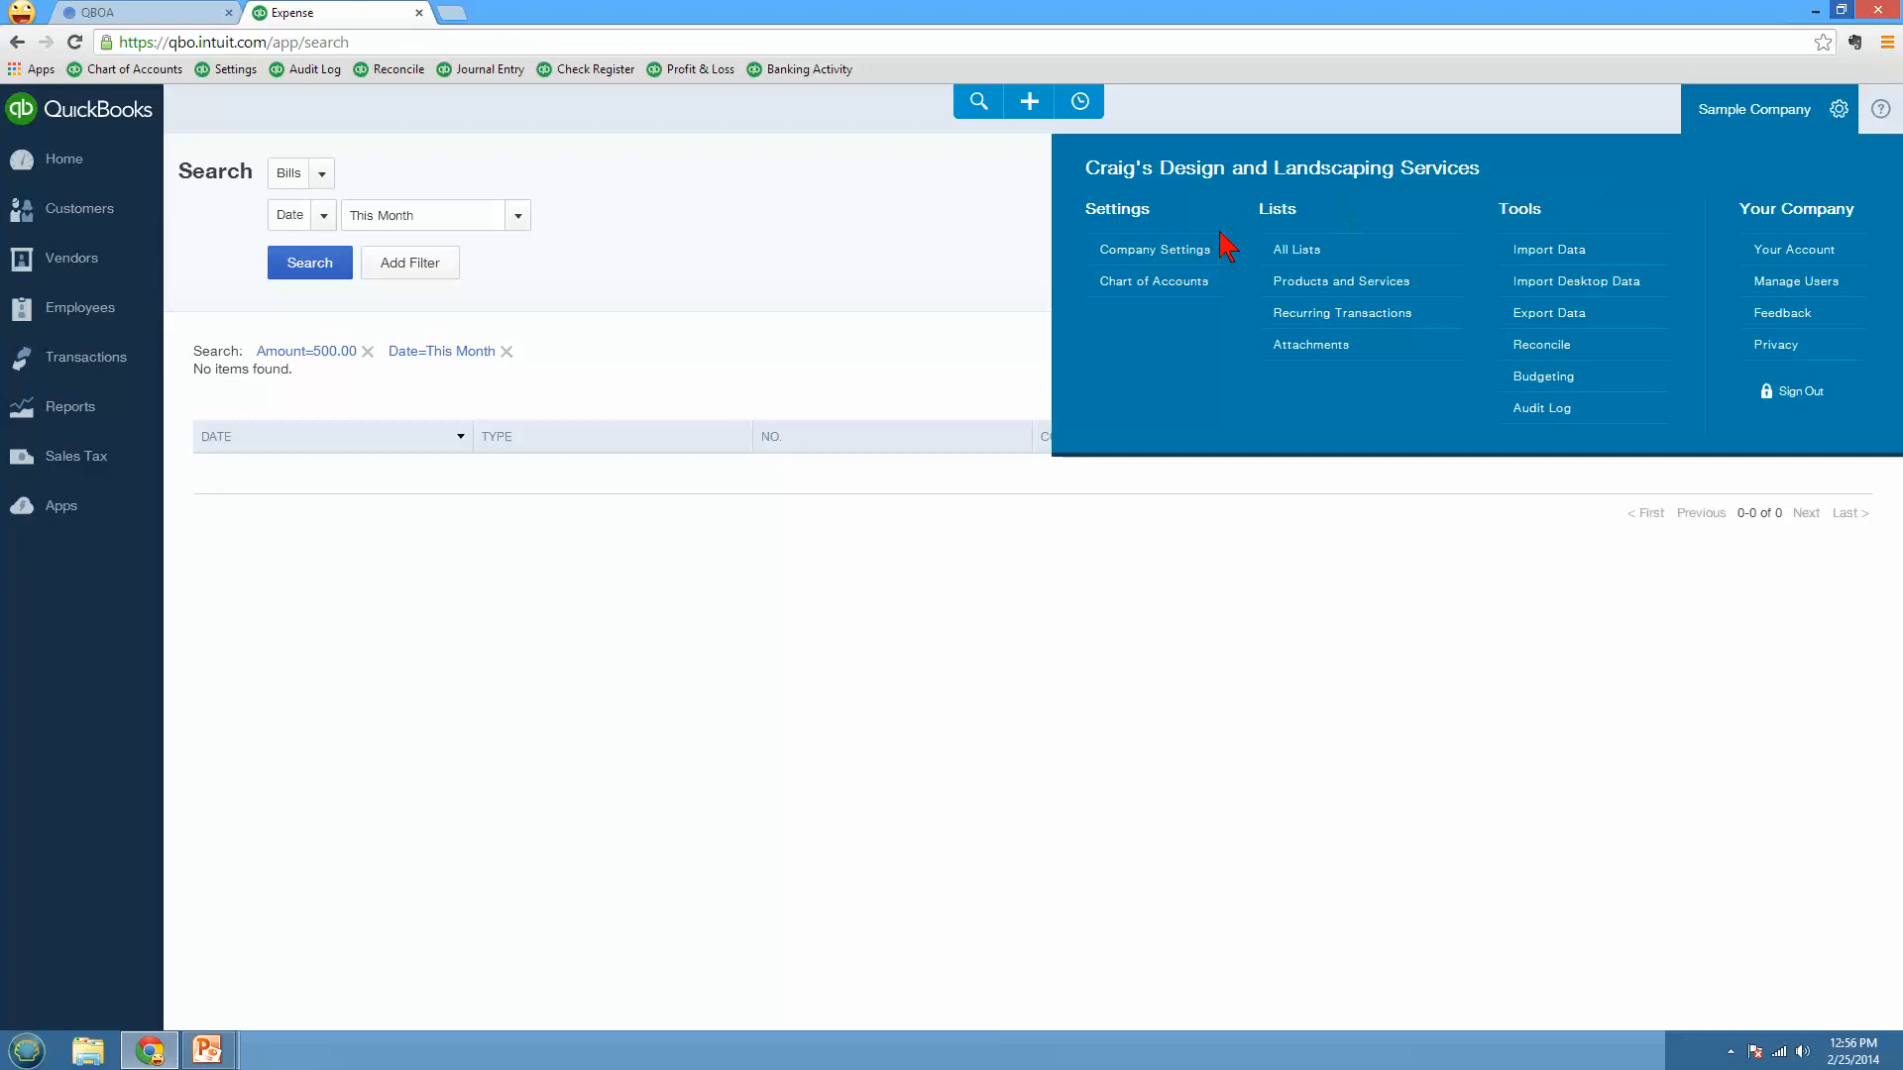
mouse_move(1169, 269)
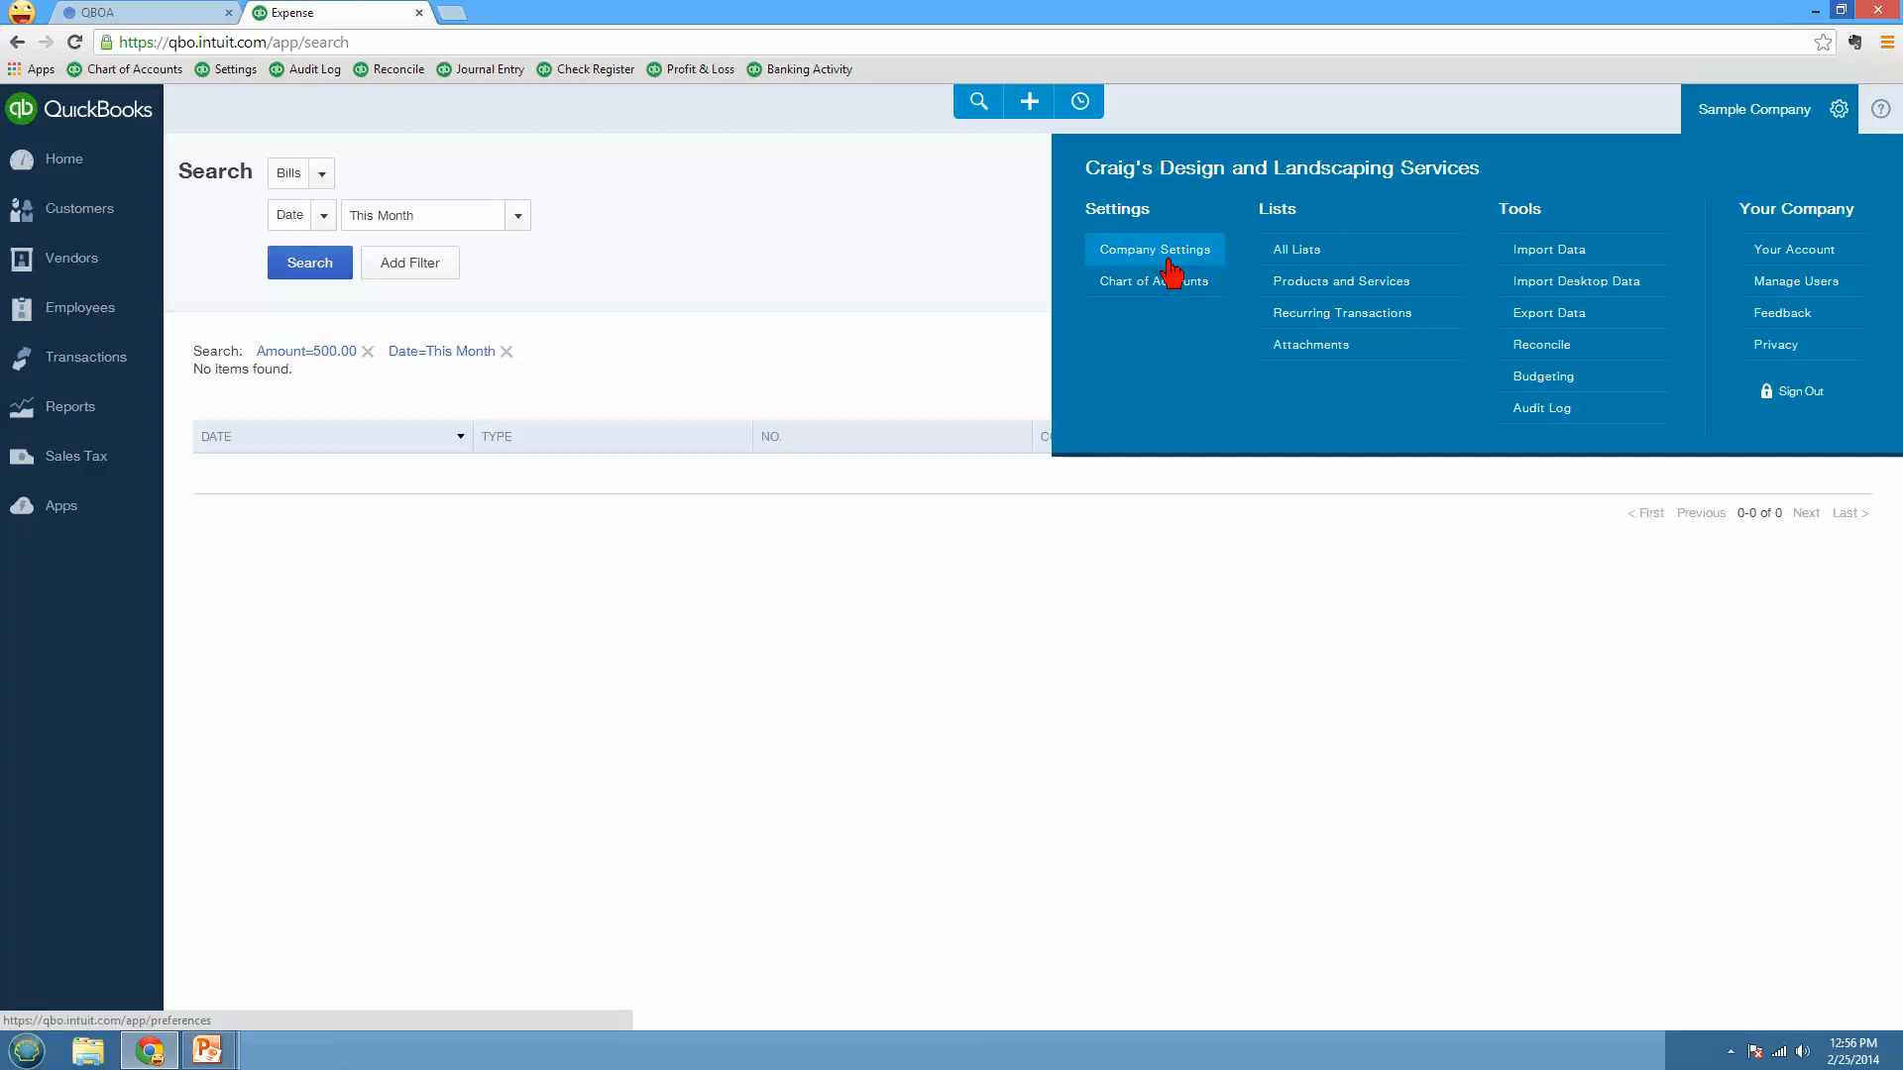
mouse_move(1116, 325)
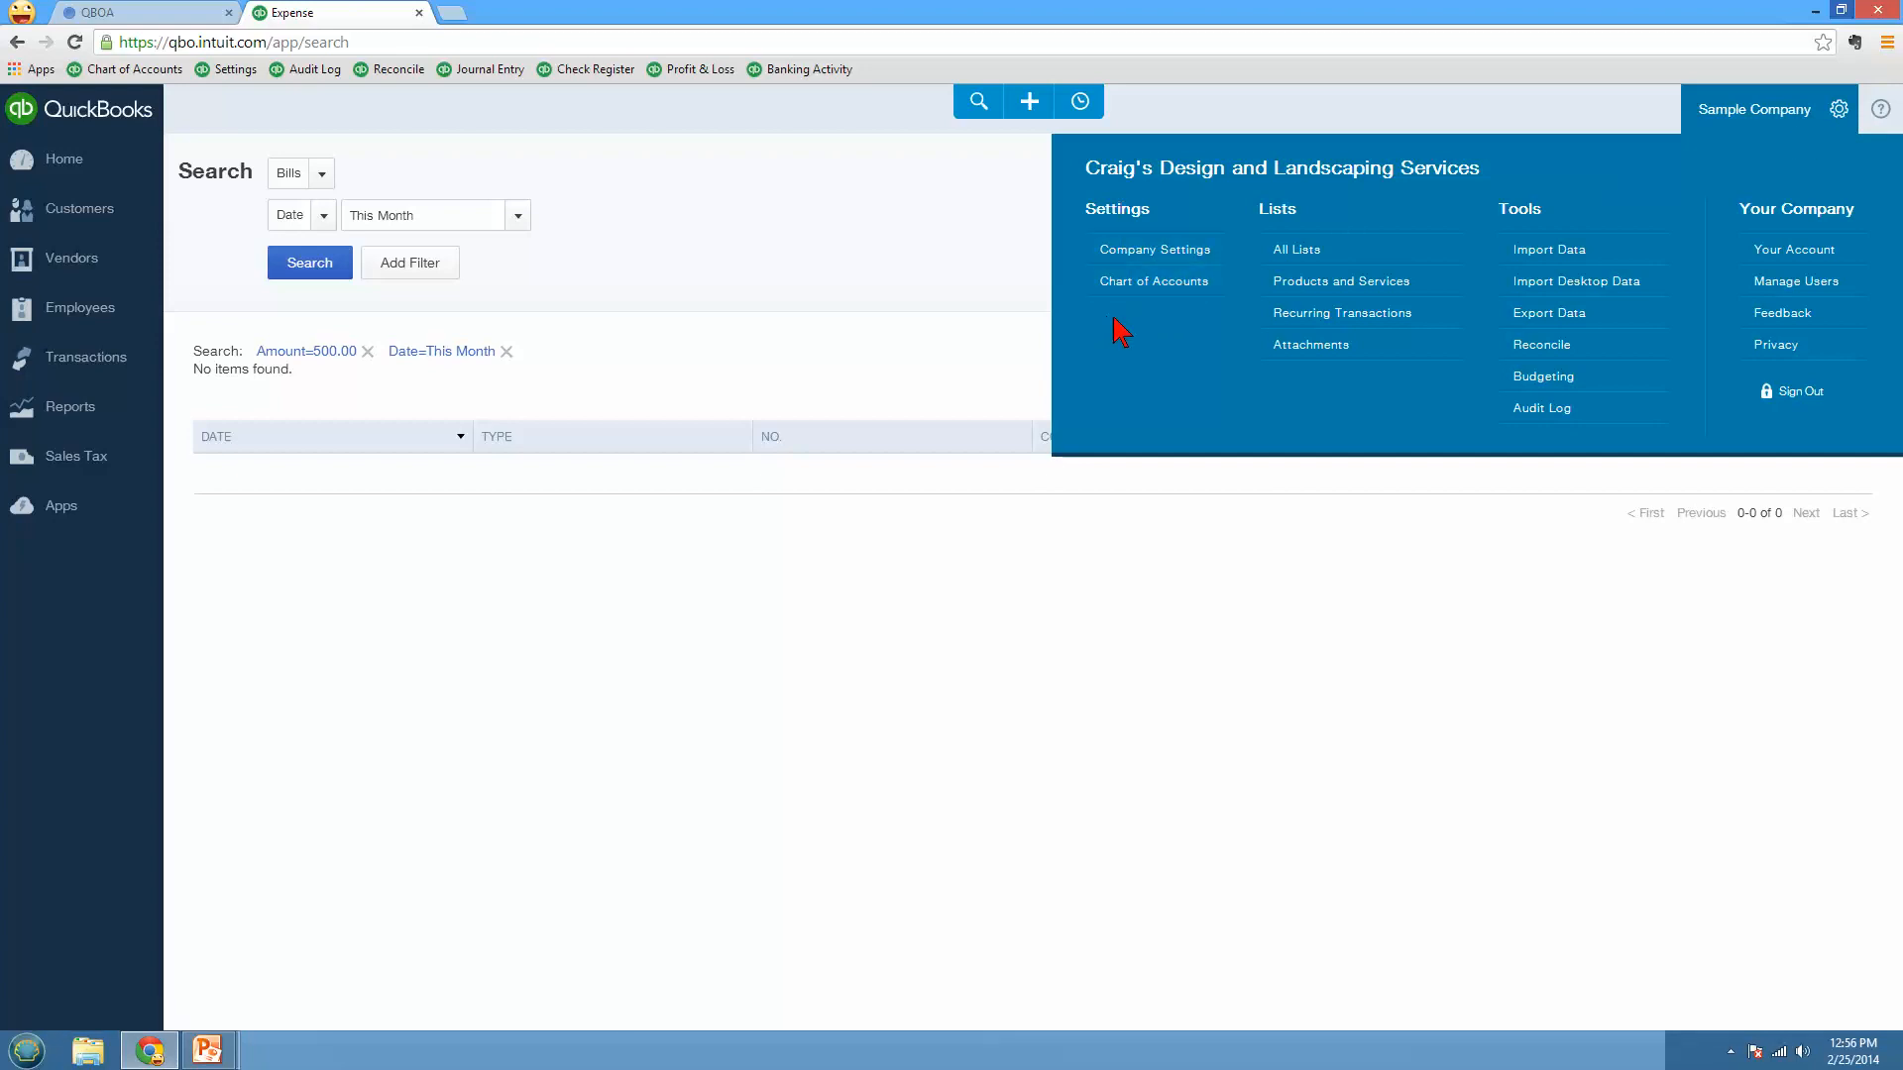
mouse_move(1137, 334)
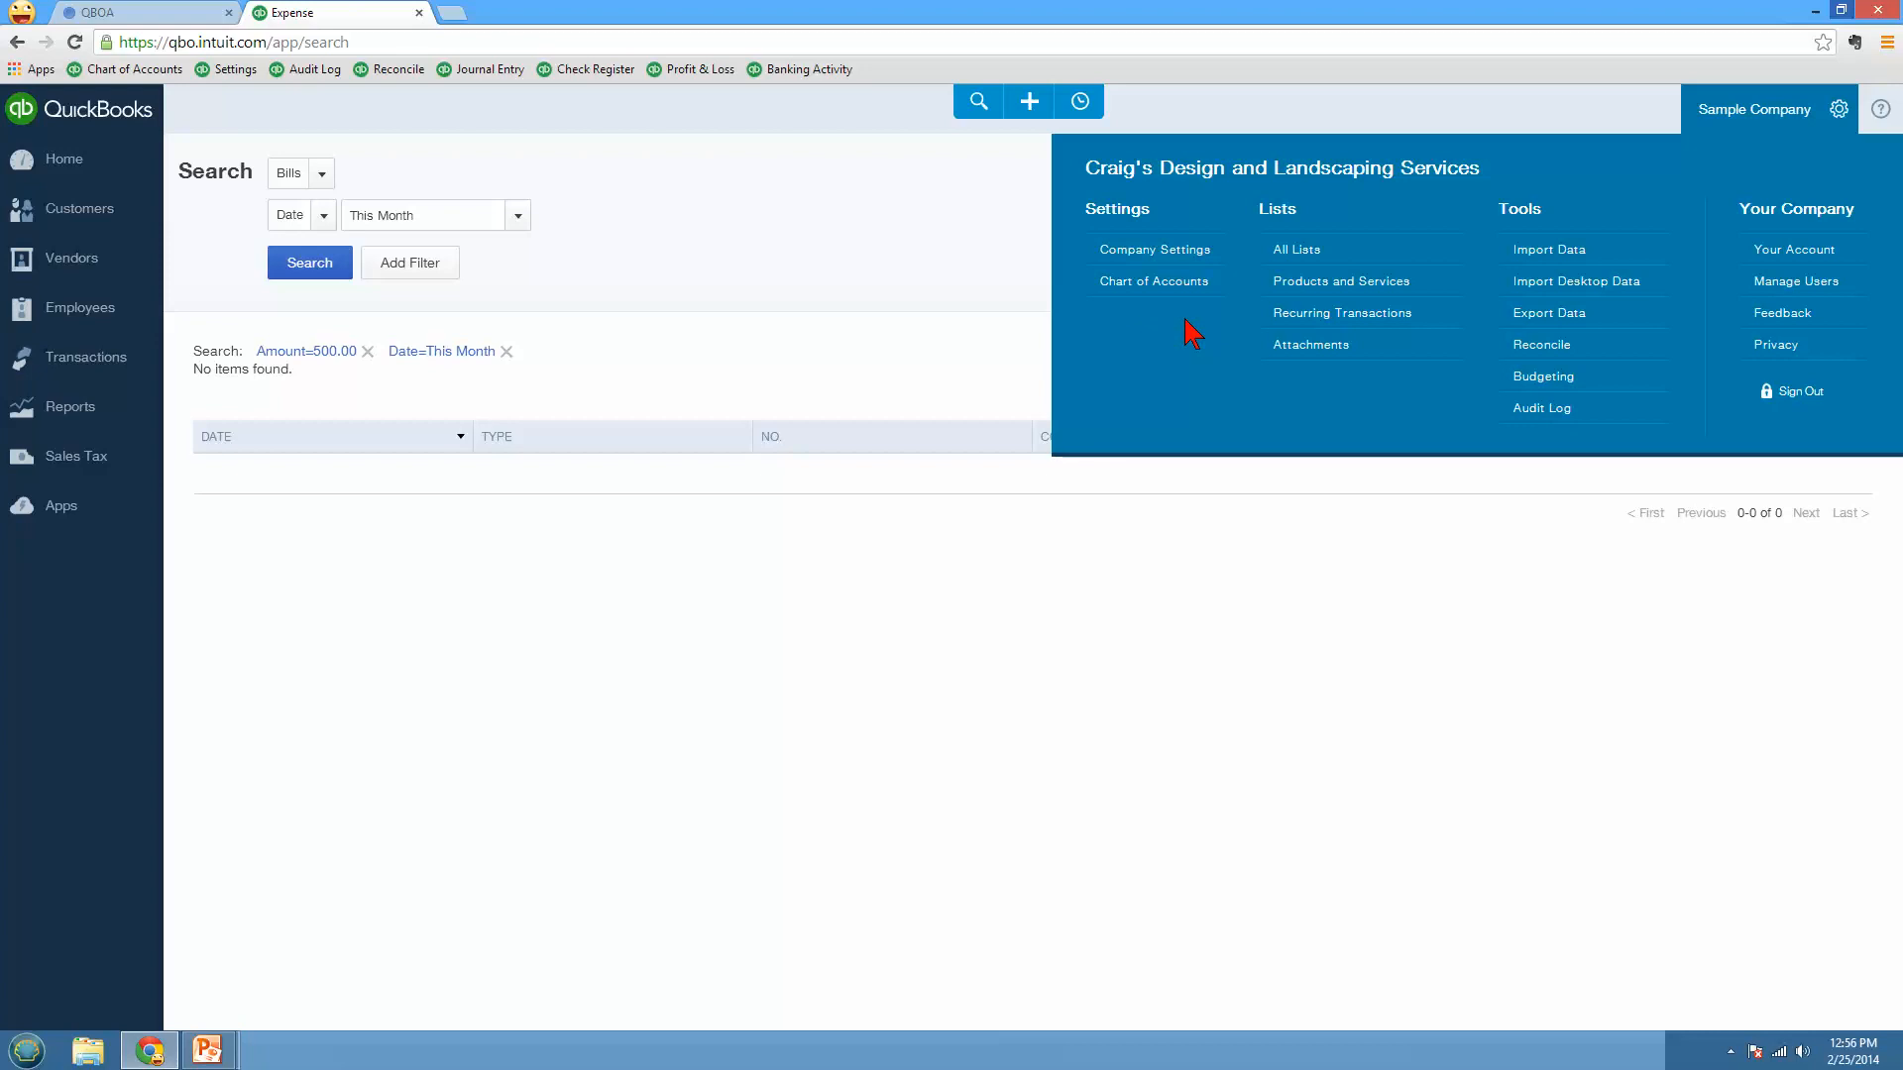
mouse_move(1141, 337)
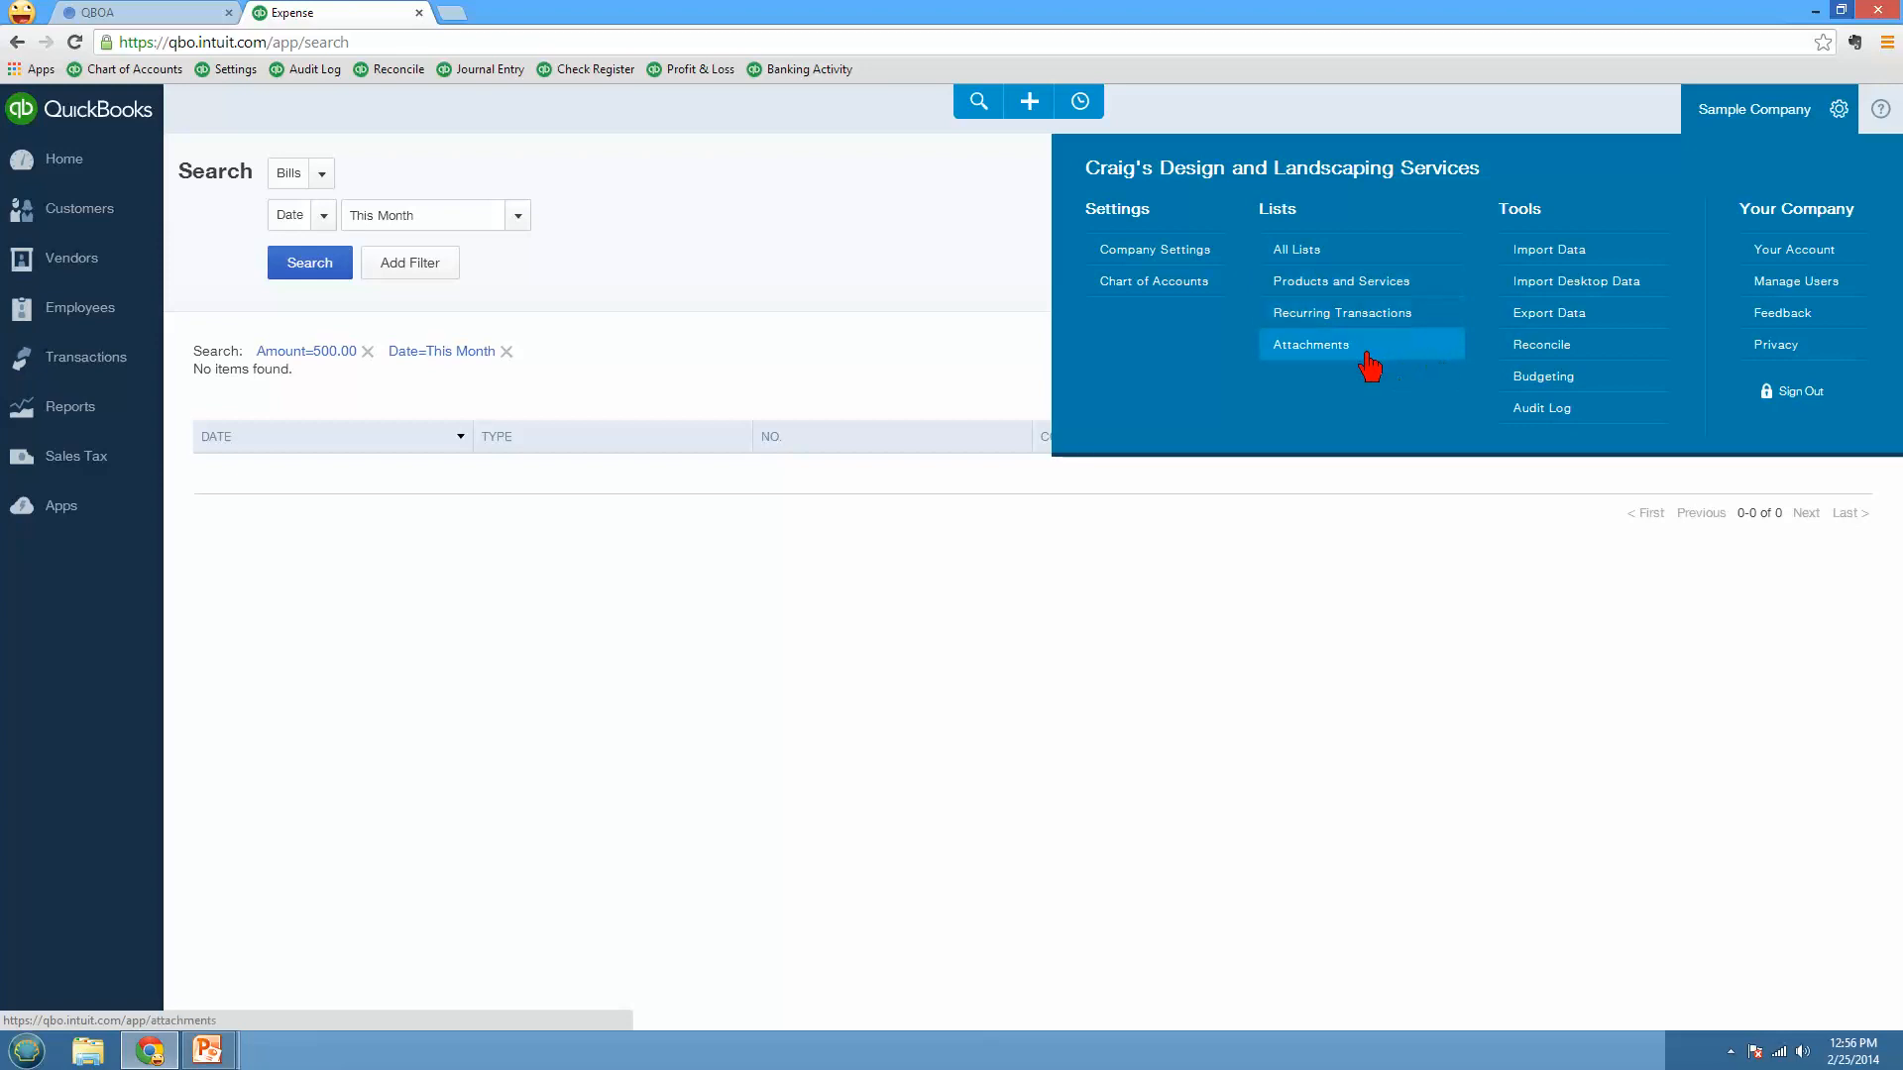
mouse_move(1339, 373)
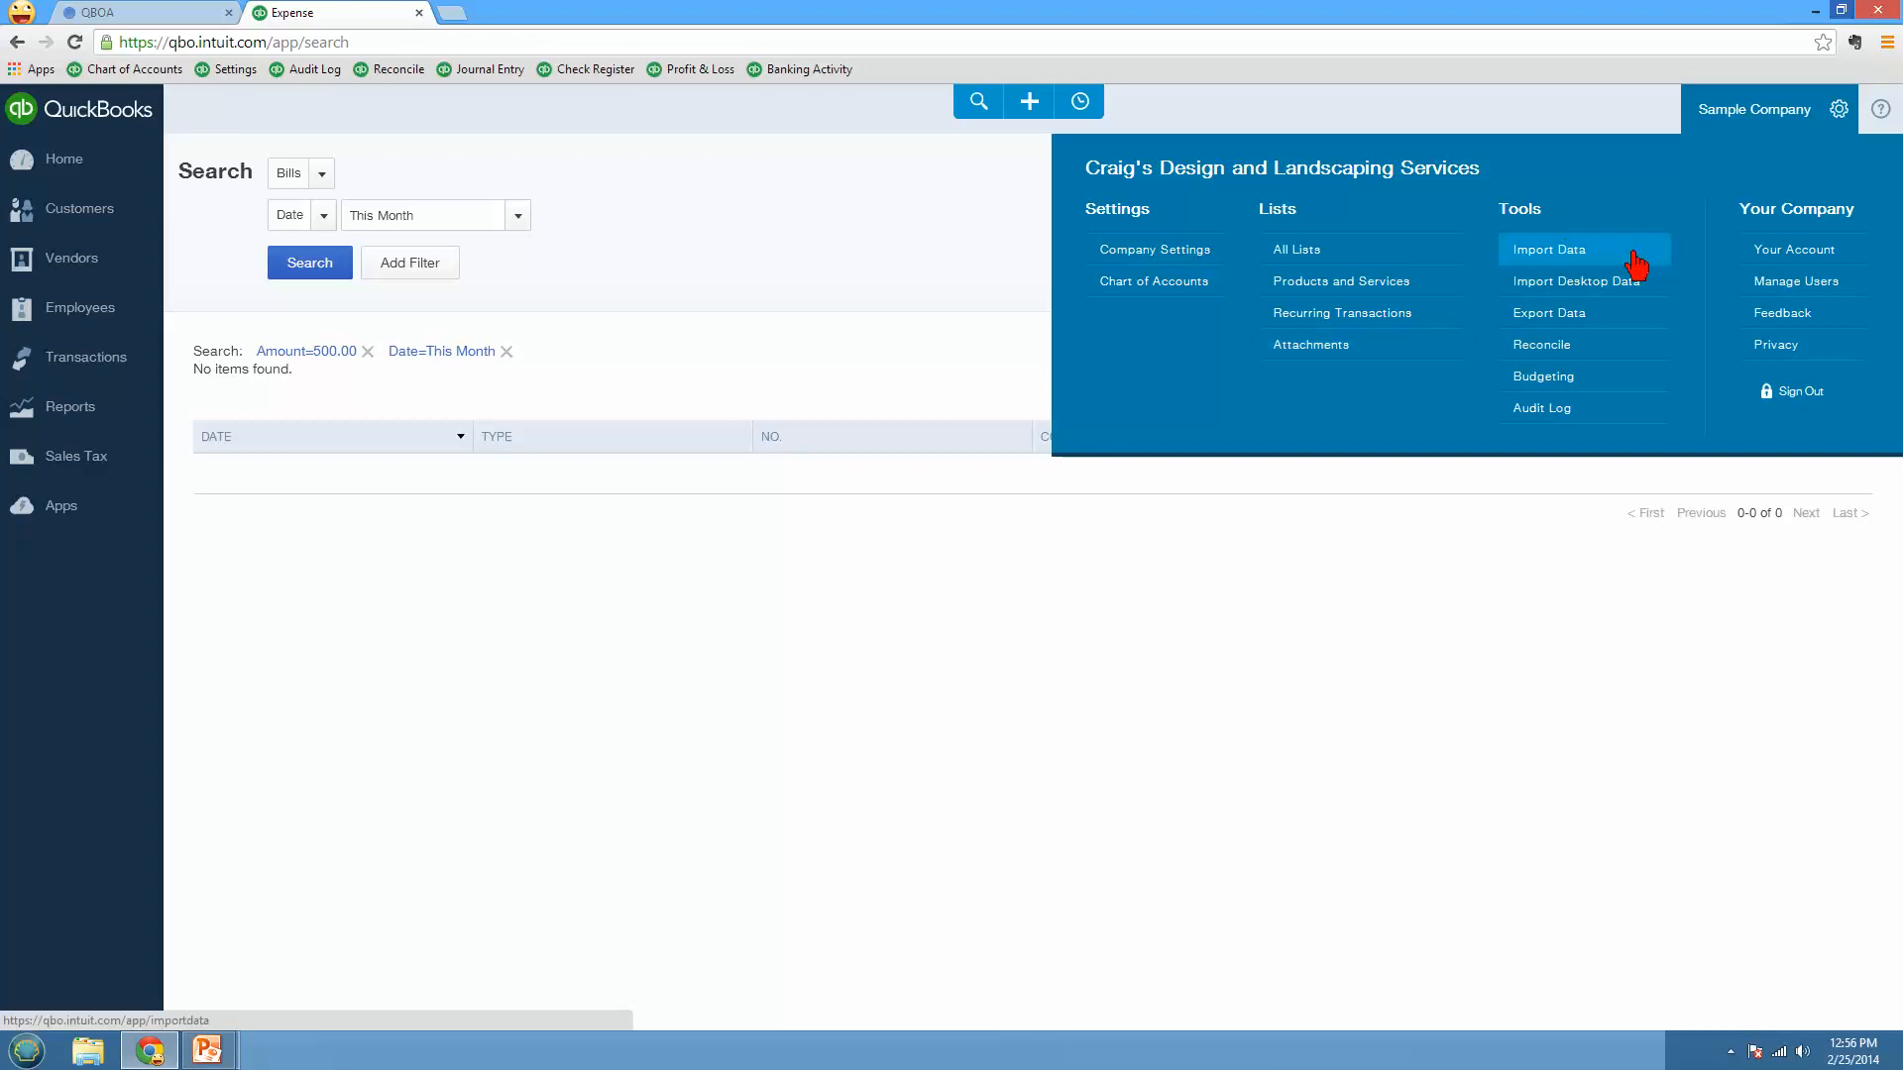
mouse_move(1577, 265)
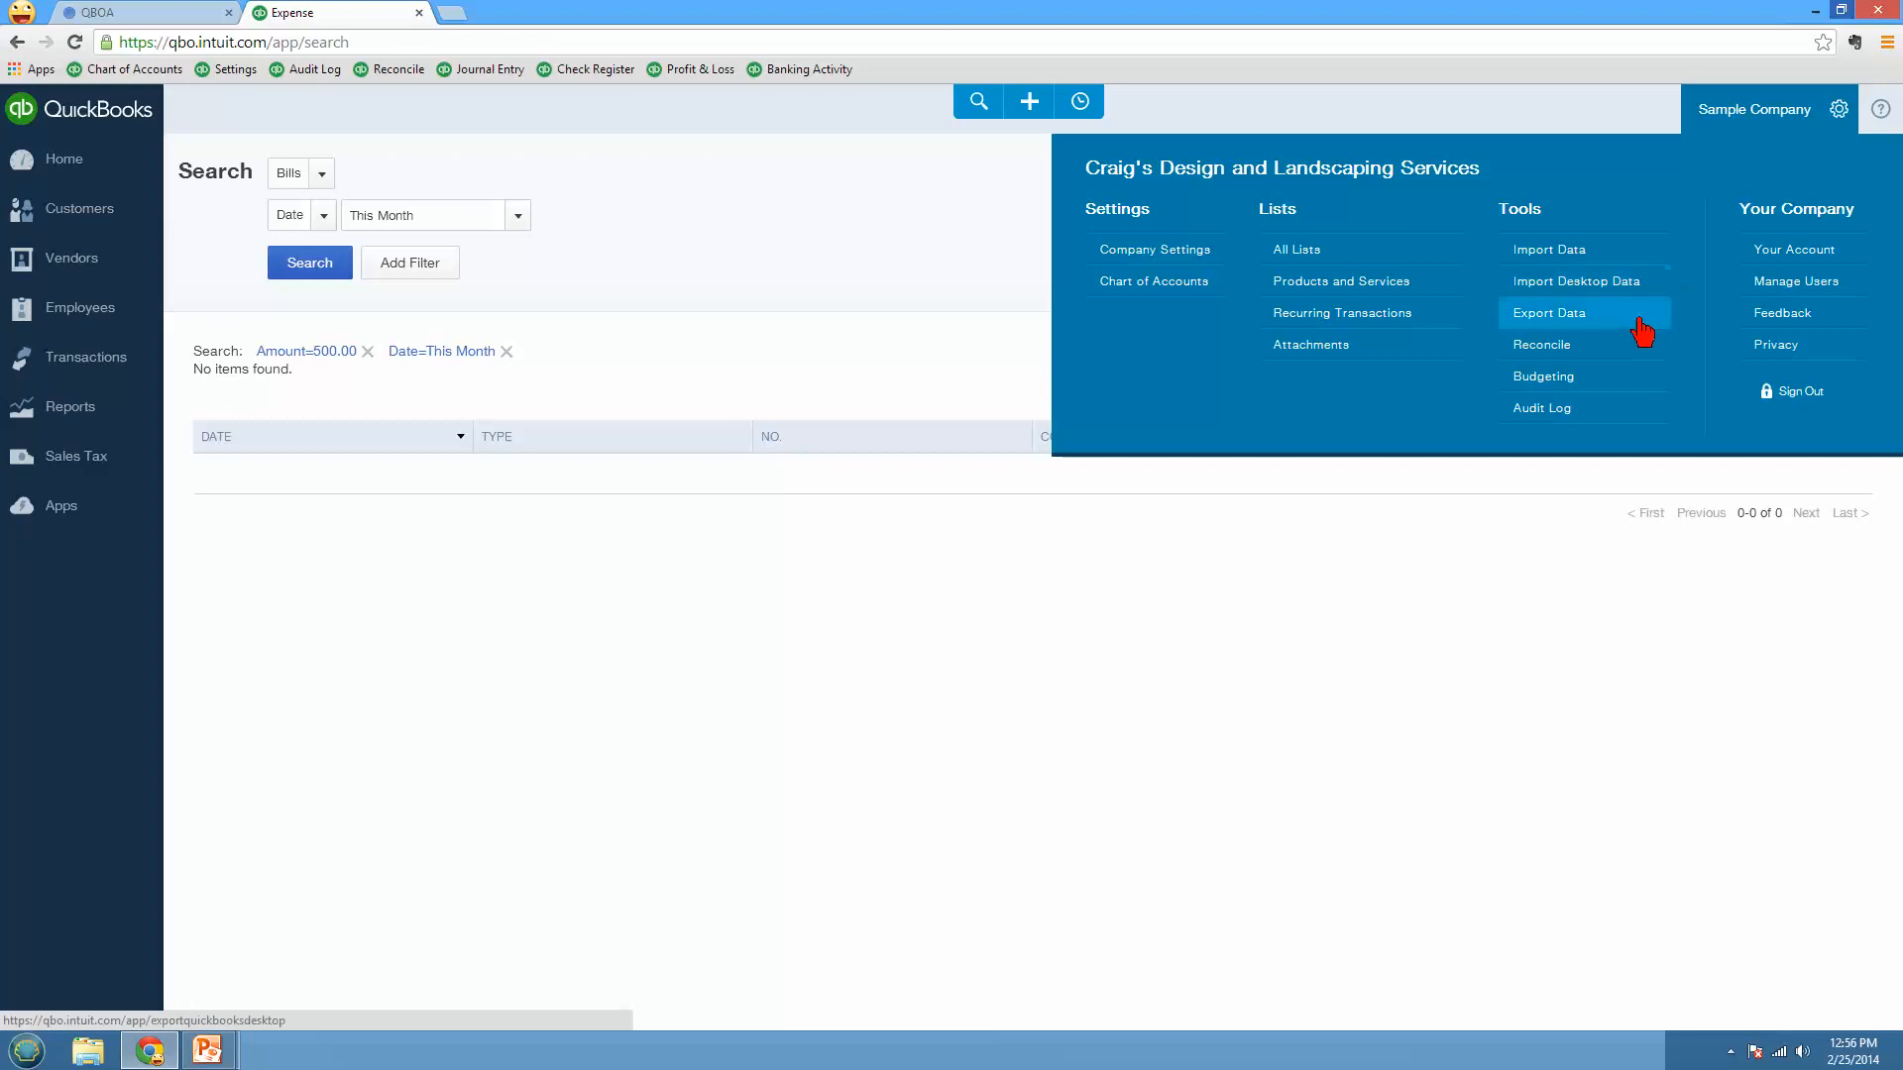
mouse_move(1590, 327)
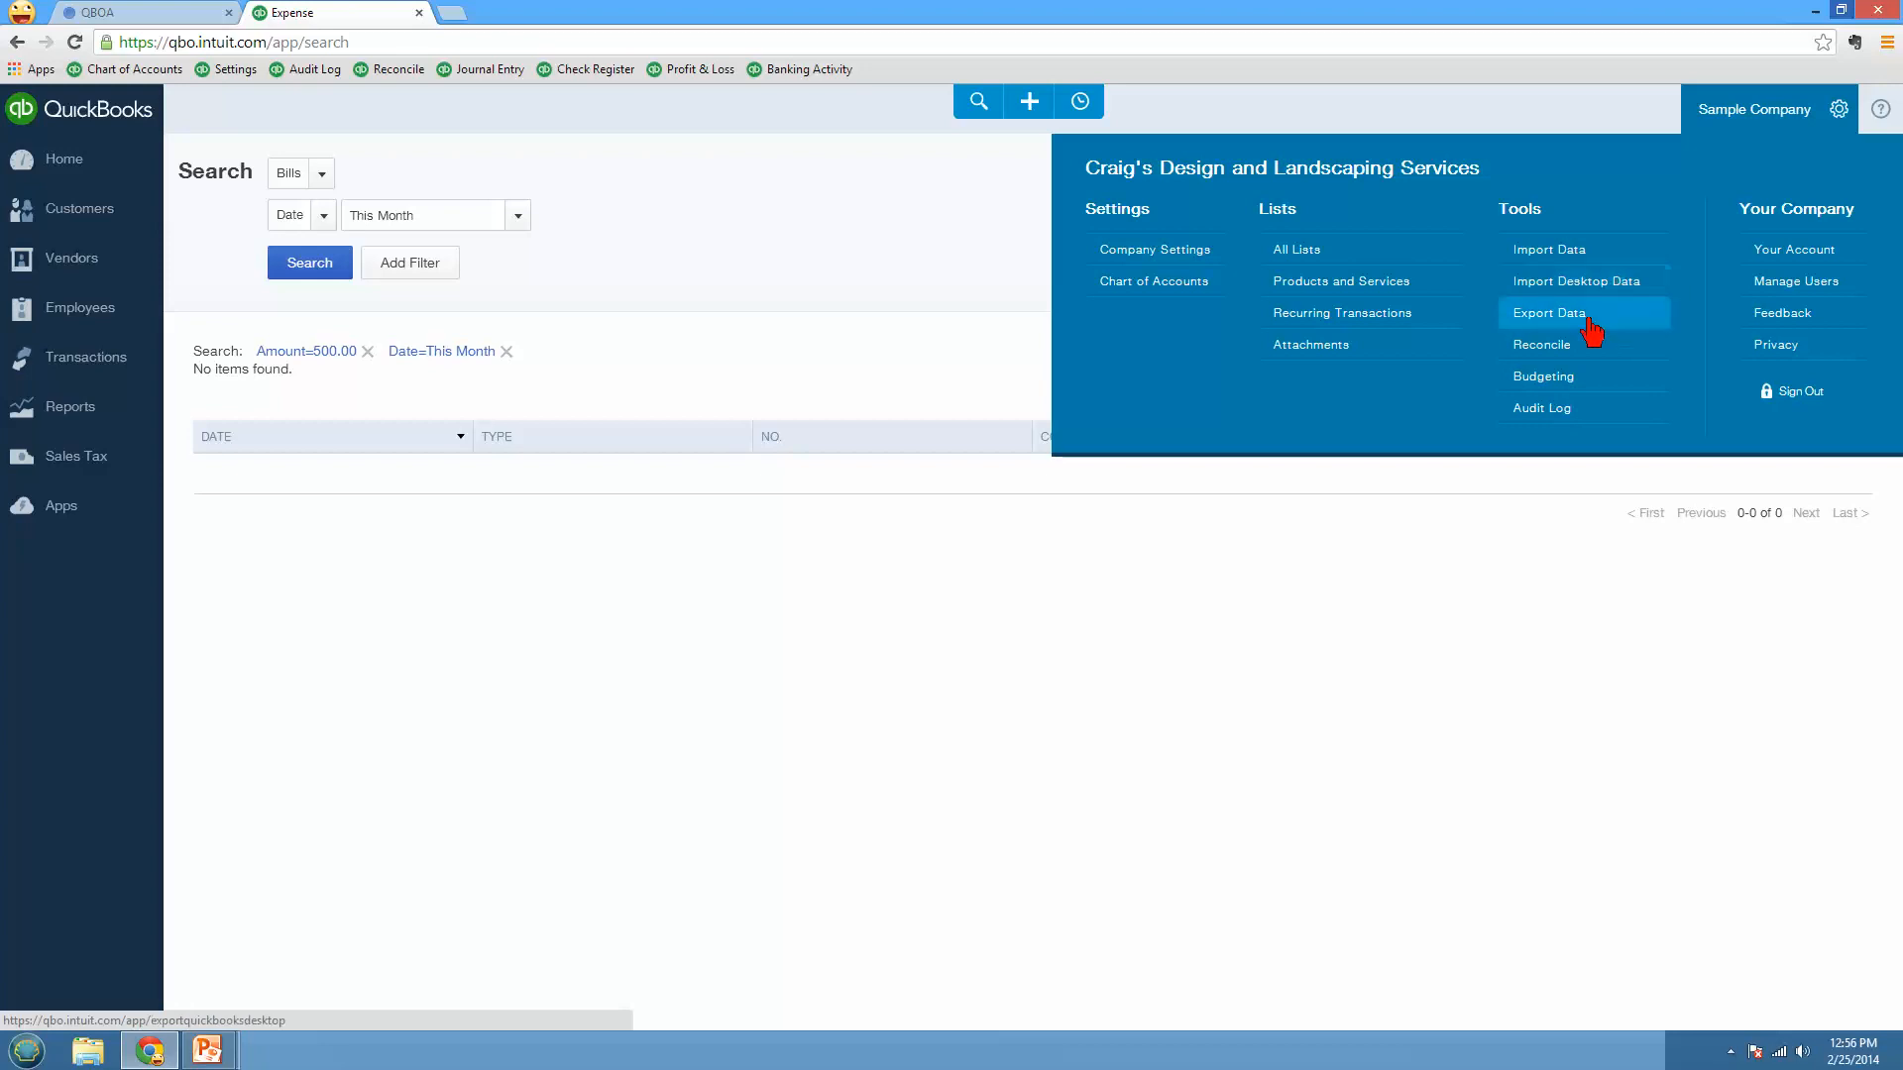
mouse_move(1536, 356)
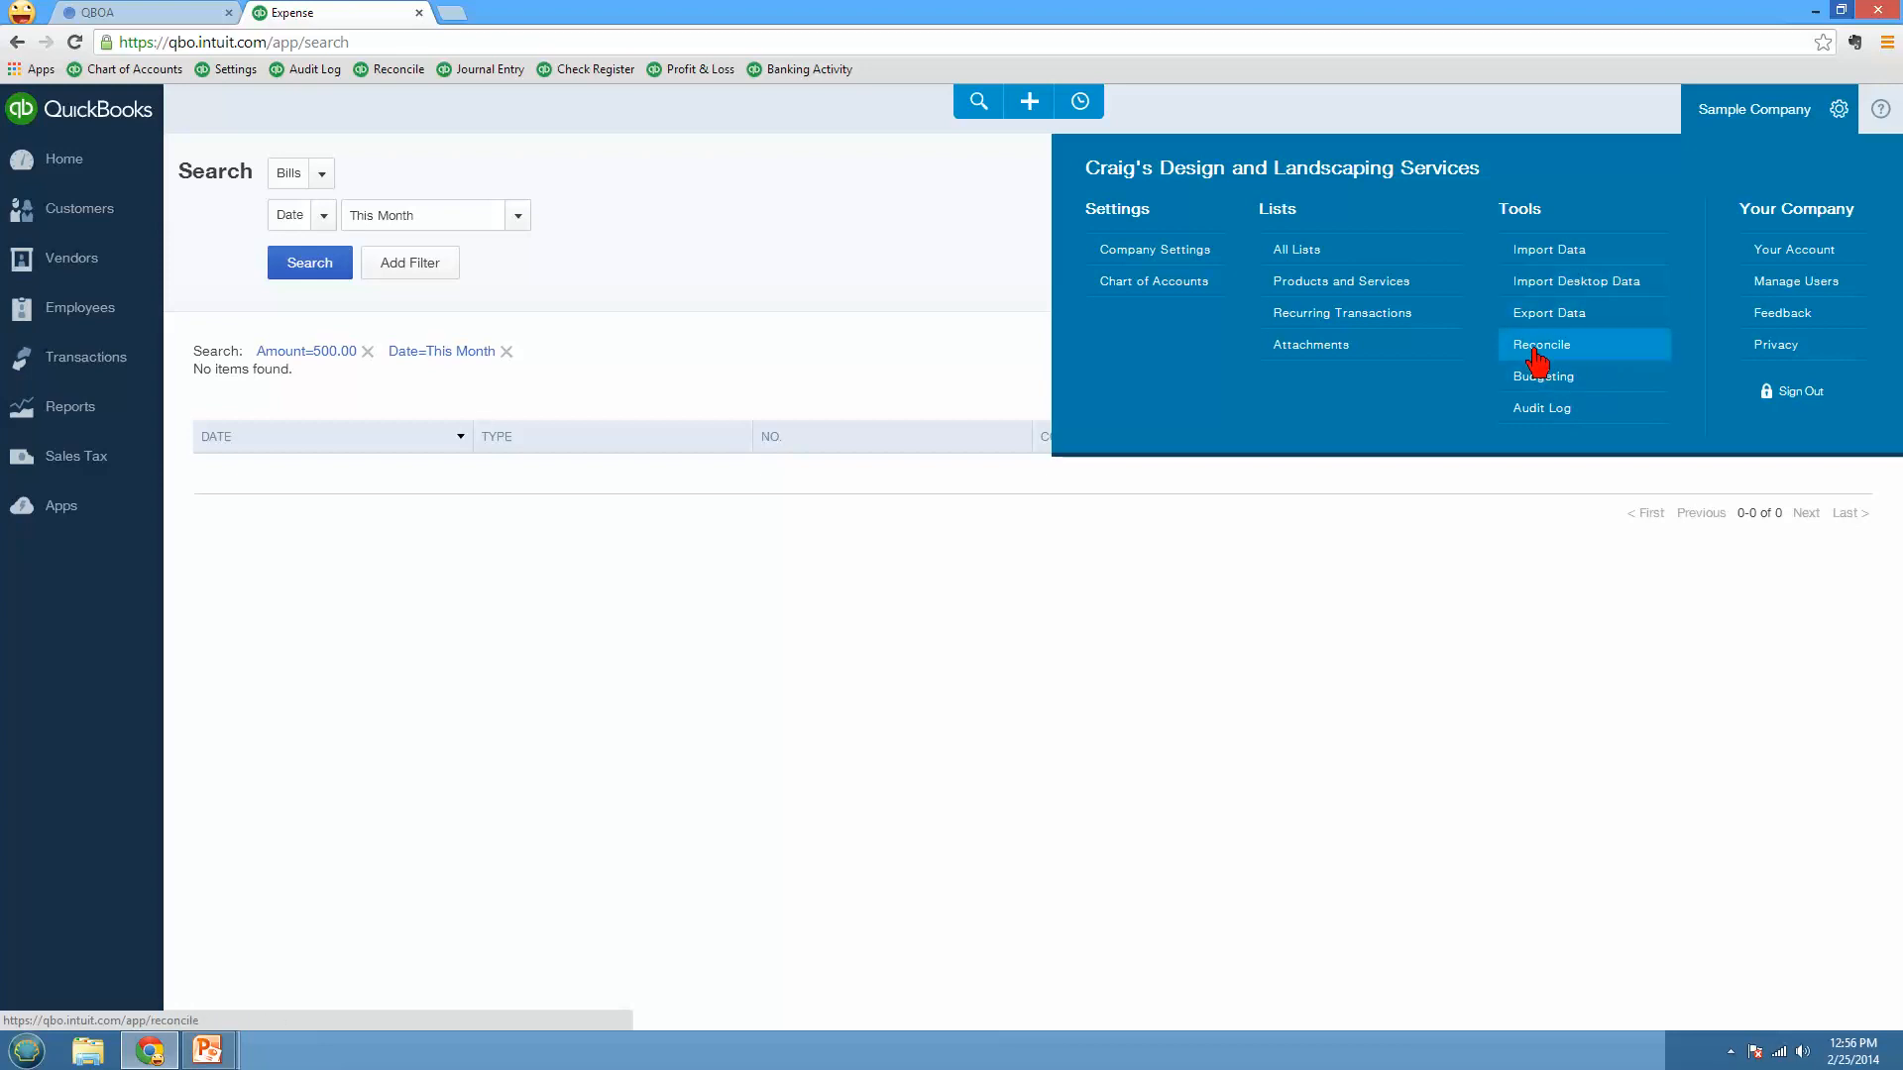
mouse_move(1556, 385)
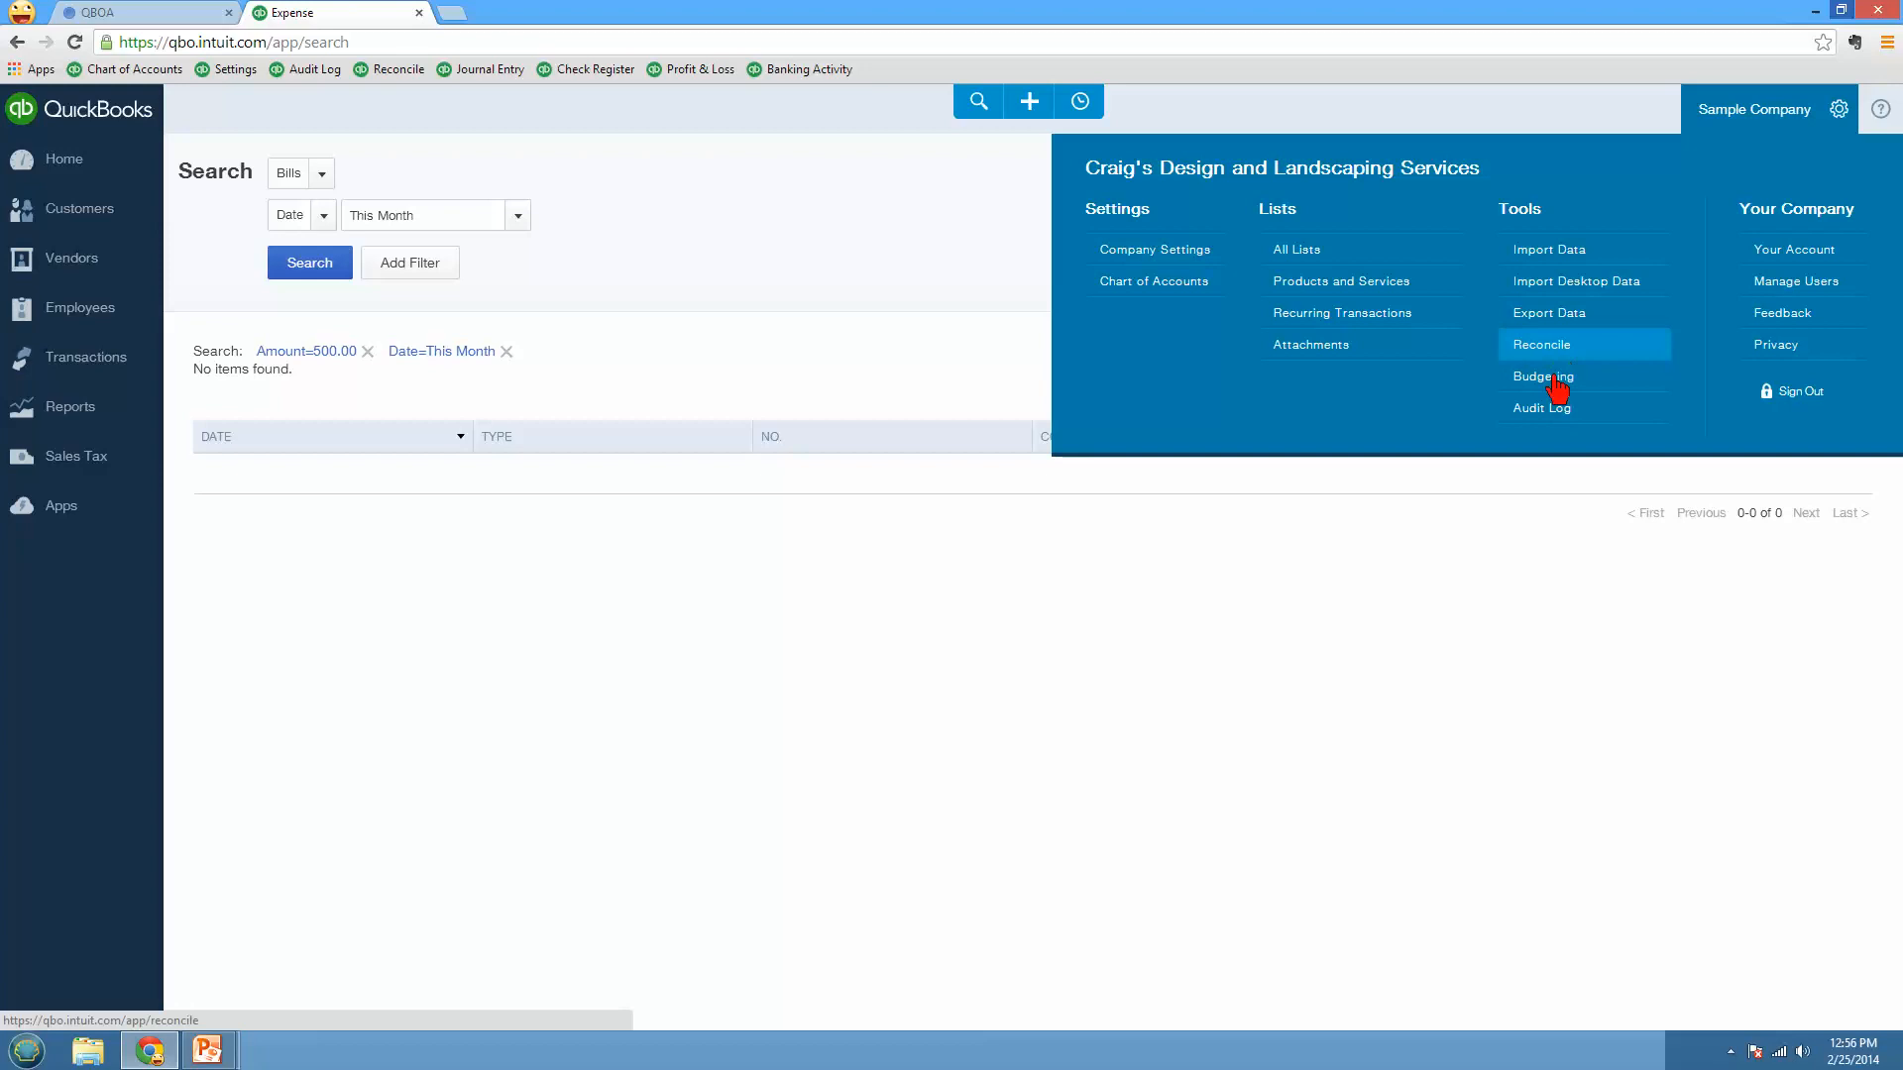
mouse_move(1536, 416)
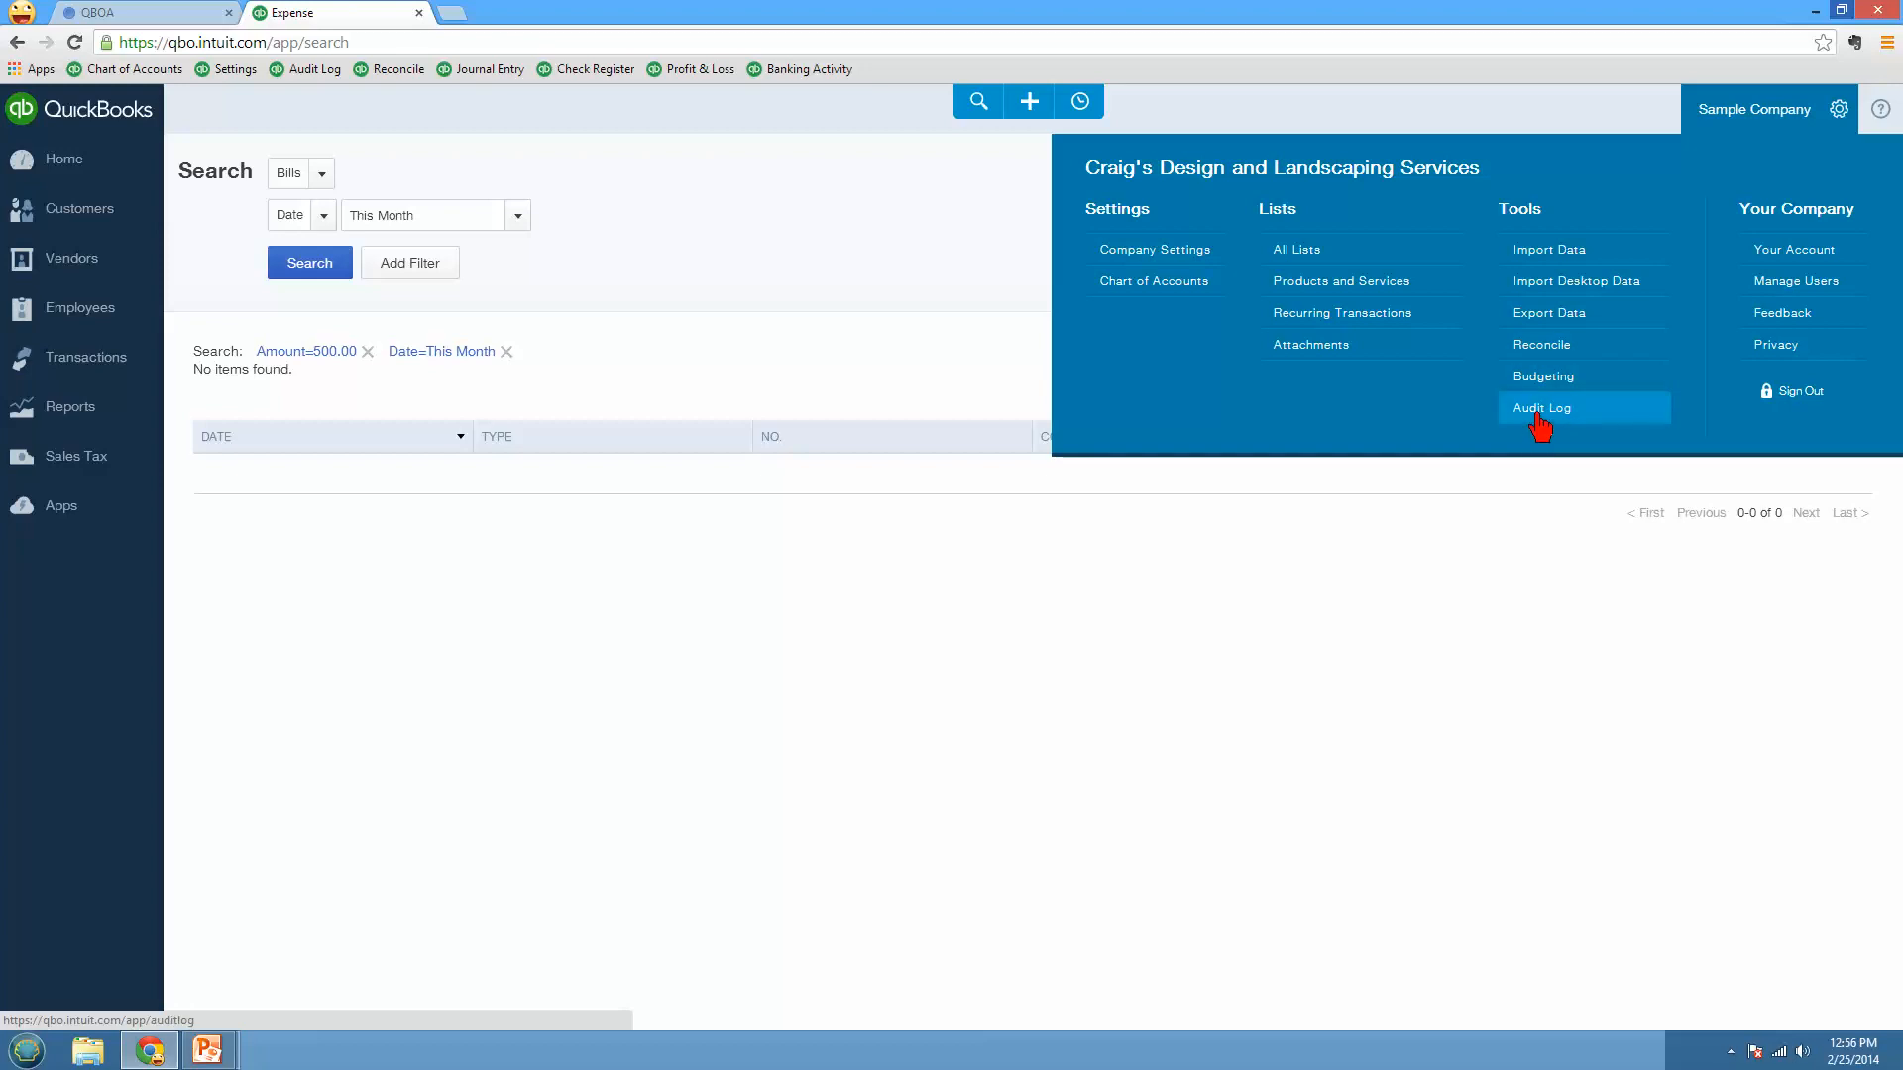
mouse_move(1752, 263)
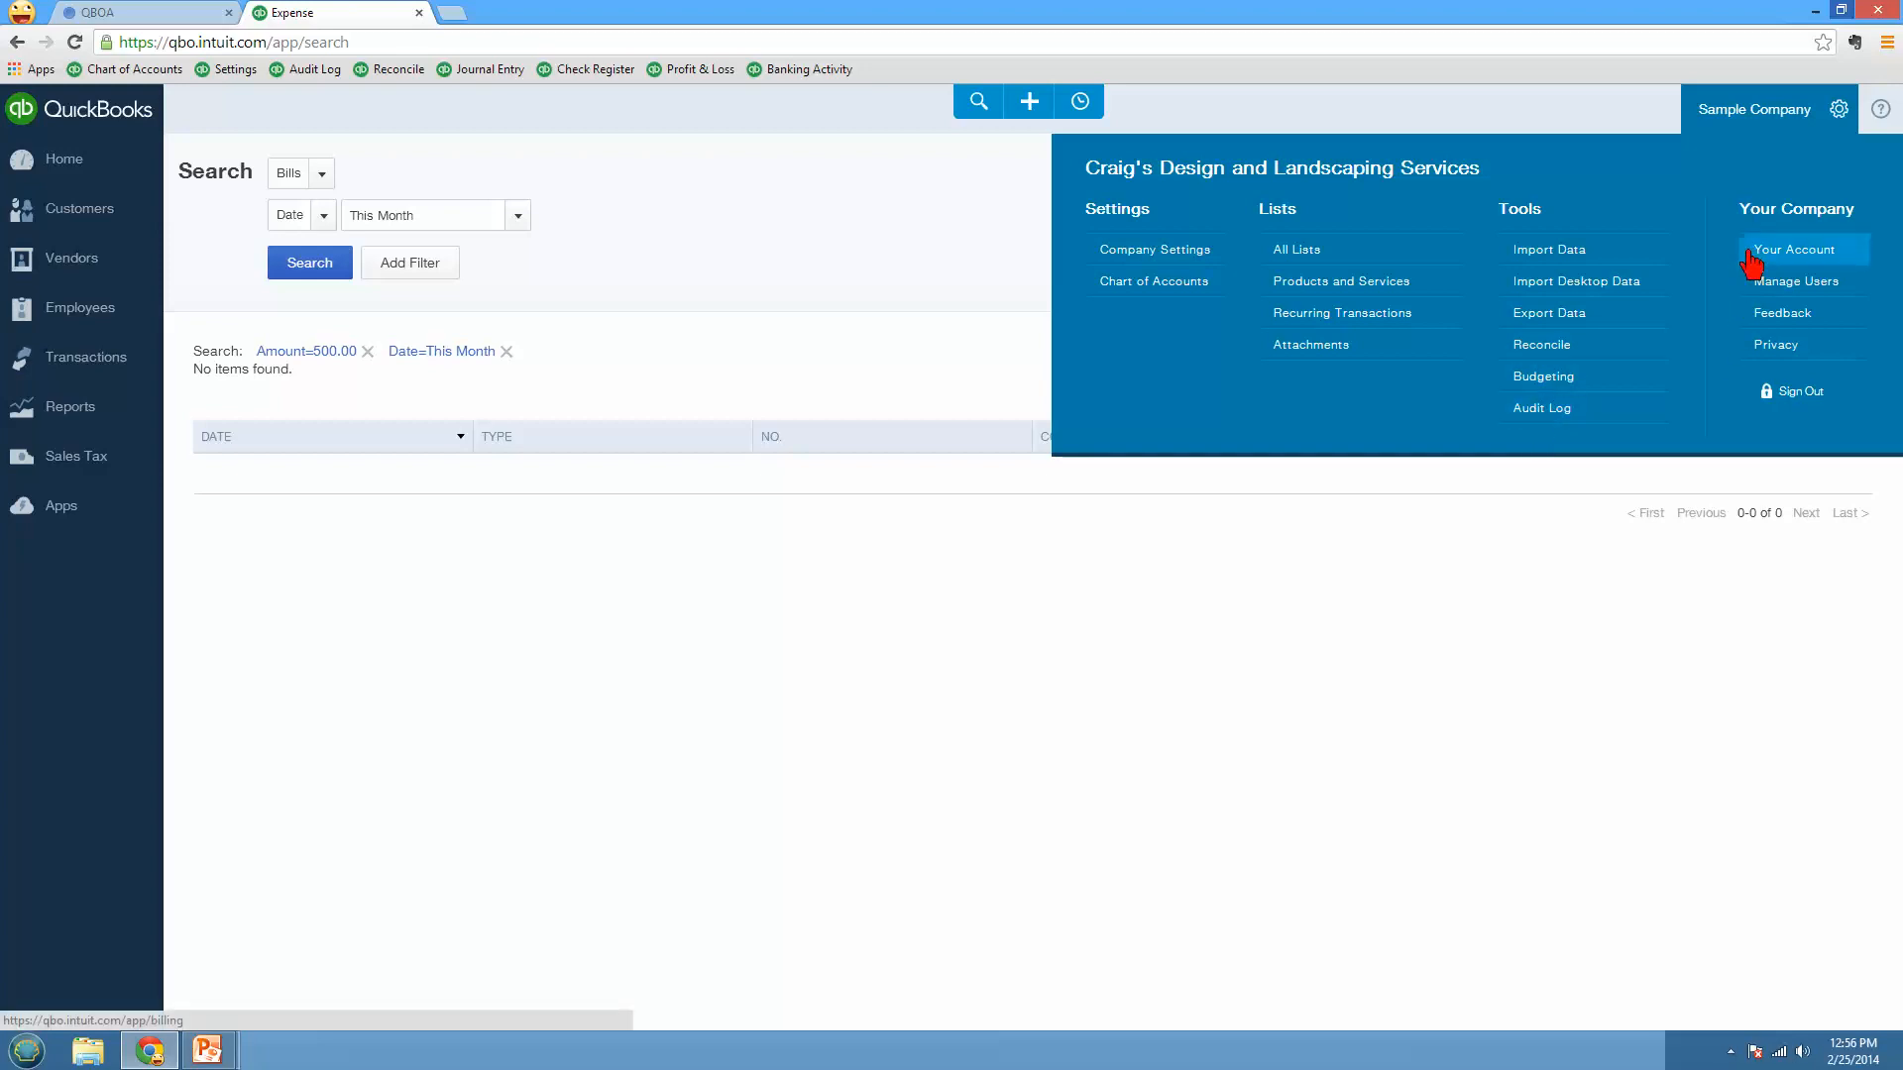
mouse_move(1756, 294)
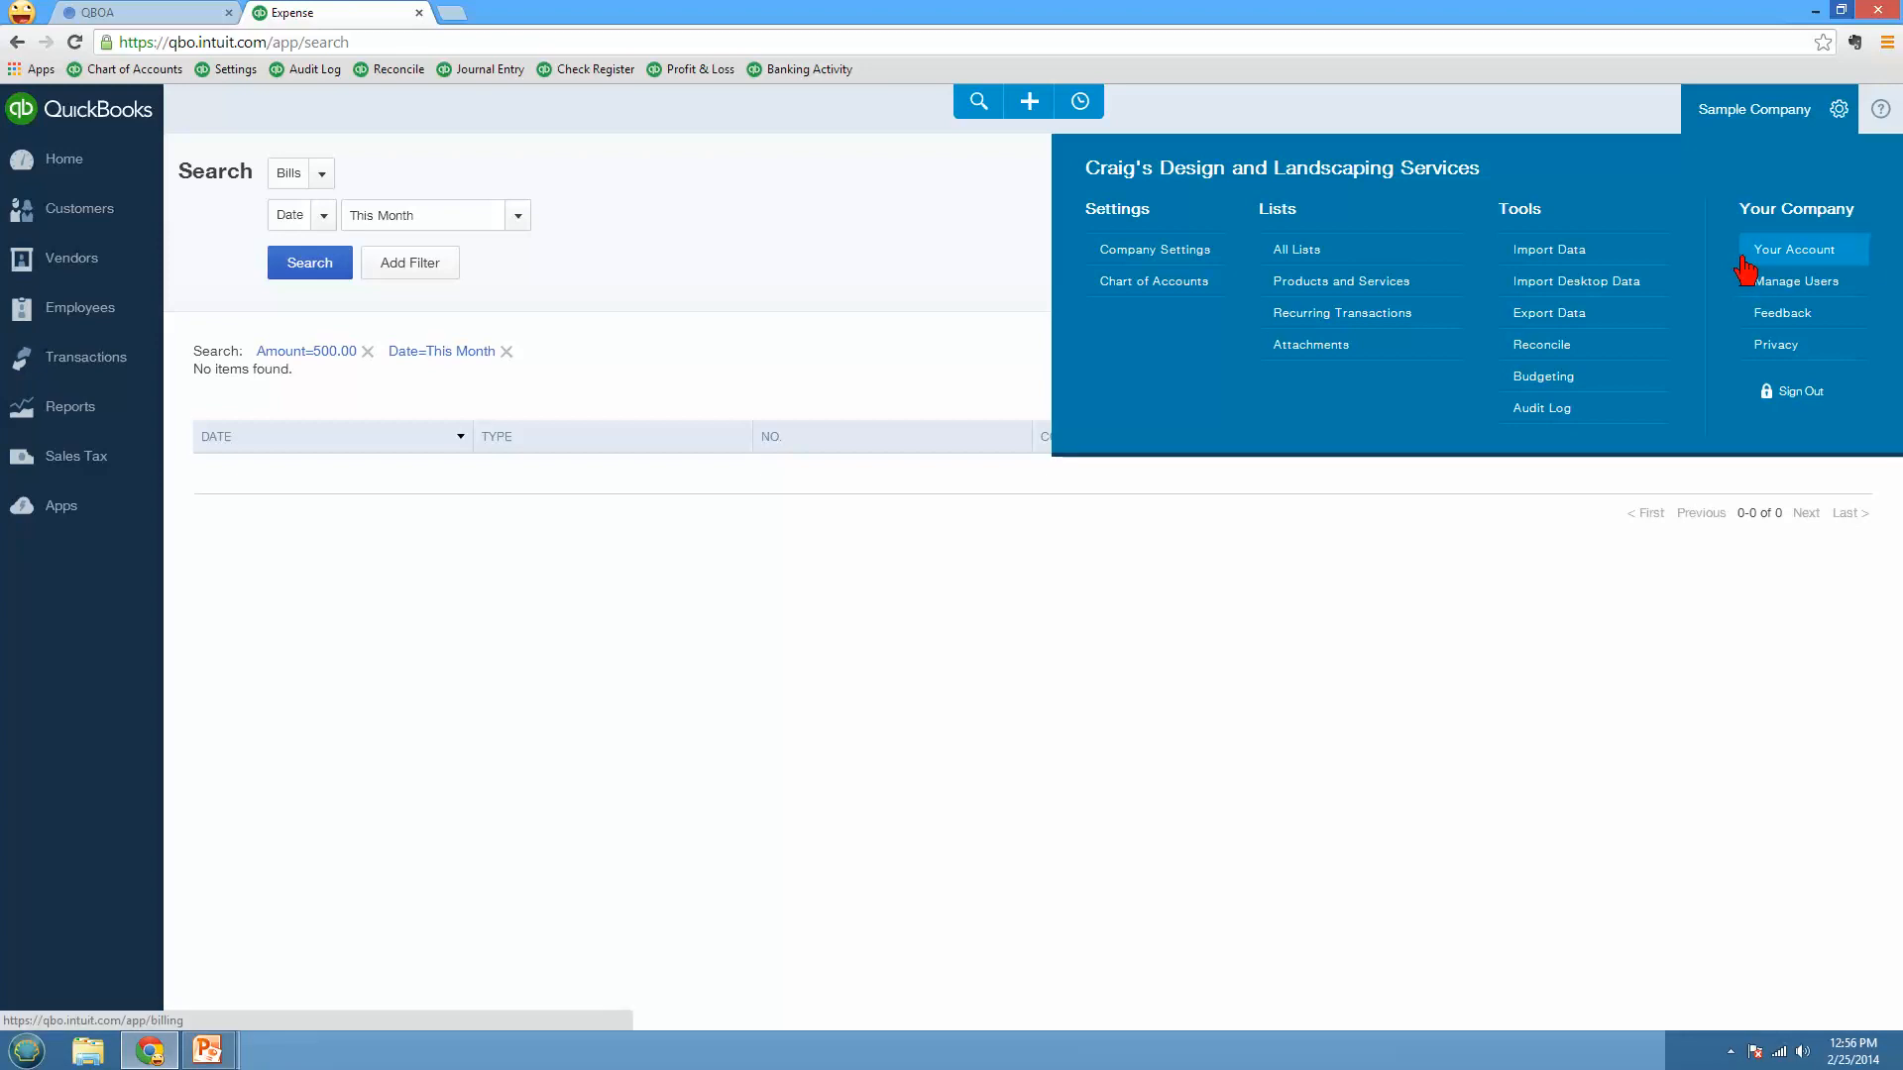
mouse_move(1780, 293)
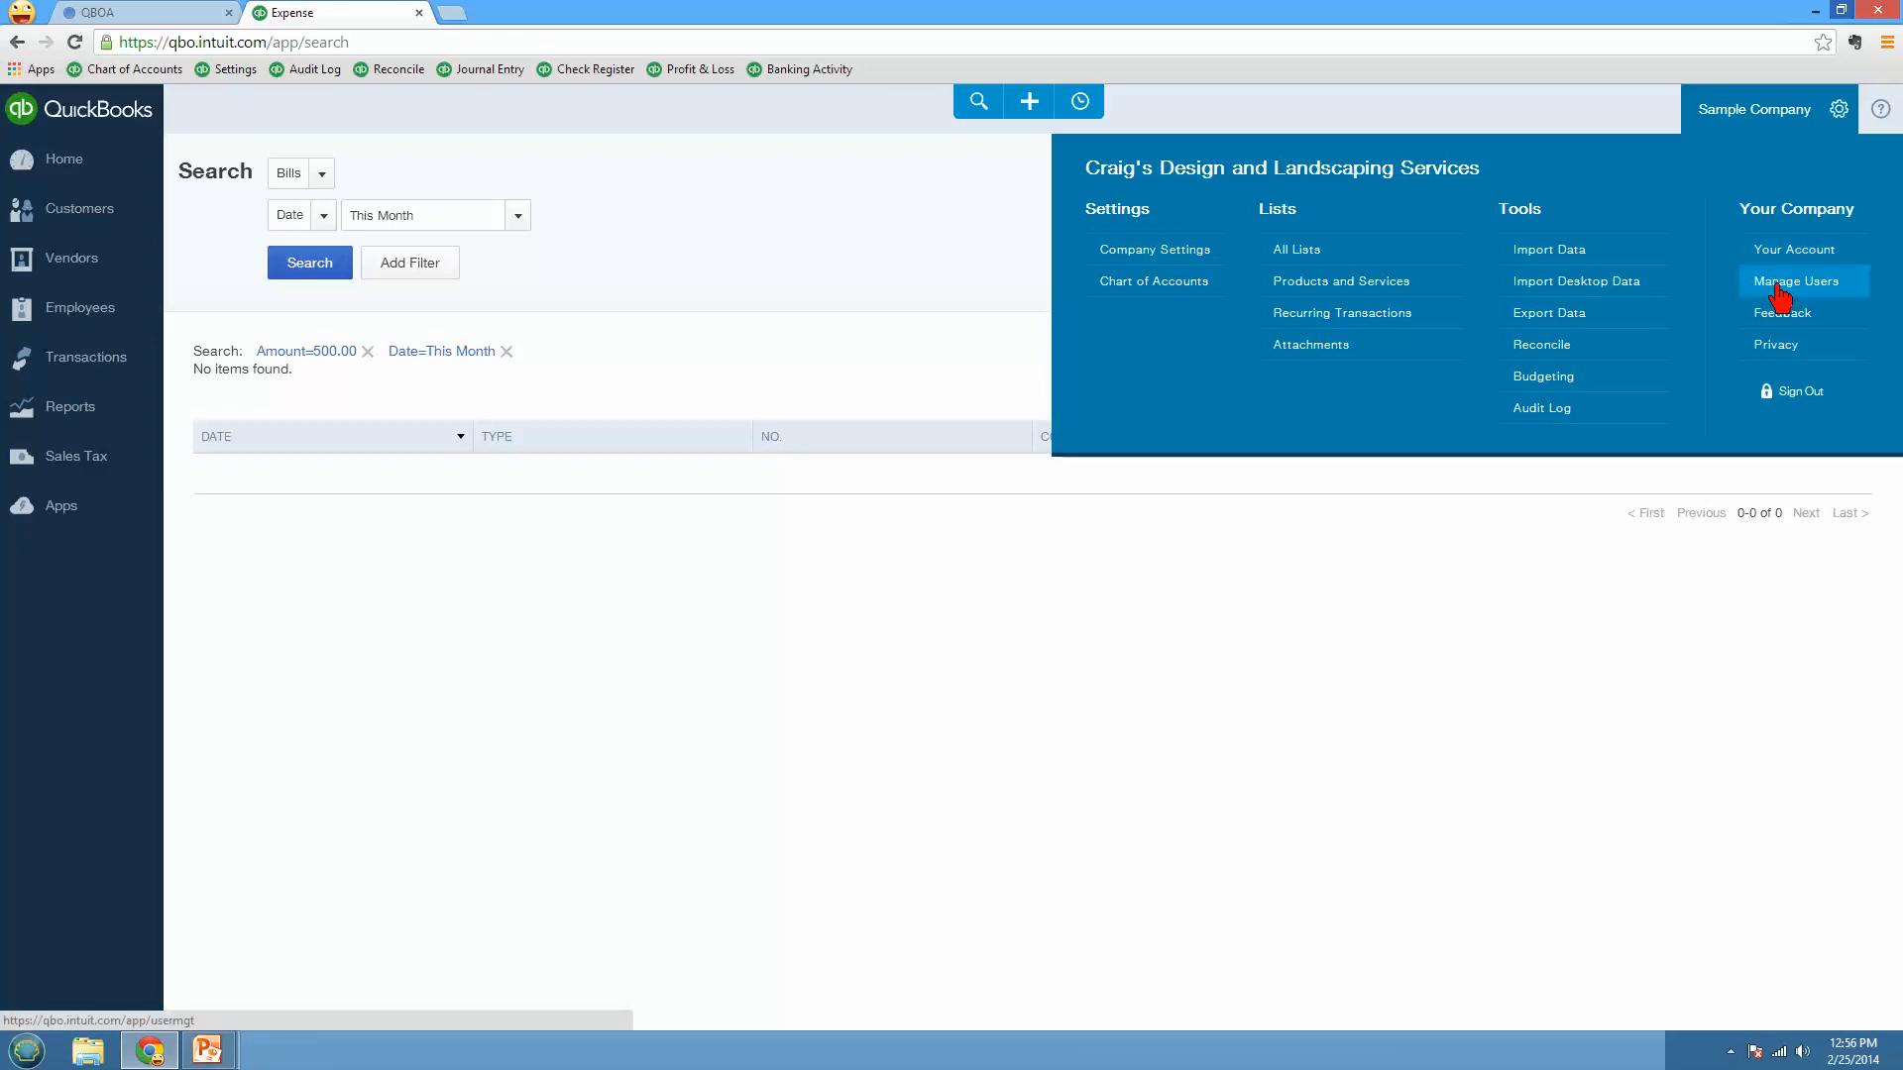
mouse_move(1781, 327)
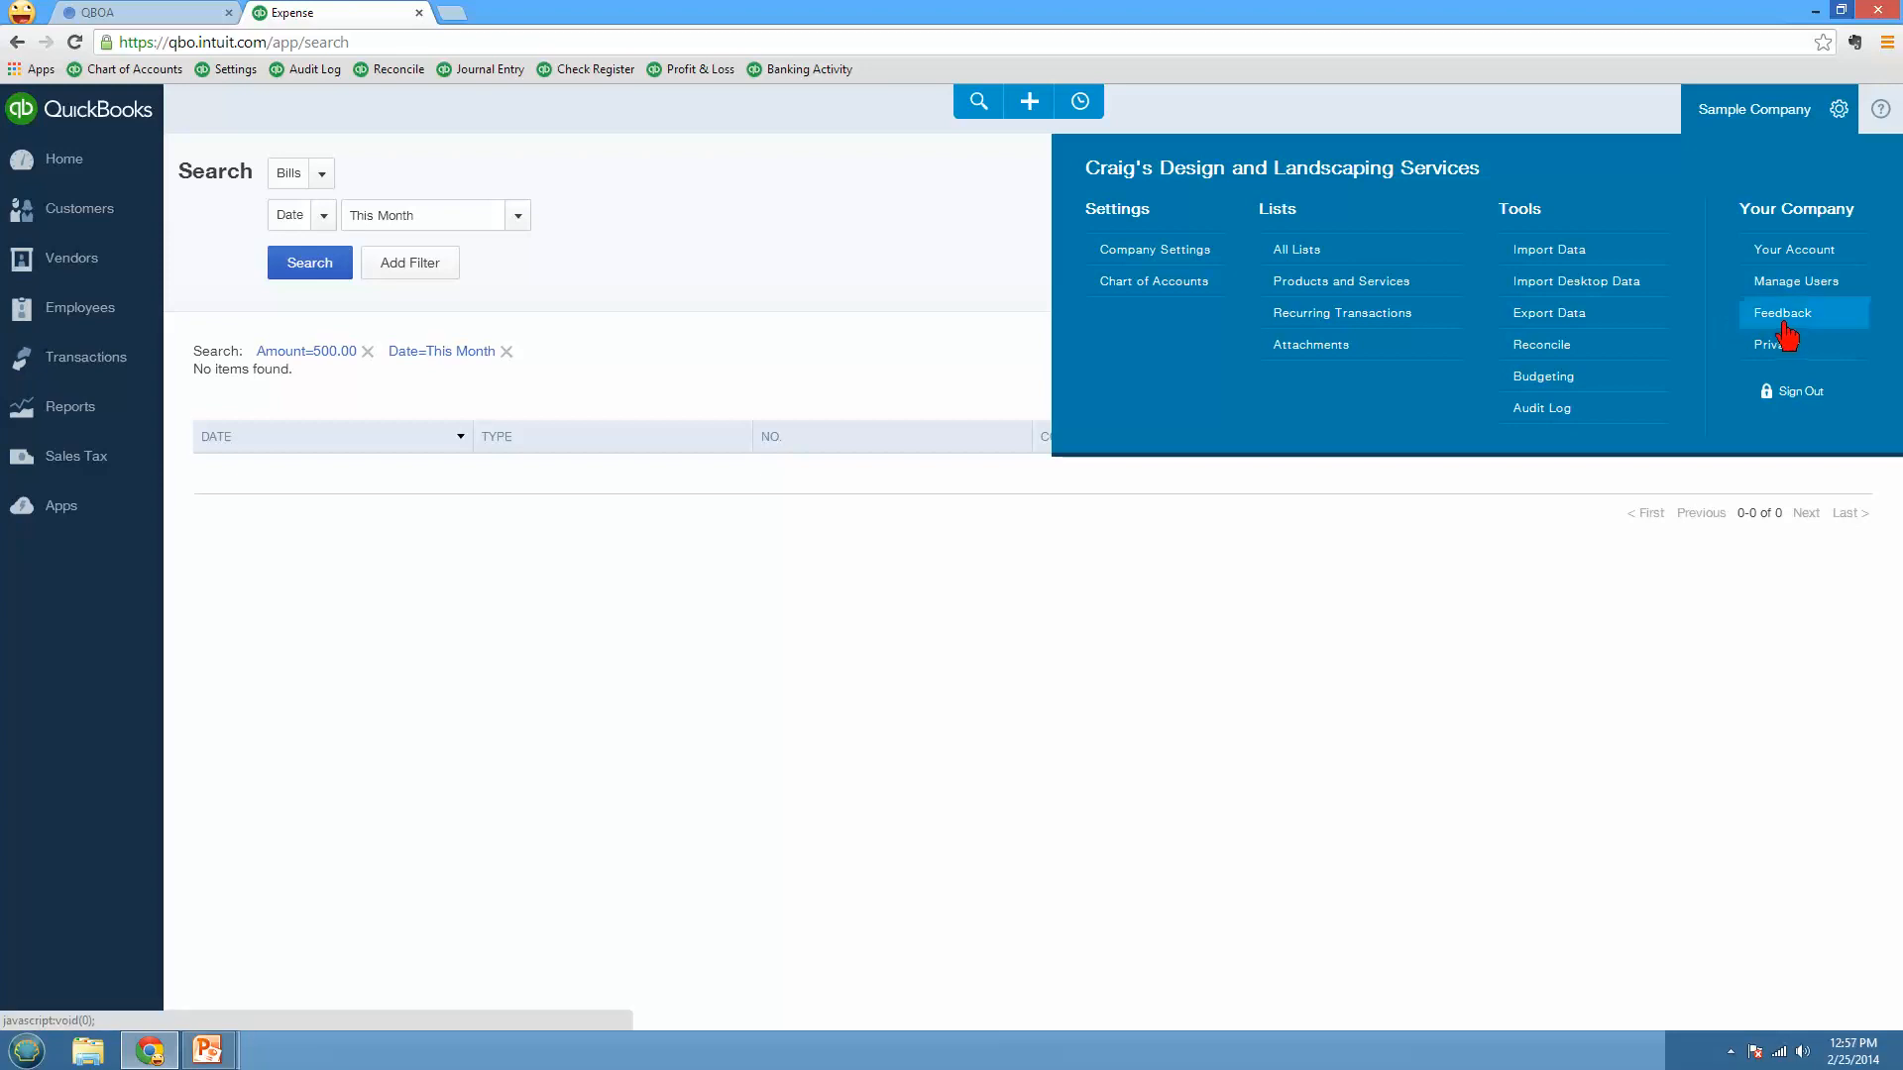
mouse_move(1788, 333)
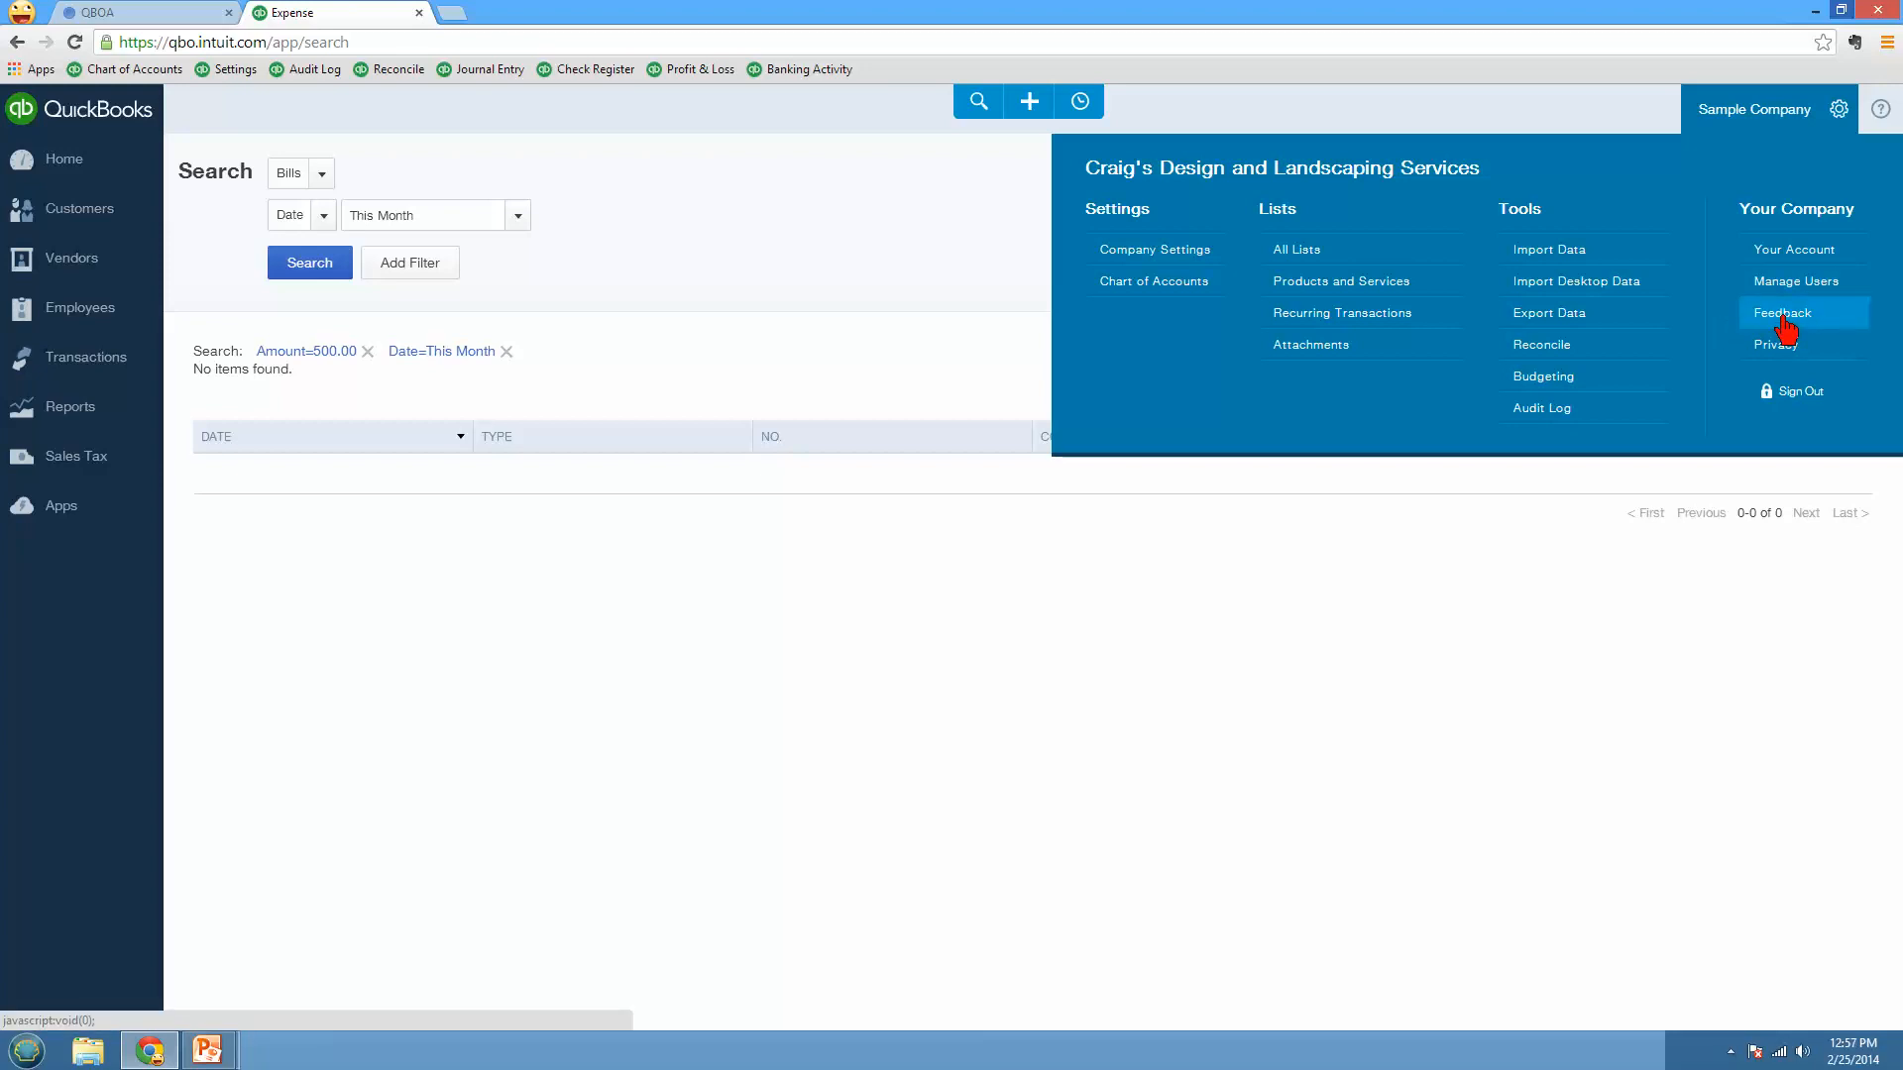
mouse_move(1796, 327)
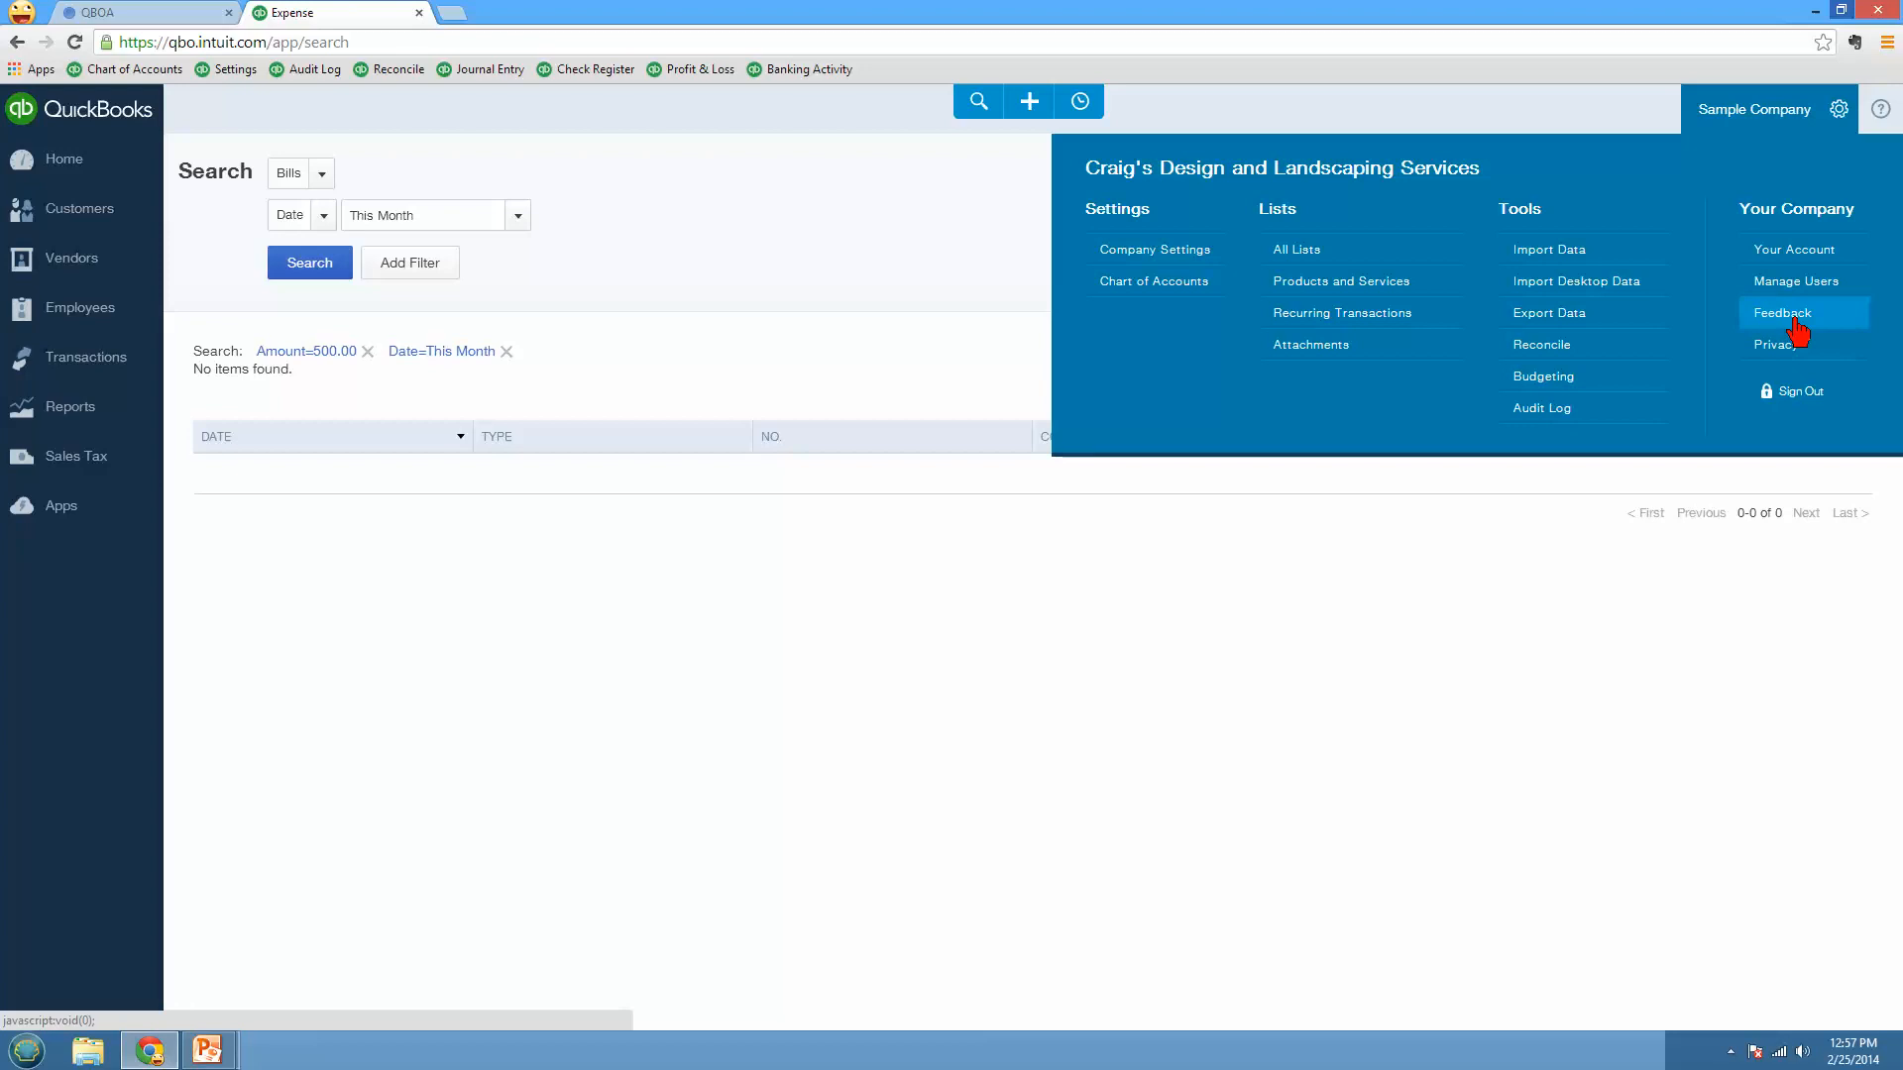
mouse_move(1673, 378)
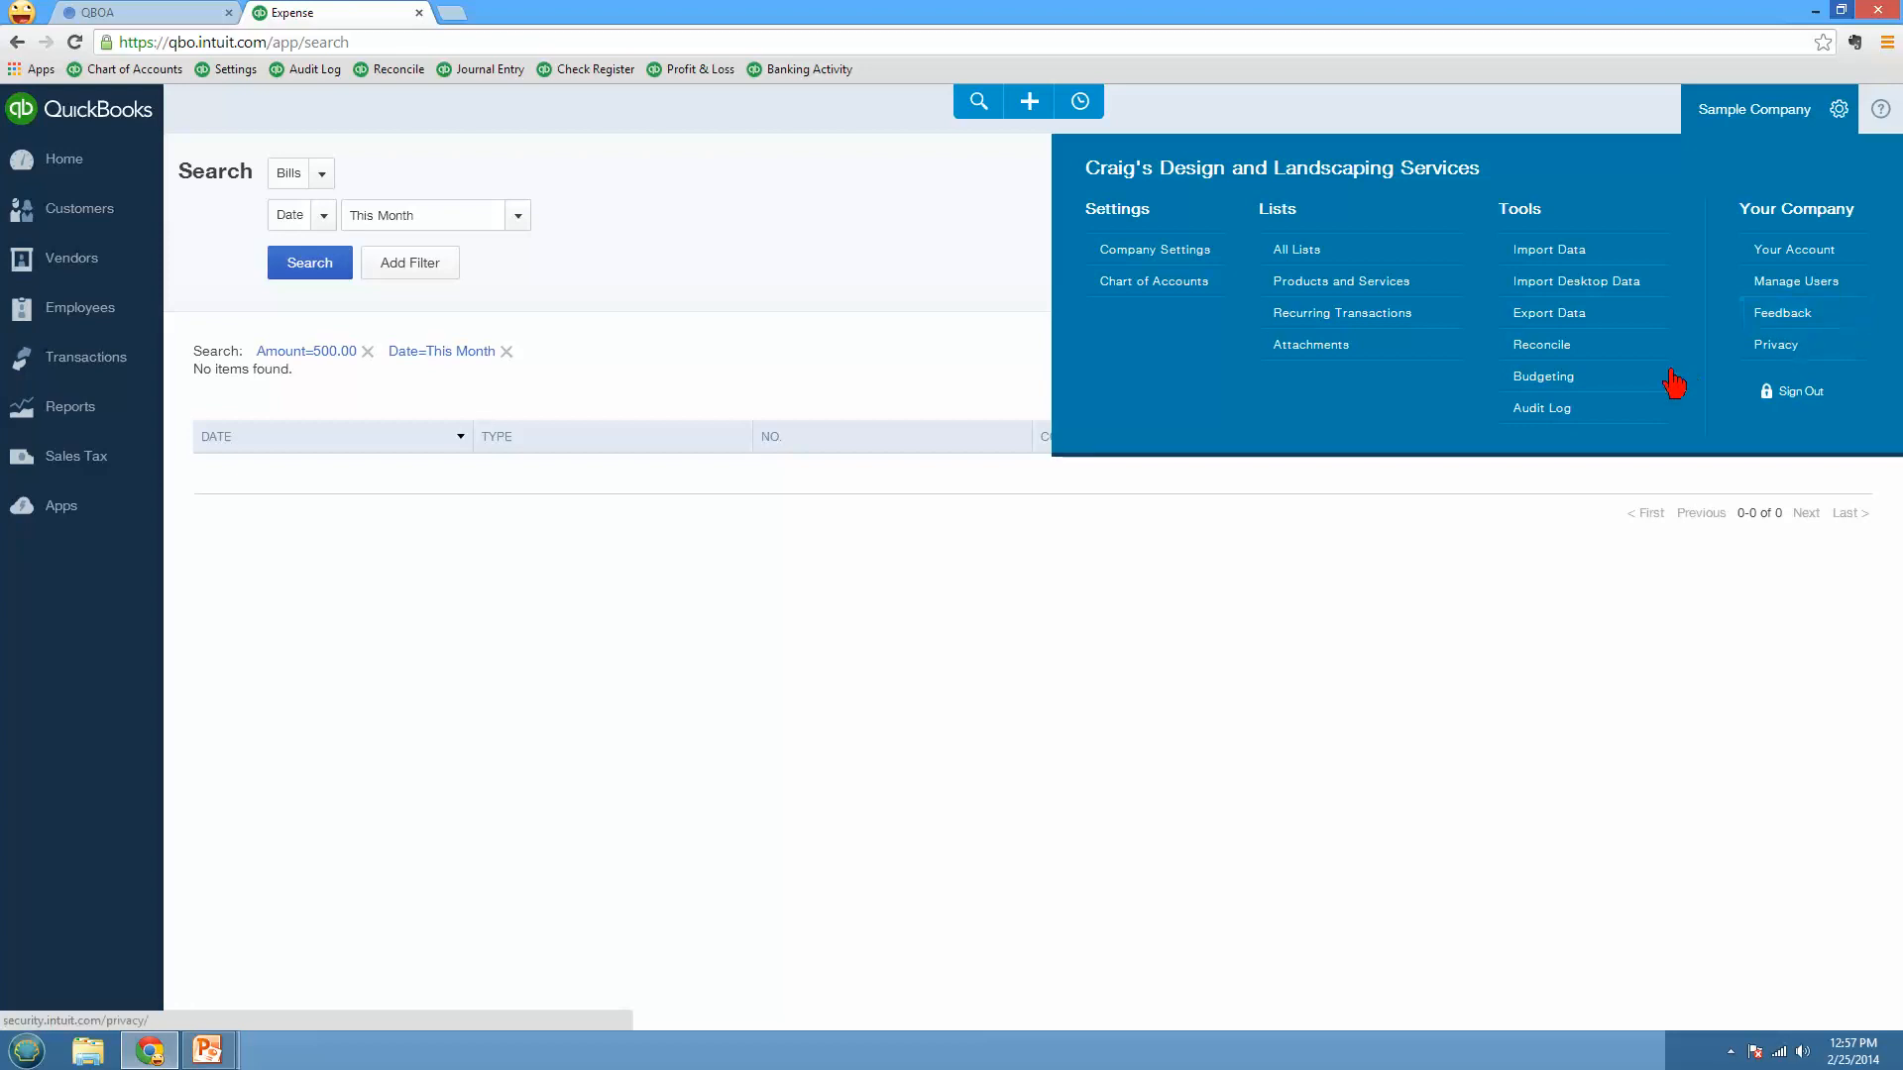
click(1542, 408)
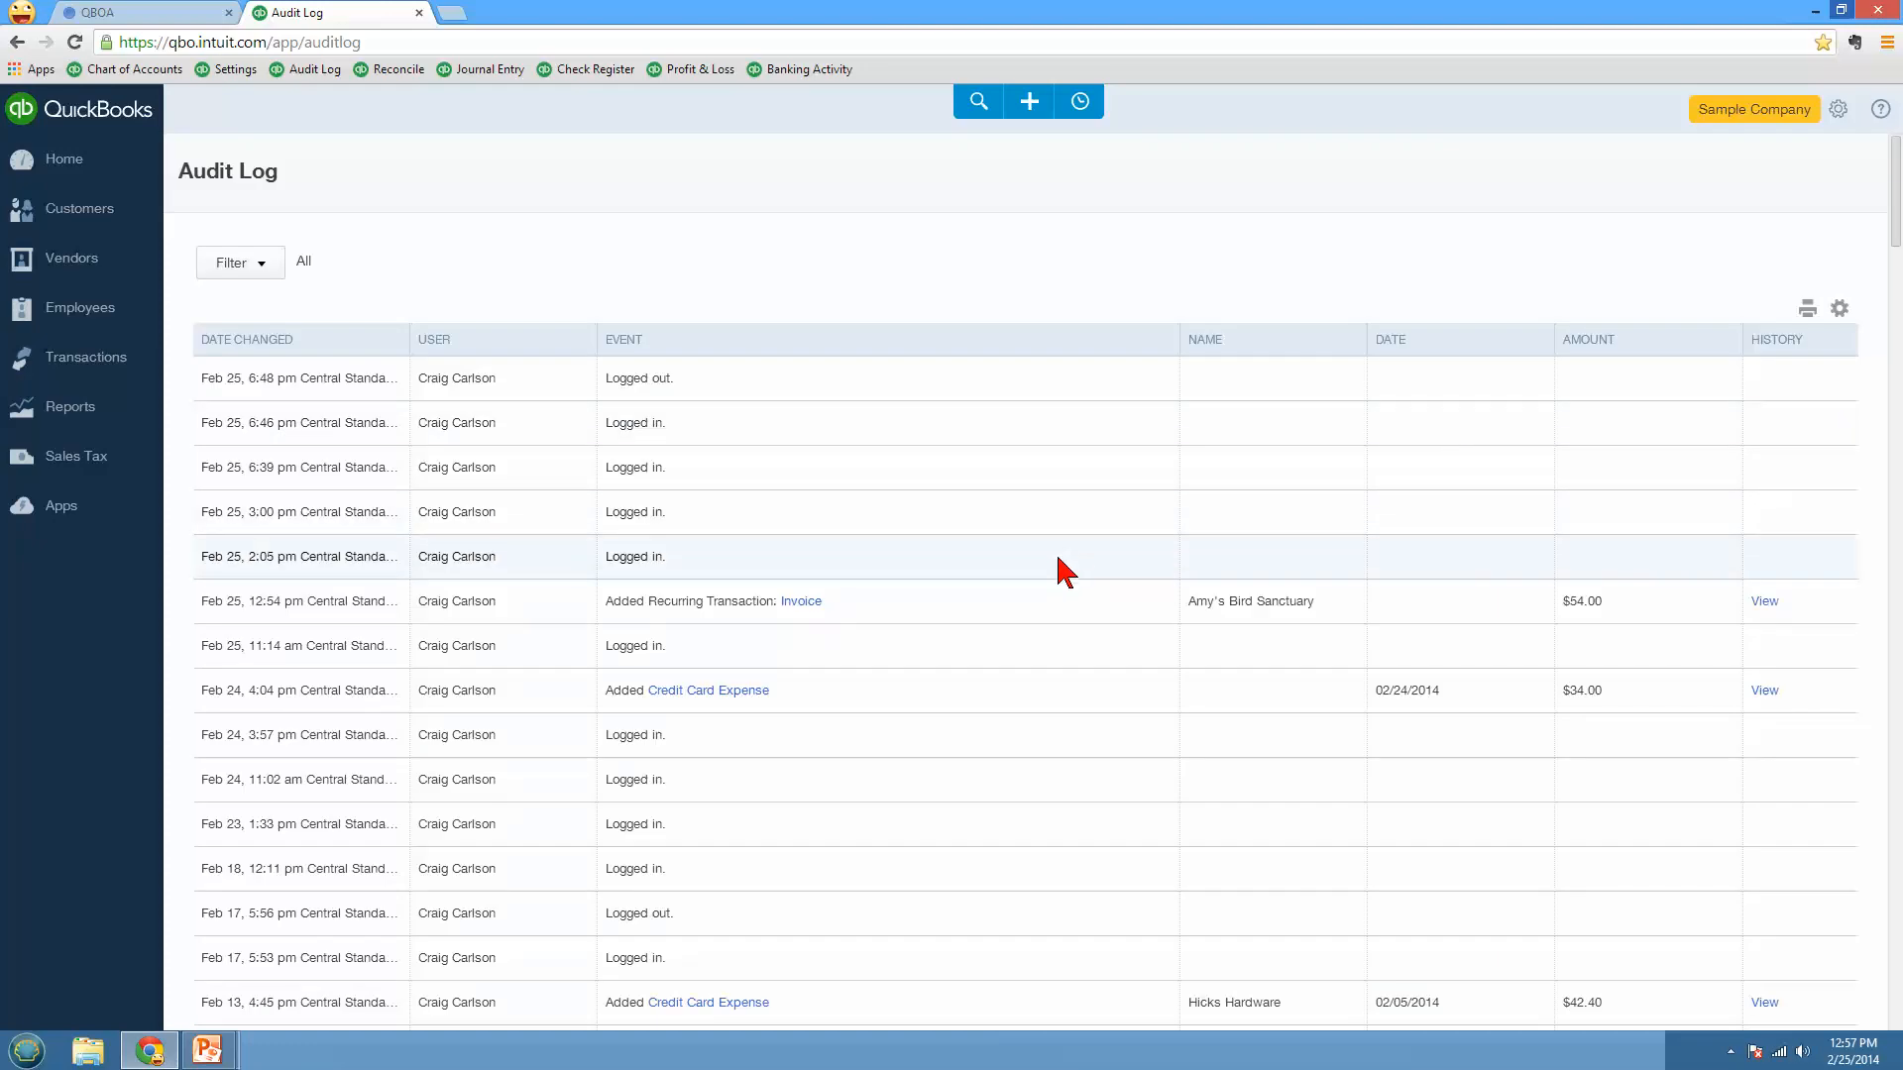
Step: View the audit history of the edited $5.66 Bob's Burger Joint cash expense
scroll(down, 3)
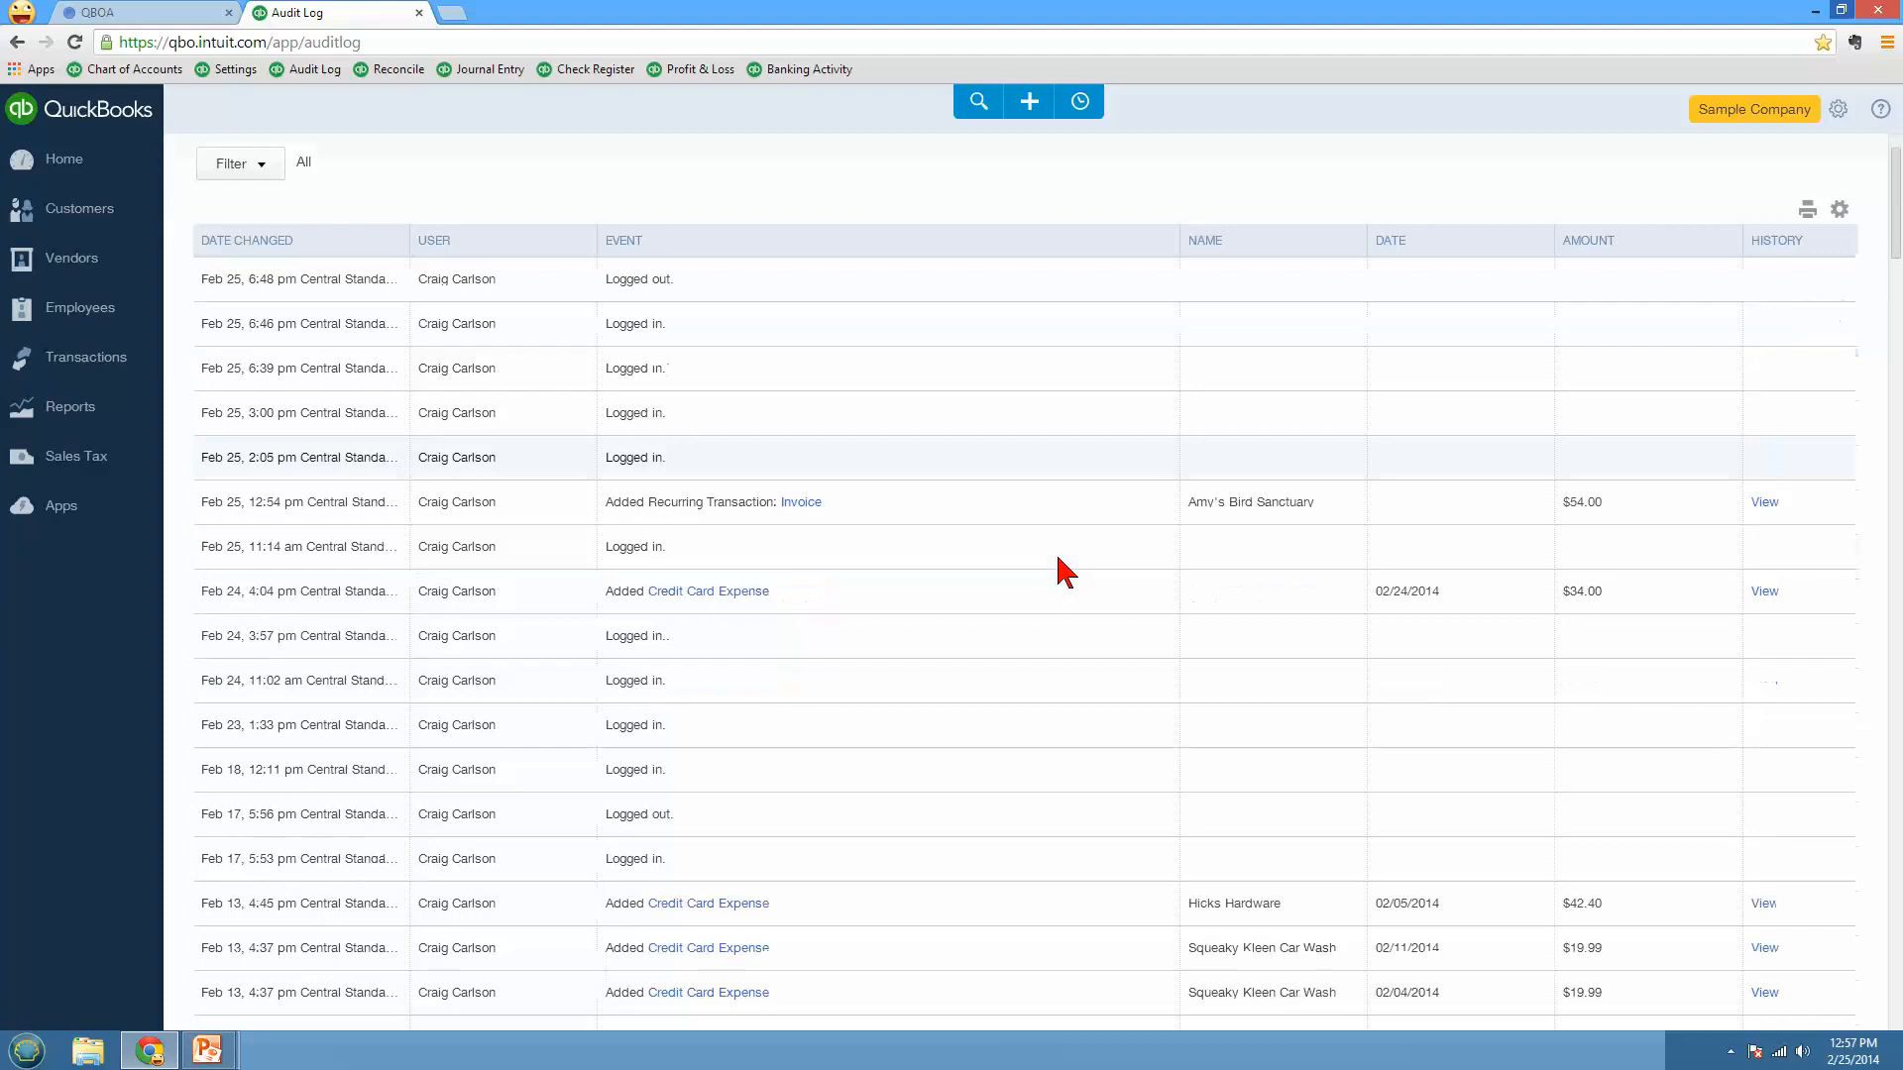
scroll(down, 3)
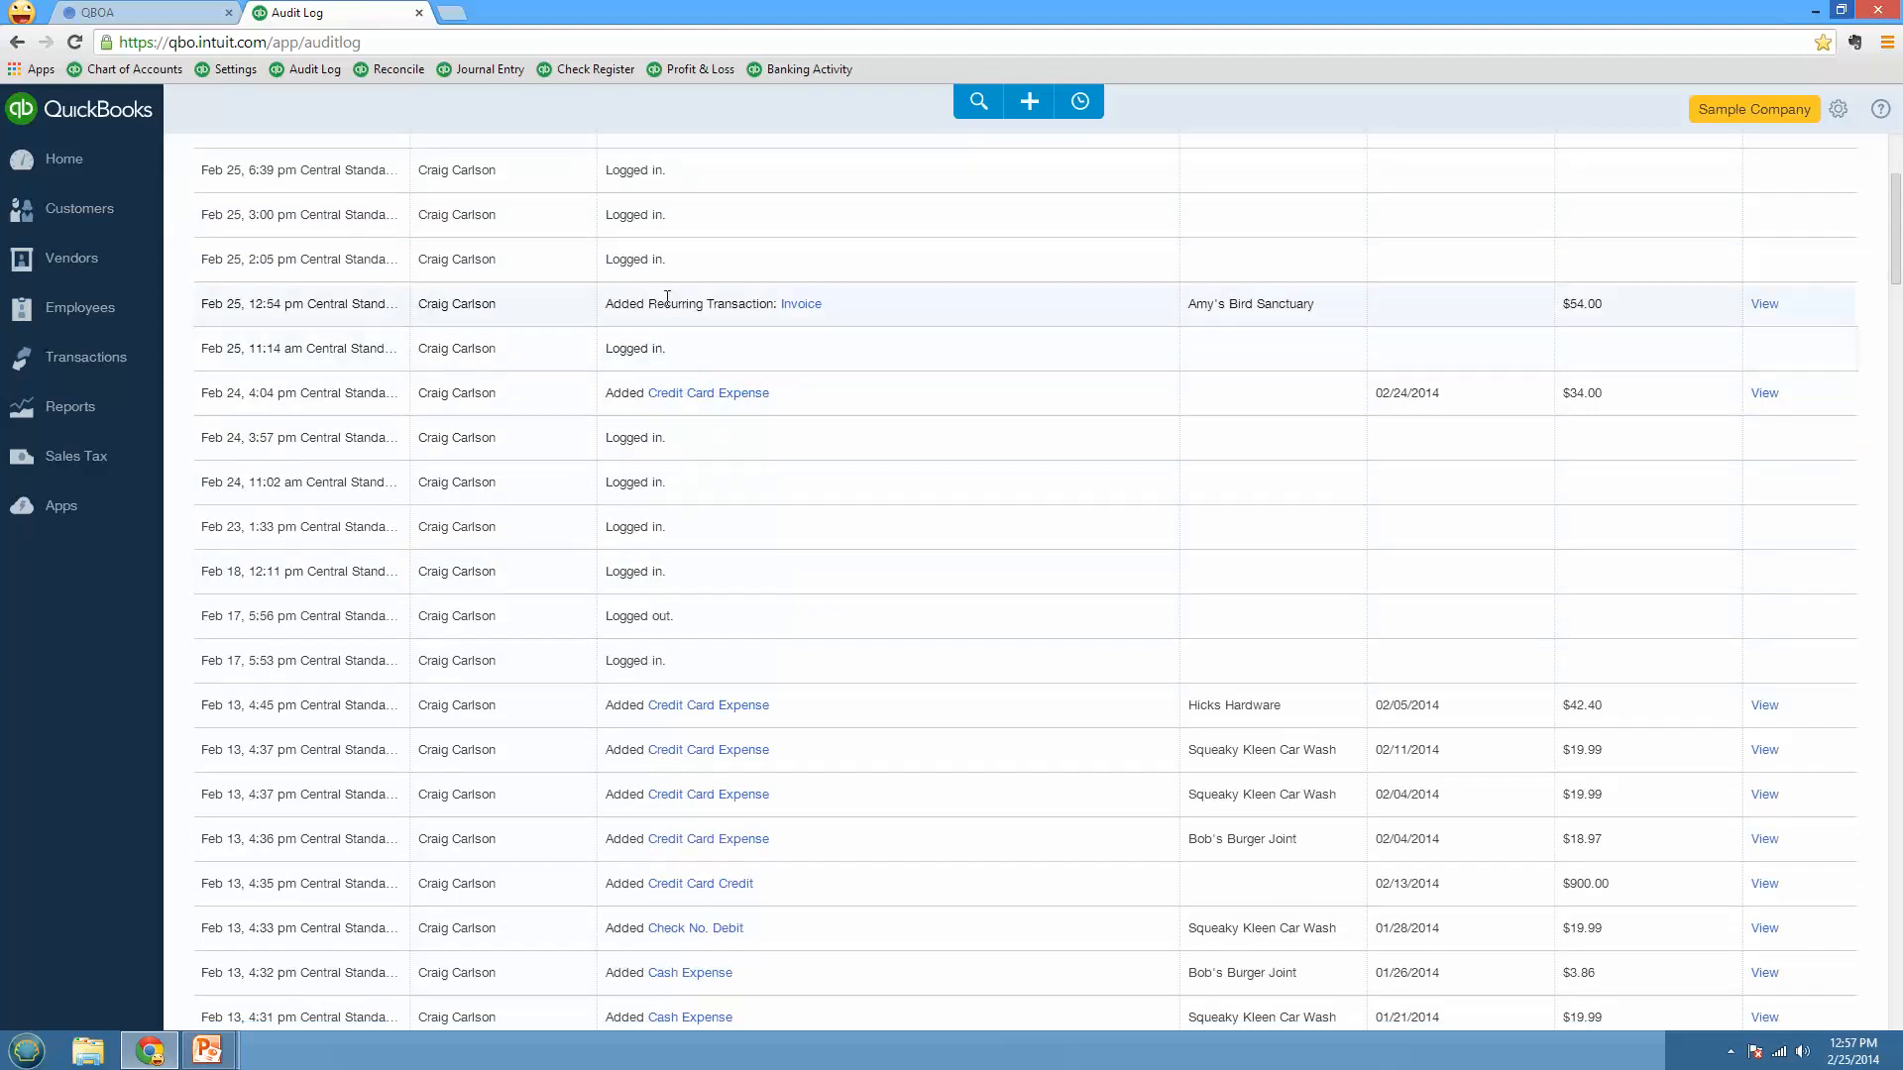
mouse_move(749, 327)
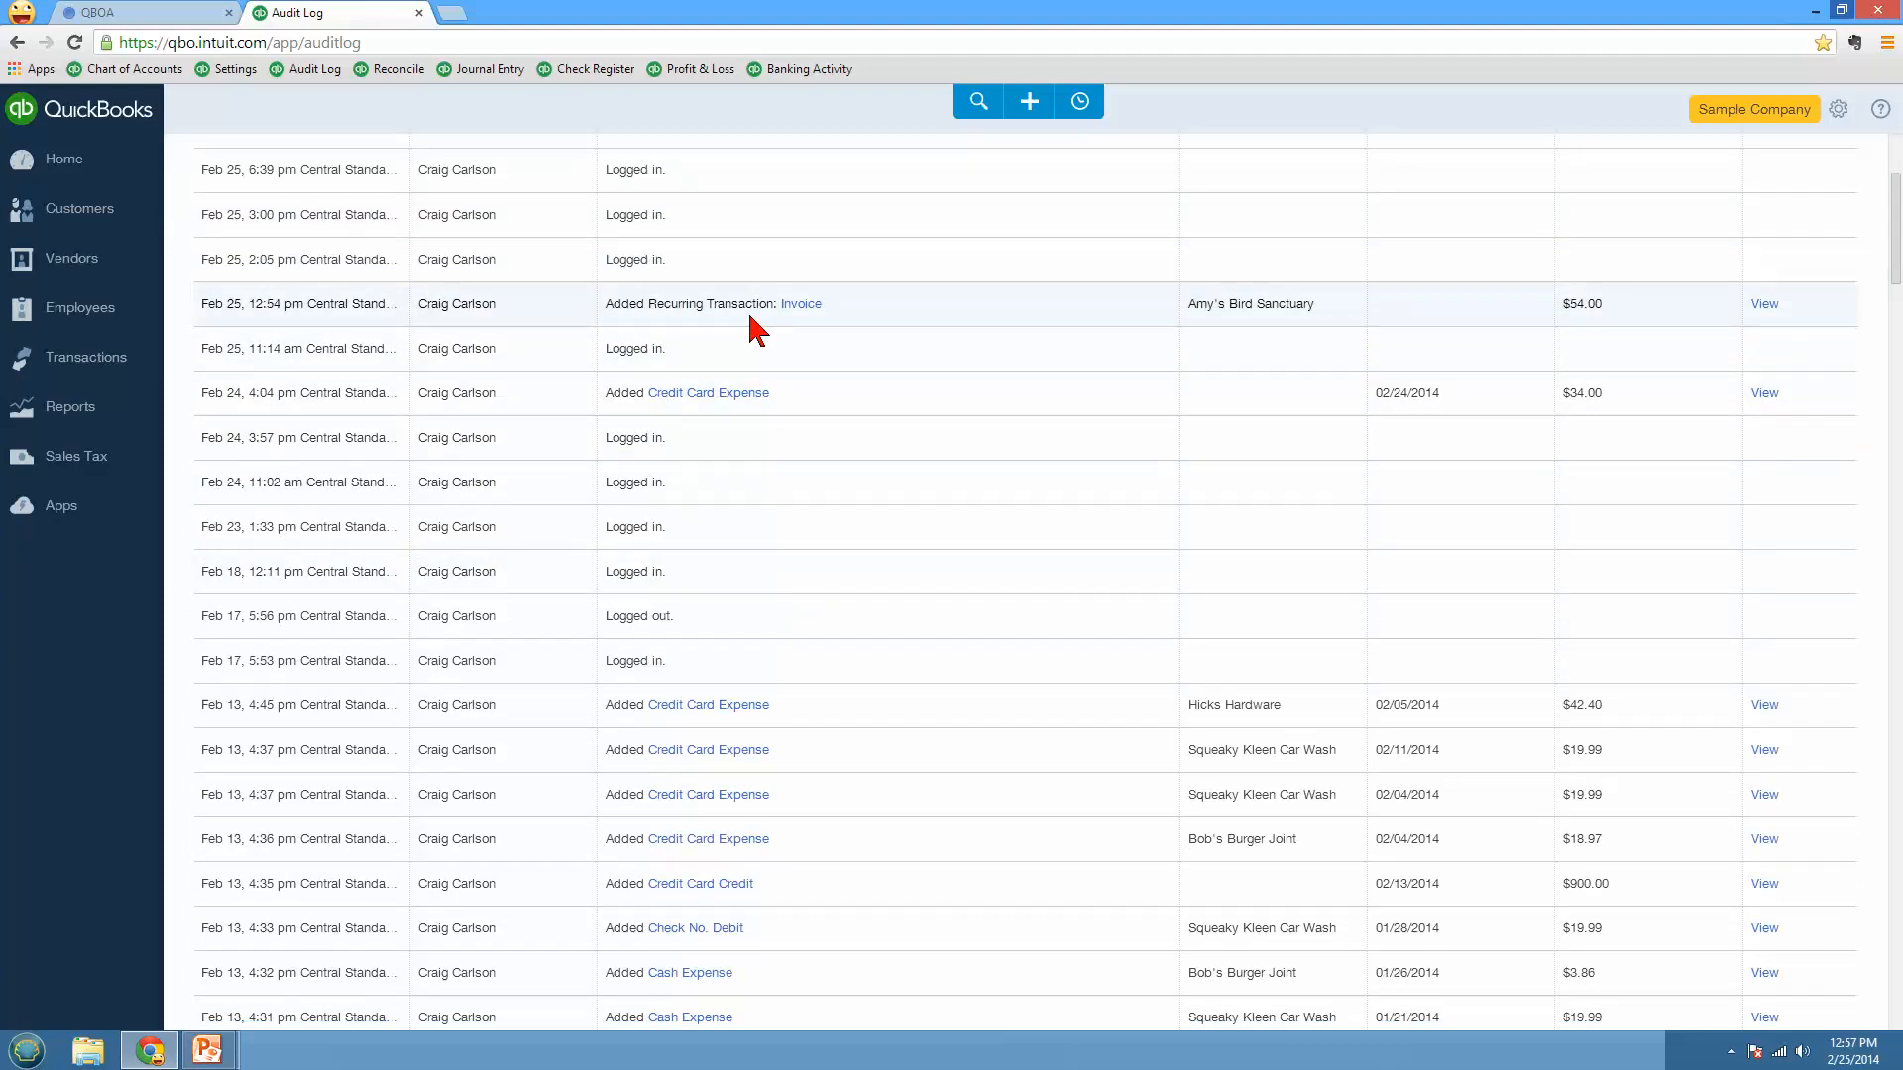
scroll(down, 3)
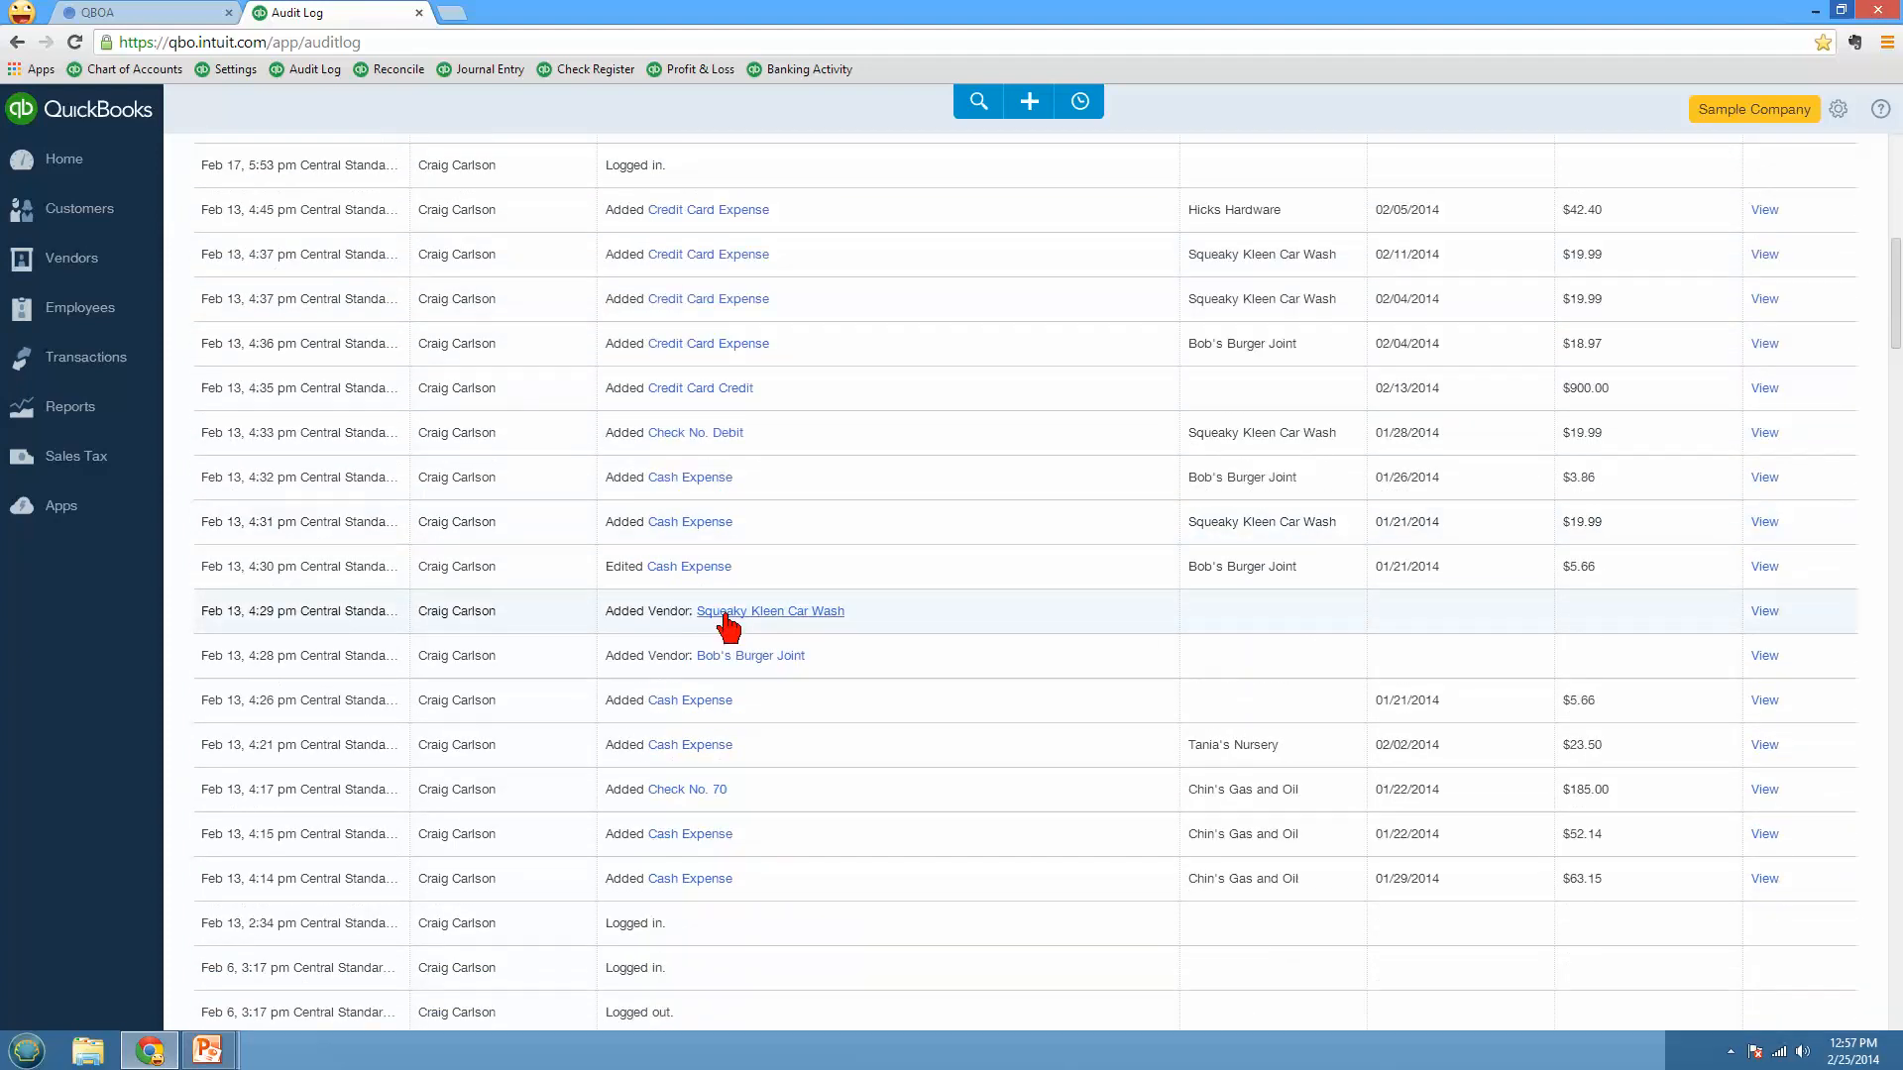
mouse_move(676, 632)
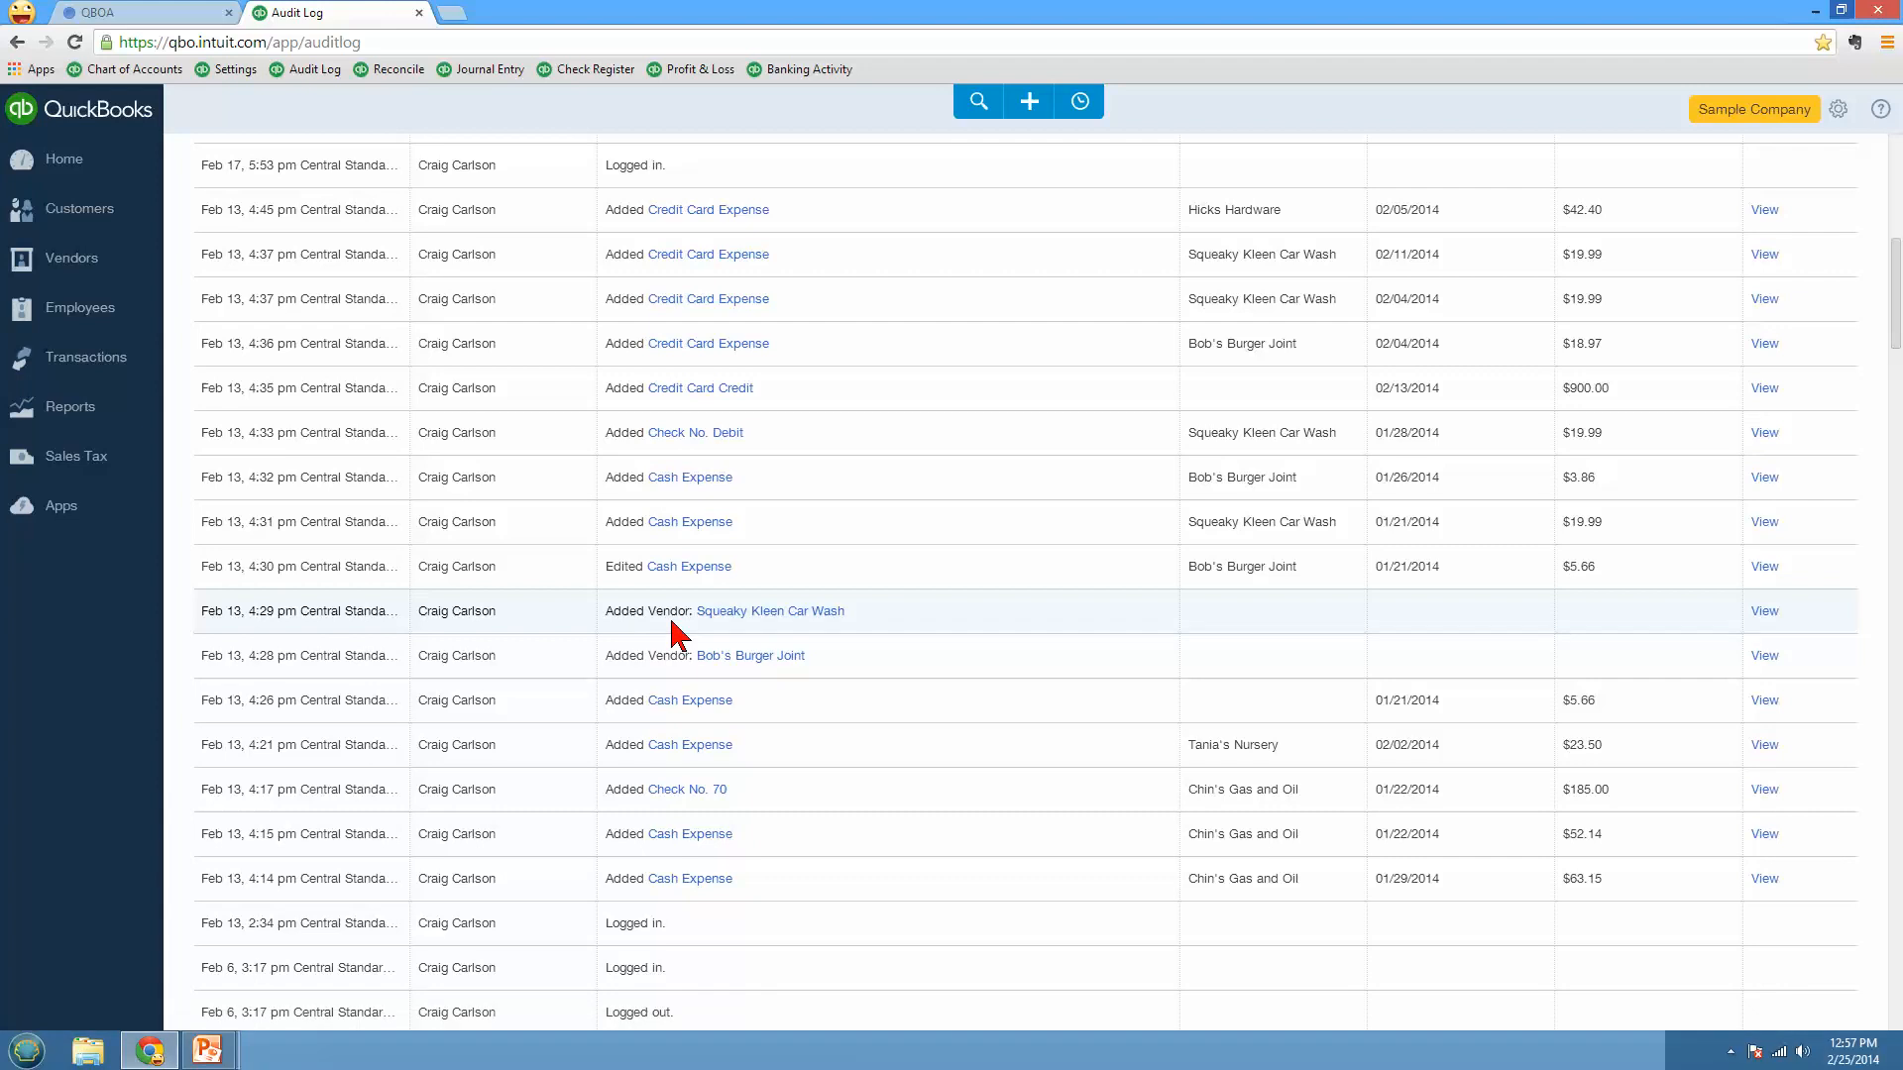
mouse_move(626, 595)
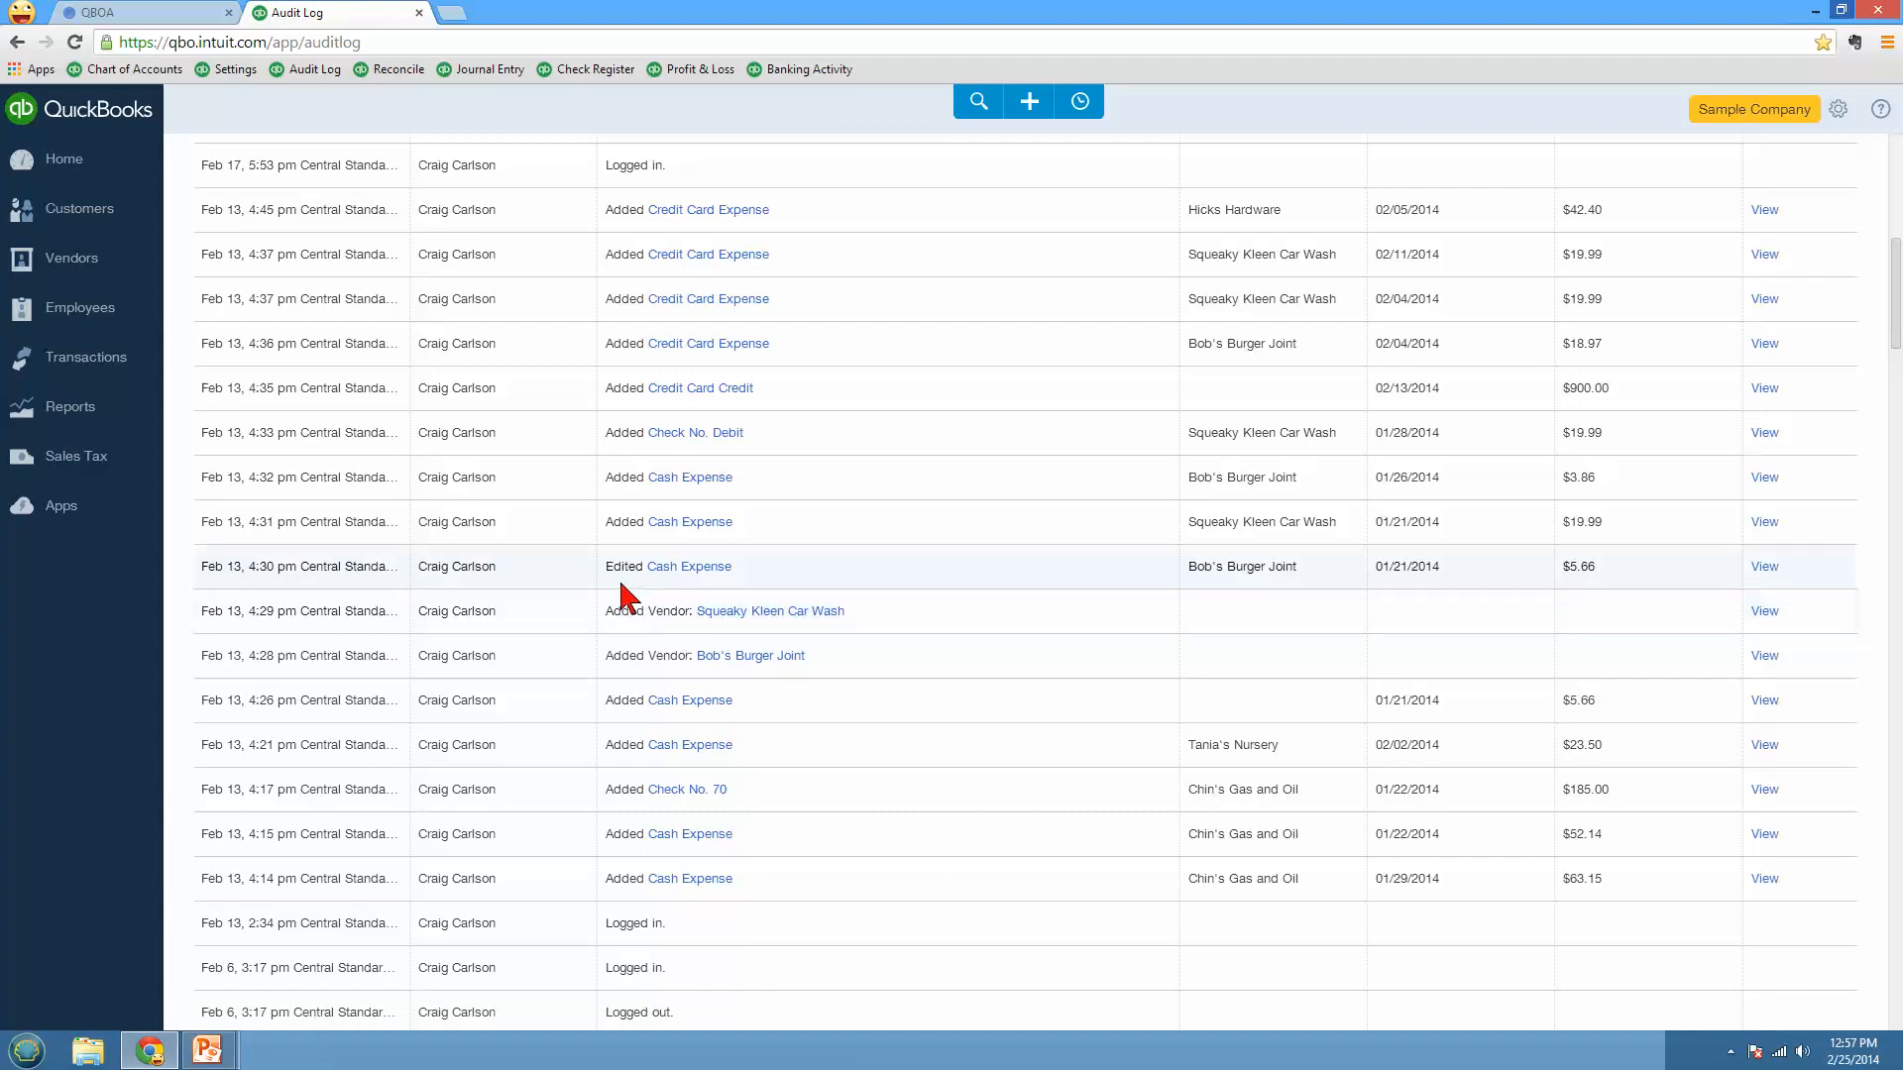
mouse_move(741, 574)
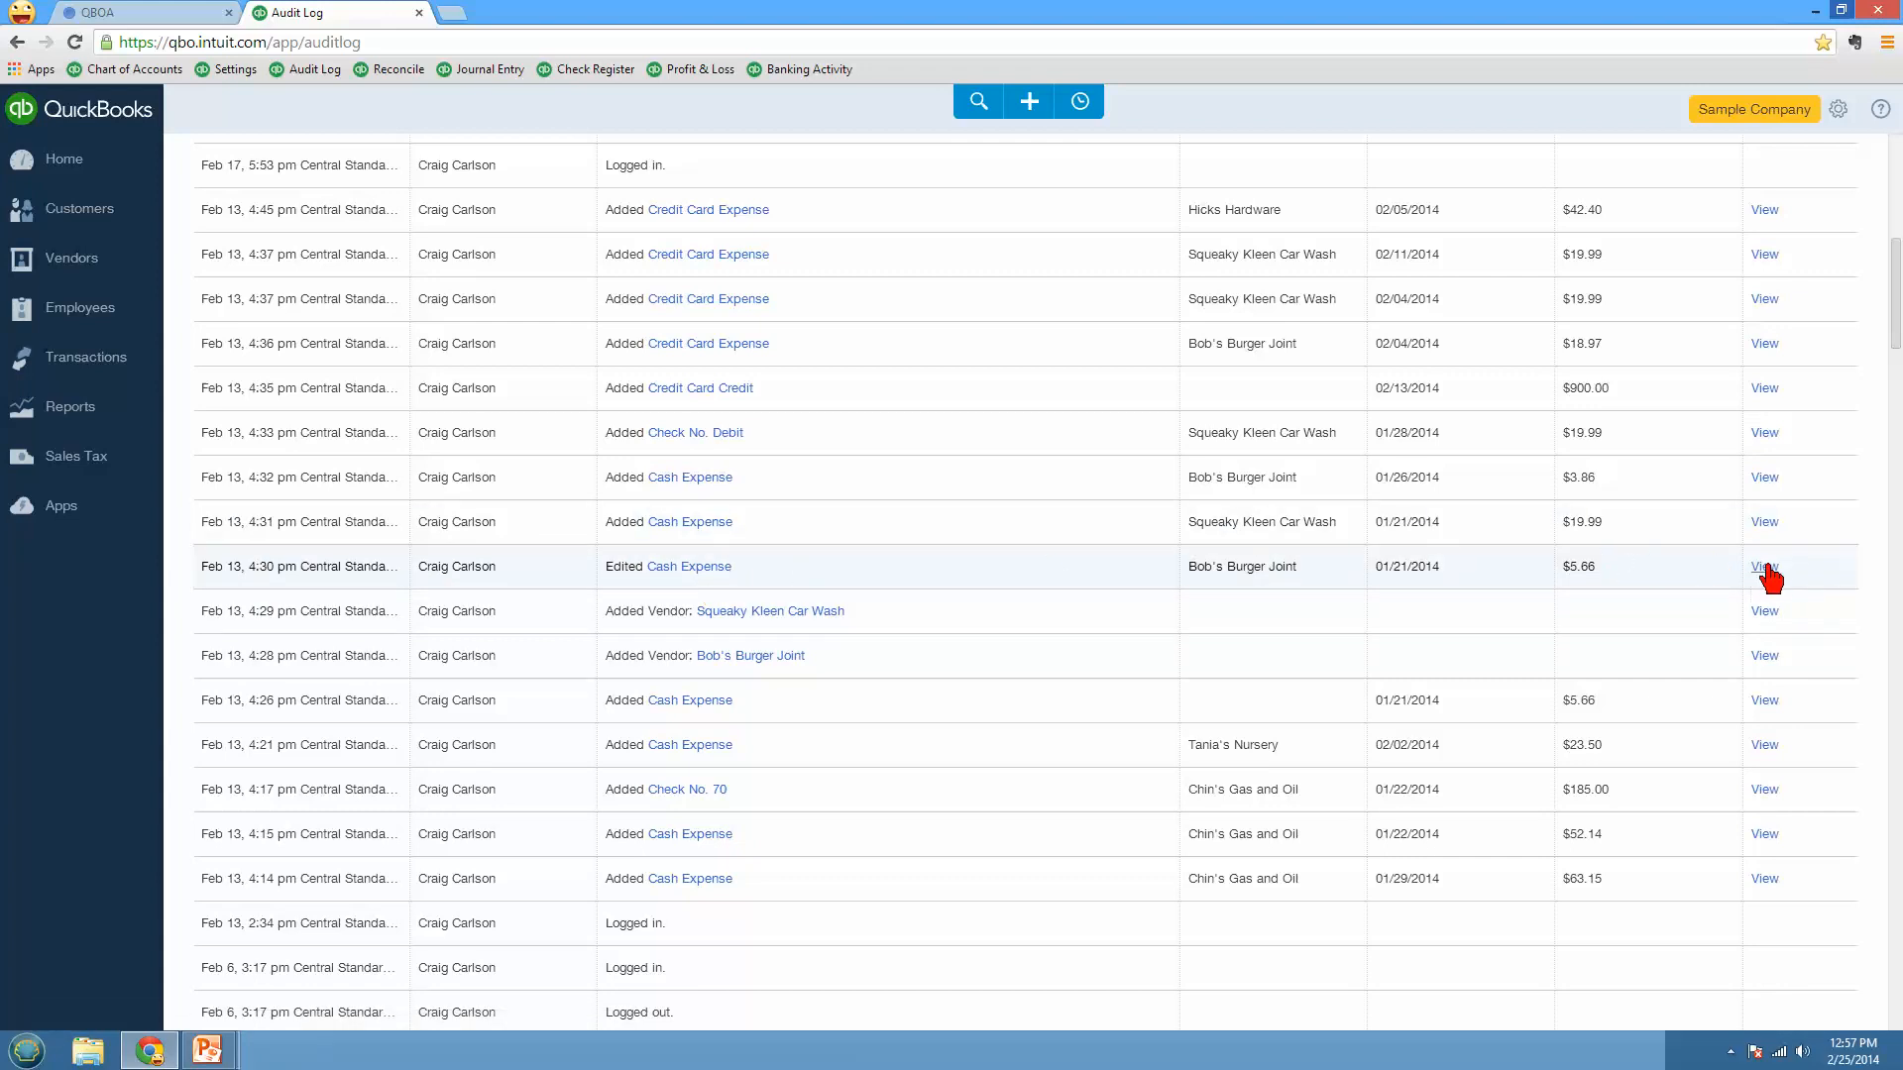
click(1764, 567)
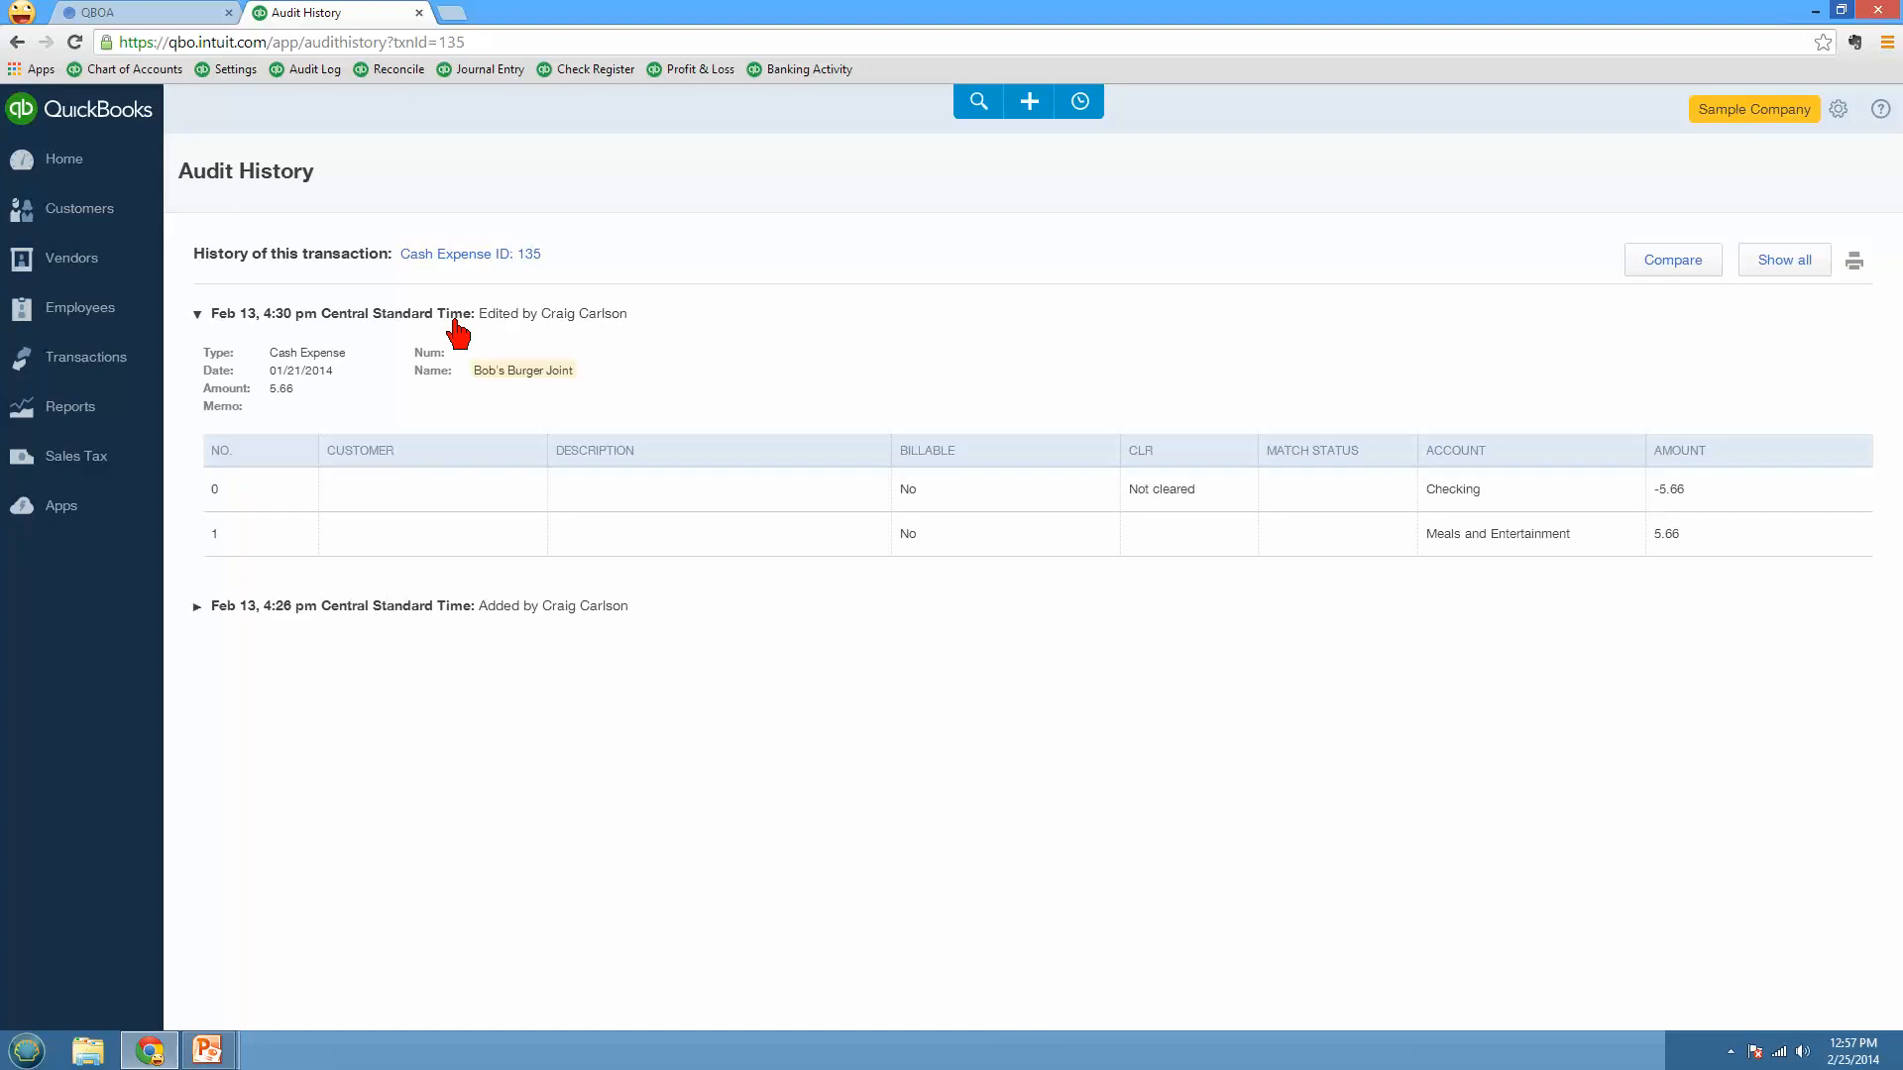
mouse_move(1193, 381)
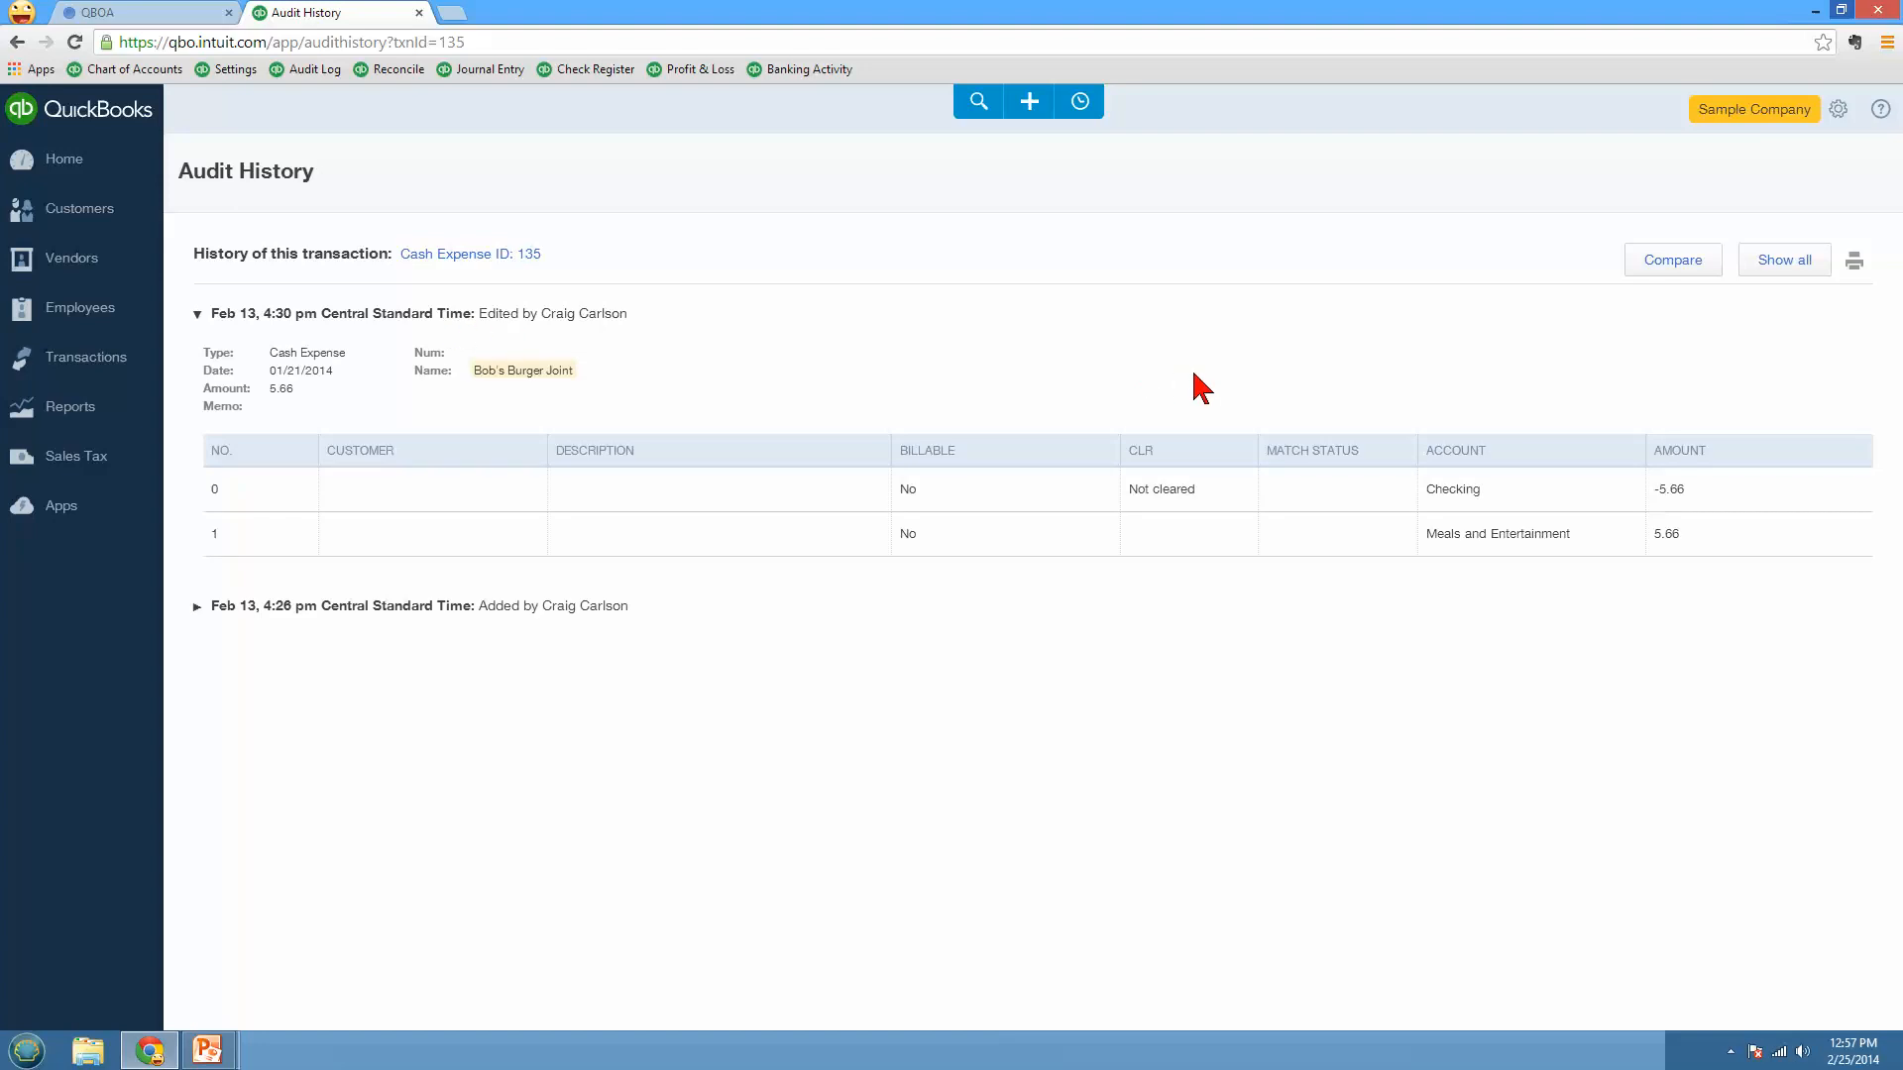
mouse_move(632, 397)
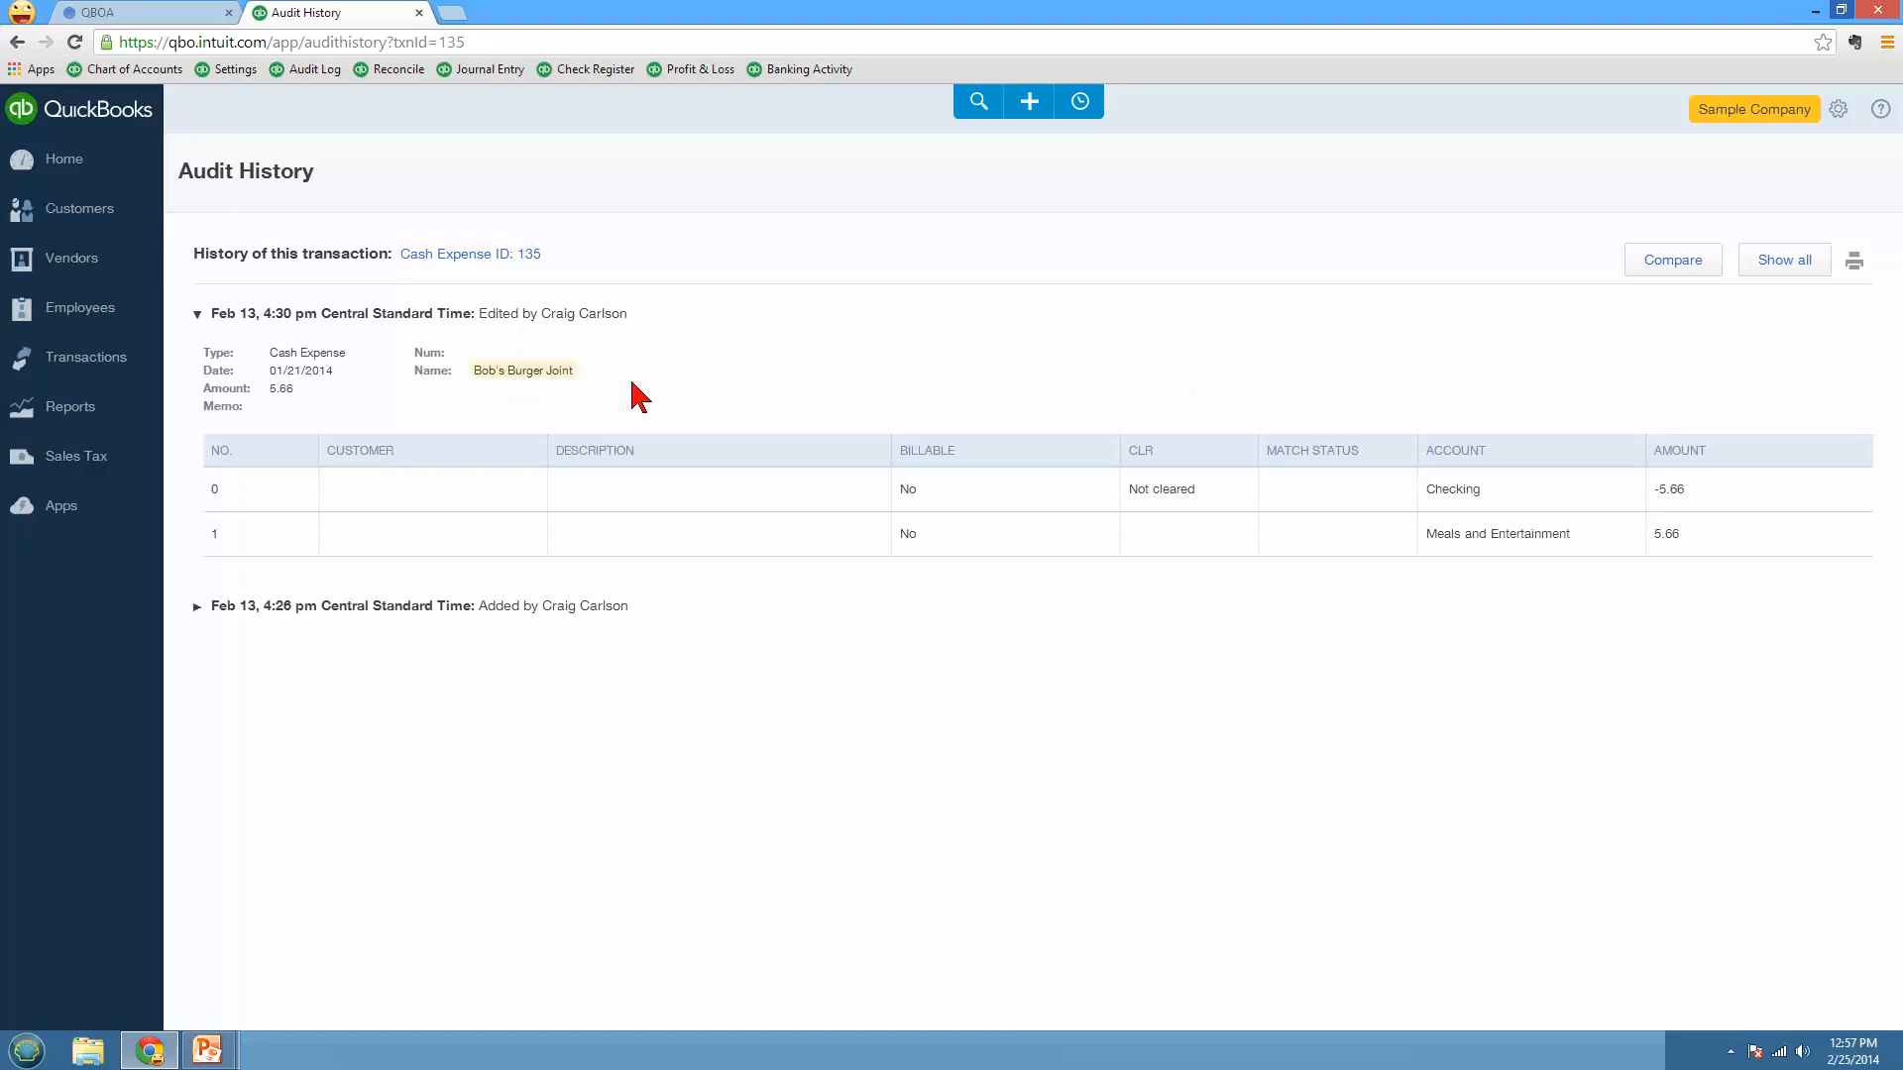
mouse_move(1060, 345)
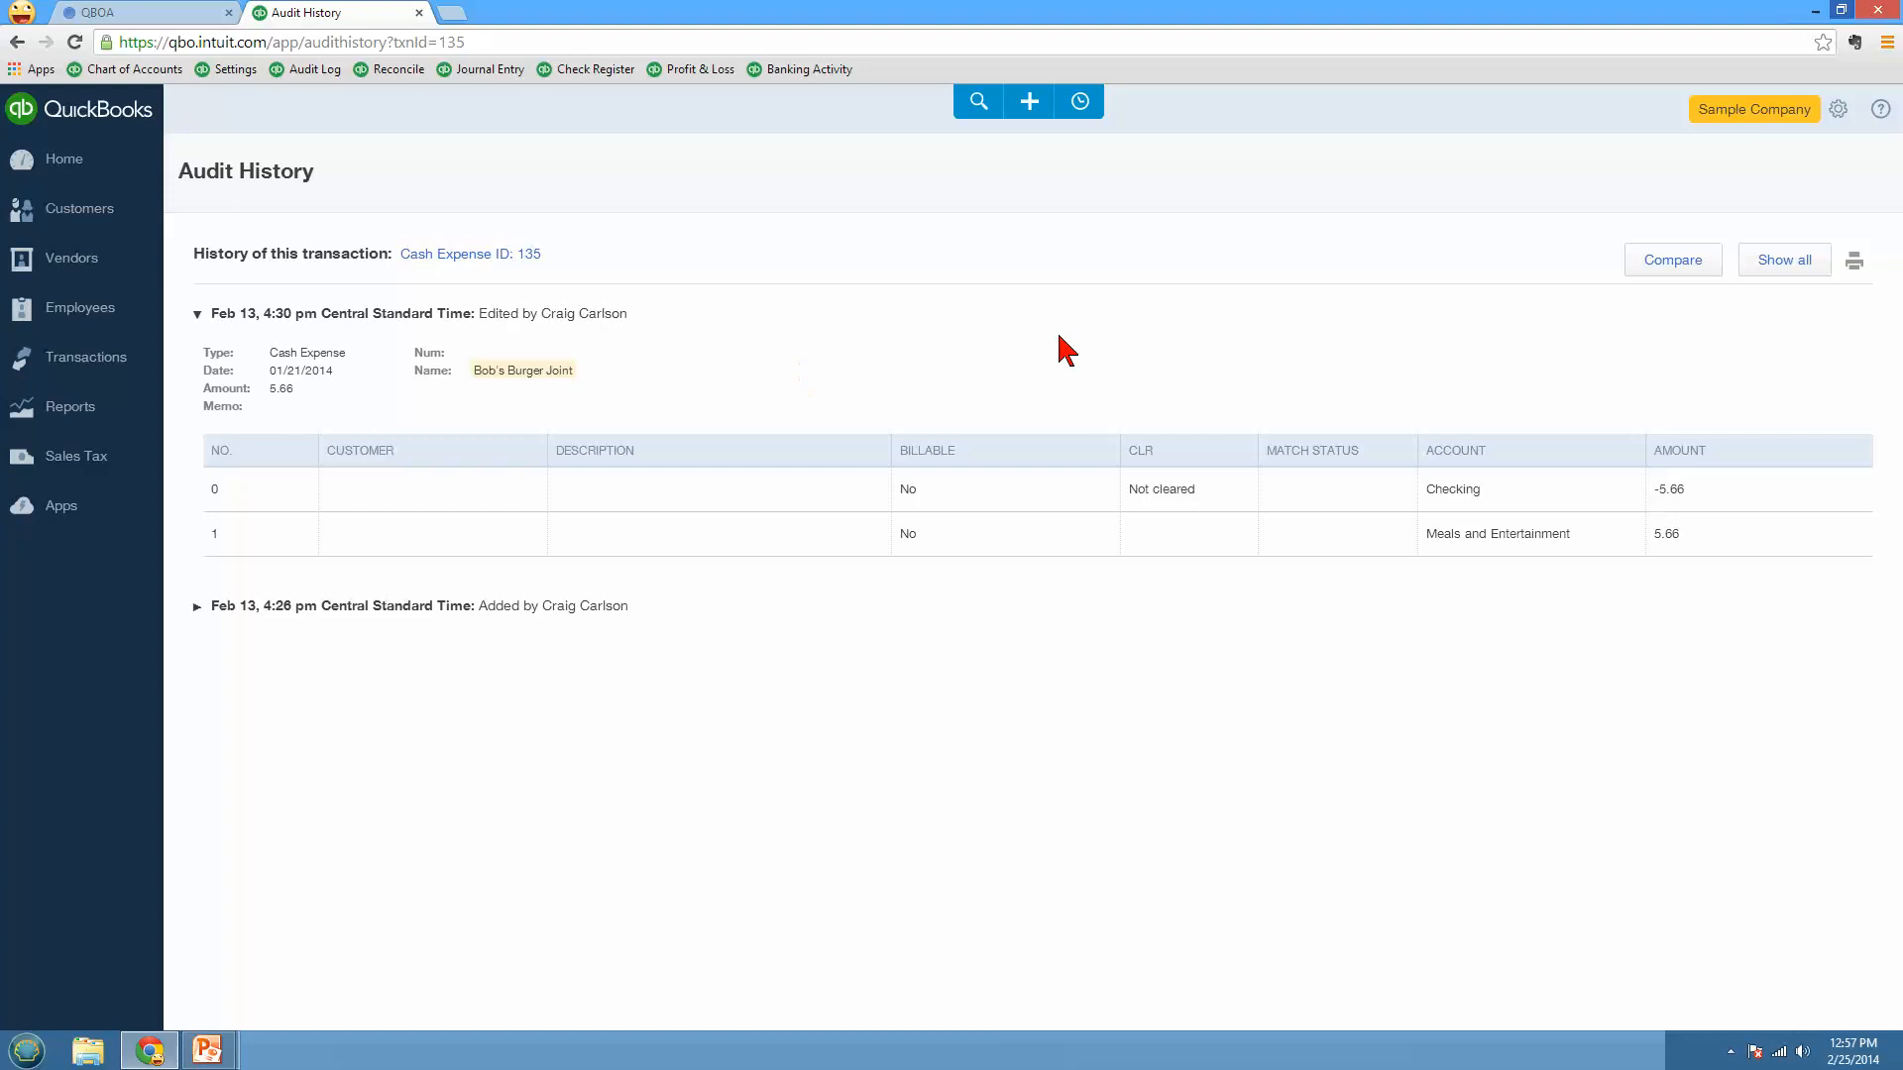
Step: Compare the original and edited versions of Cash Expense ID 135 side by side
click(1672, 260)
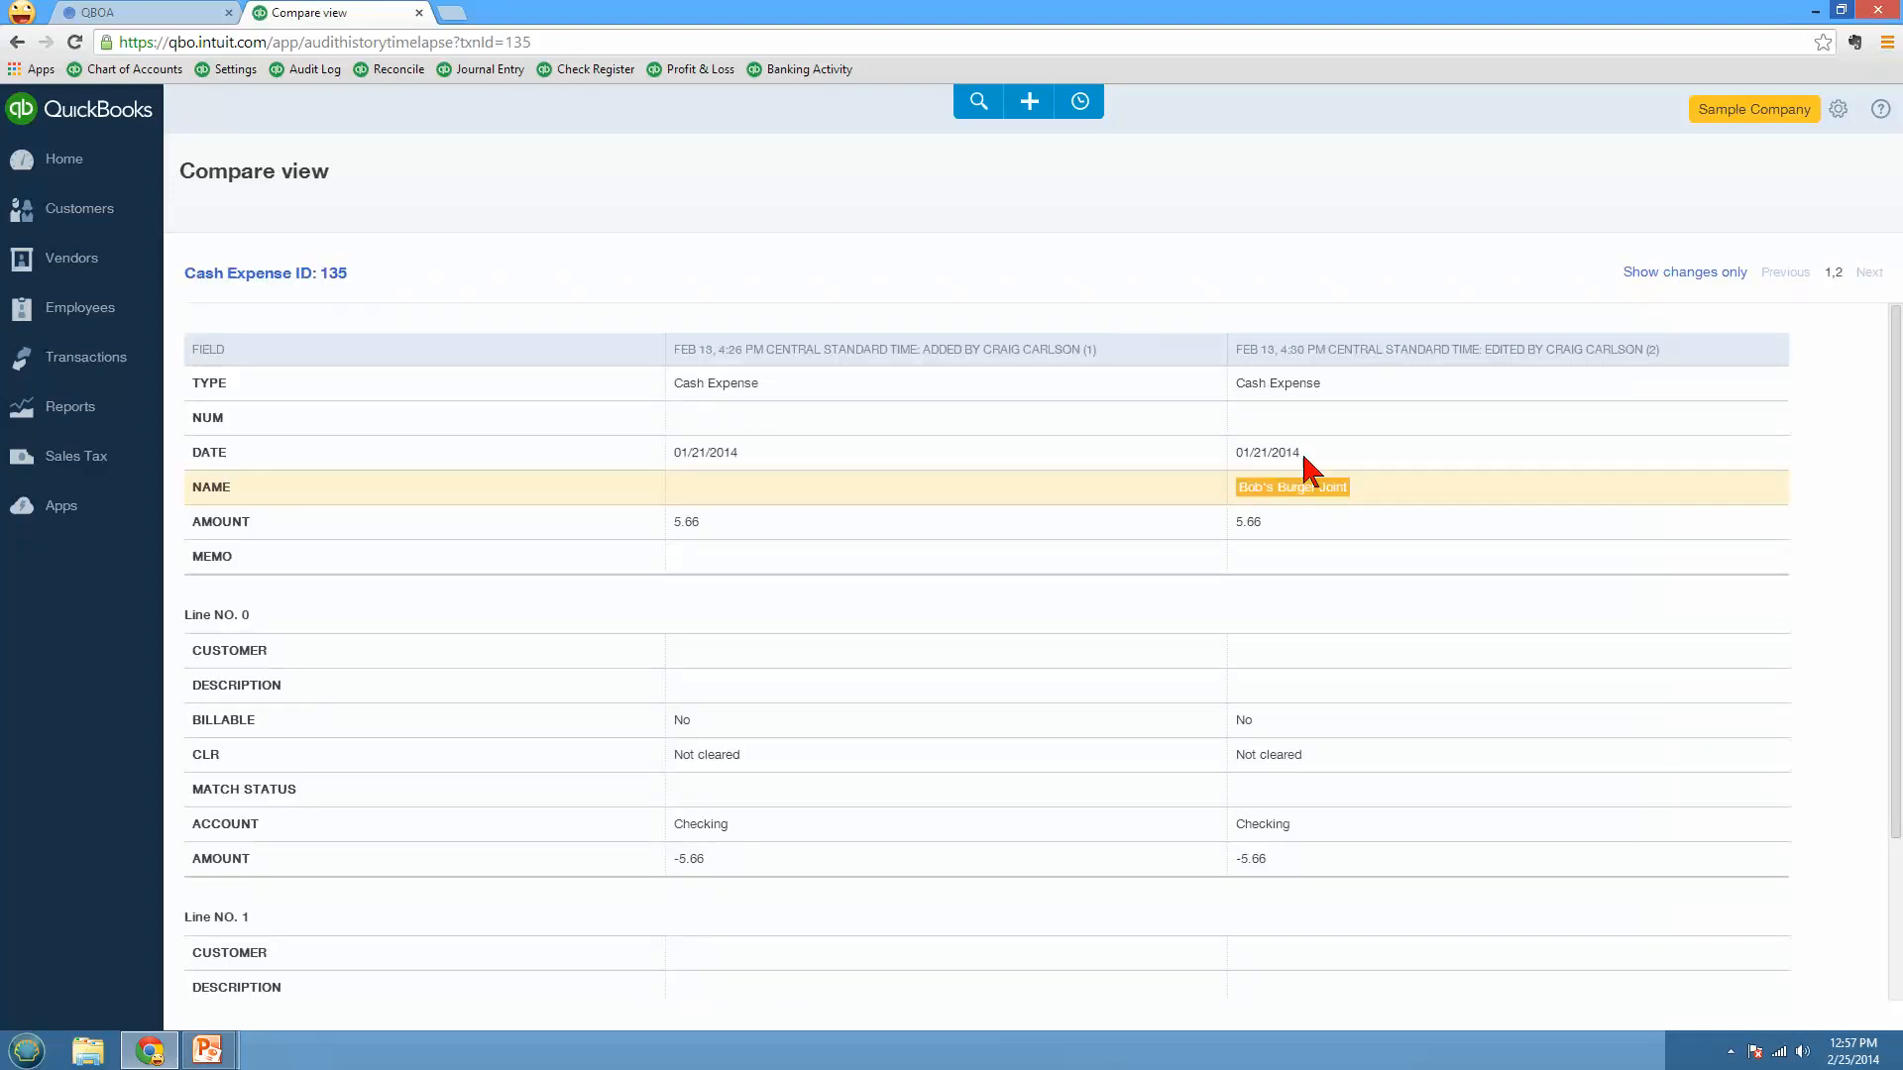
mouse_move(1013, 507)
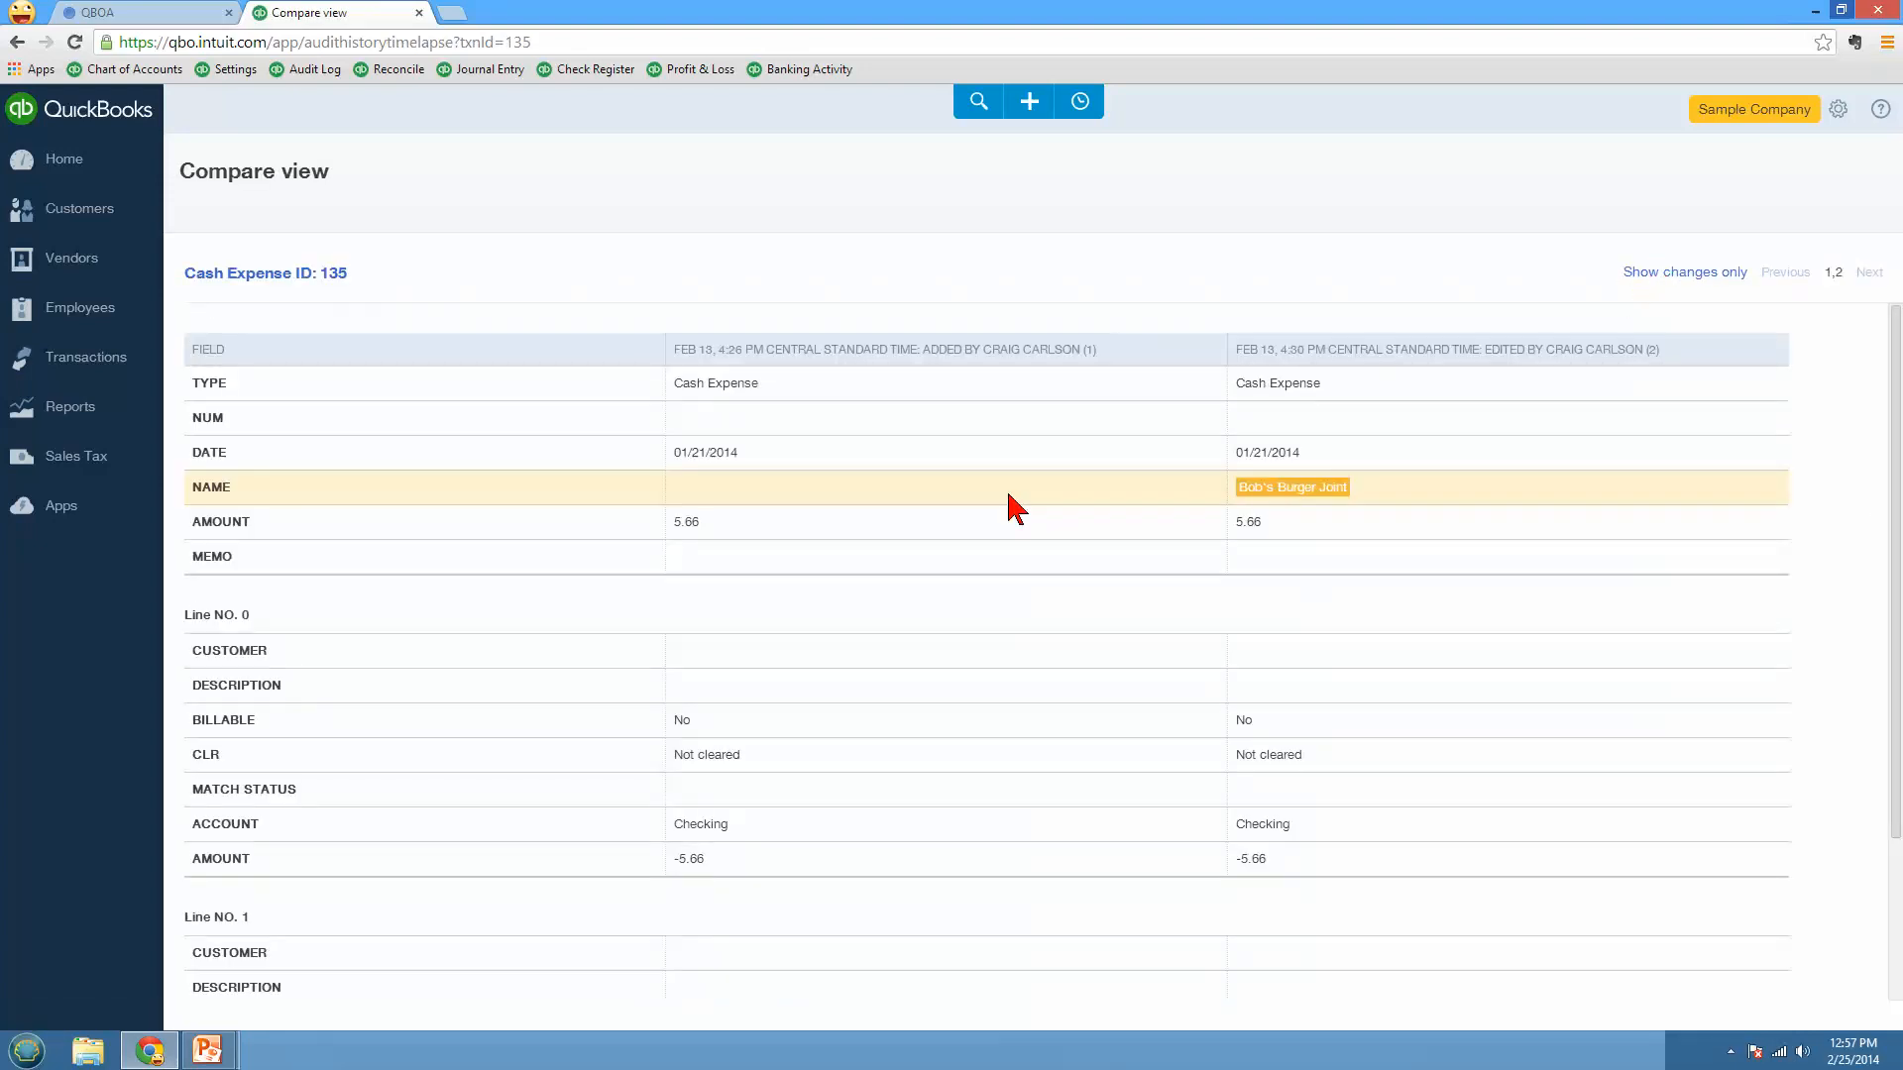
mouse_move(1292, 493)
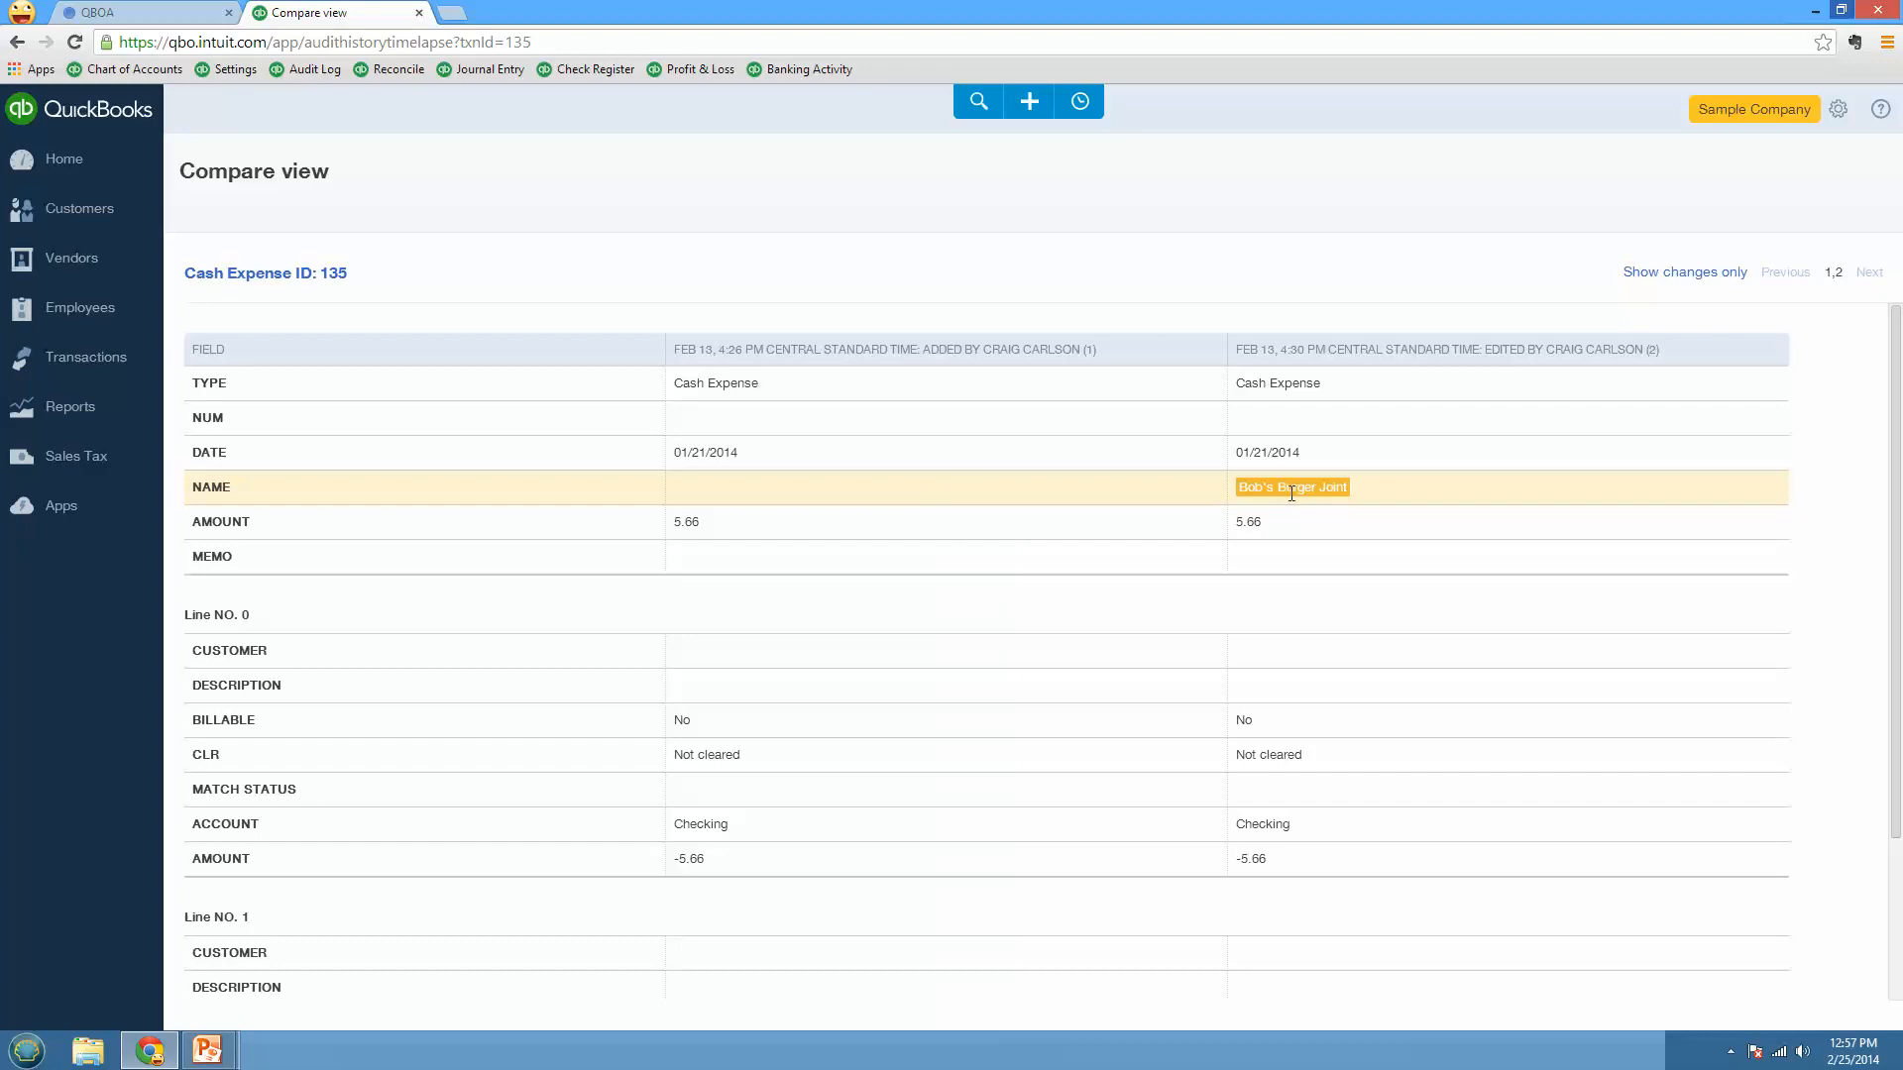
Step: Show only the changed Name field in the comparison, then return to the Audit Log
click(1685, 271)
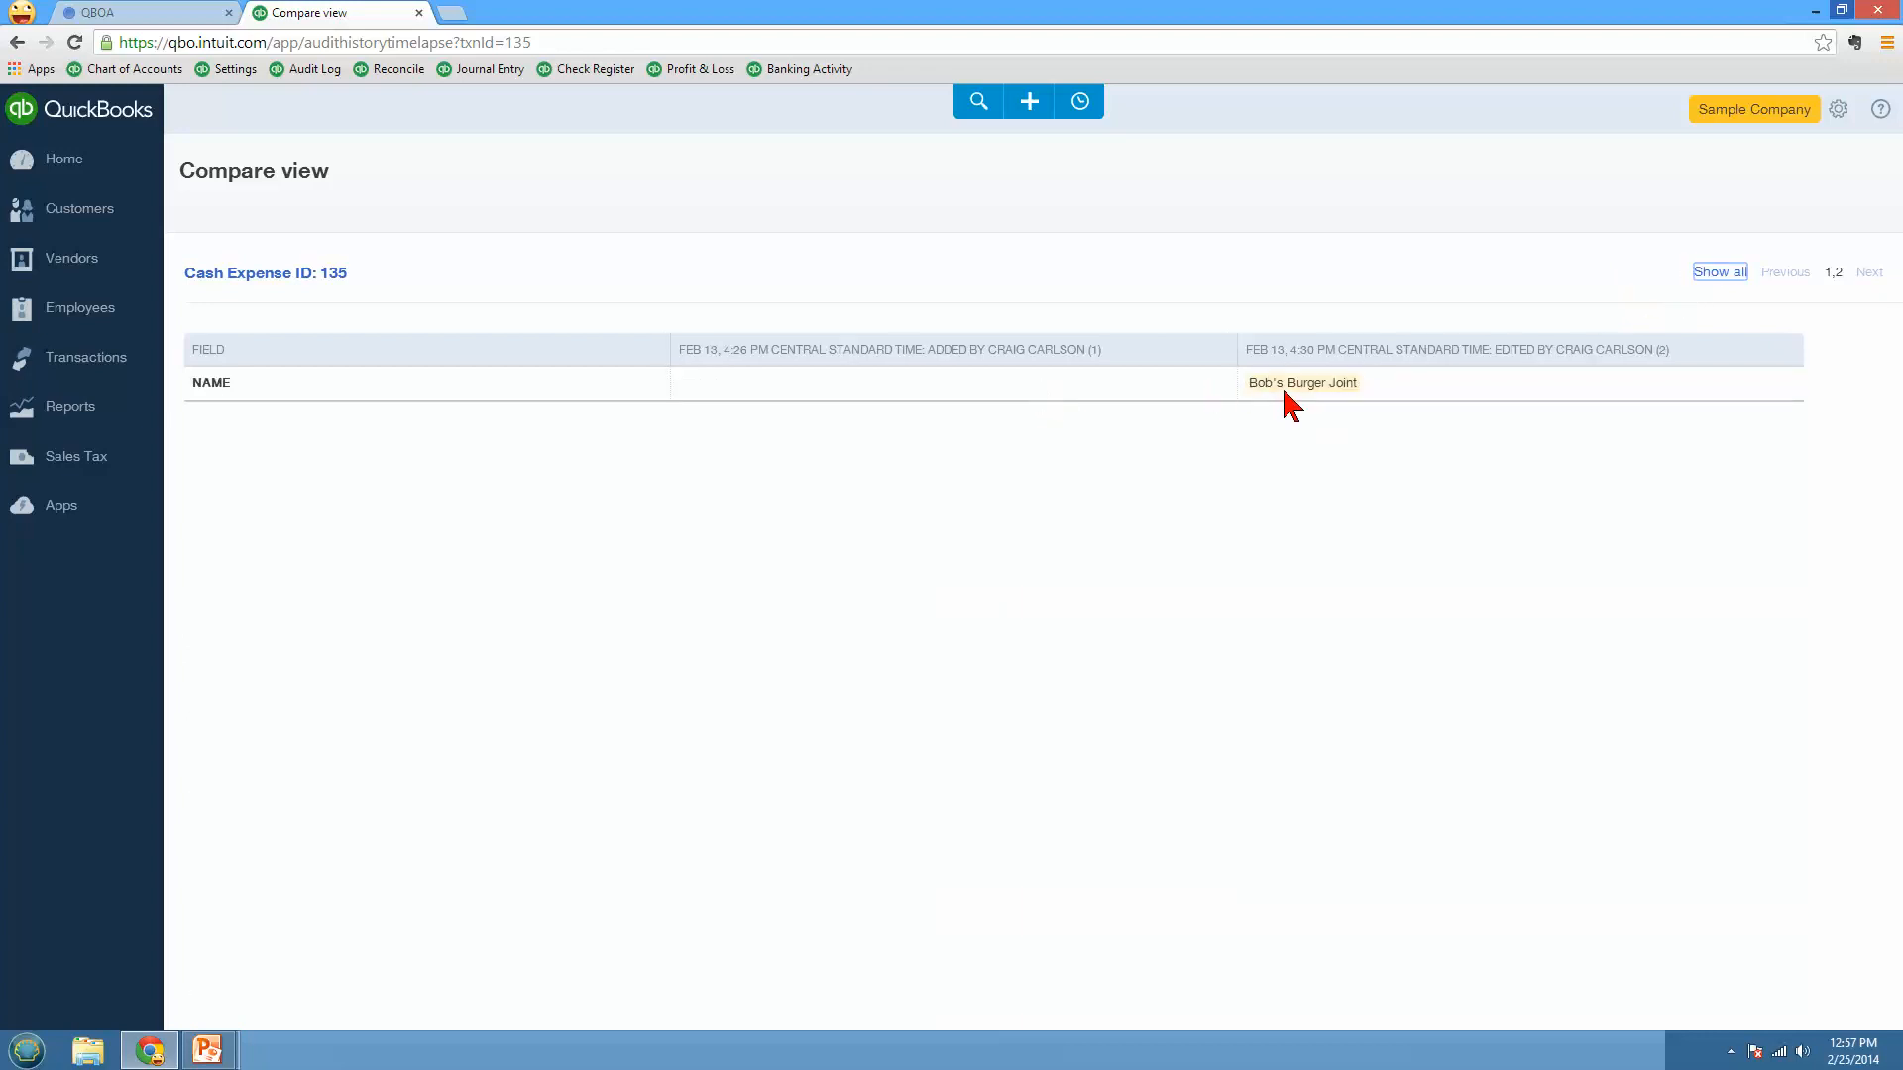
mouse_move(1240, 461)
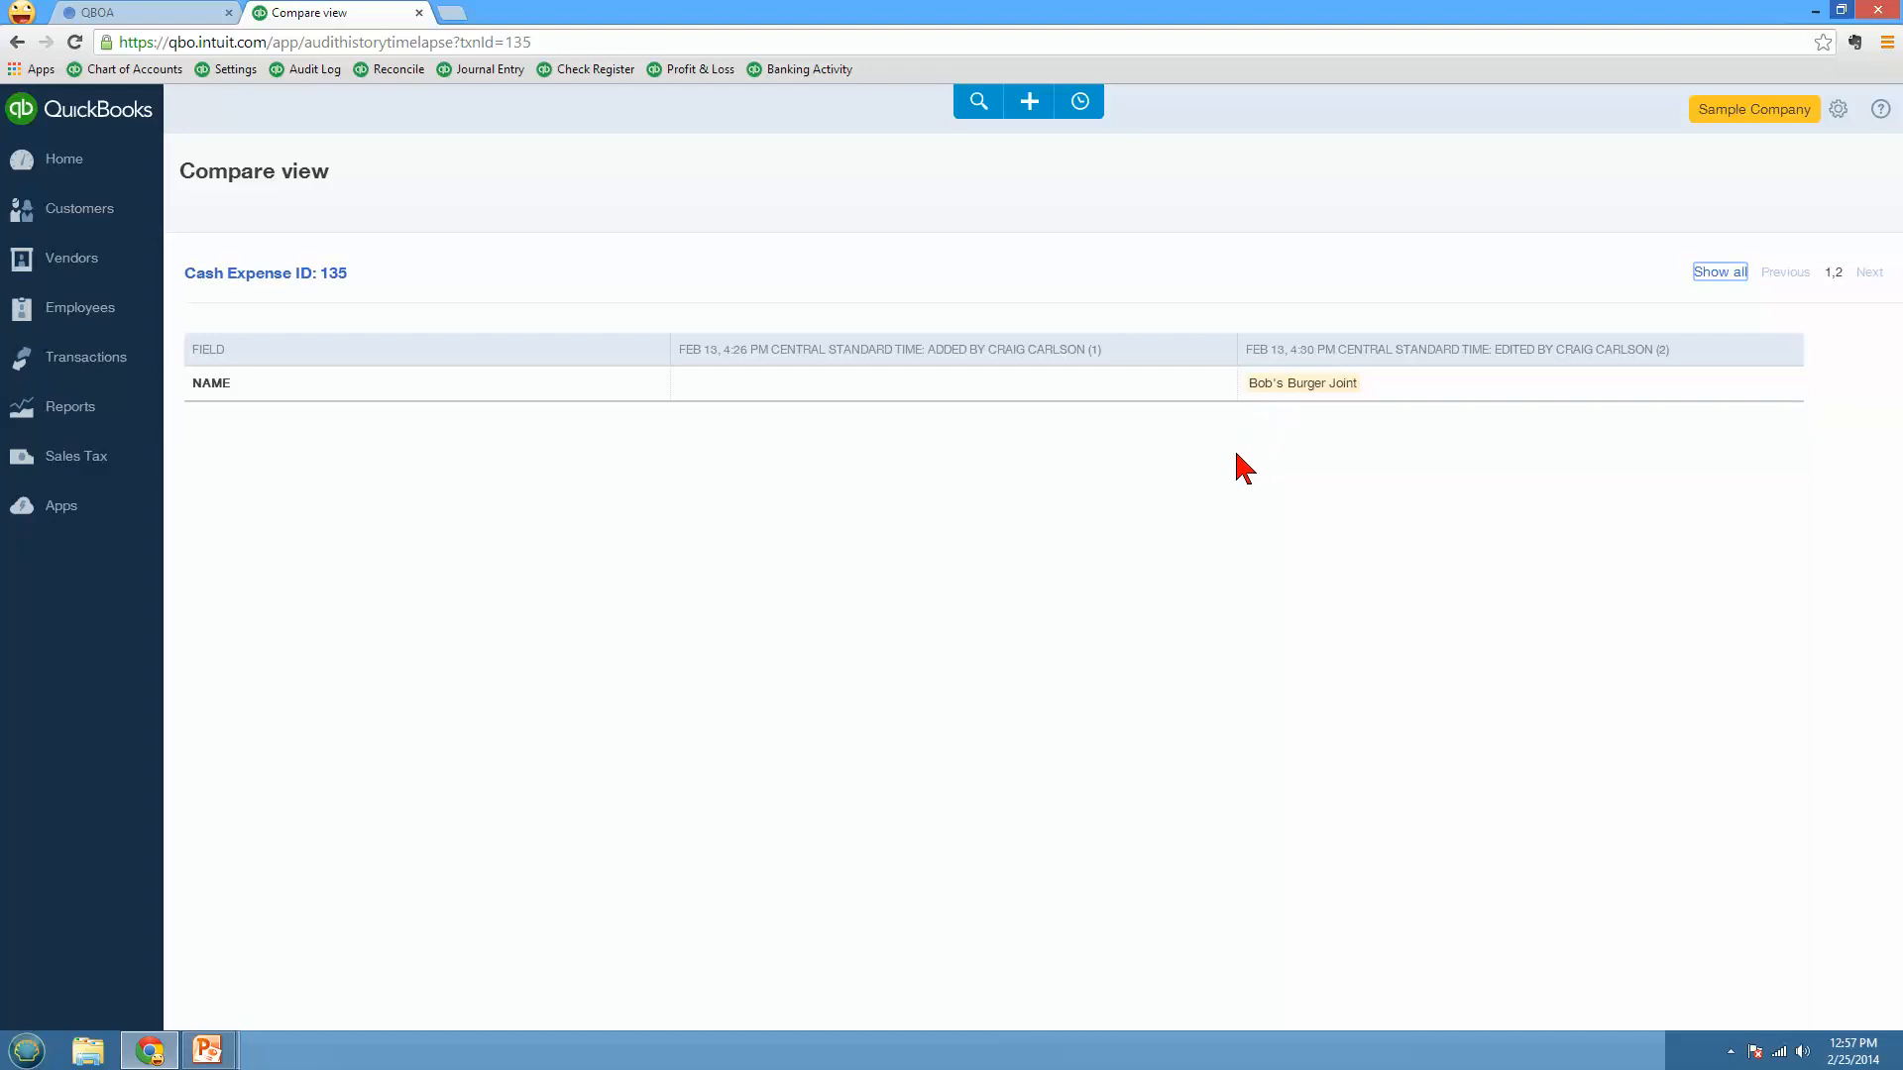
mouse_move(1588, 278)
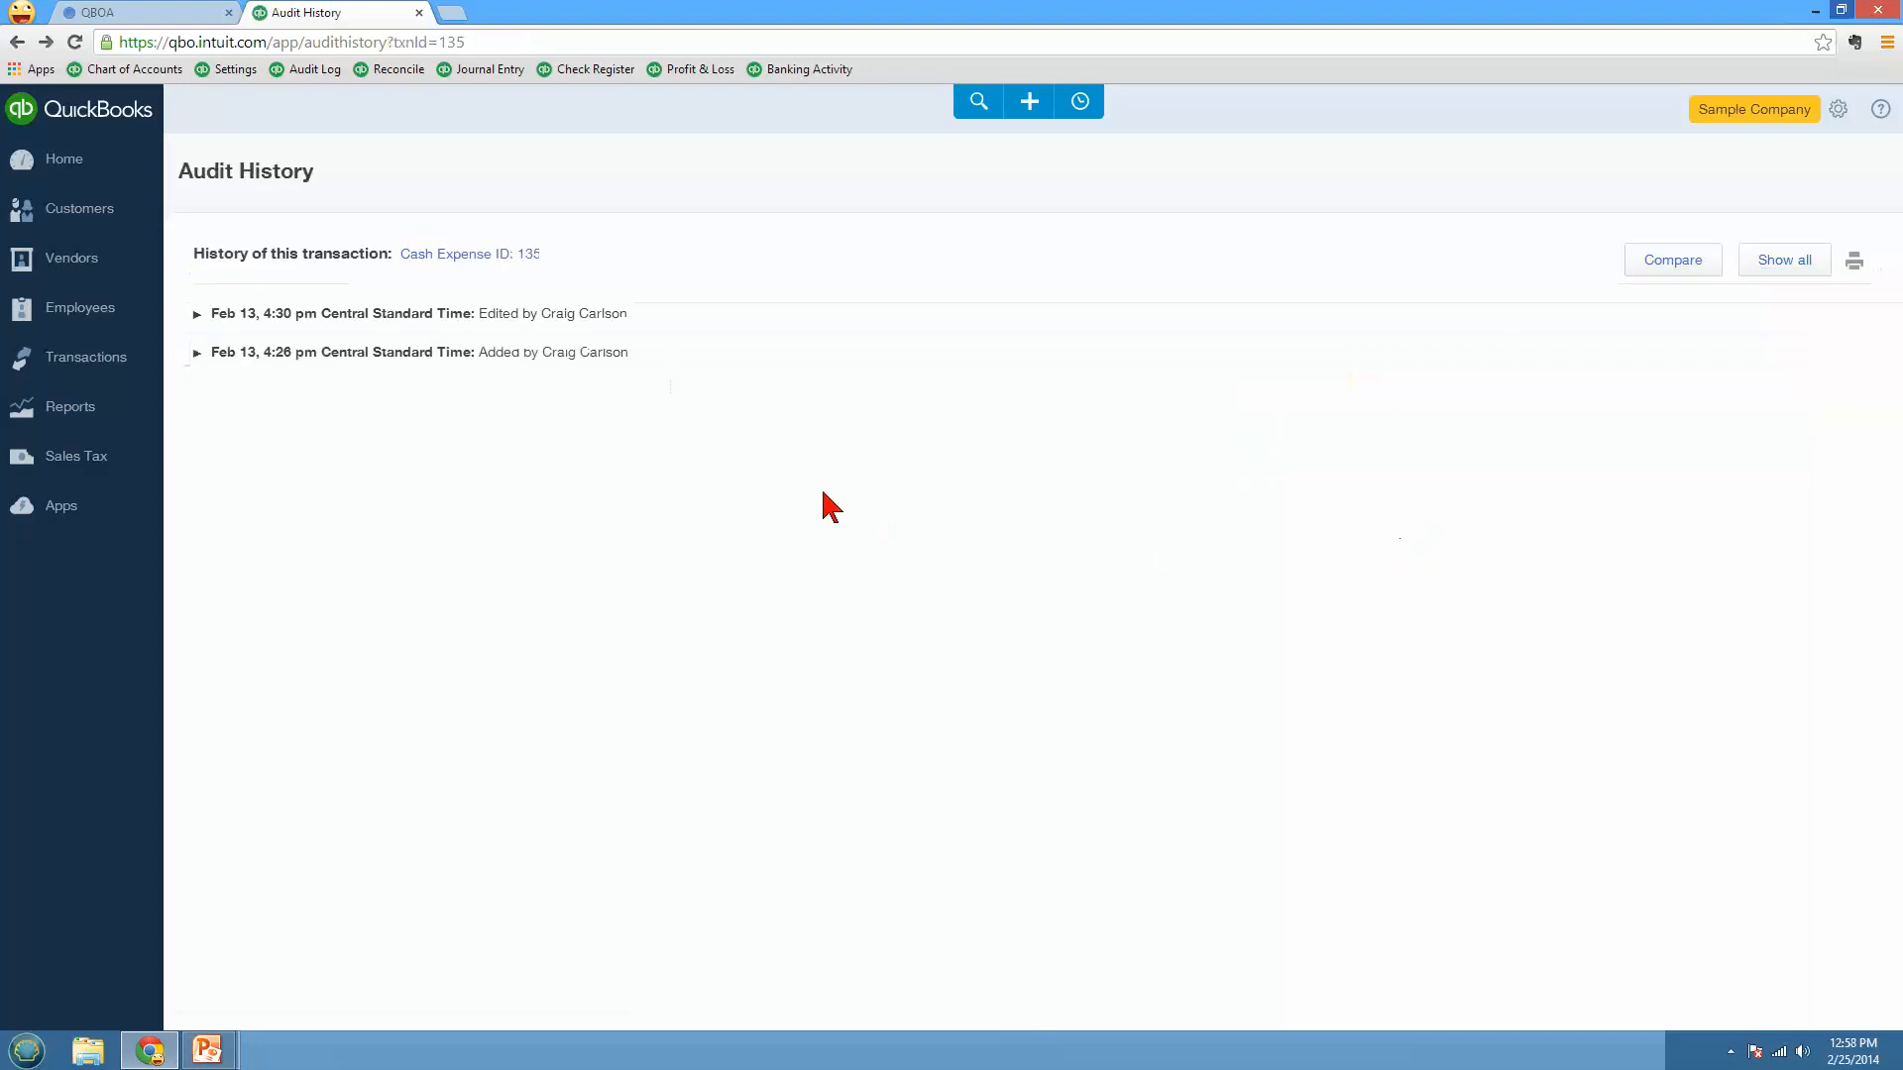
click(315, 69)
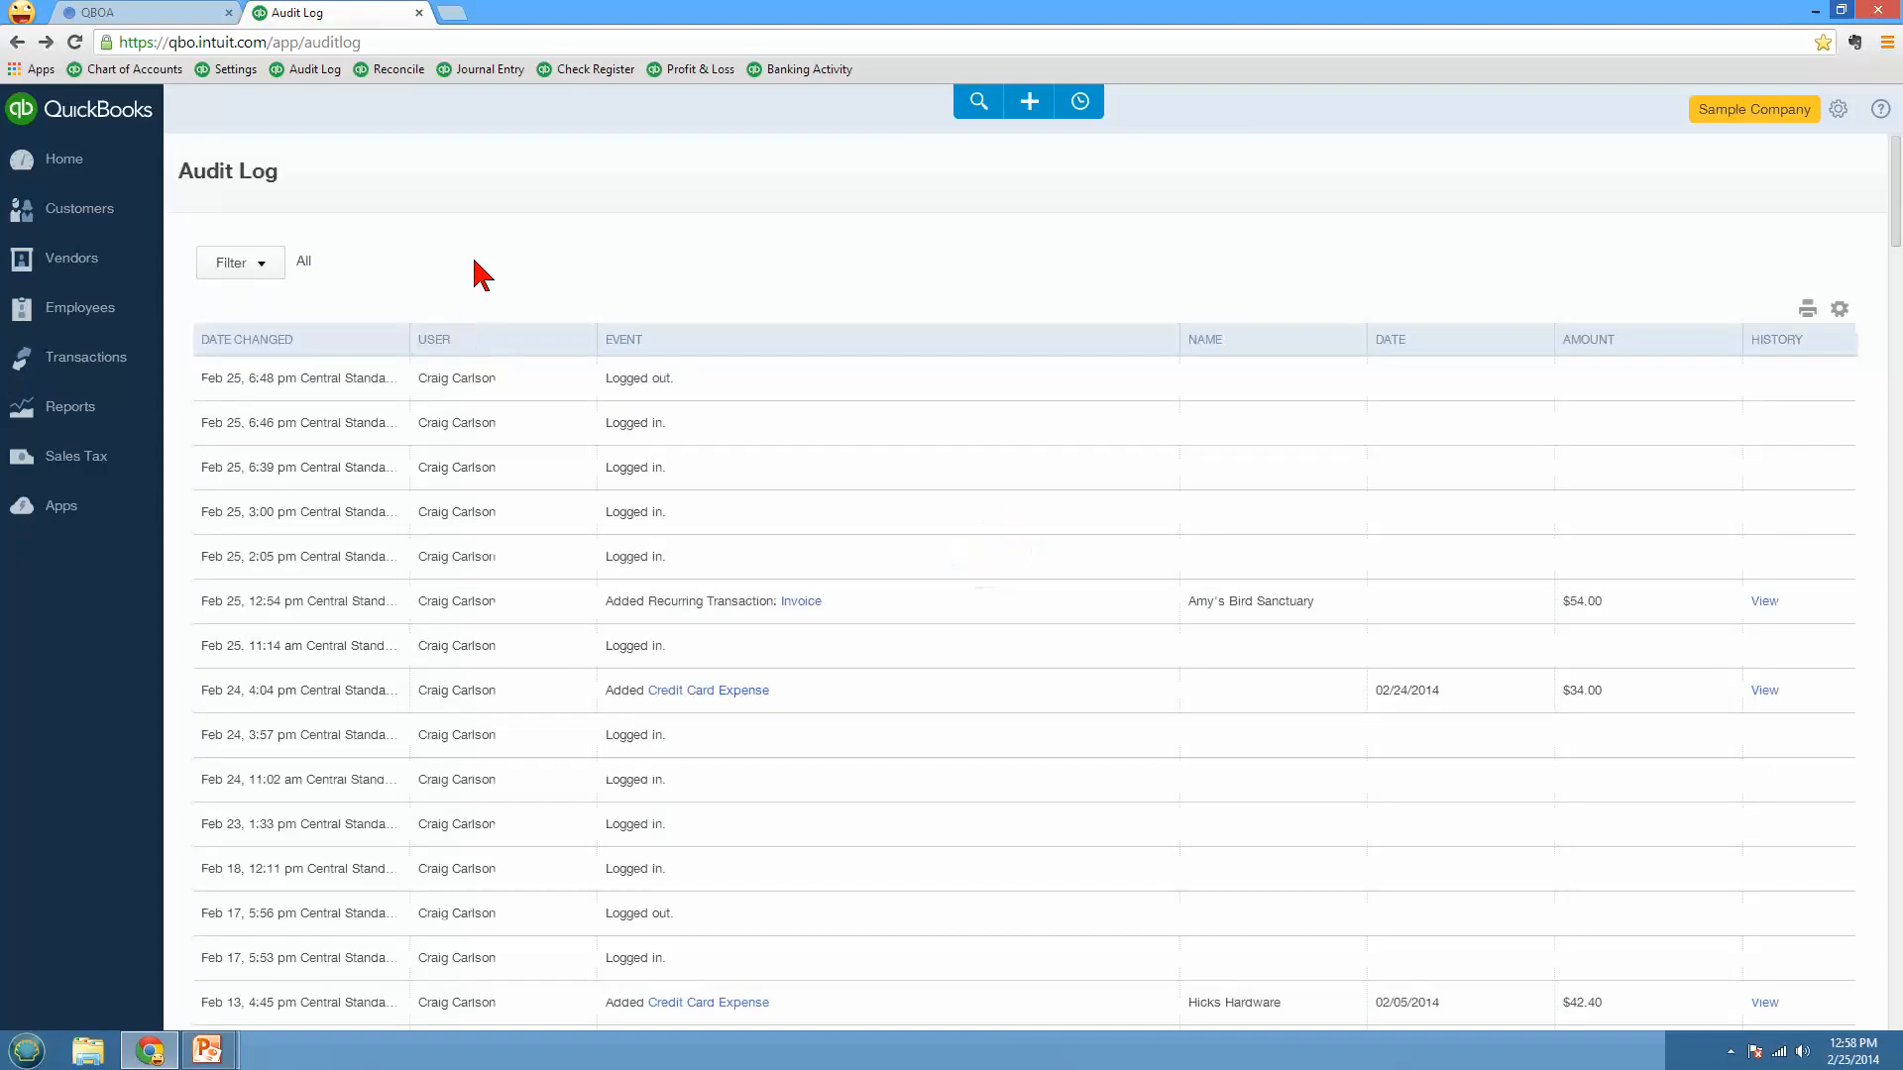
mouse_move(278, 158)
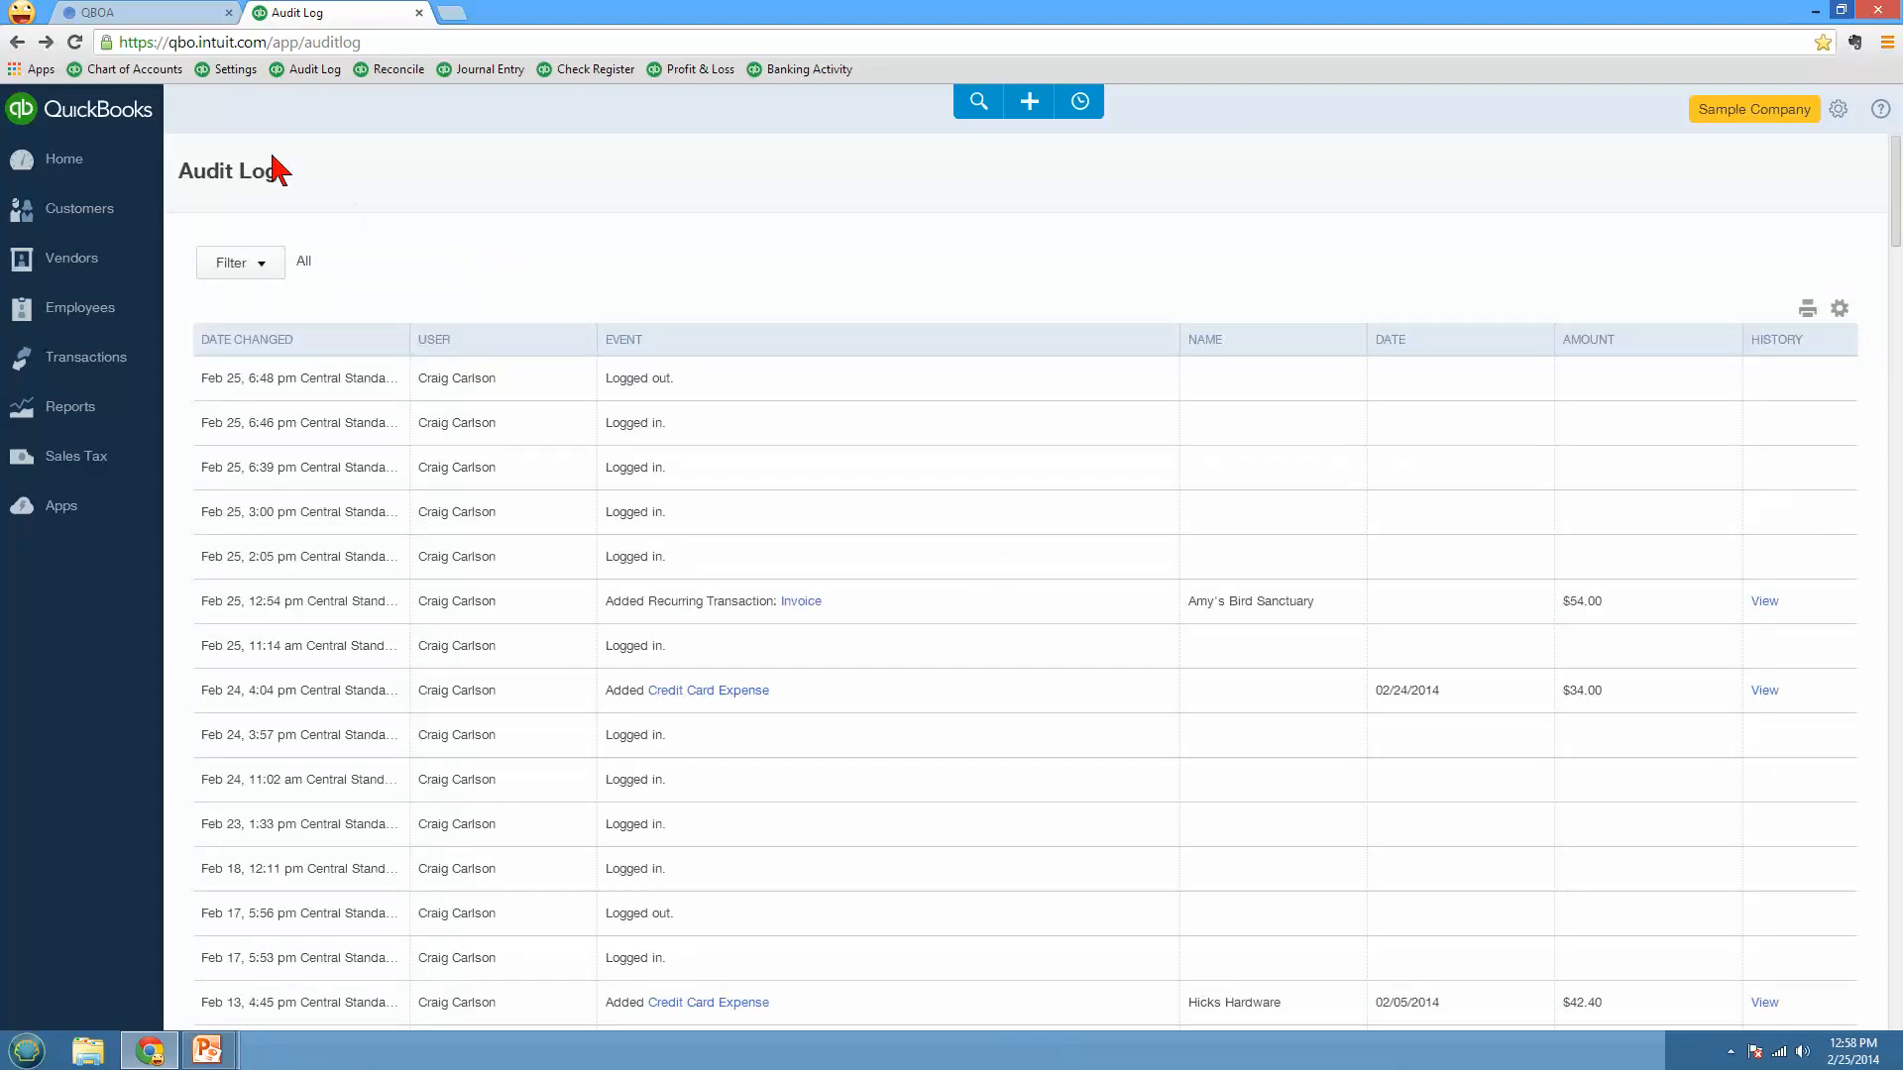
mouse_move(20, 43)
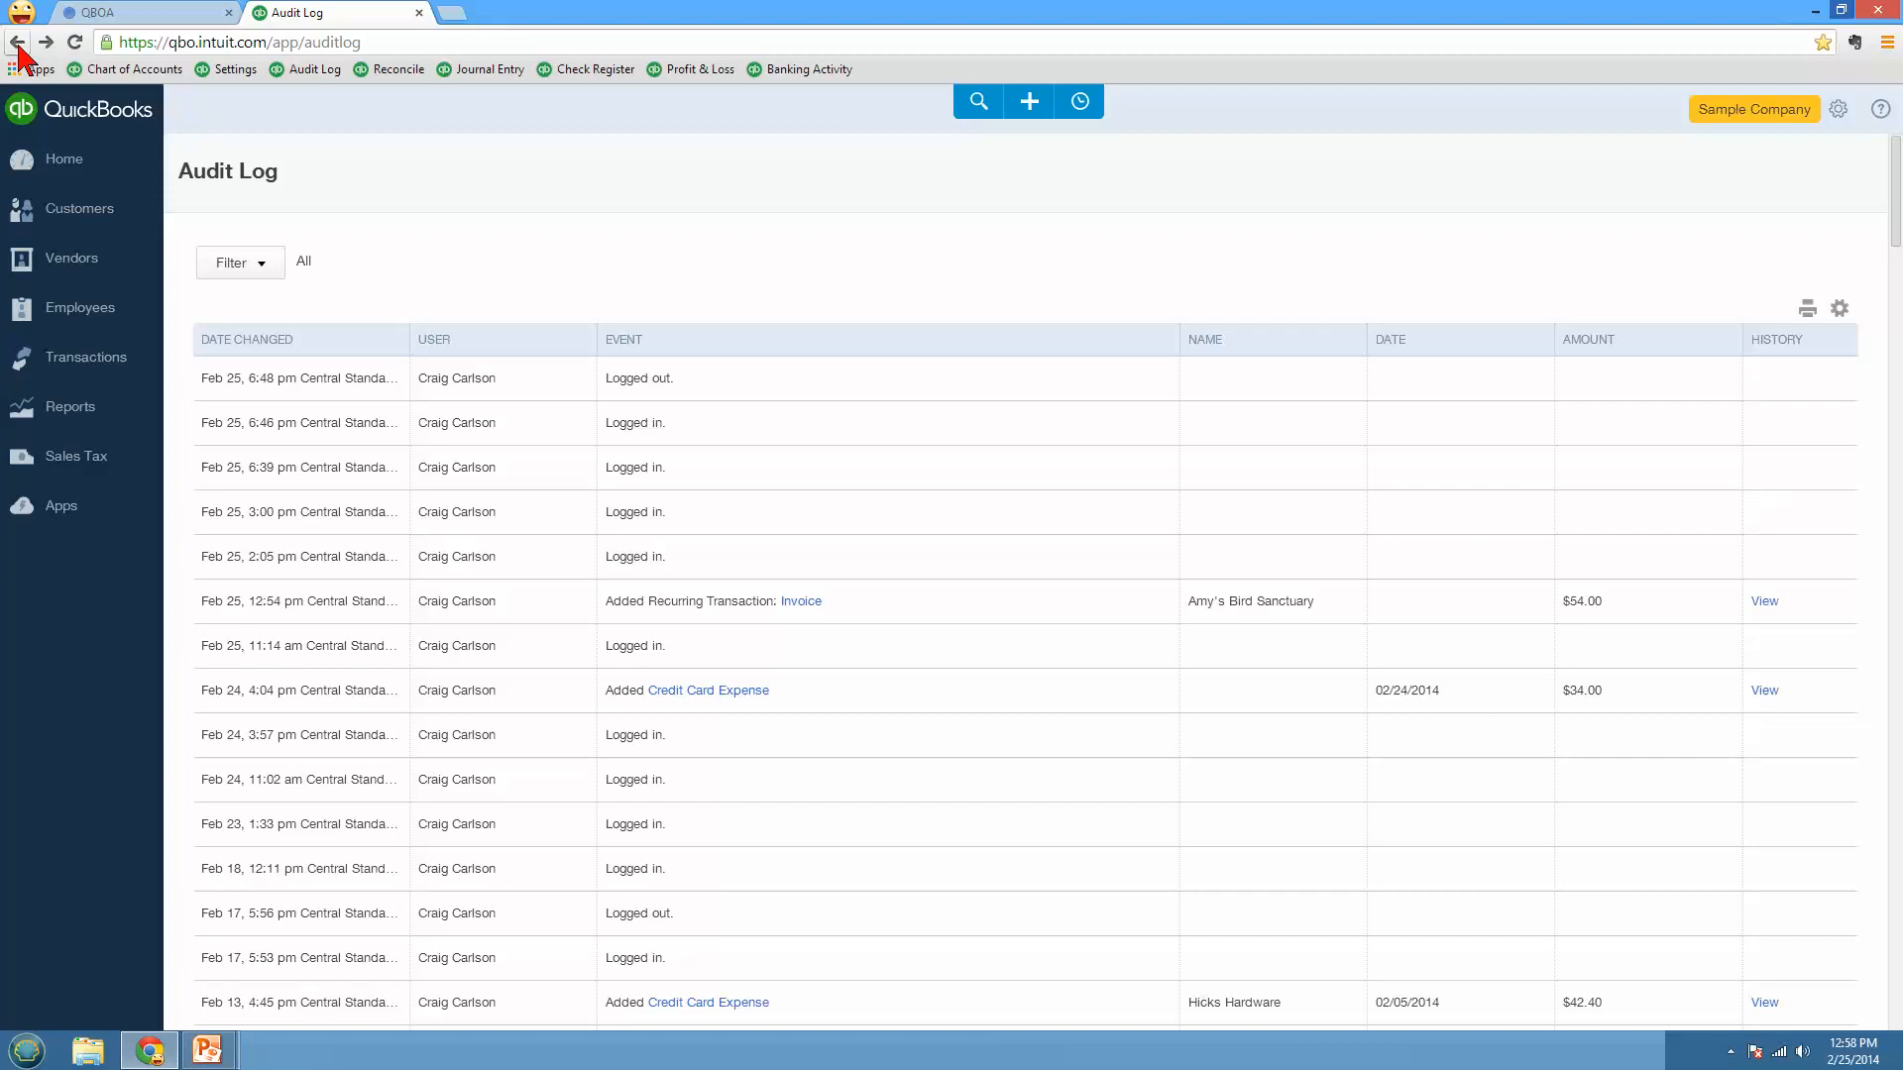
mouse_move(41, 47)
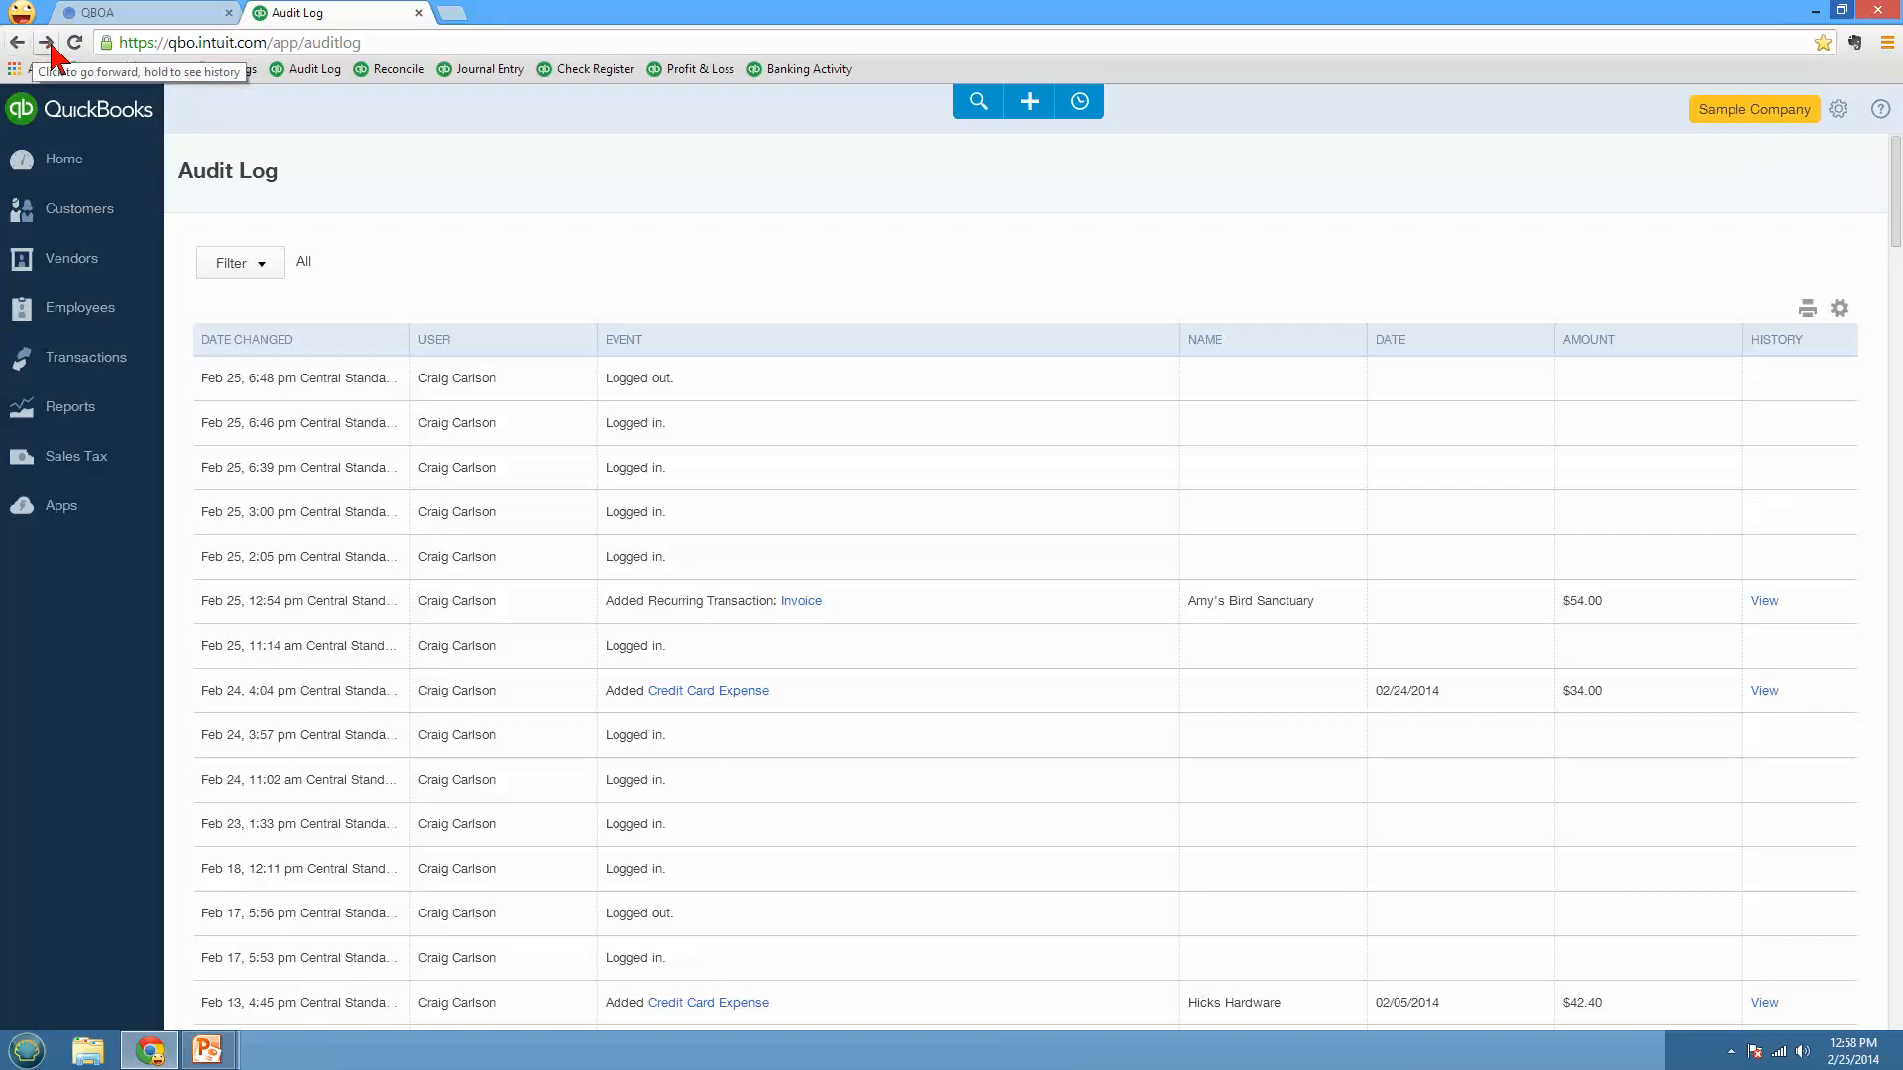
mouse_move(214, 282)
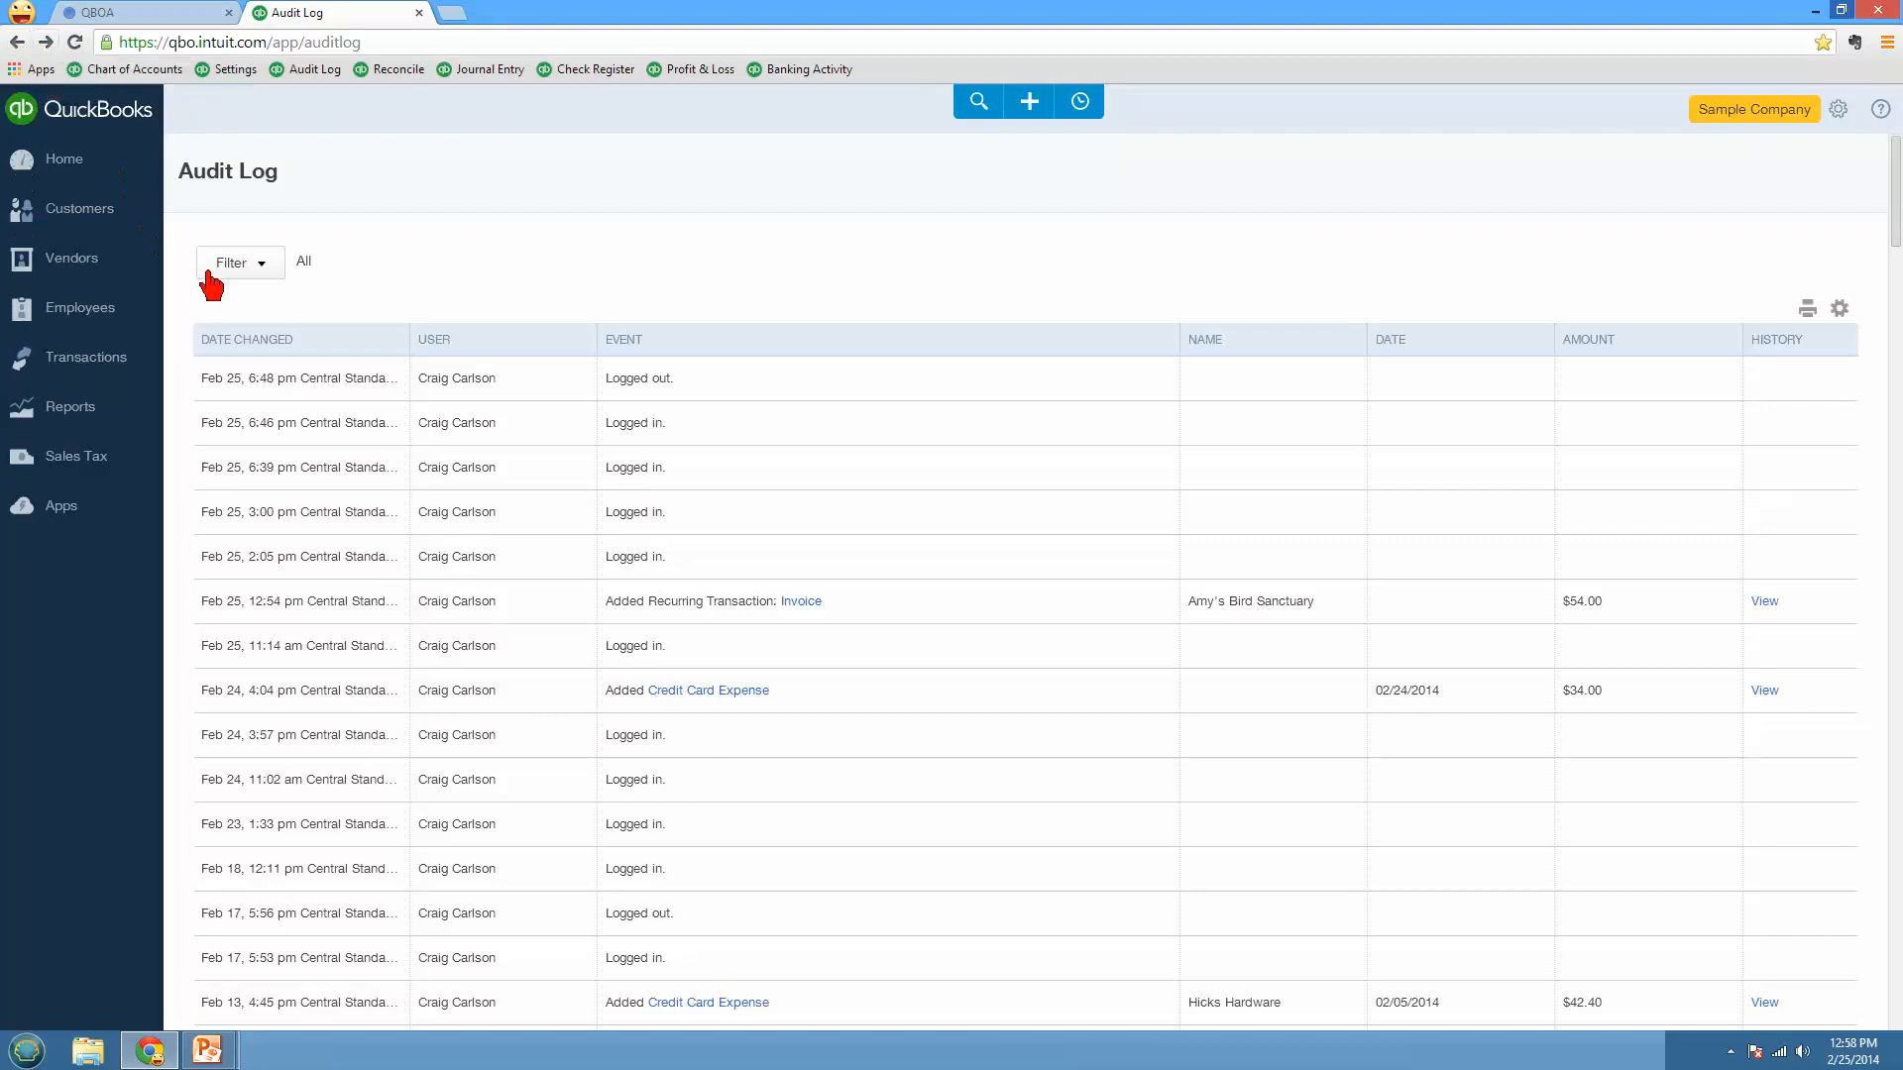
Step: Show the Audit Log filter options for user, date range and event type
click(239, 262)
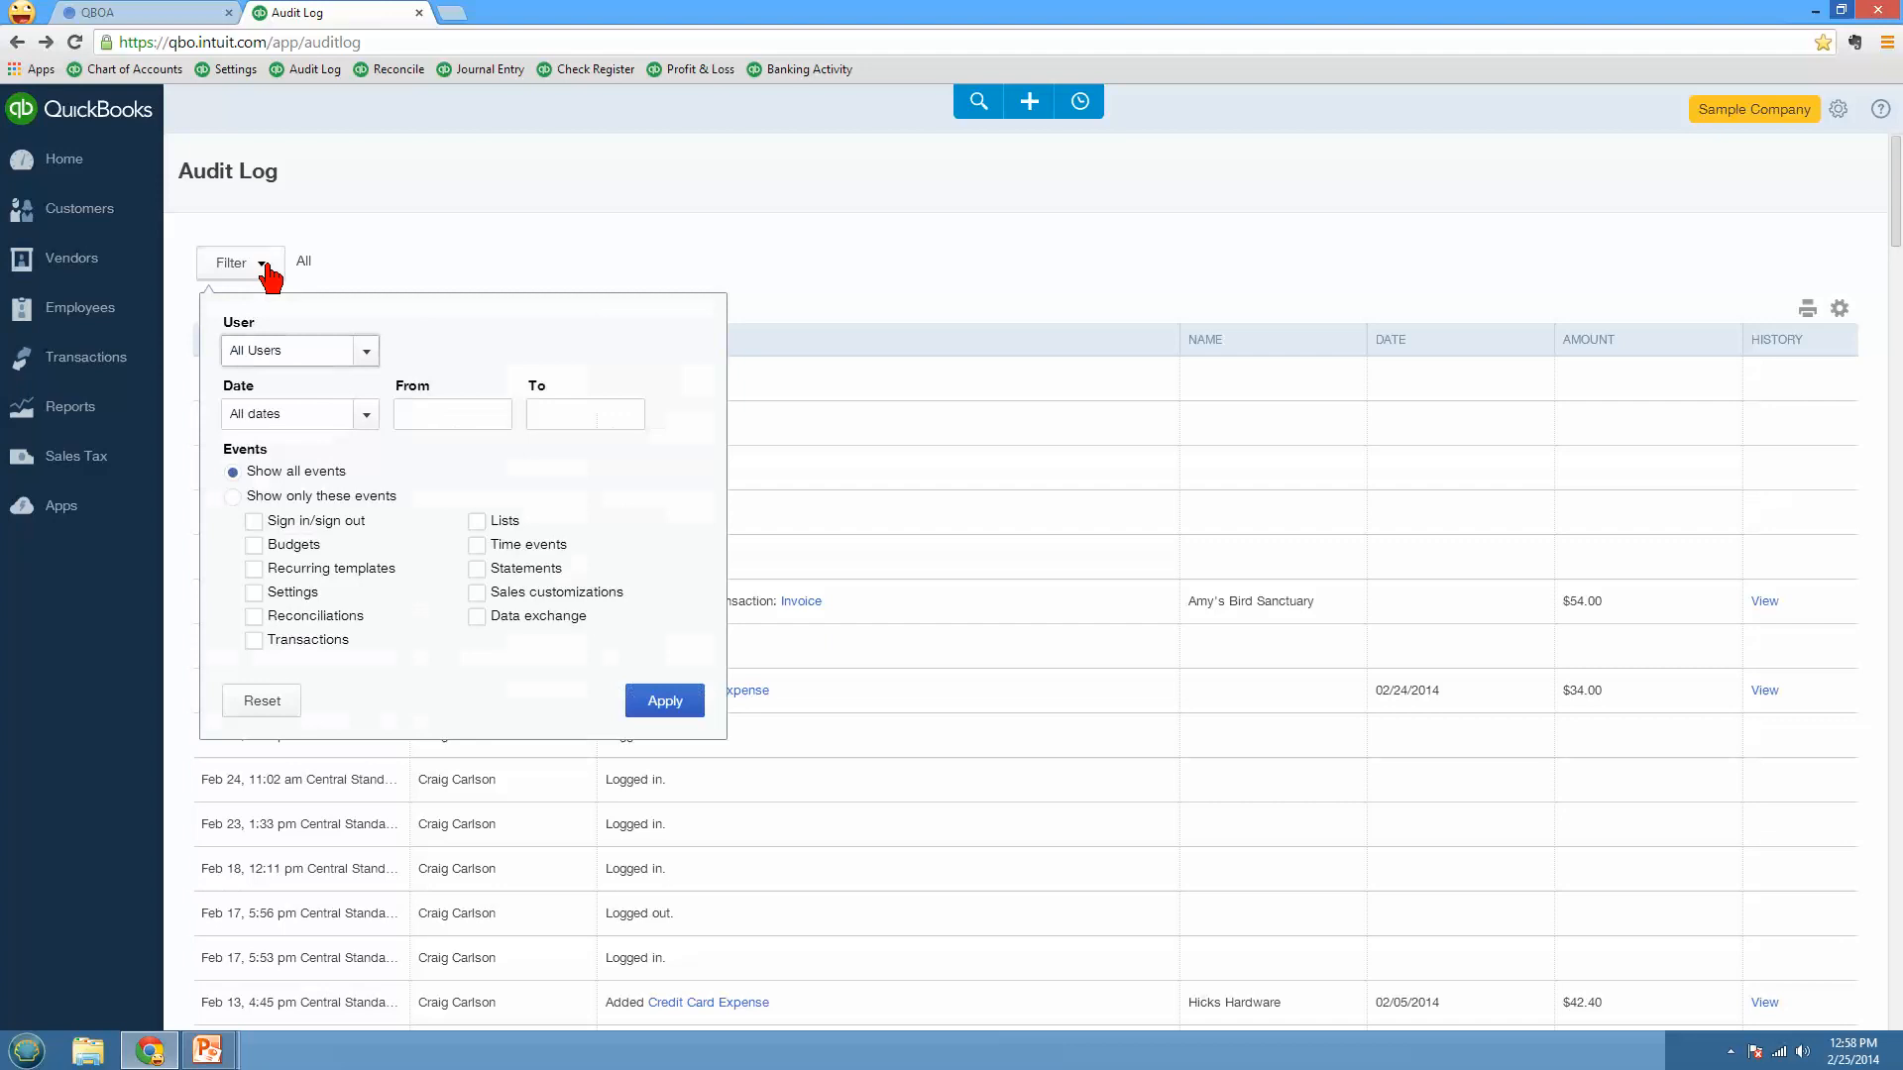
Step: Browse the User list and recurring, reconciliation and sign-in event filters, then close without applying
click(365, 349)
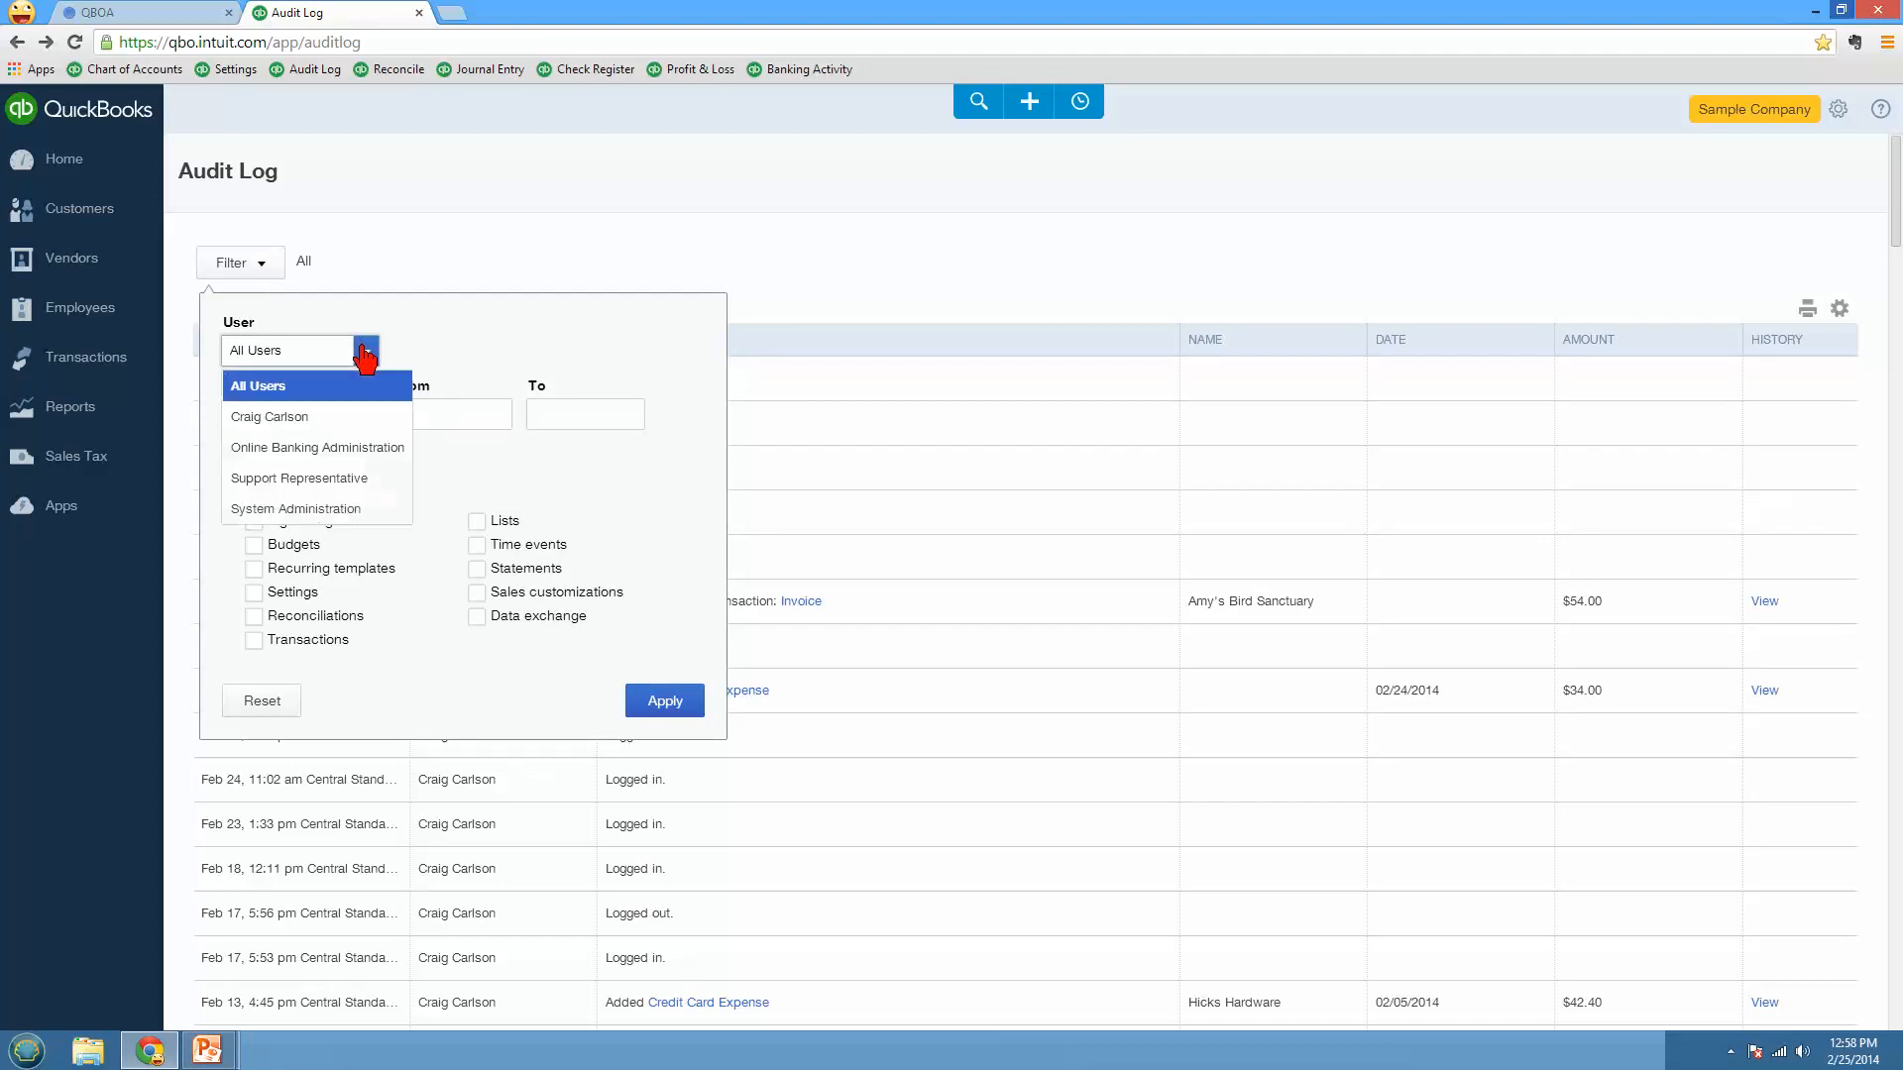
click(364, 414)
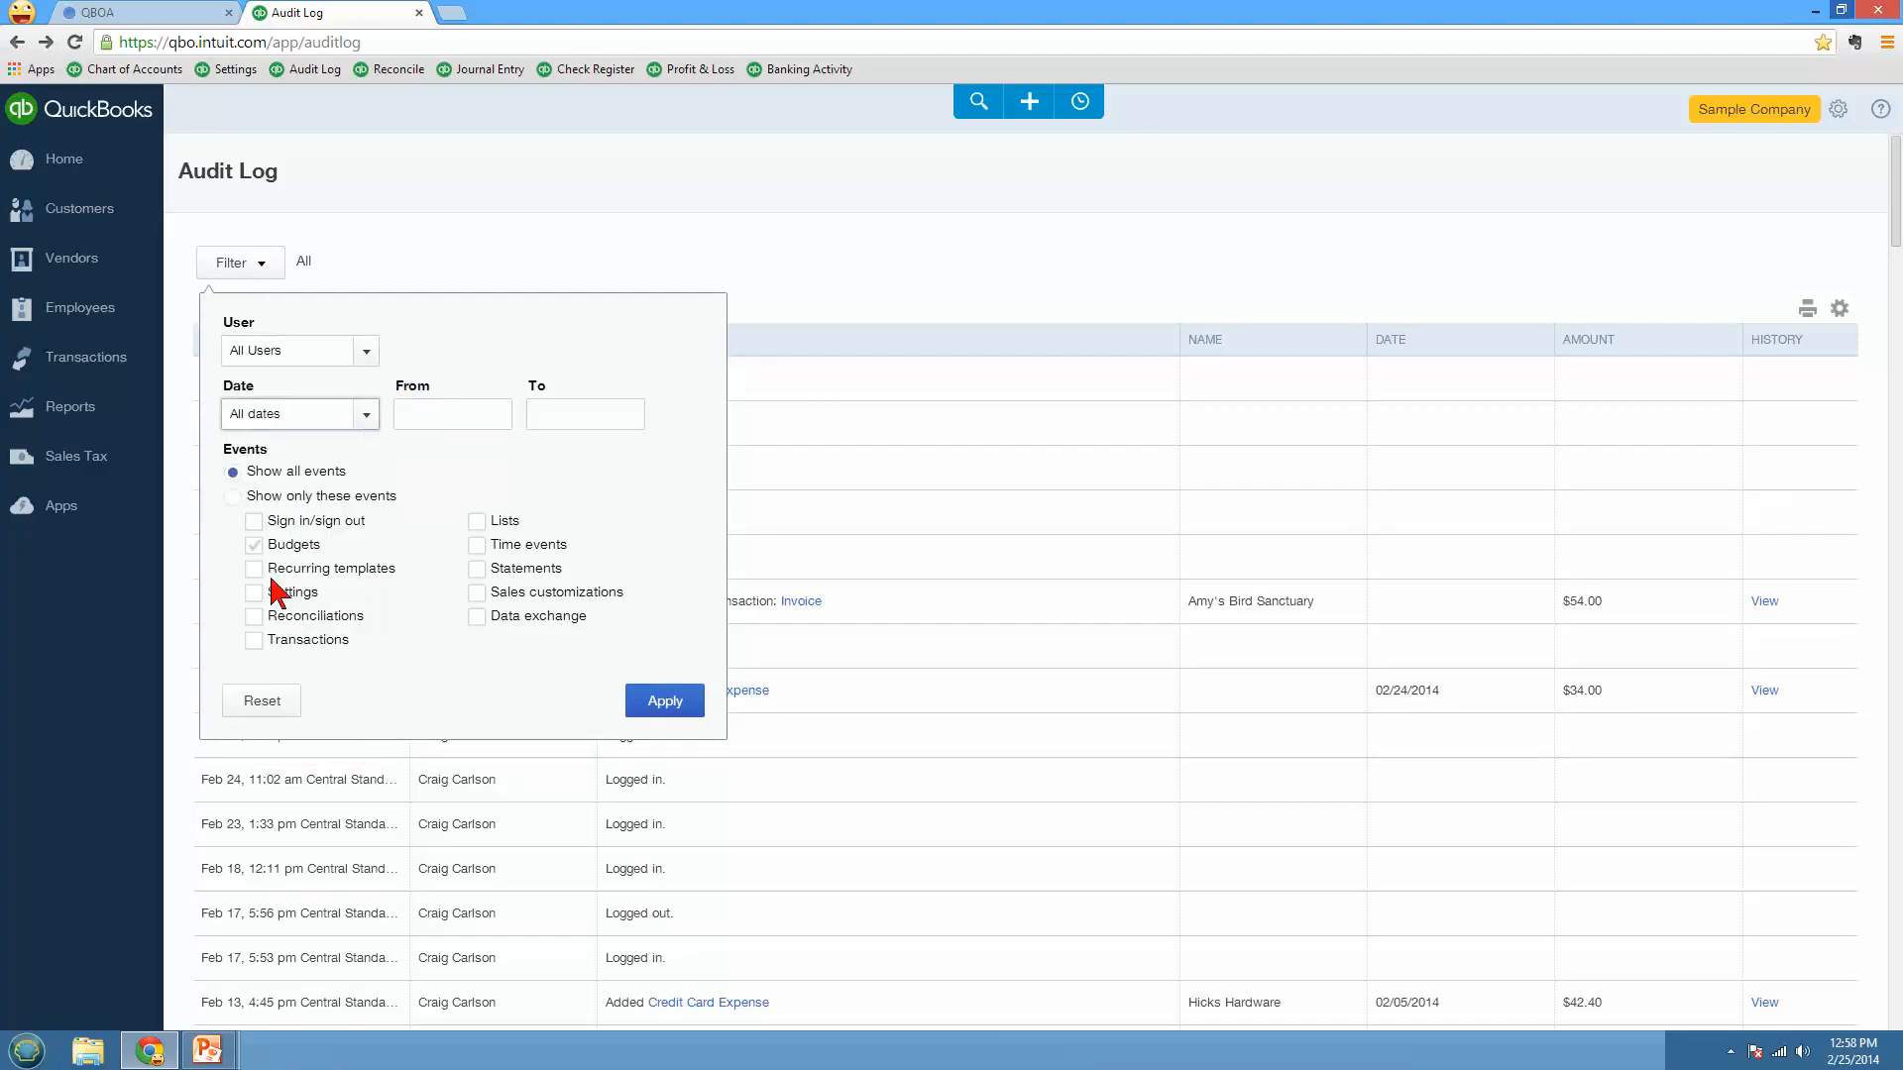
click(253, 566)
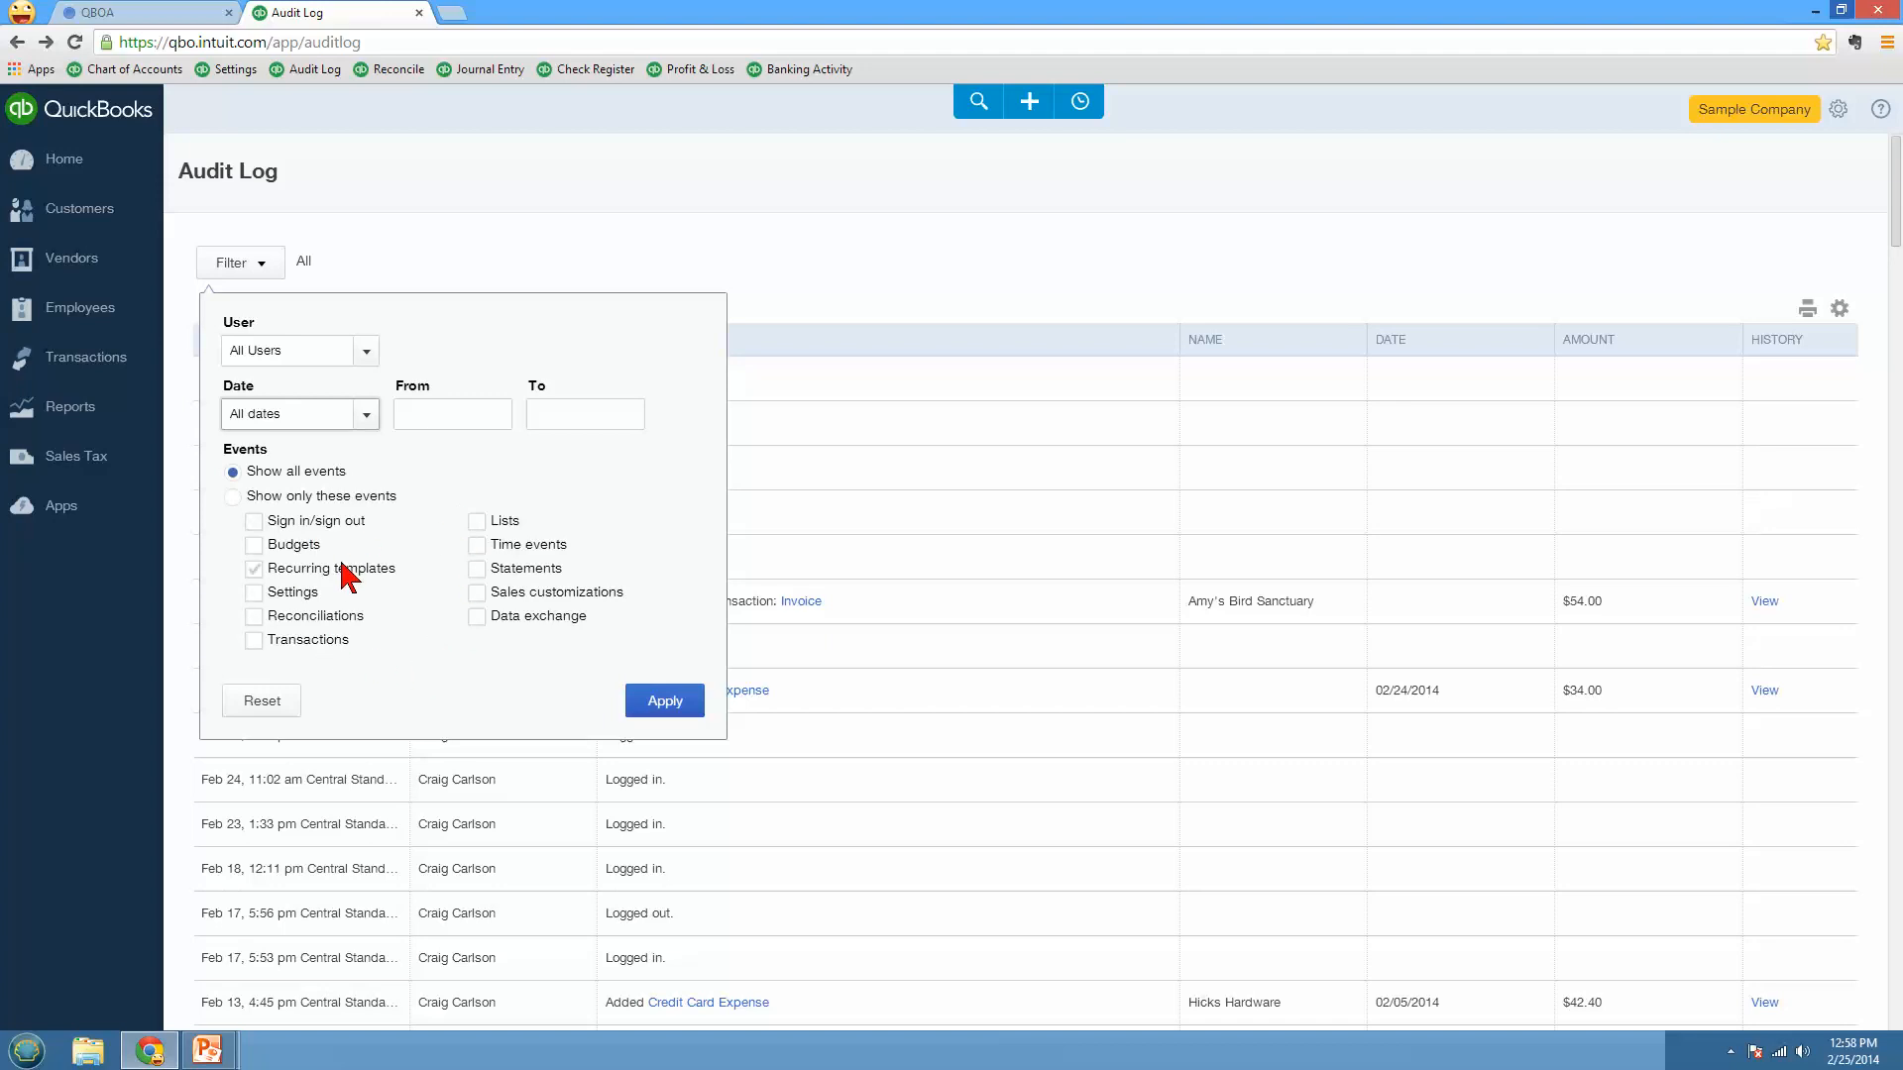
click(253, 615)
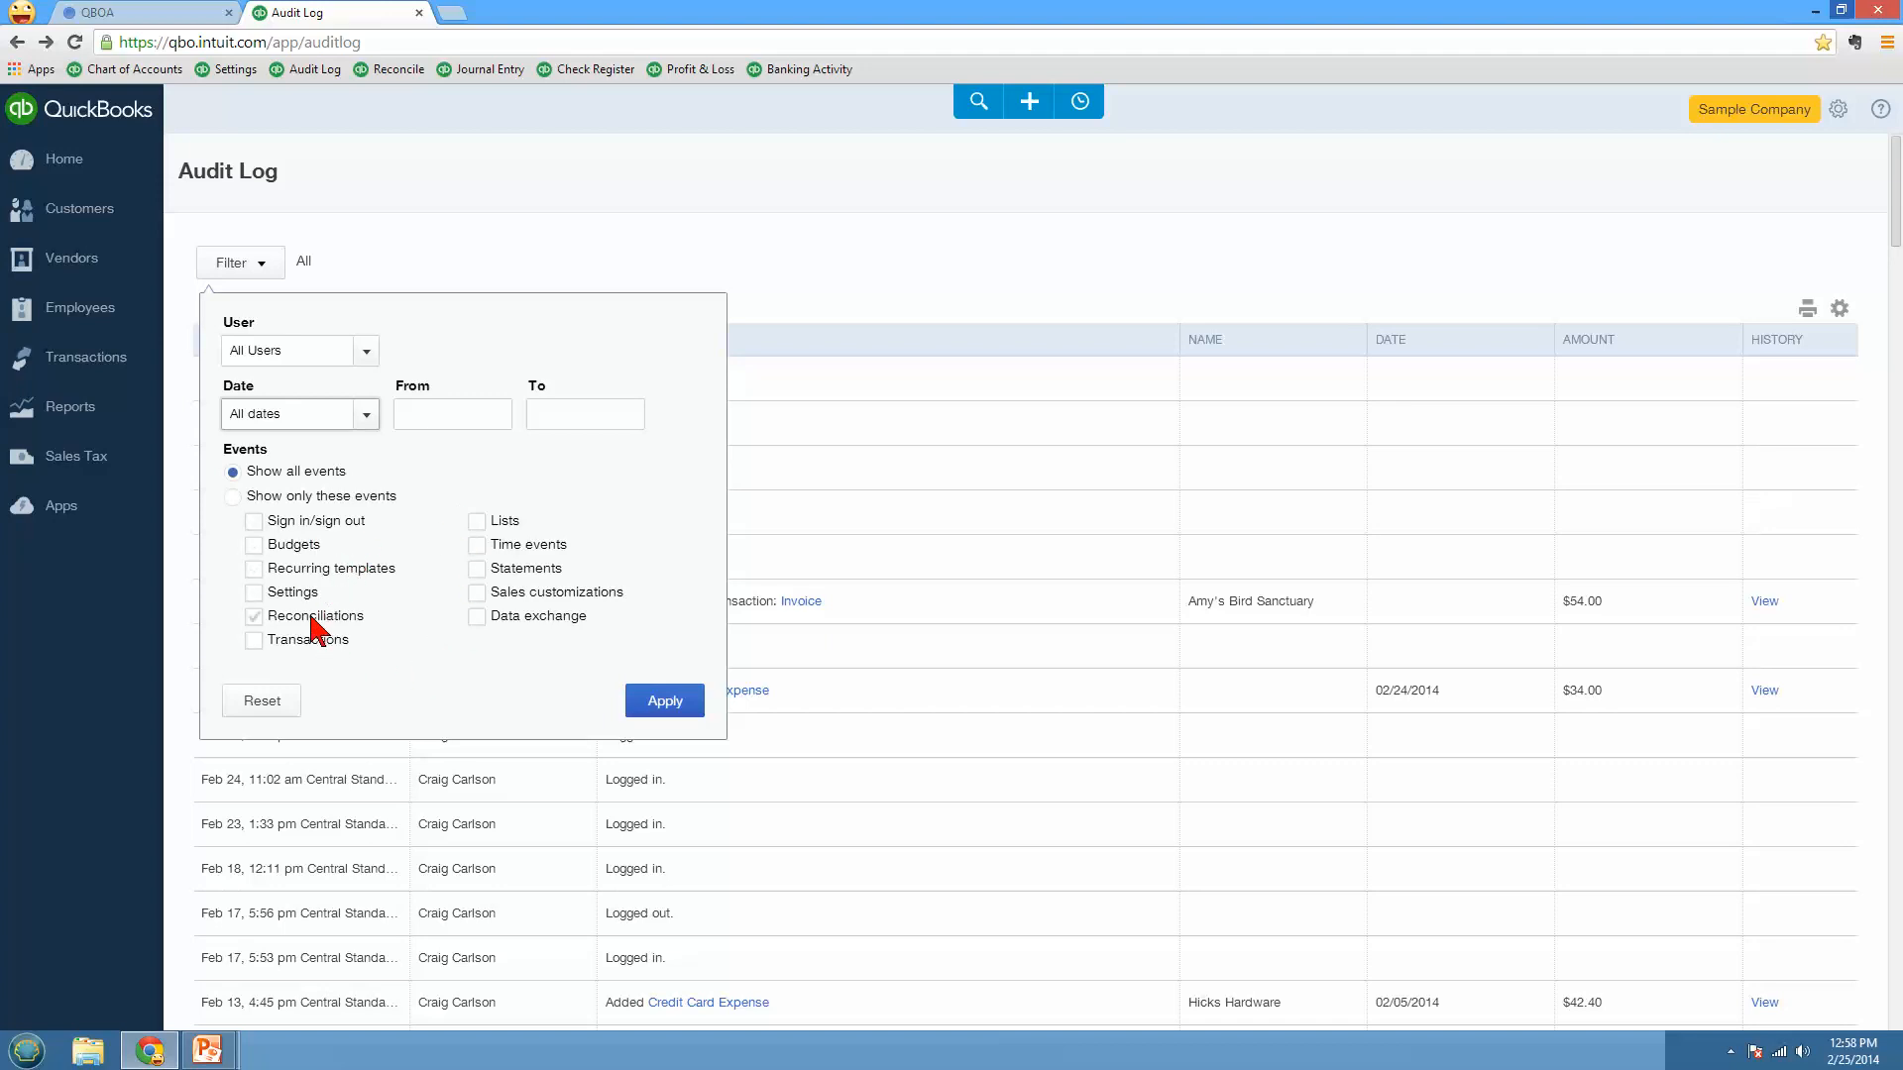
click(253, 520)
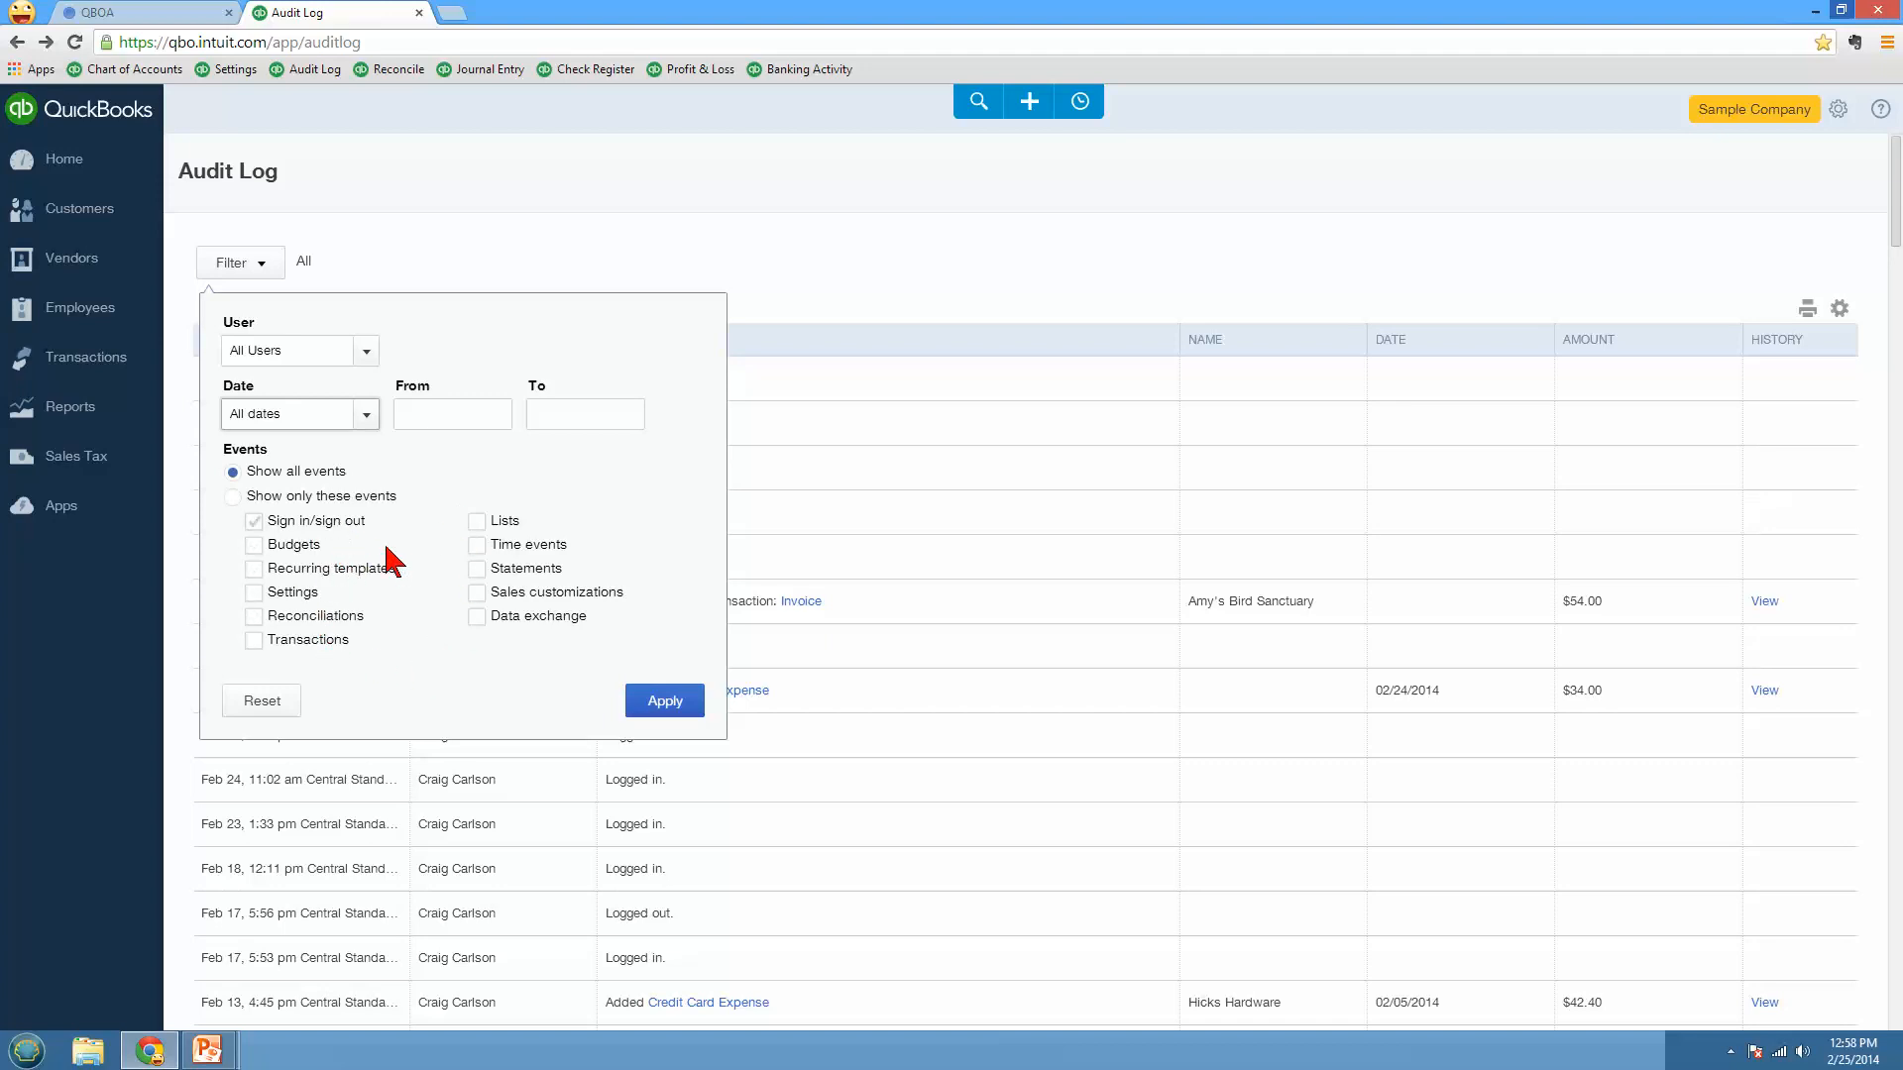
click(251, 519)
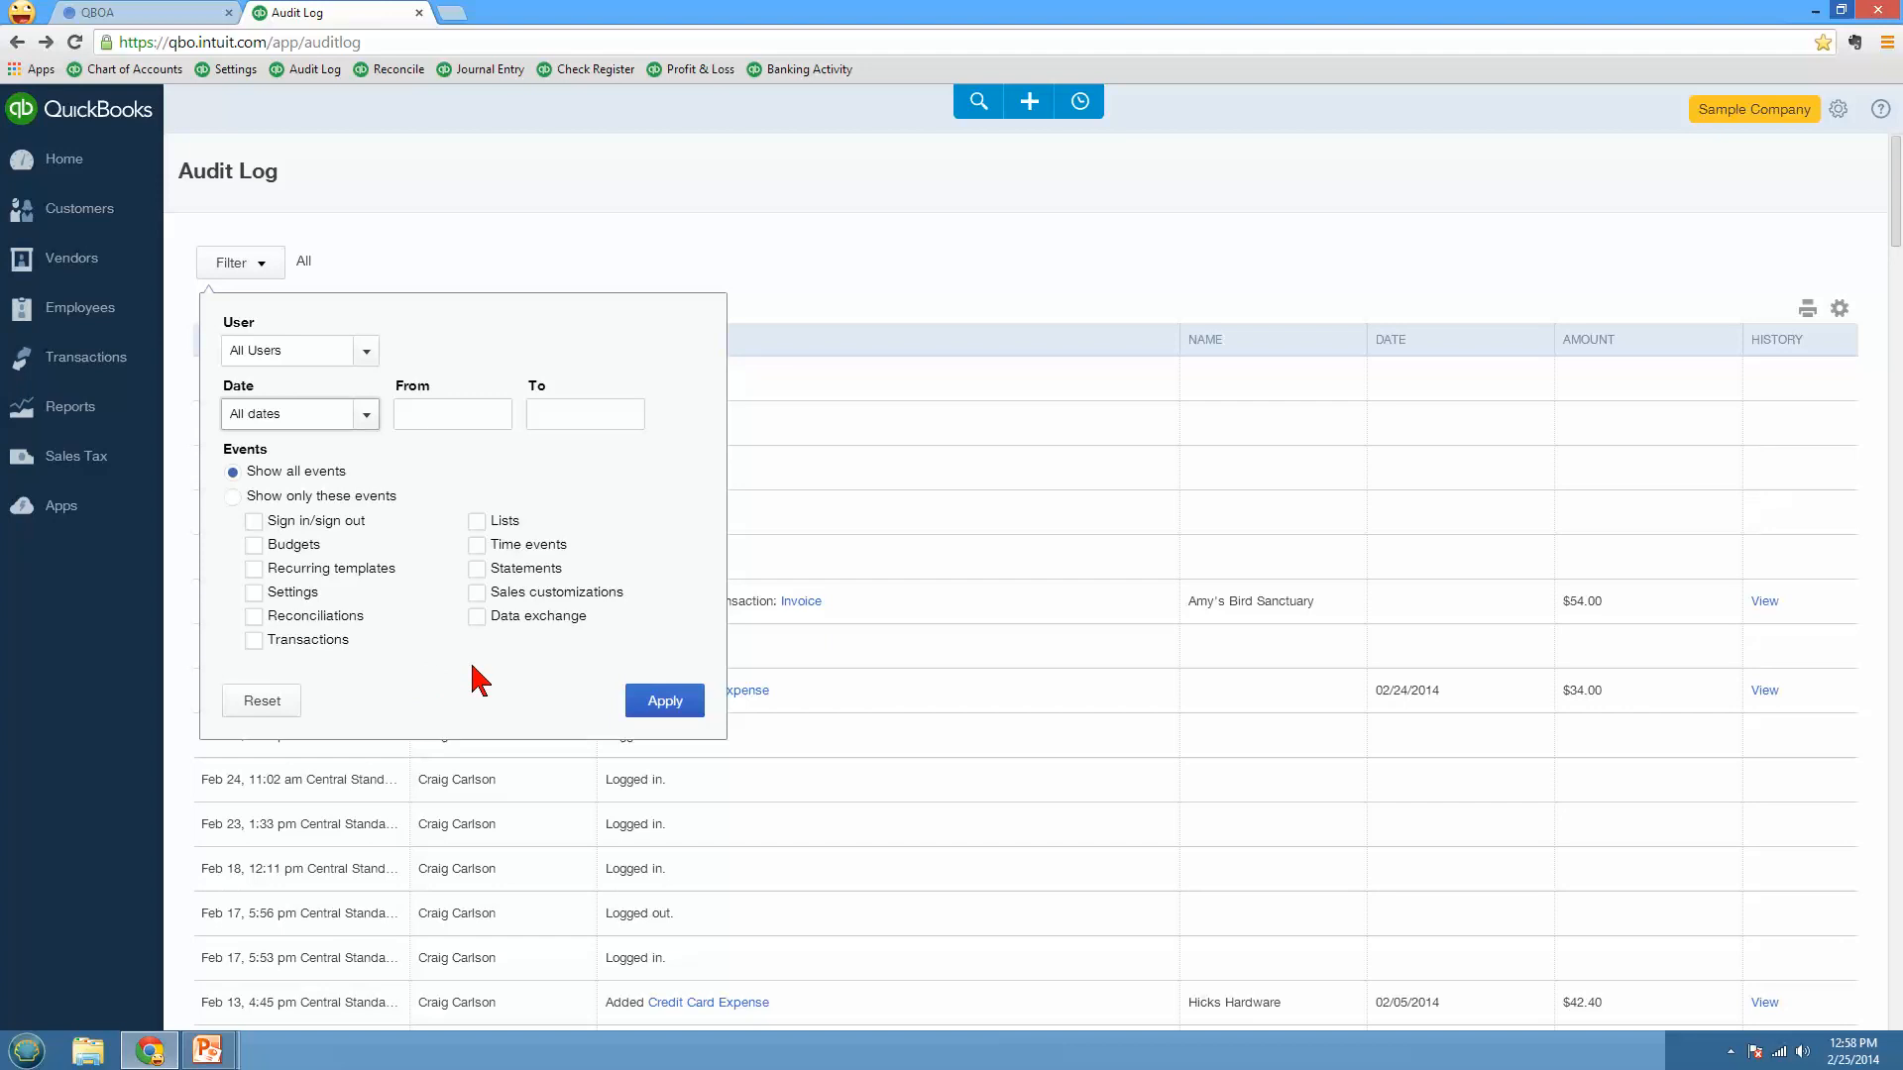
click(664, 701)
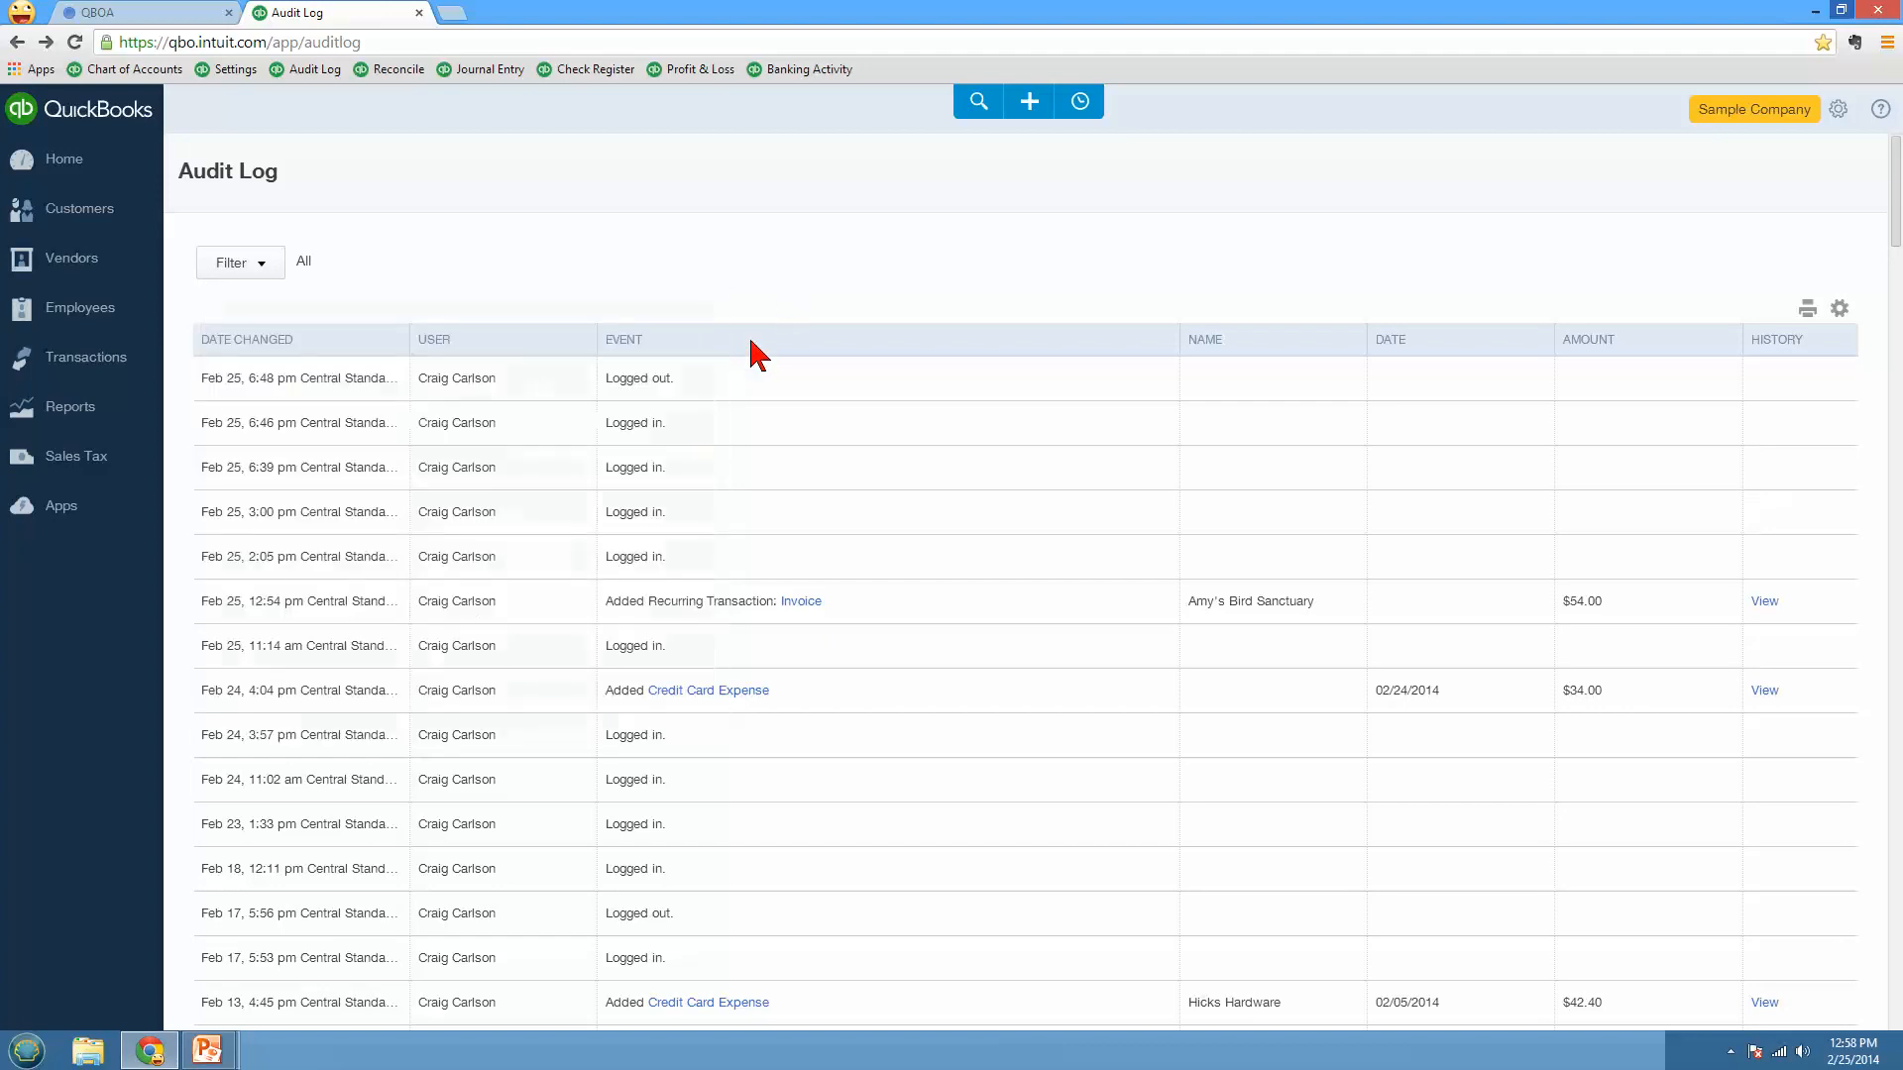